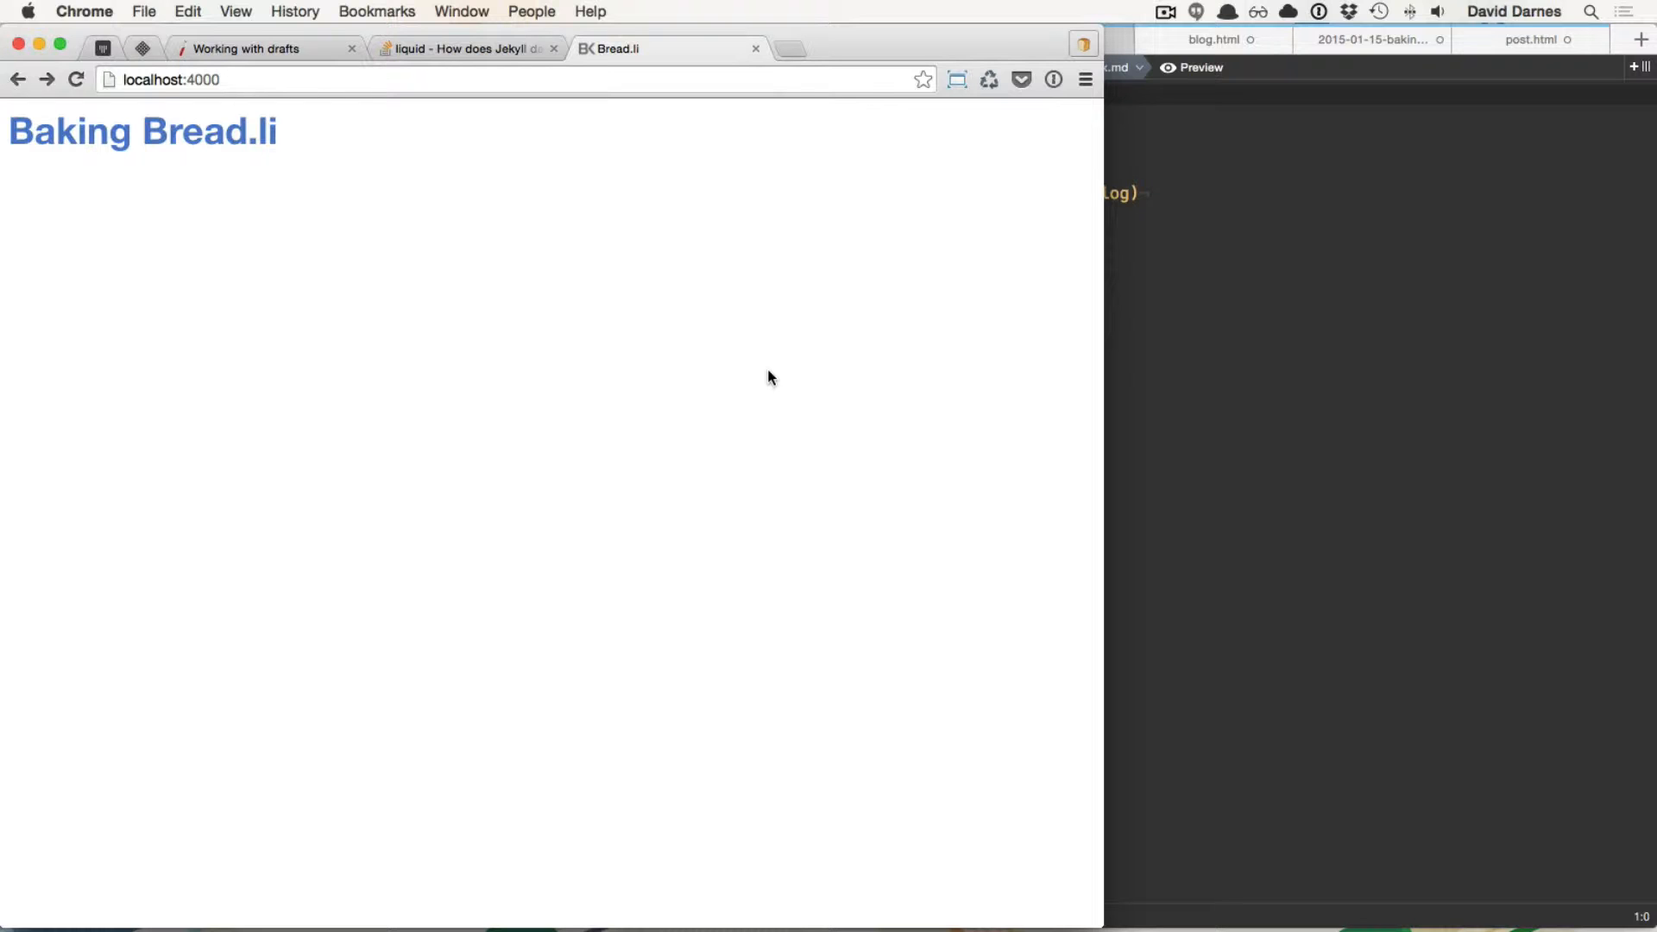
mouse_move(164, 130)
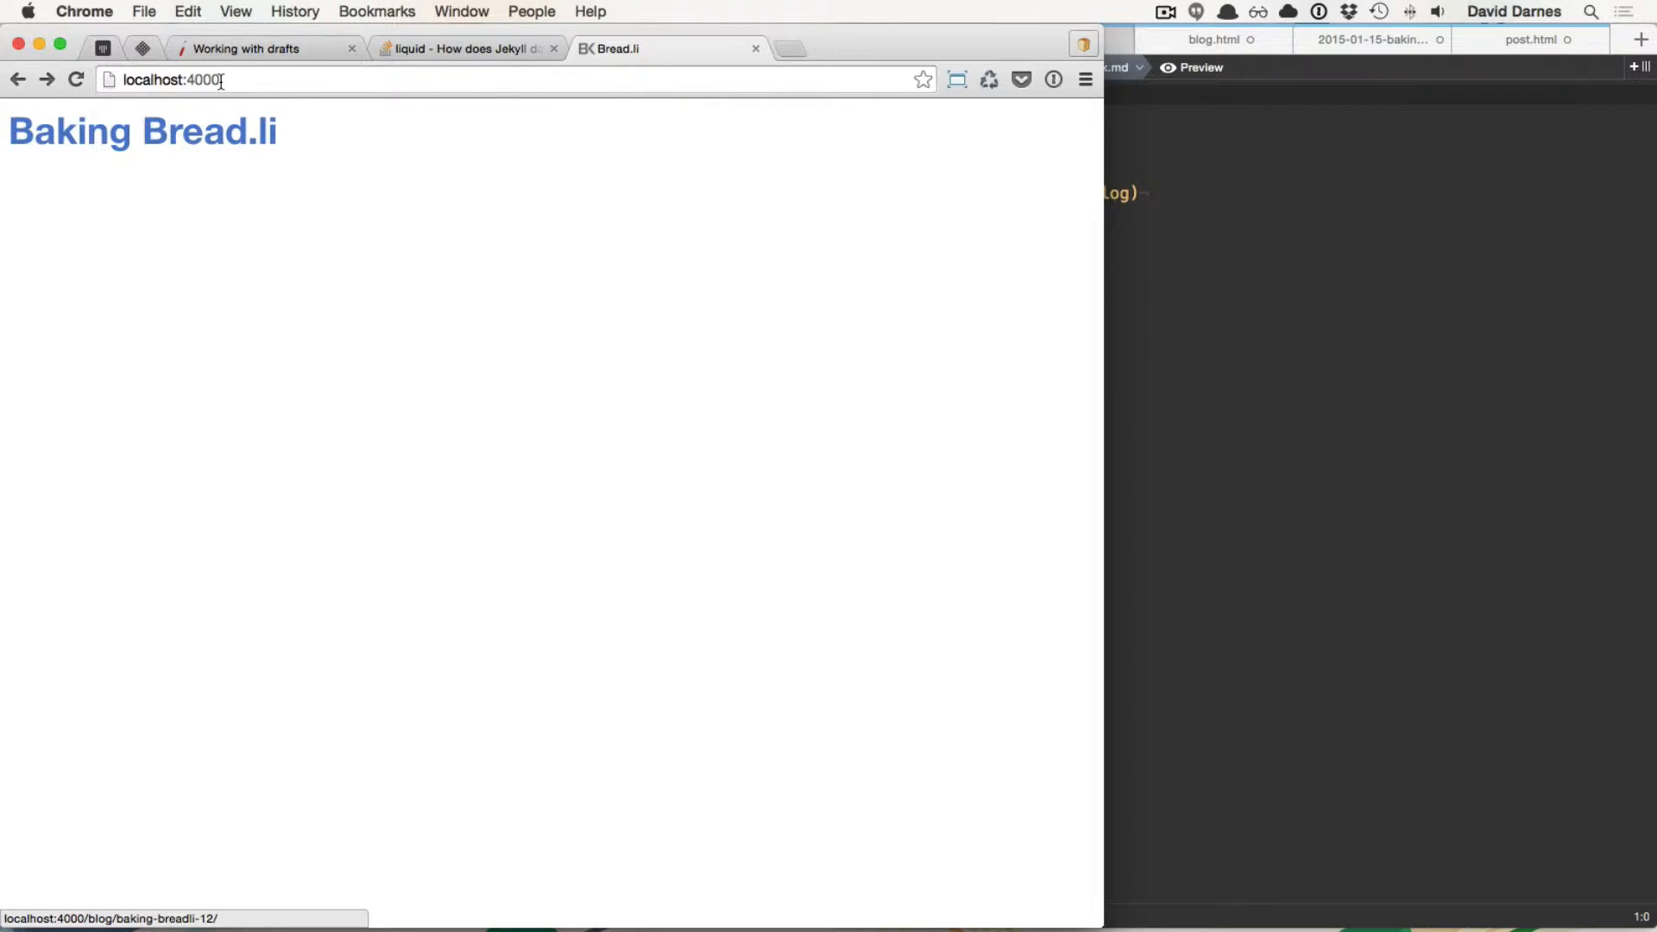
mouse_move(164, 143)
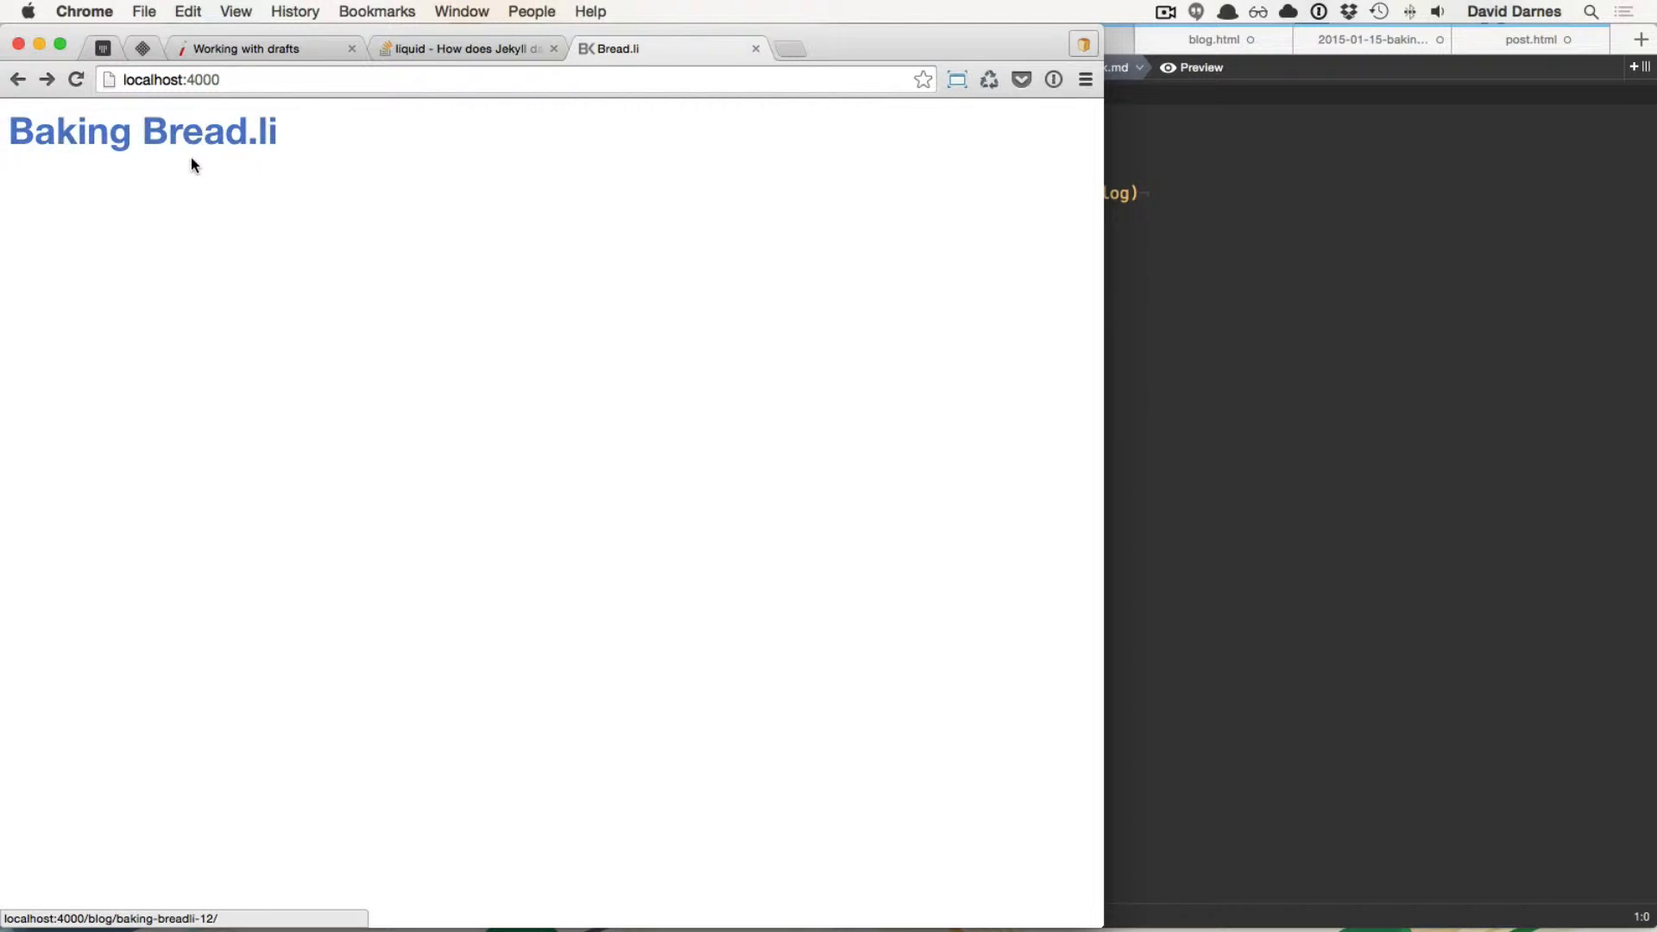
mouse_move(148, 148)
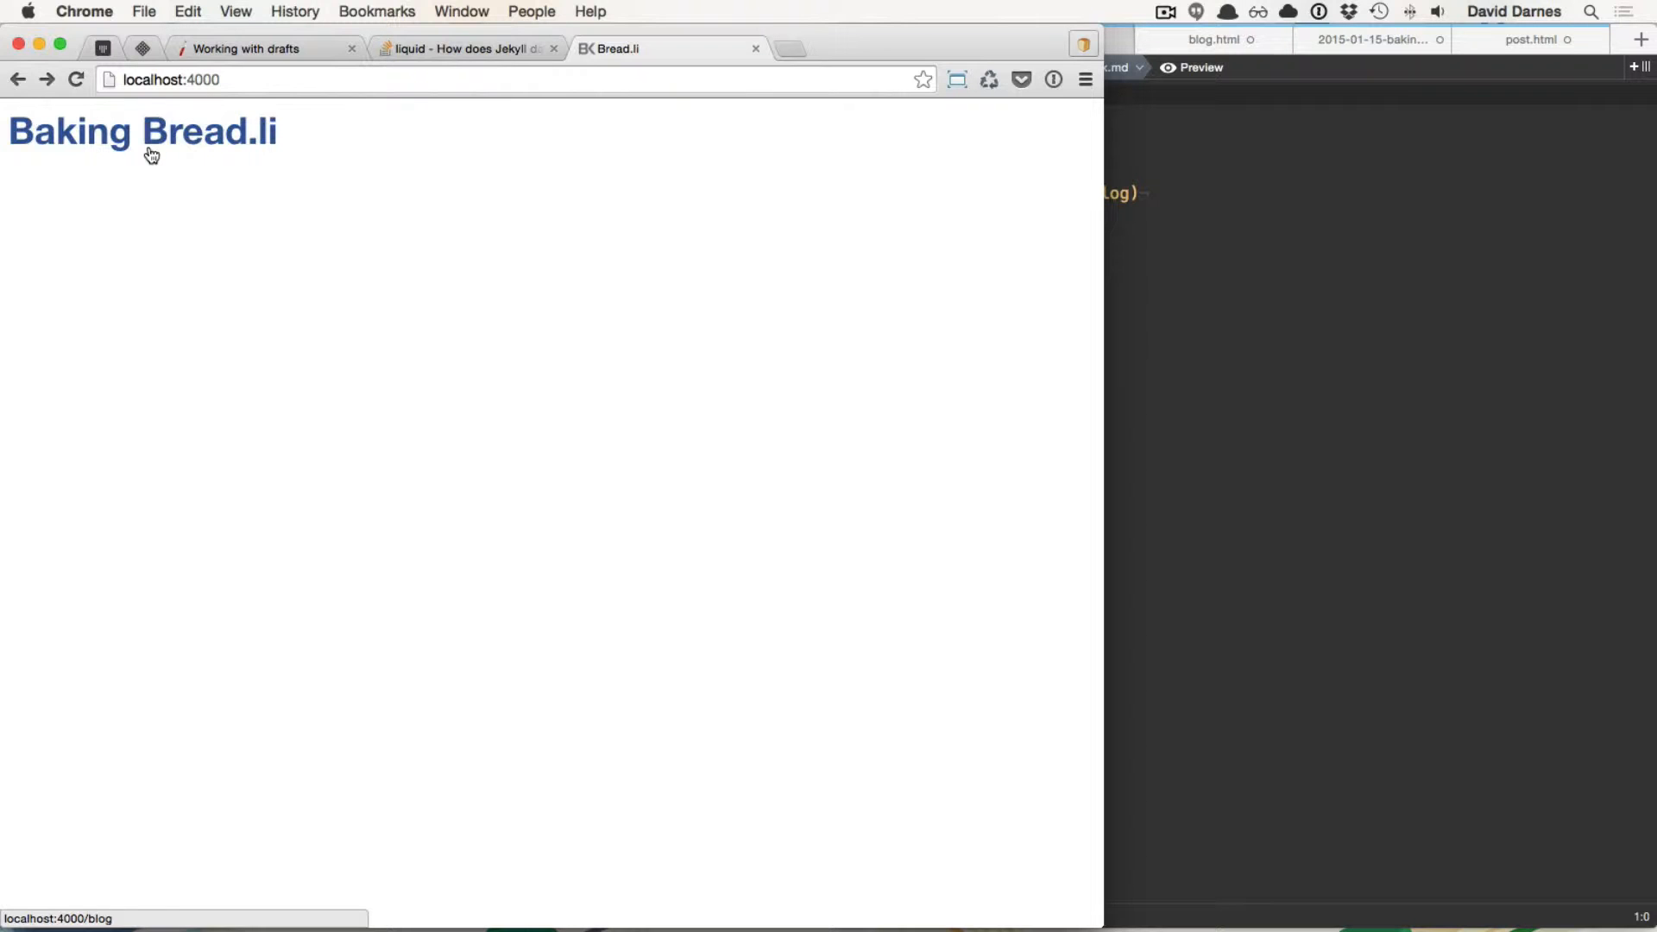
Step: View index.md's front matter and the Baking Bread.li heading linked to /blog
click(141, 131)
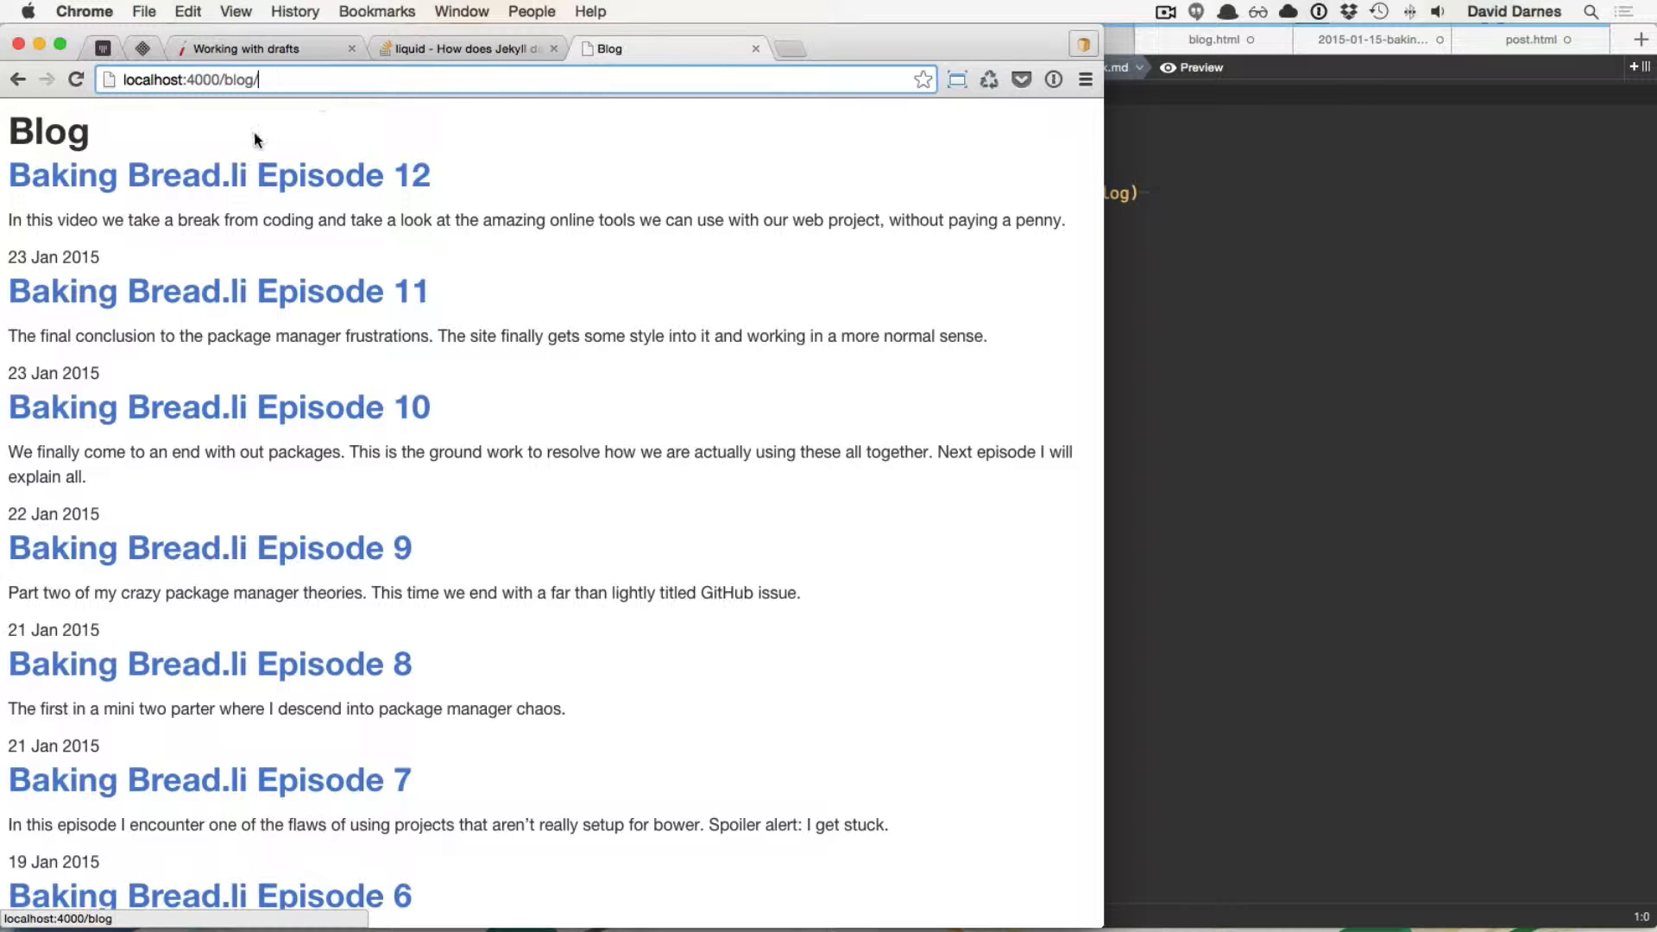
double_click(48, 131)
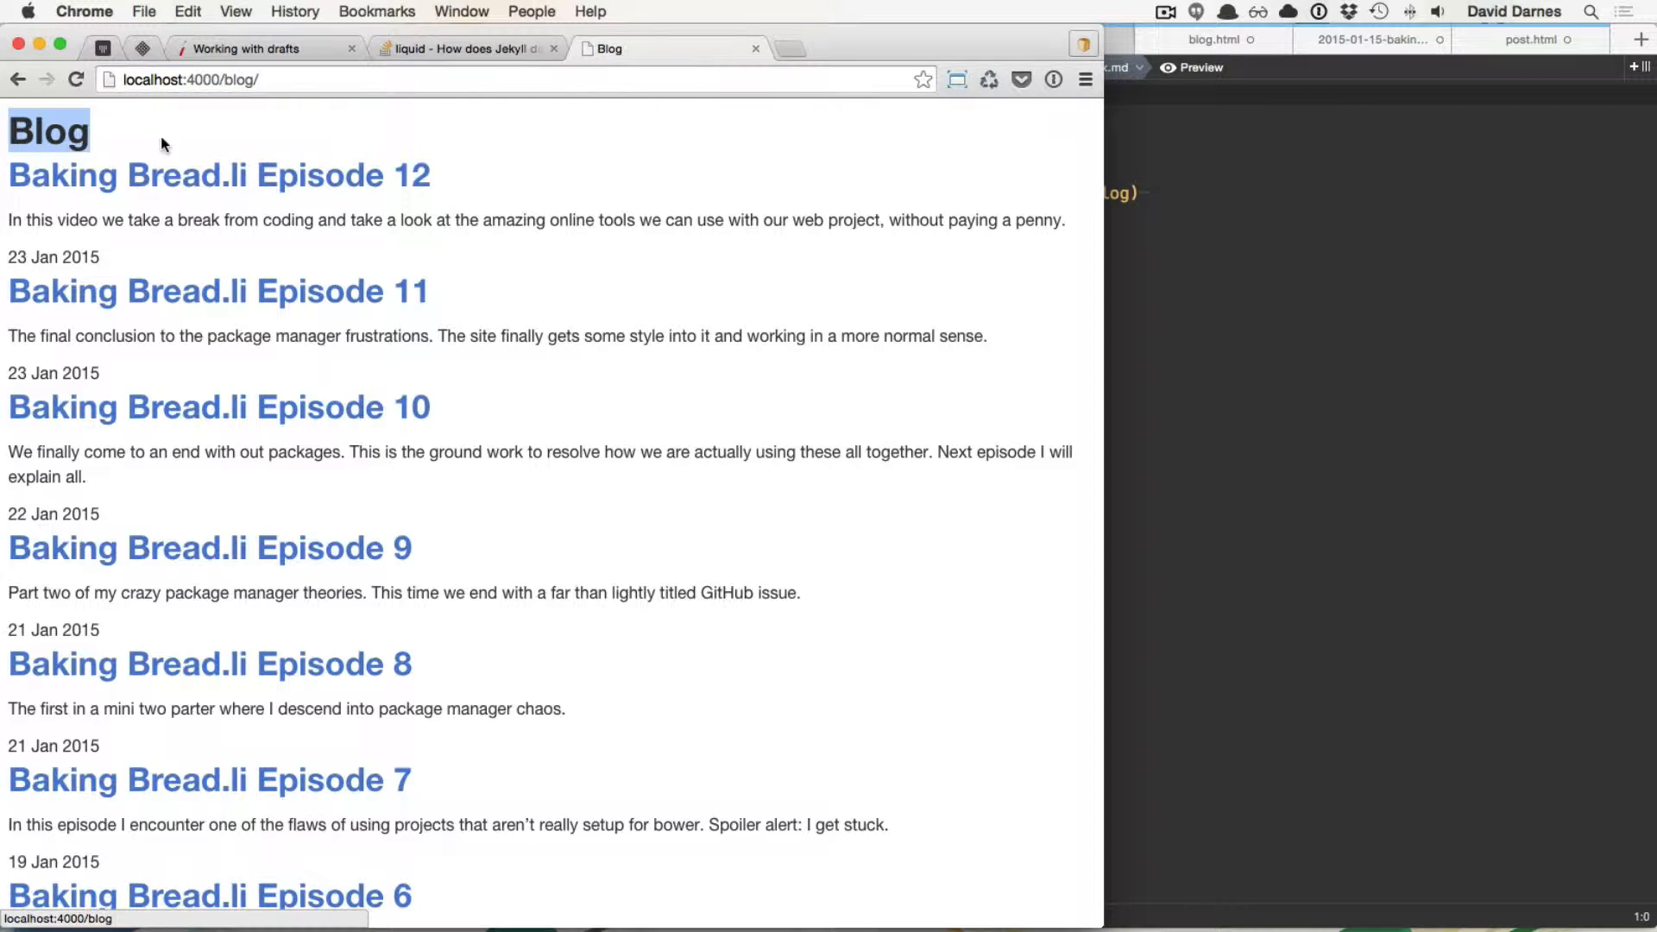
mouse_move(116, 292)
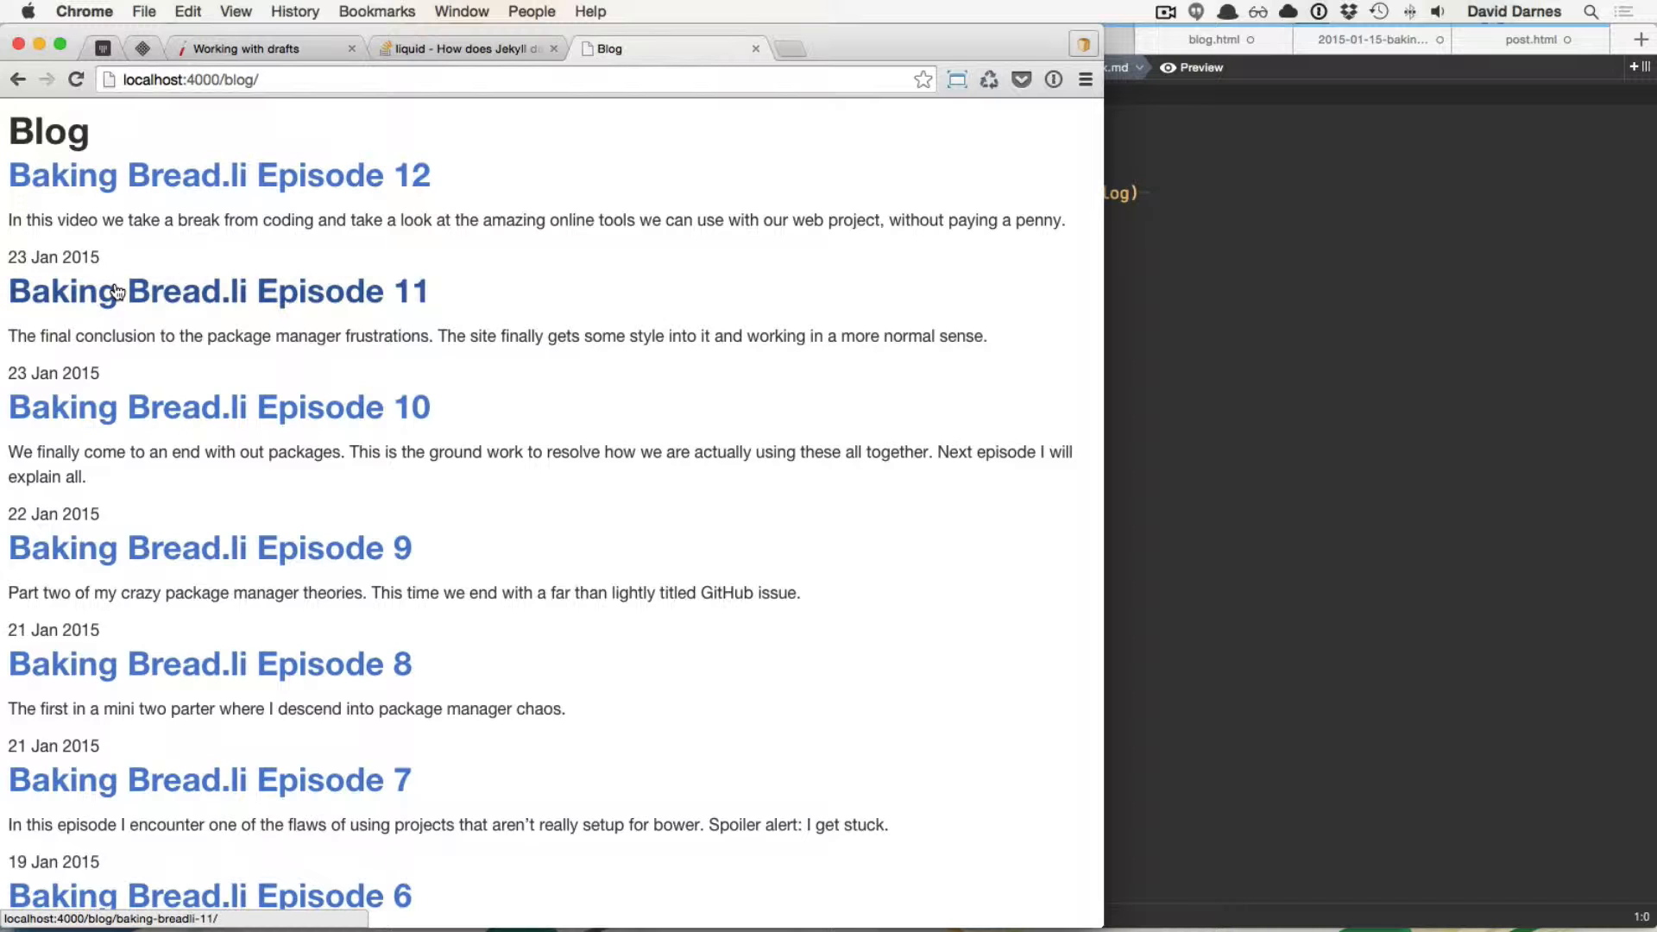
mouse_move(159, 182)
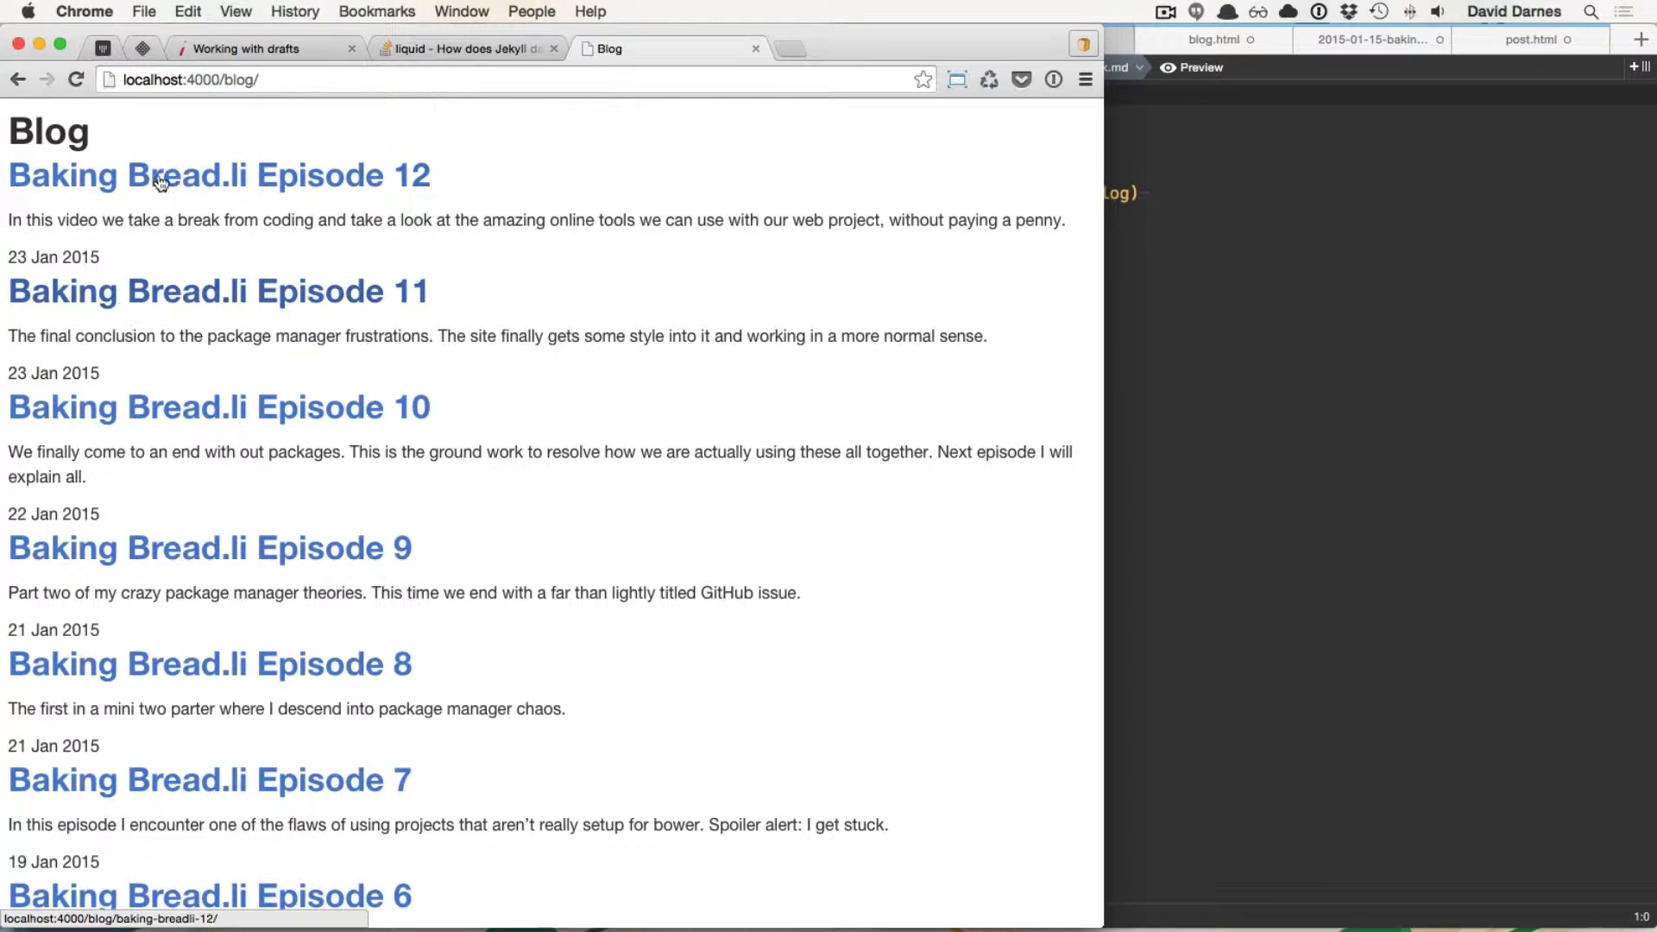
scroll(down, 3)
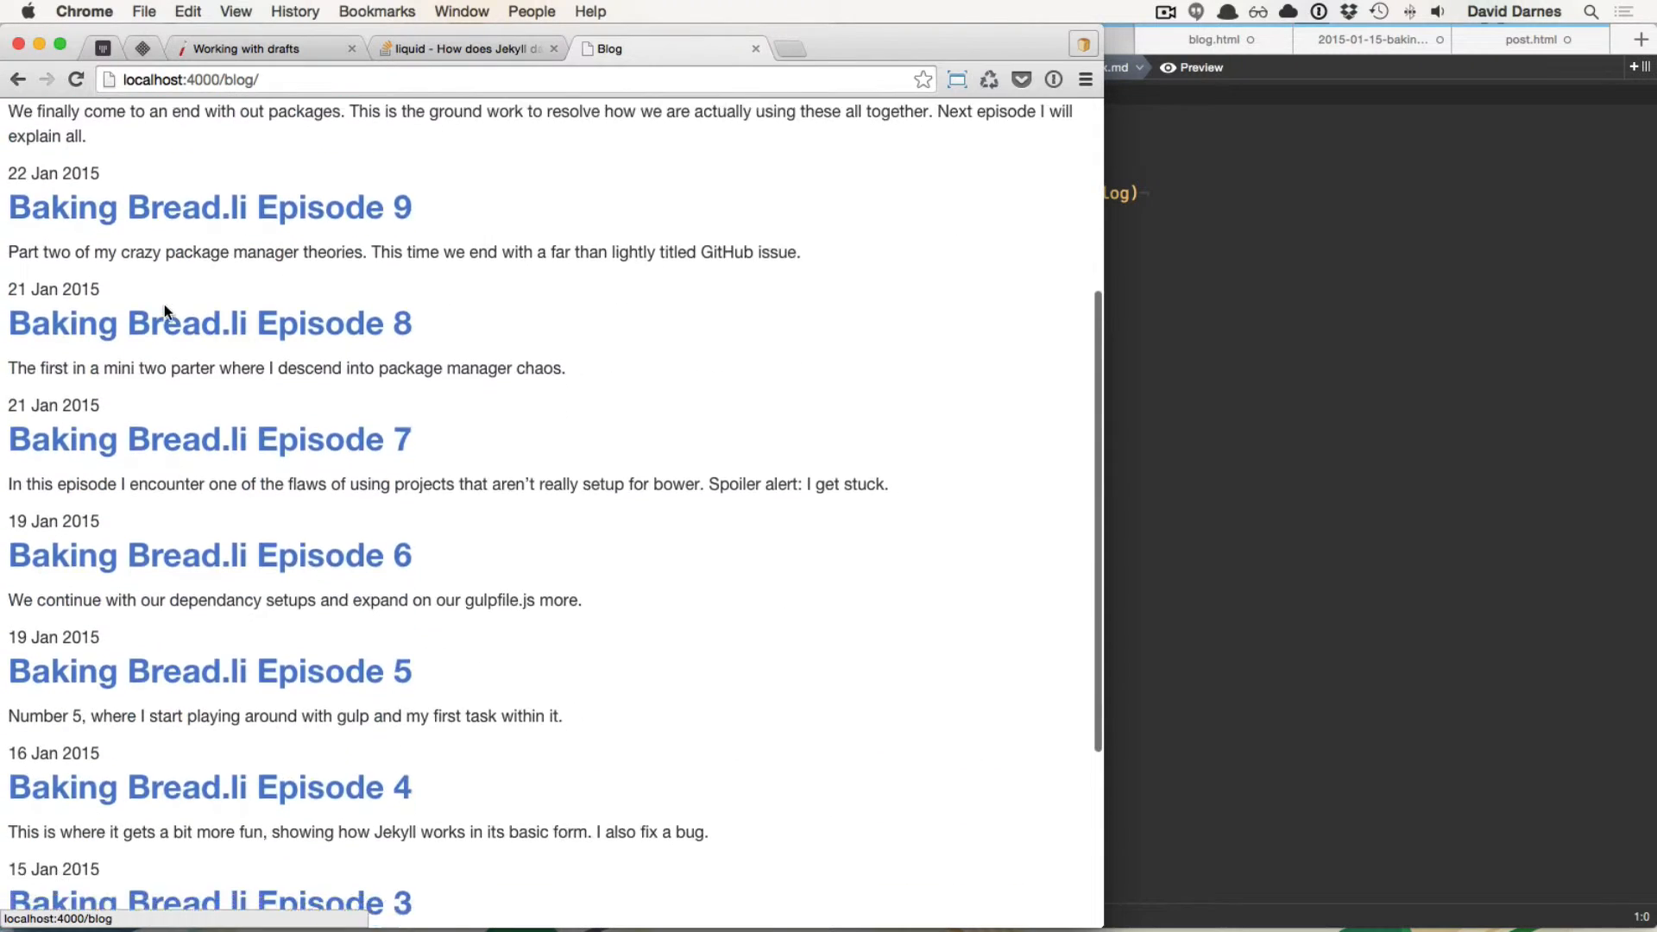
scroll(up, 3)
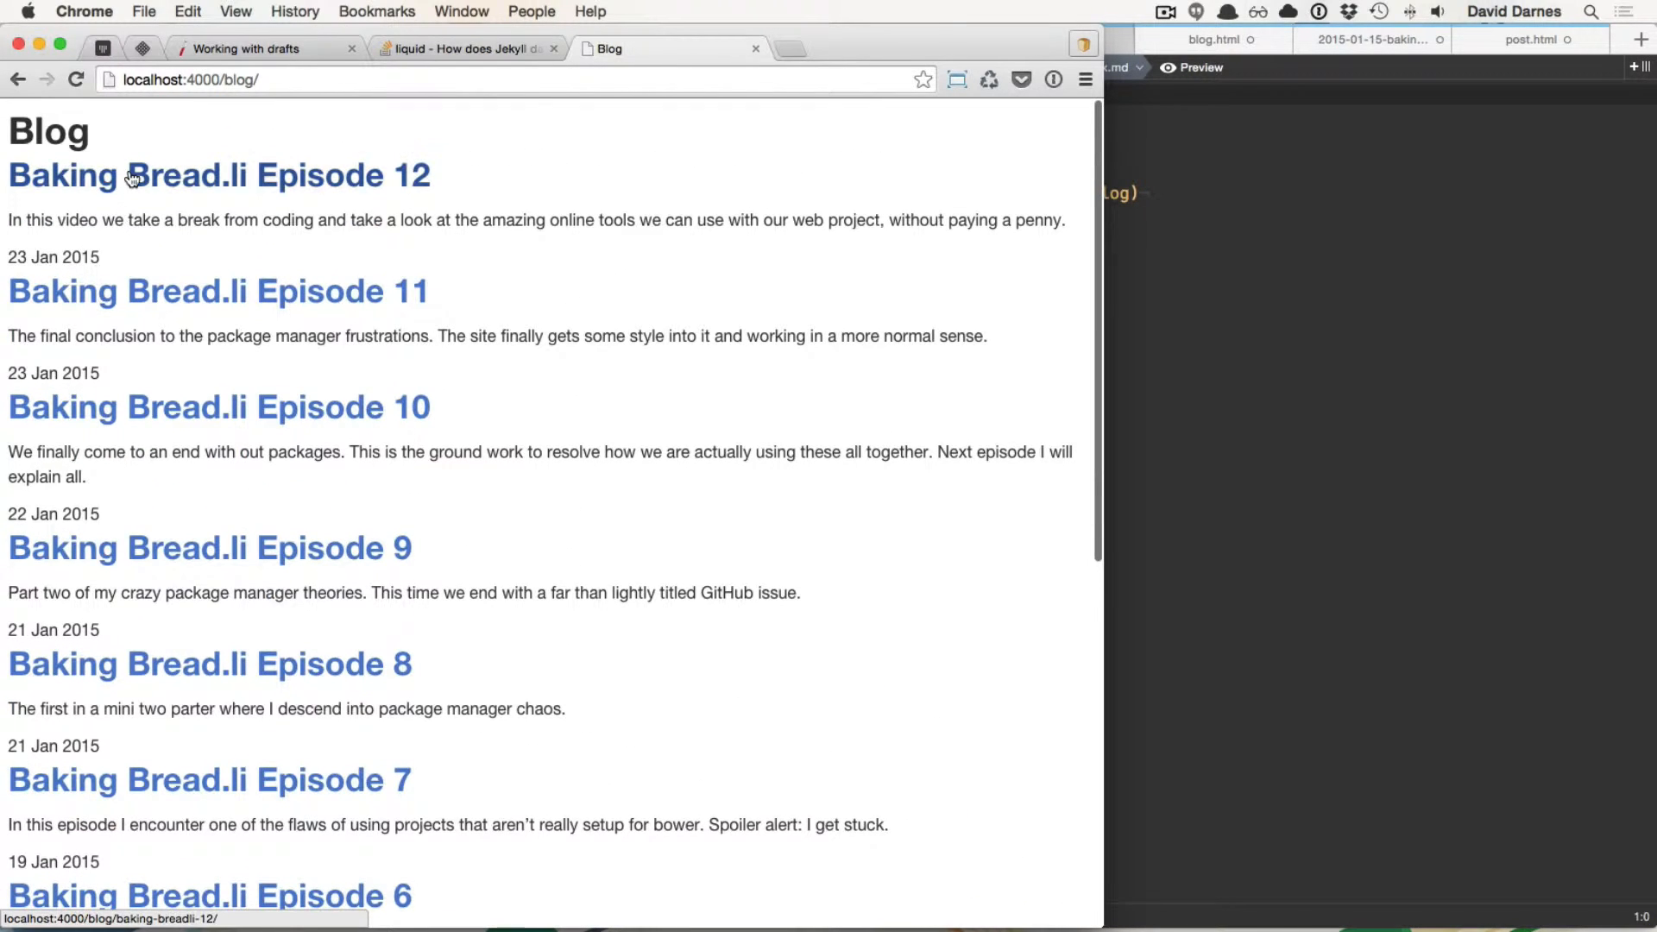
triple_click(535, 219)
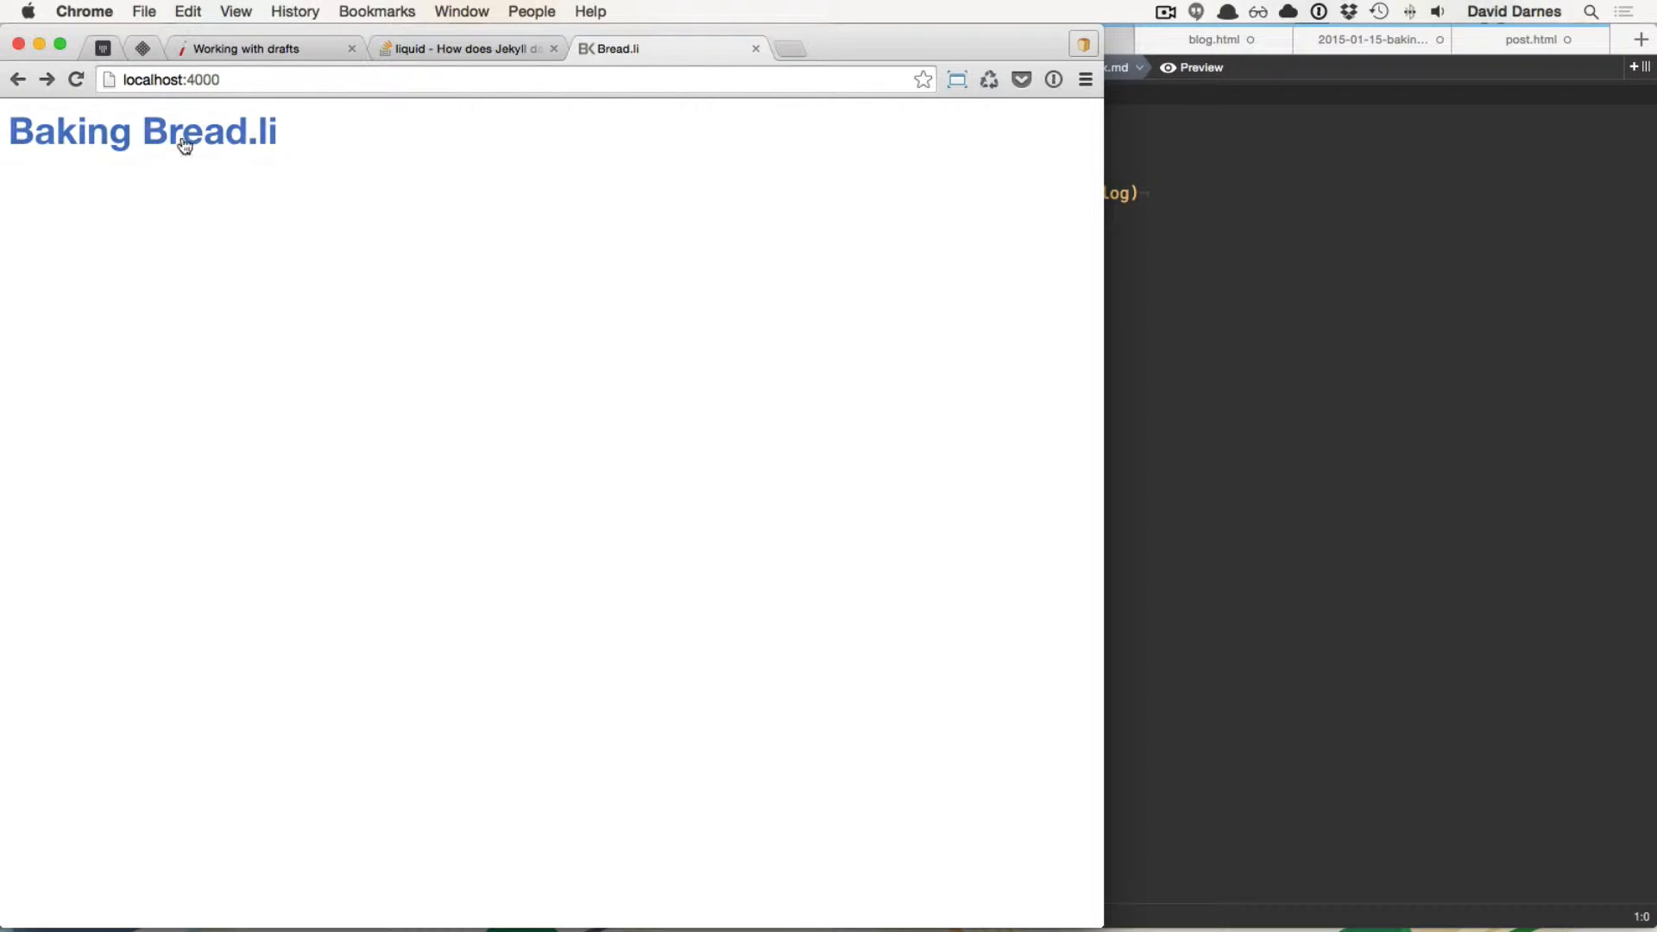
double_click(143, 129)
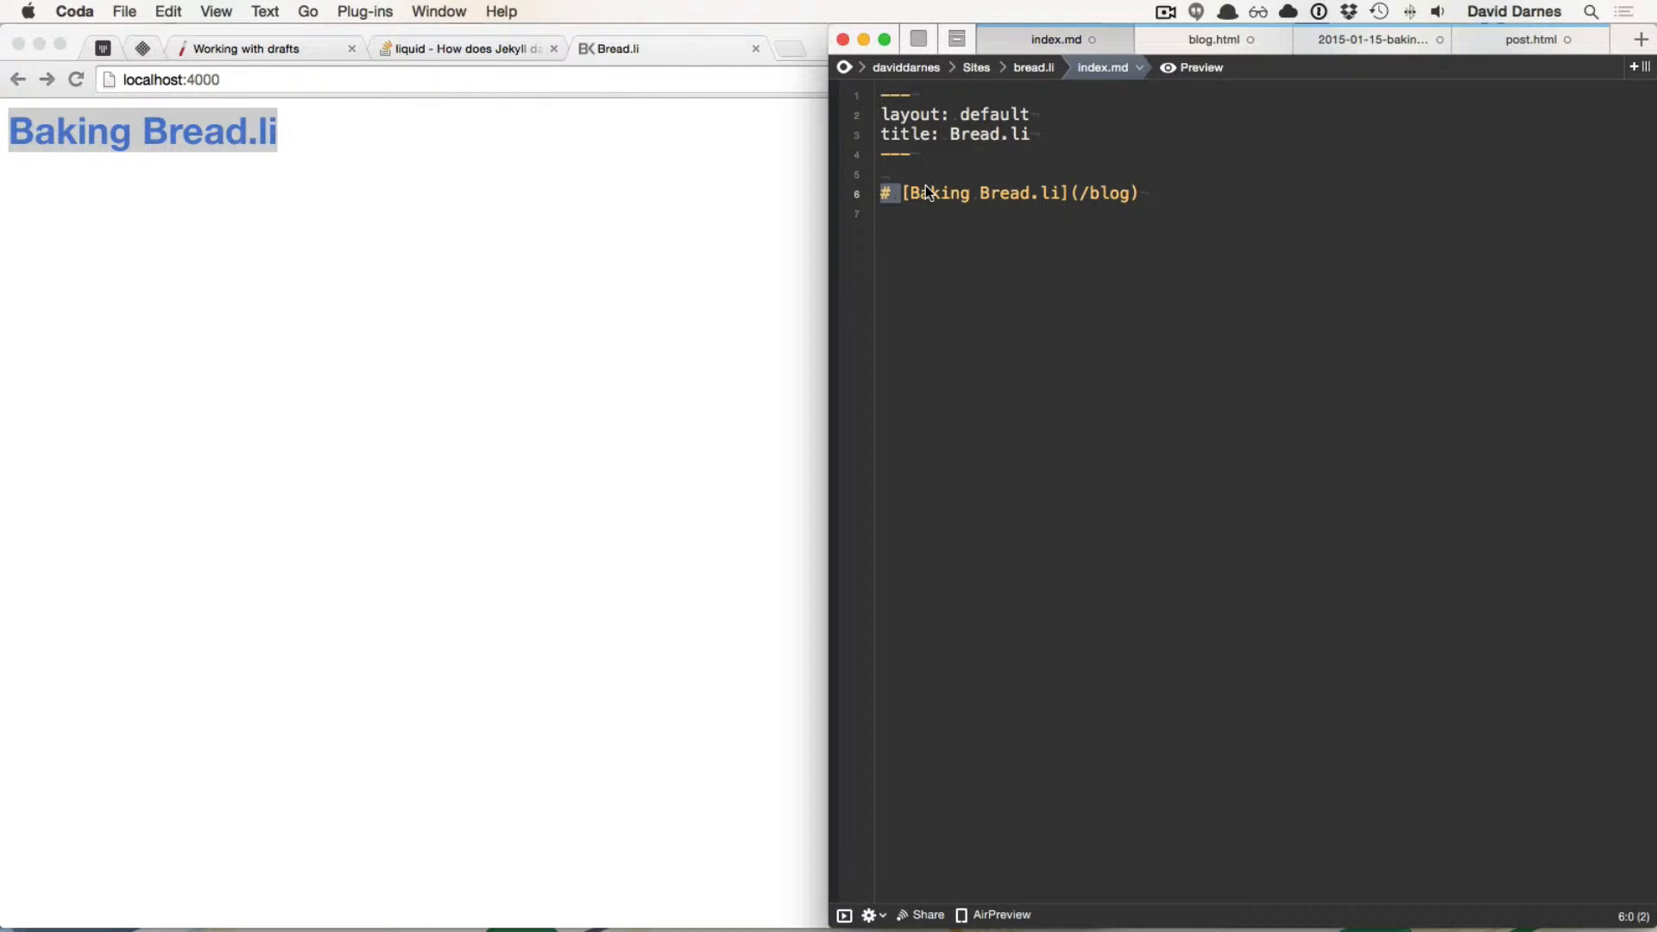
mouse_move(861, 211)
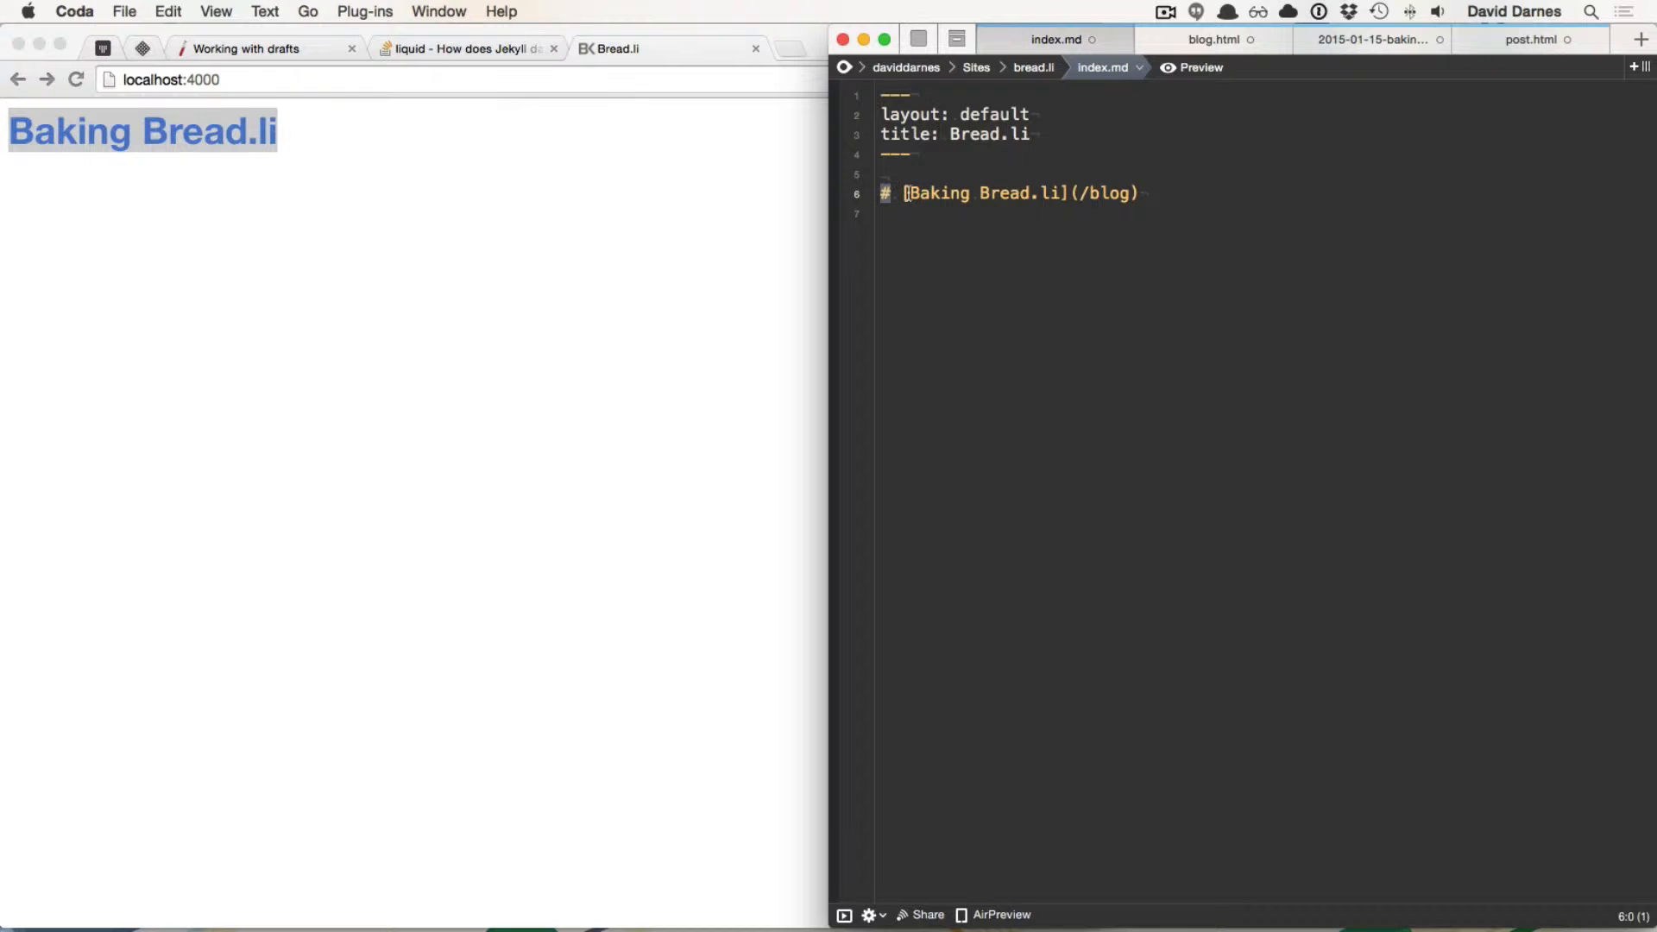
click(1141, 193)
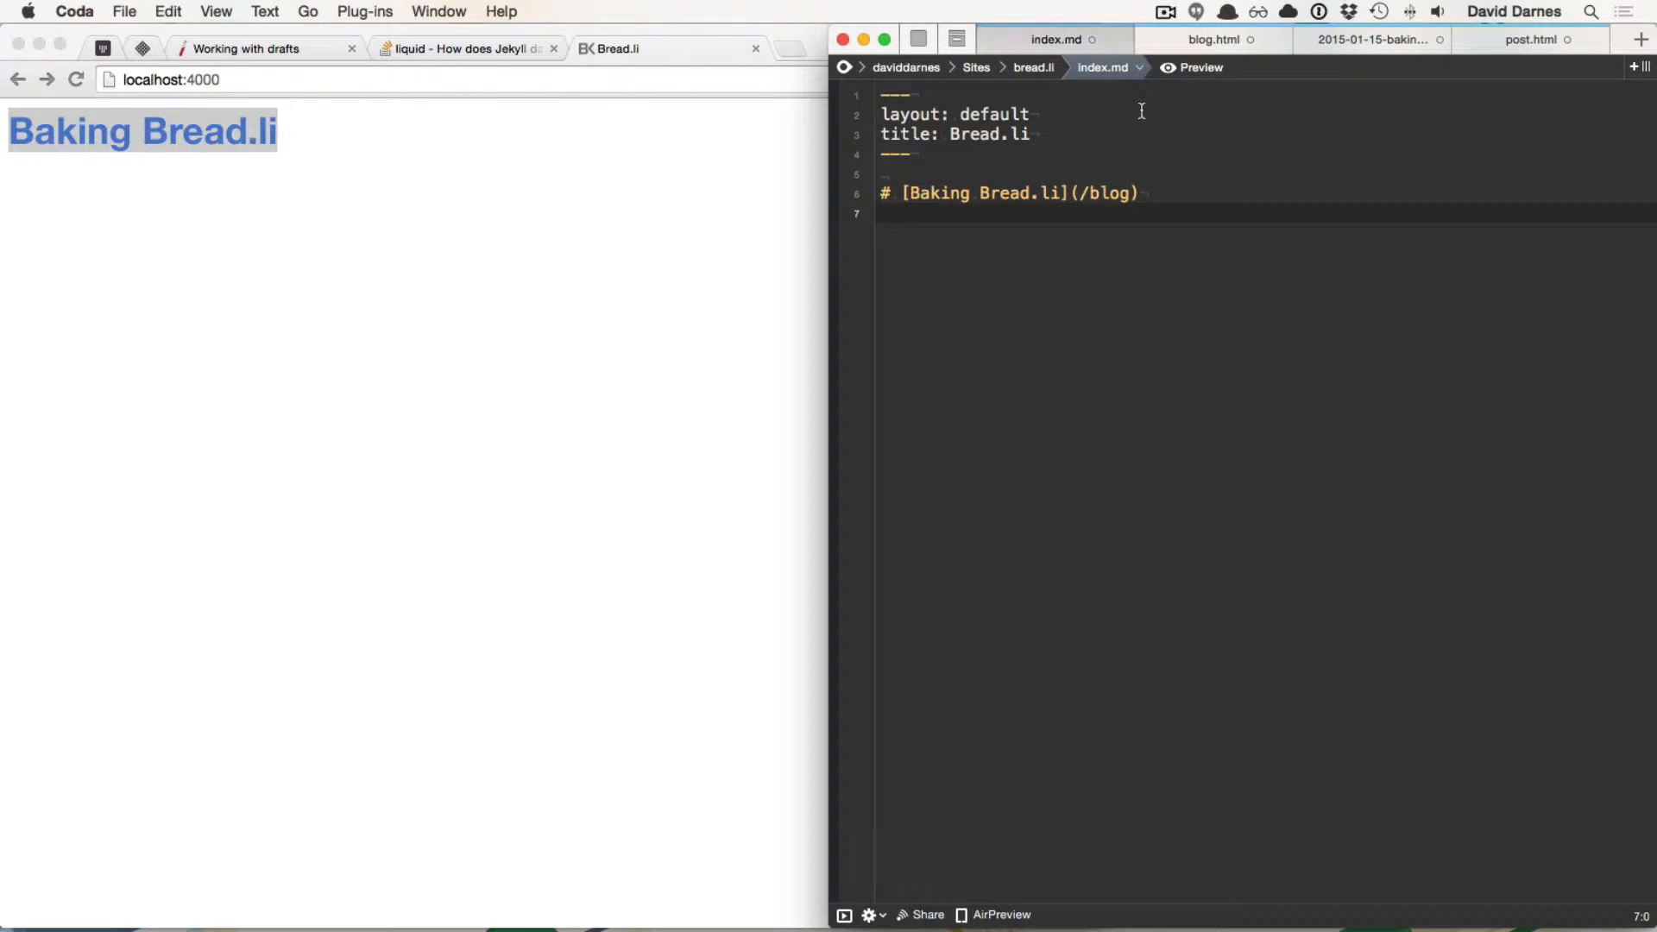
click(1213, 40)
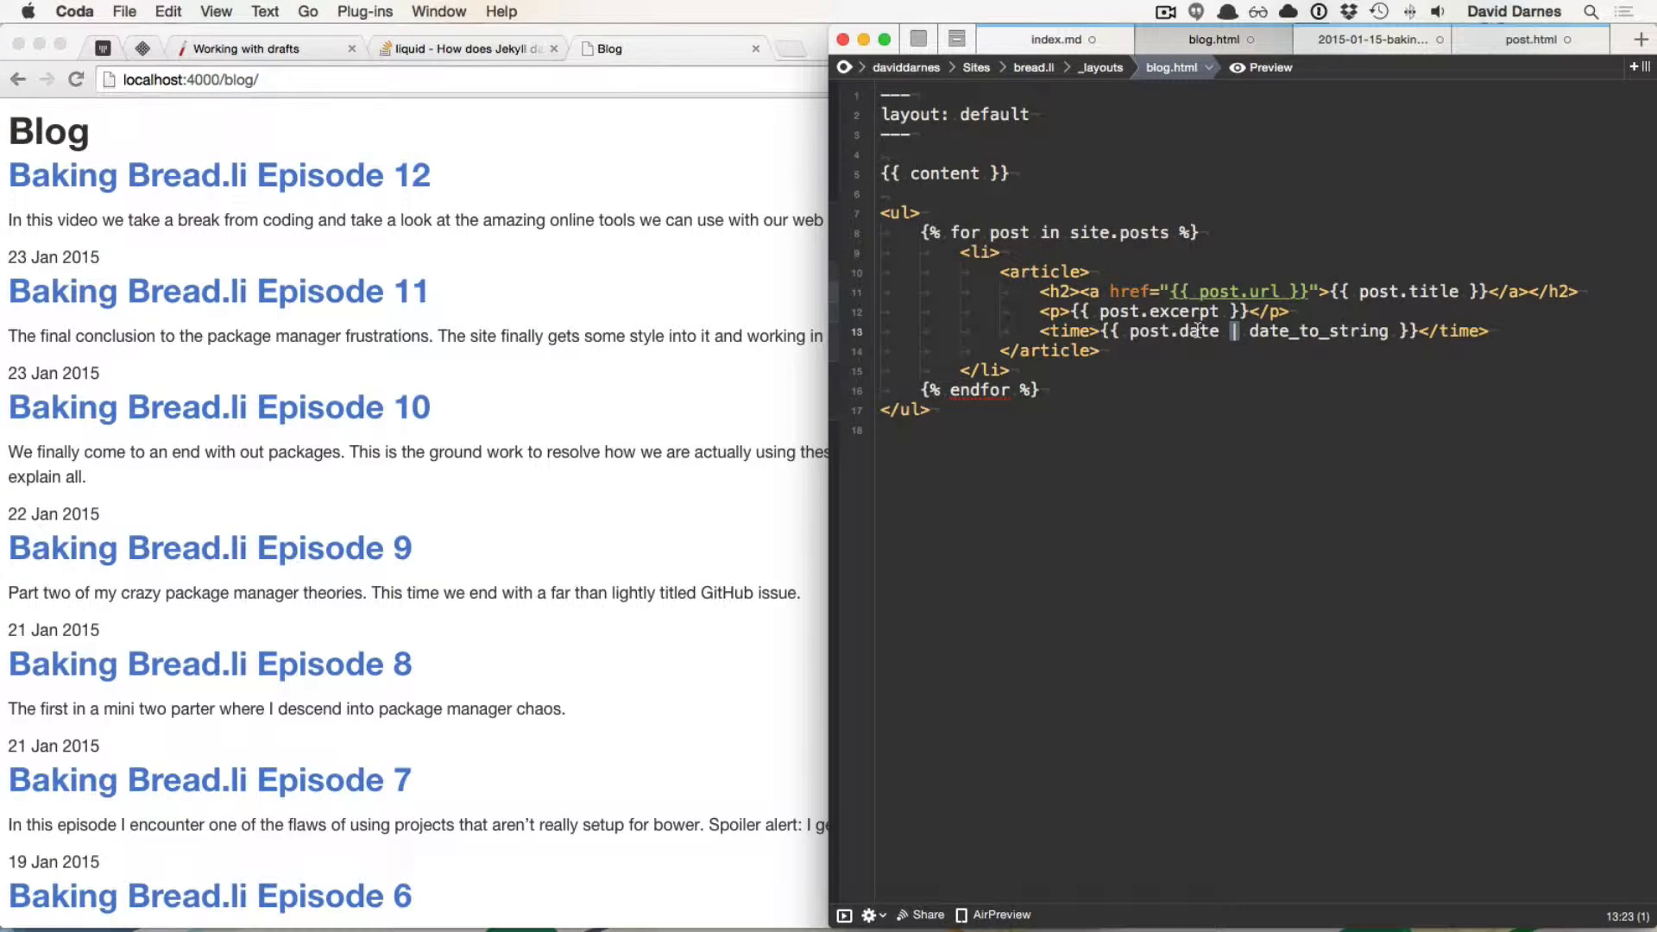
Step: Select the date_to_string filter in the blog.html layout's time line
double_click(1315, 331)
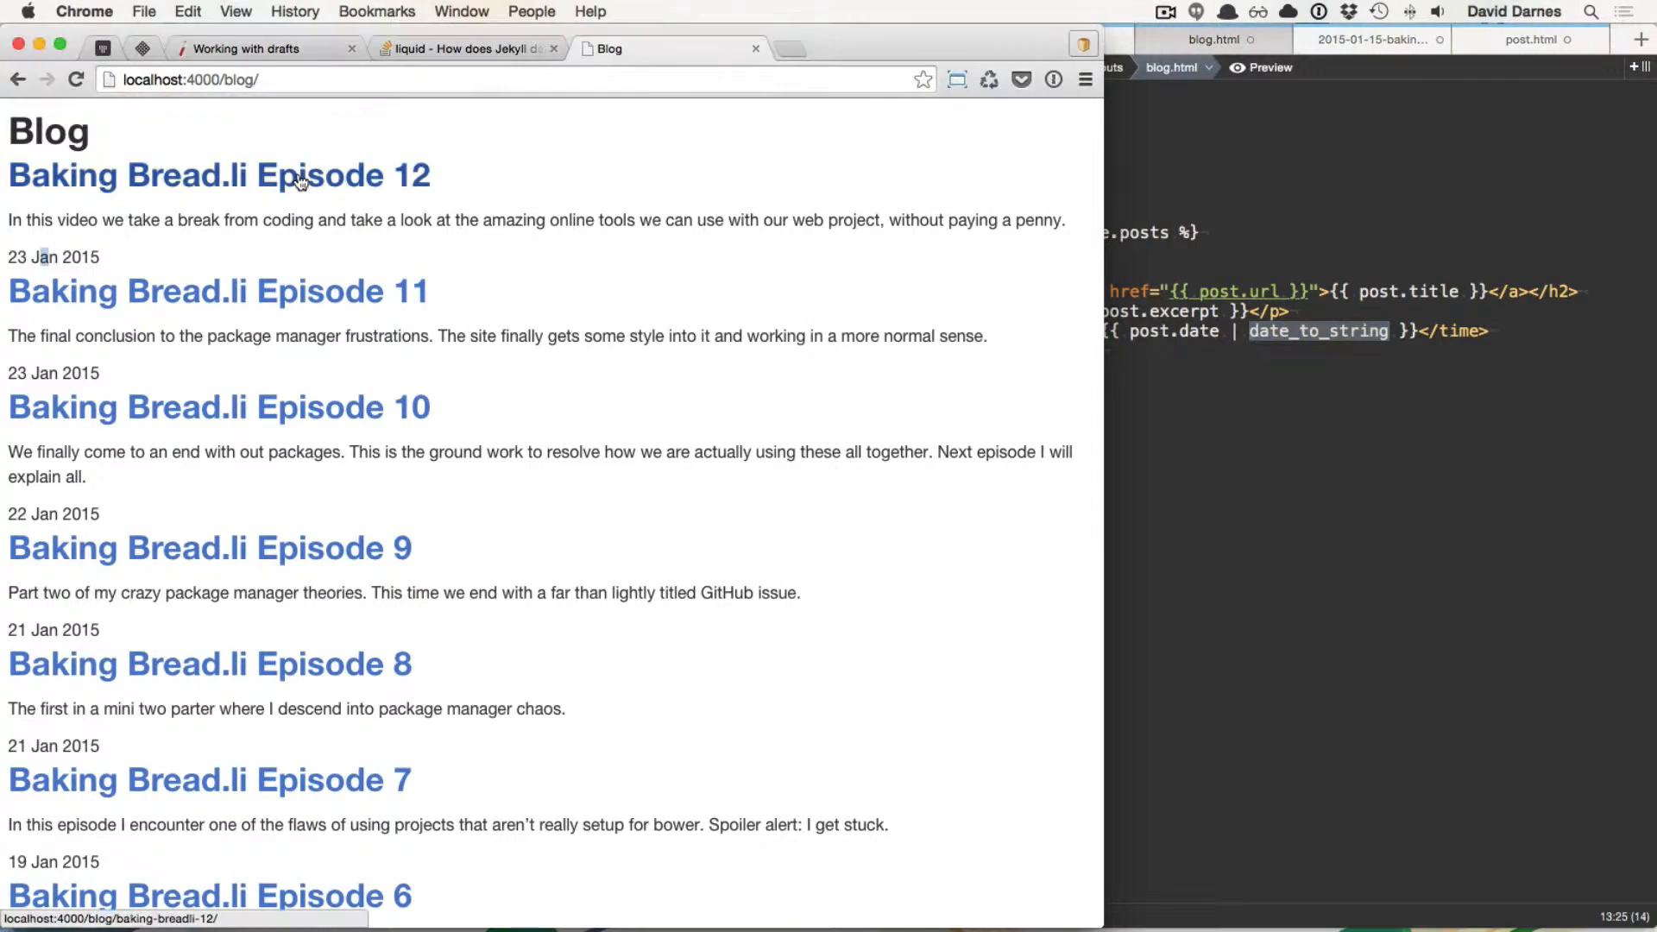
Step: Open Episode 12, return to the blog listing, then open the Baking Bread.li Episode 3 post
click(217, 174)
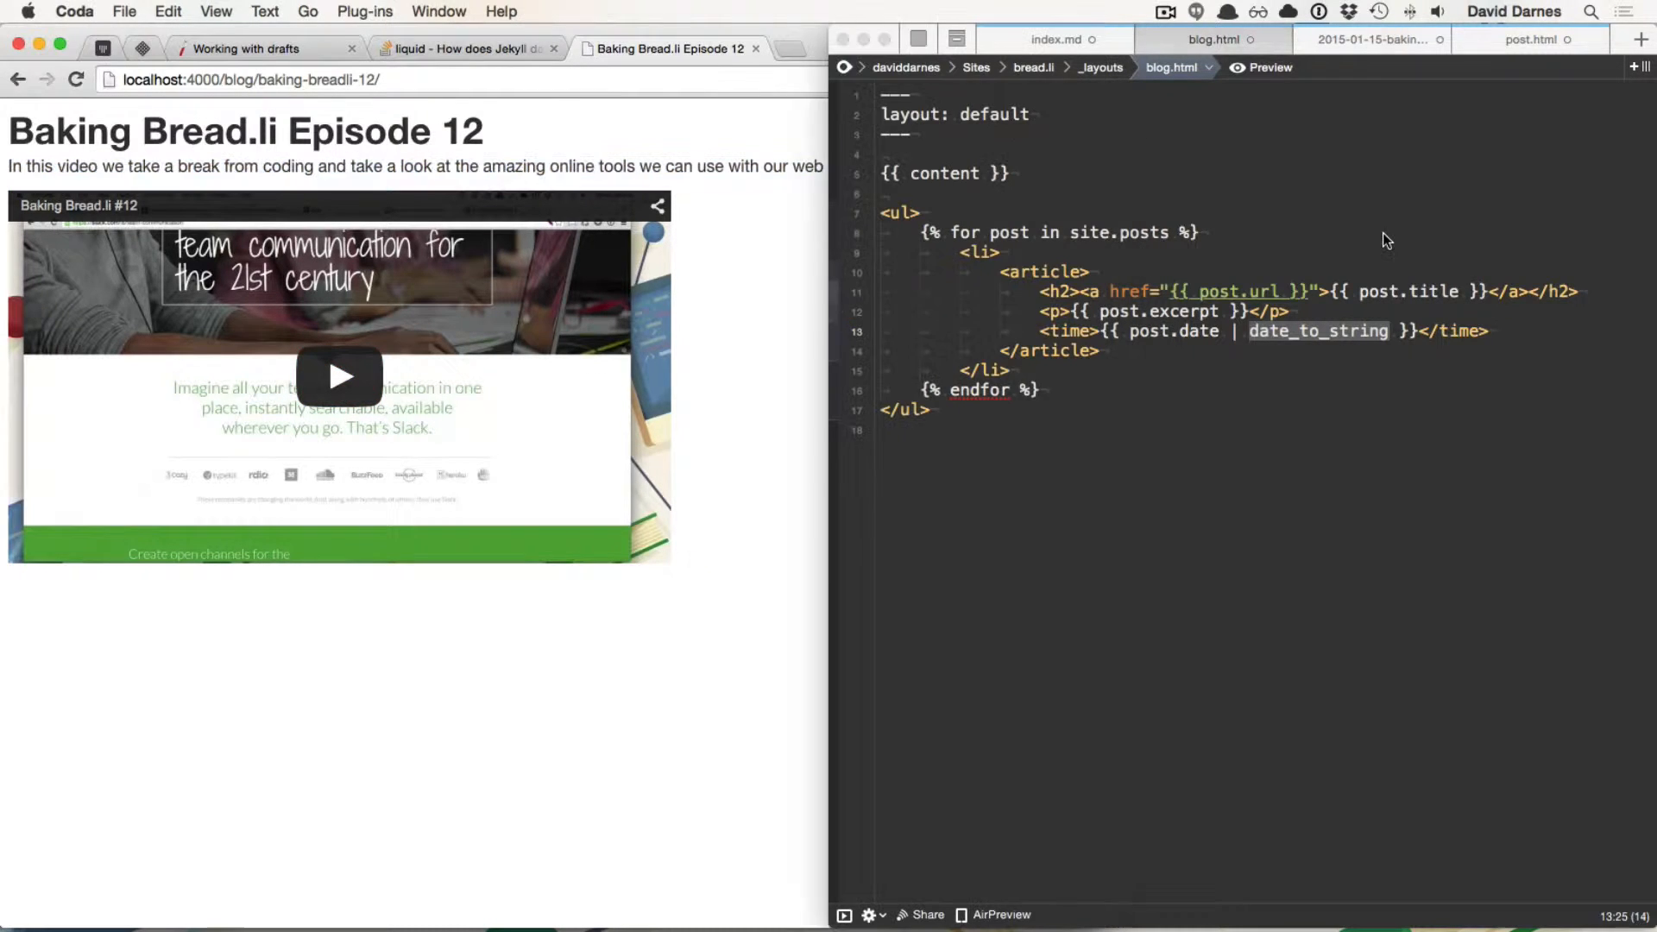
click(1370, 40)
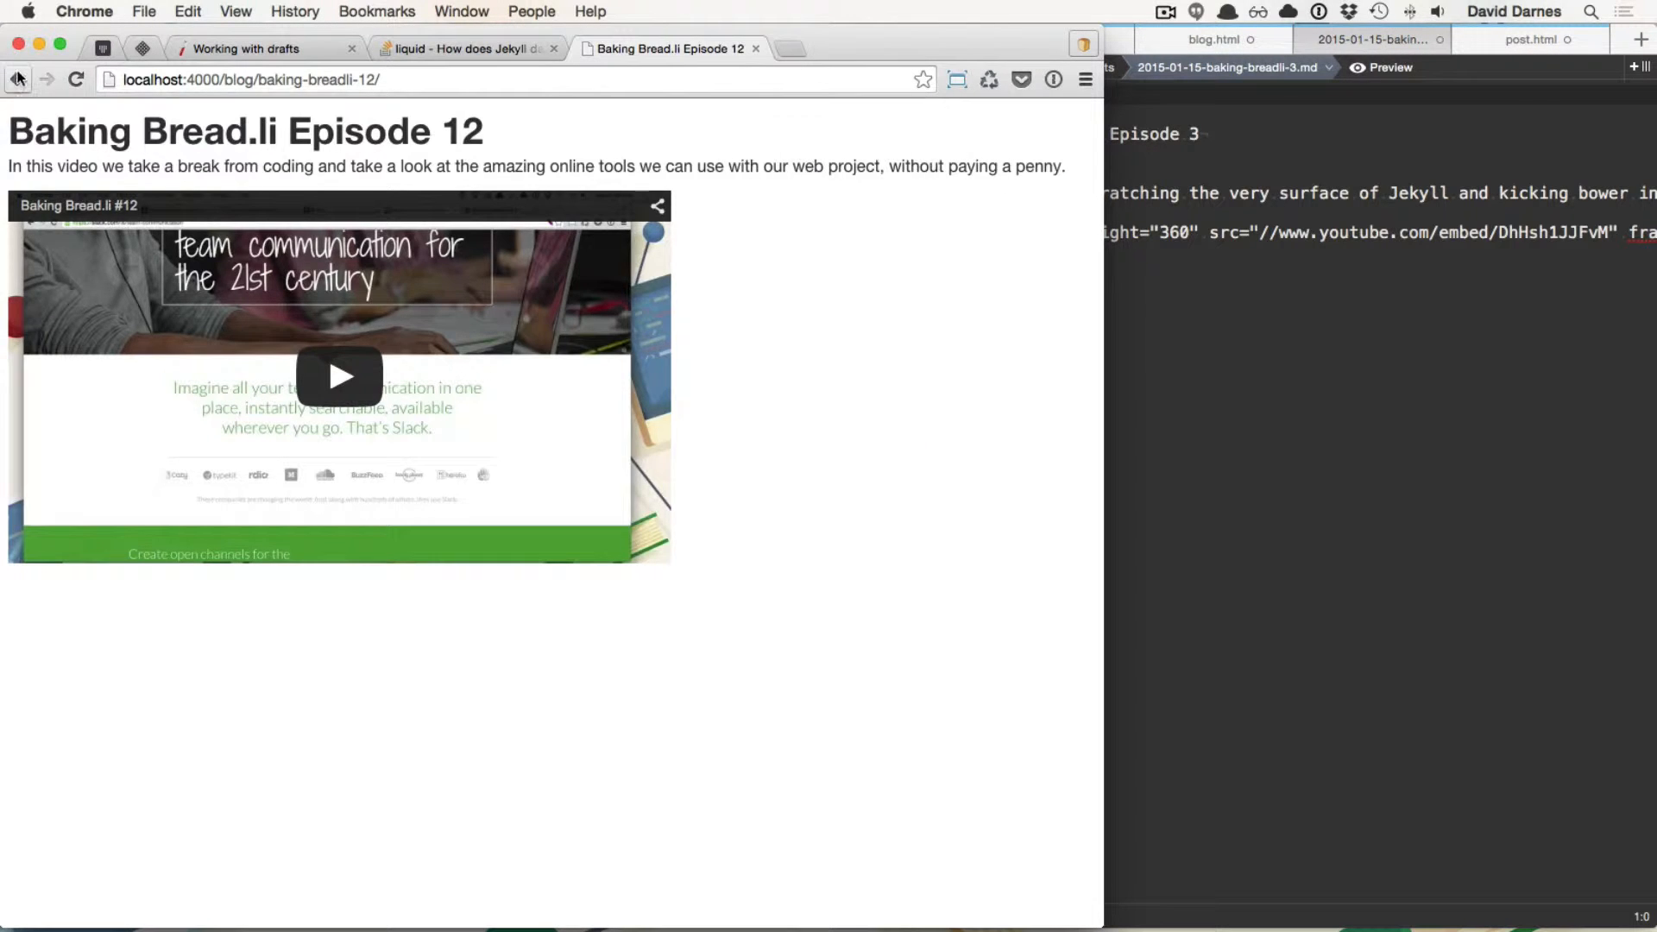
click(18, 80)
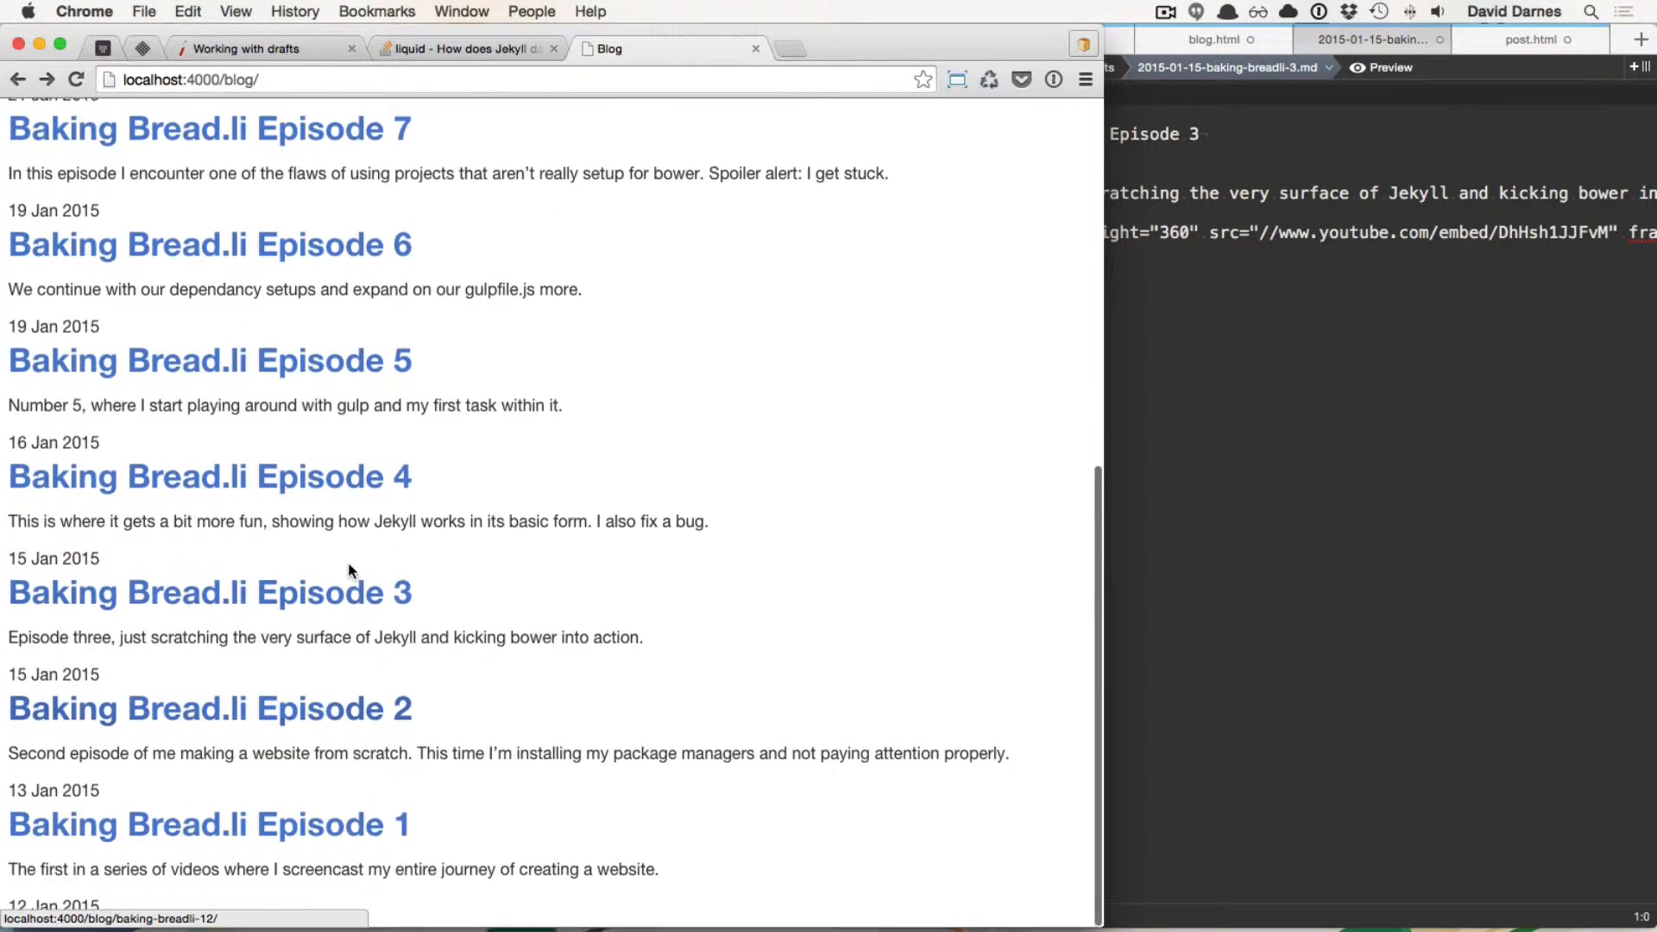
click(209, 592)
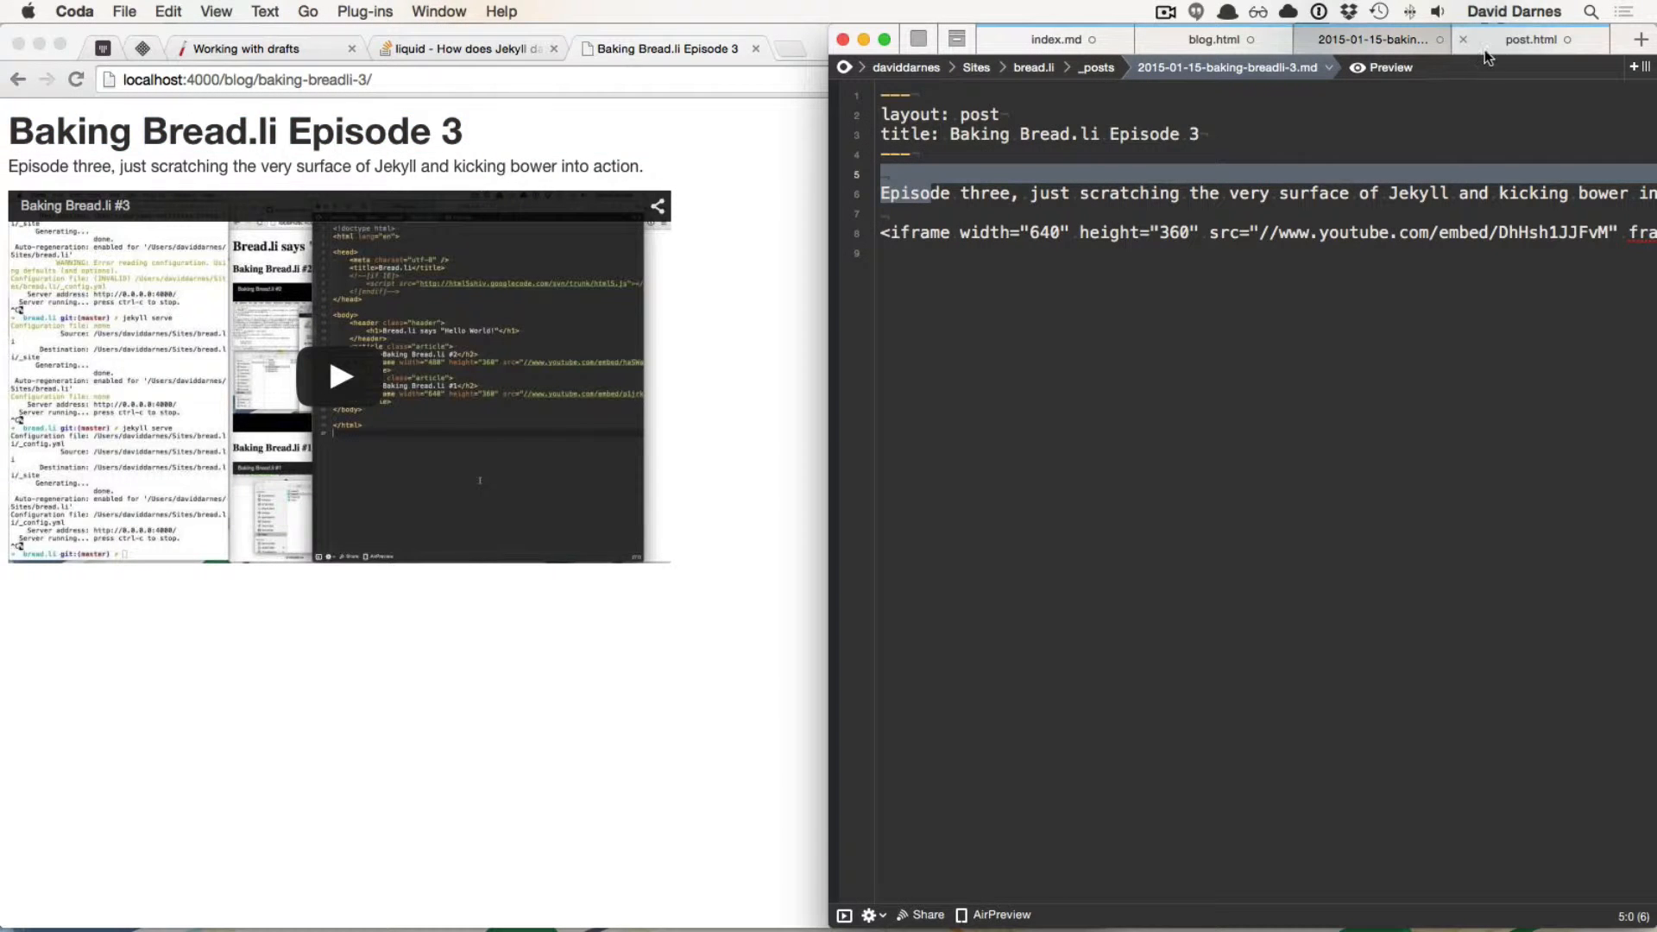
Step: Compare blog.html, Episode 3's 'post' front matter and the post.html layout with its h1 title
click(1531, 40)
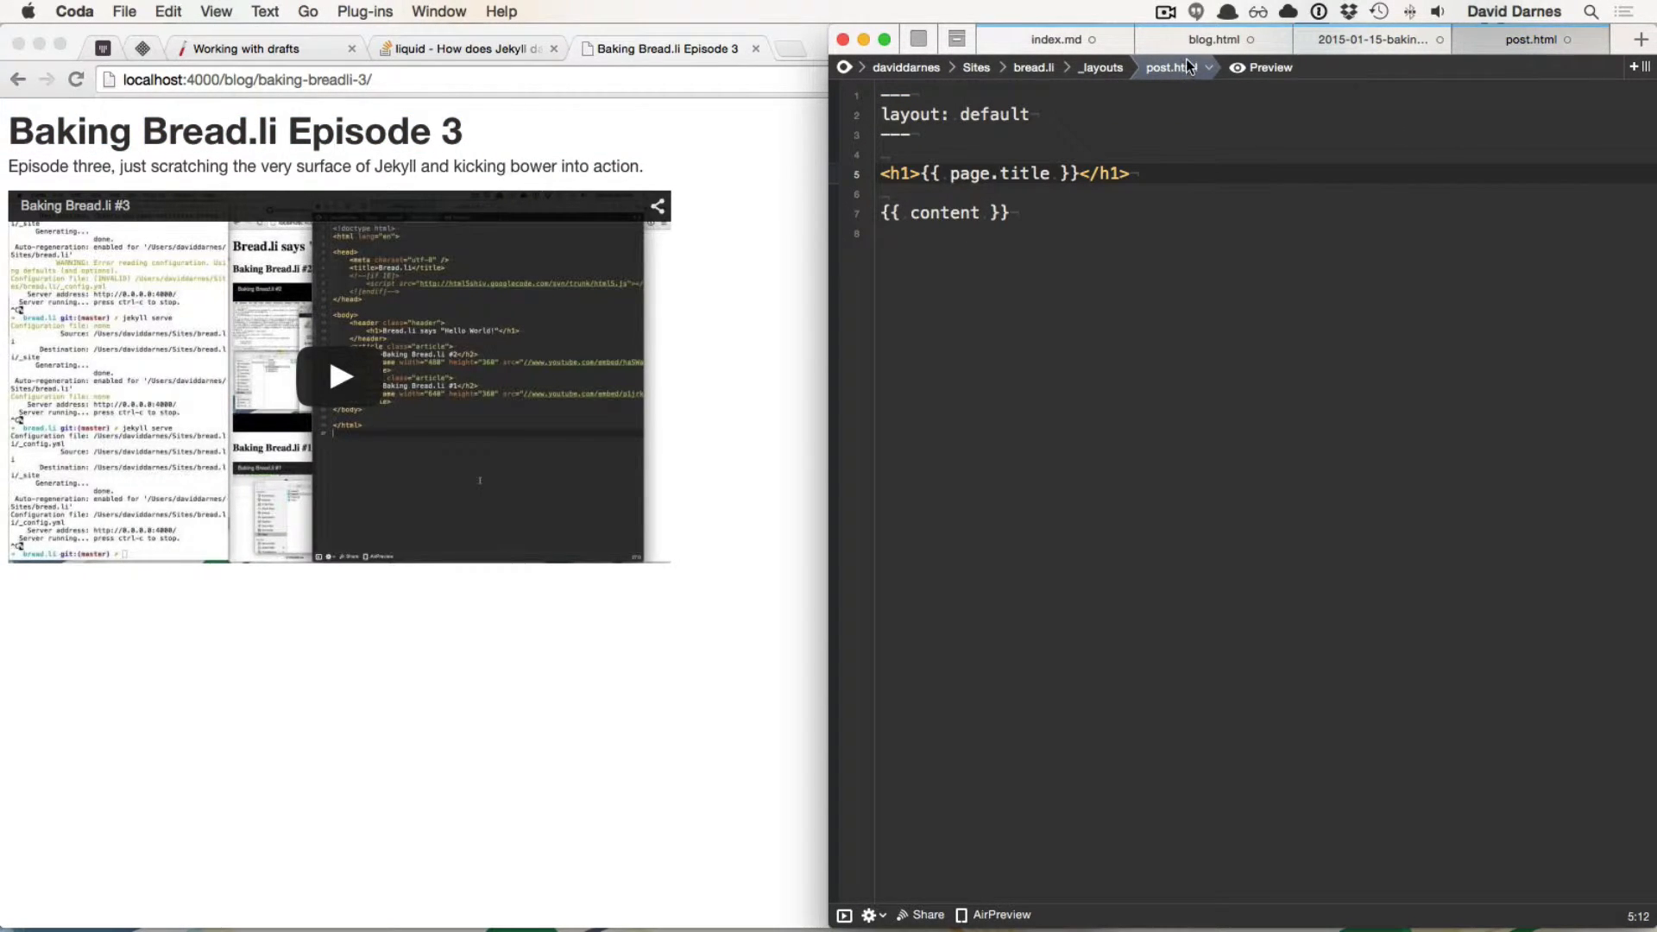
click(1213, 40)
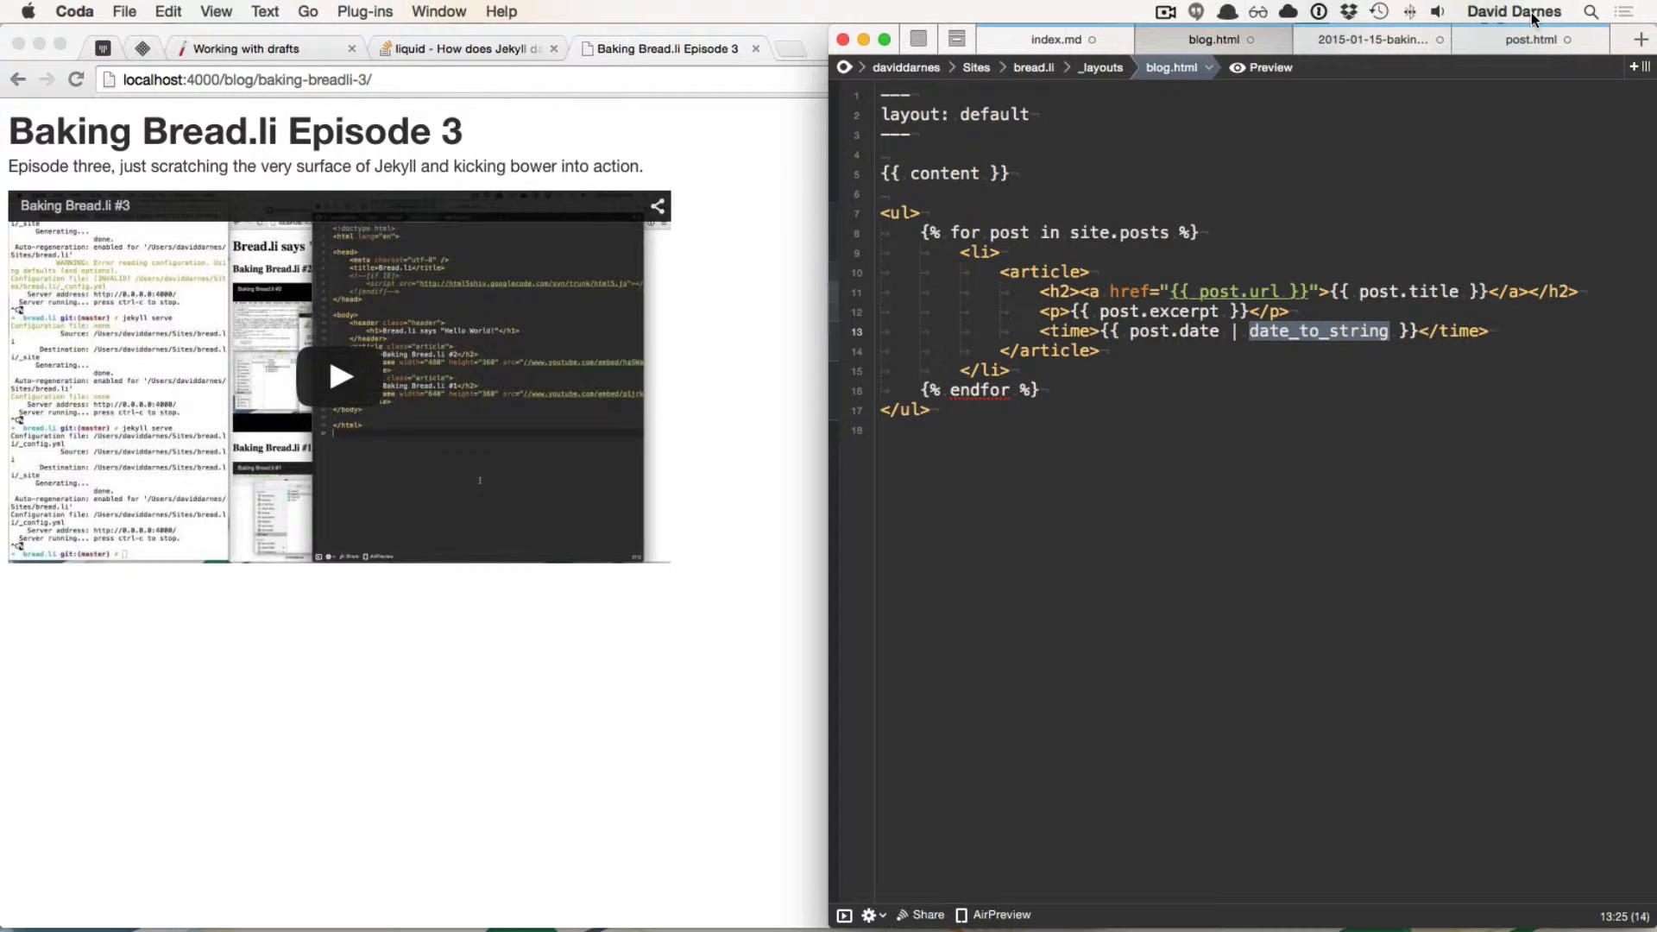
click(1526, 40)
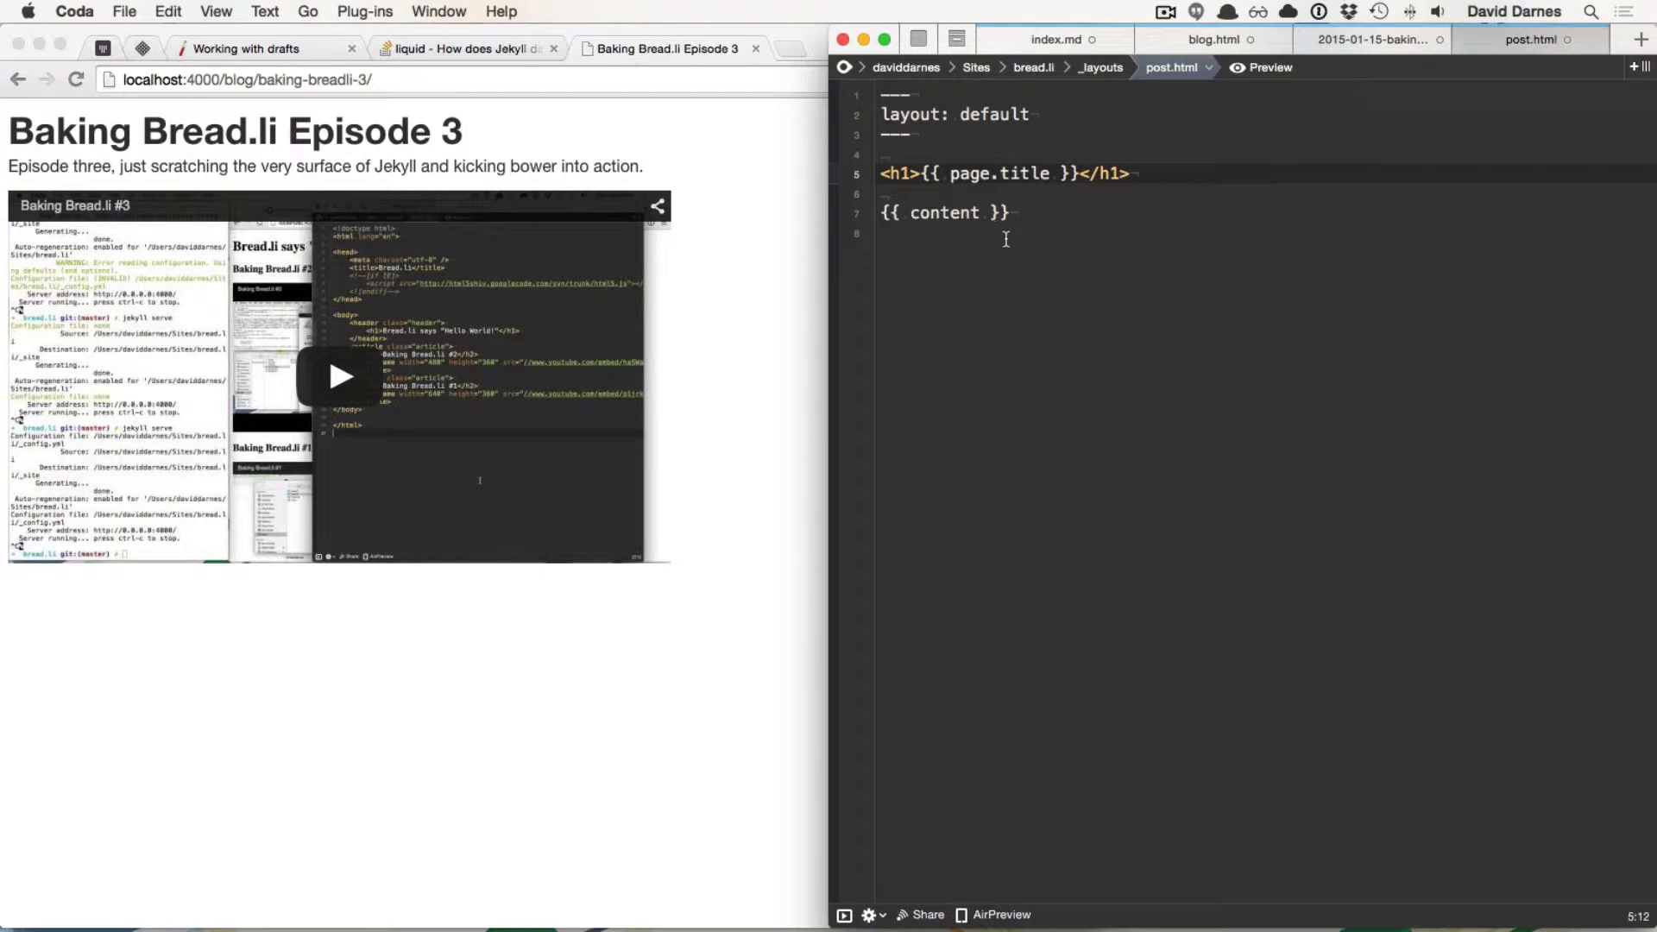
click(1370, 40)
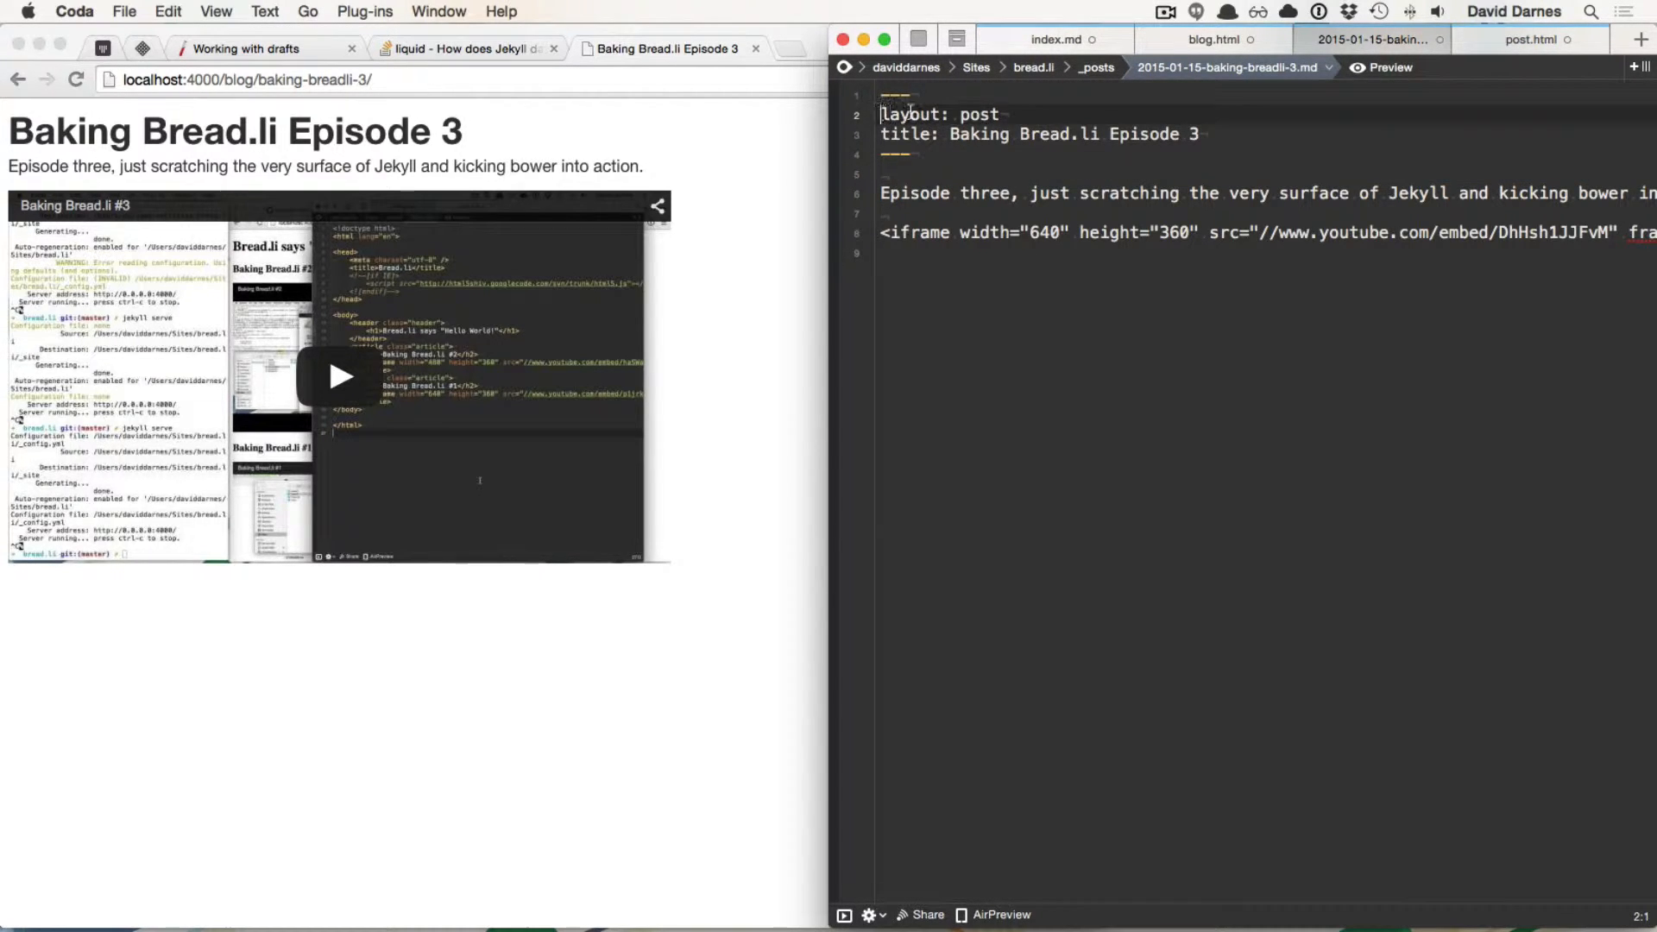
double_click(977, 114)
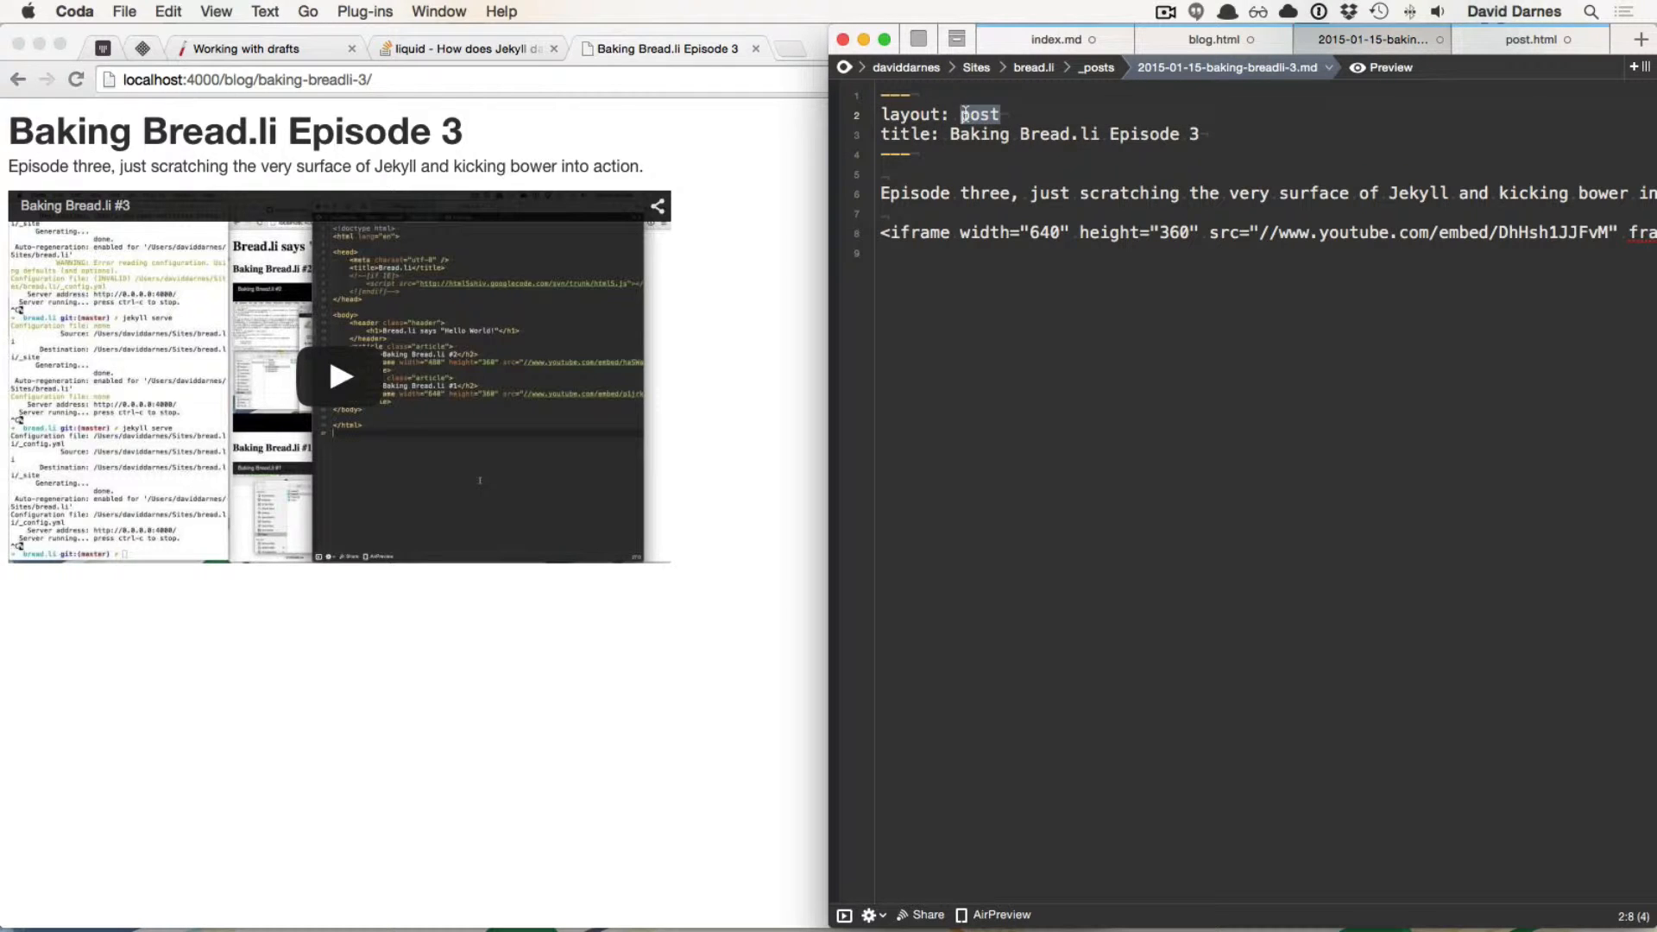
click(1530, 40)
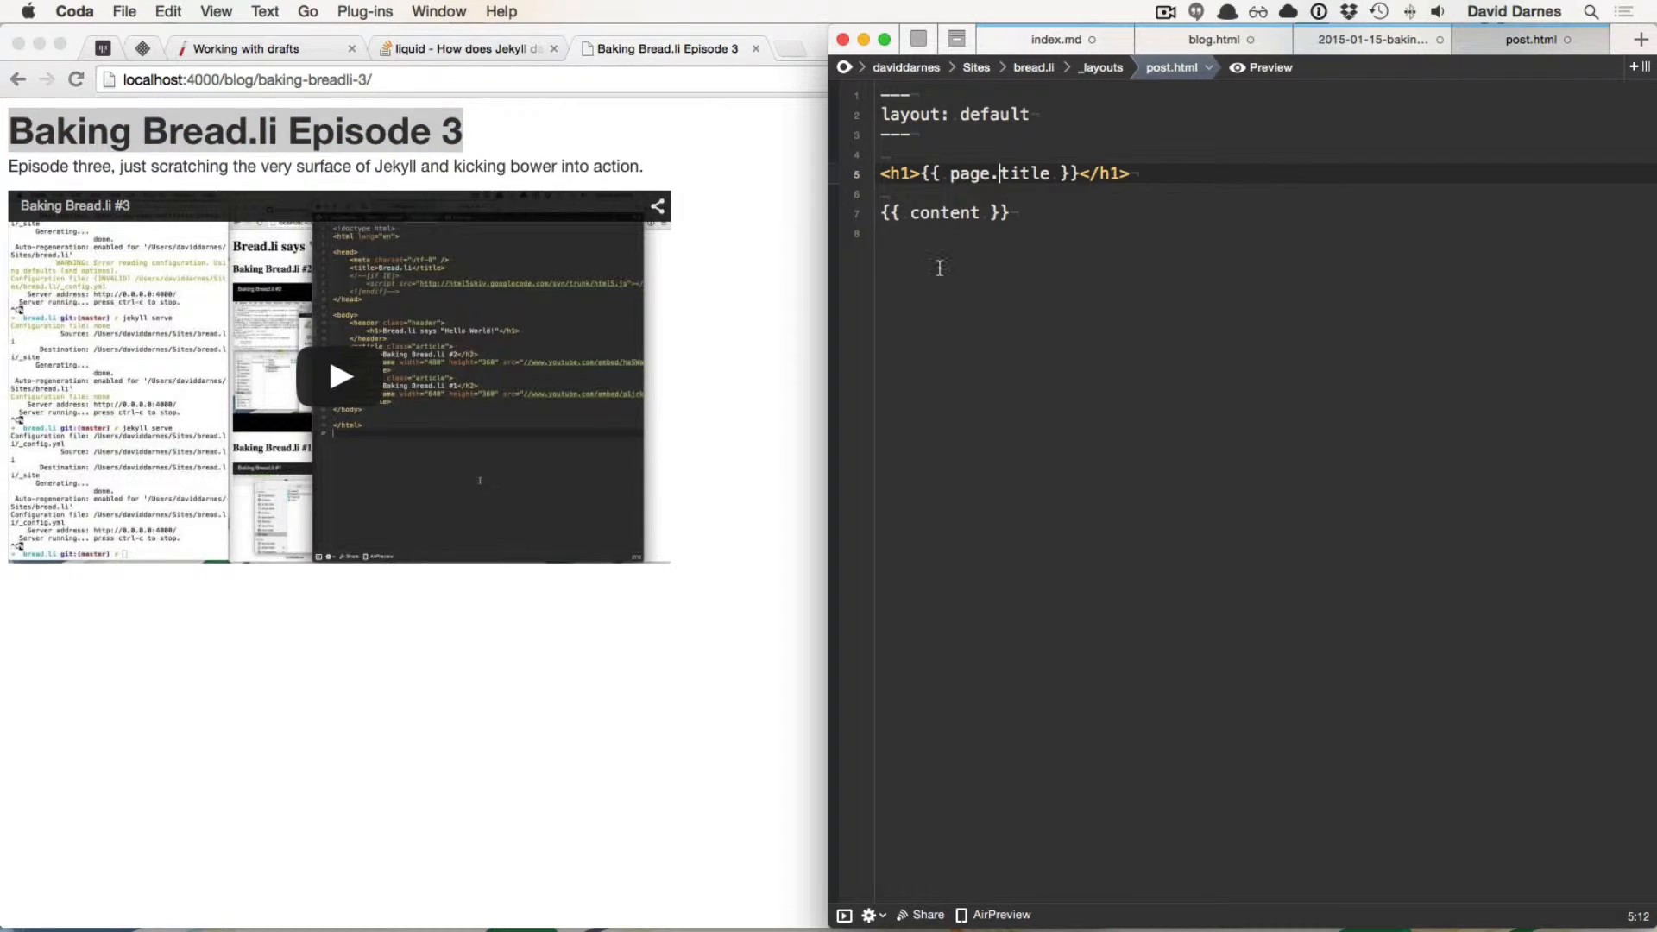
Step: Check post.html's content placeholder against the Episode 3 file's Baking Bread.li Episode 3 title
double_click(999, 172)
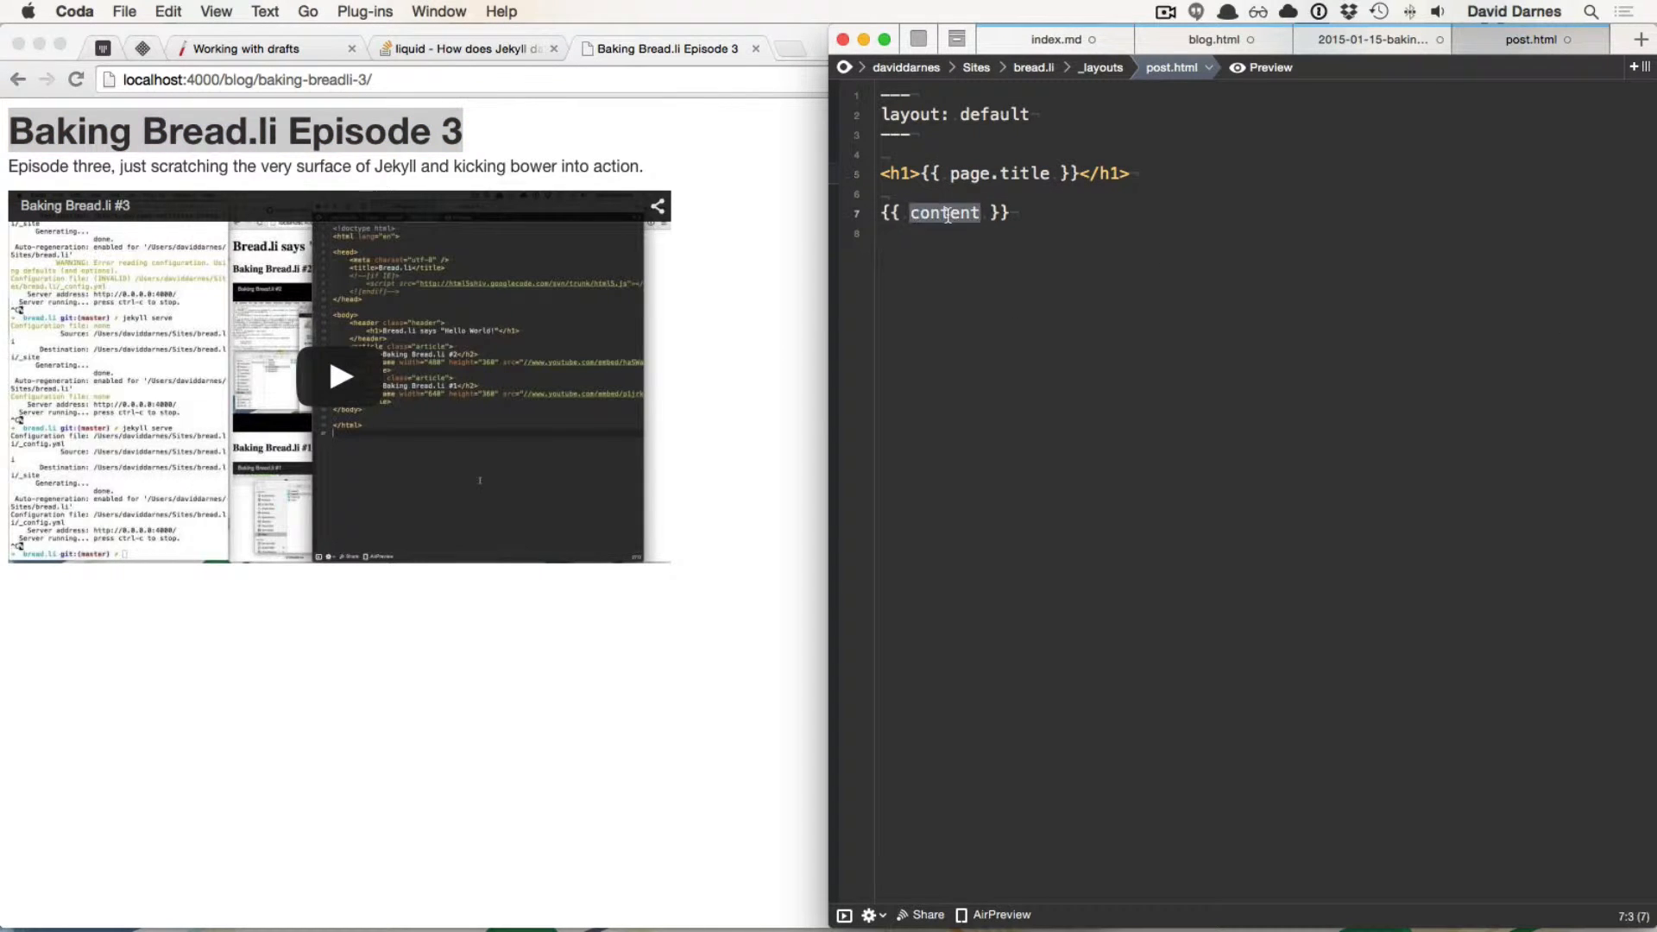
click(1369, 39)
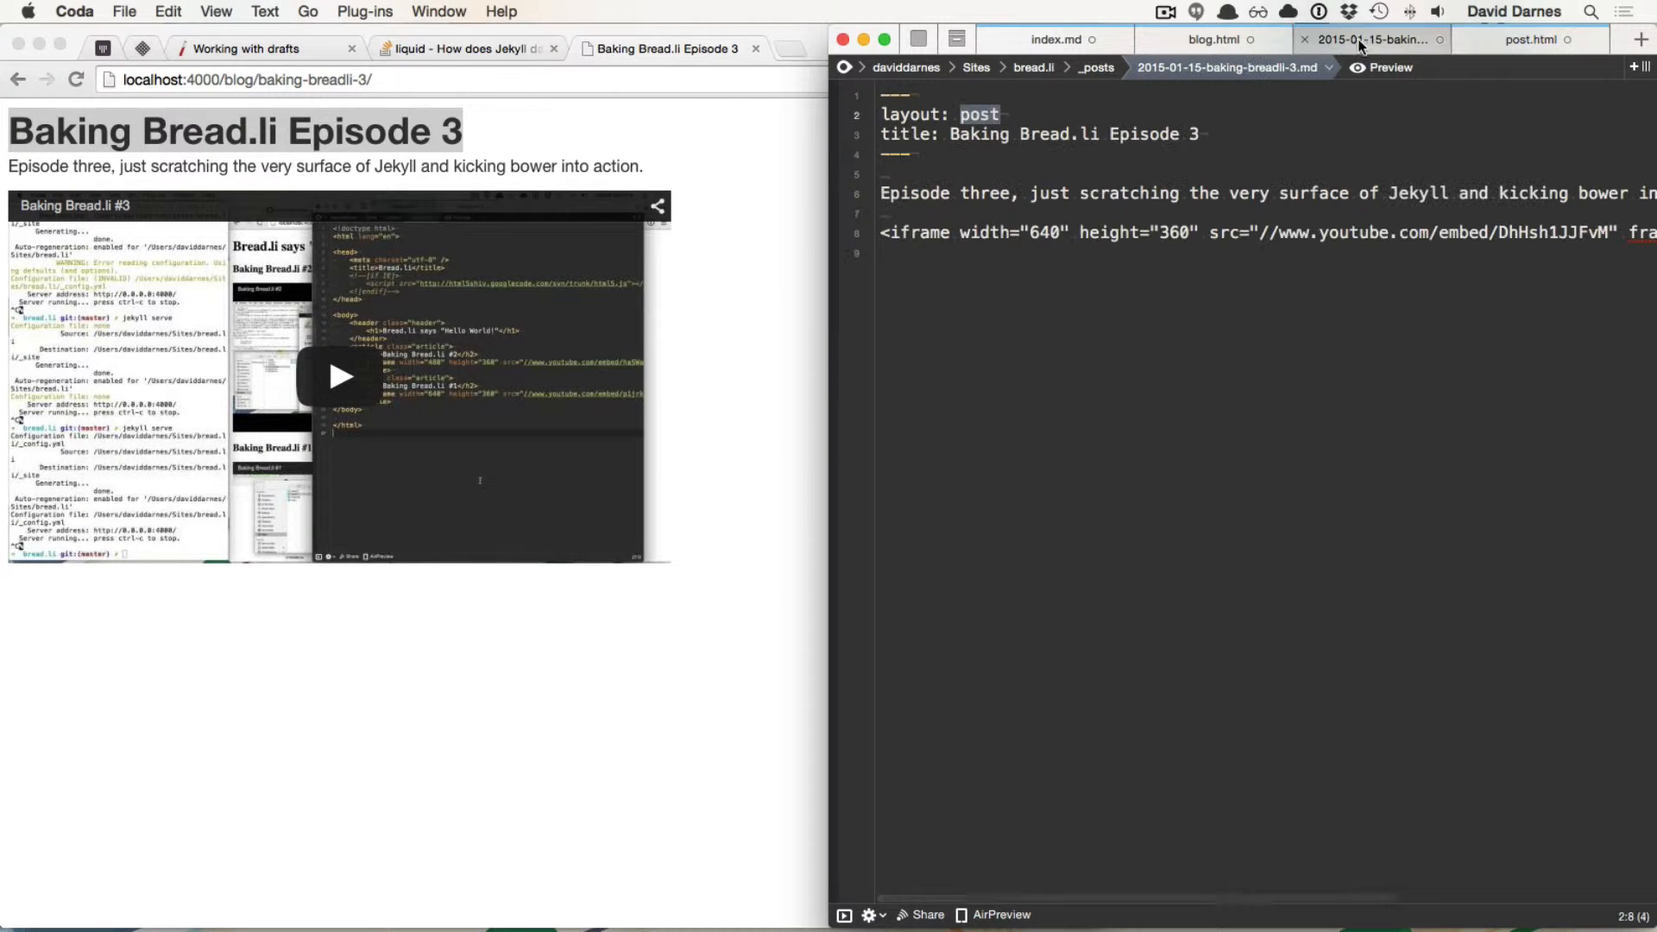
click(1531, 40)
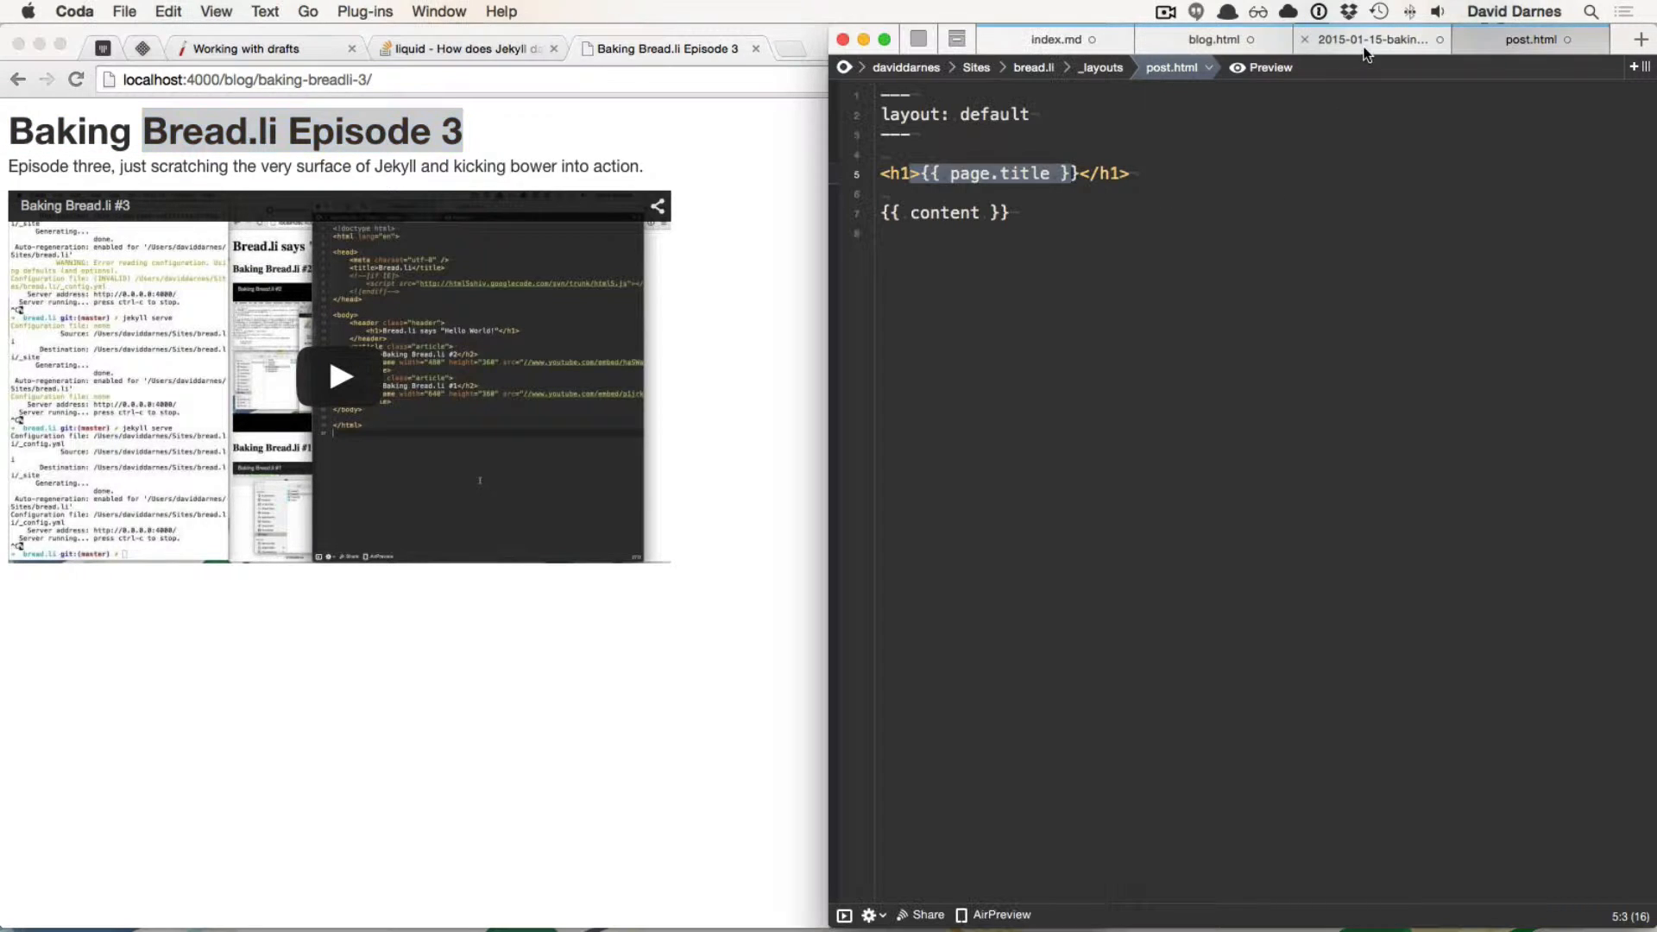
click(1366, 39)
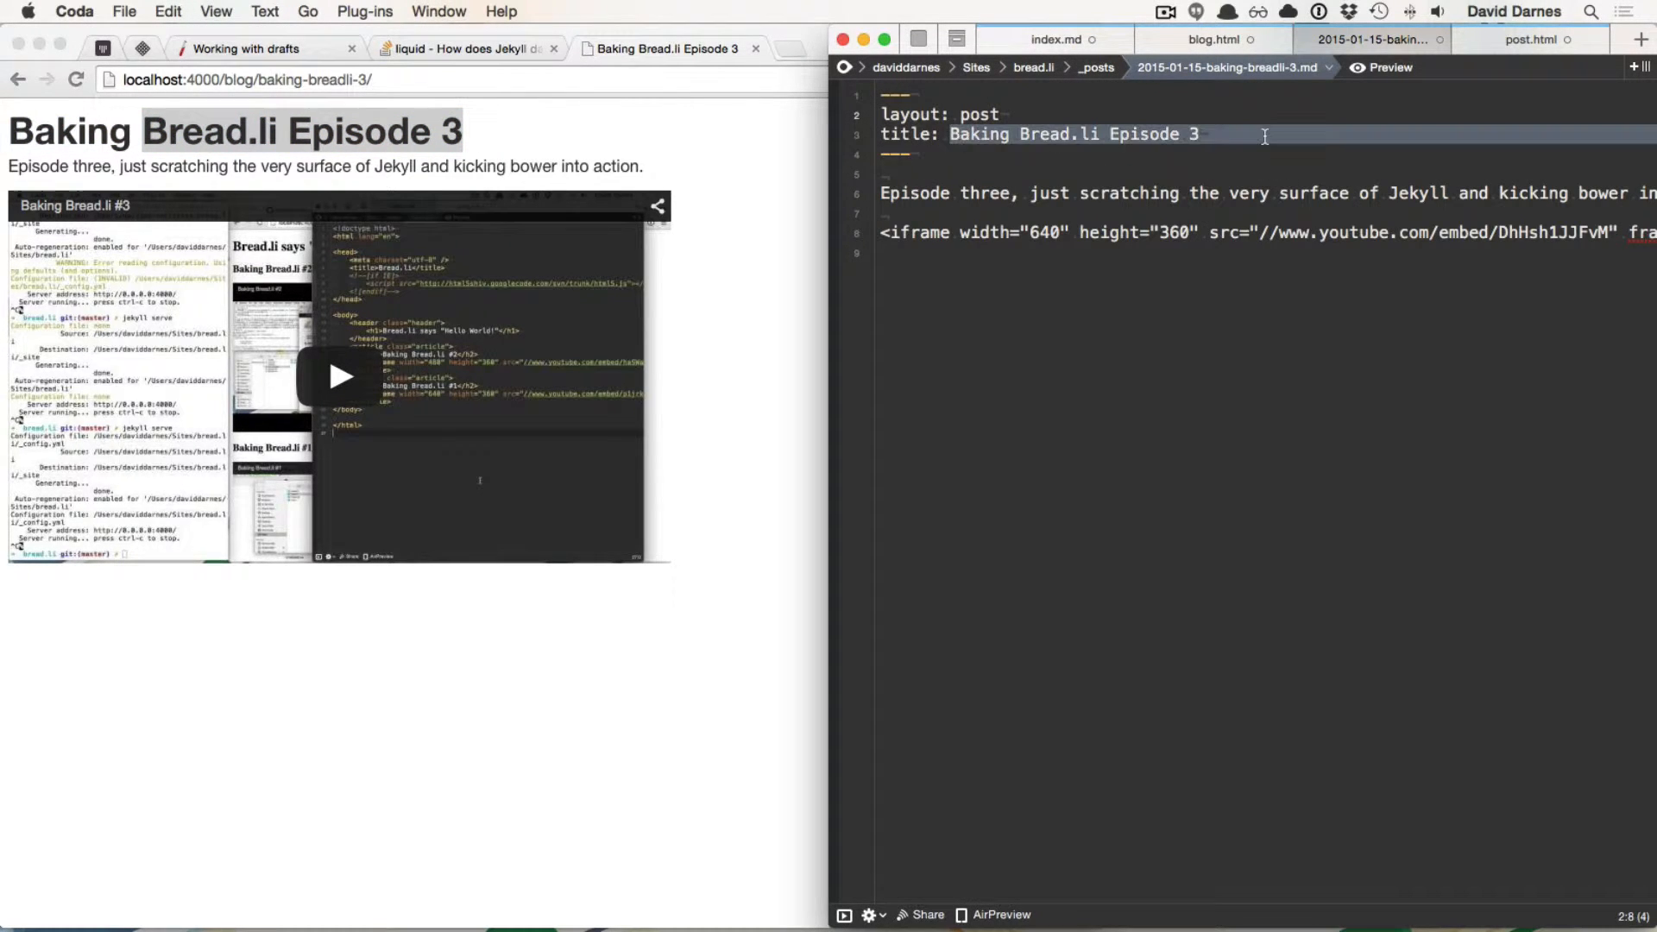
click(914, 194)
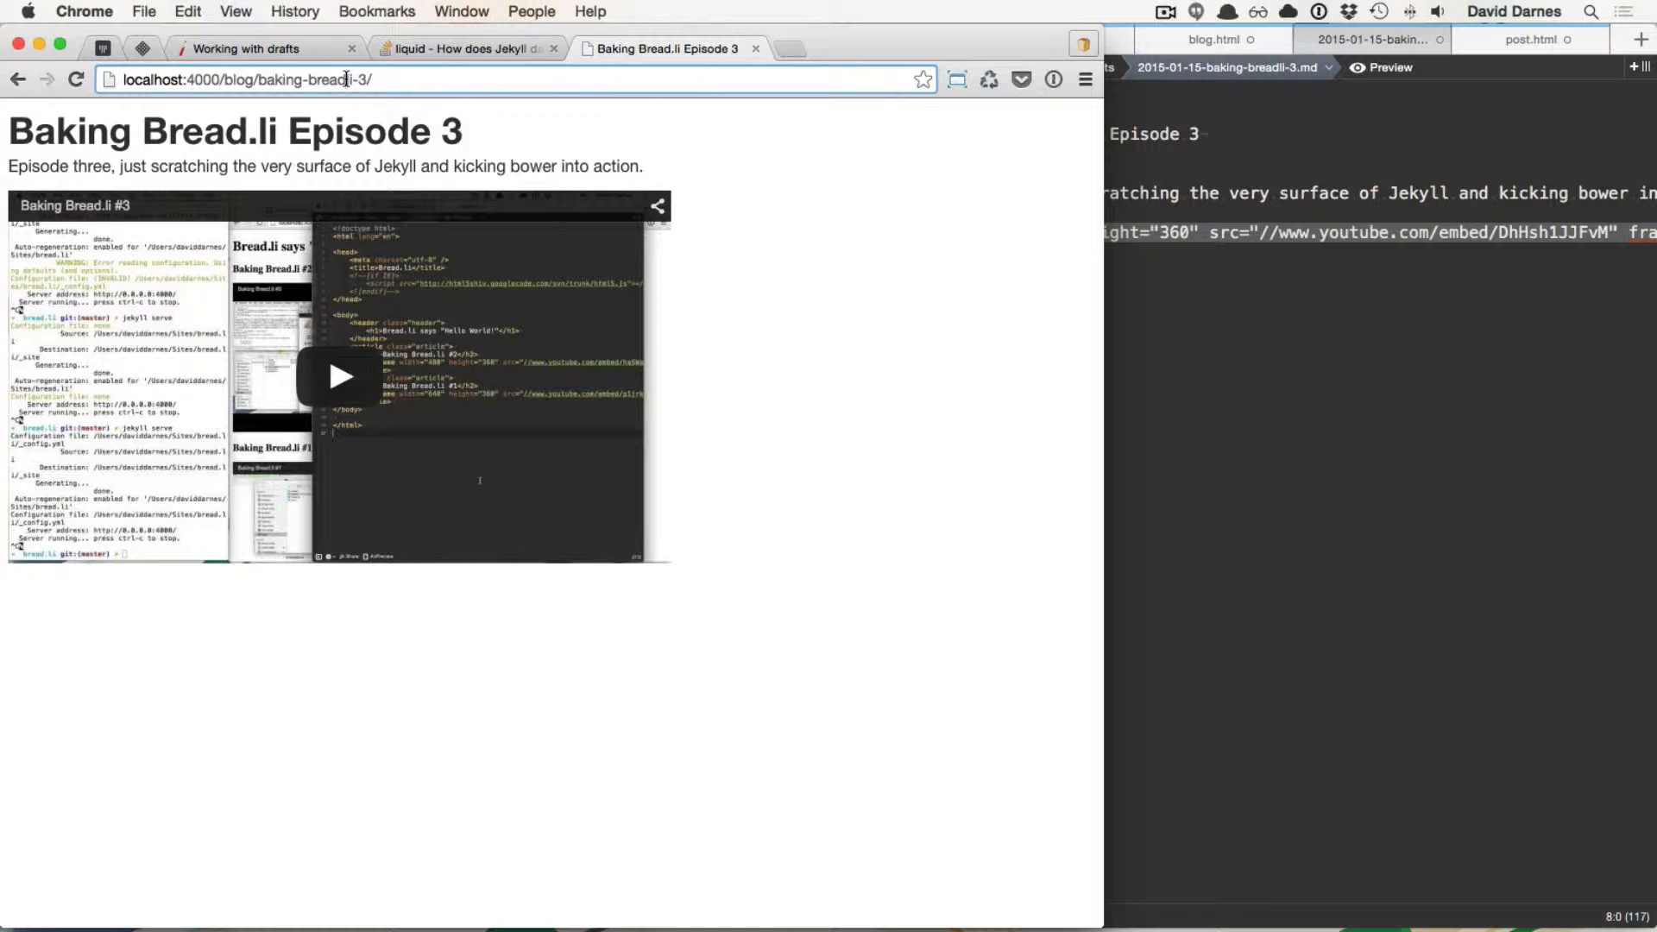
Step: Return from the Episode 3 post to the localhost:4000/blog/ listing of episodes
click(1226, 67)
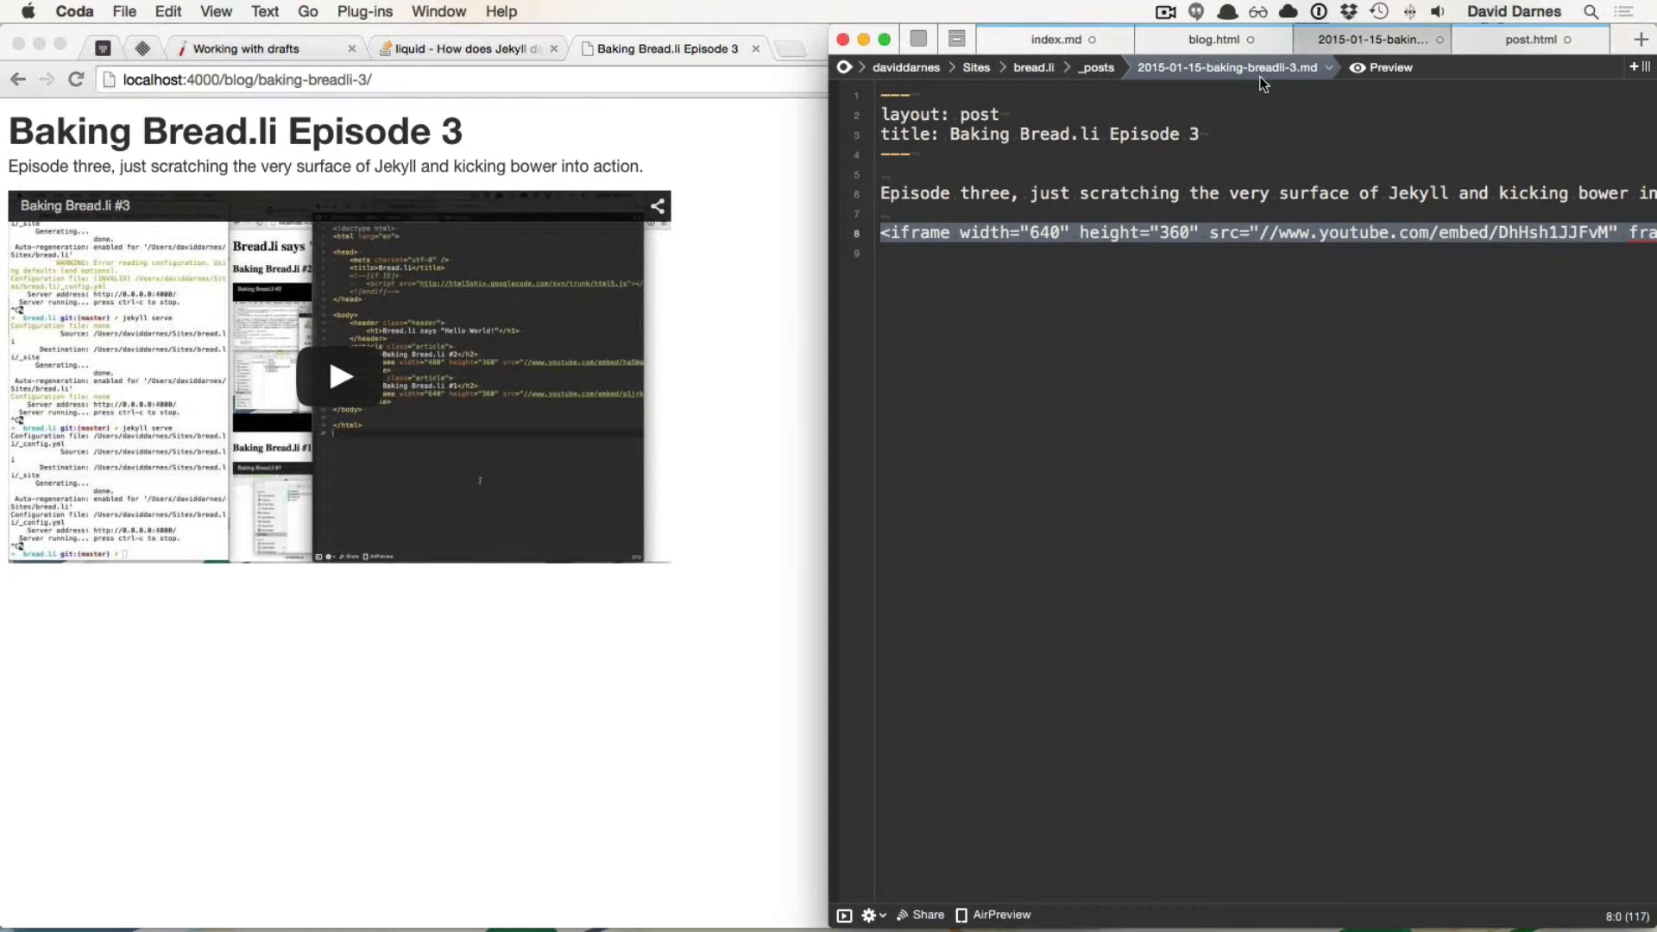
mouse_move(525, 138)
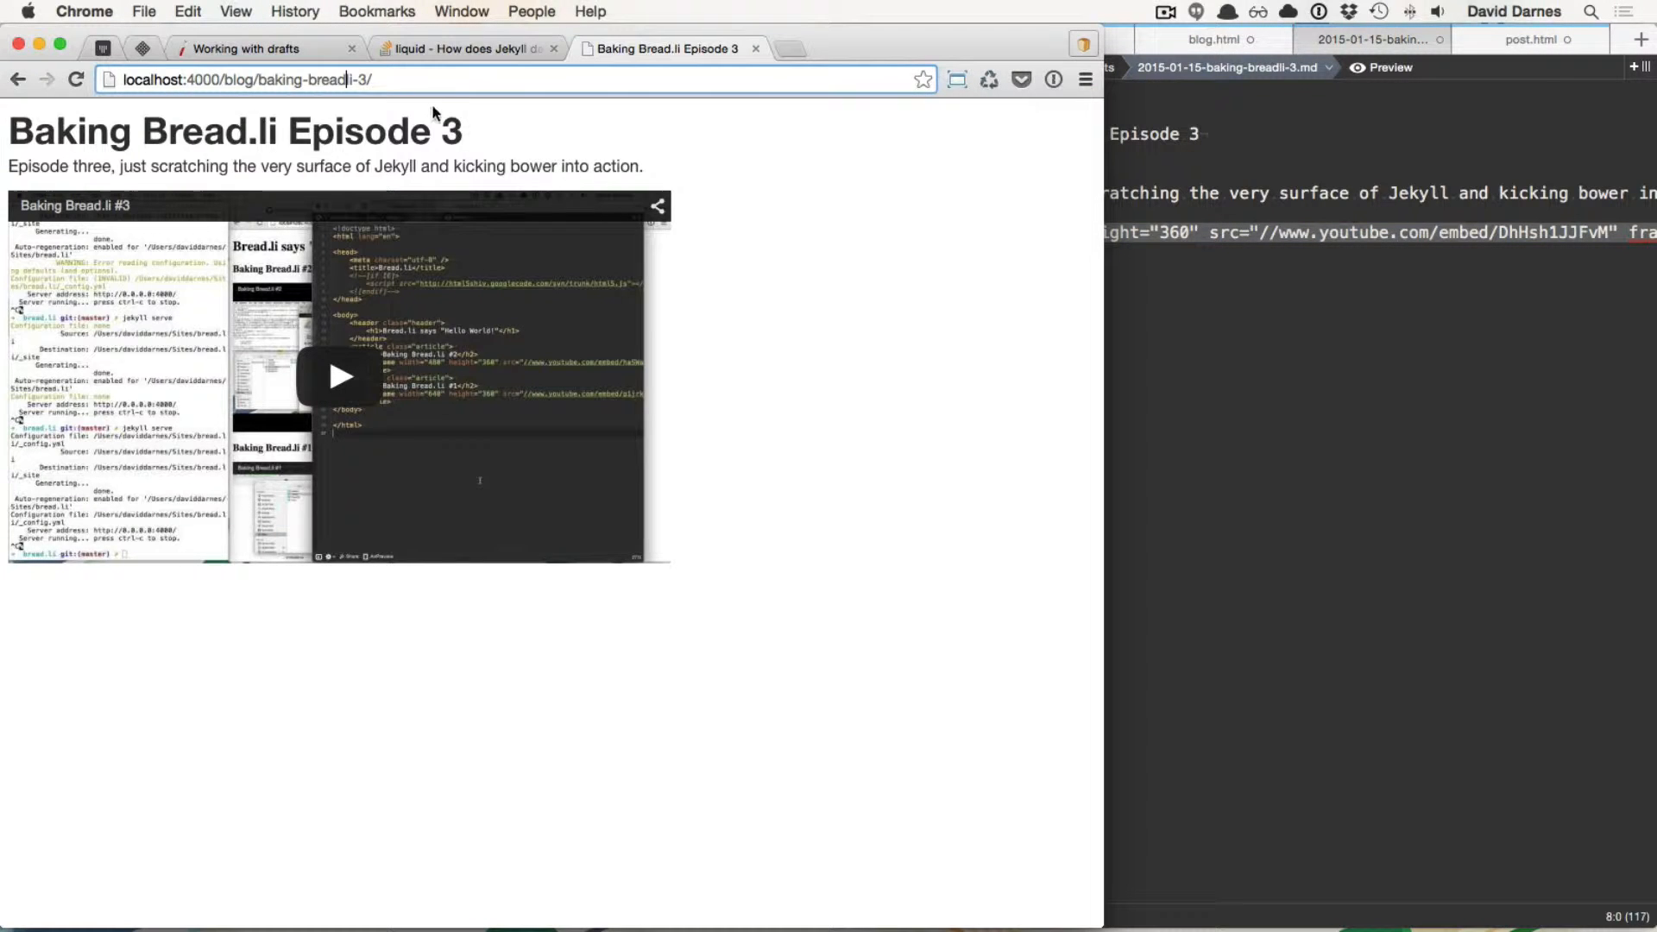
mouse_move(727, 156)
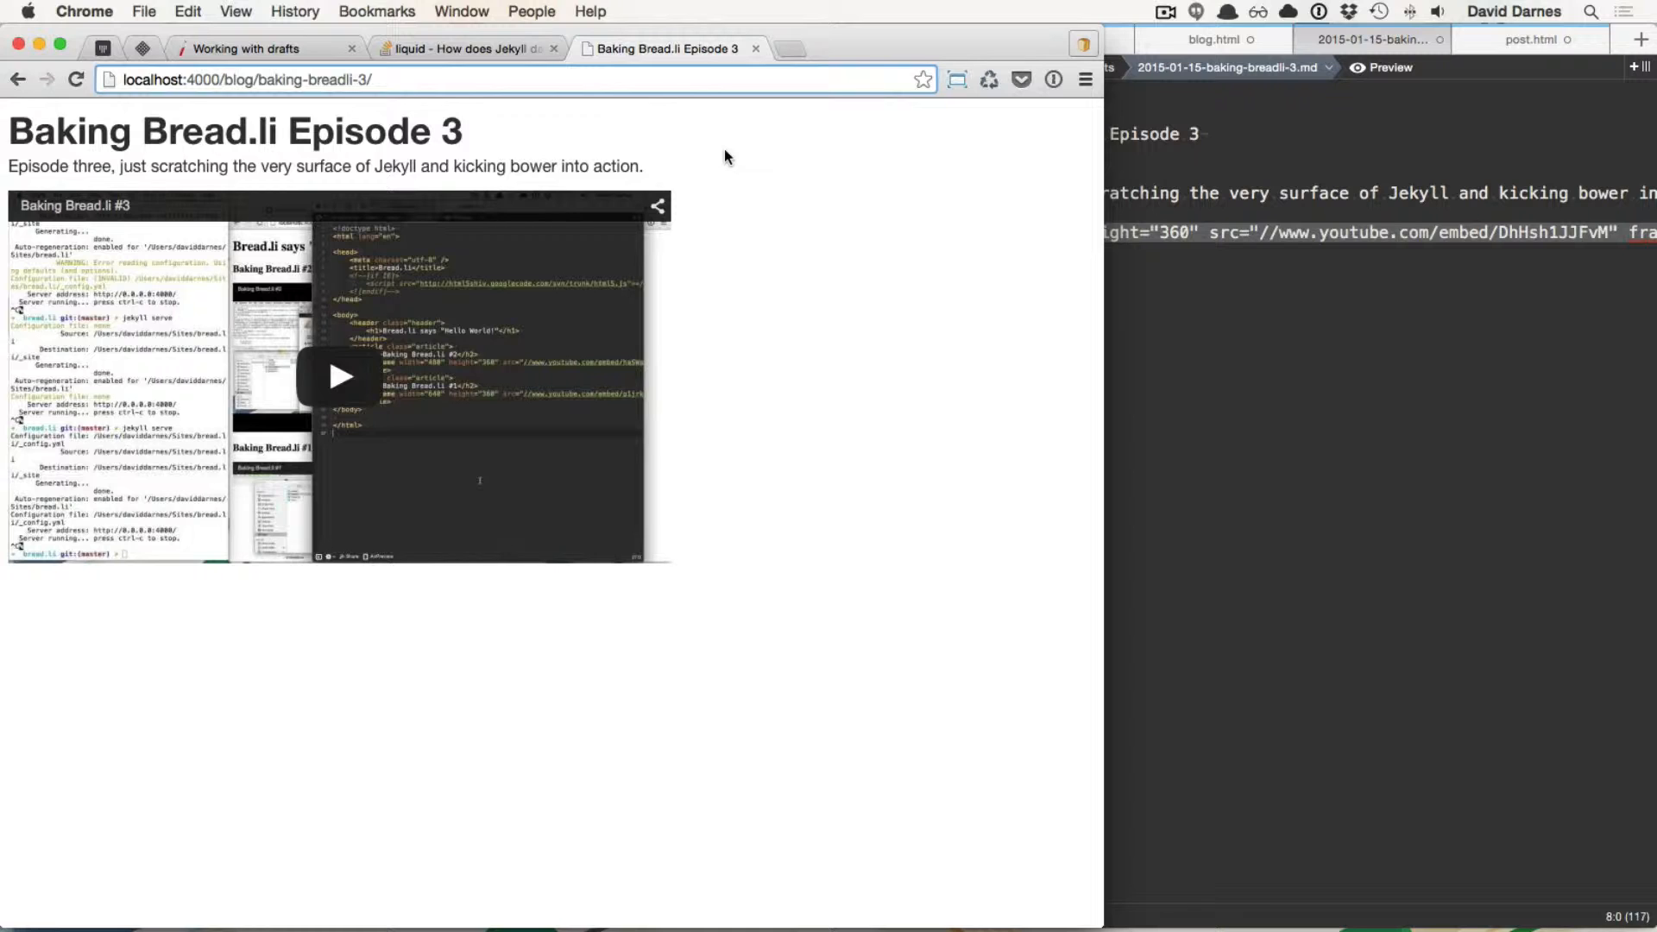
mouse_move(17, 79)
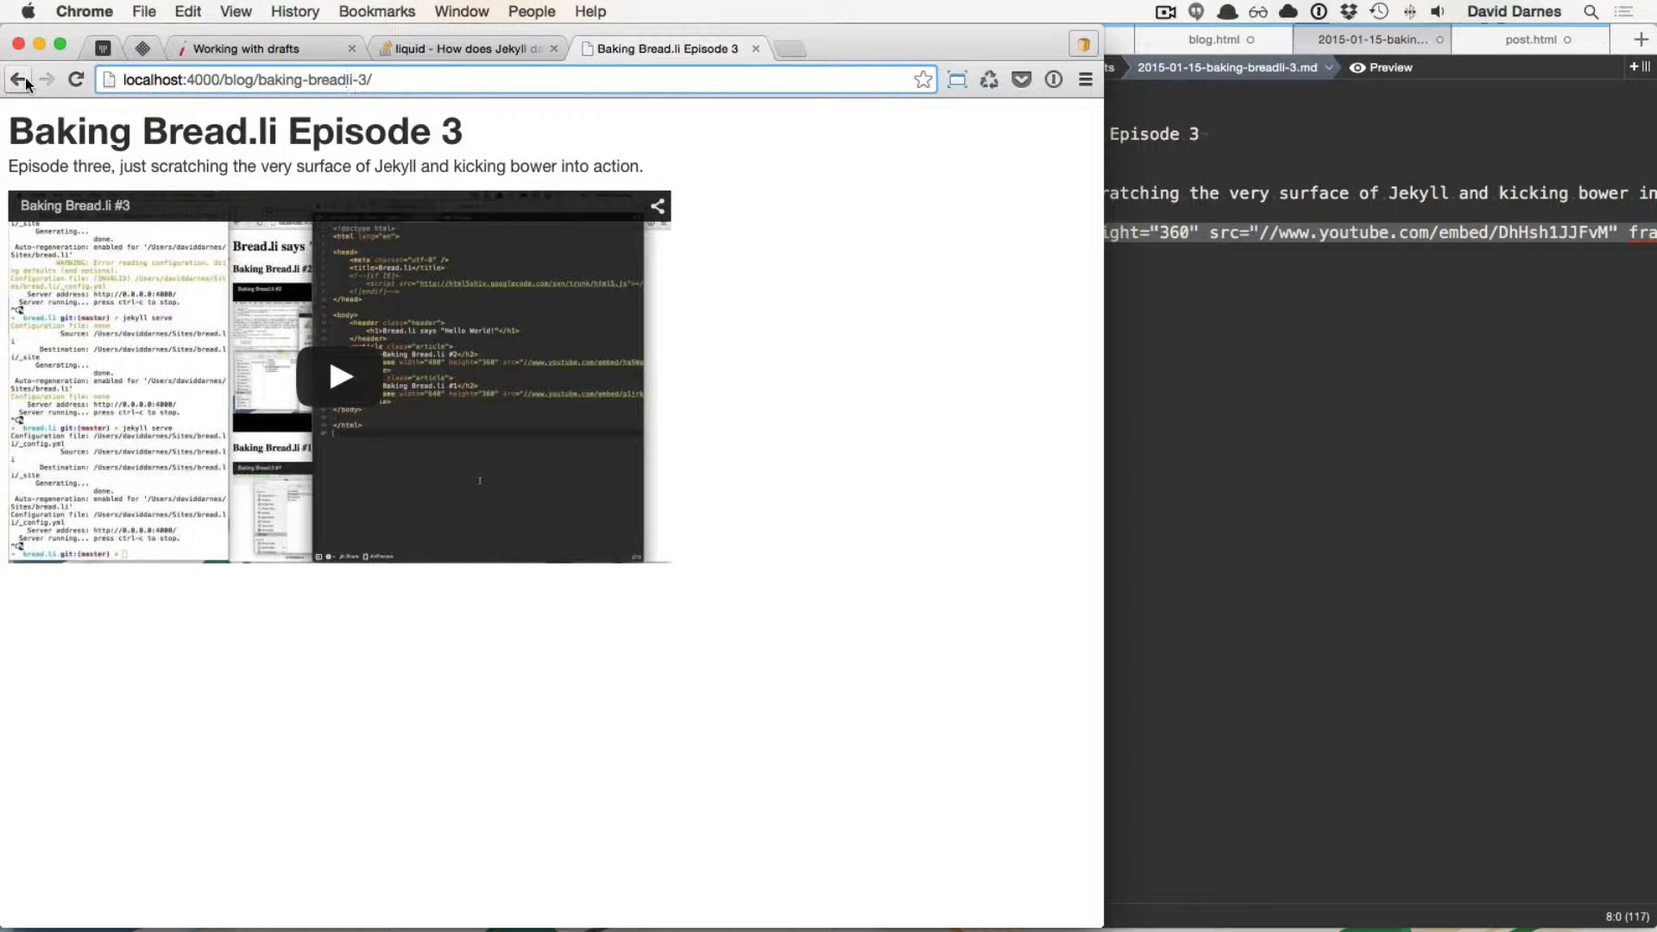
mouse_move(19, 80)
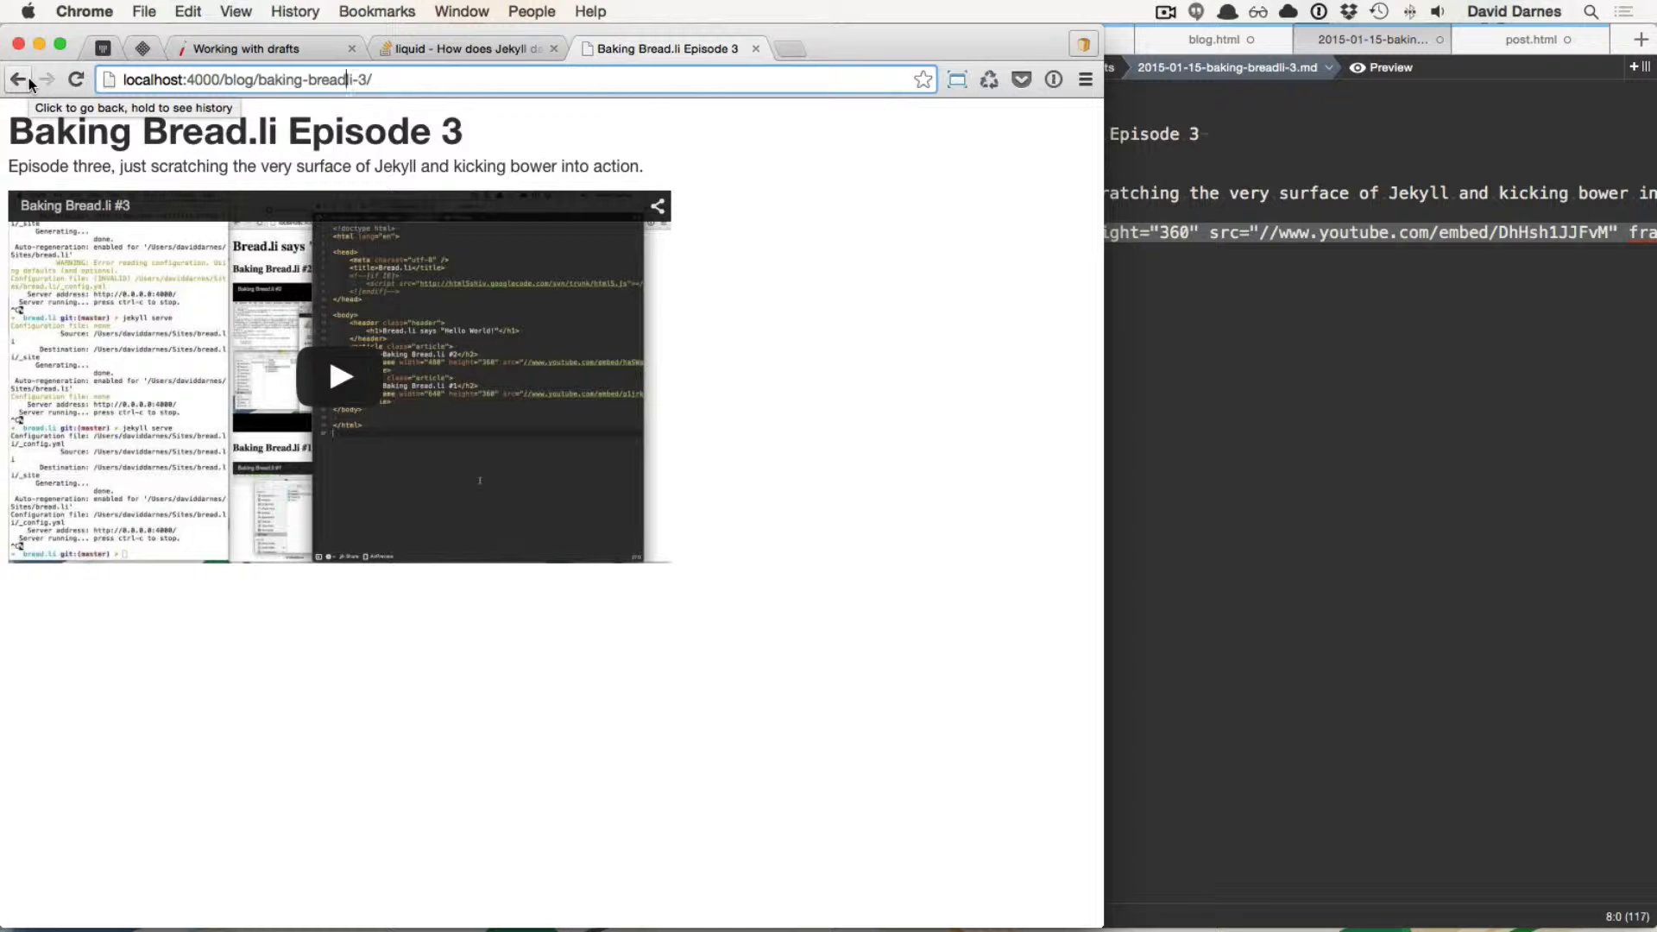
click(17, 79)
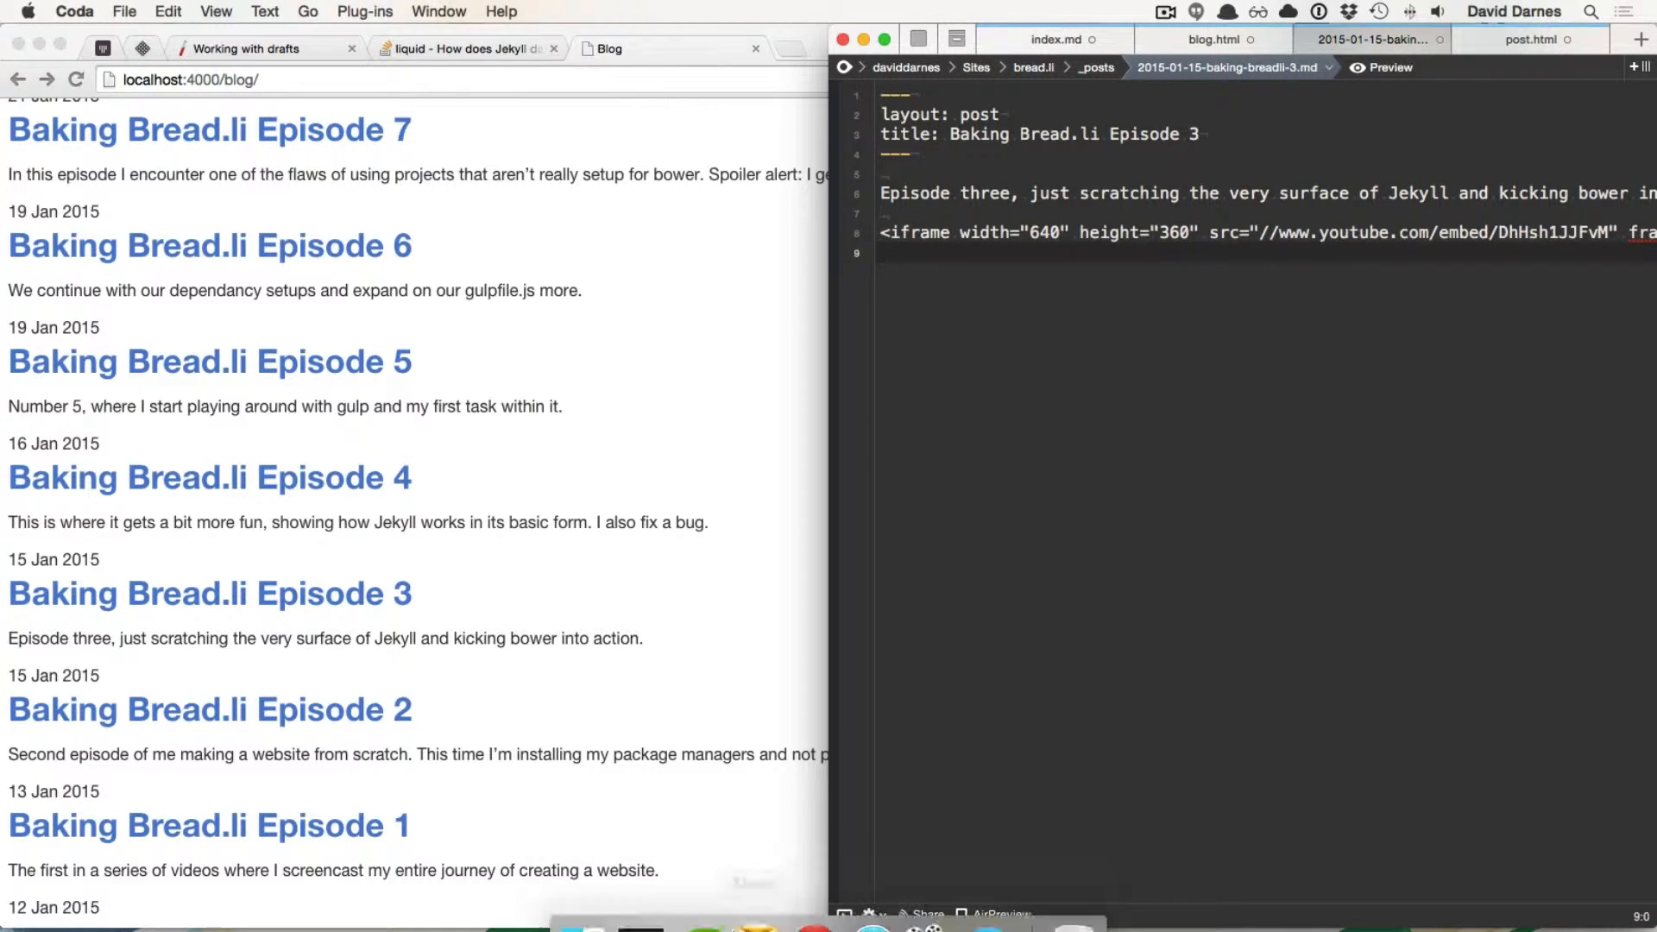
mouse_move(765, 591)
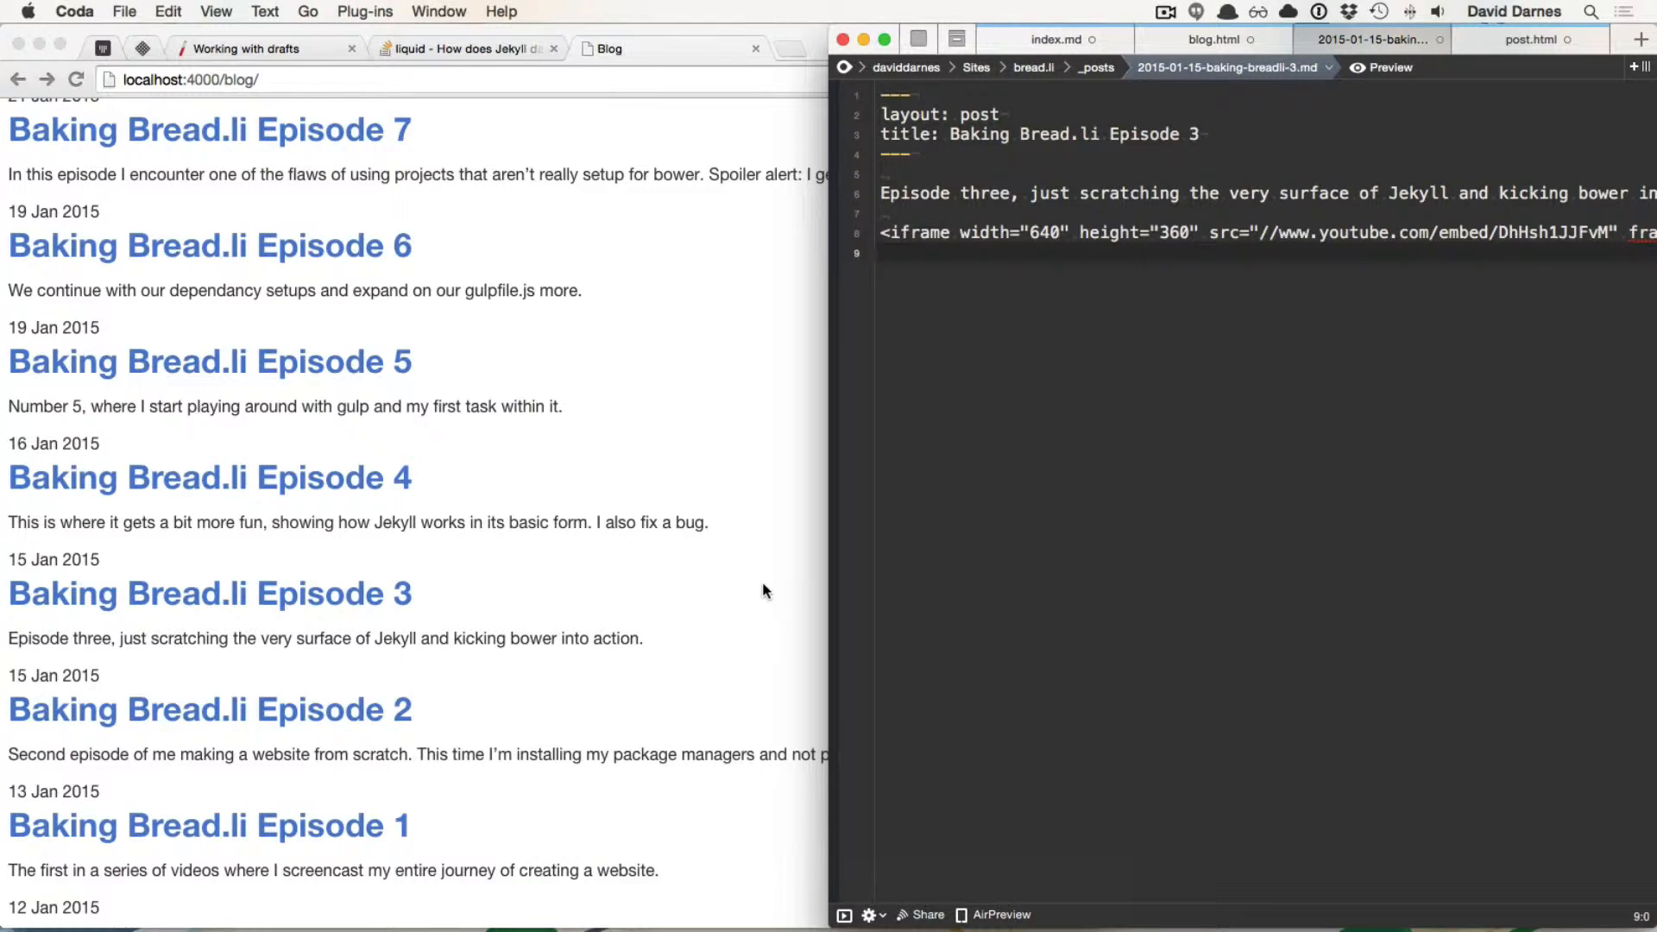
click(887, 254)
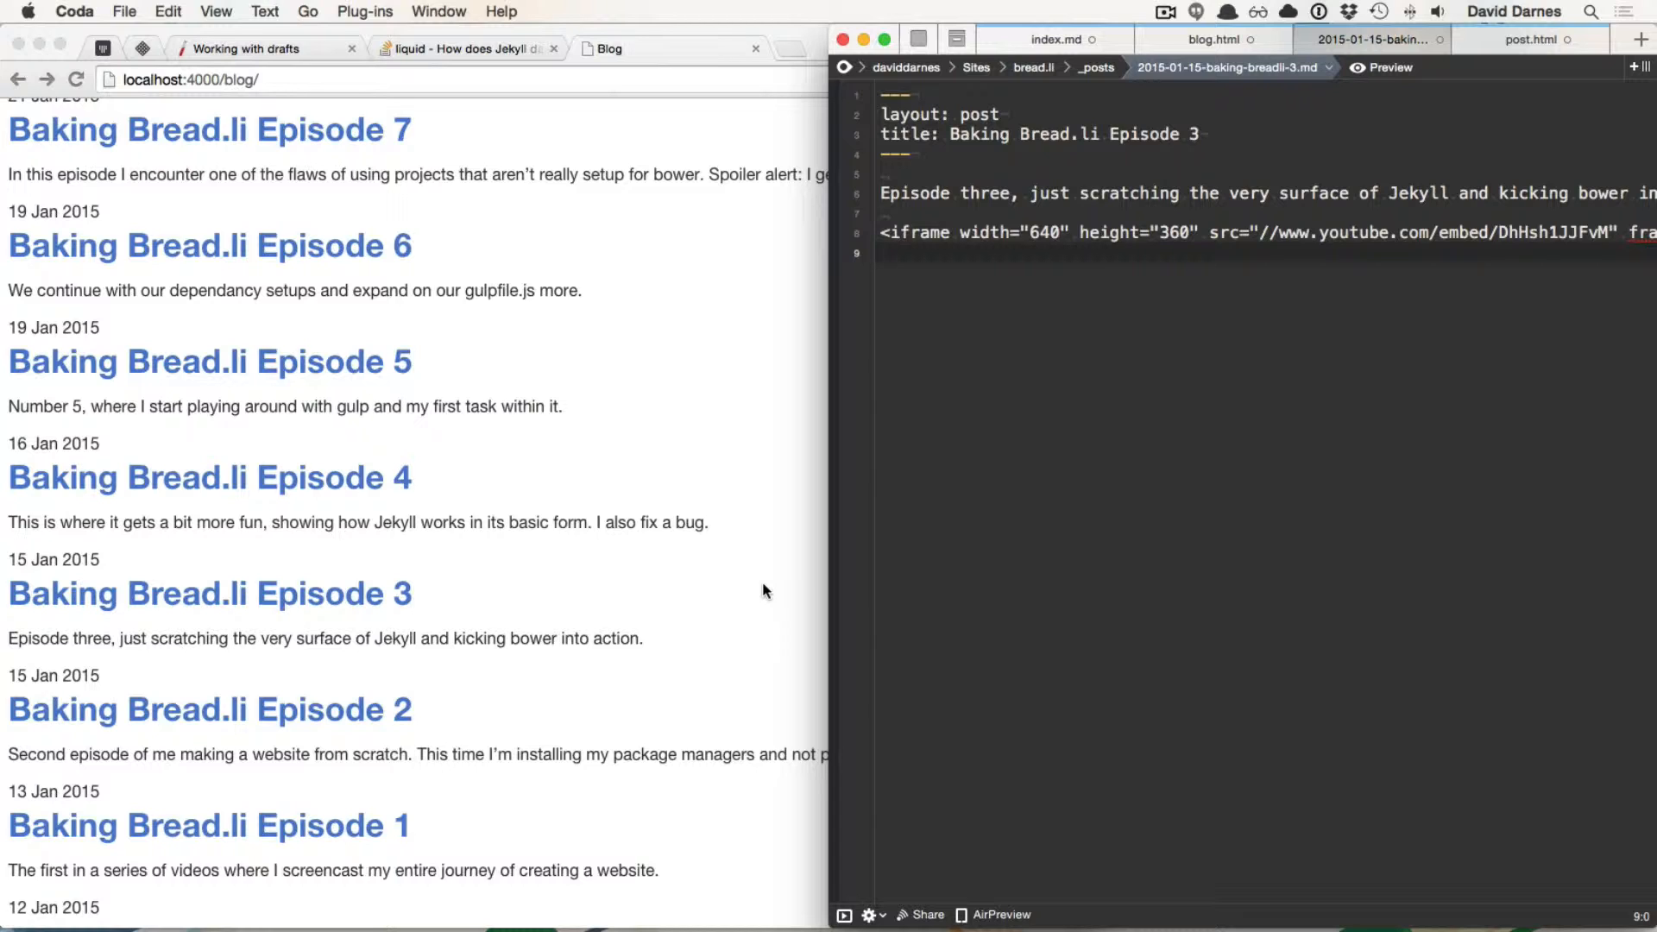
click(882, 253)
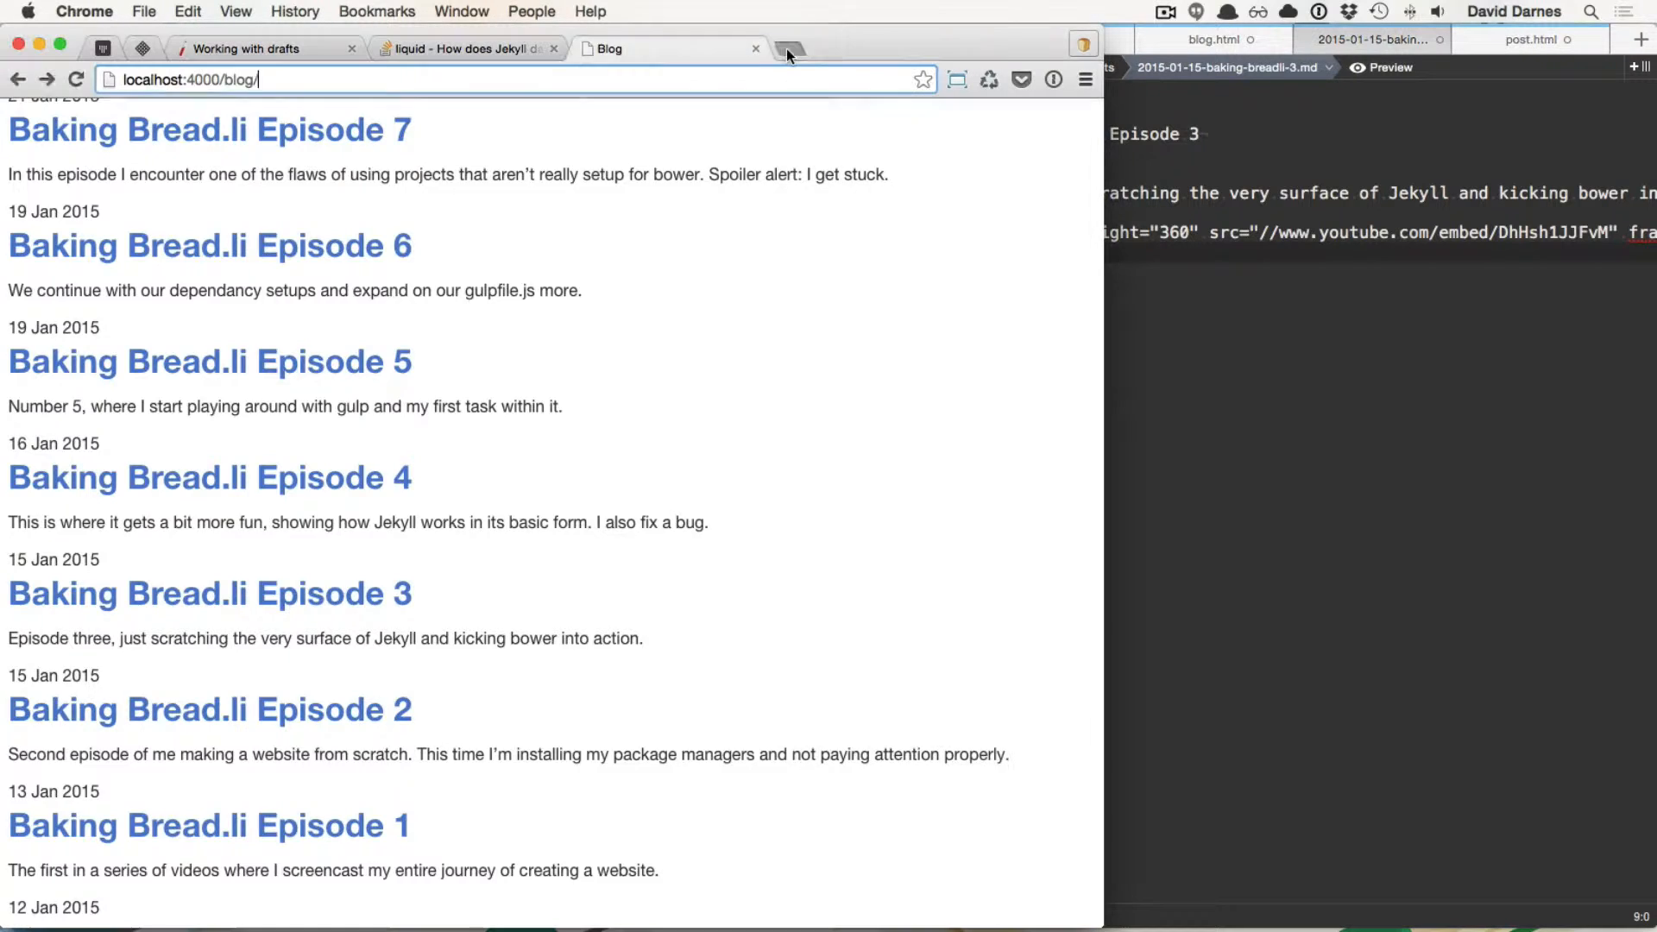
click(787, 48)
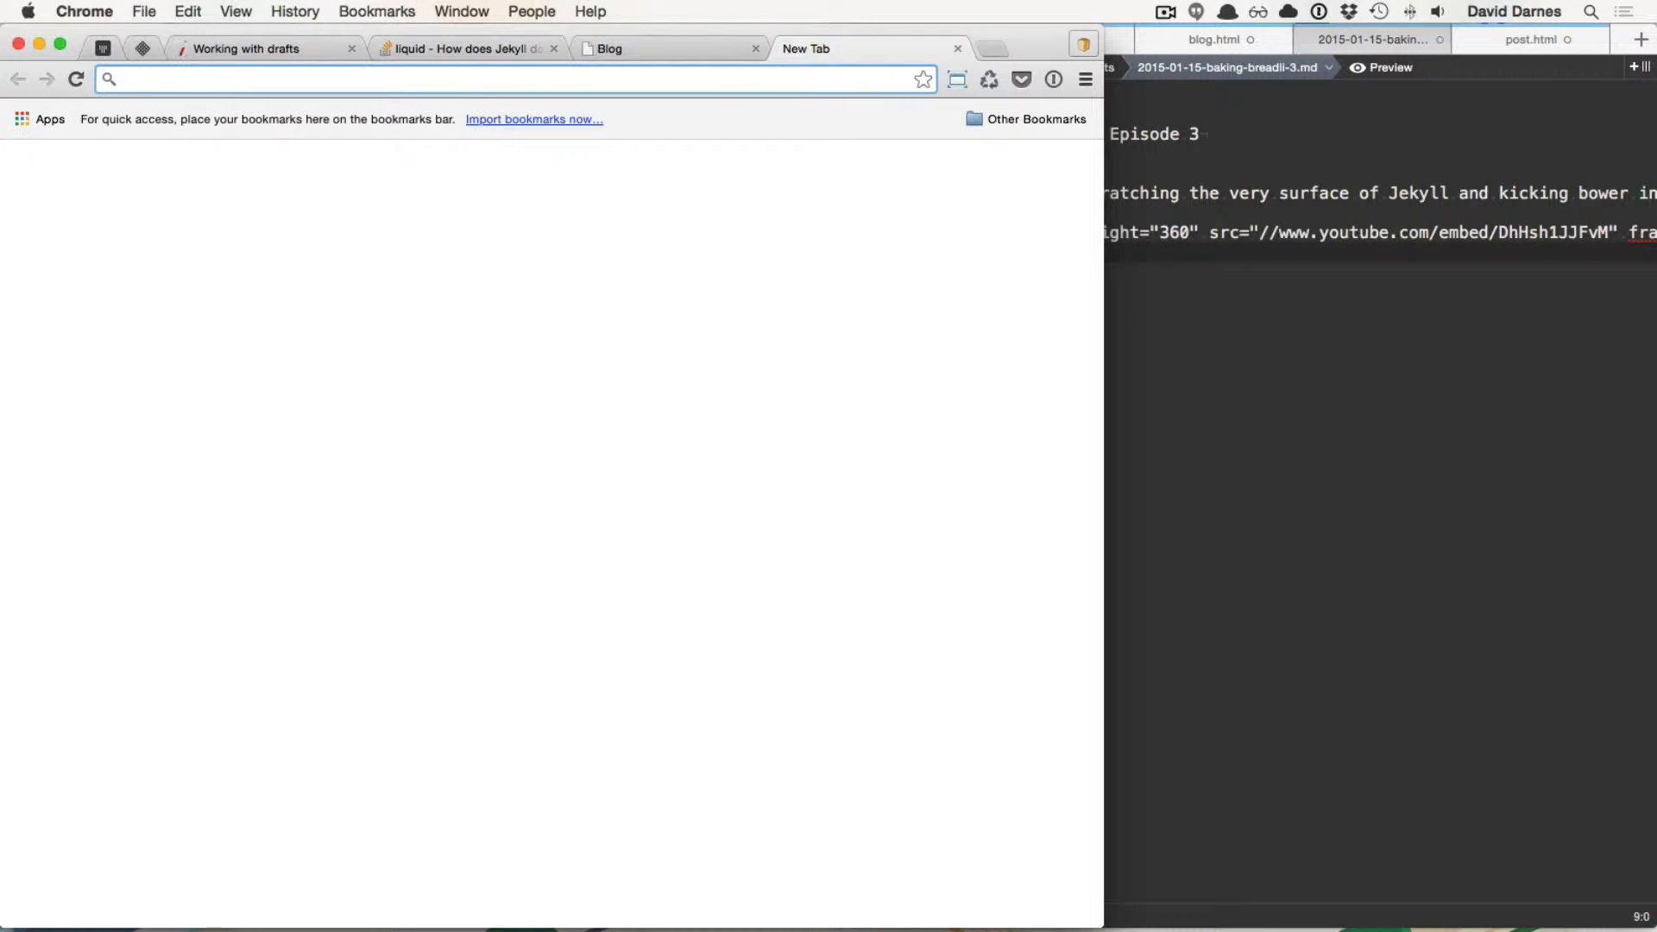
text(www.bread.li)
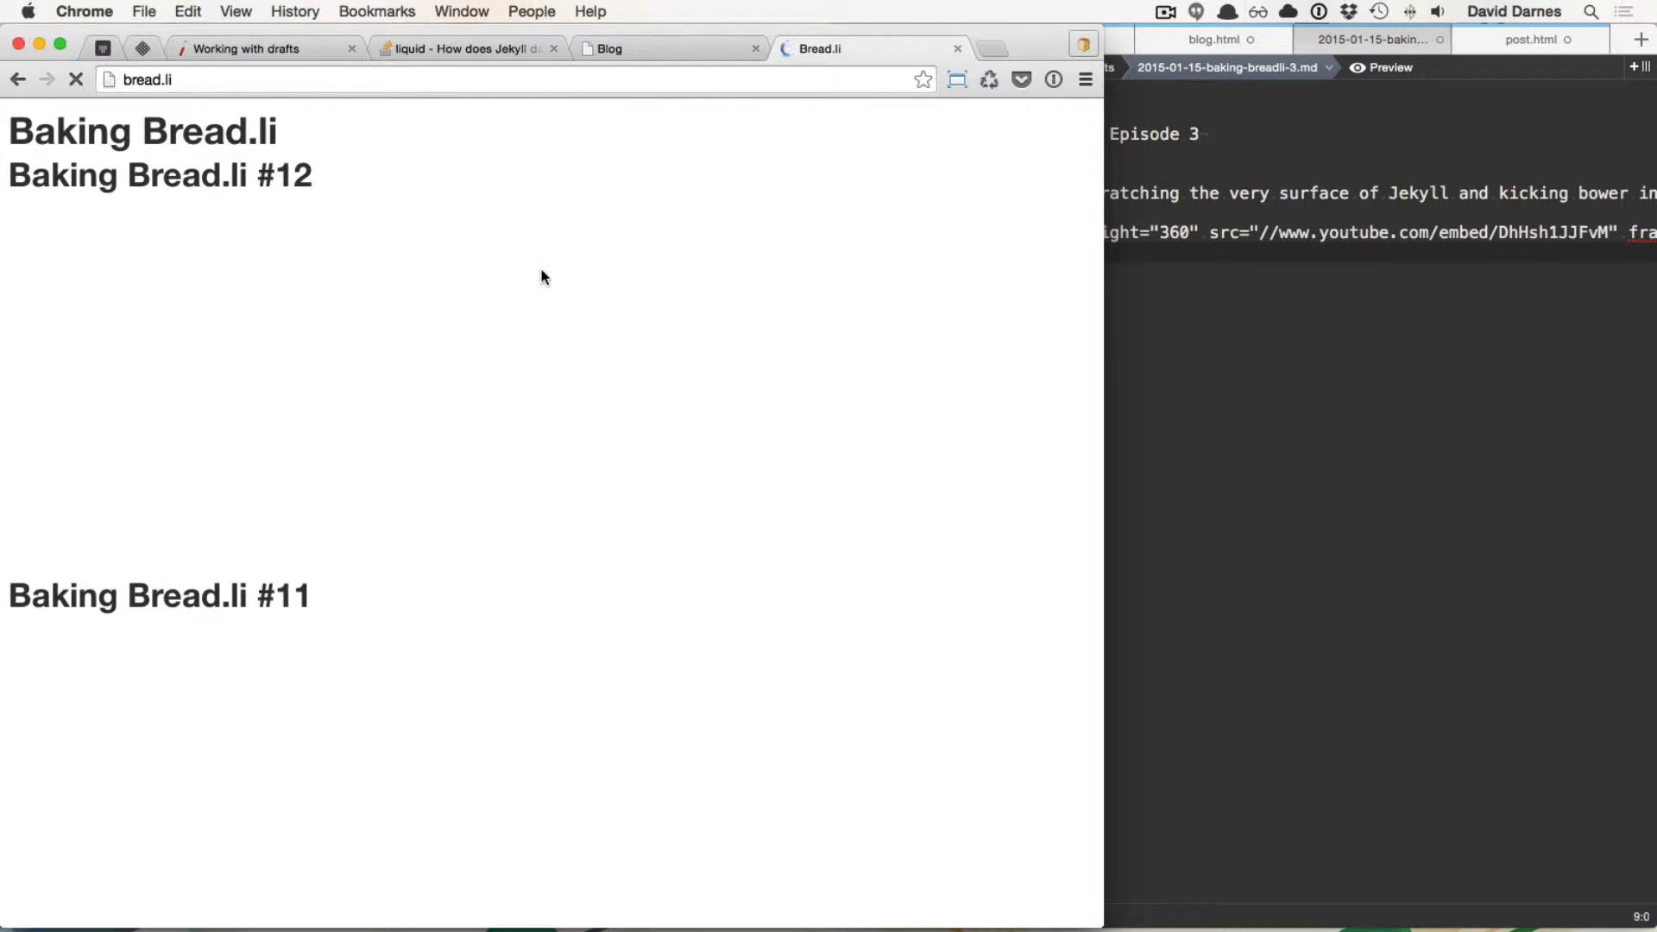
mouse_move(547, 236)
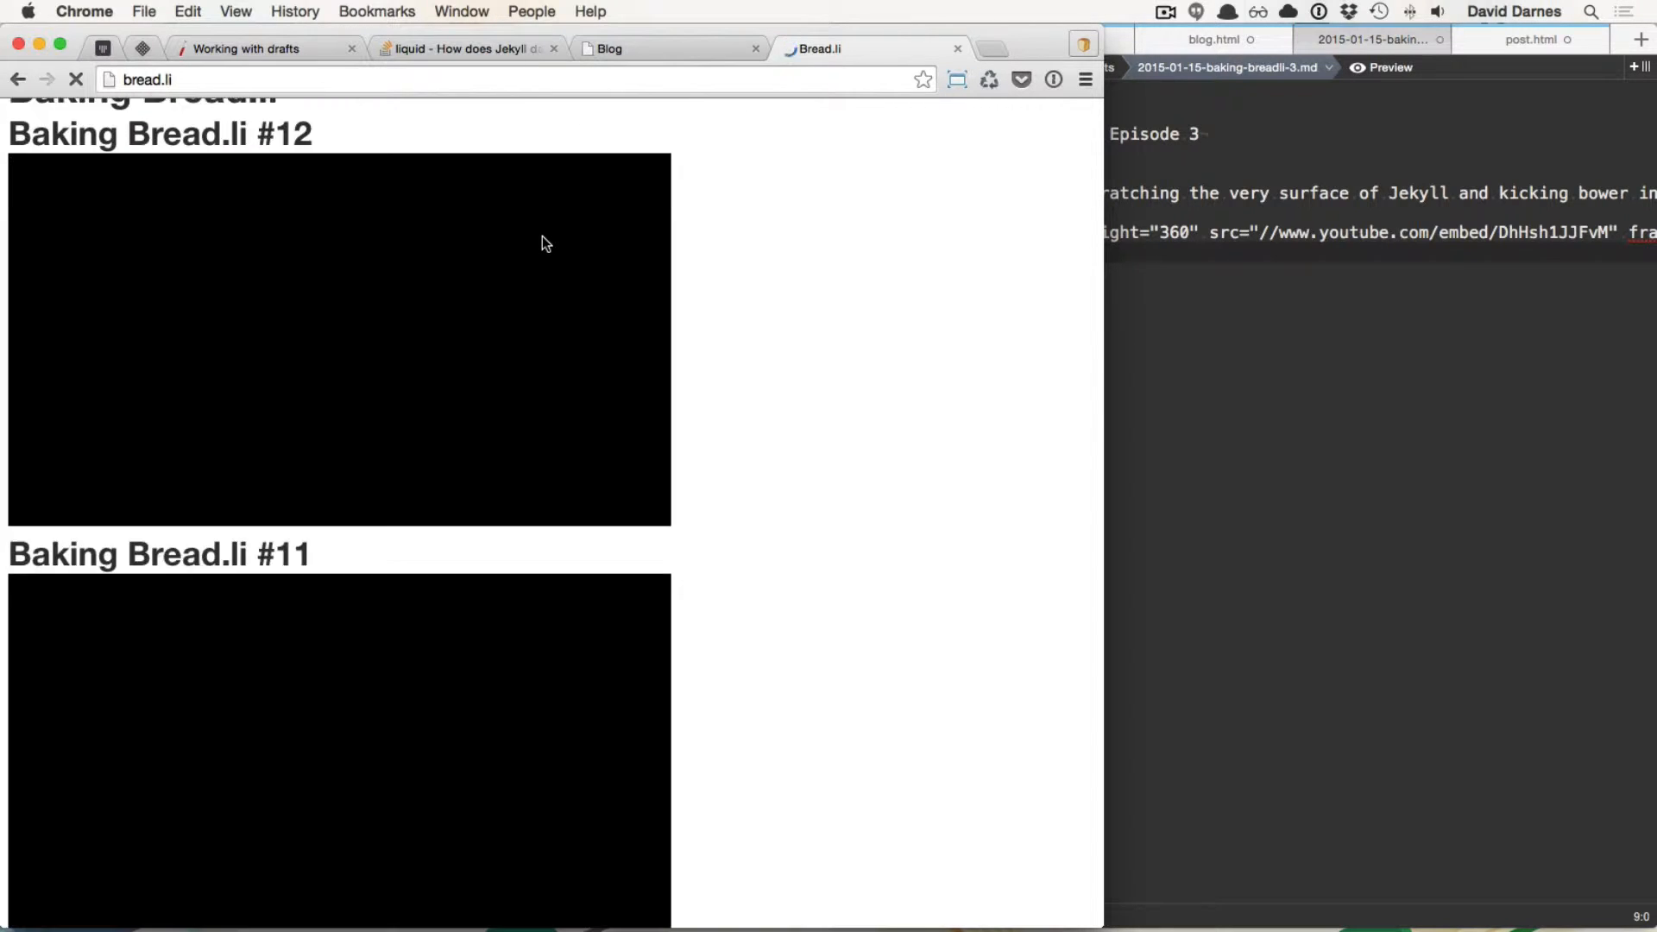
scroll(down, 3)
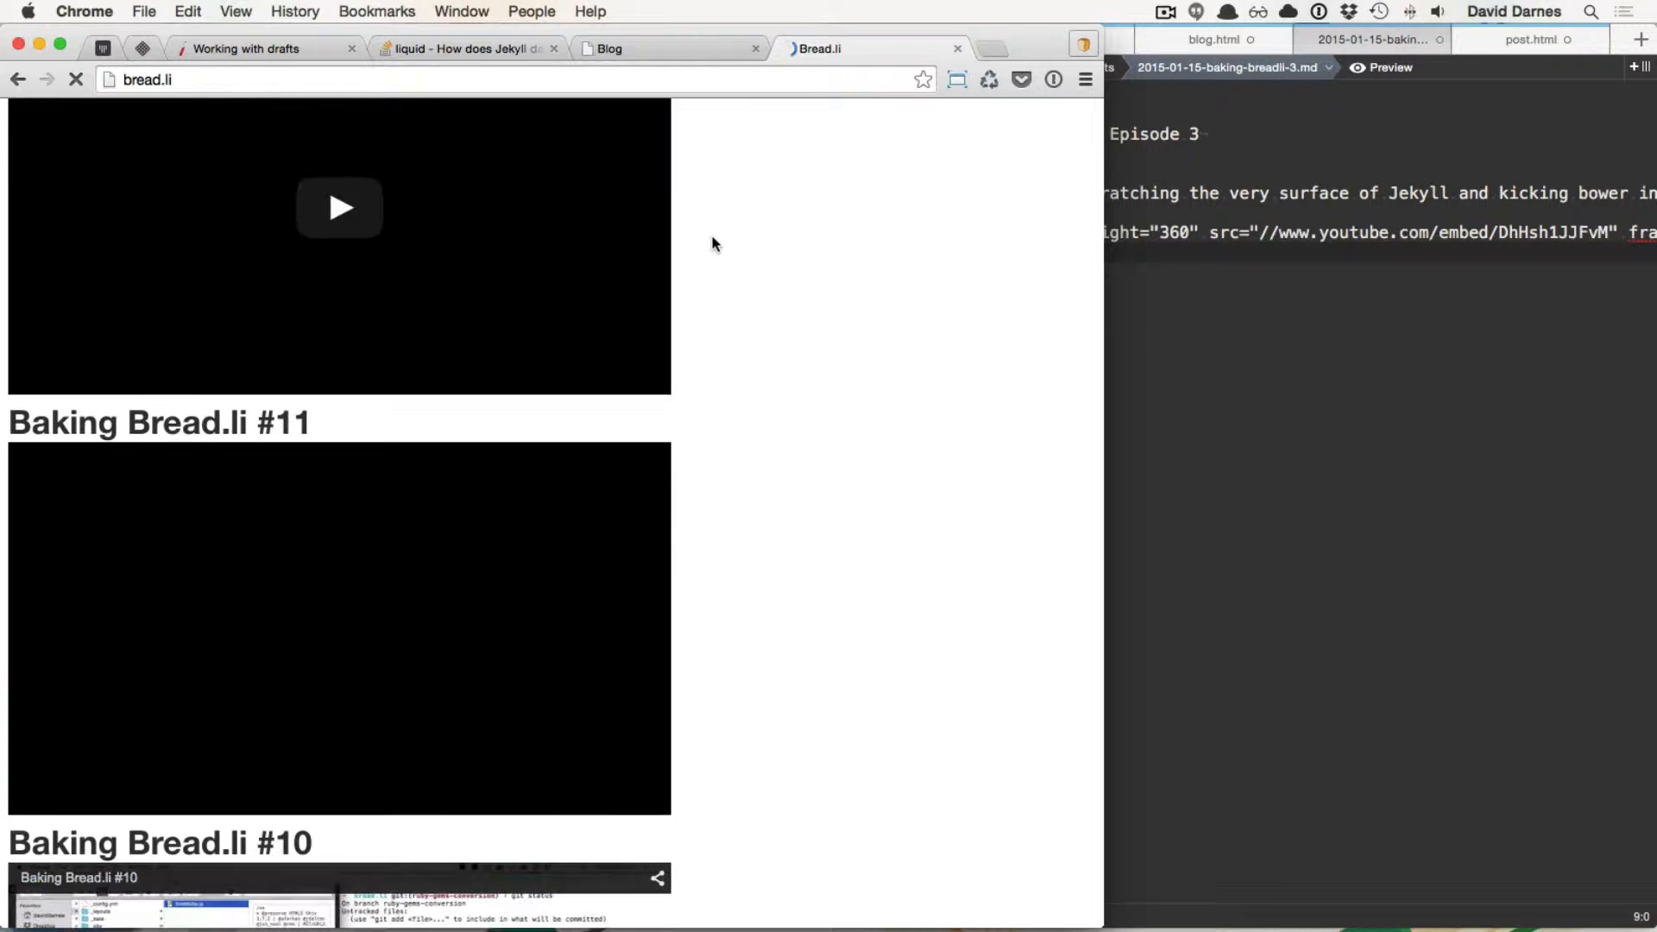
scroll(down, 3)
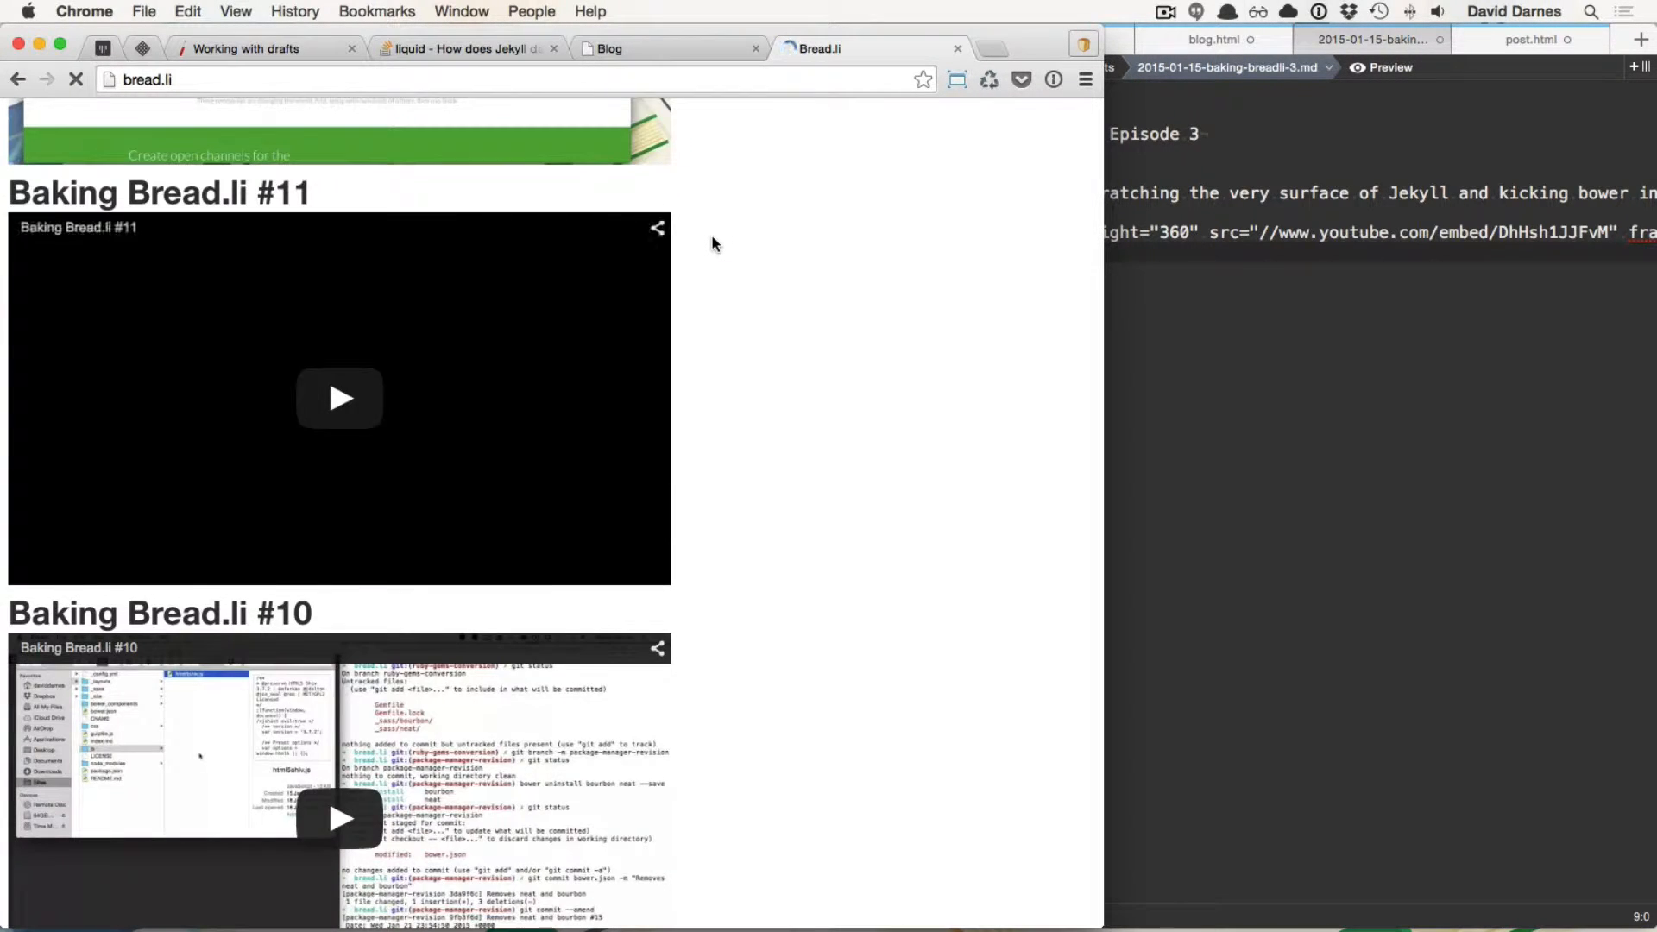
scroll(down, 3)
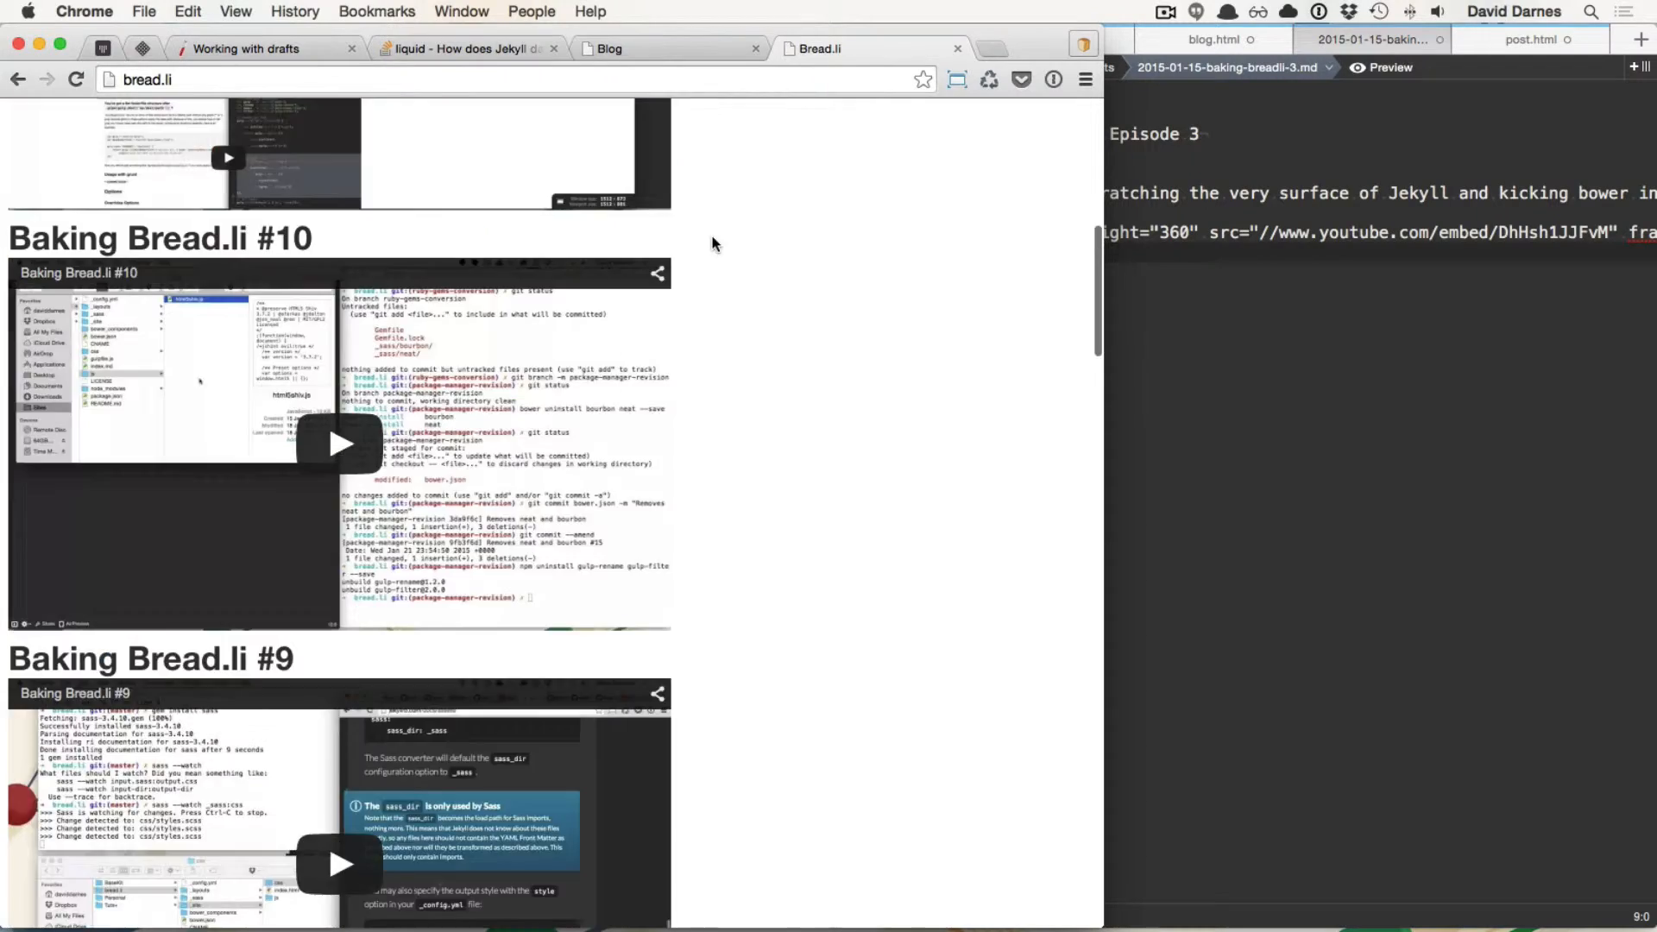
scroll(down, 3)
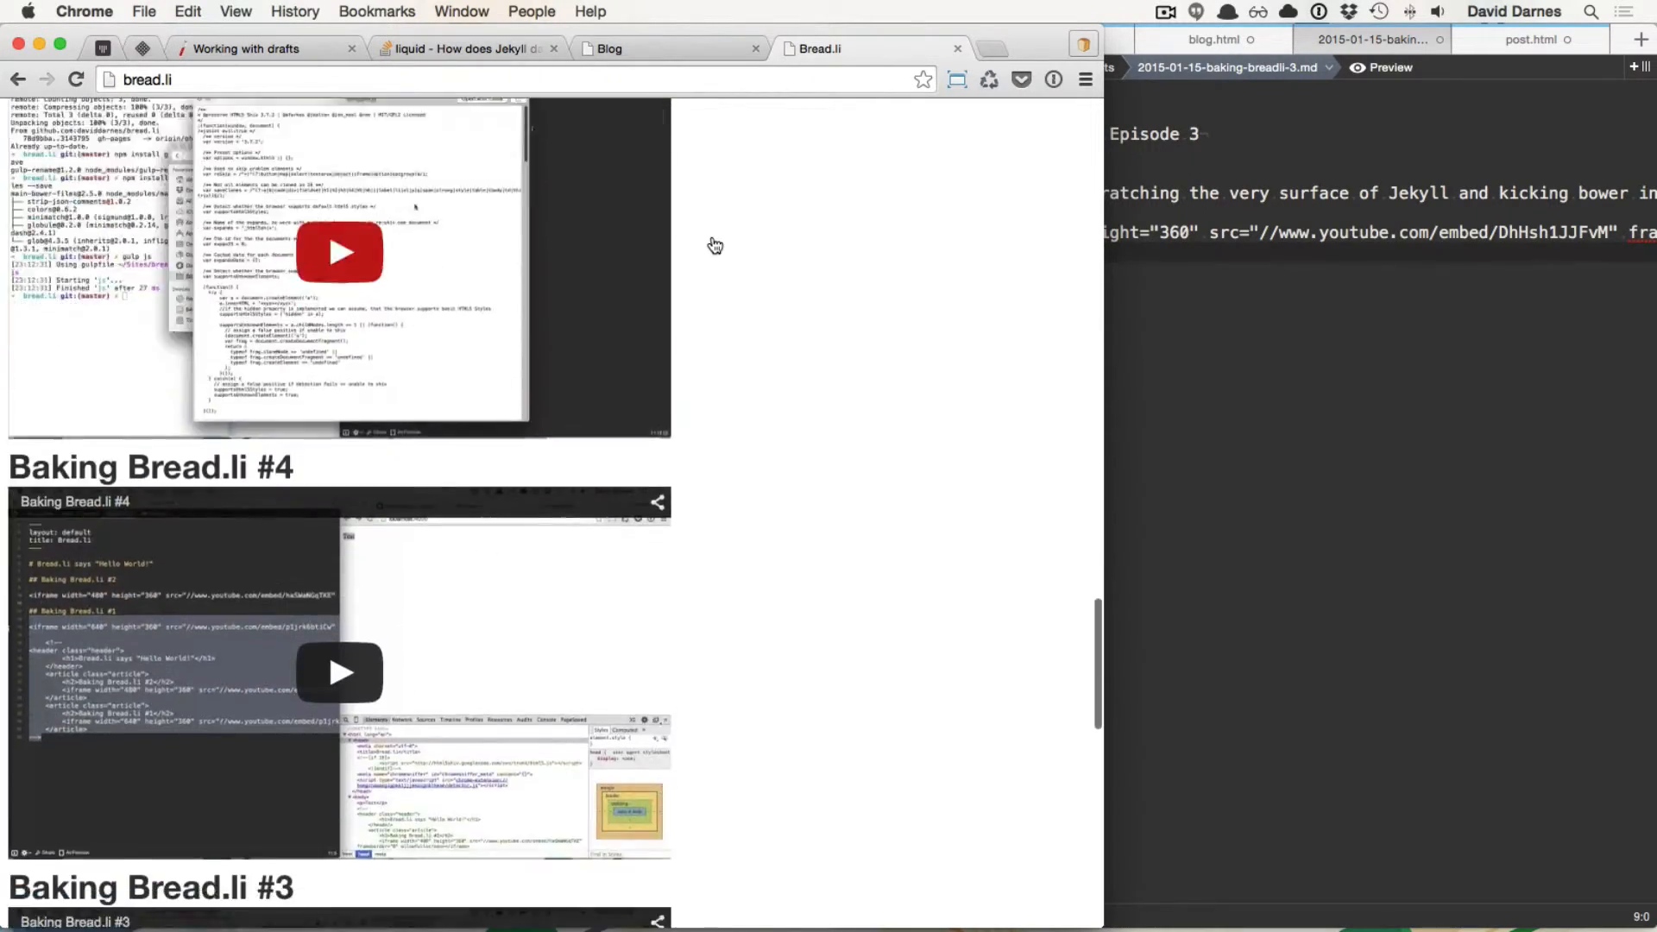
scroll(up, 3)
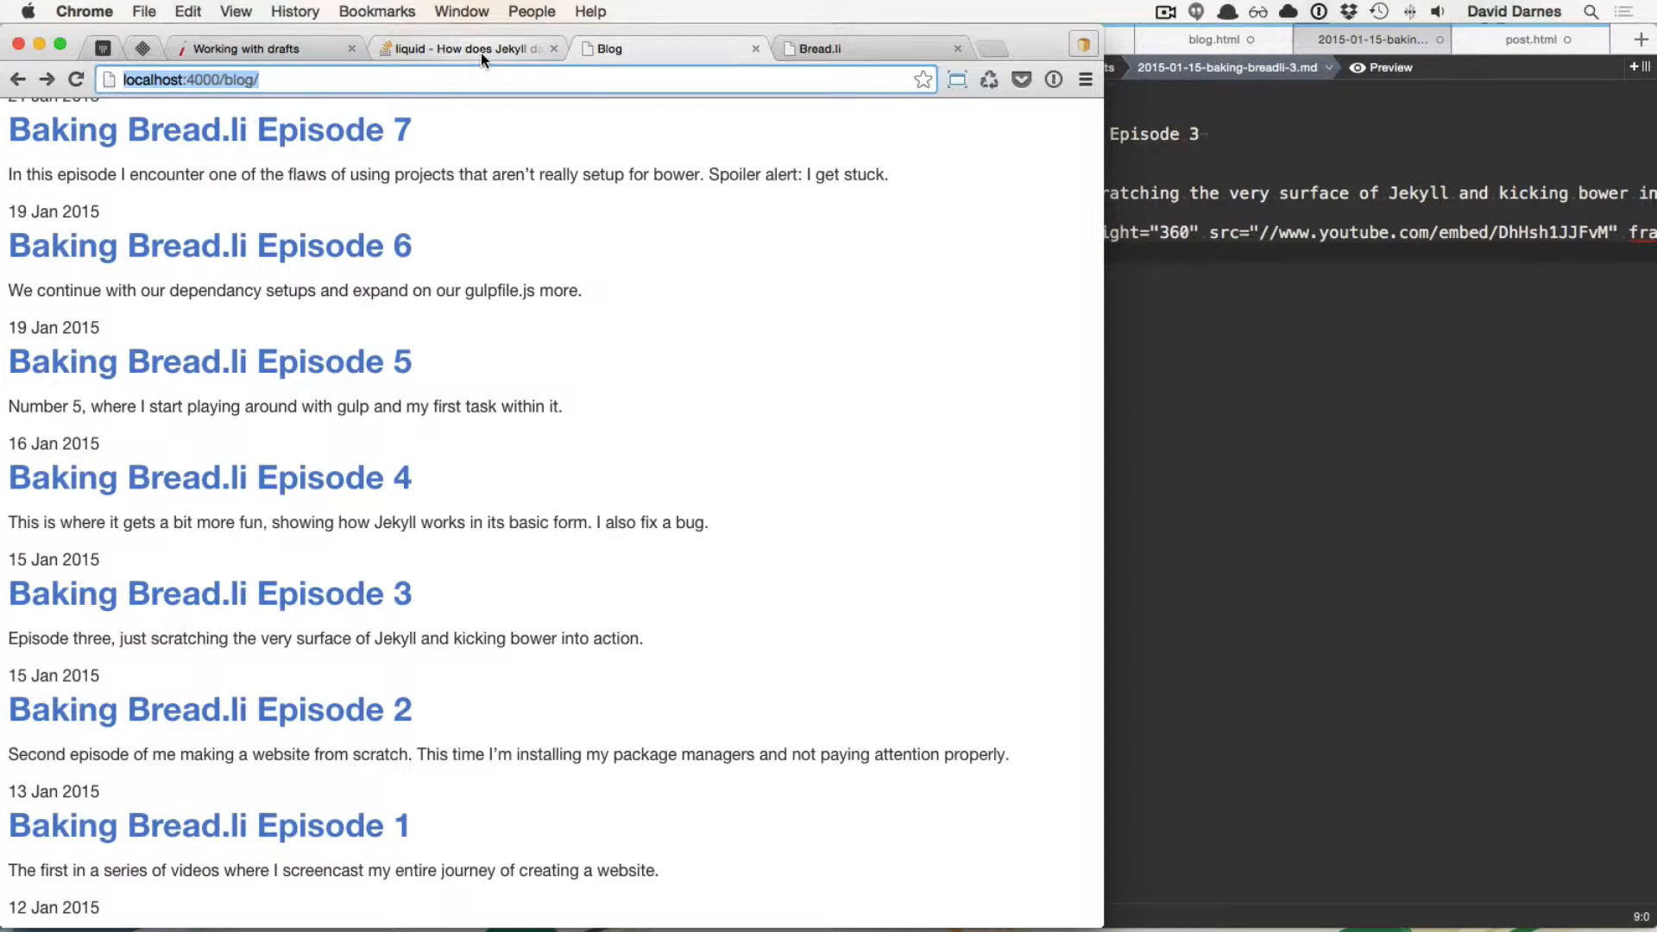
click(465, 49)
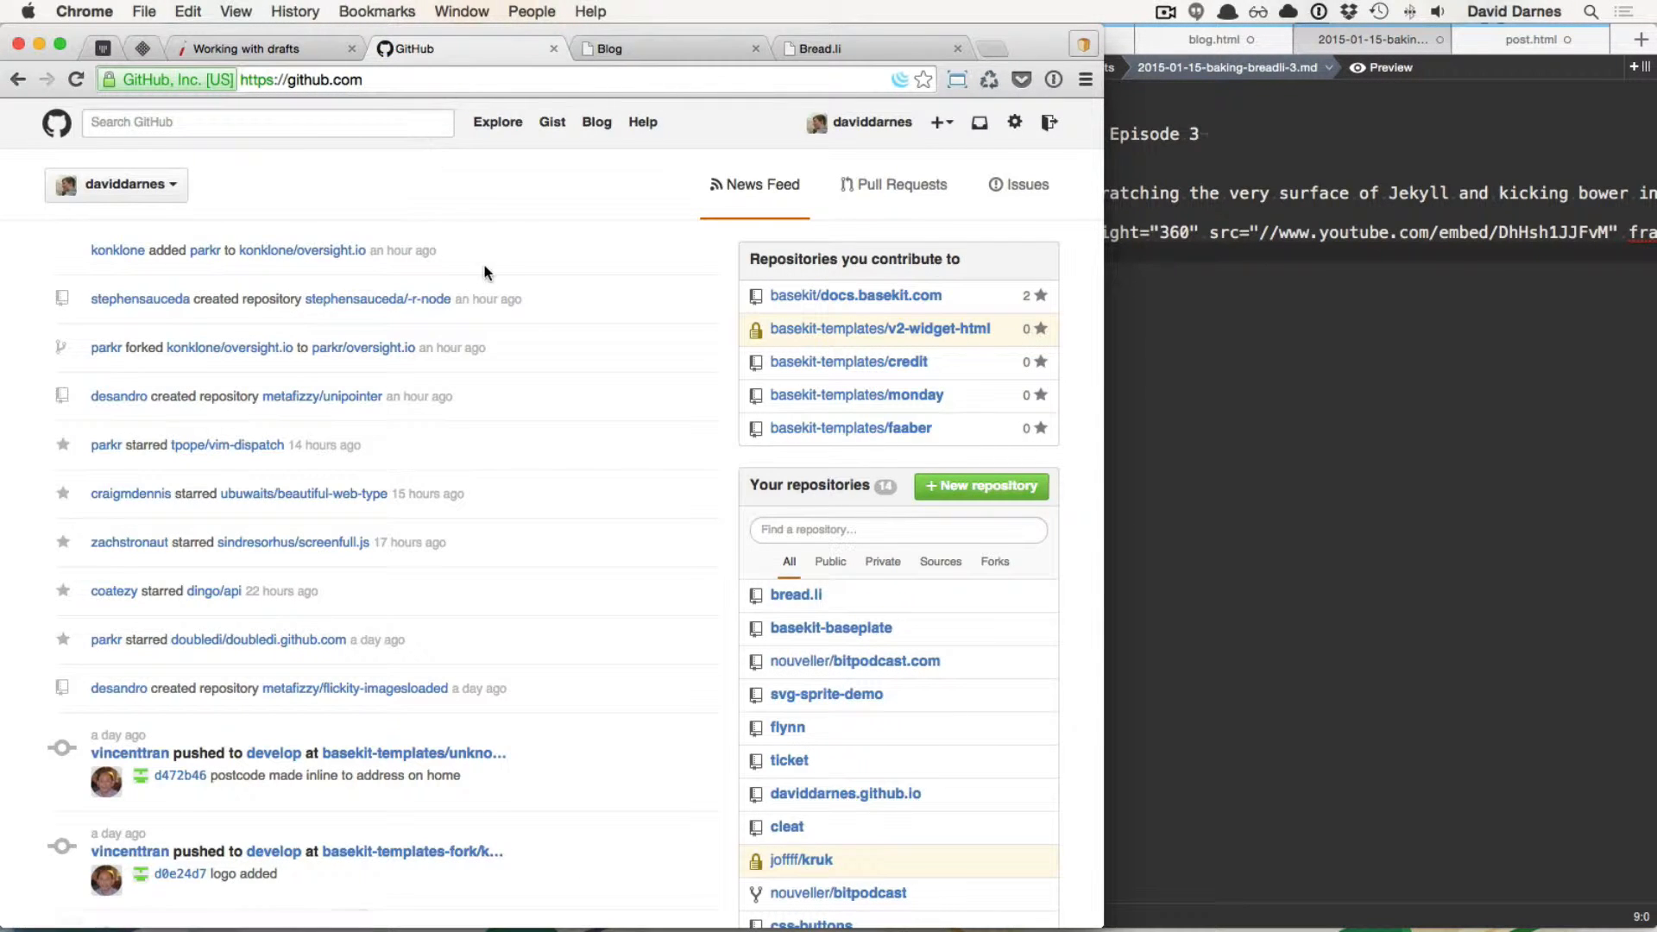
Step: From the GitHub dashboard open bread.li and start 'Compare & pull request' for enable-blog
click(794, 595)
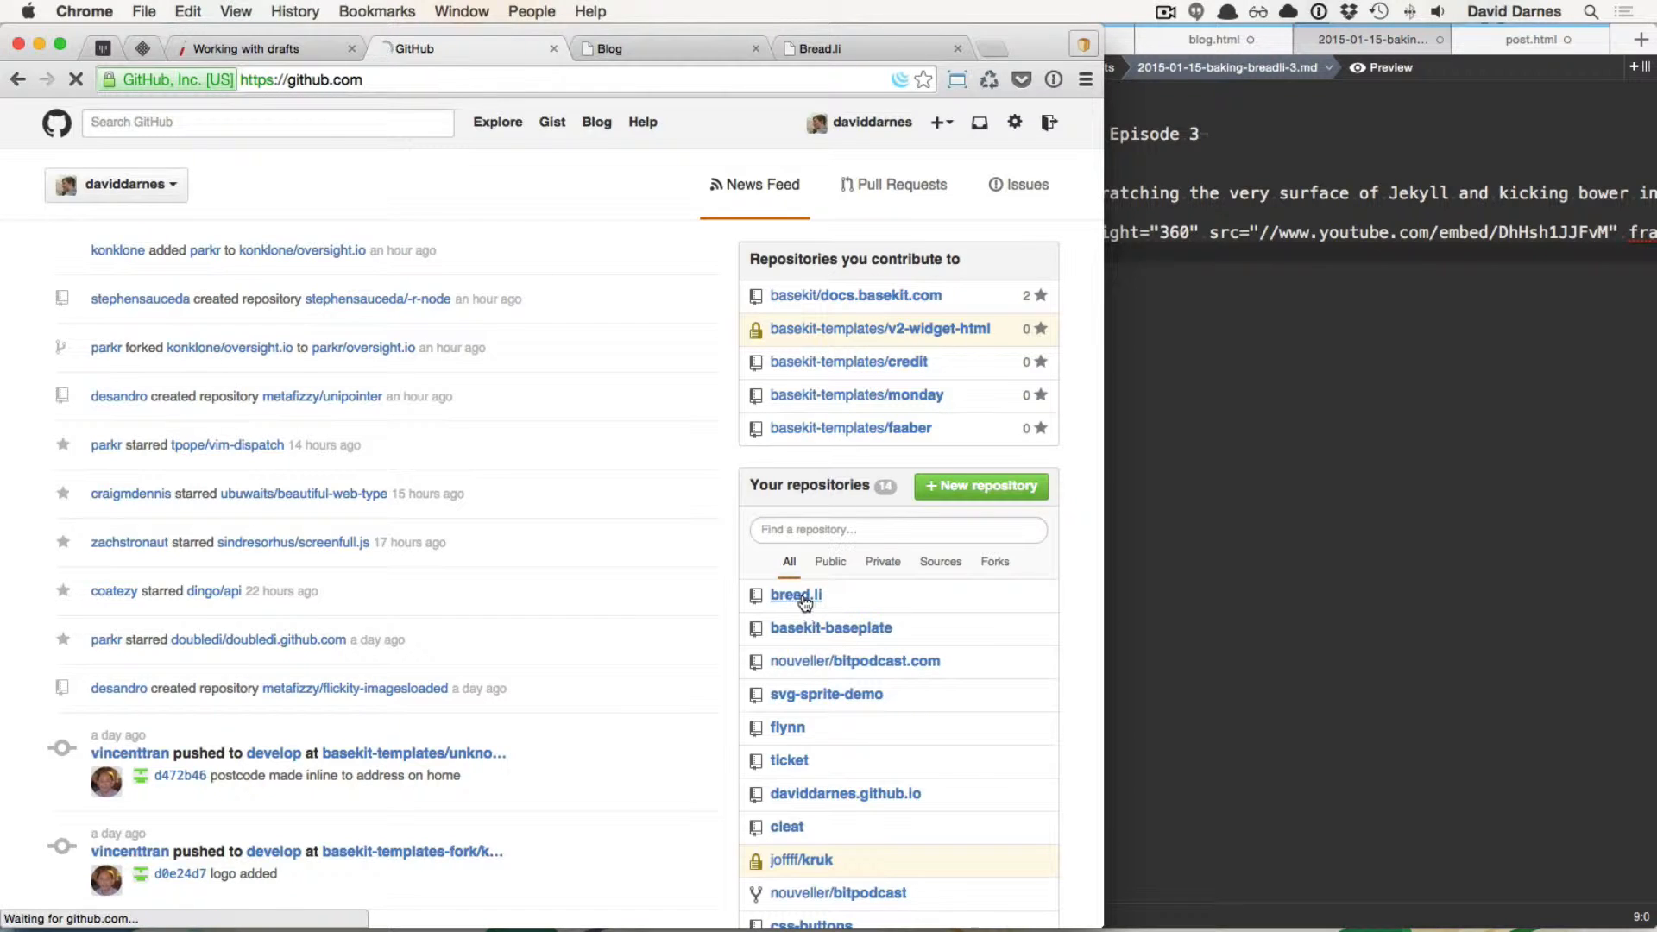
click(794, 595)
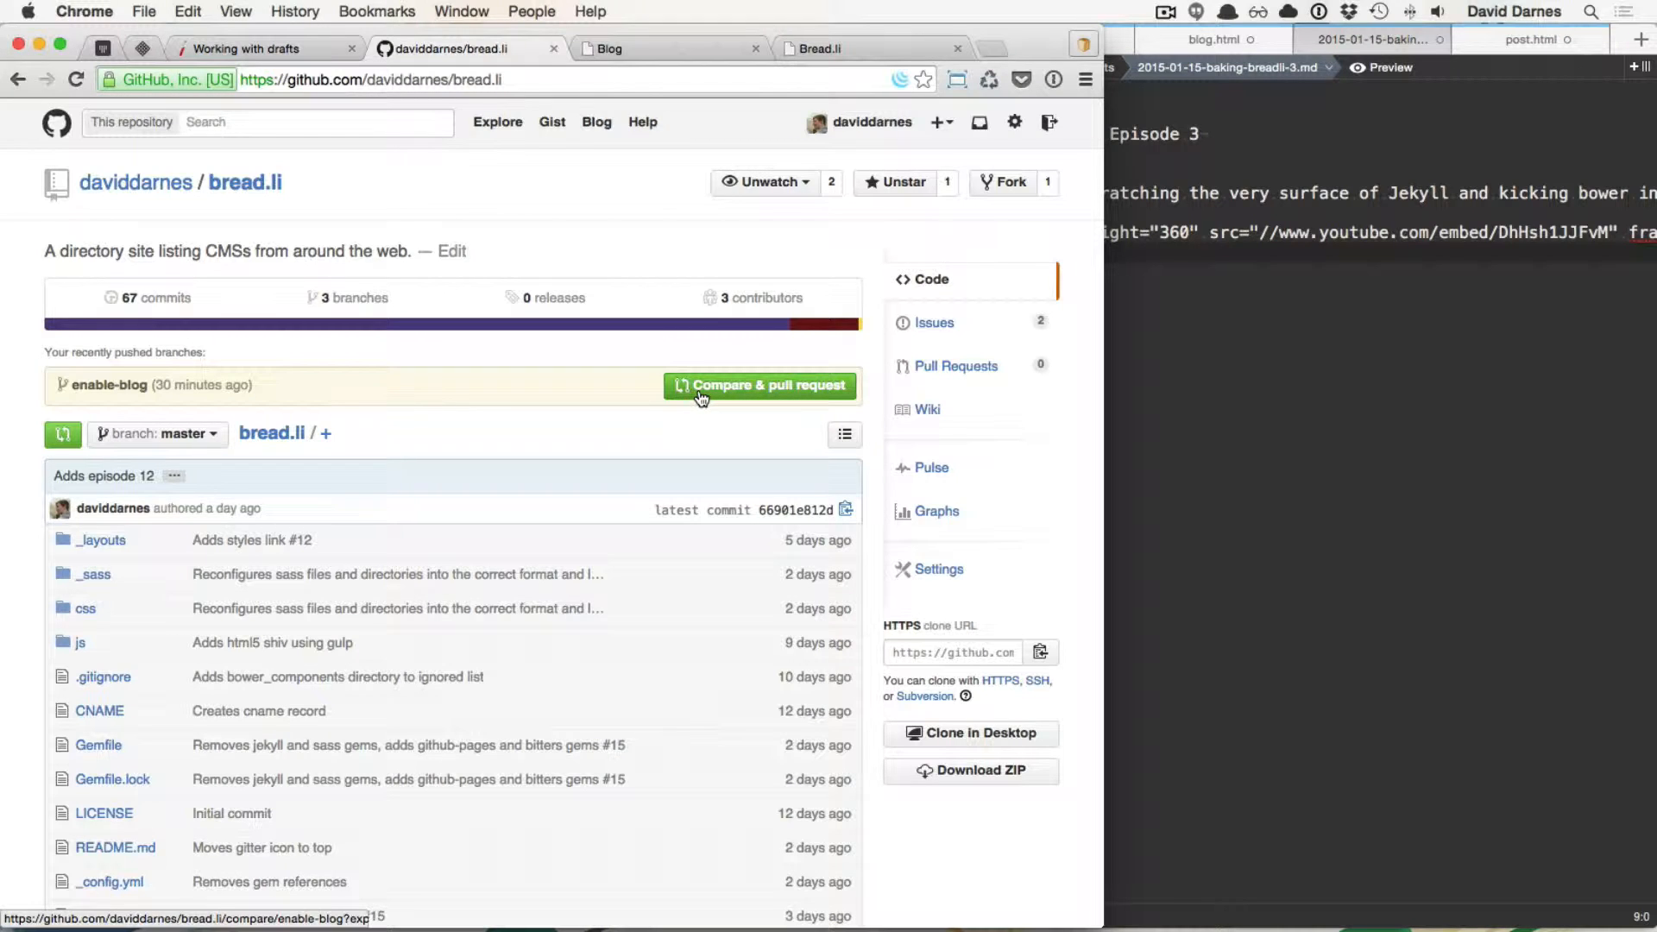
mouse_move(785, 399)
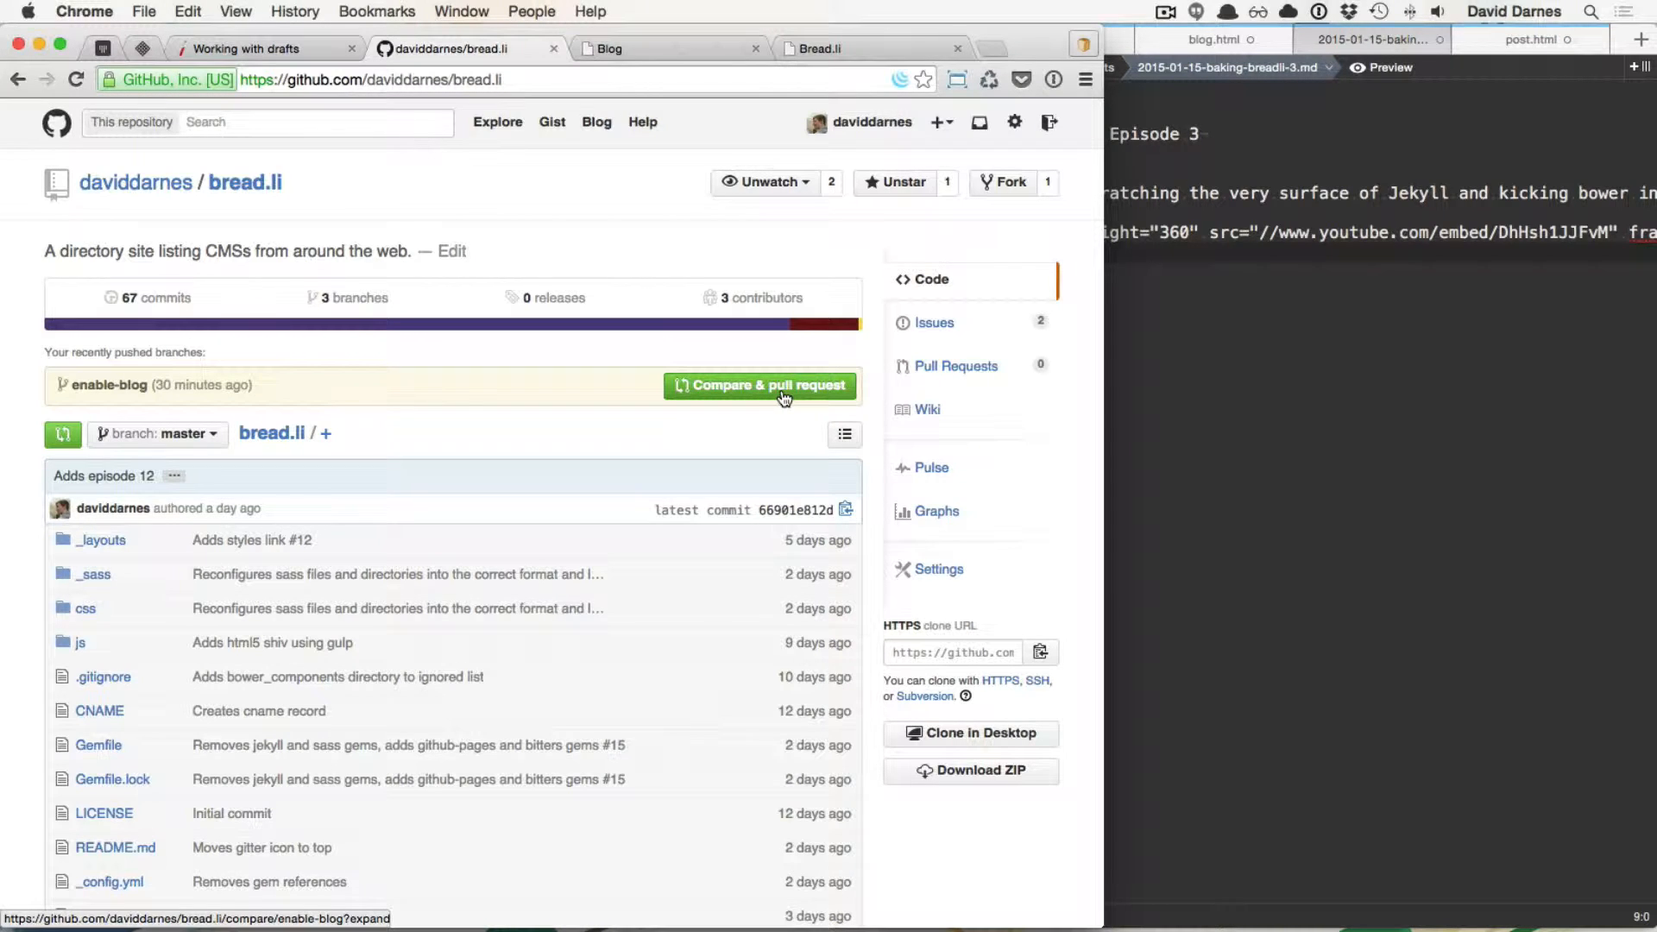
click(759, 384)
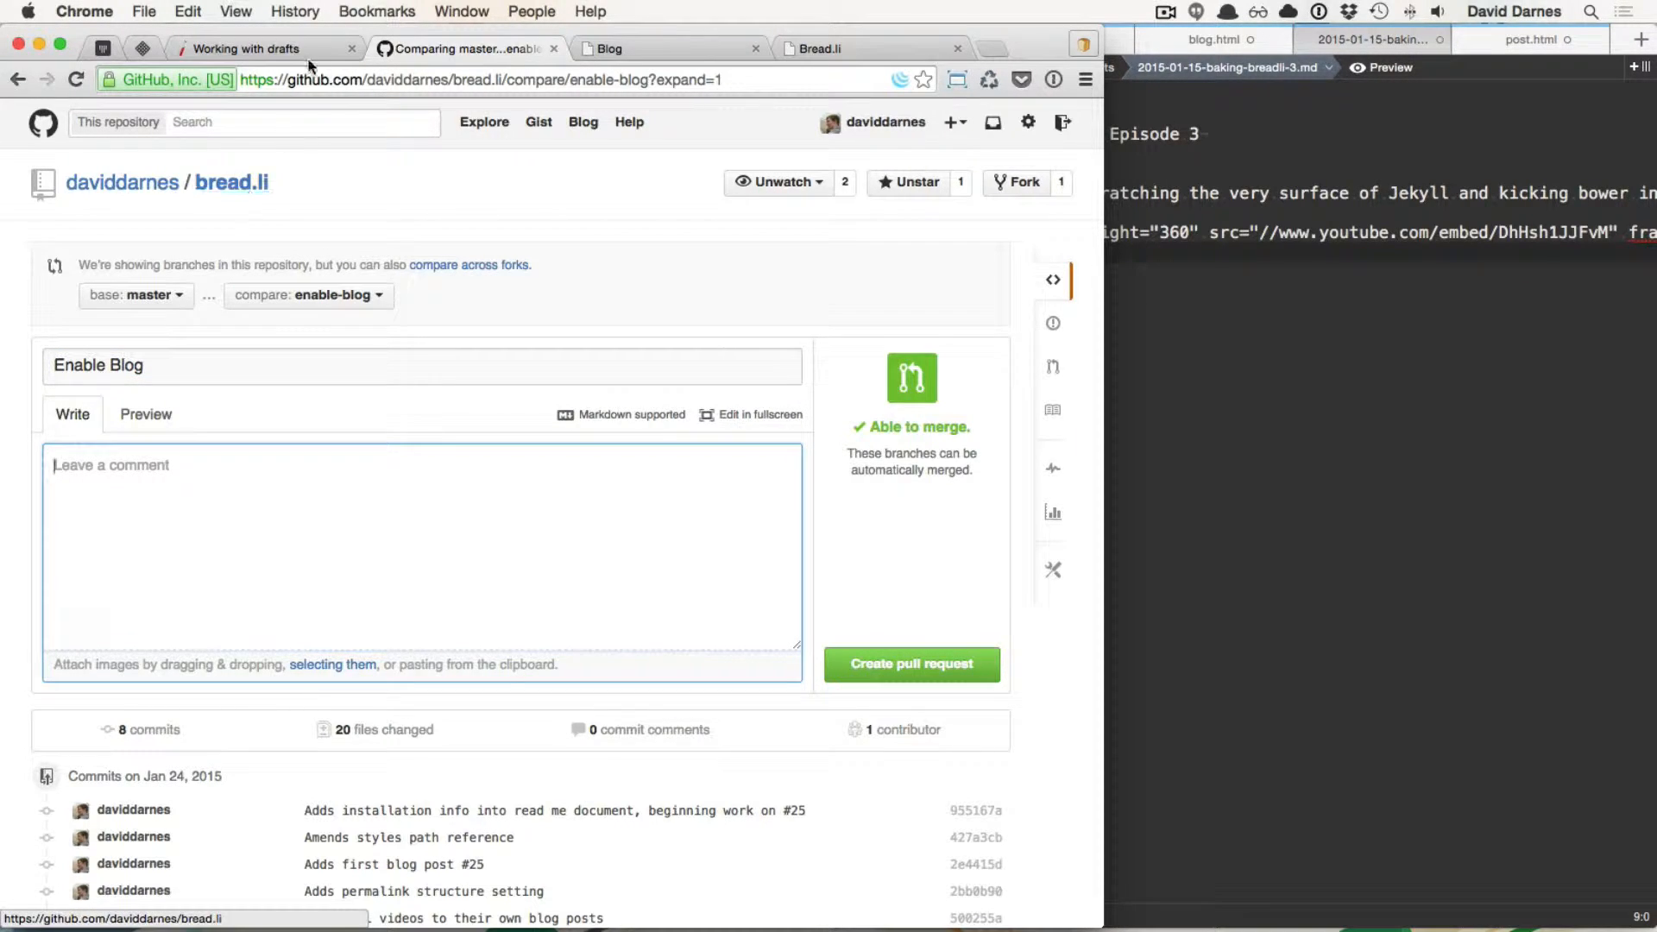
Step: On the Waffle.io bread.li board, read issue 25 'Move Baking Bread.li into /blog' and close it
click(253, 49)
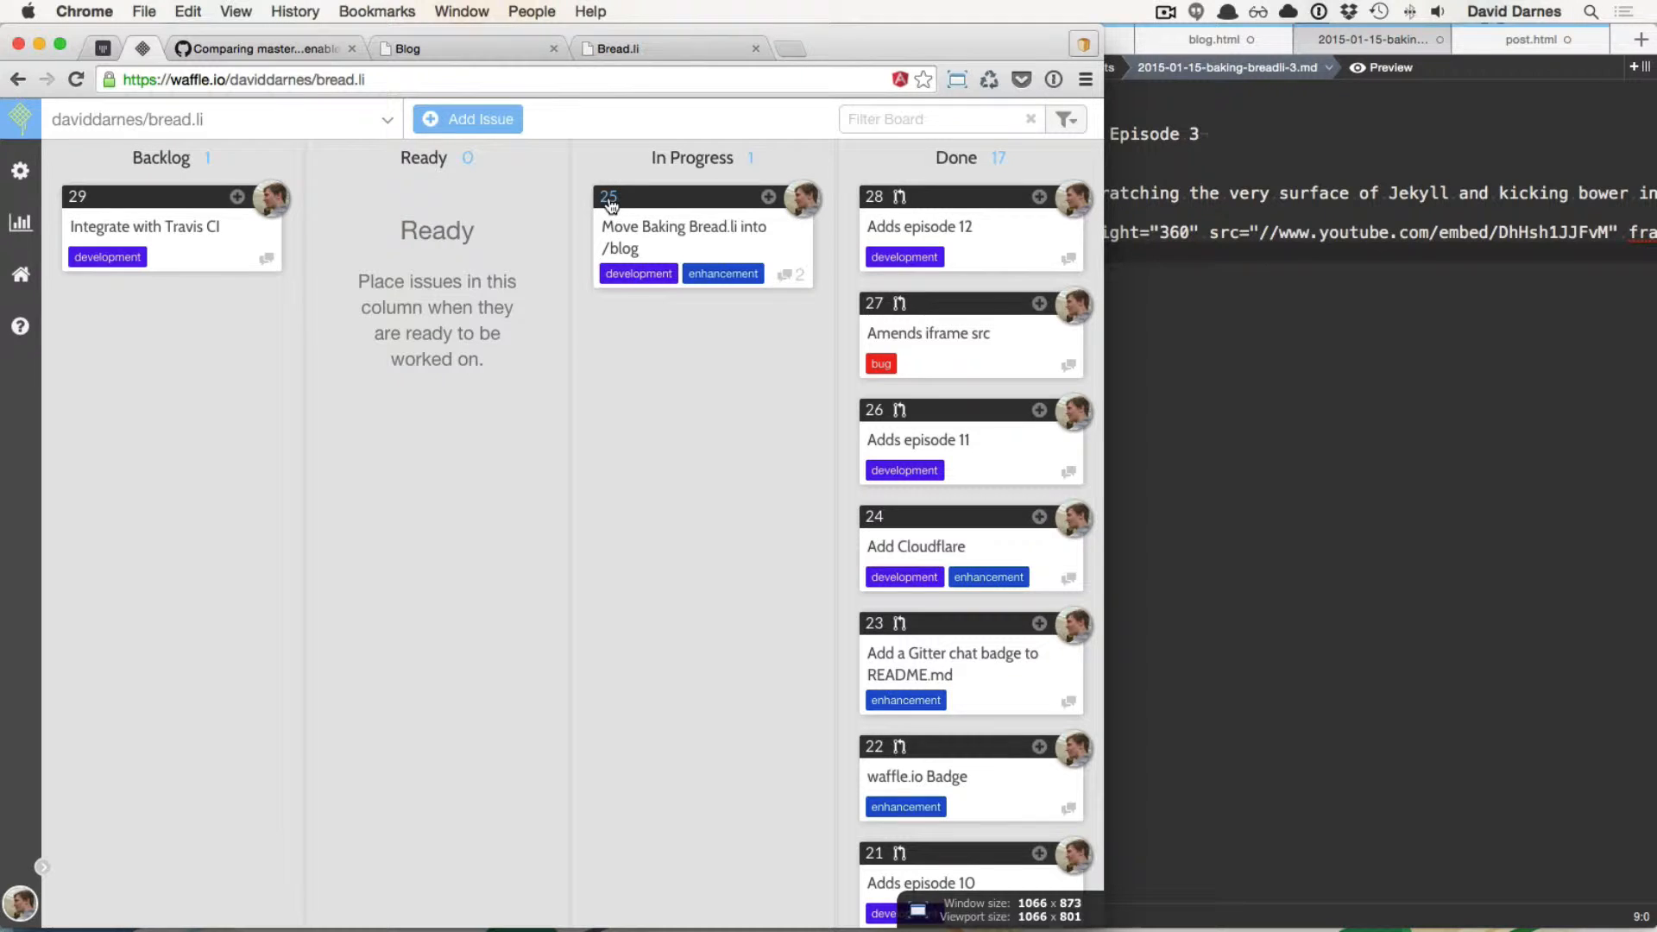
mouse_move(633, 326)
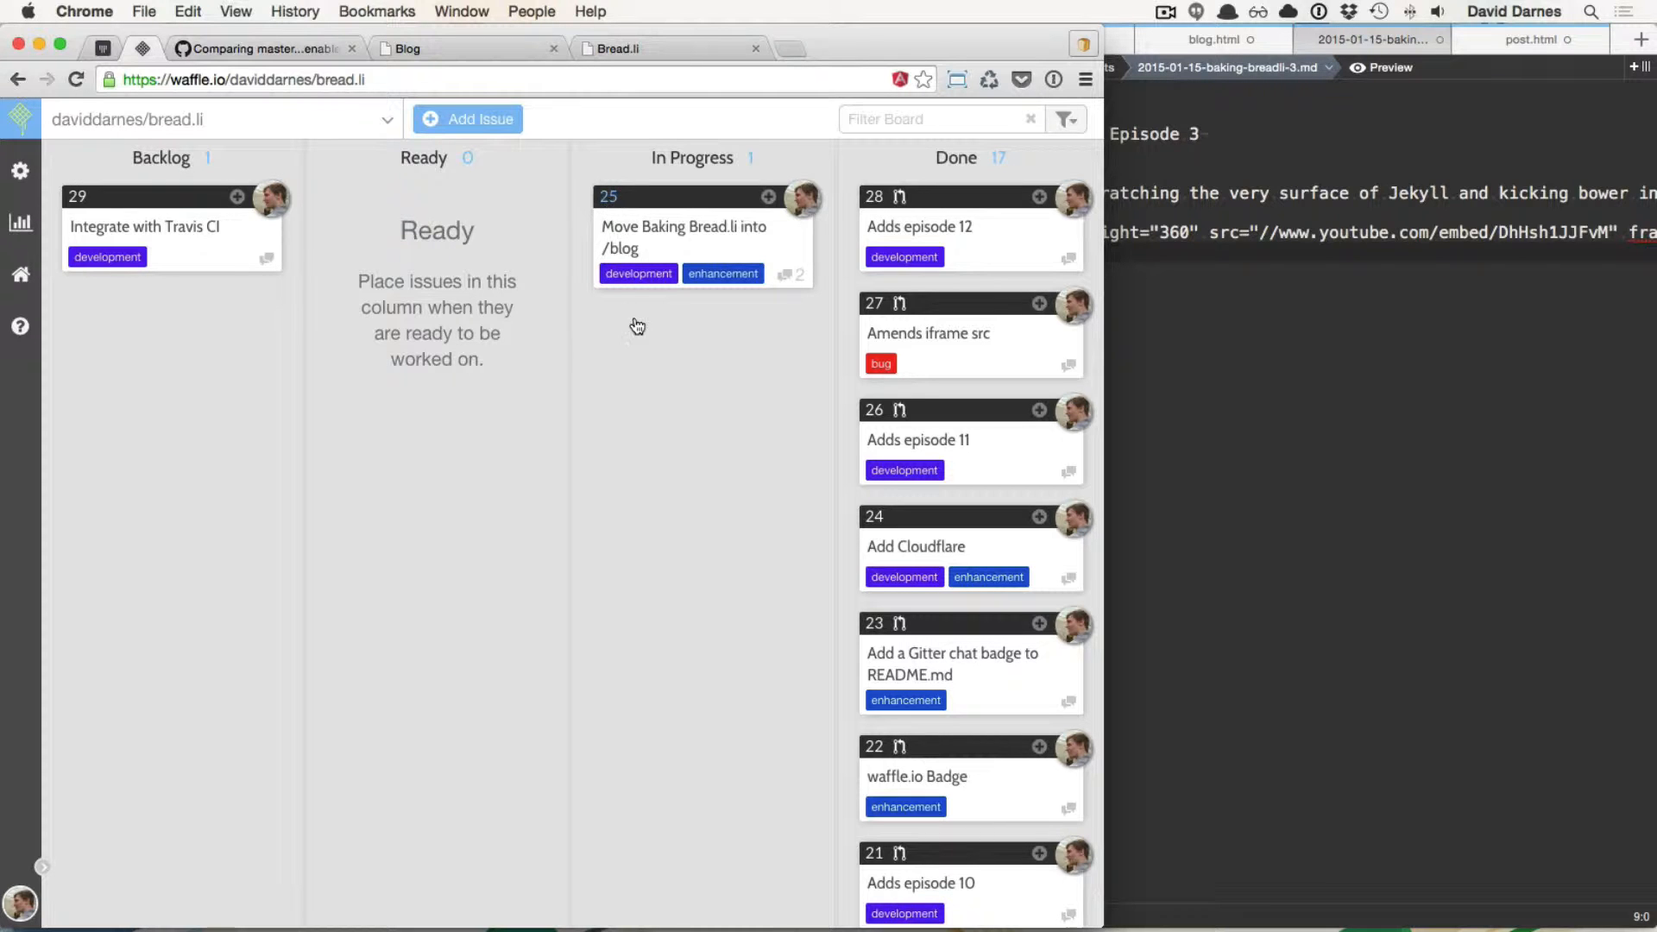
click(683, 237)
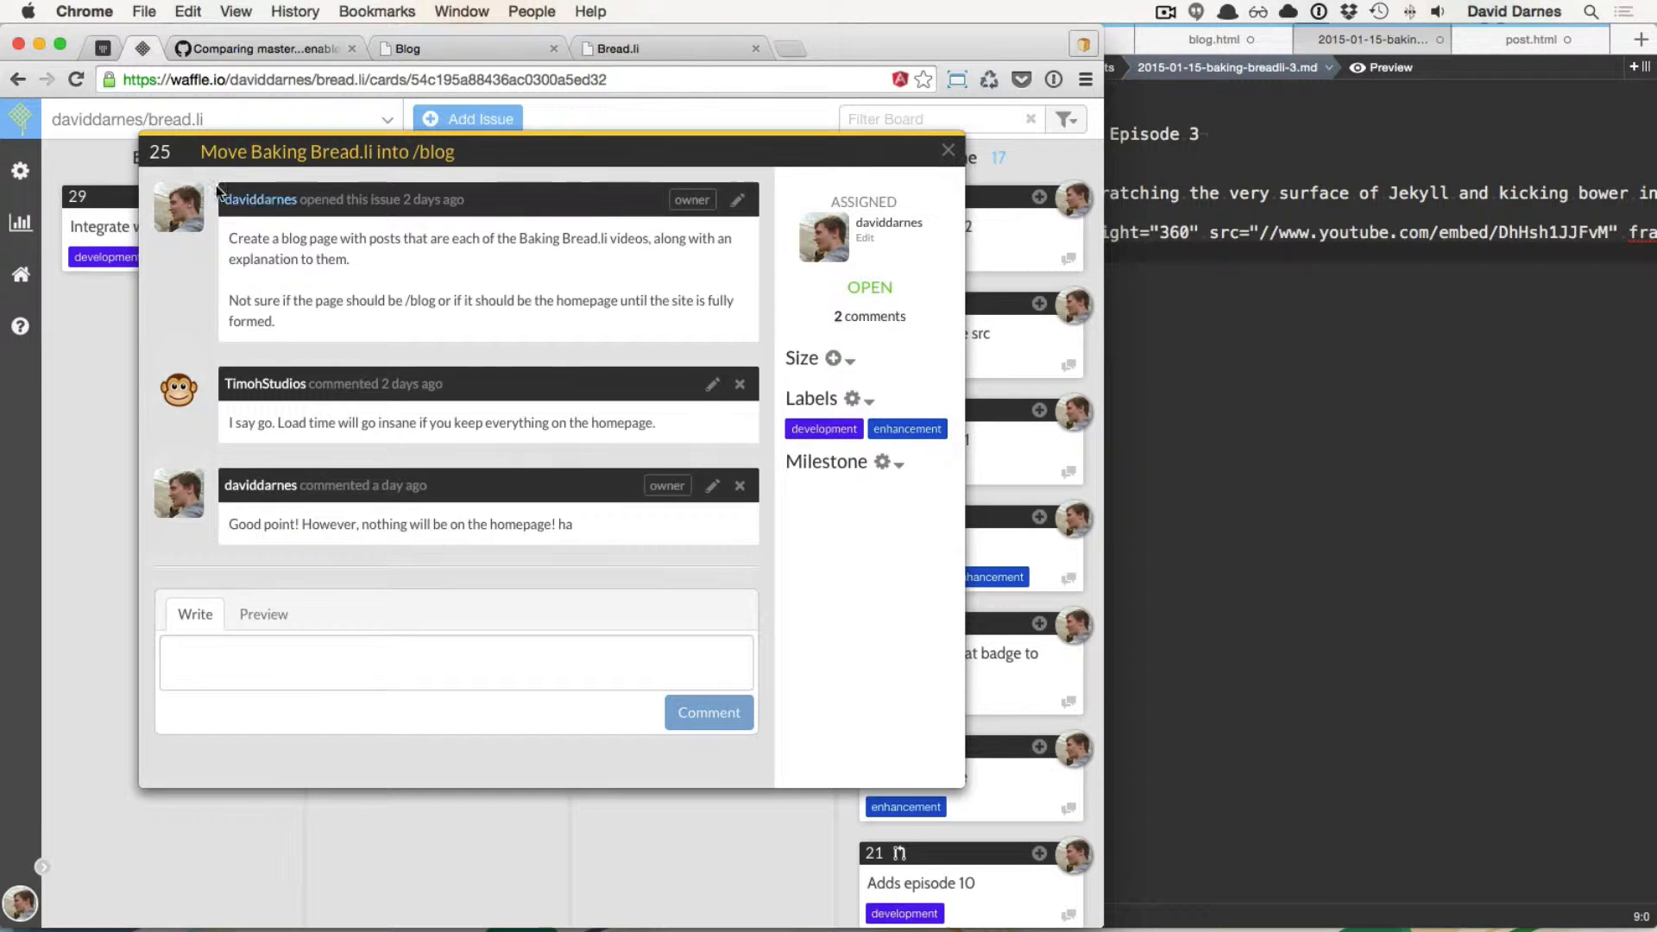
click(948, 150)
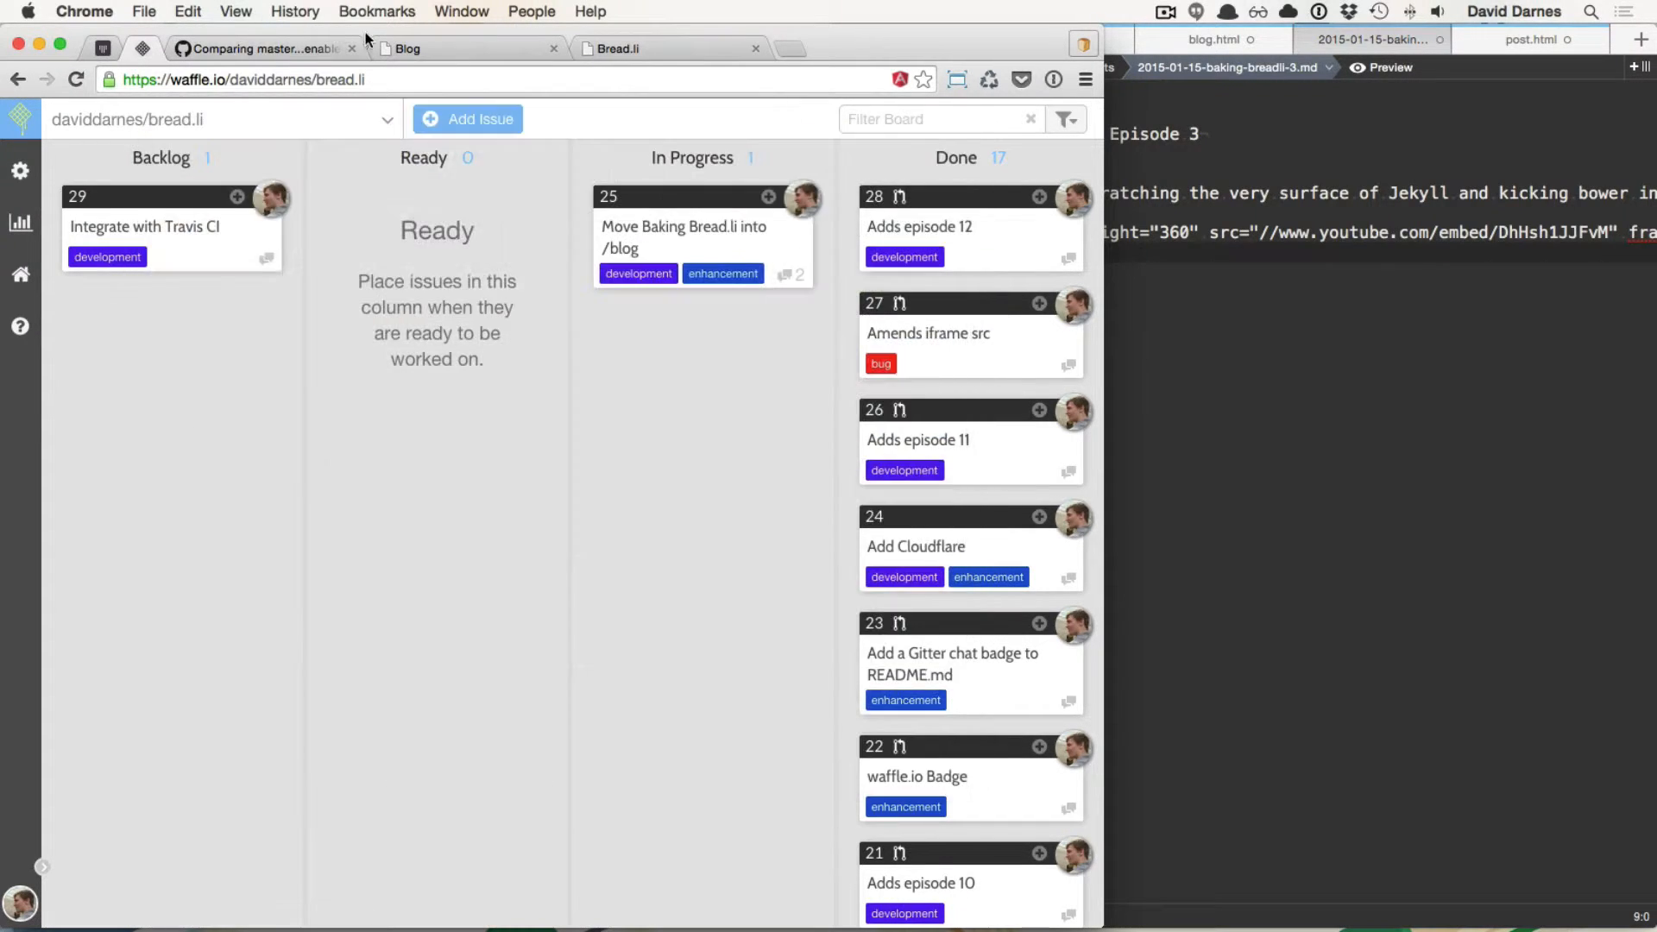
Step: Write the first two bullets: adds instructions for site, amends permalink structure
click(259, 48)
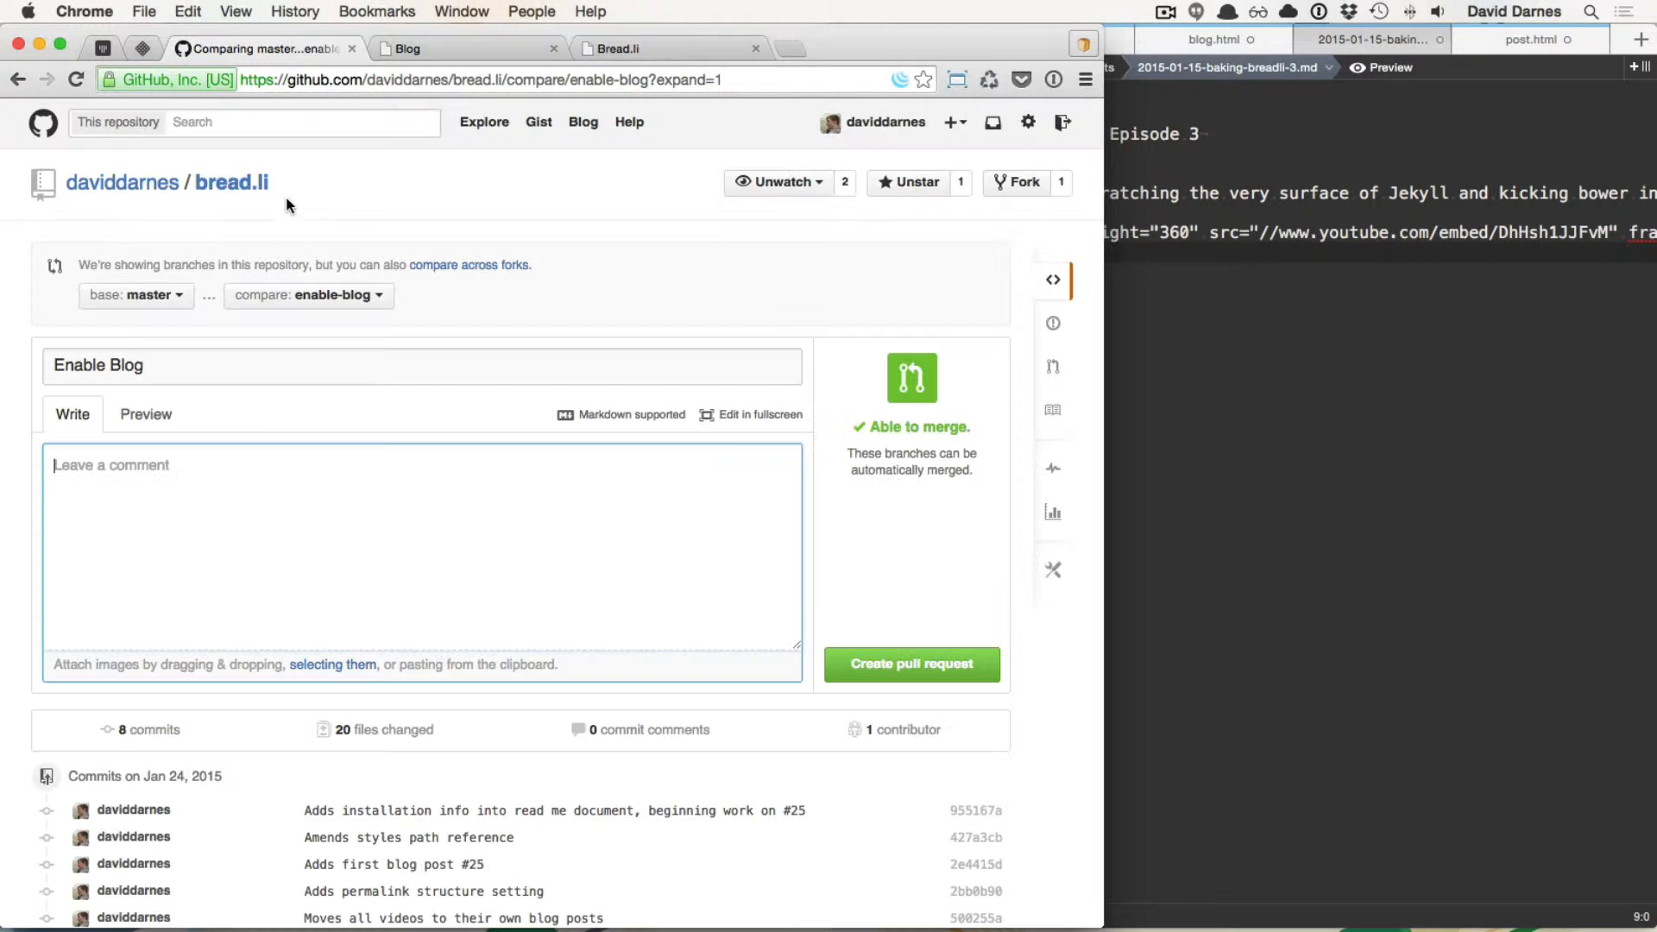
scroll(down, 3)
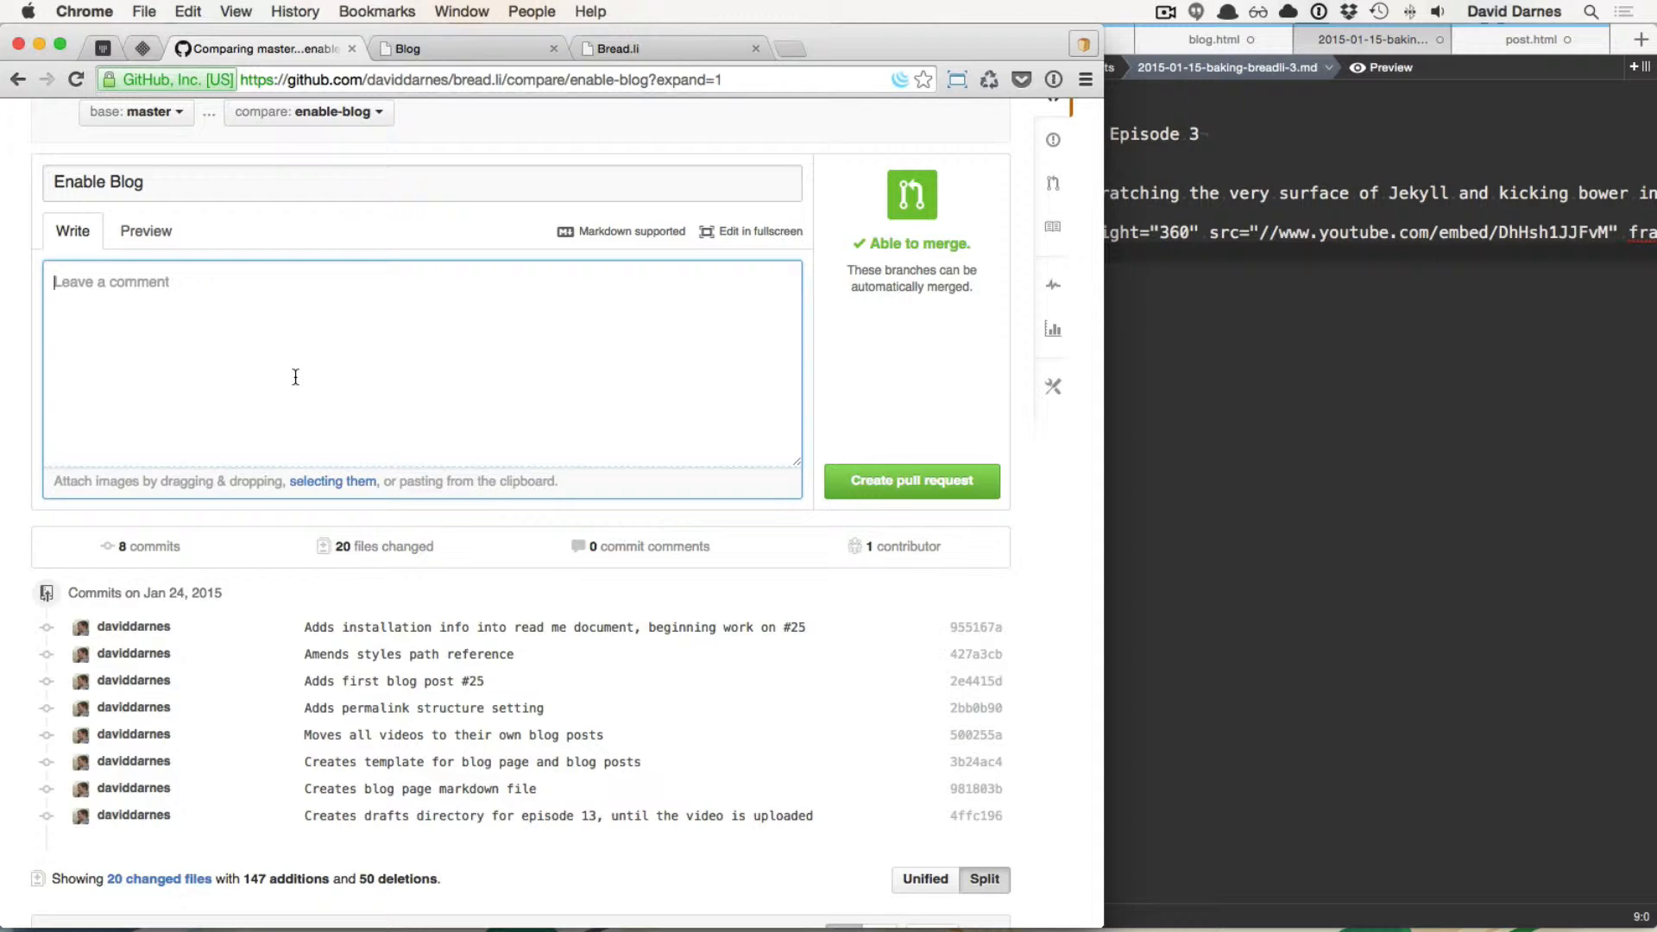
text(`)
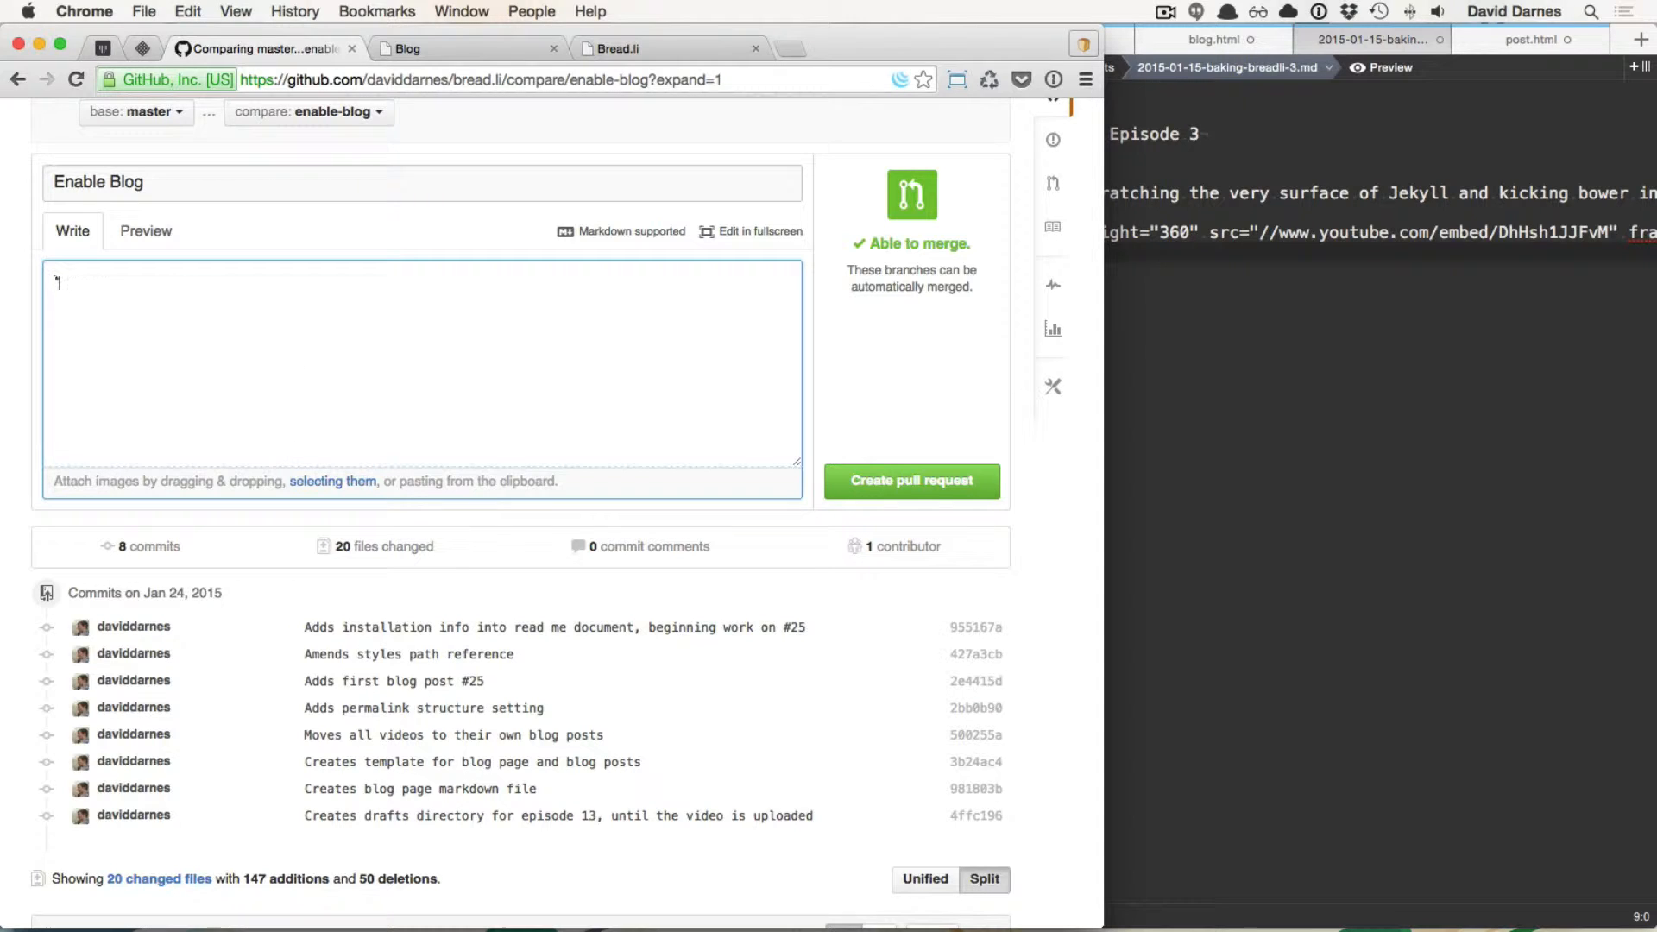
text(* Adds)
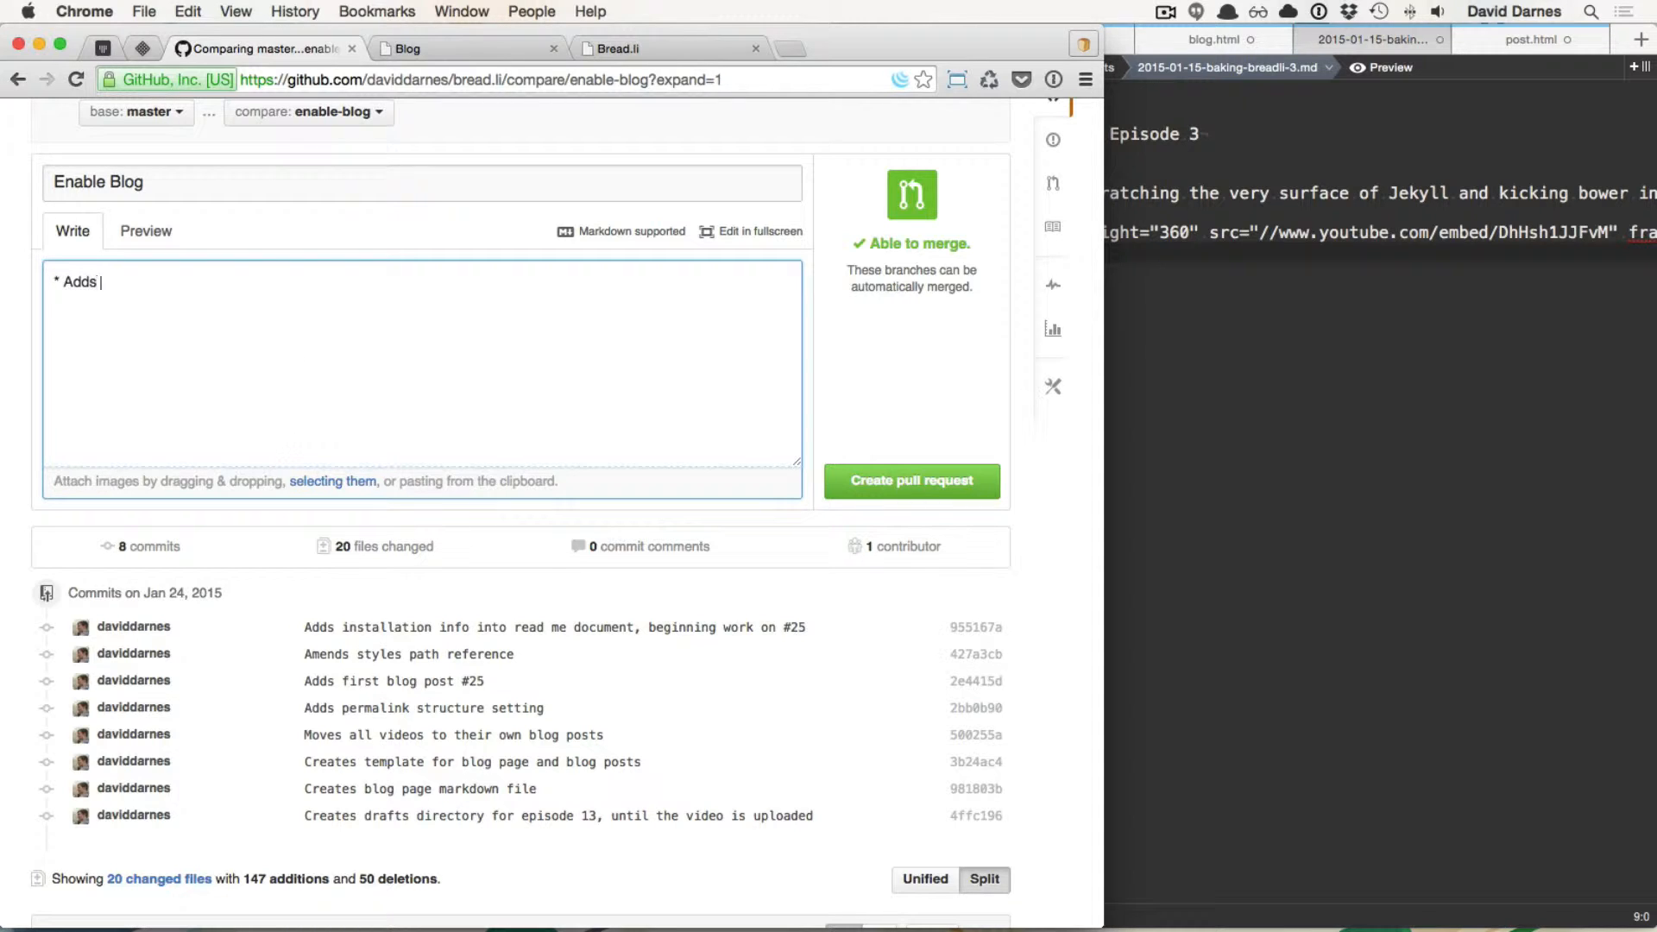
text(installation in)
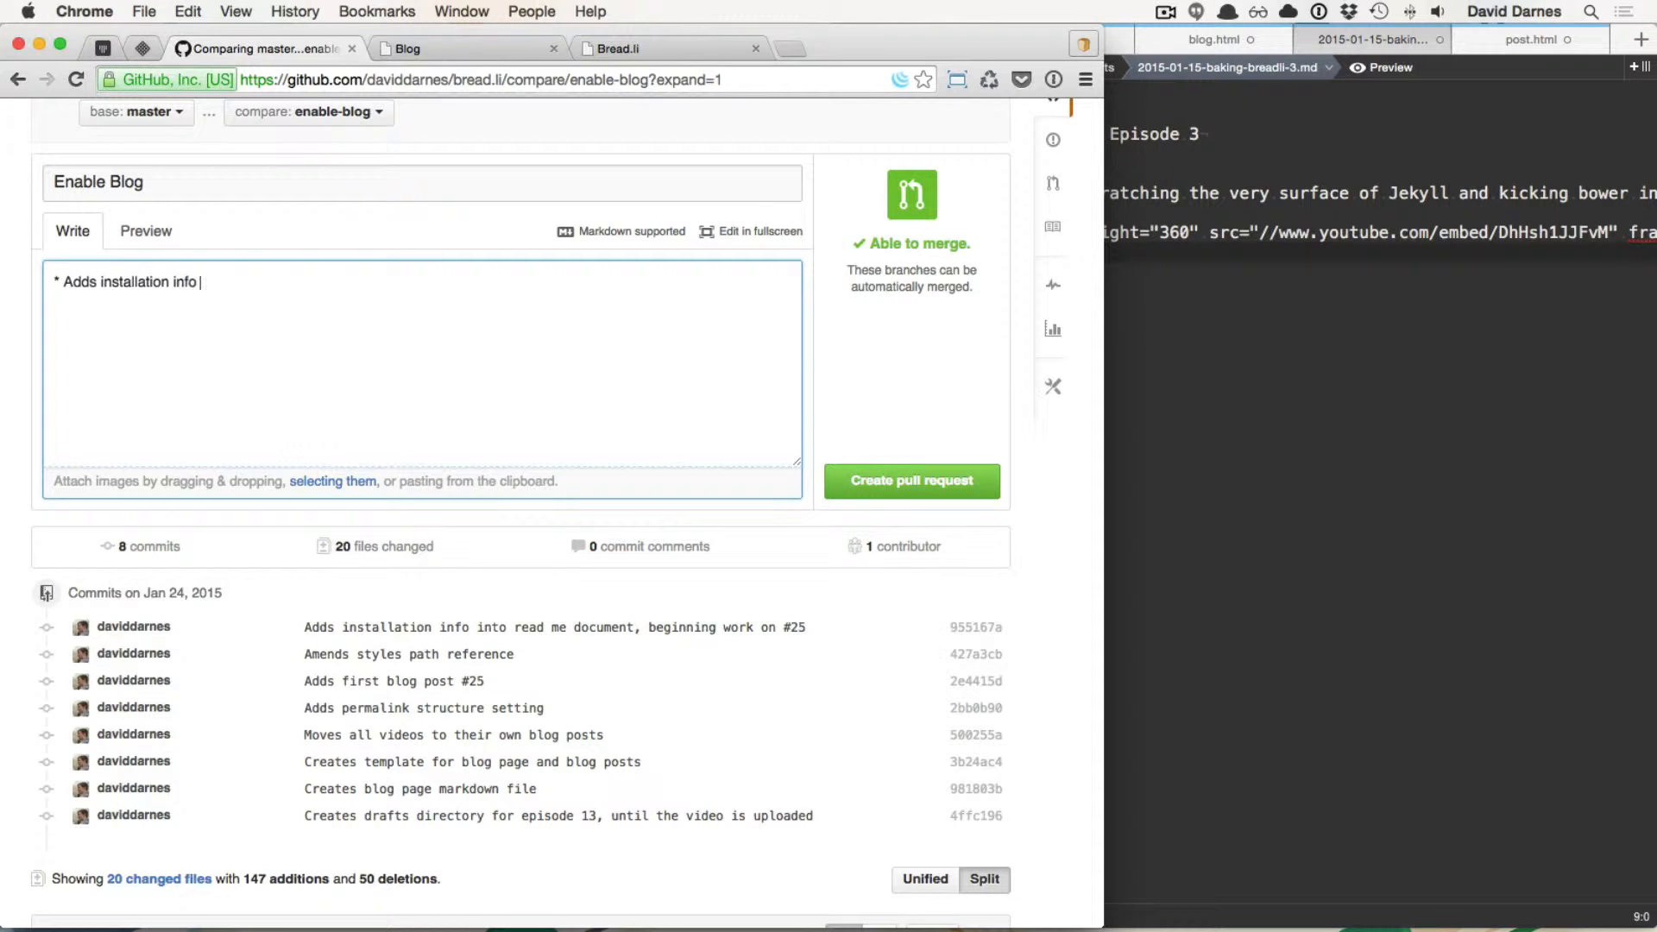
text(for site)
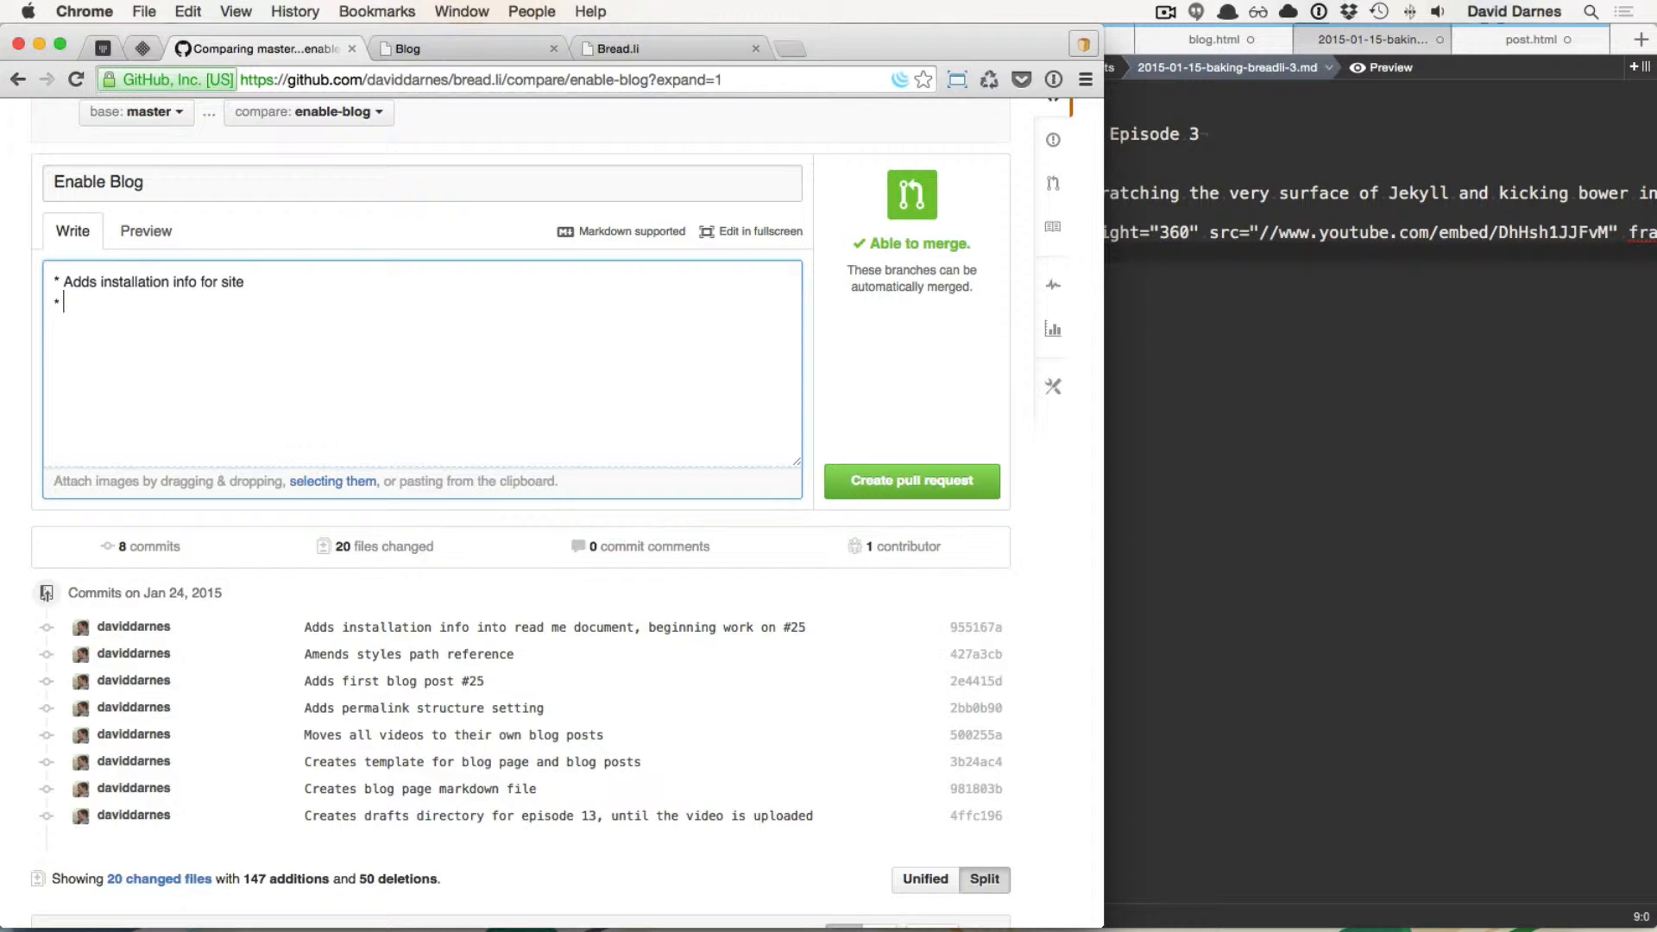
text(A)
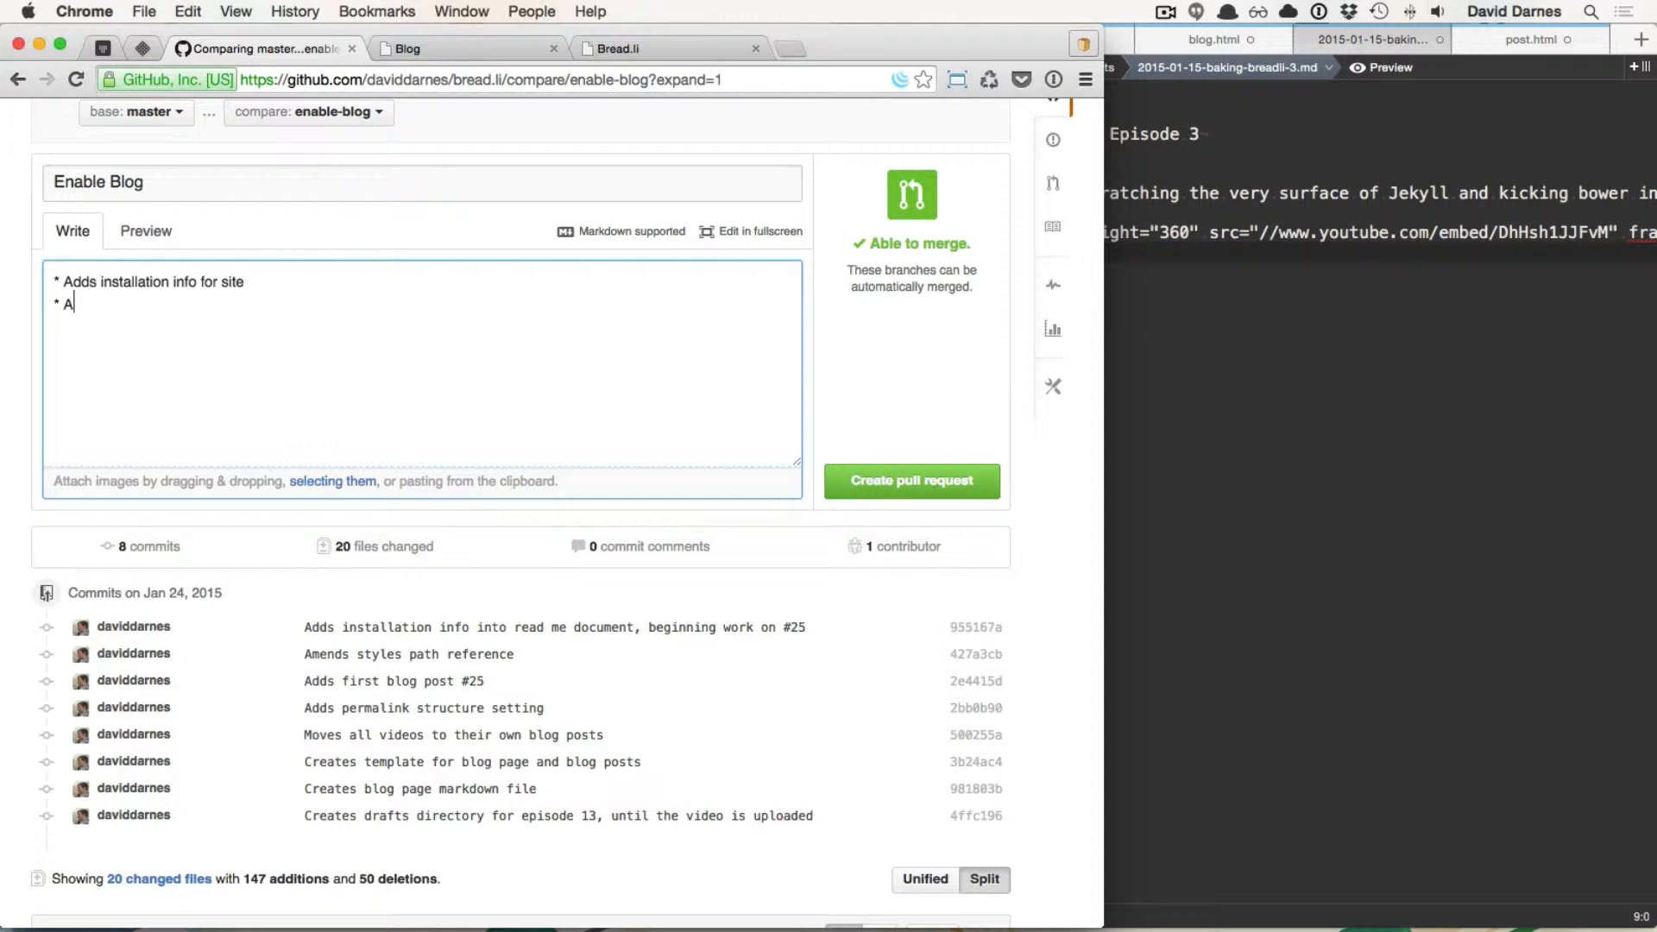
text(mends)
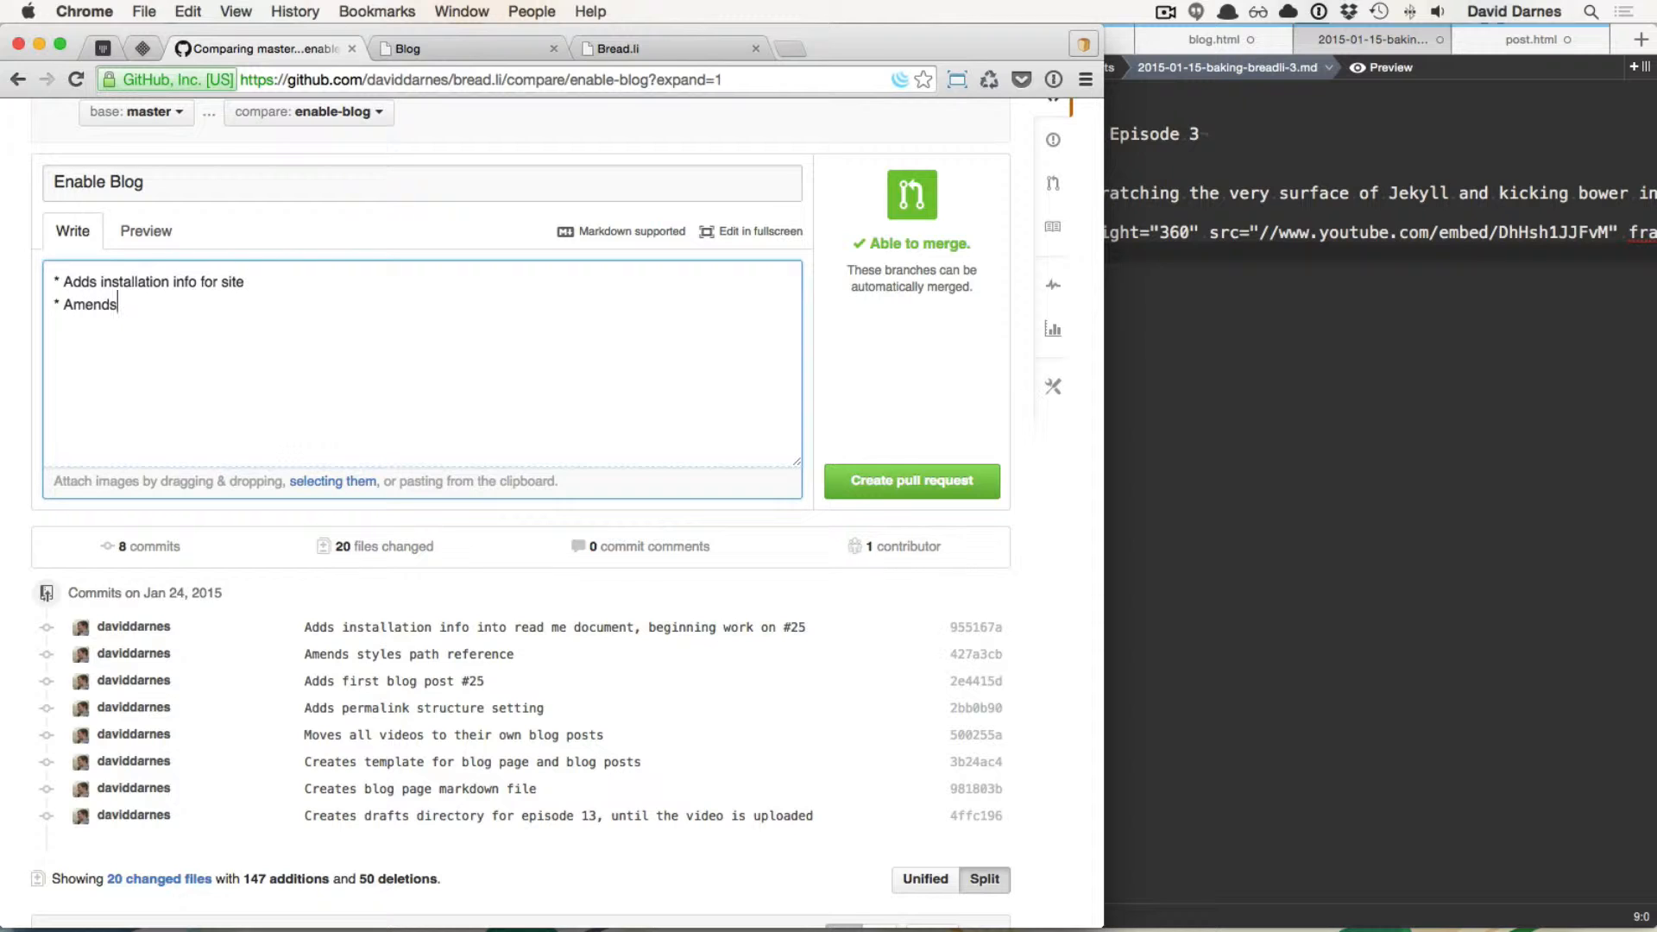
key(Backspace)
text(Set)
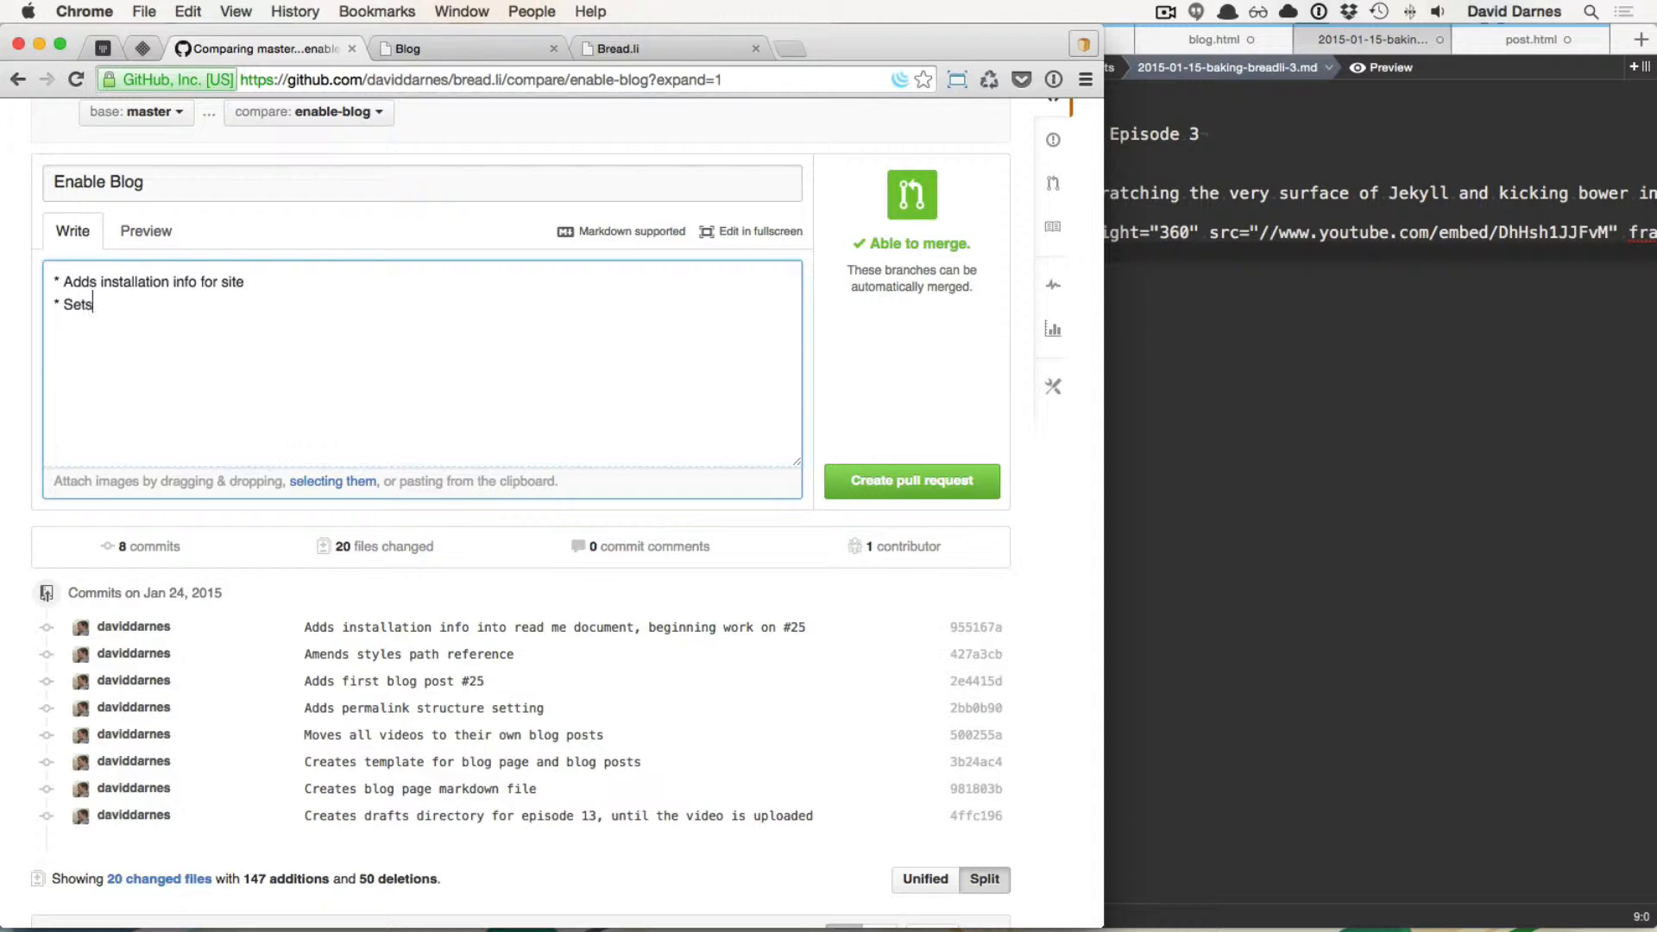
text(permalionk stru)
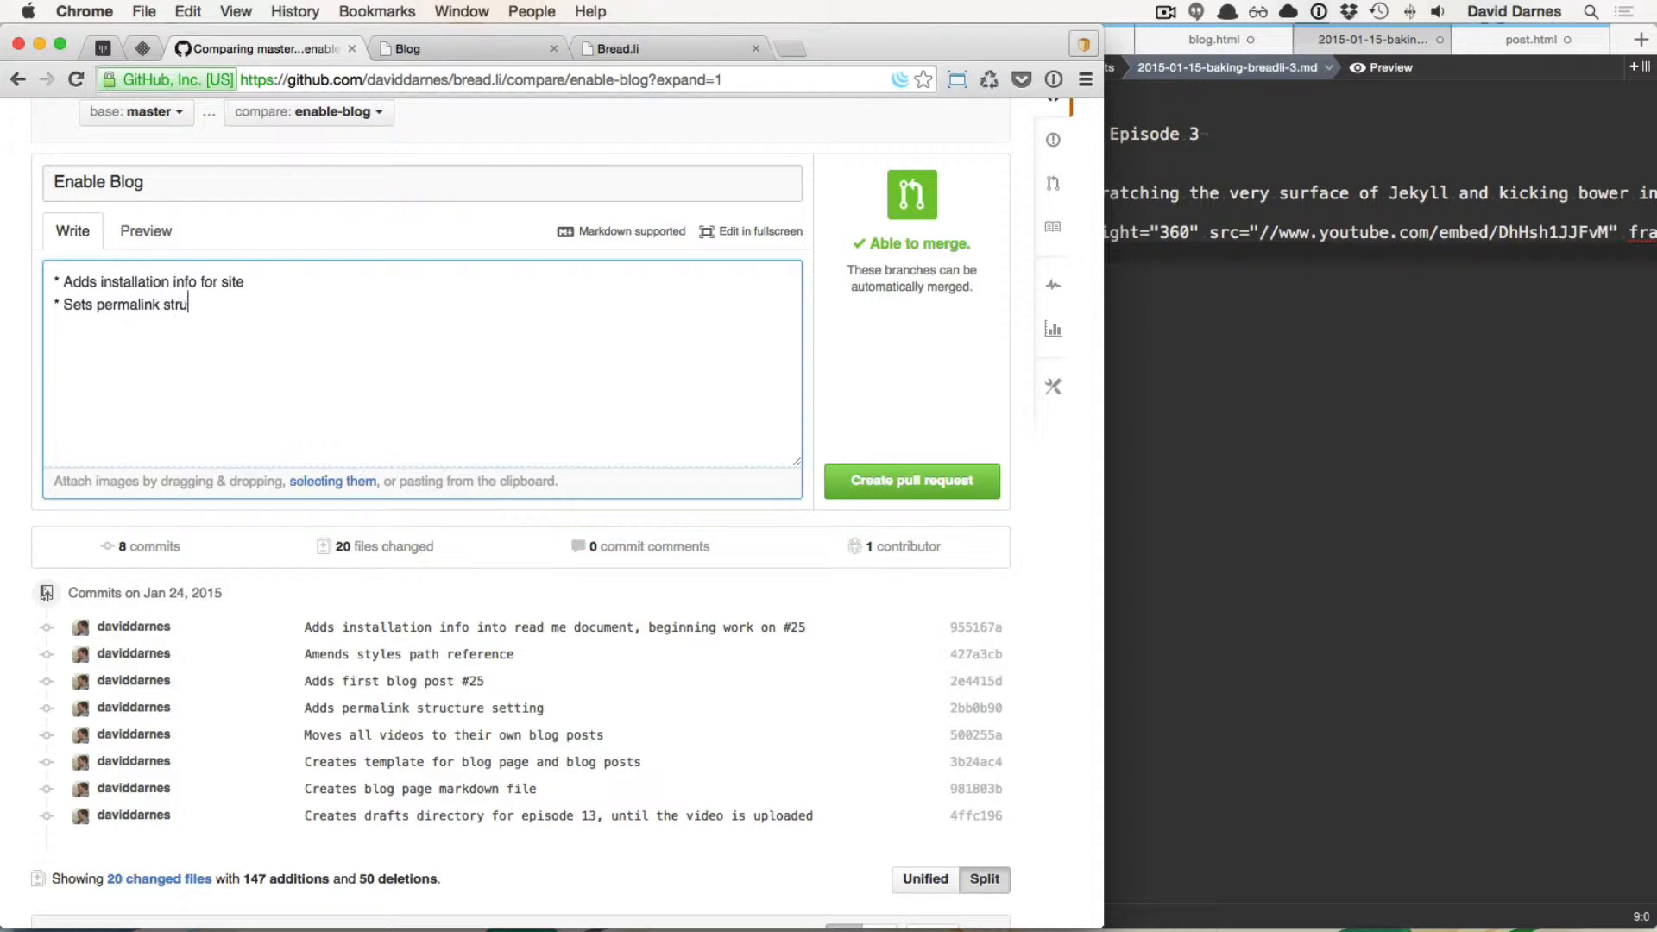
text(cture)
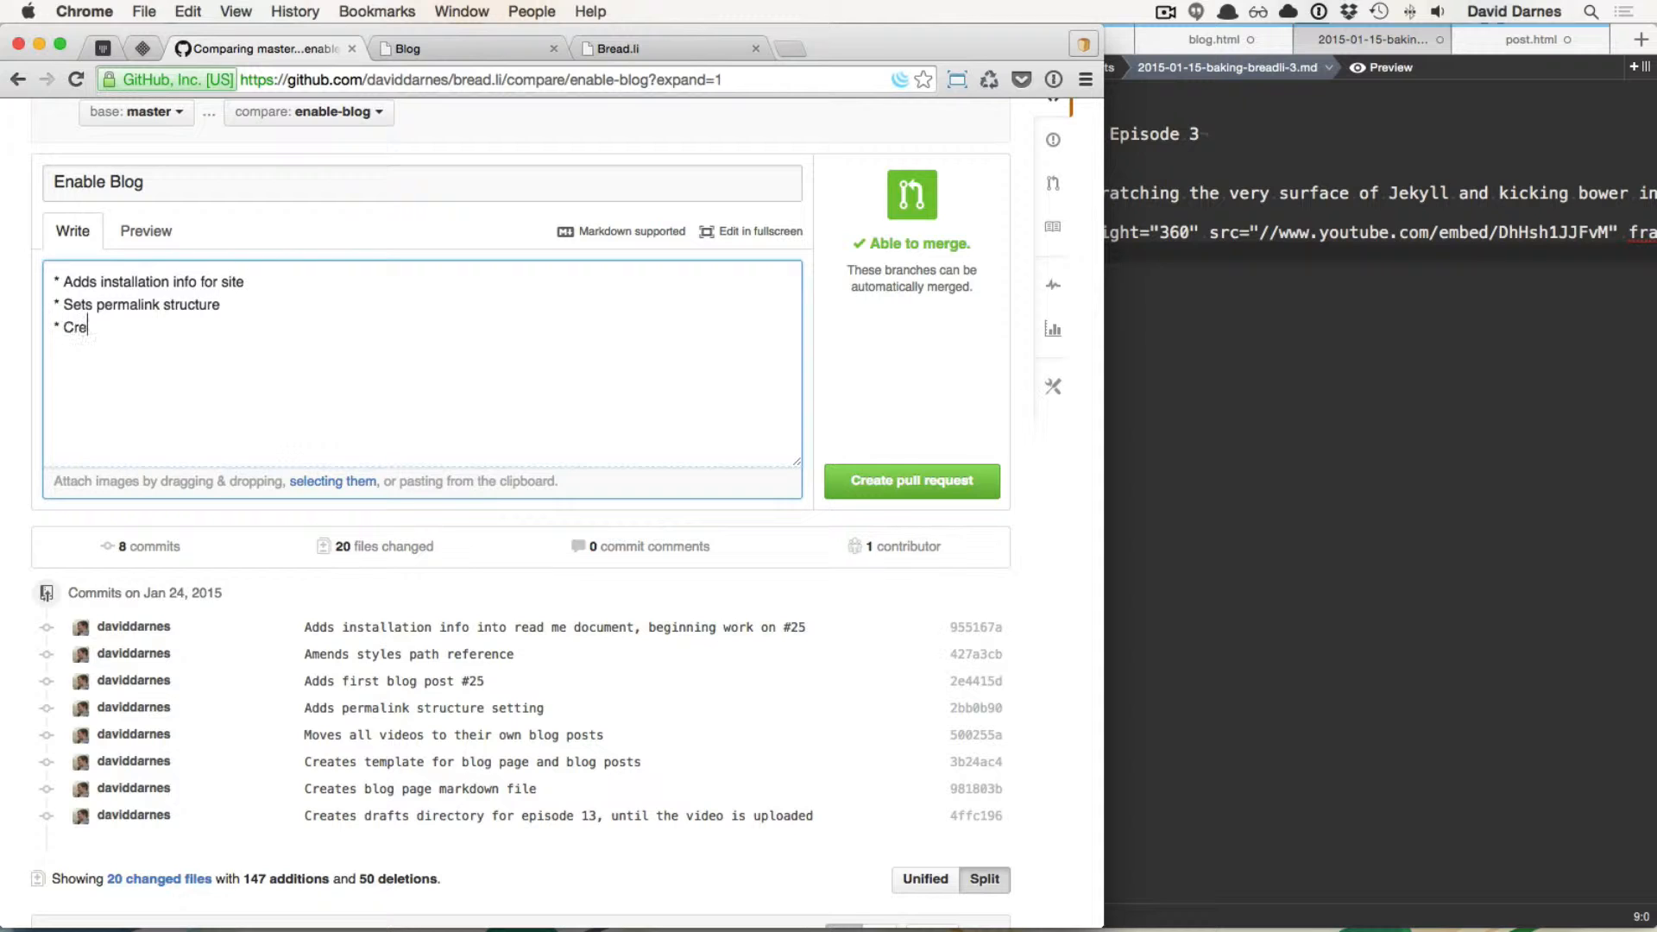
Step: Add bullets for blog post/blog page templates and transferring home page content to blog posts
text(ates blog)
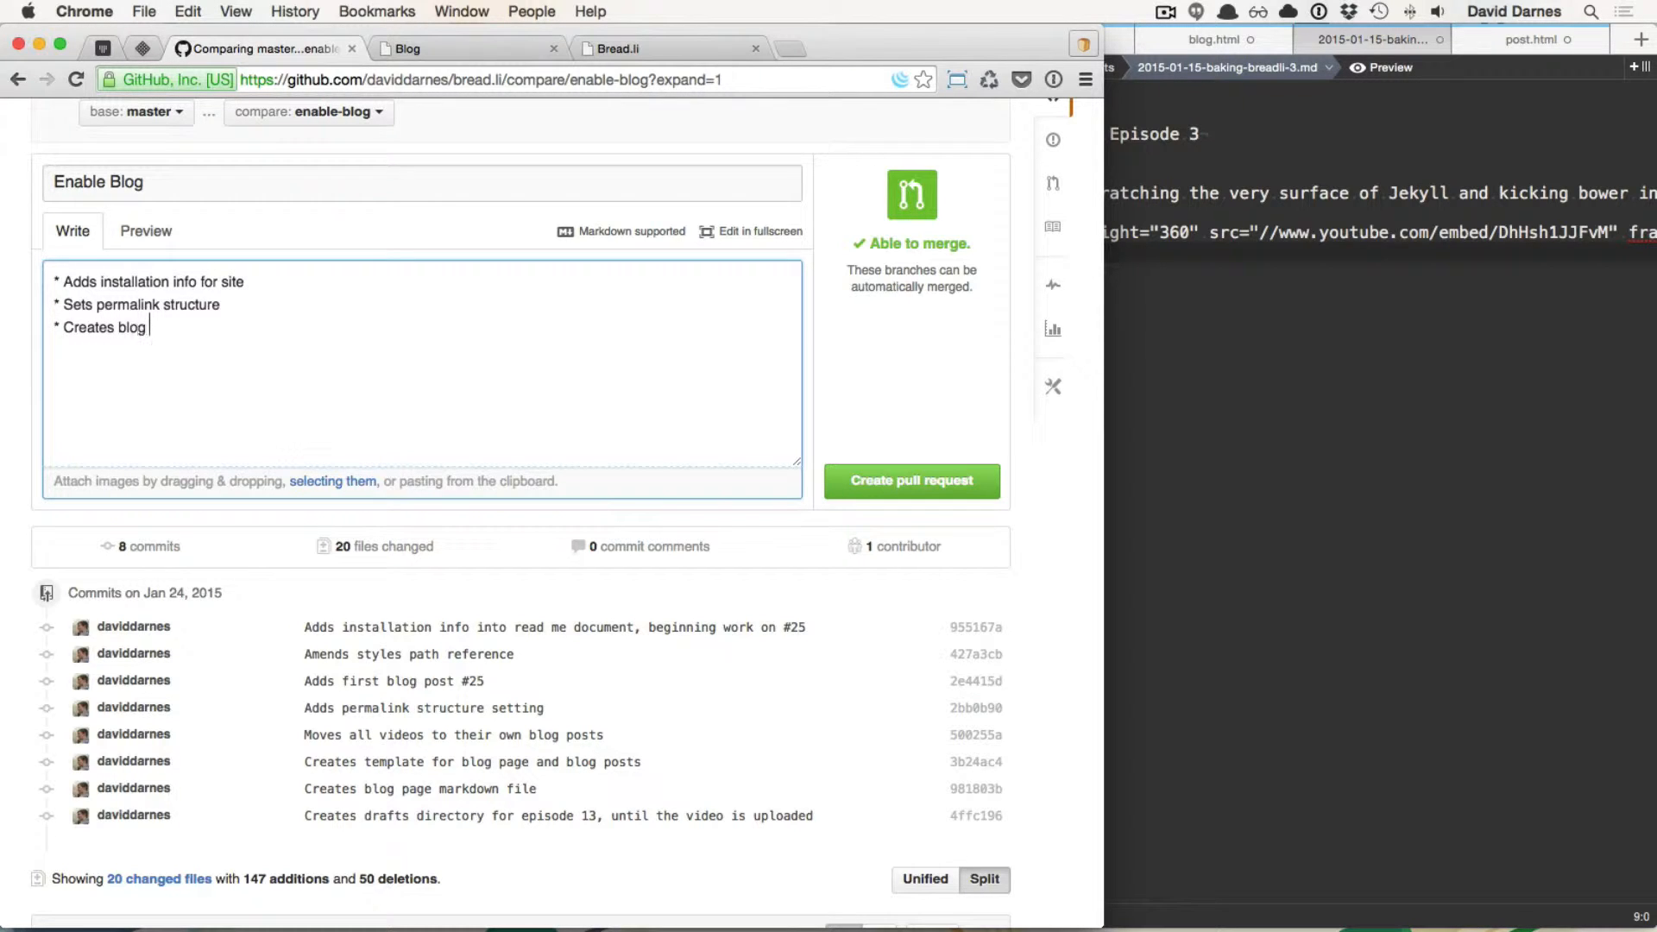
text(post and blog)
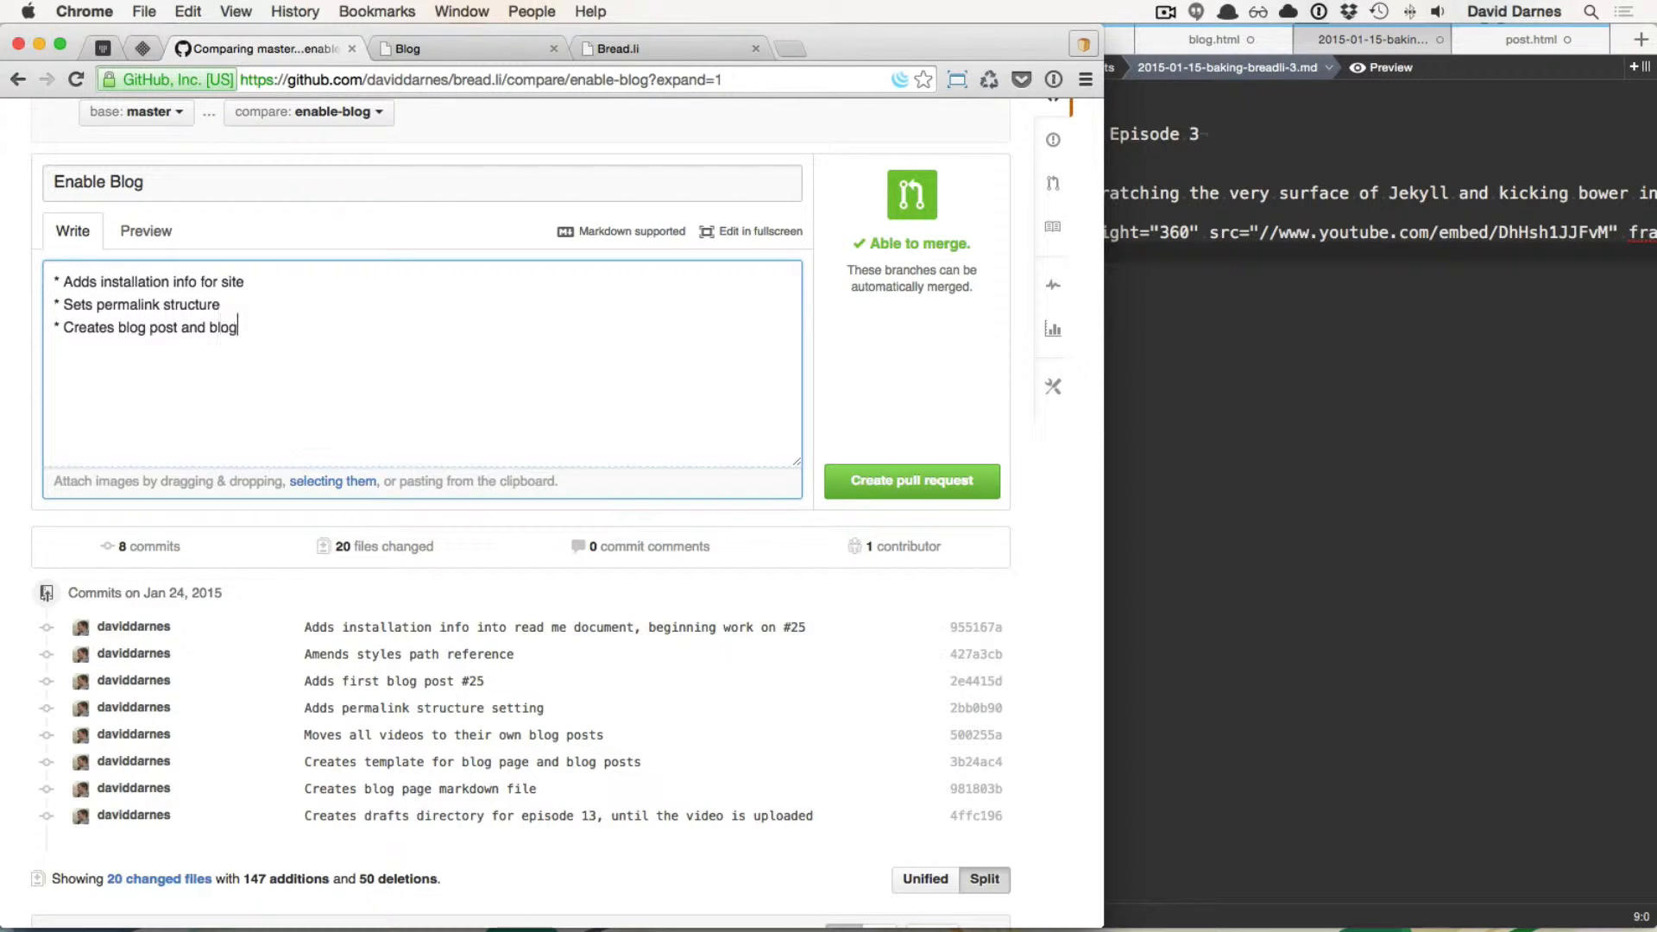
text(page)
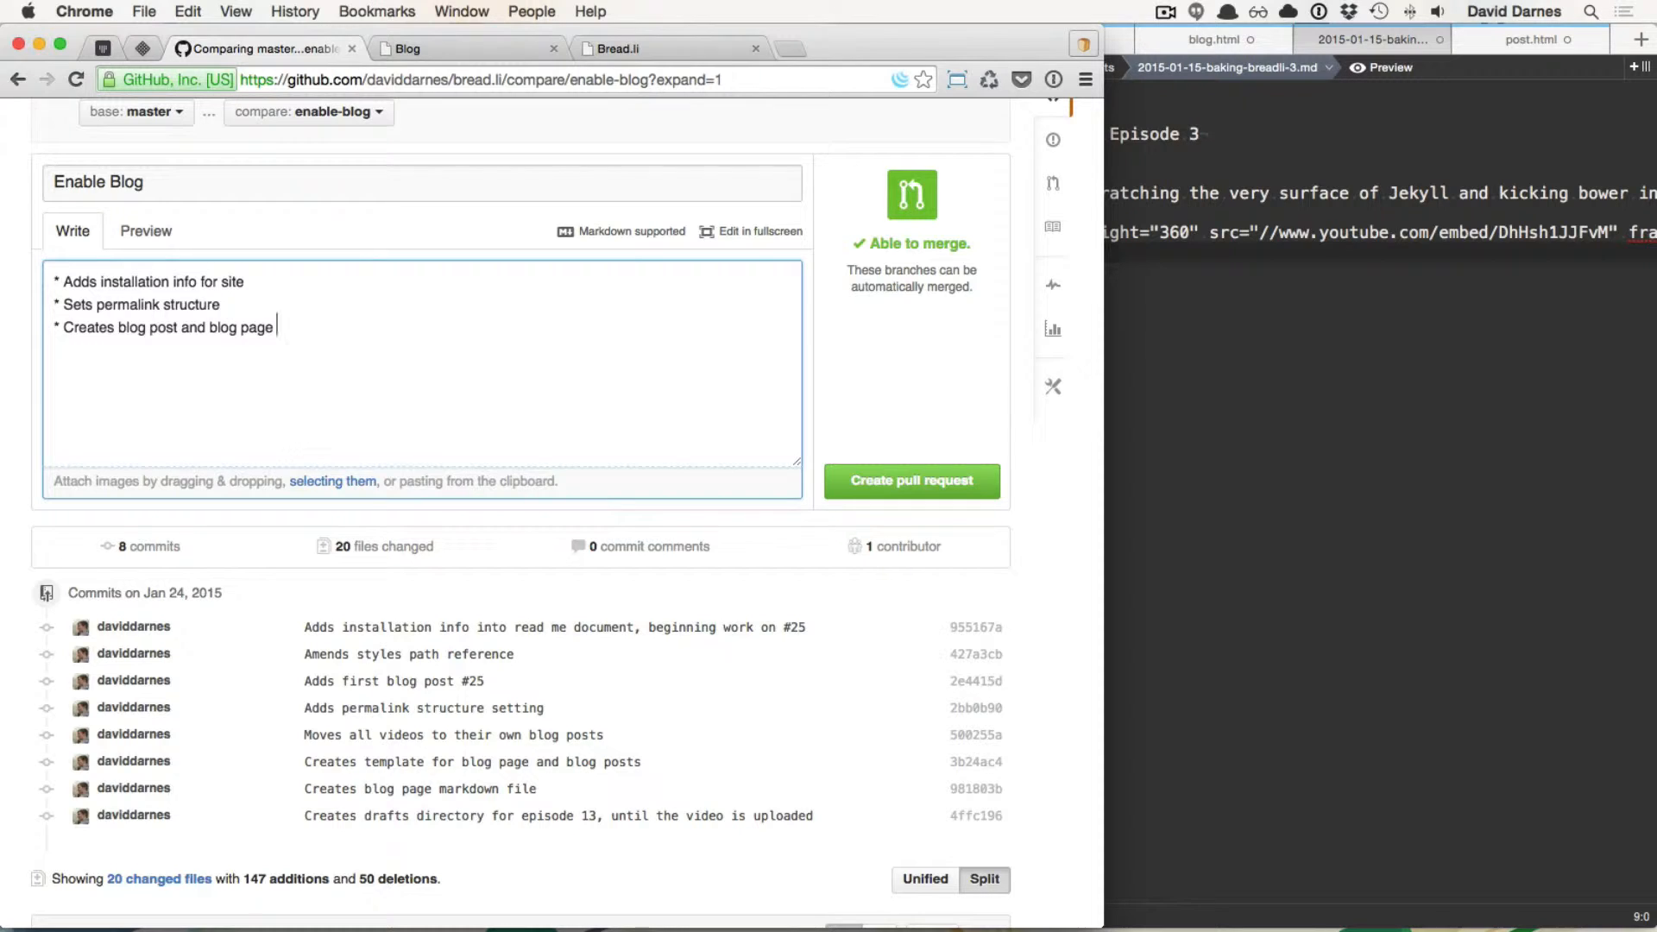
text(templates)
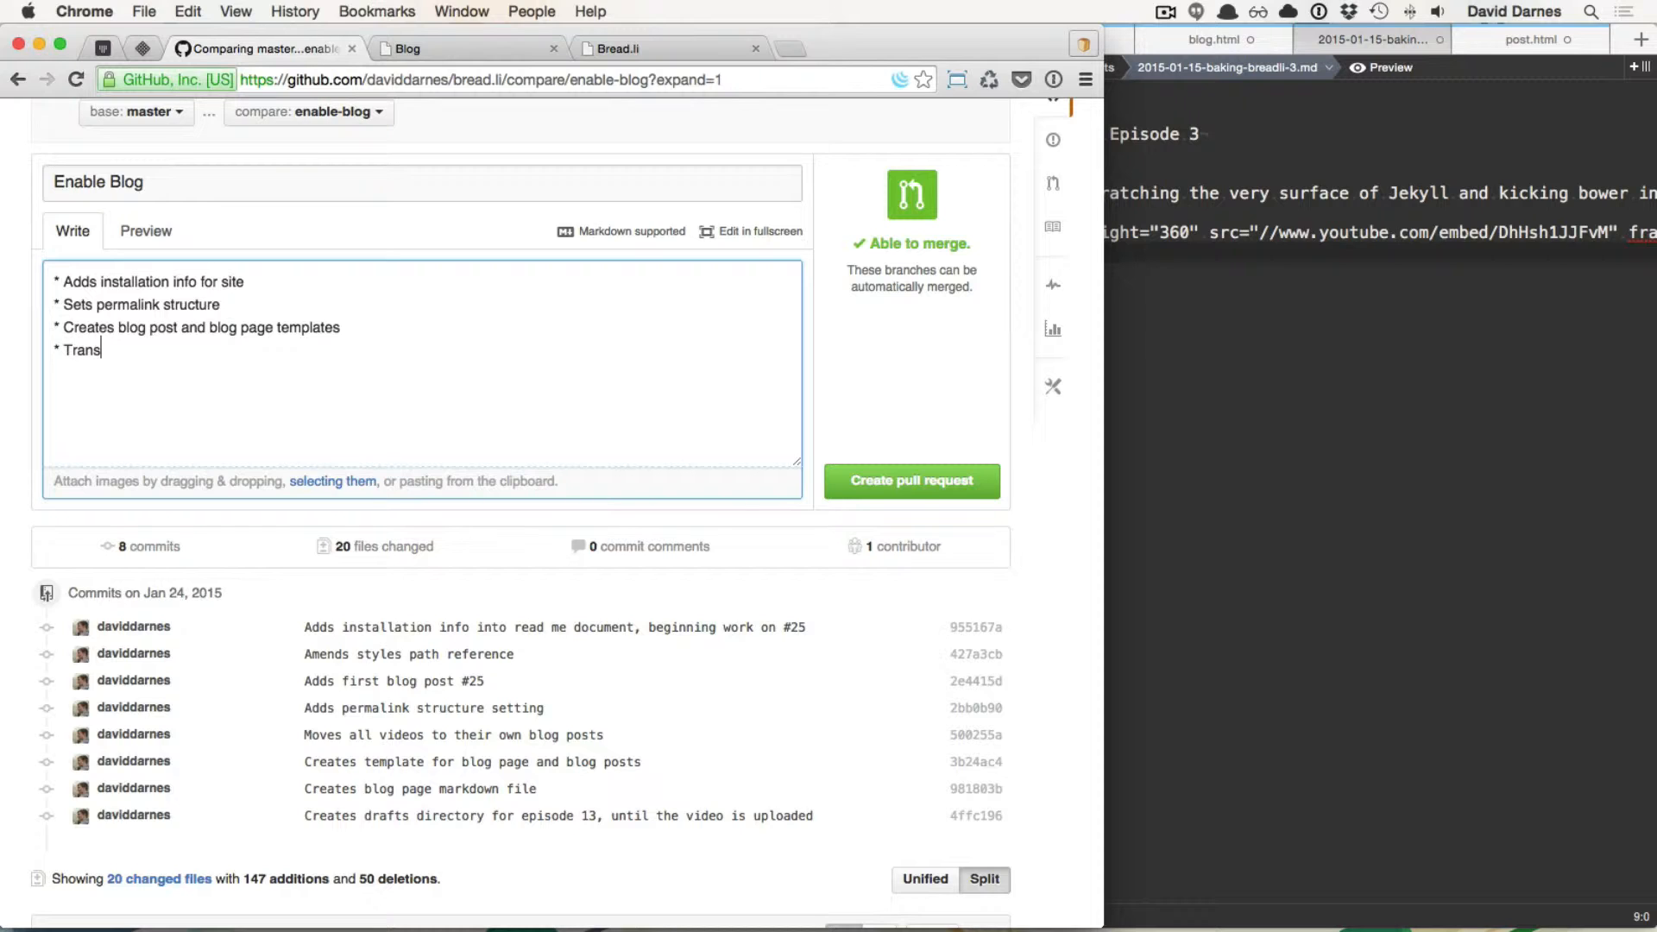
text(fers)
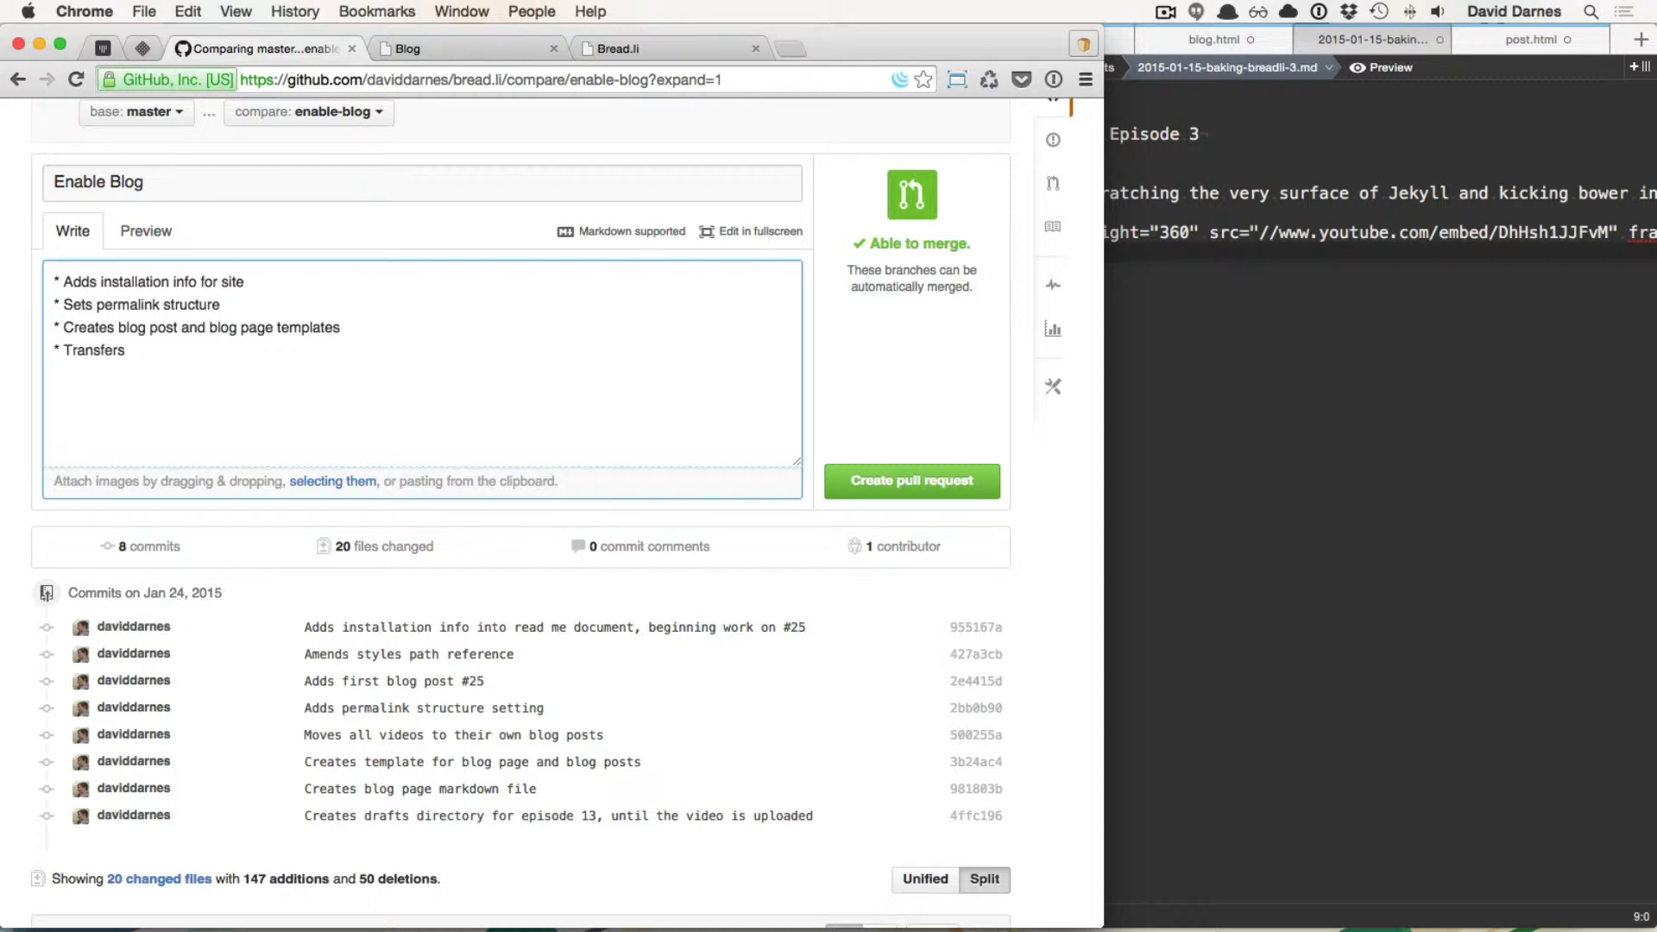
text(home)
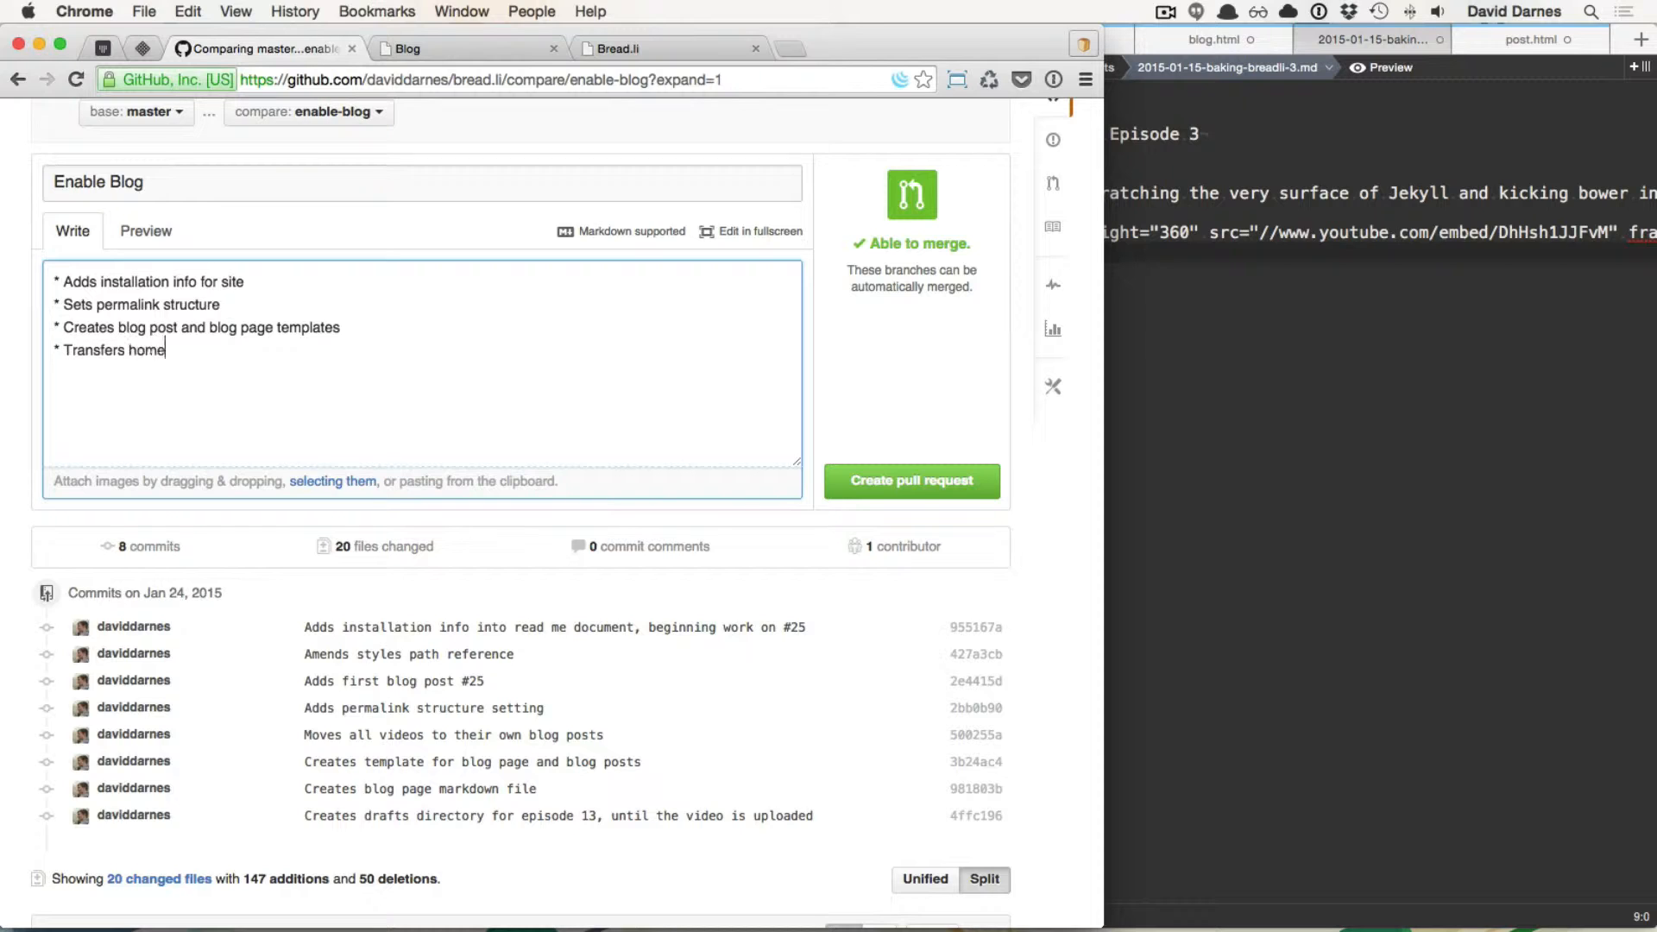
text(page content to bl)
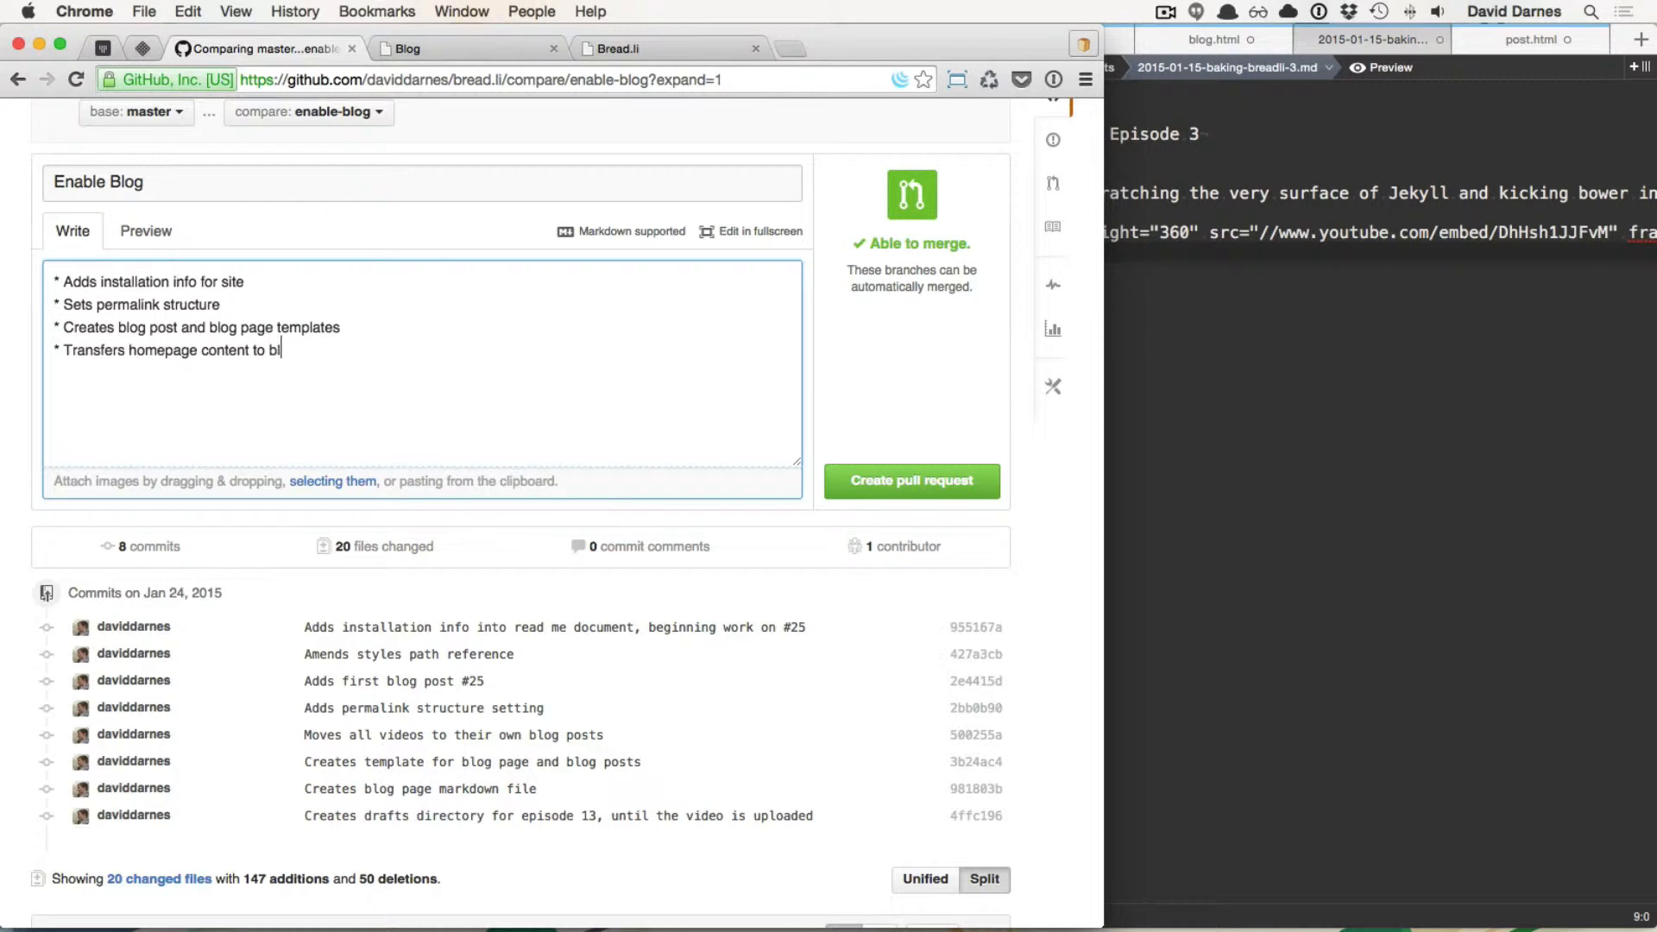
text(og posts)
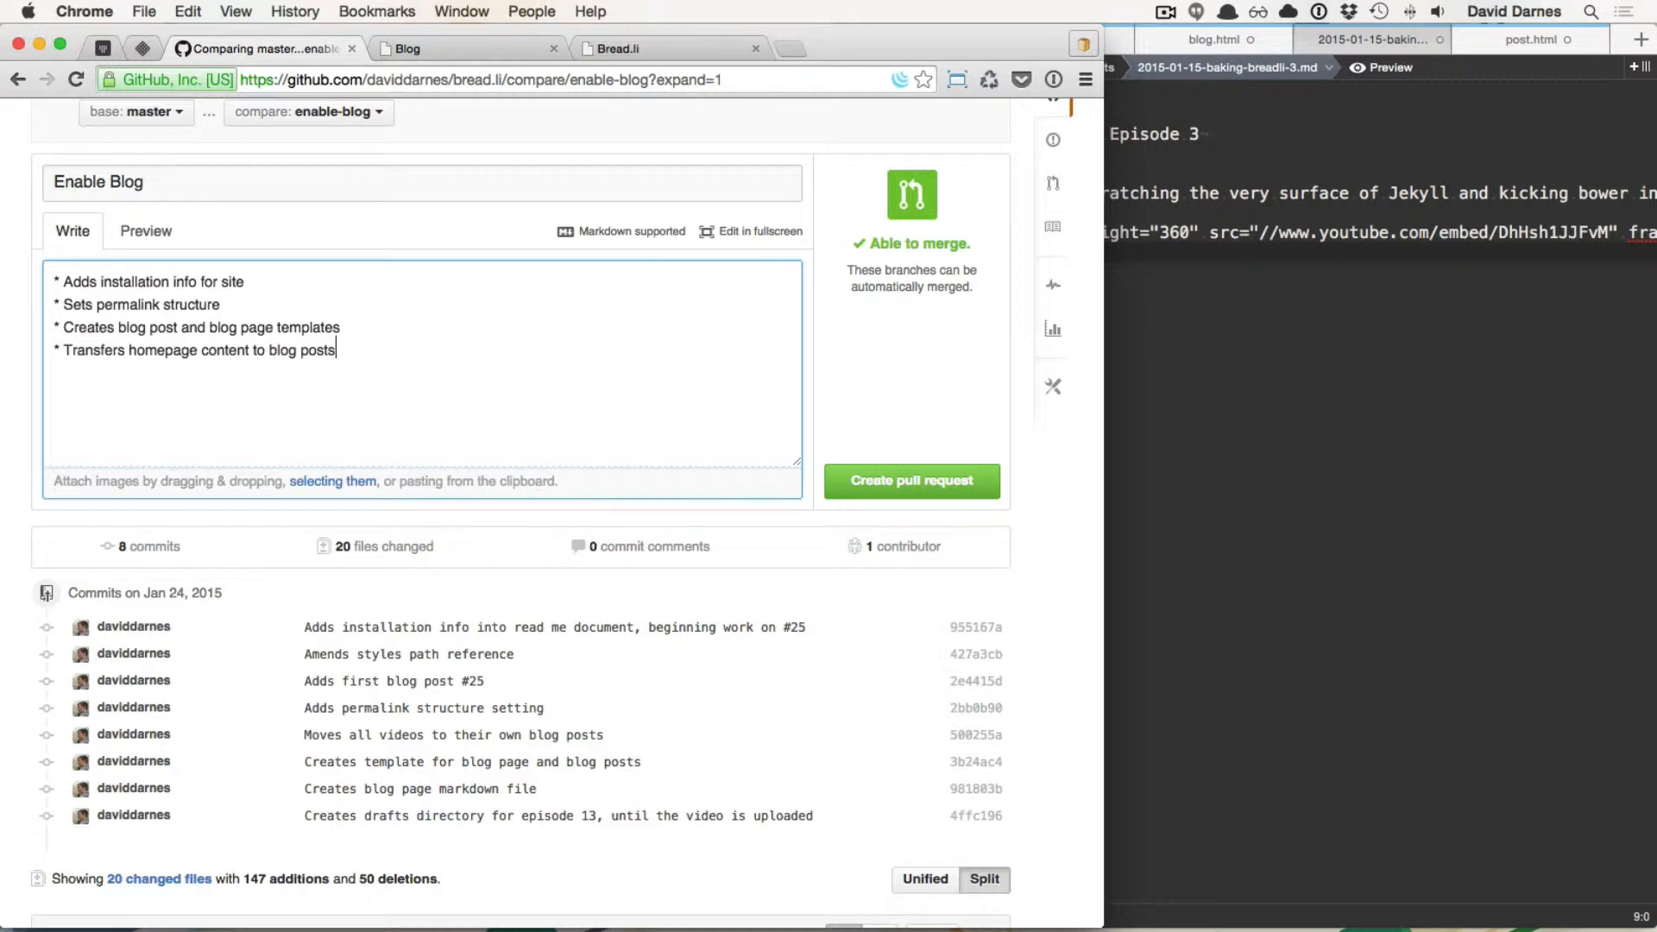
Step: End the description with 'Task initiated from issue #25', choosing #25 from autocomplete
scroll(down, 3)
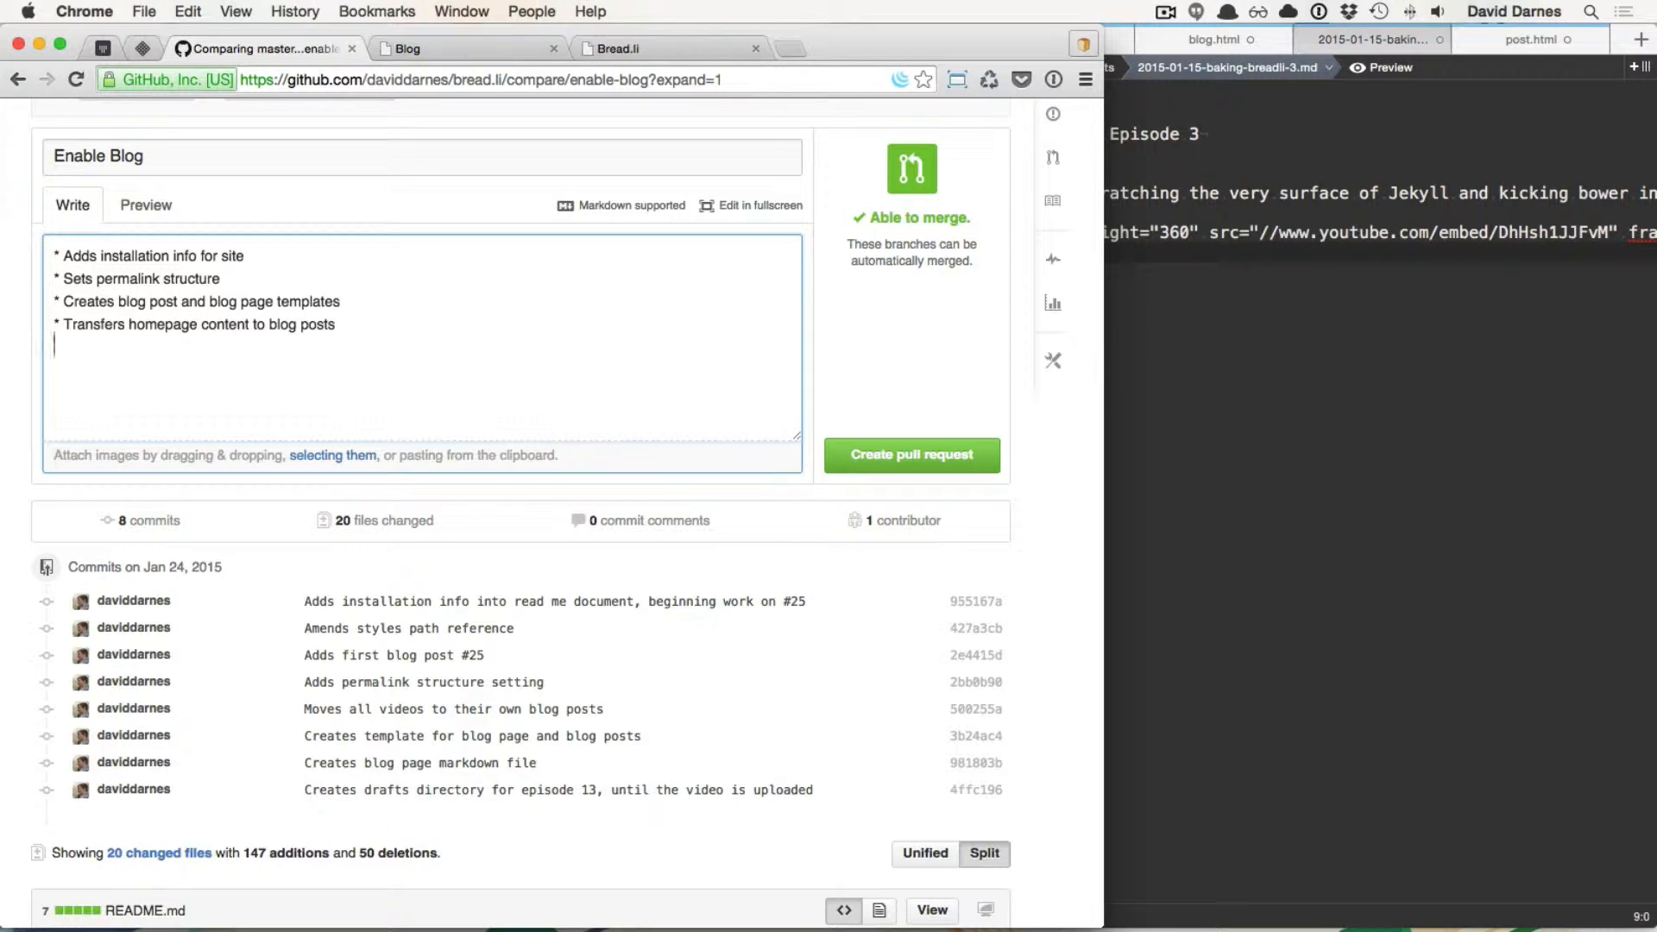
text(Ta)
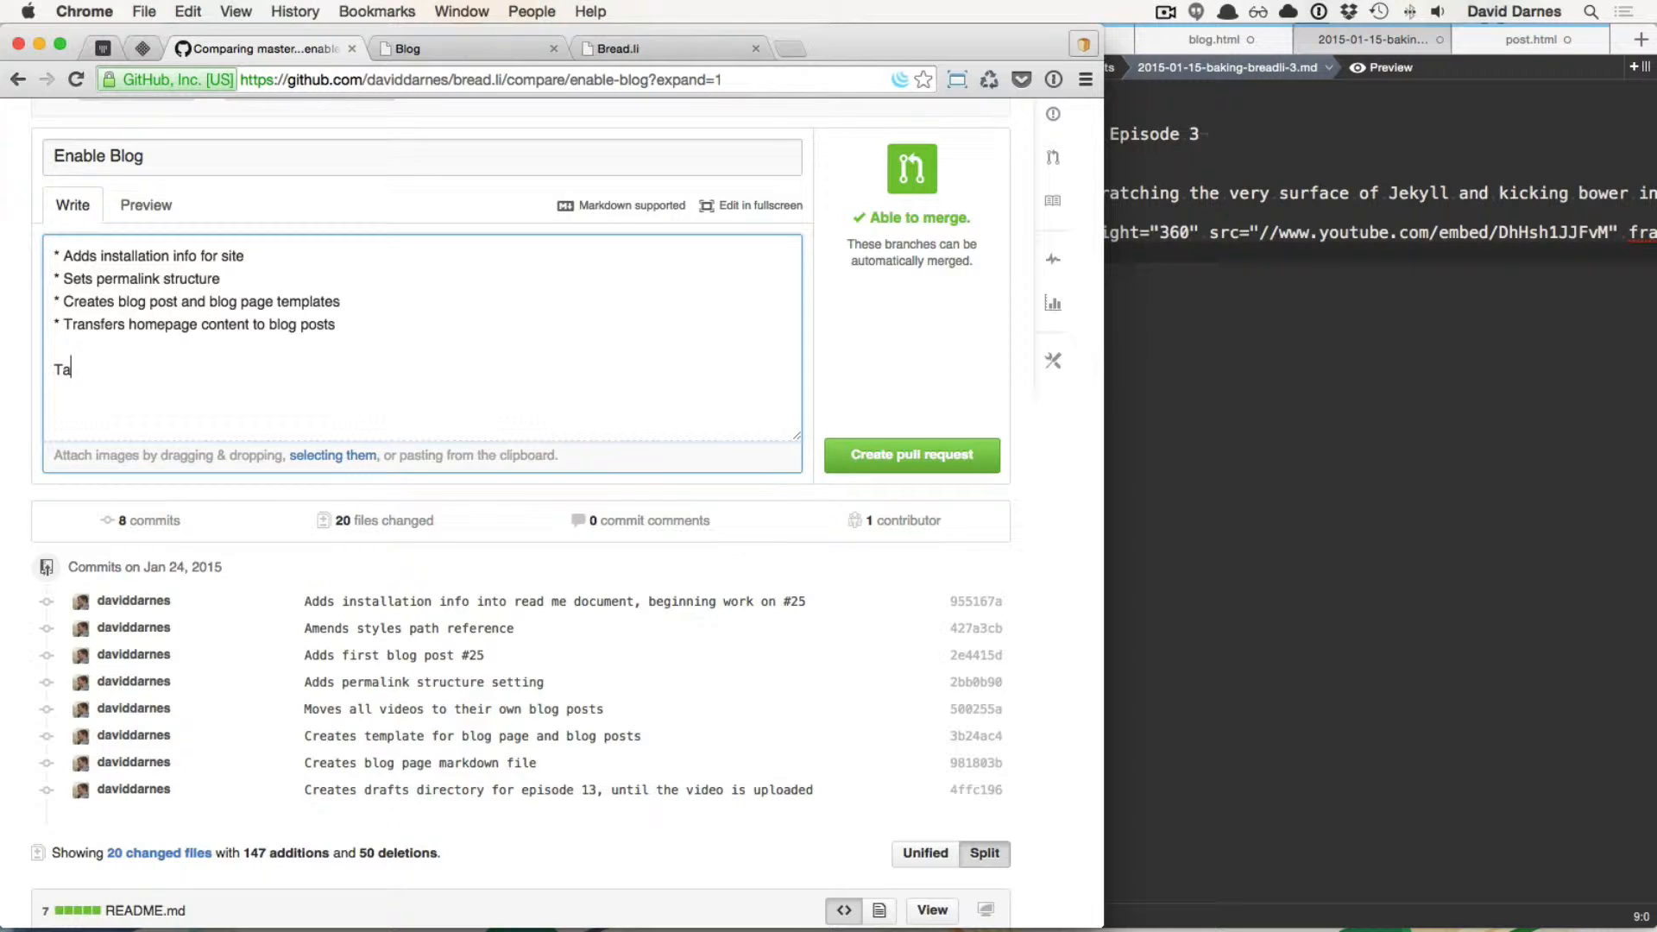
text(sk ini)
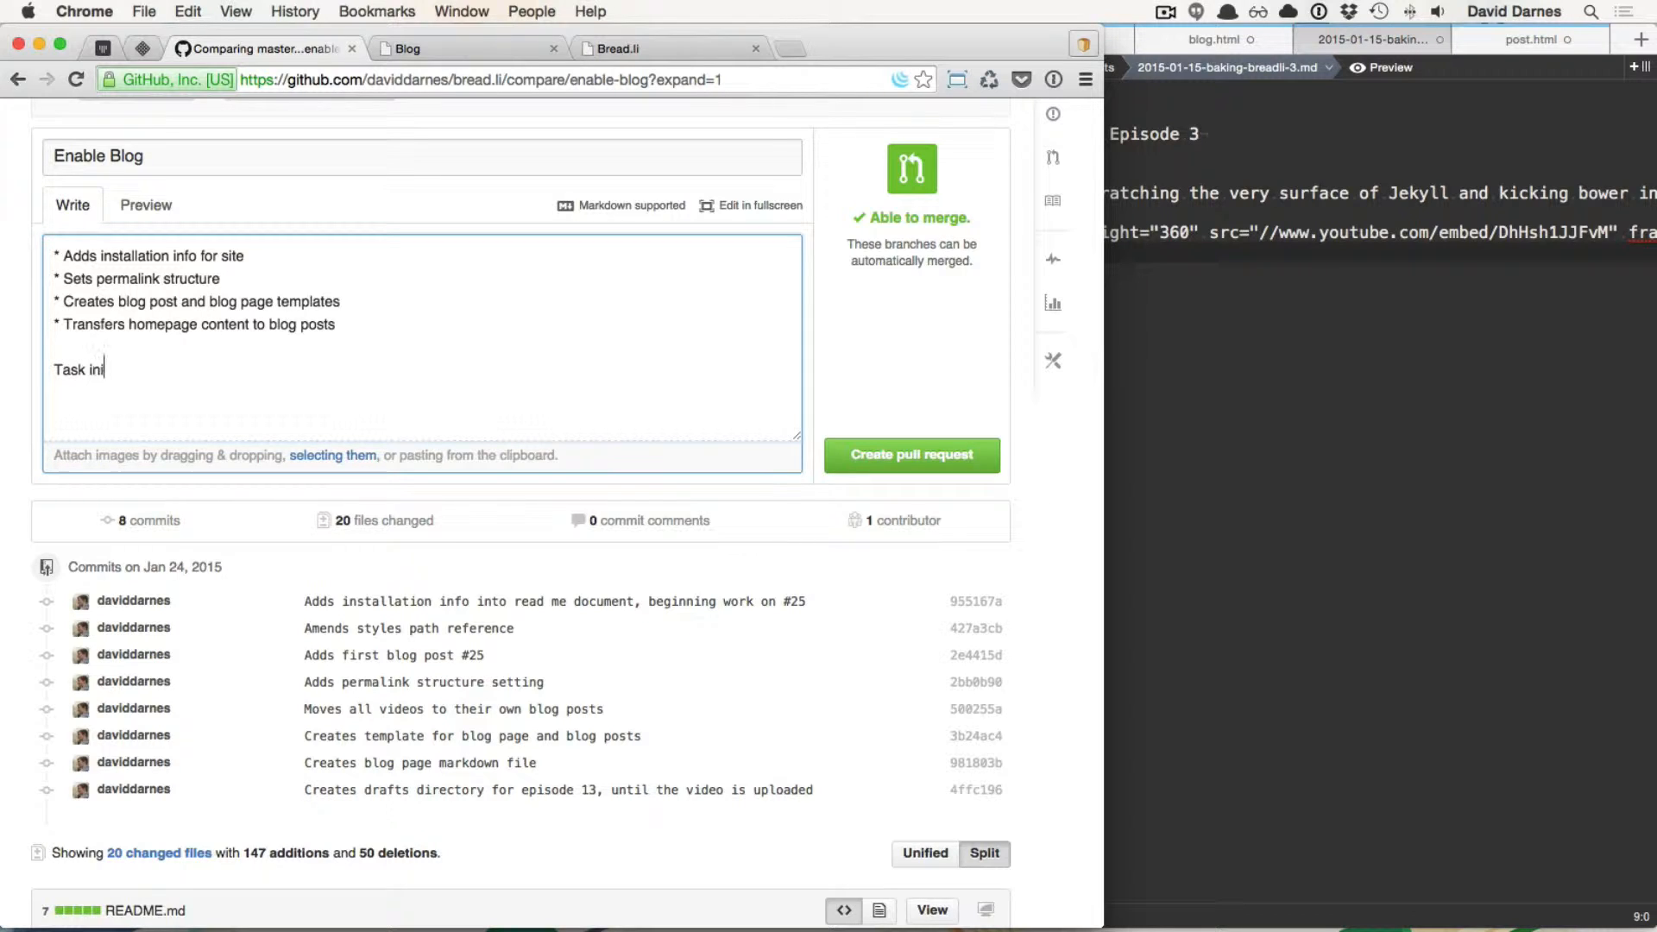
text(ate)
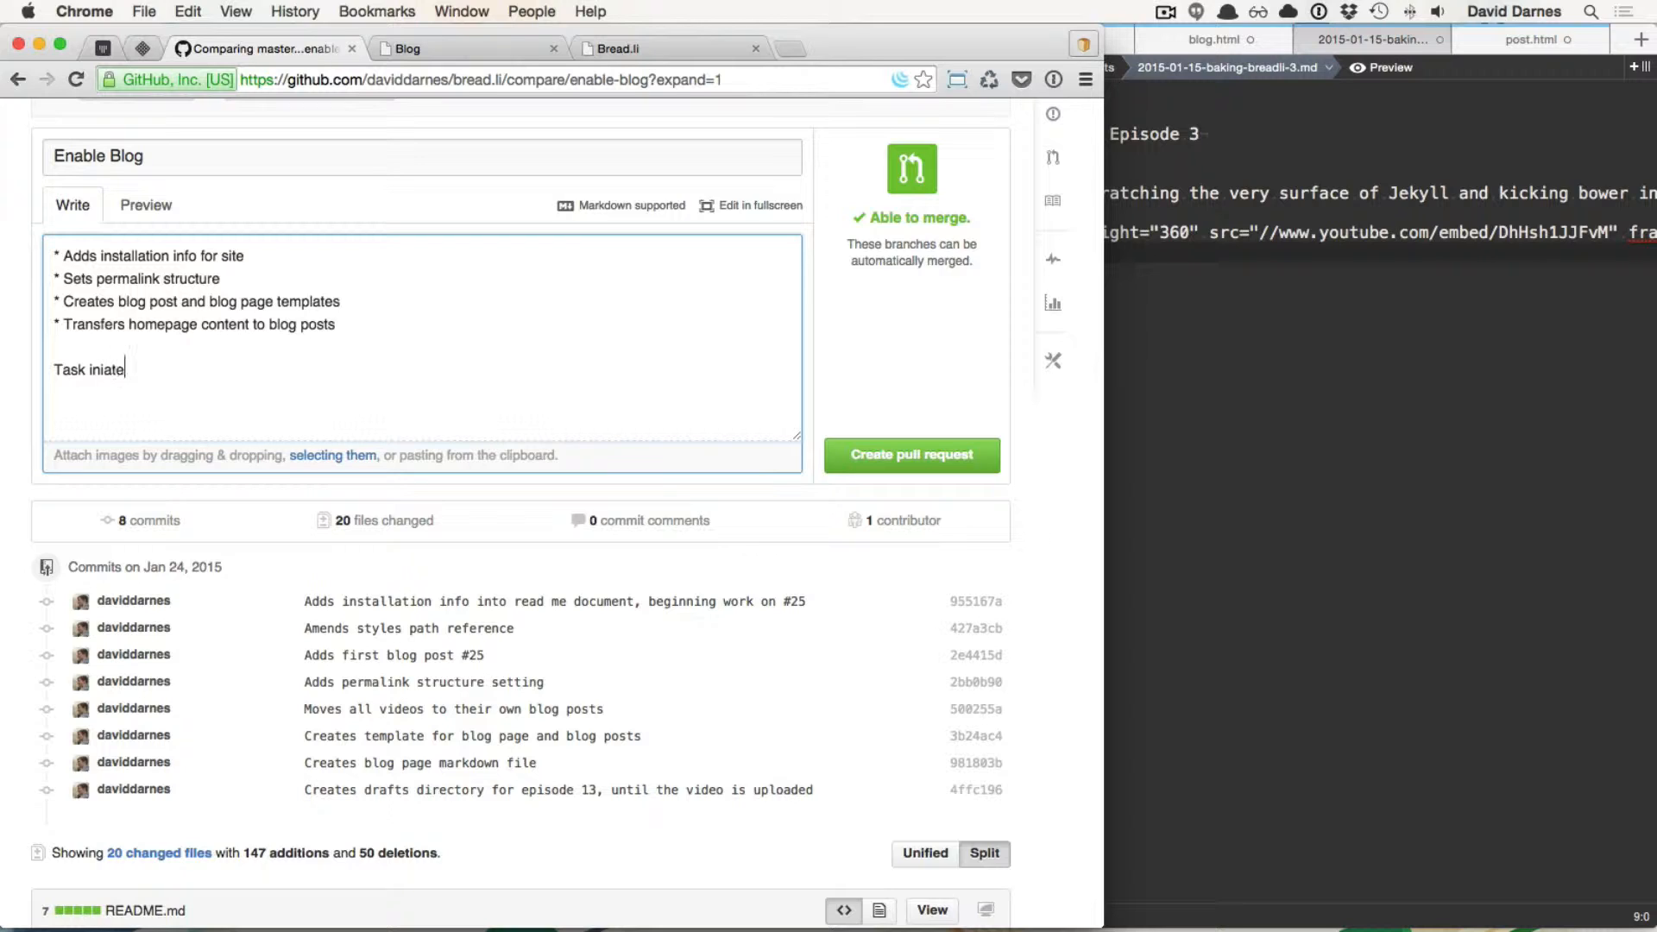
key(BackSpace)
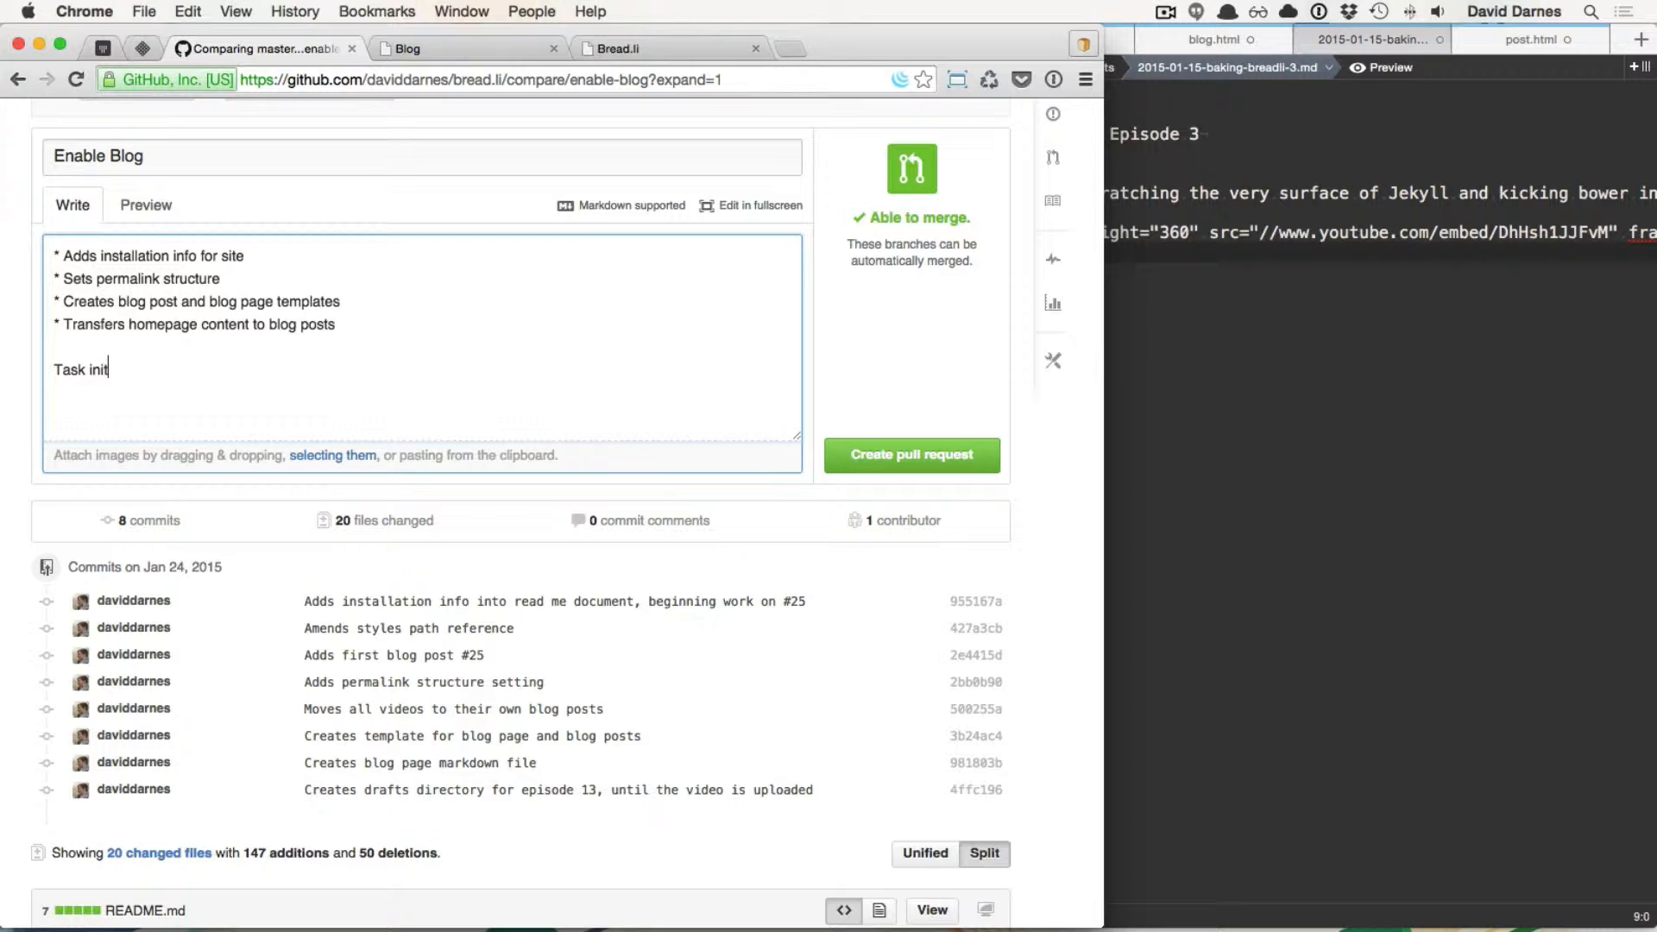
text(iated from)
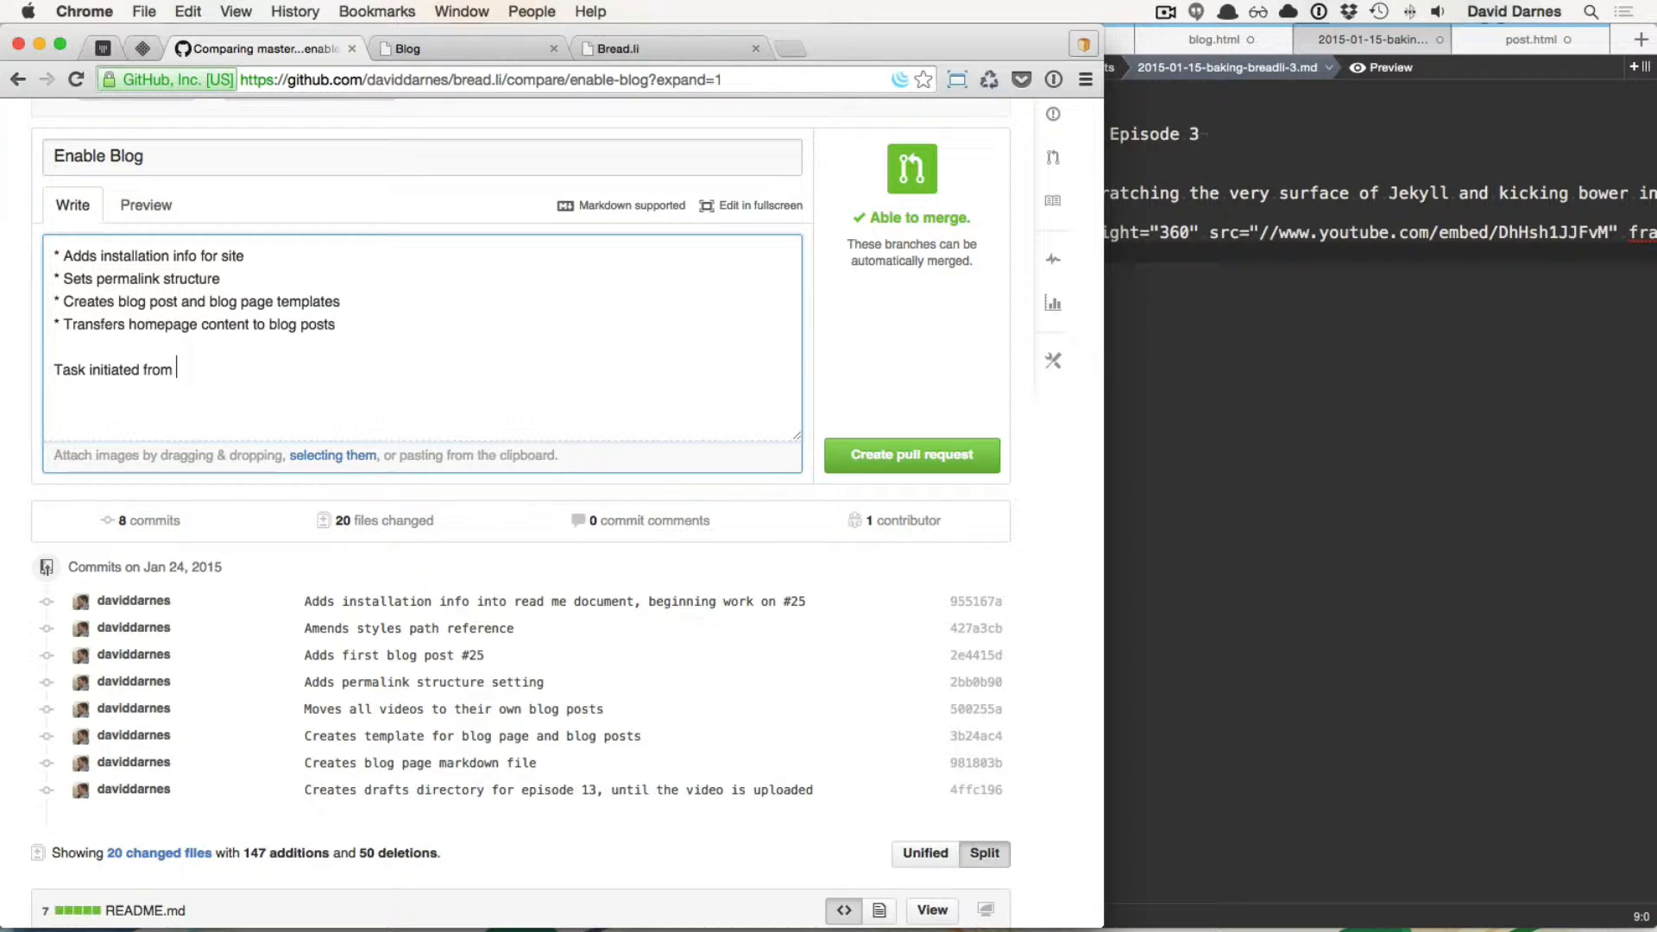
text(issue €#)
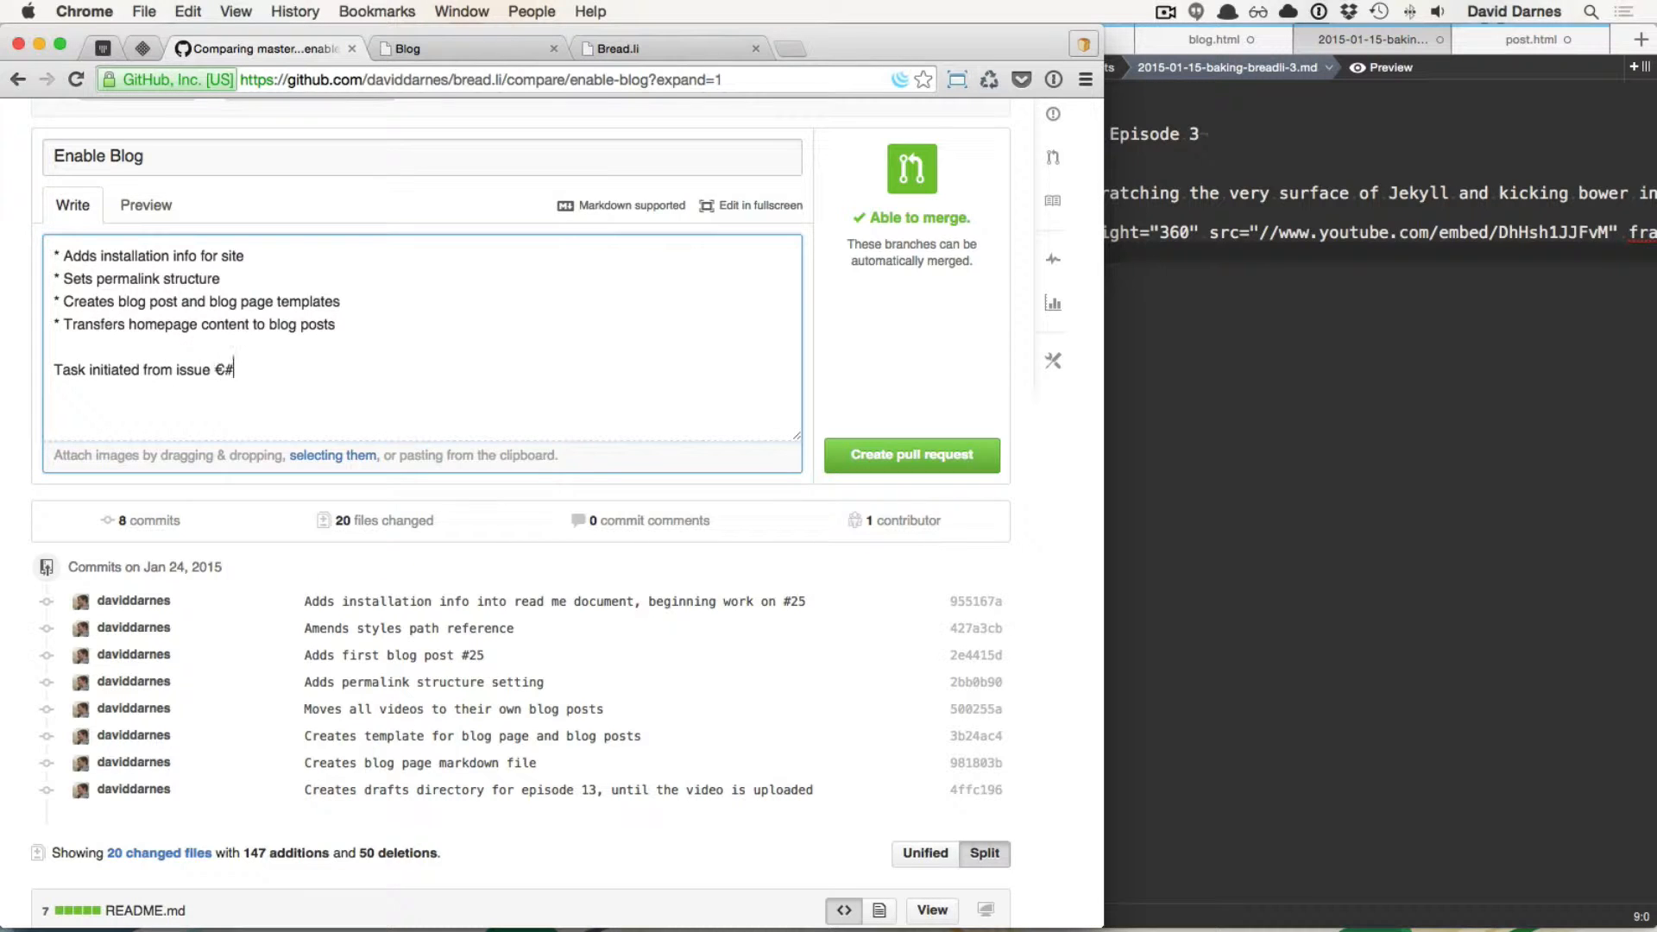
key(backspace)
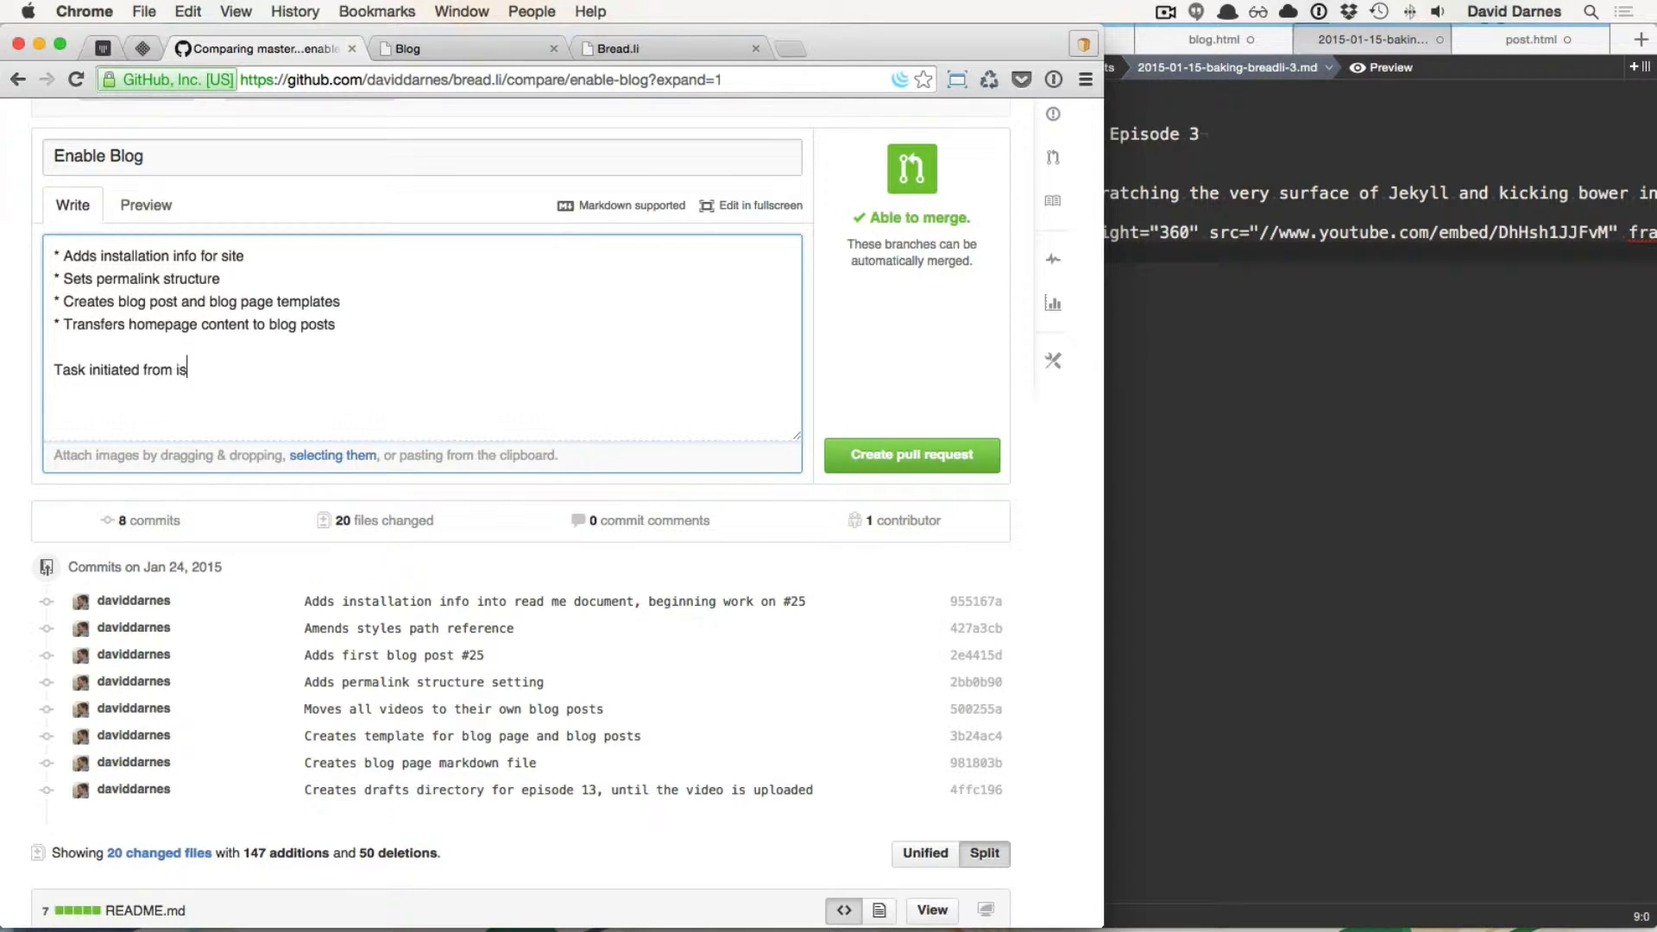
text(sue #)
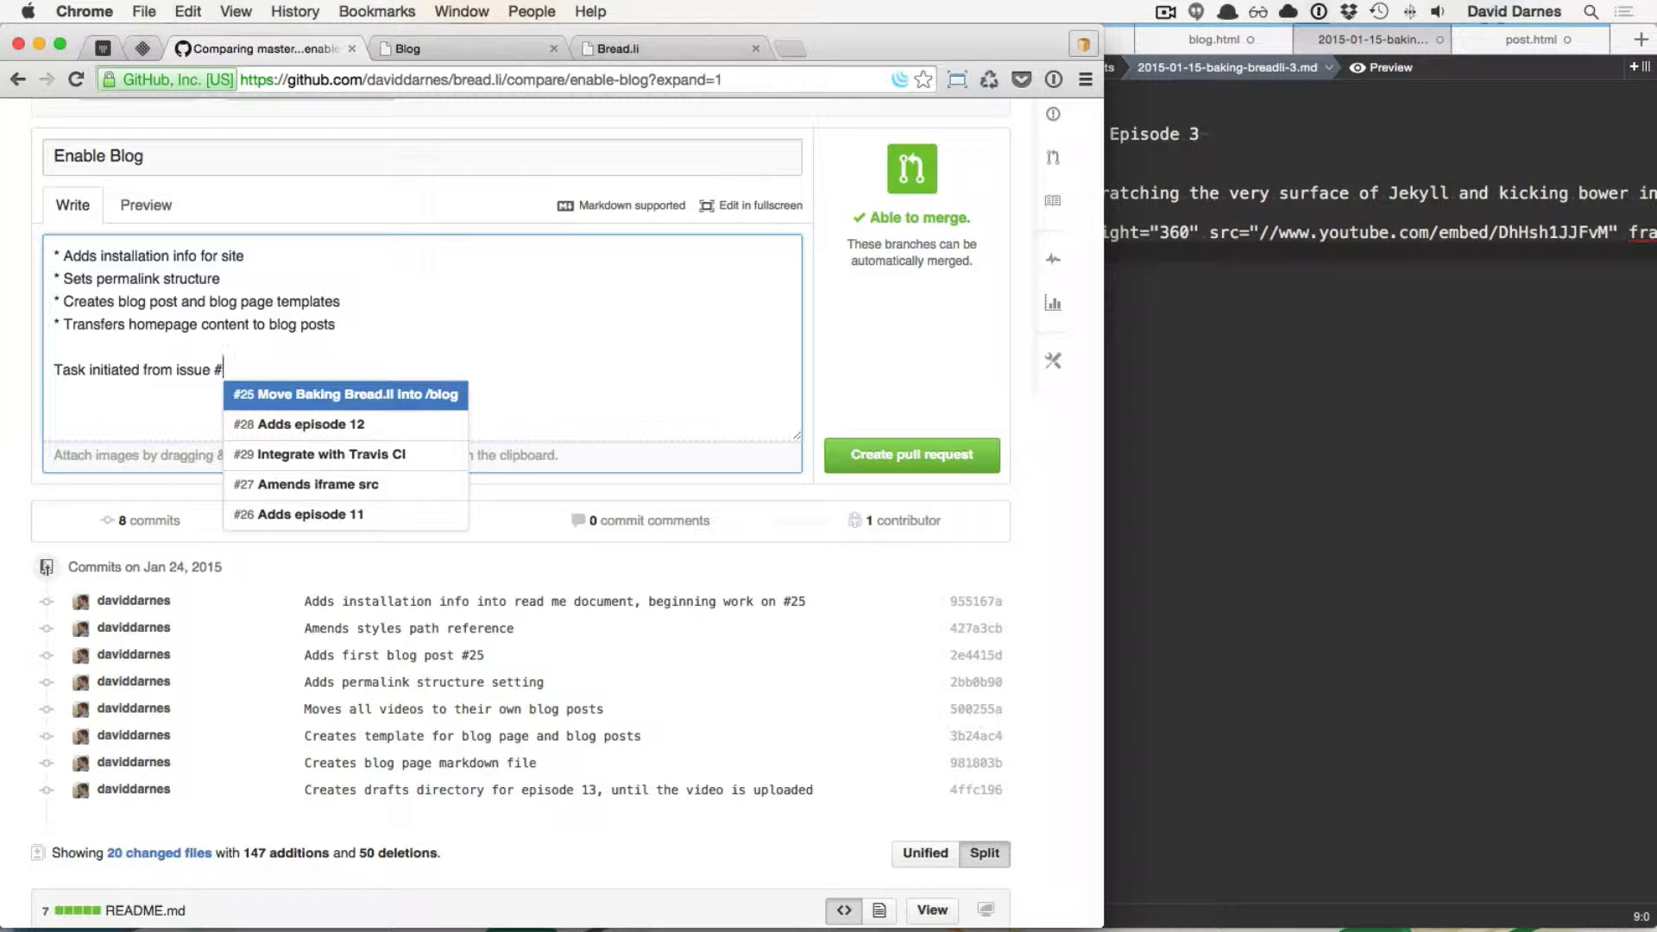
click(344, 393)
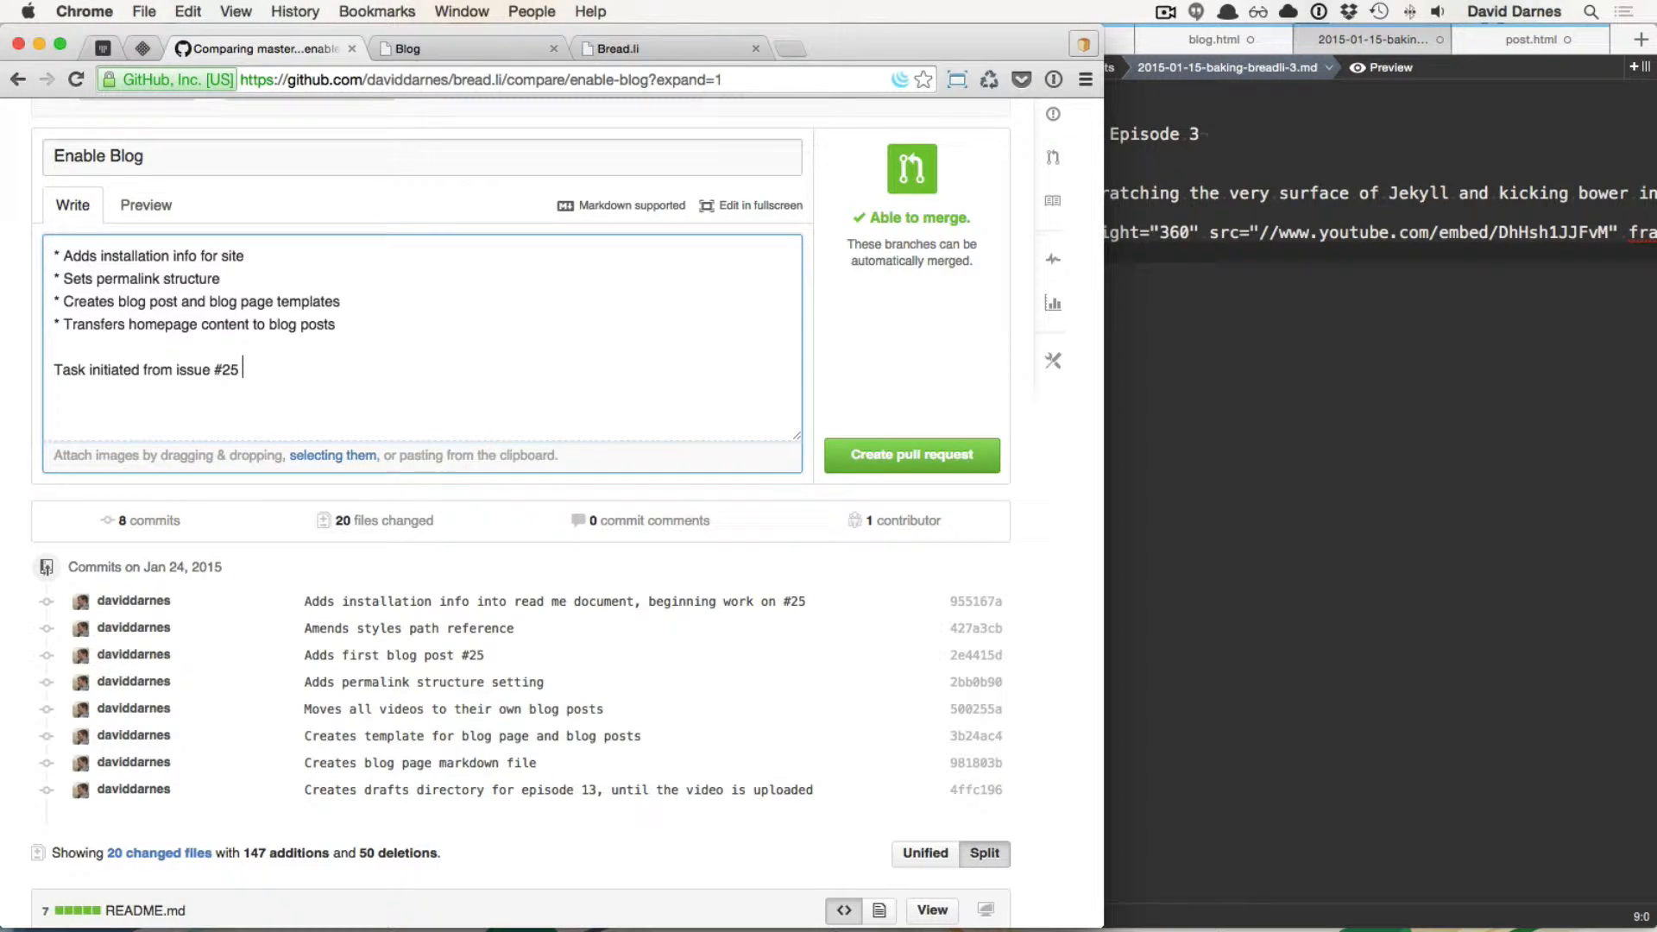
mouse_move(910, 454)
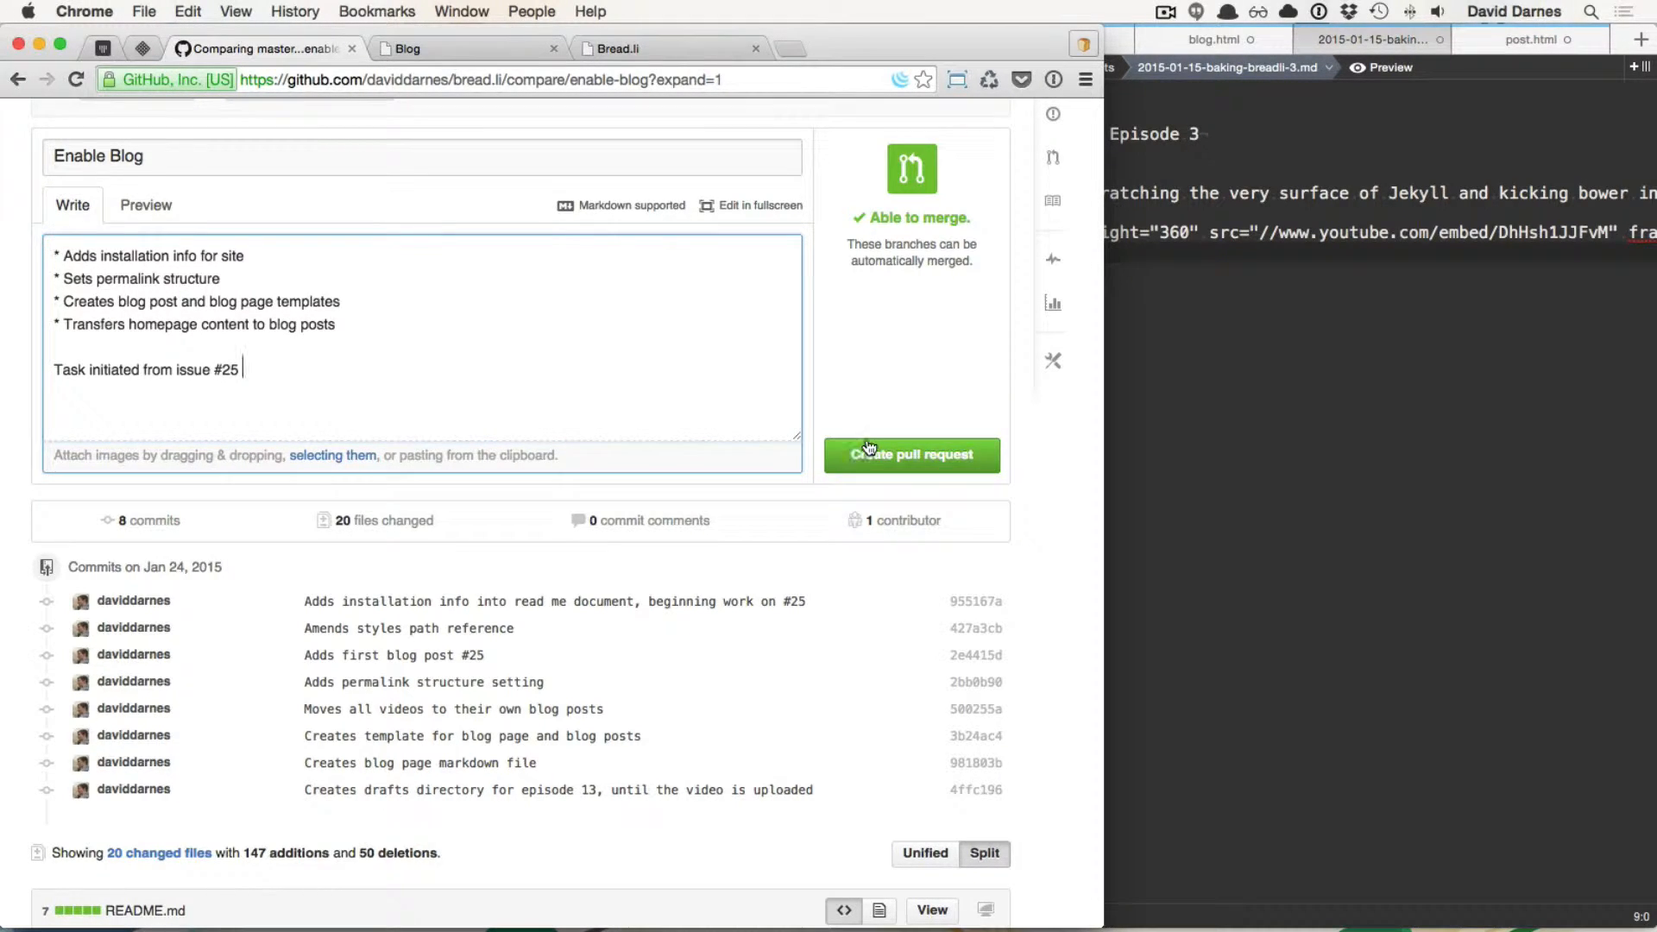
Step: Create the Enable Blog pull request and label it in progress and development
click(909, 454)
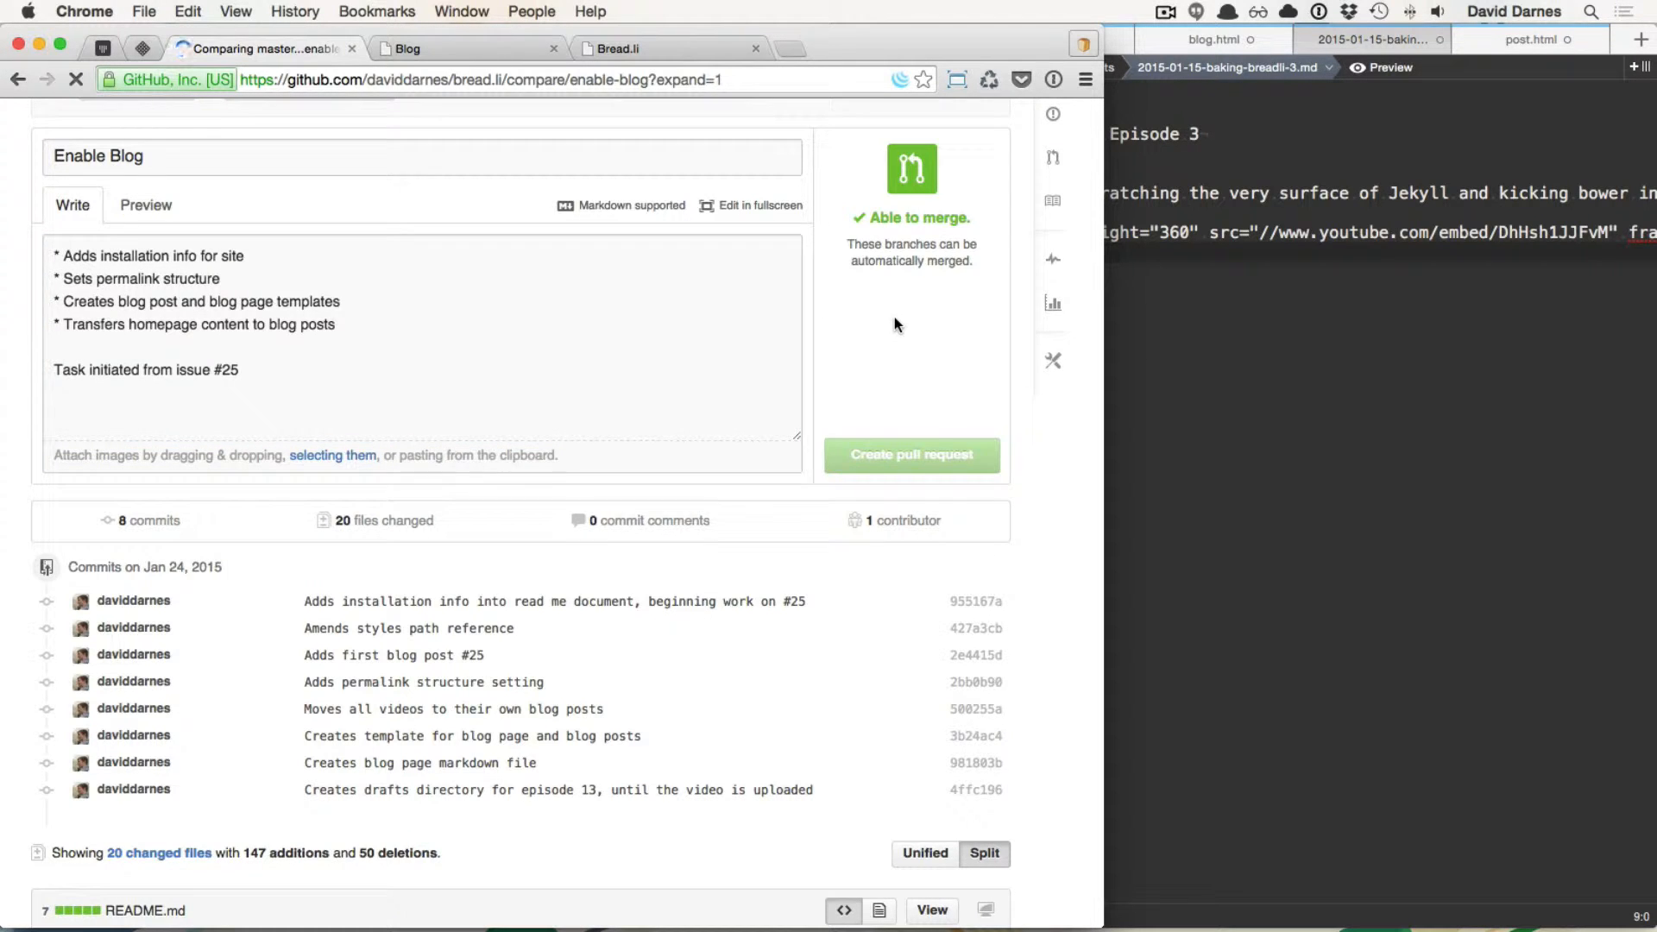
click(910, 454)
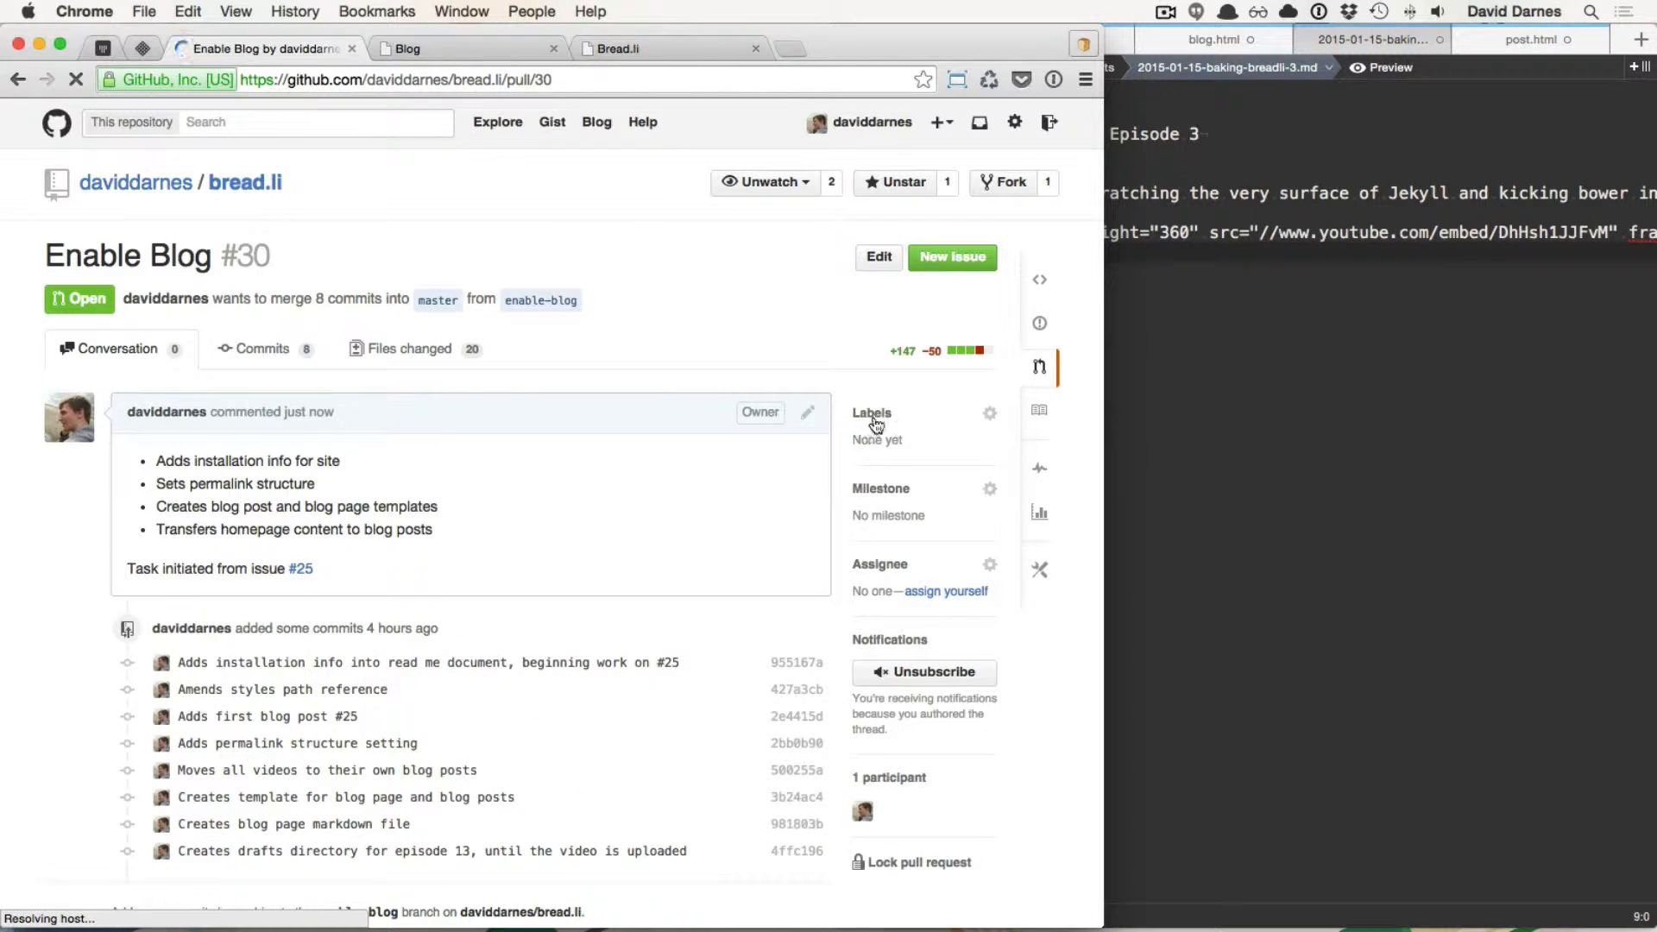
click(990, 412)
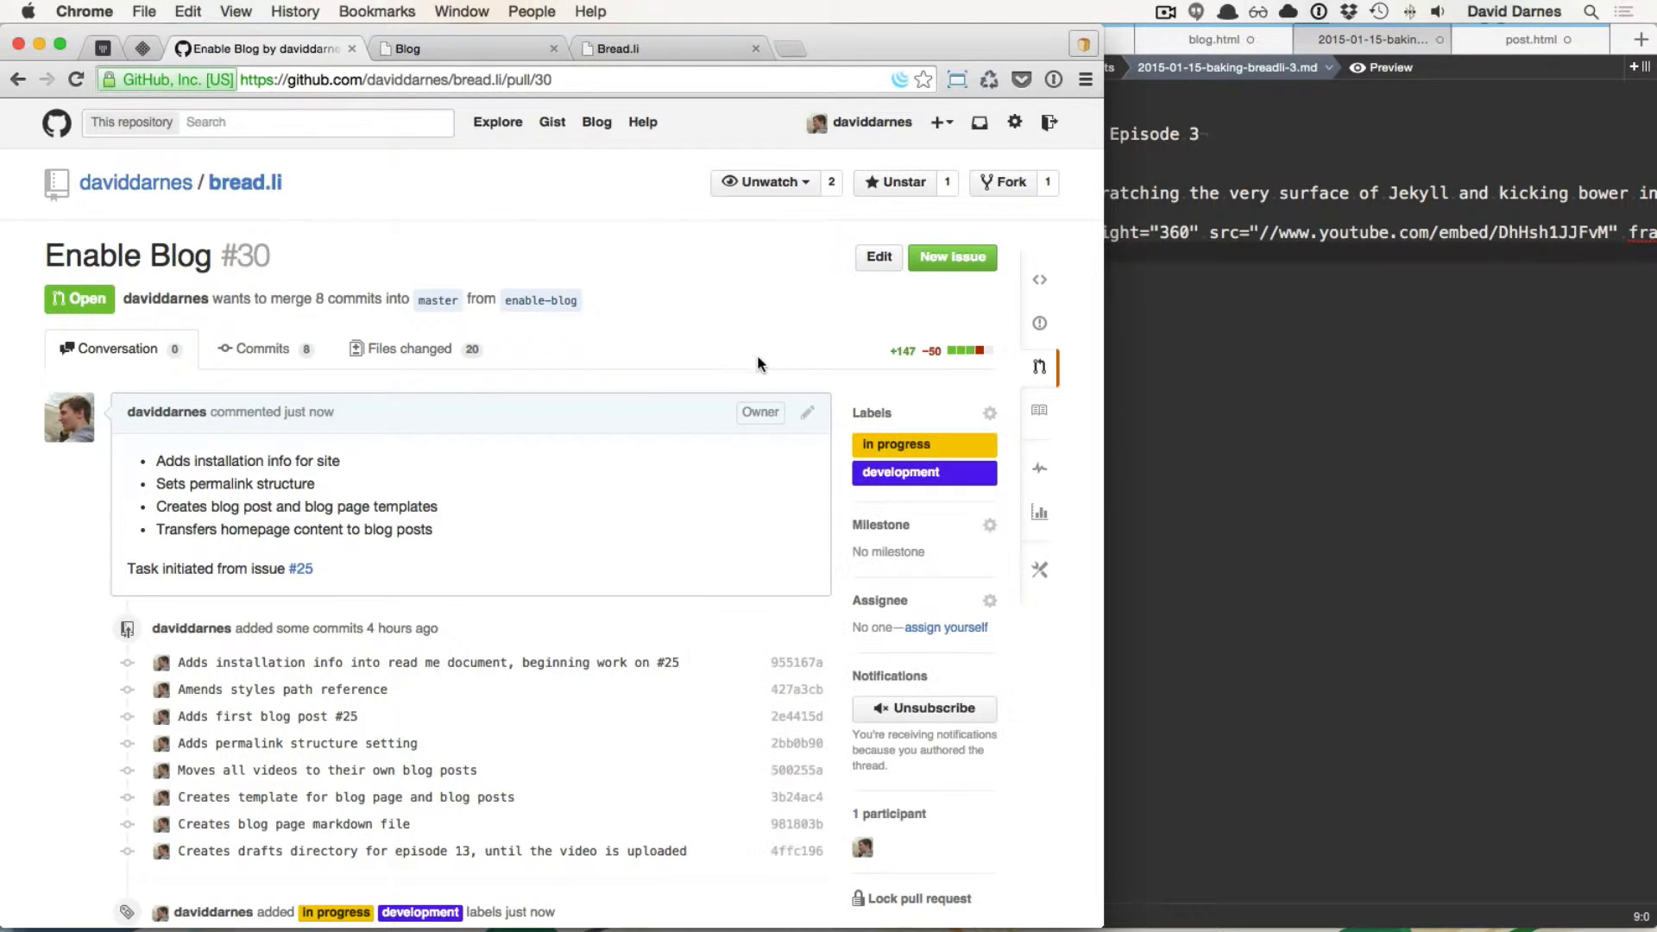
click(958, 626)
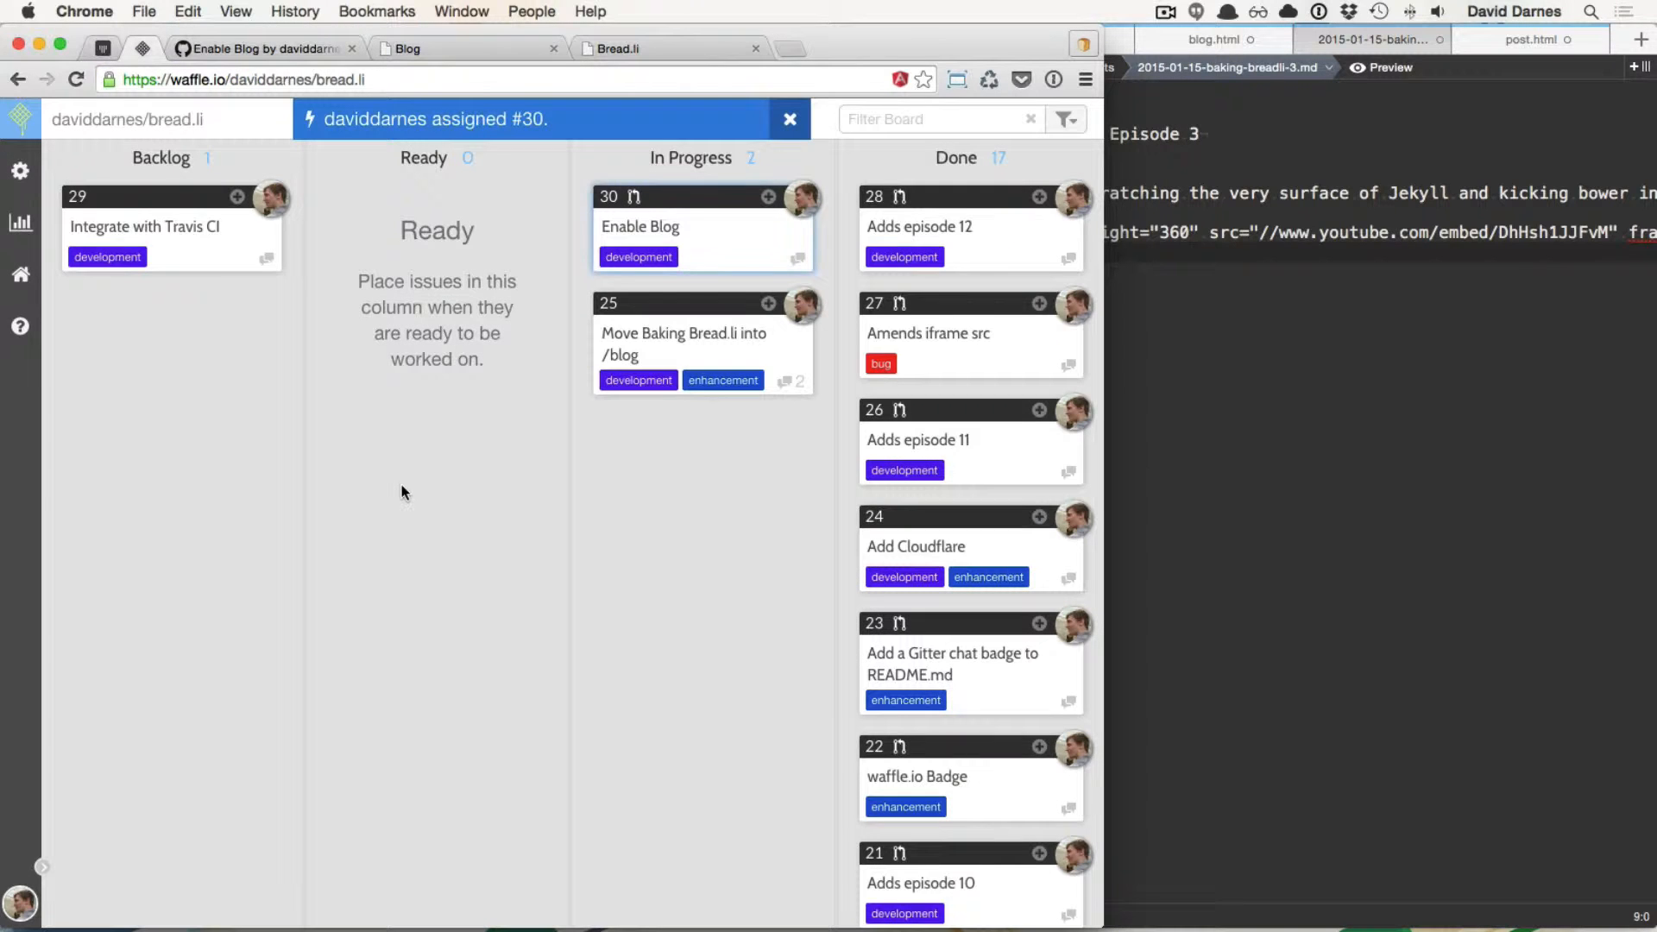
Step: Dismiss the assignment notification and move card #25 toward the Done column
click(789, 119)
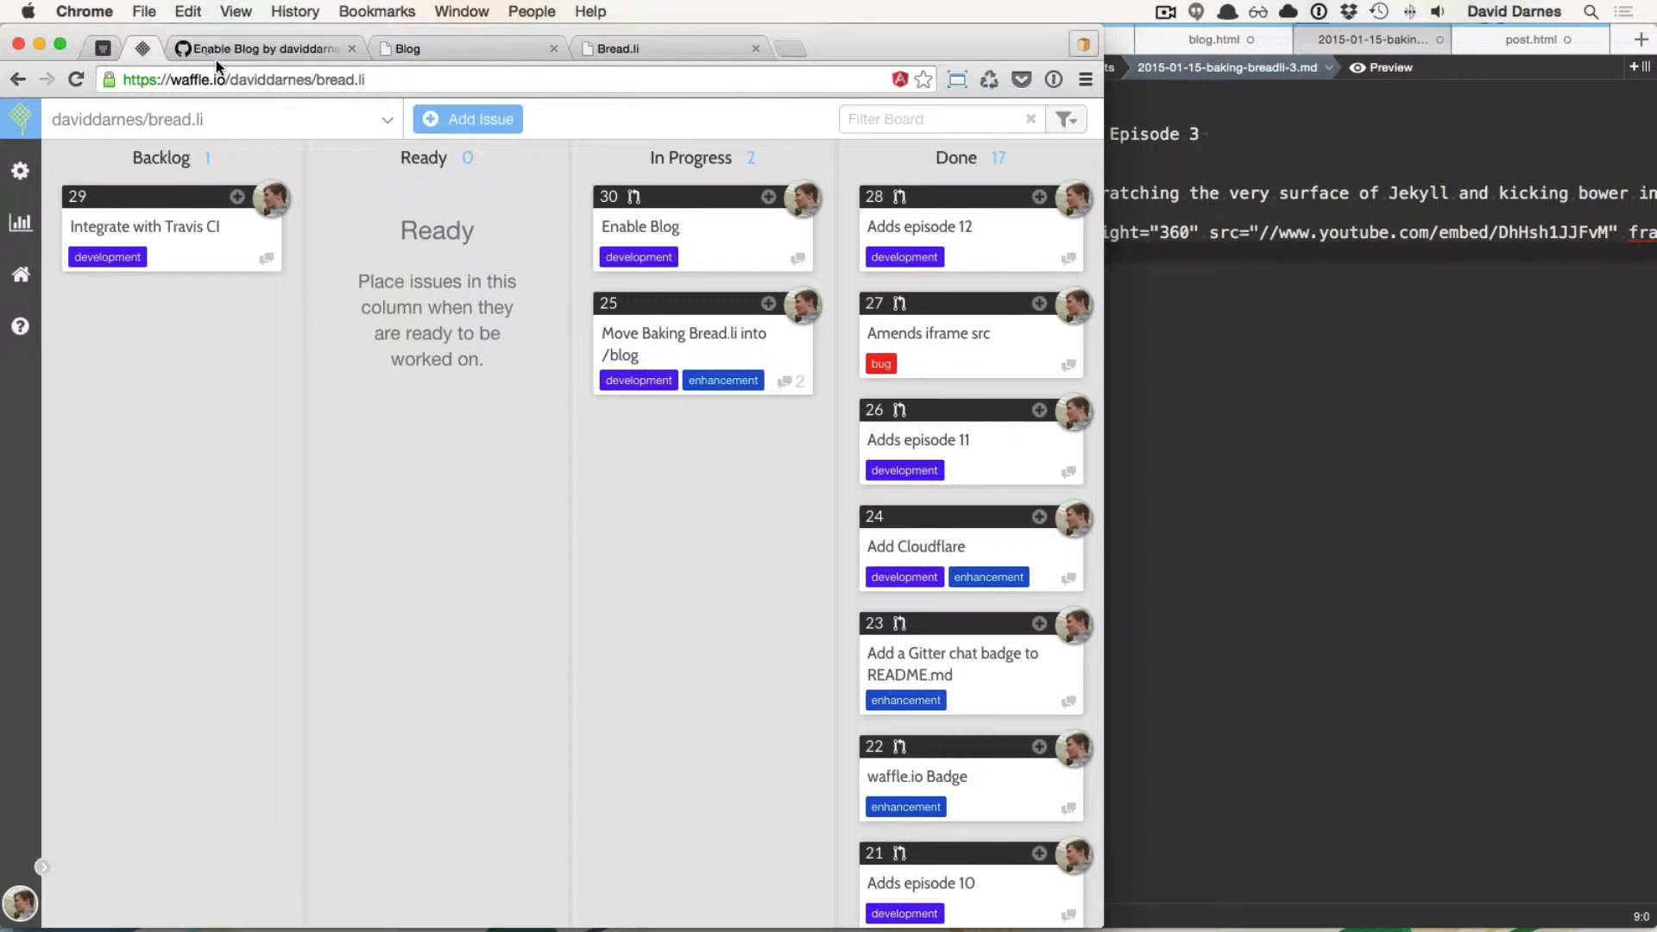
mouse_move(388, 173)
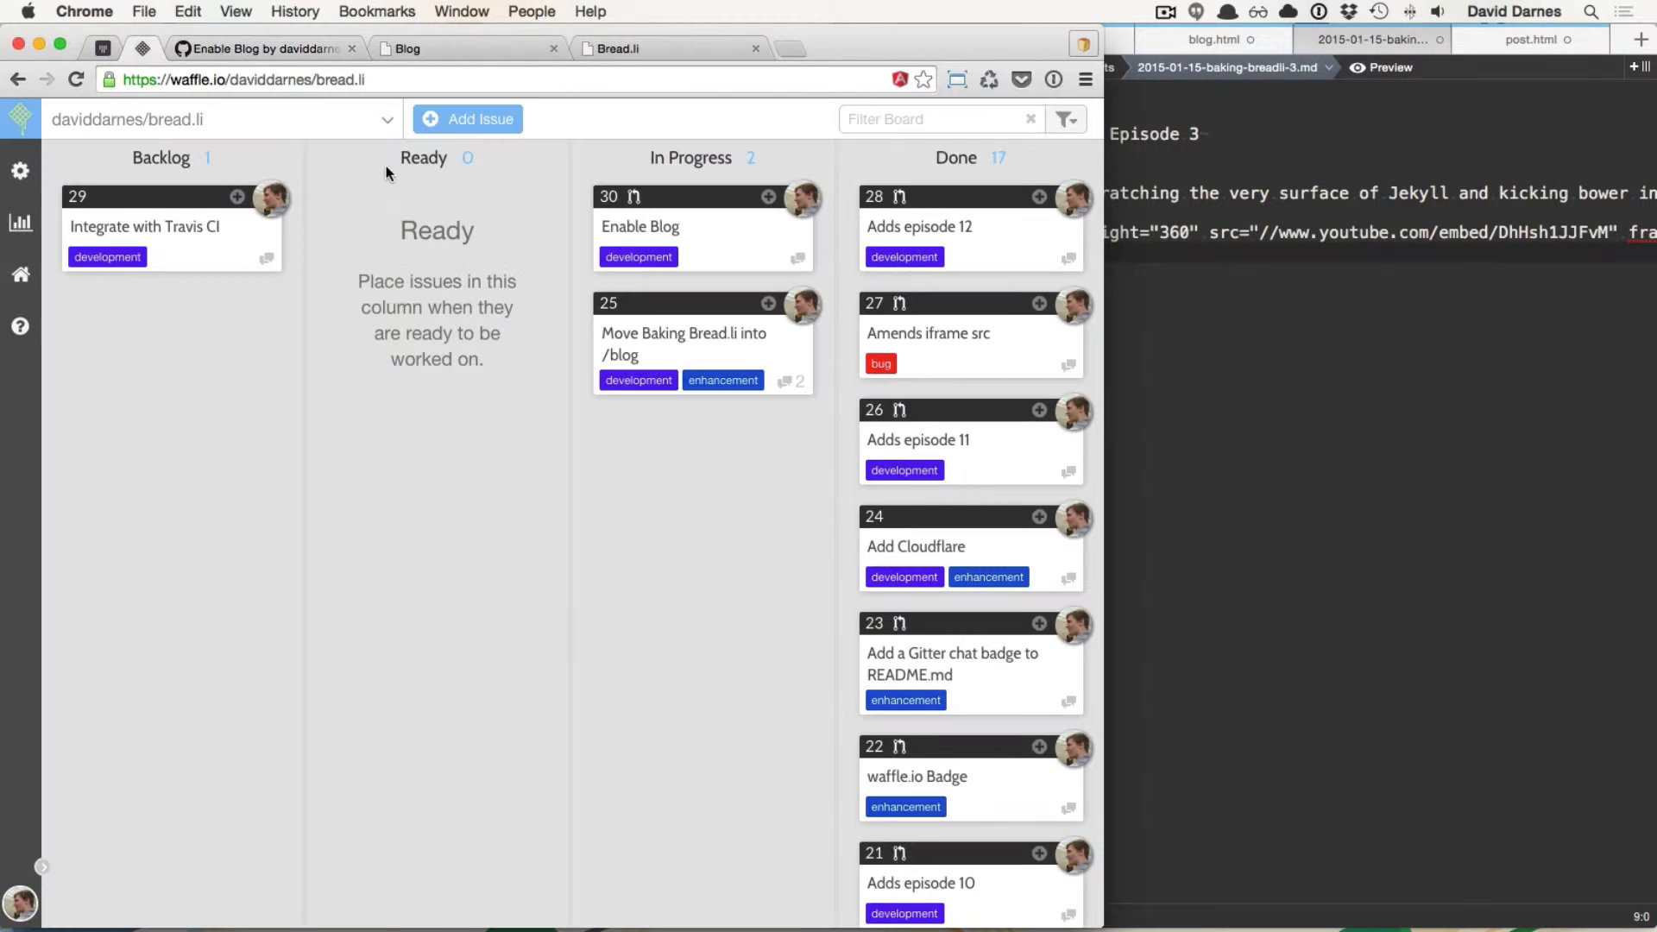
mouse_move(650, 197)
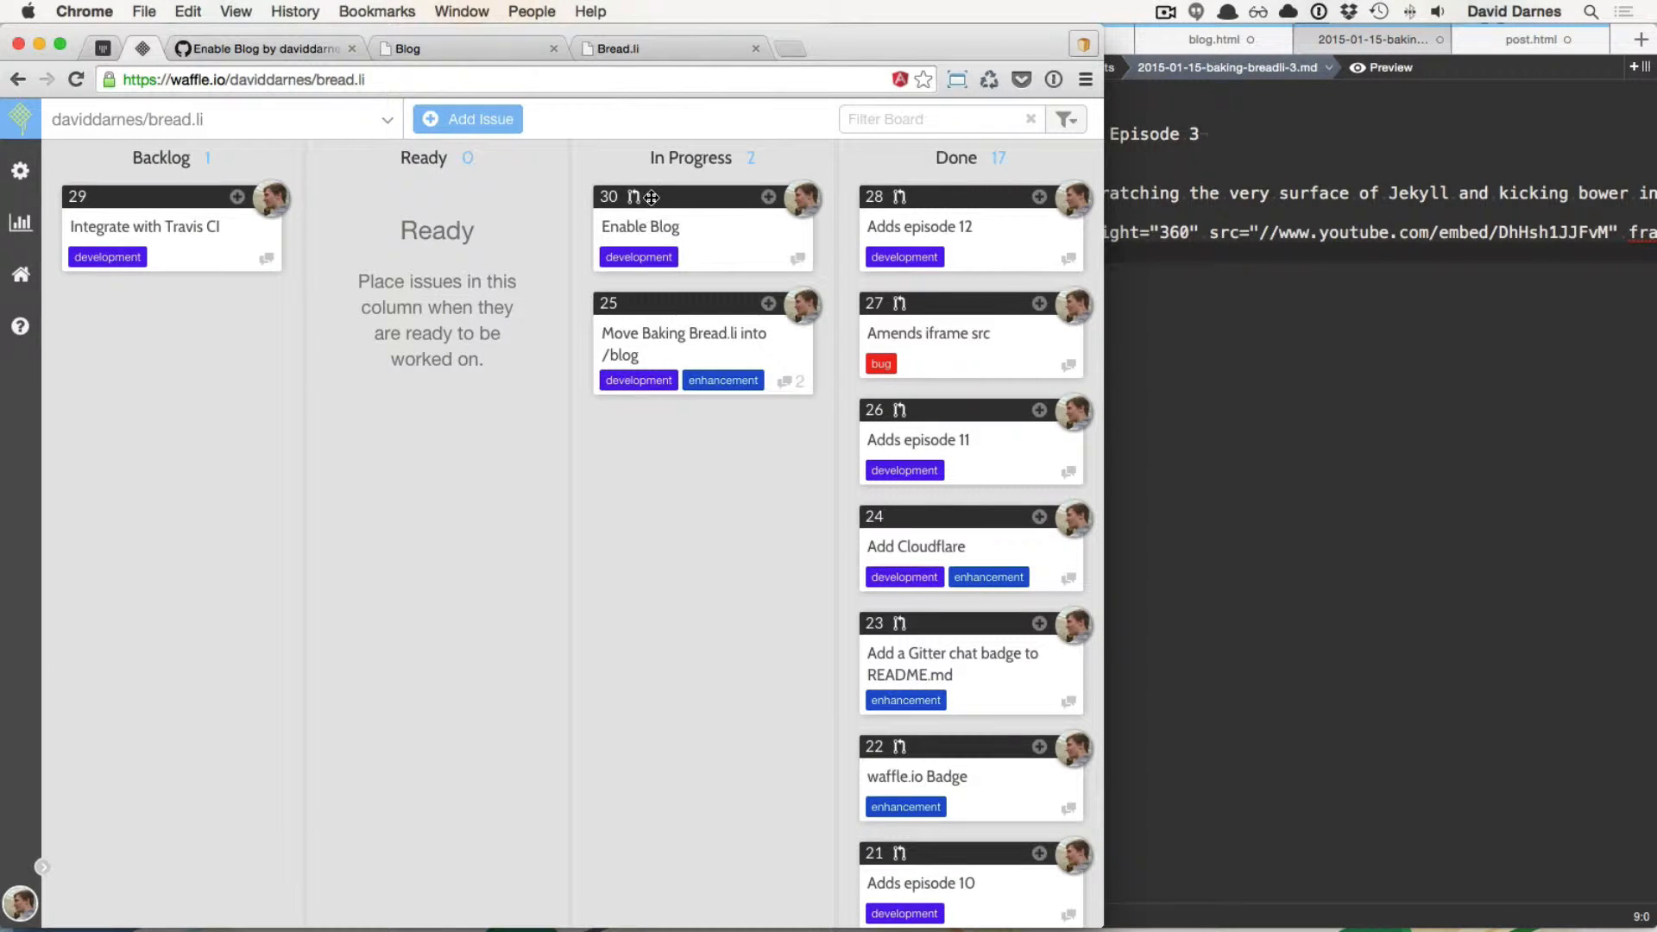
mouse_move(243, 225)
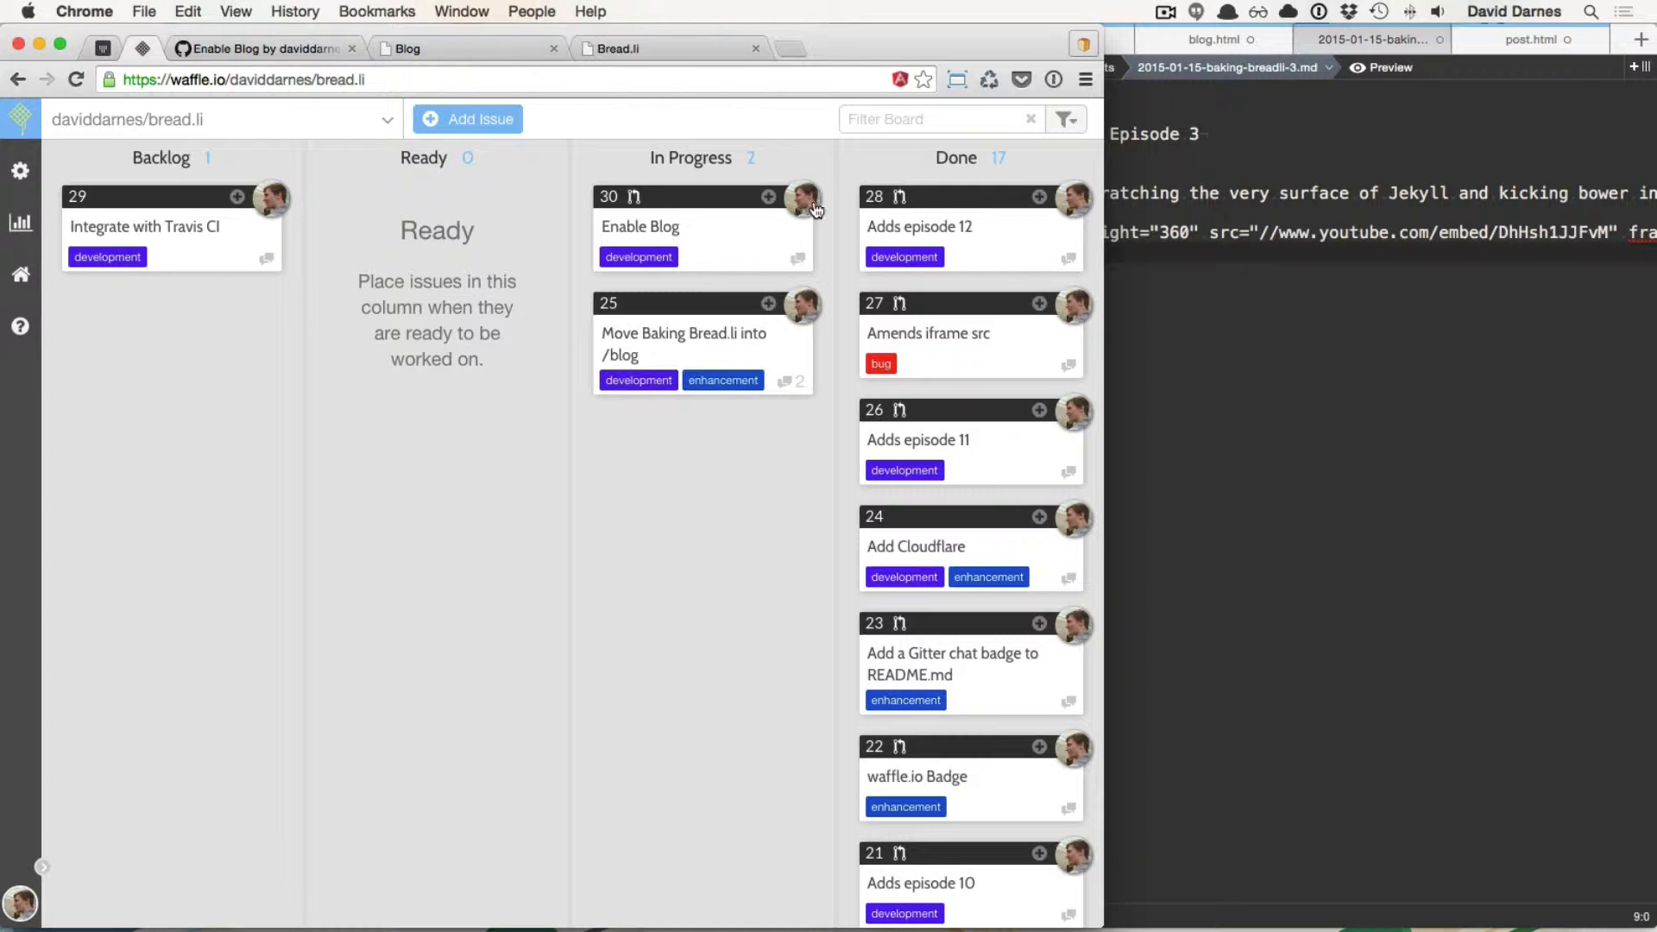
click(802, 197)
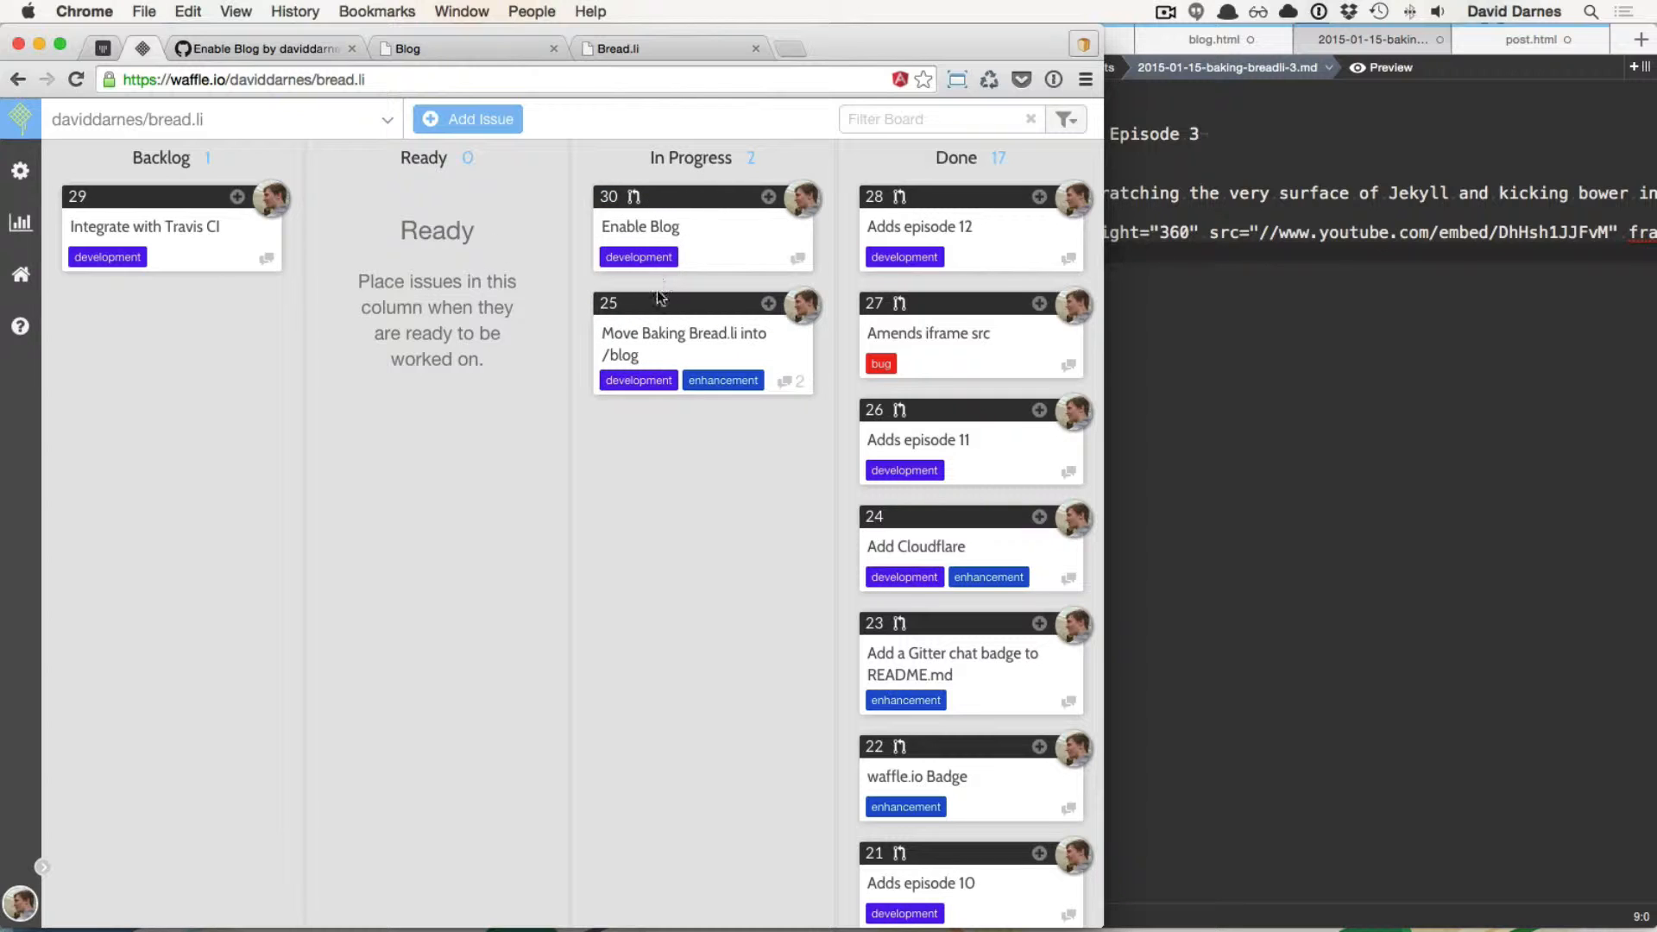
mouse_move(661, 302)
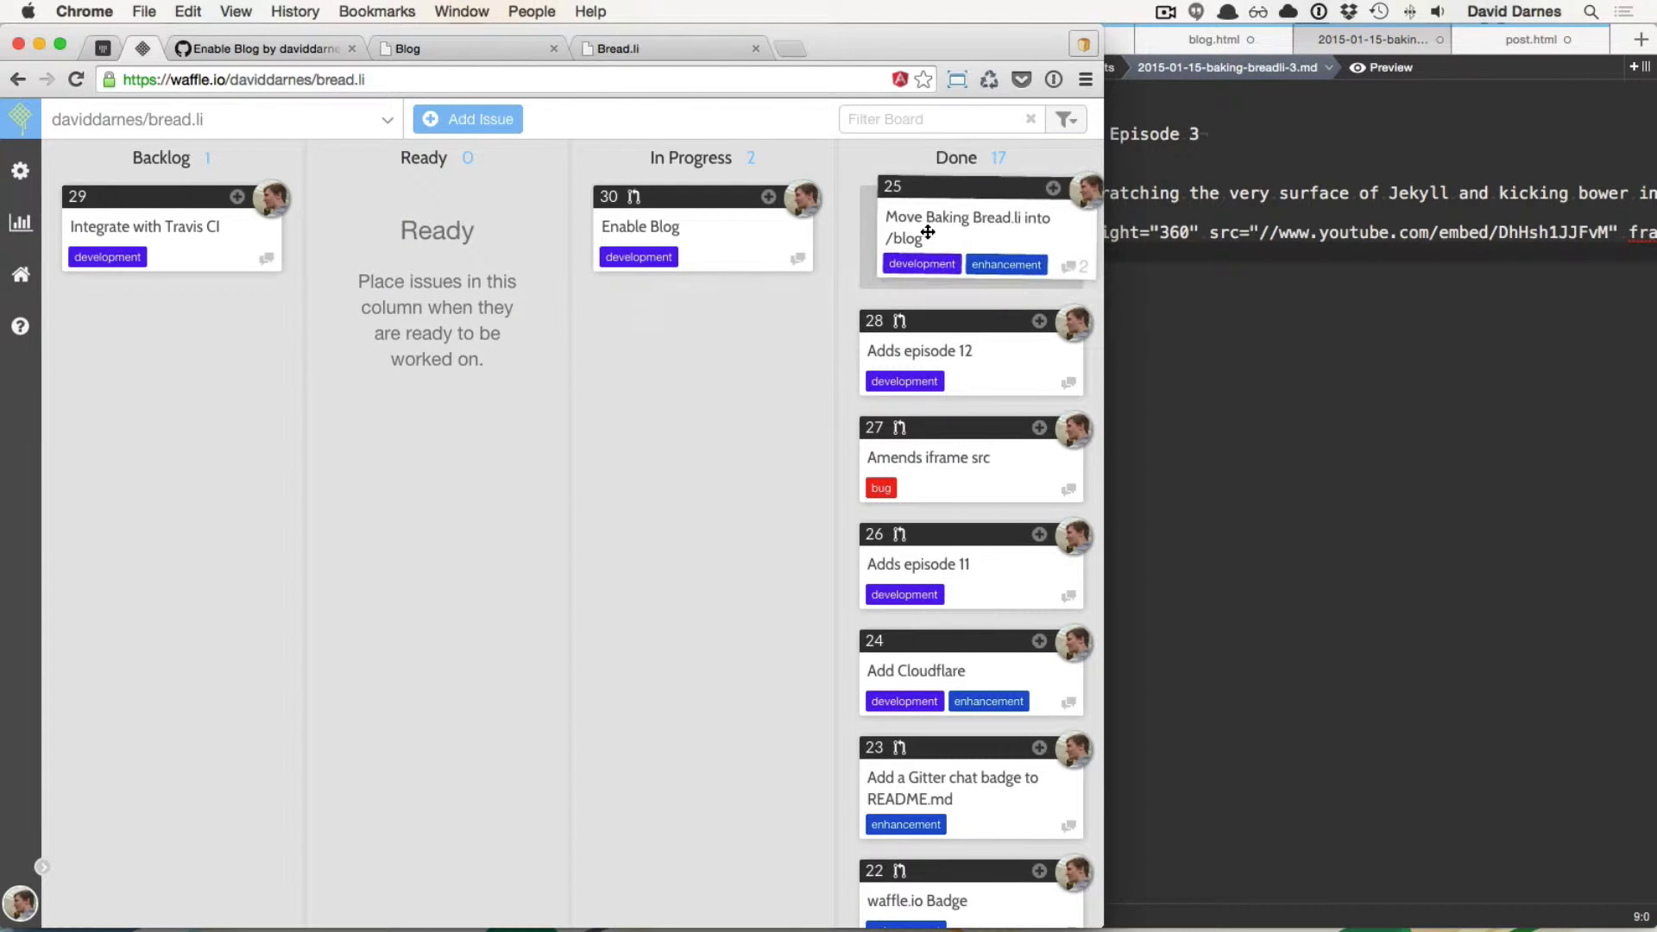
Step: Review Enable Blog pull request #30 and start merging it into master
click(638, 226)
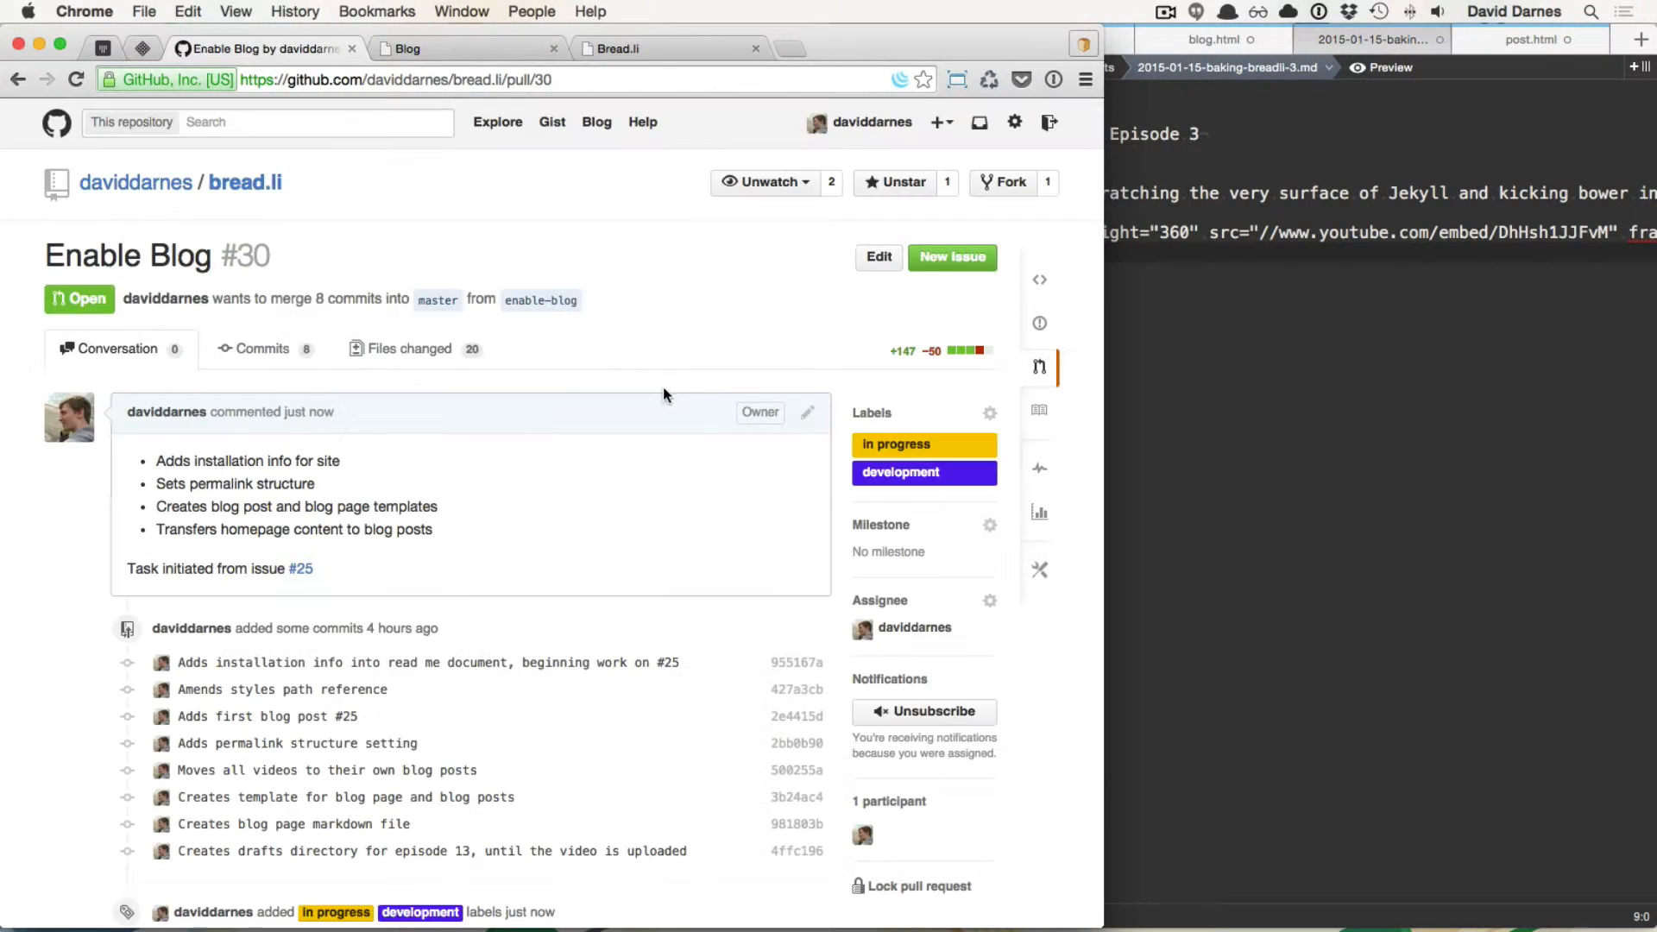
scroll(down, 3)
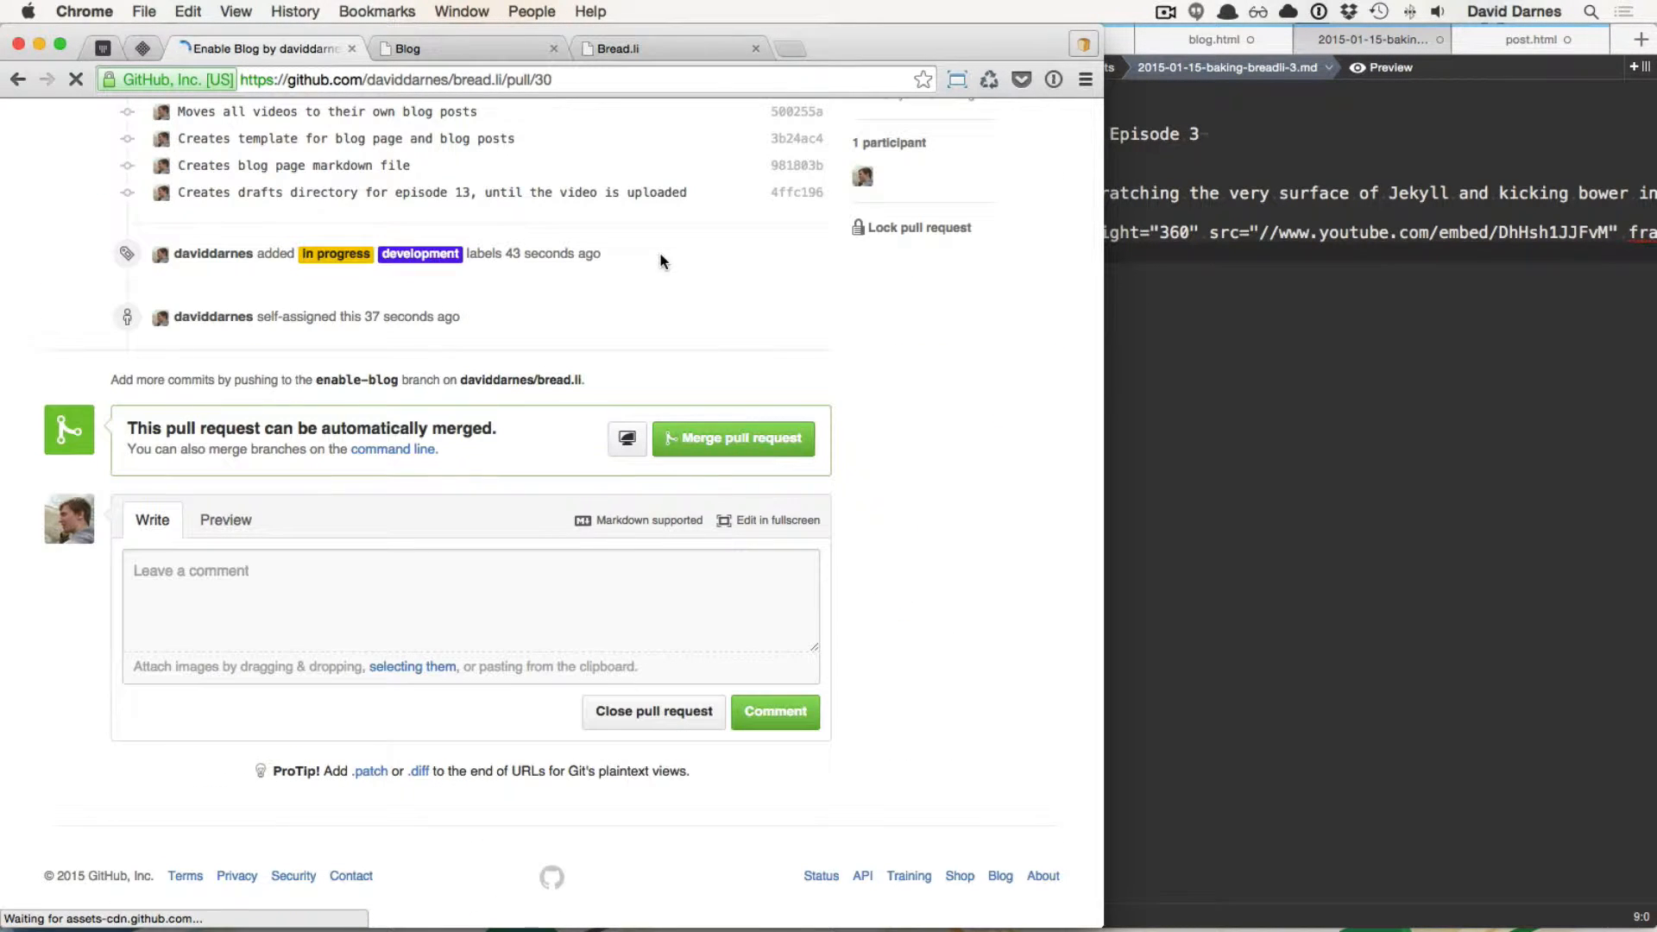
scroll(up, 3)
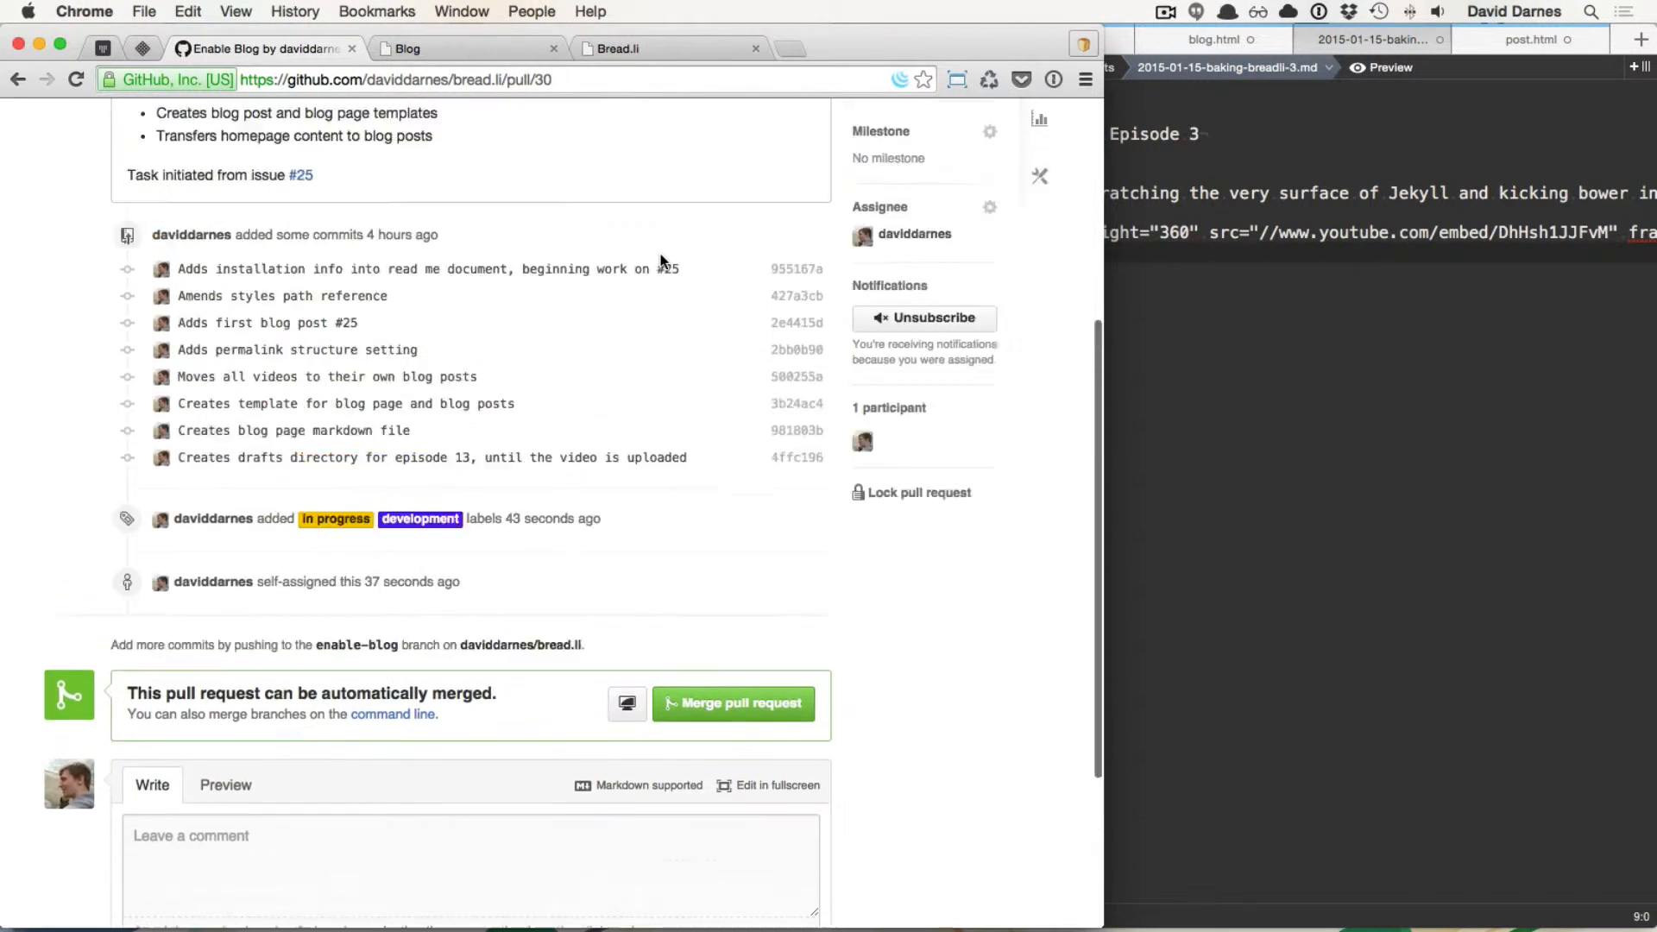
scroll(up, 3)
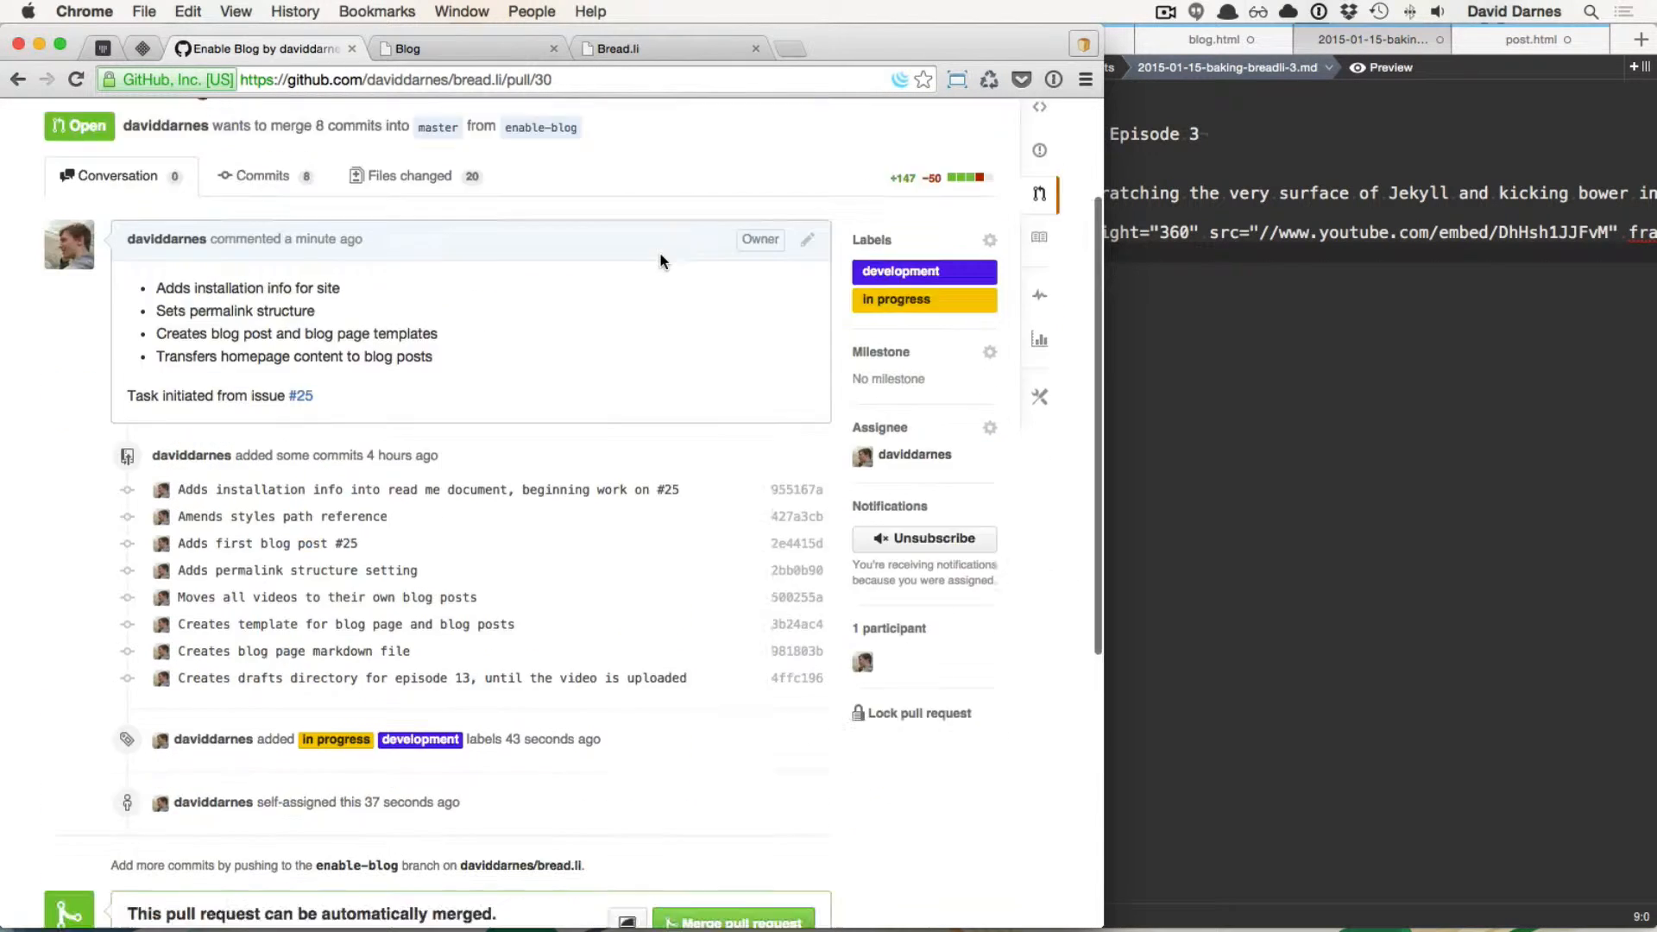
click(732, 922)
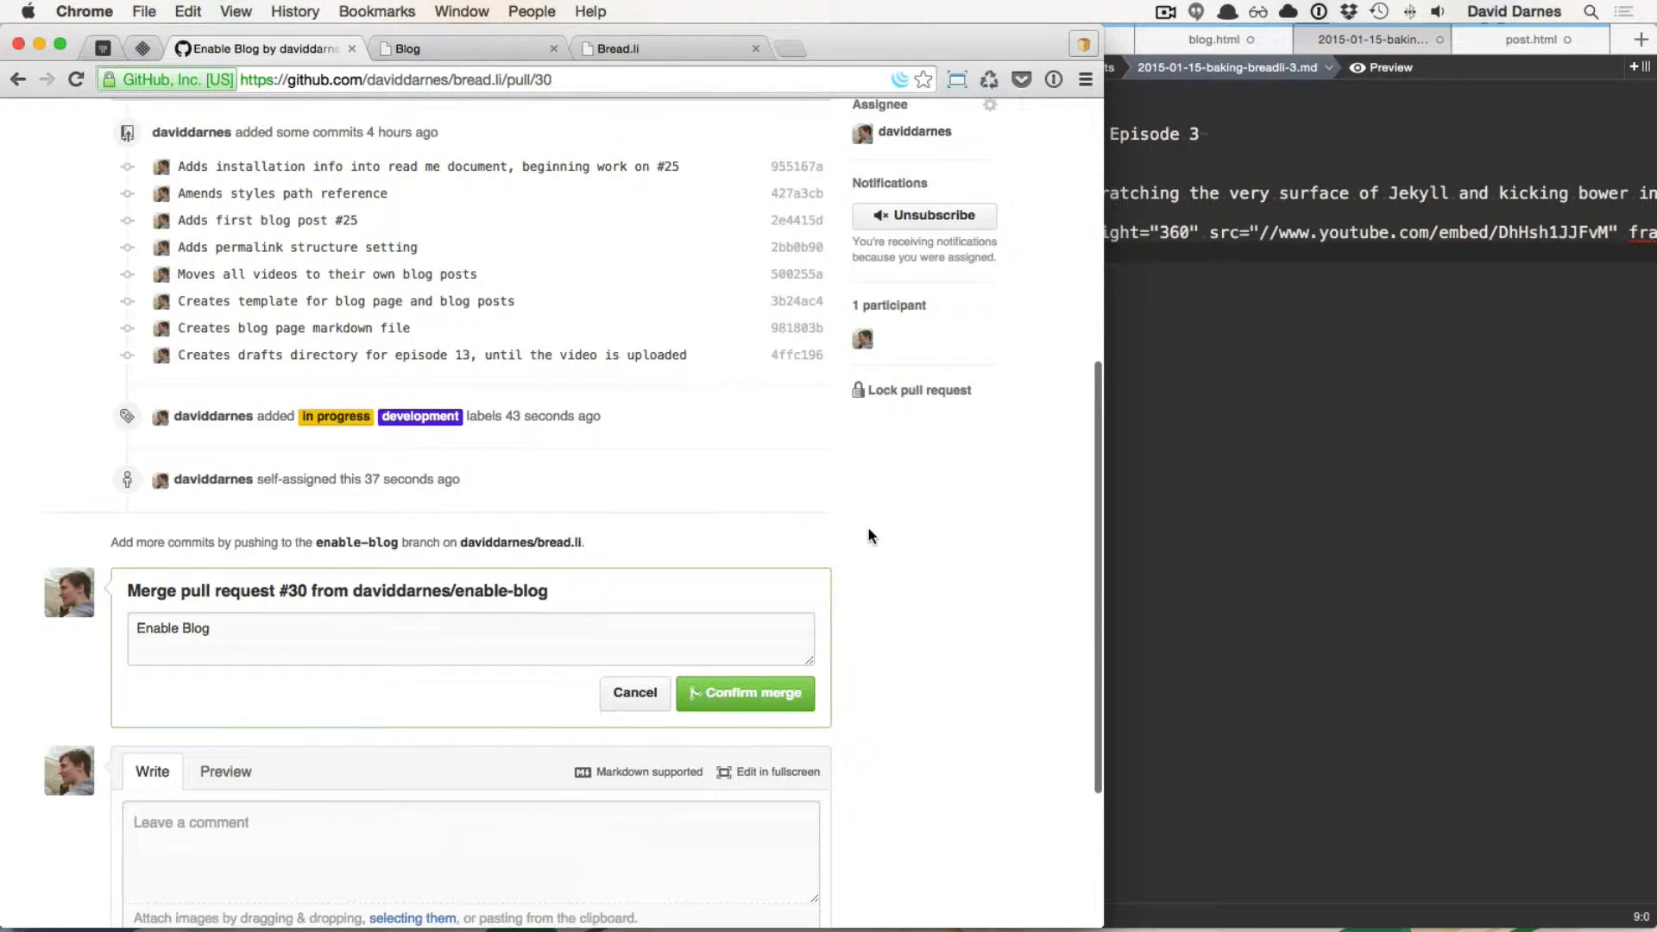
Step: Confirm the merge so pull request #30 shows as merged and closed
scroll(down, 3)
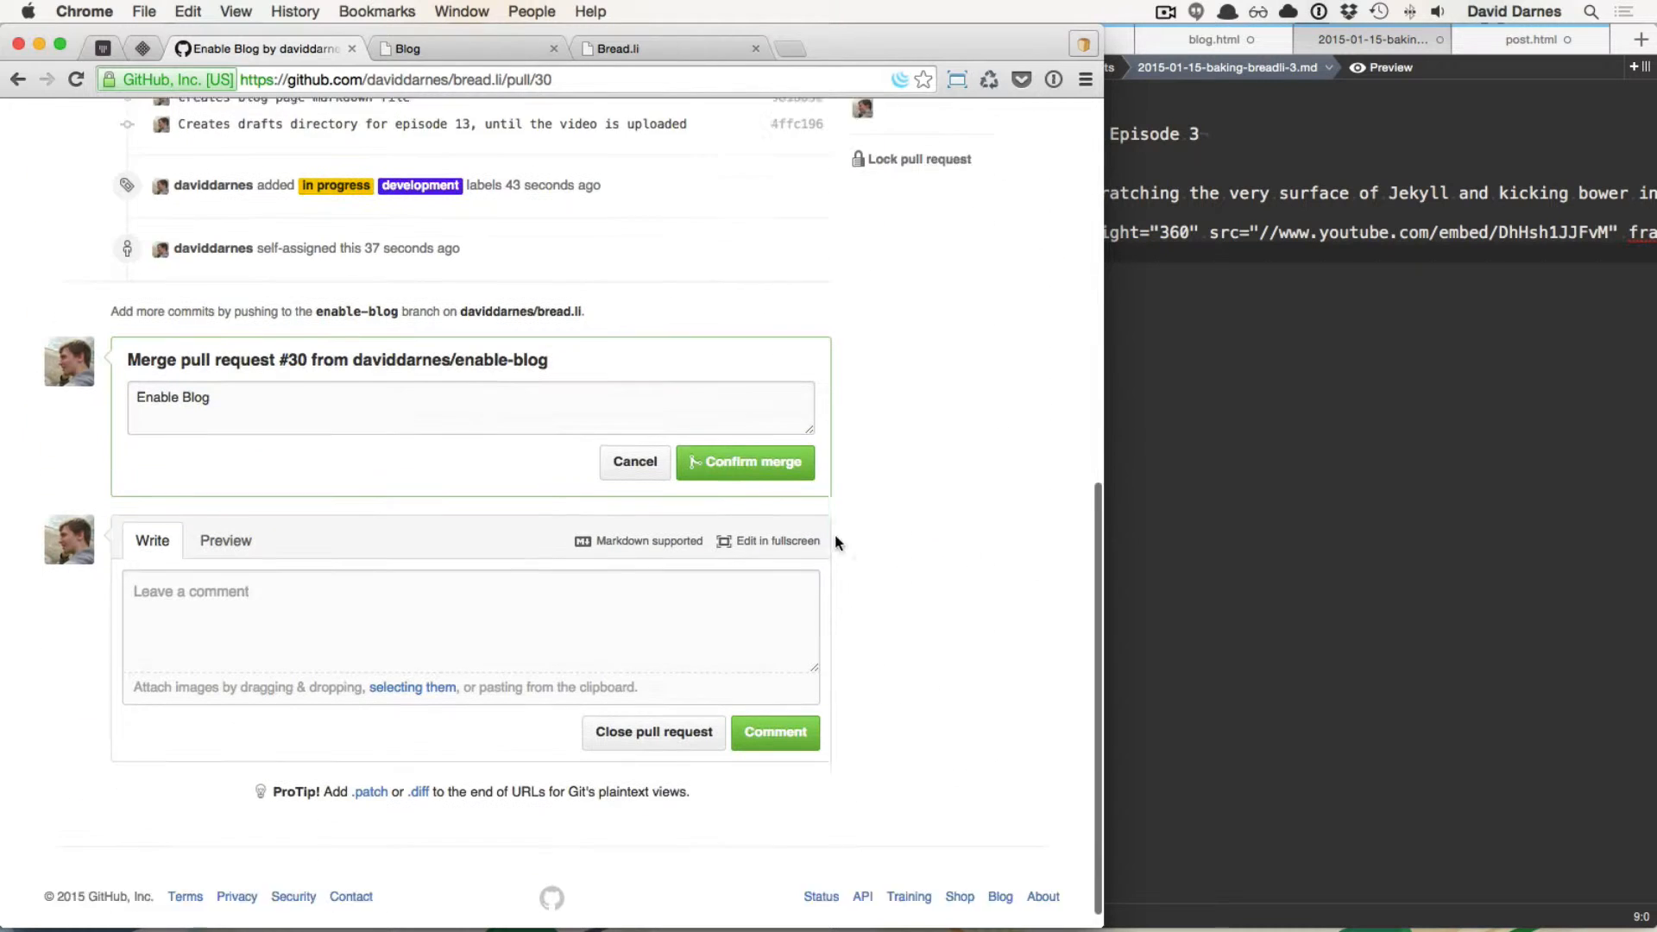
click(744, 463)
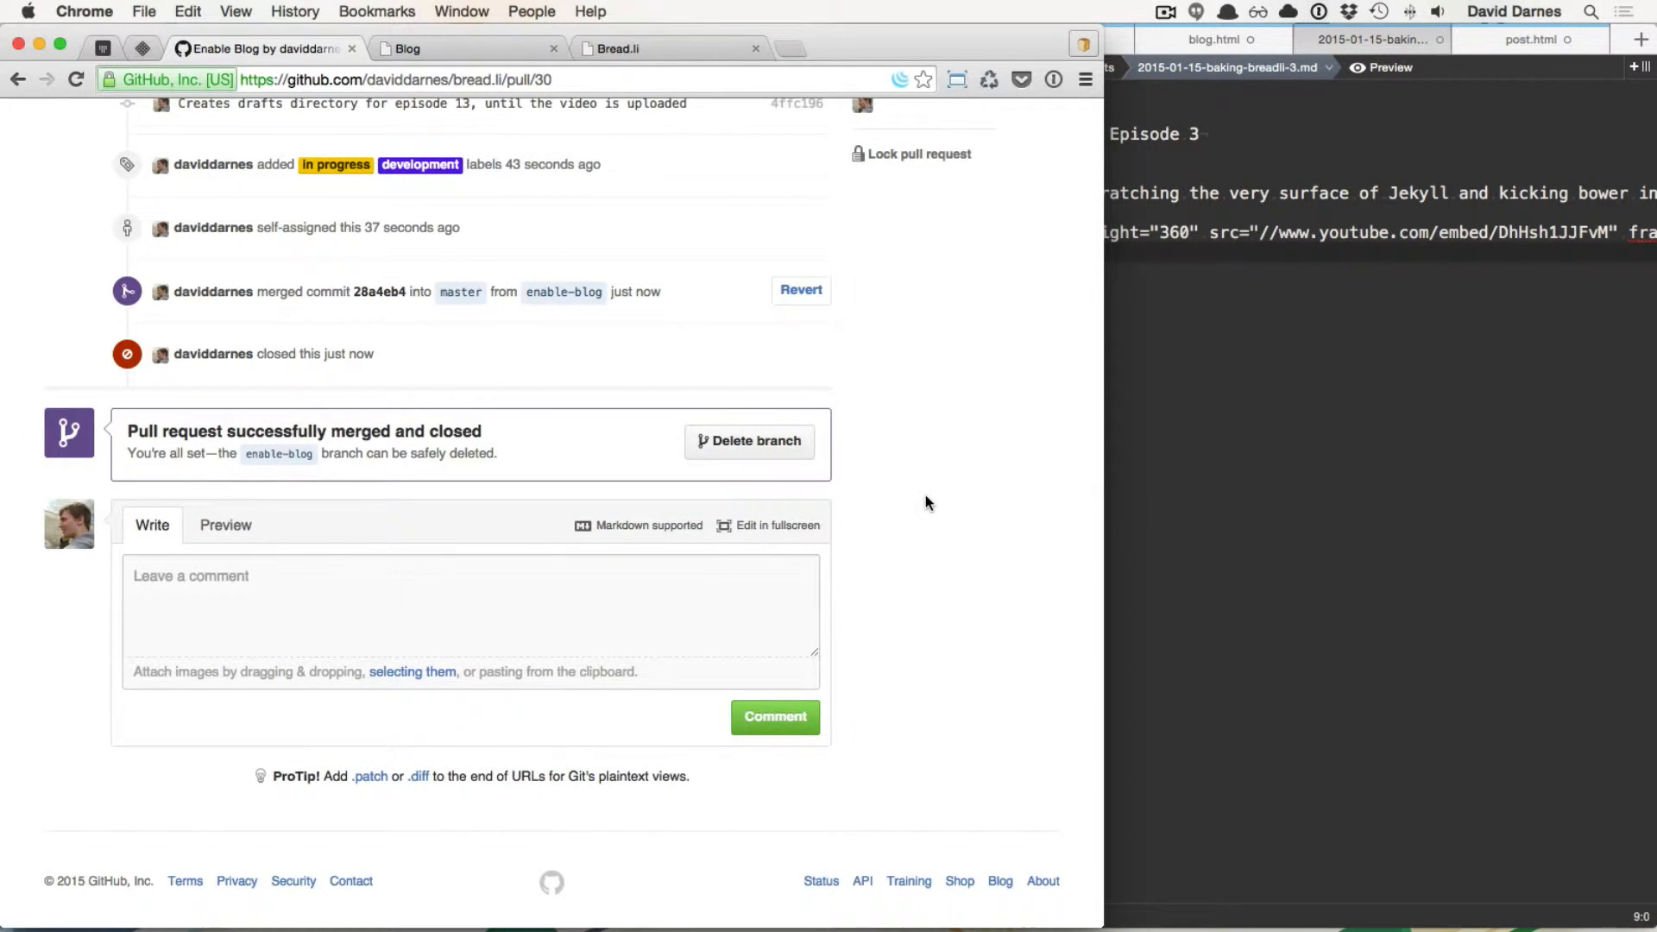
scroll(up, 3)
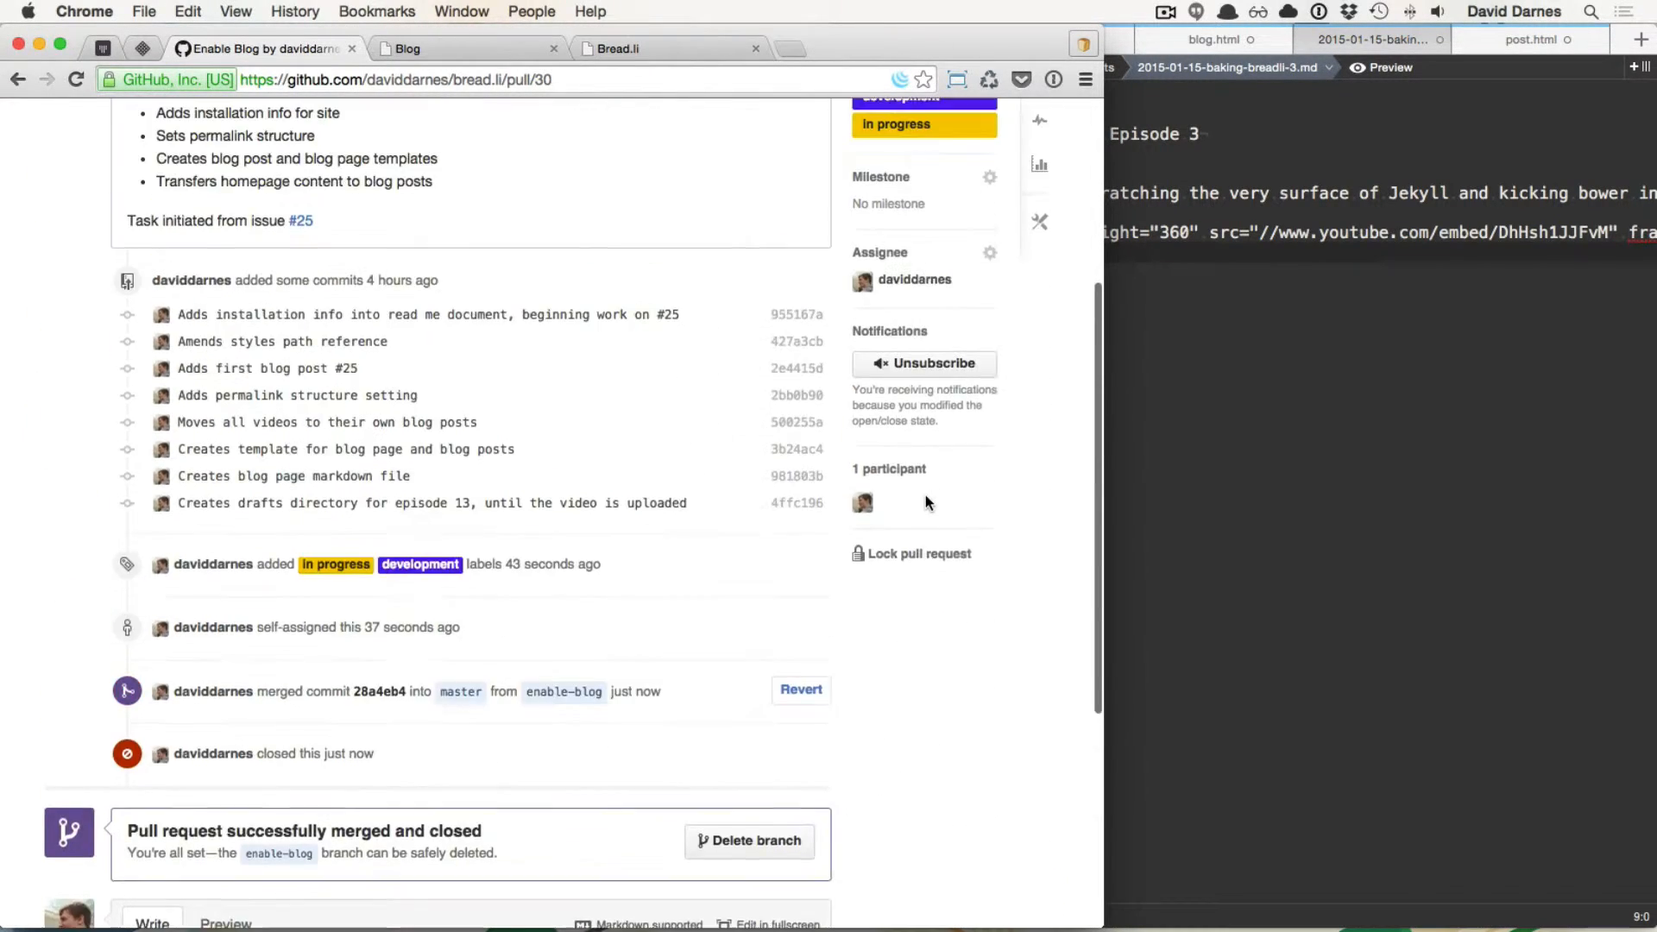
scroll(up, 3)
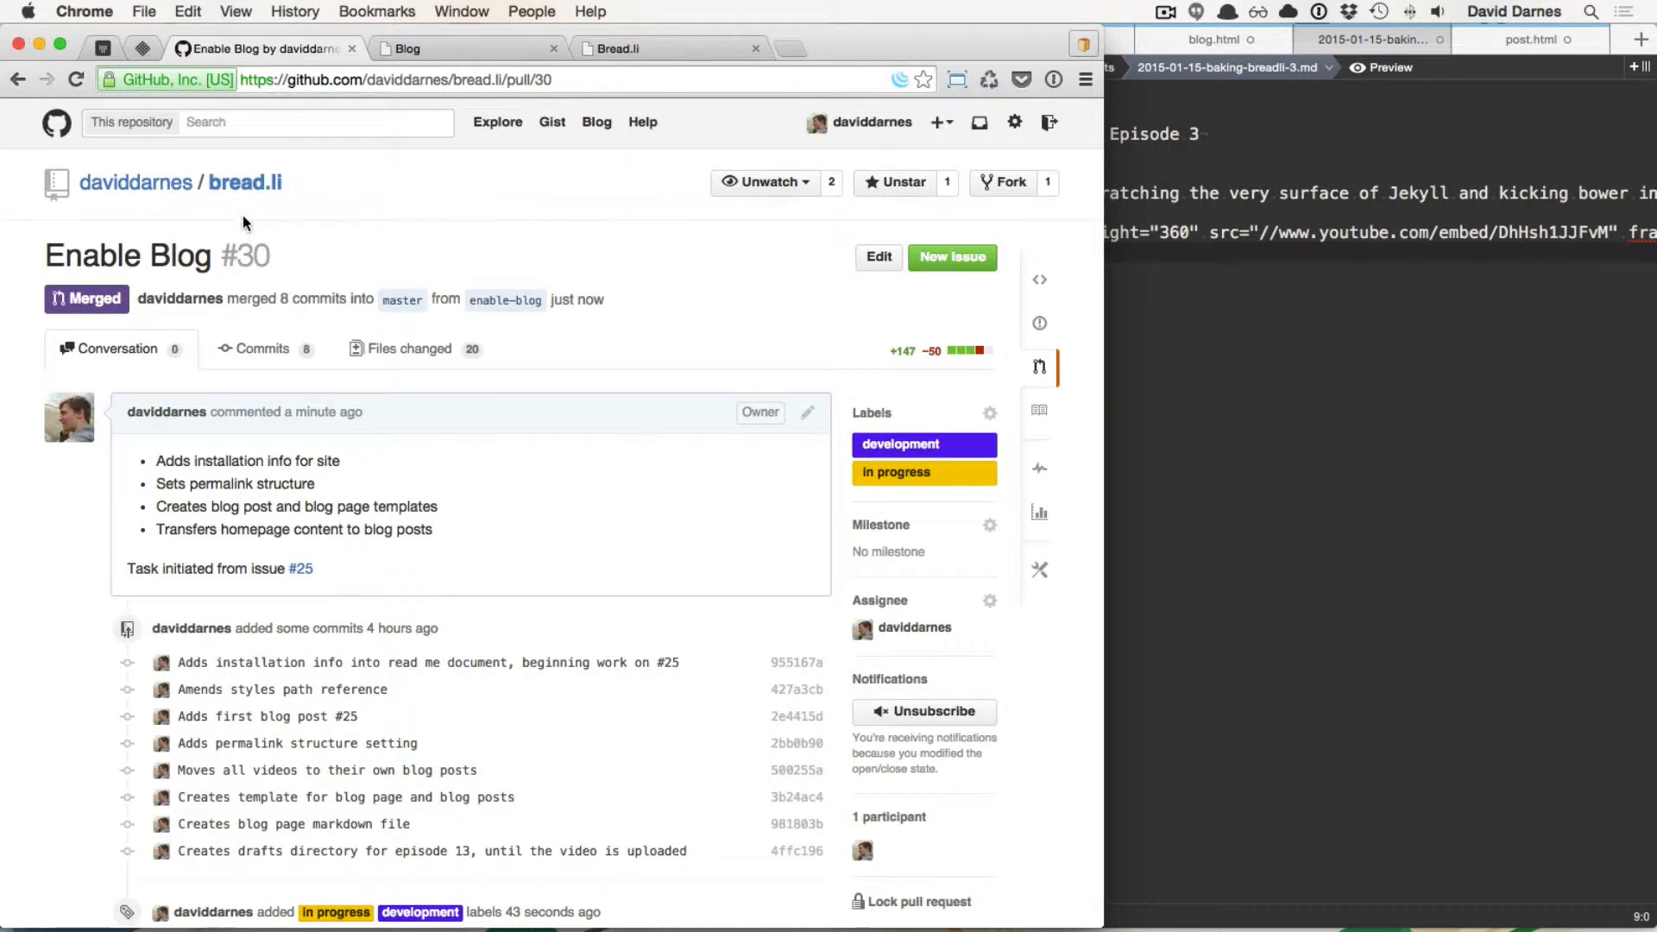
scroll(down, 3)
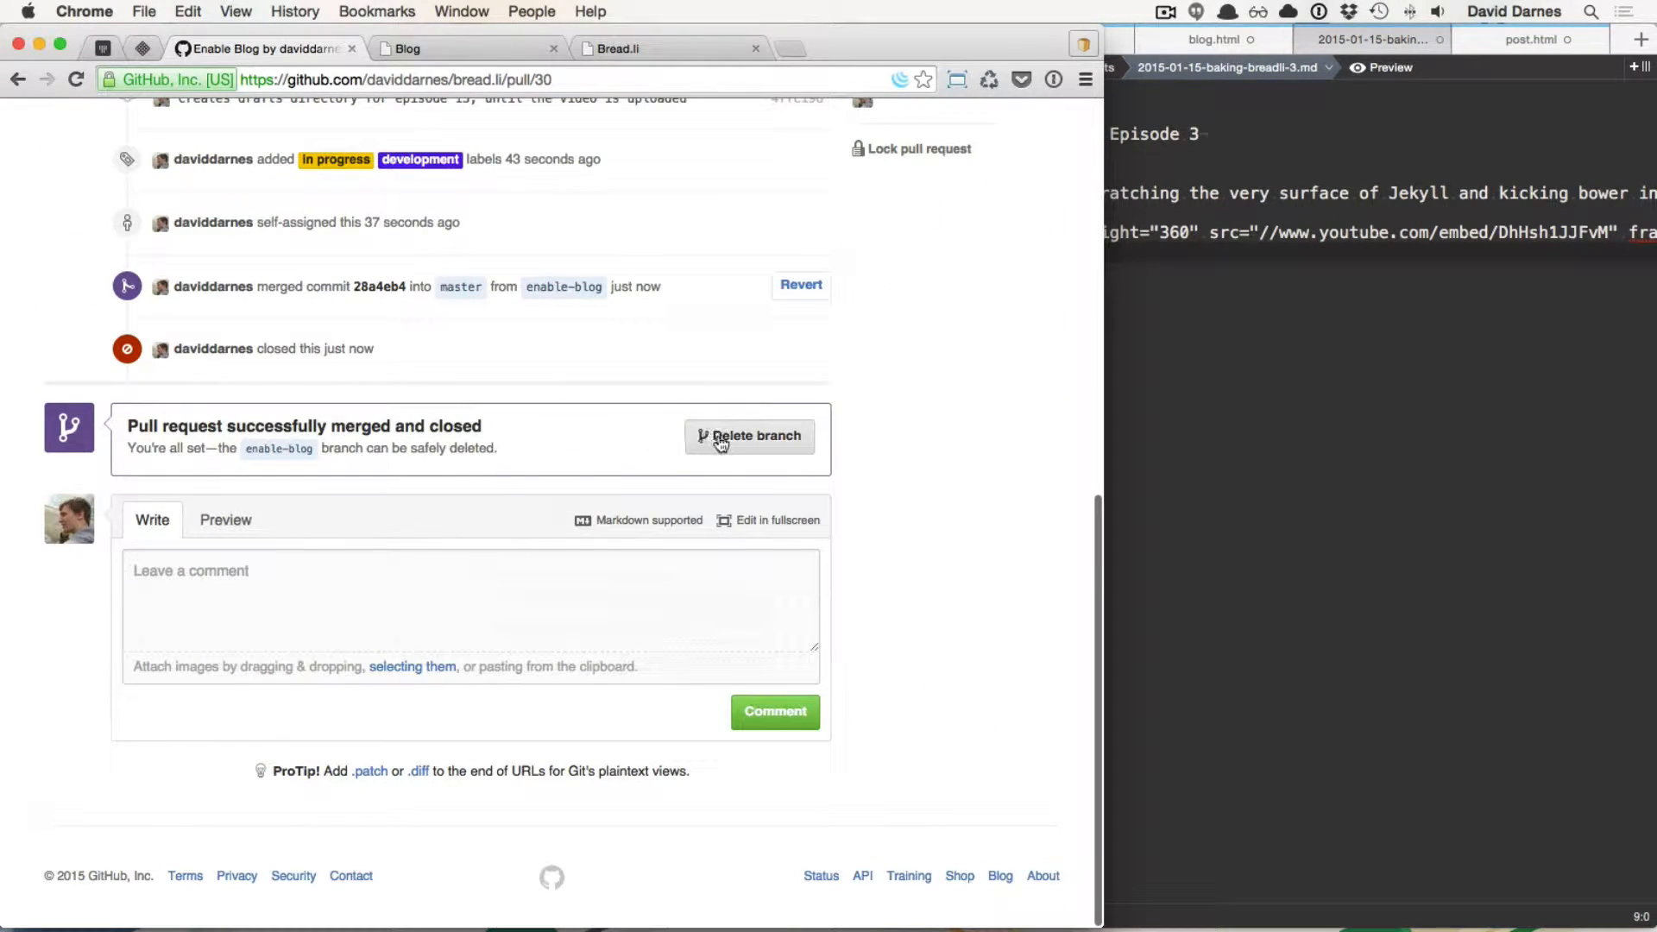
Step: Delete the merged enable-blog branch from pull request #30
click(749, 435)
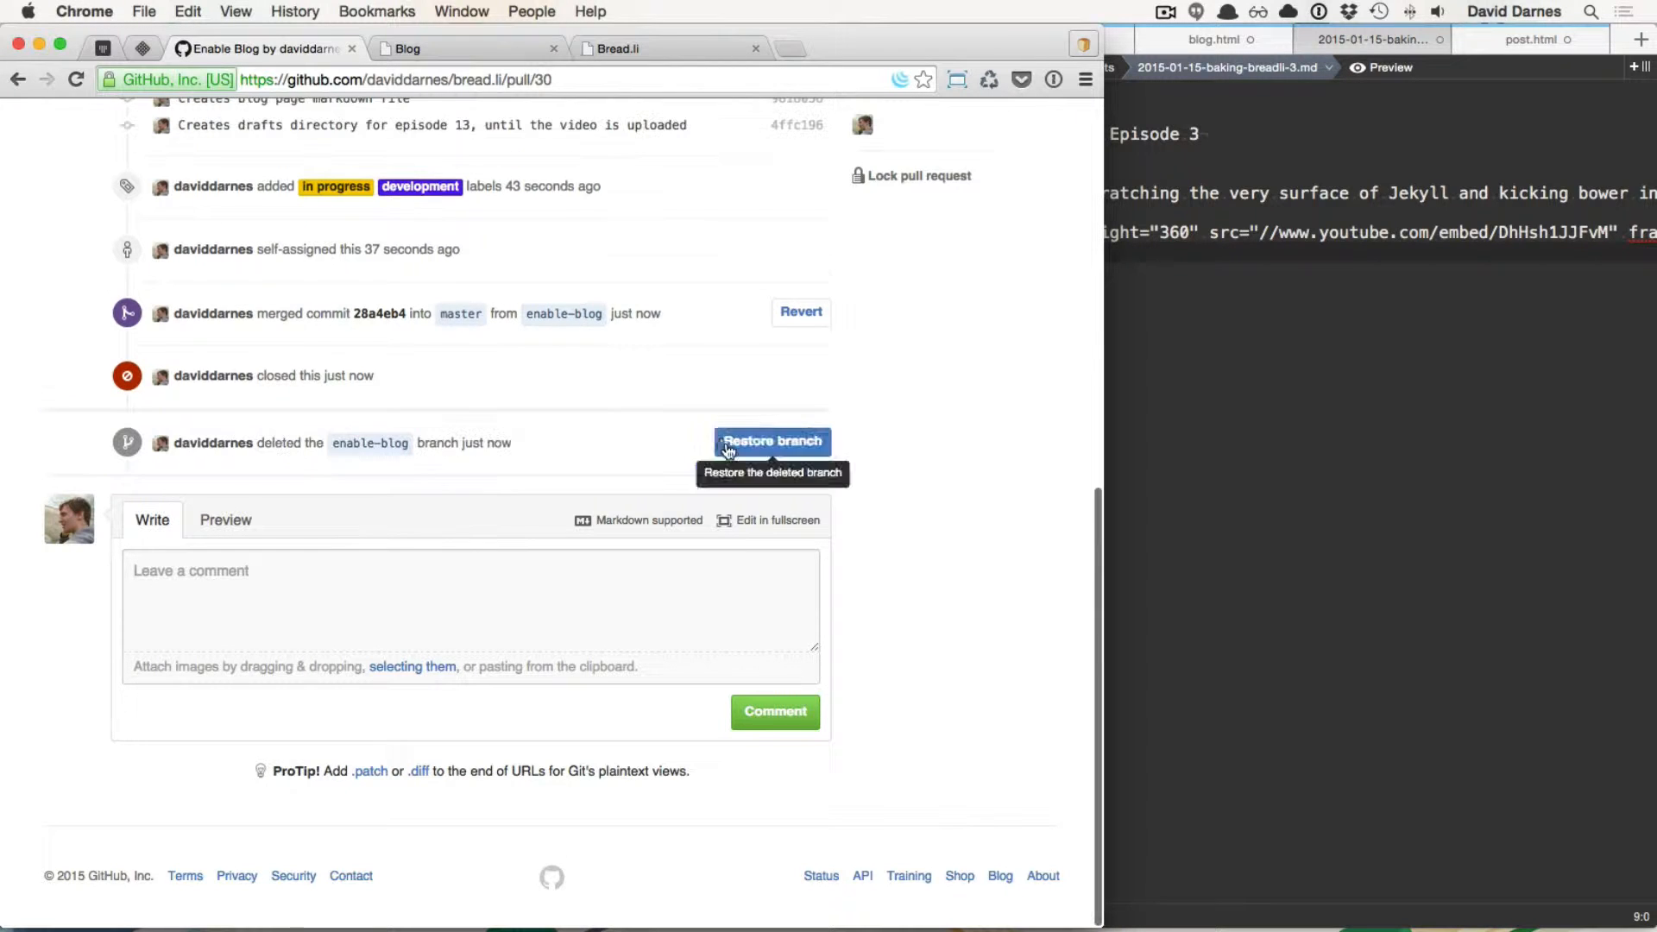
scroll(up, 3)
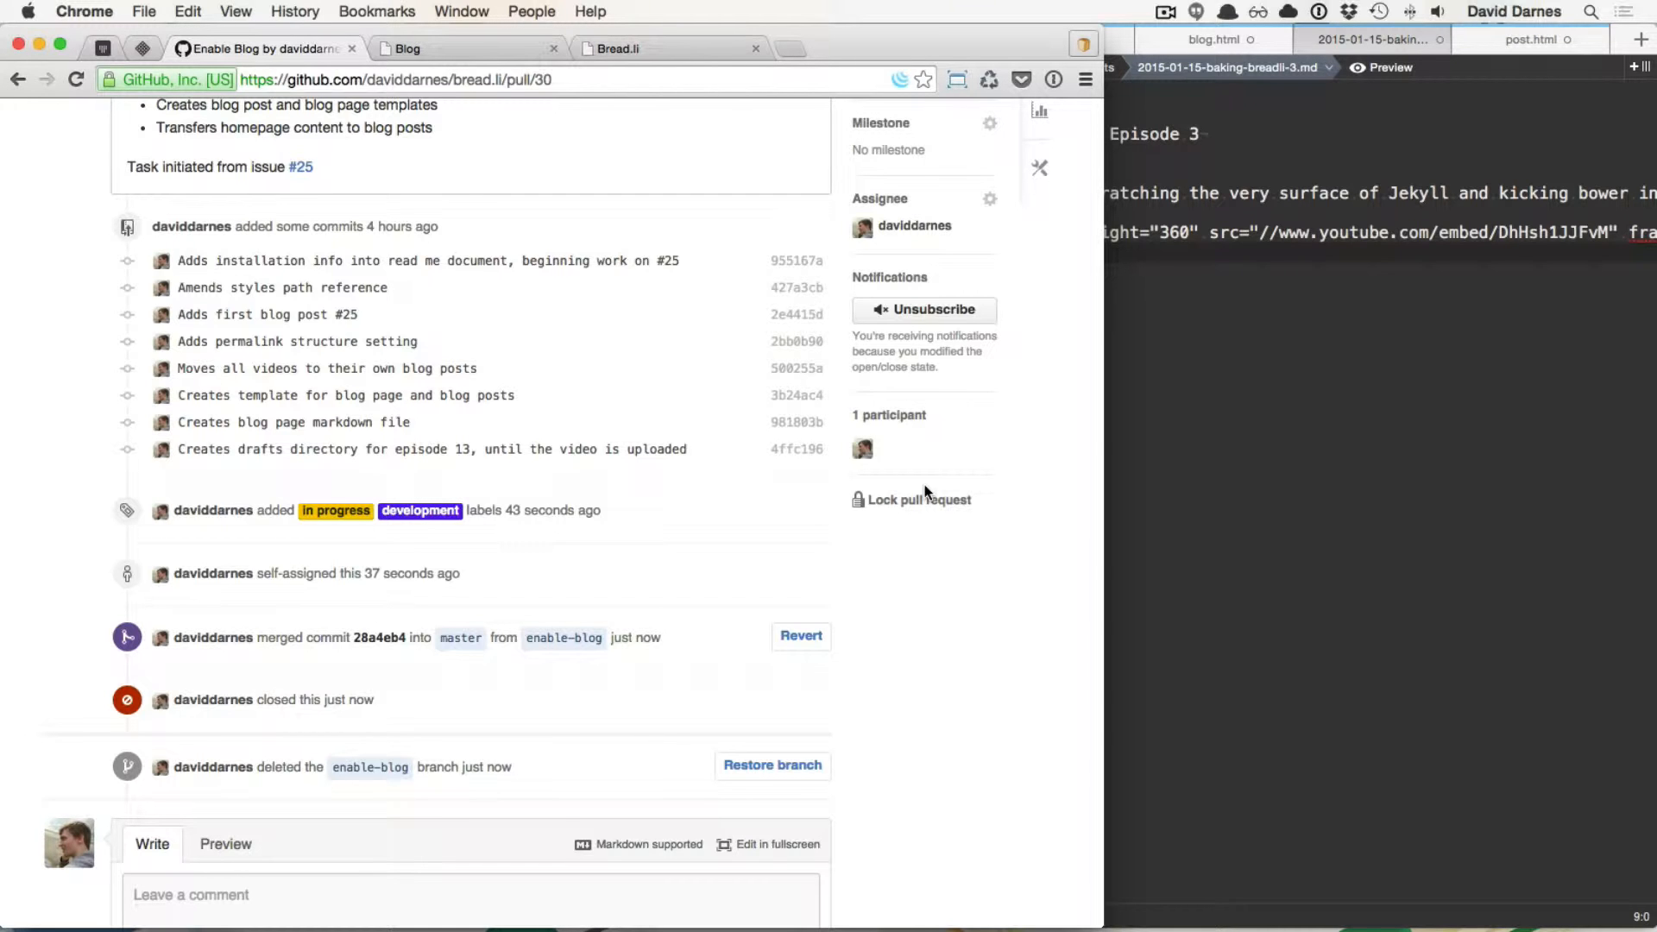
scroll(up, 3)
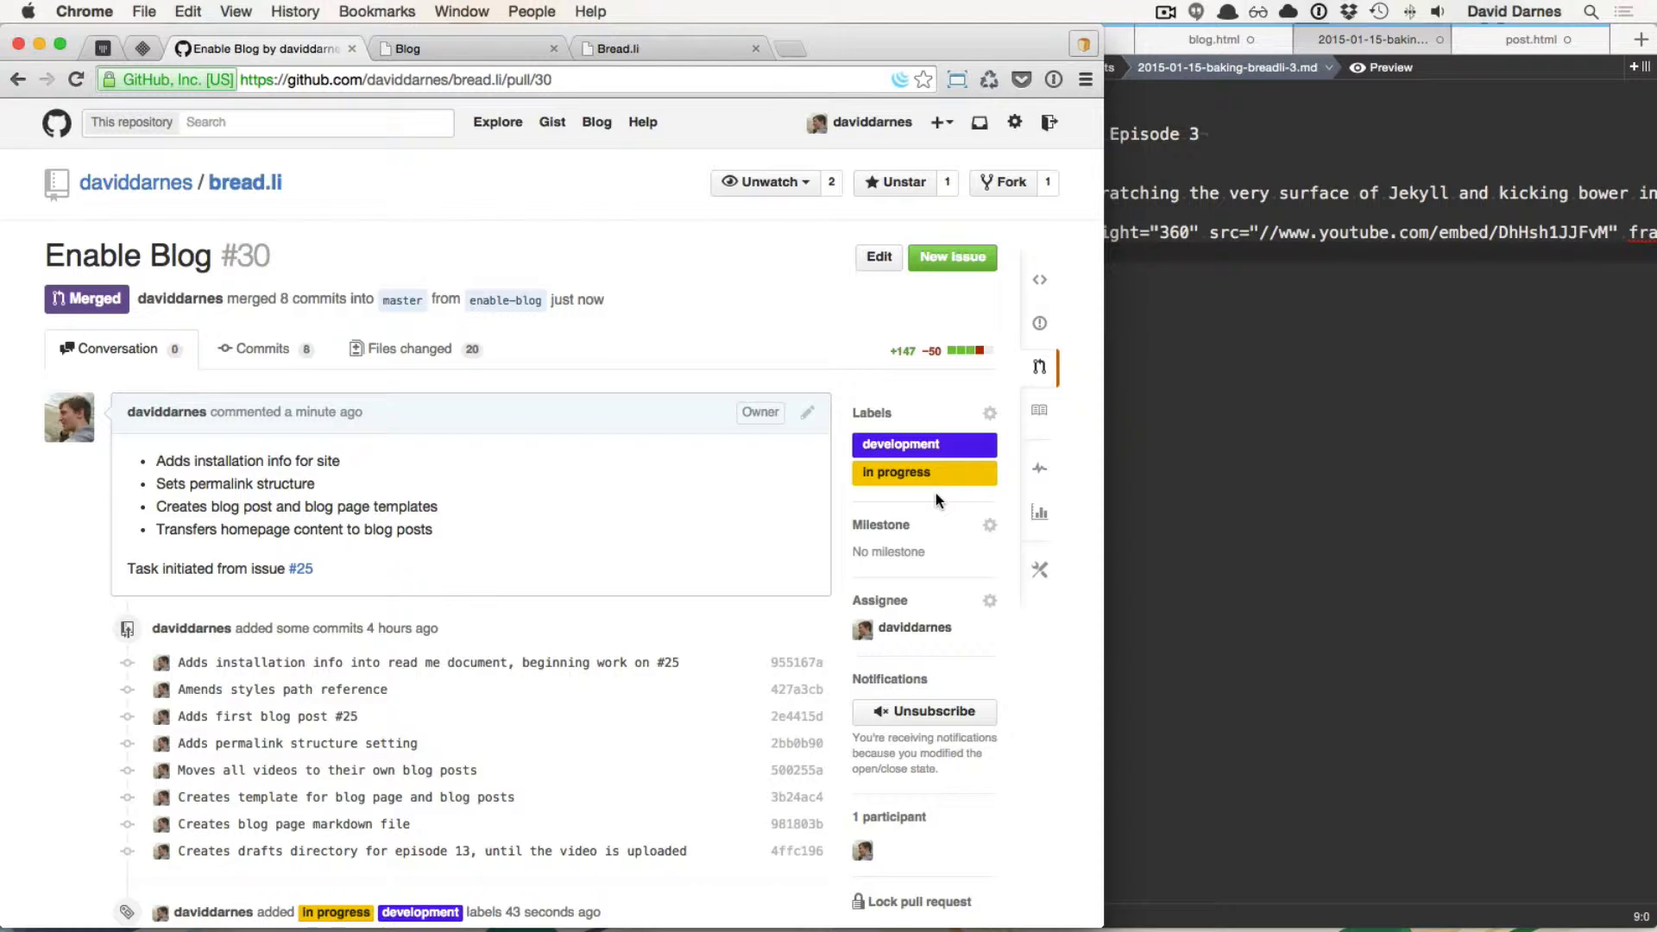
mouse_move(949, 494)
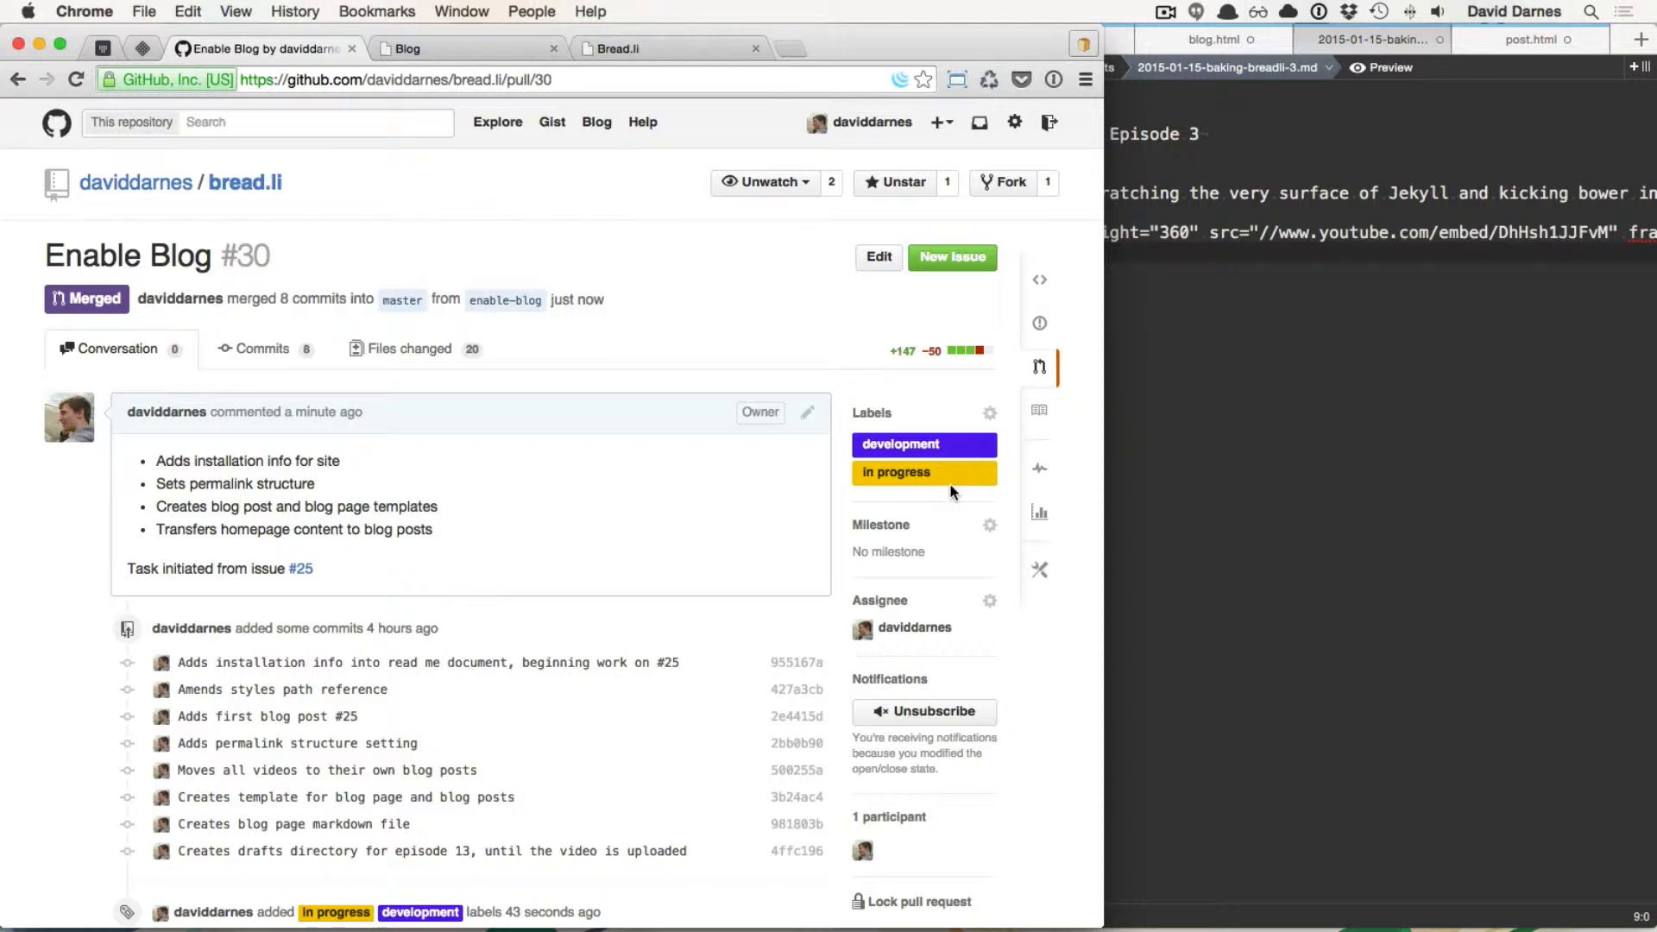
mouse_move(813, 896)
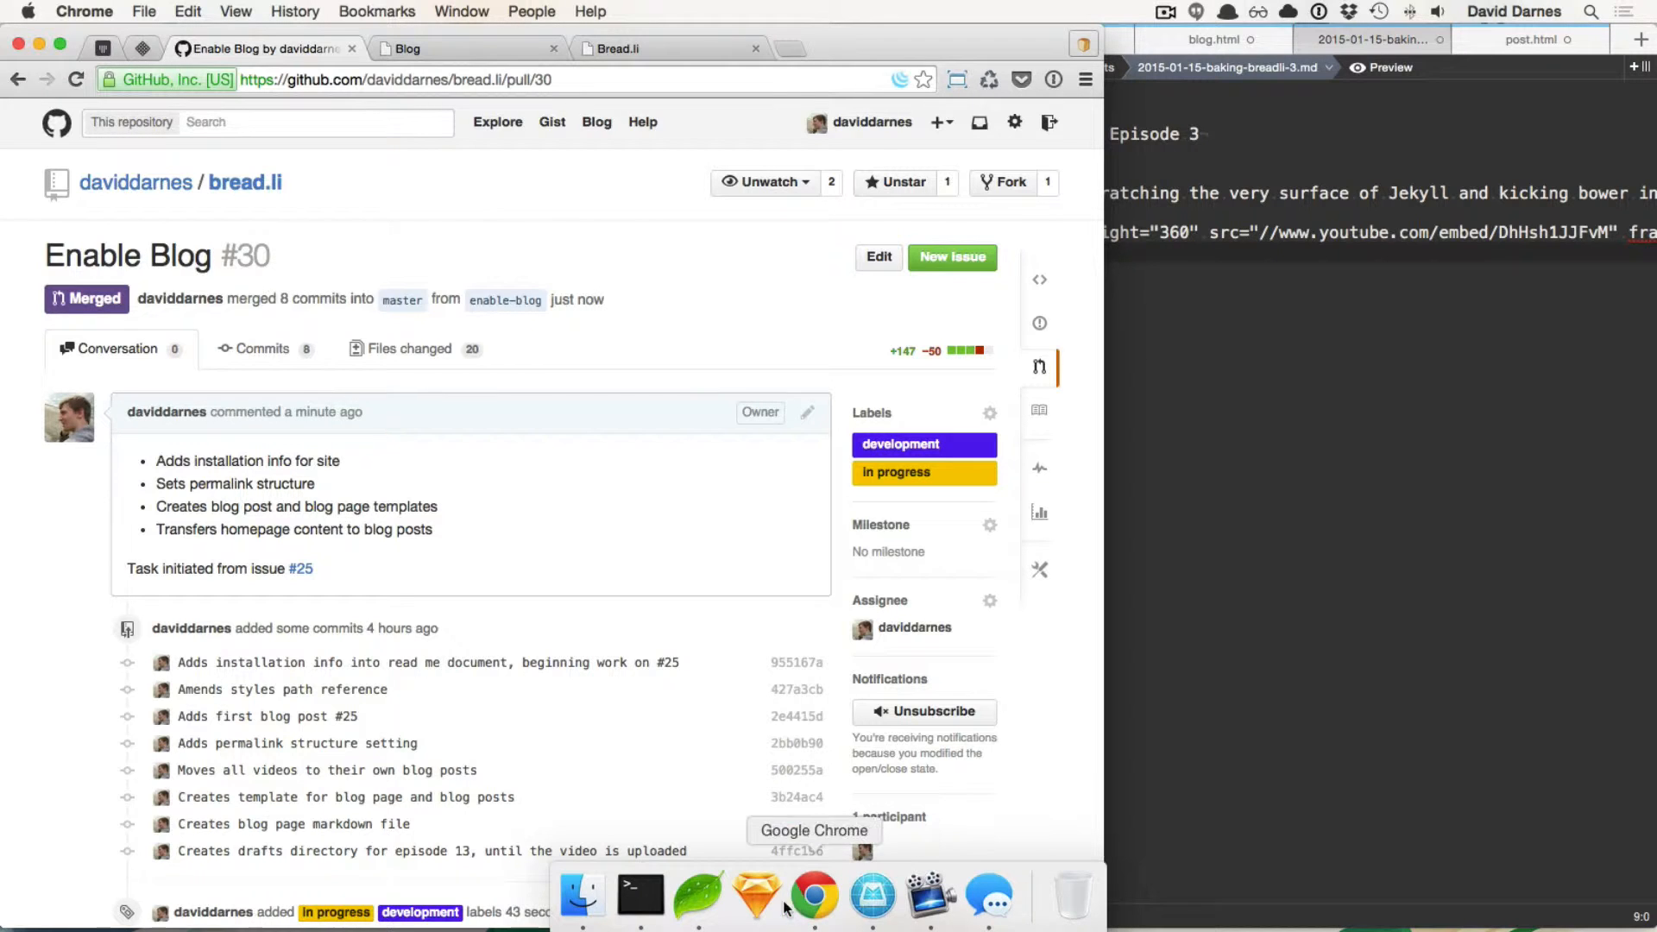
Step: Switch to Terminal, review the earlier push output and begin a git checkout command
click(638, 897)
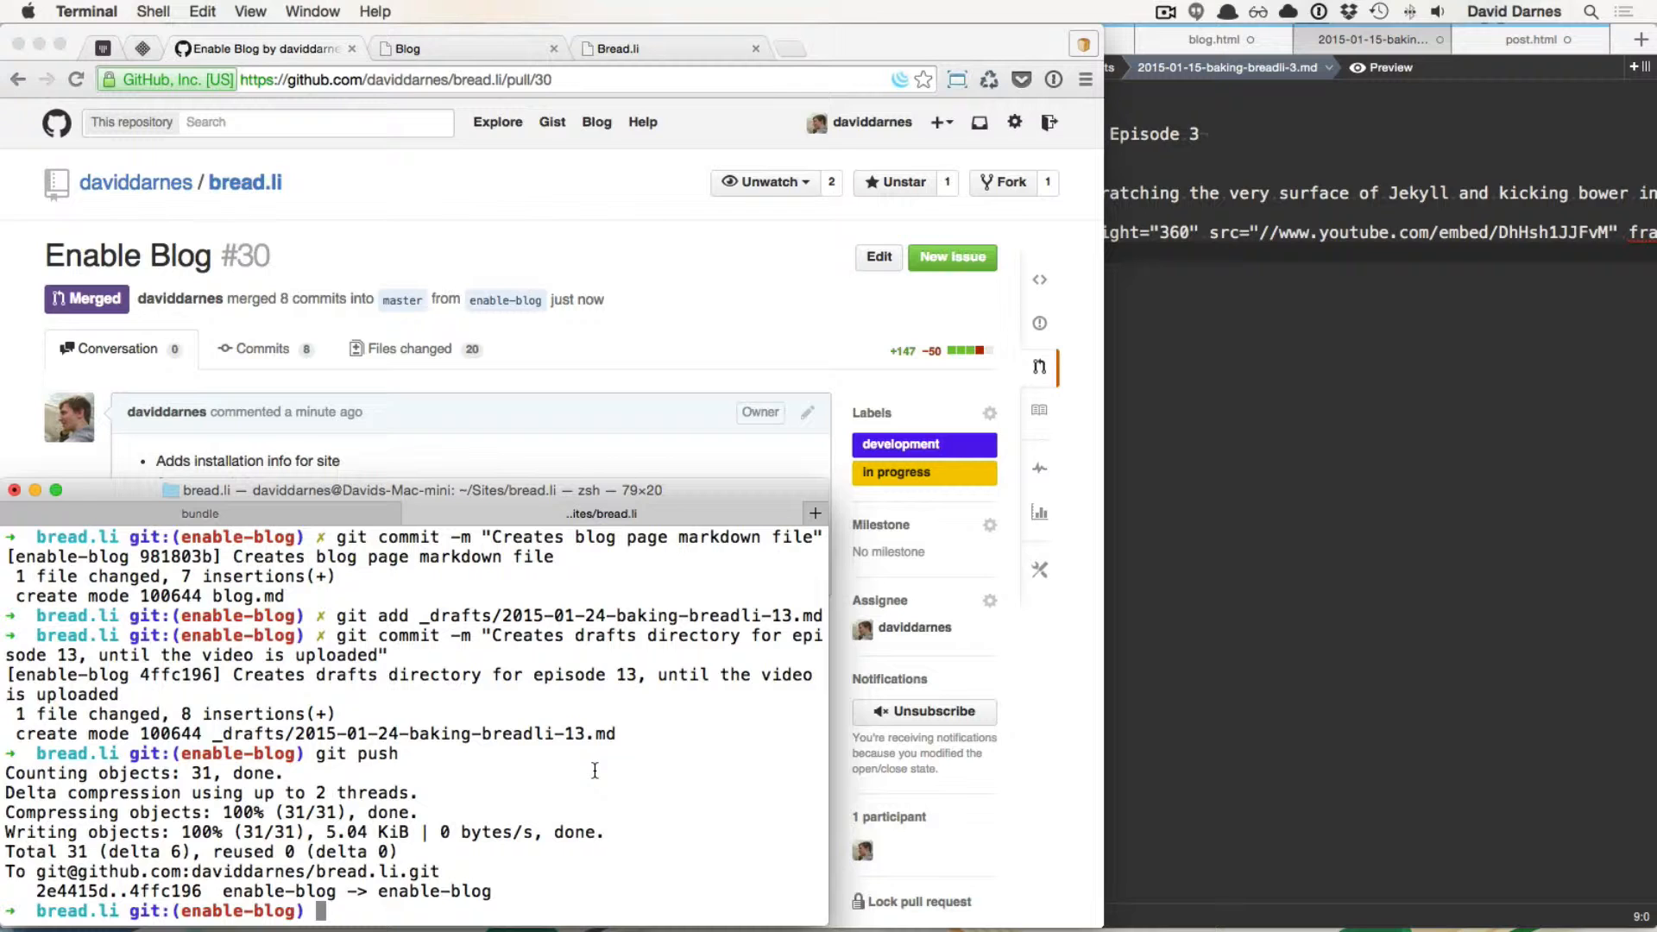
text(git checko)
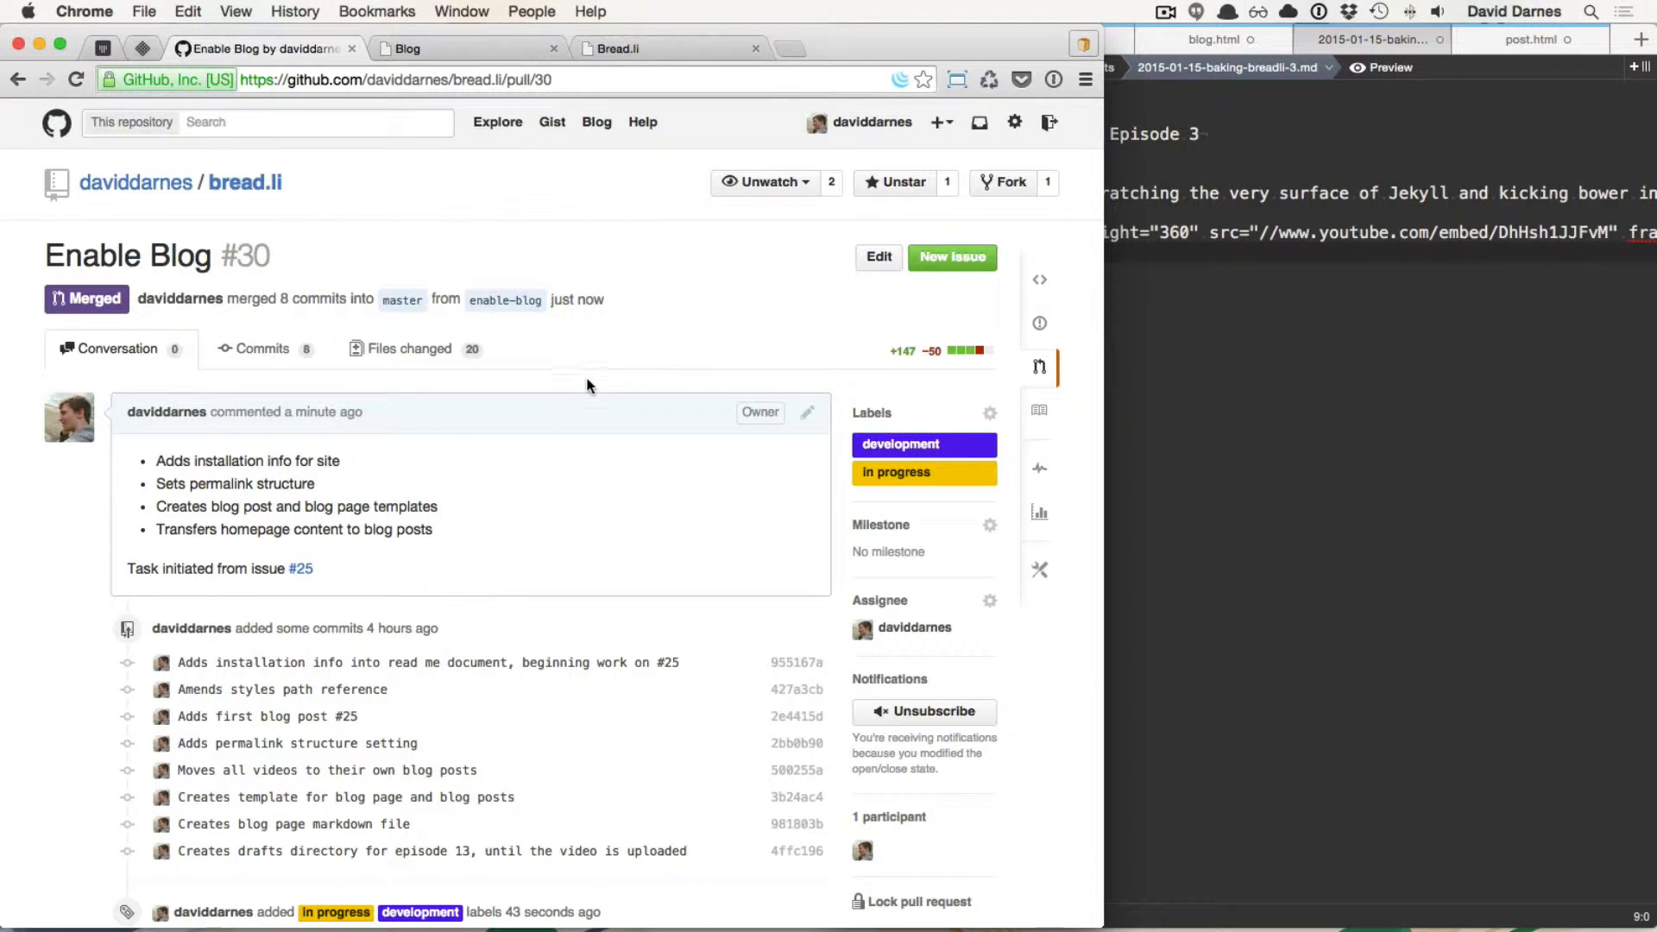
mouse_move(285, 200)
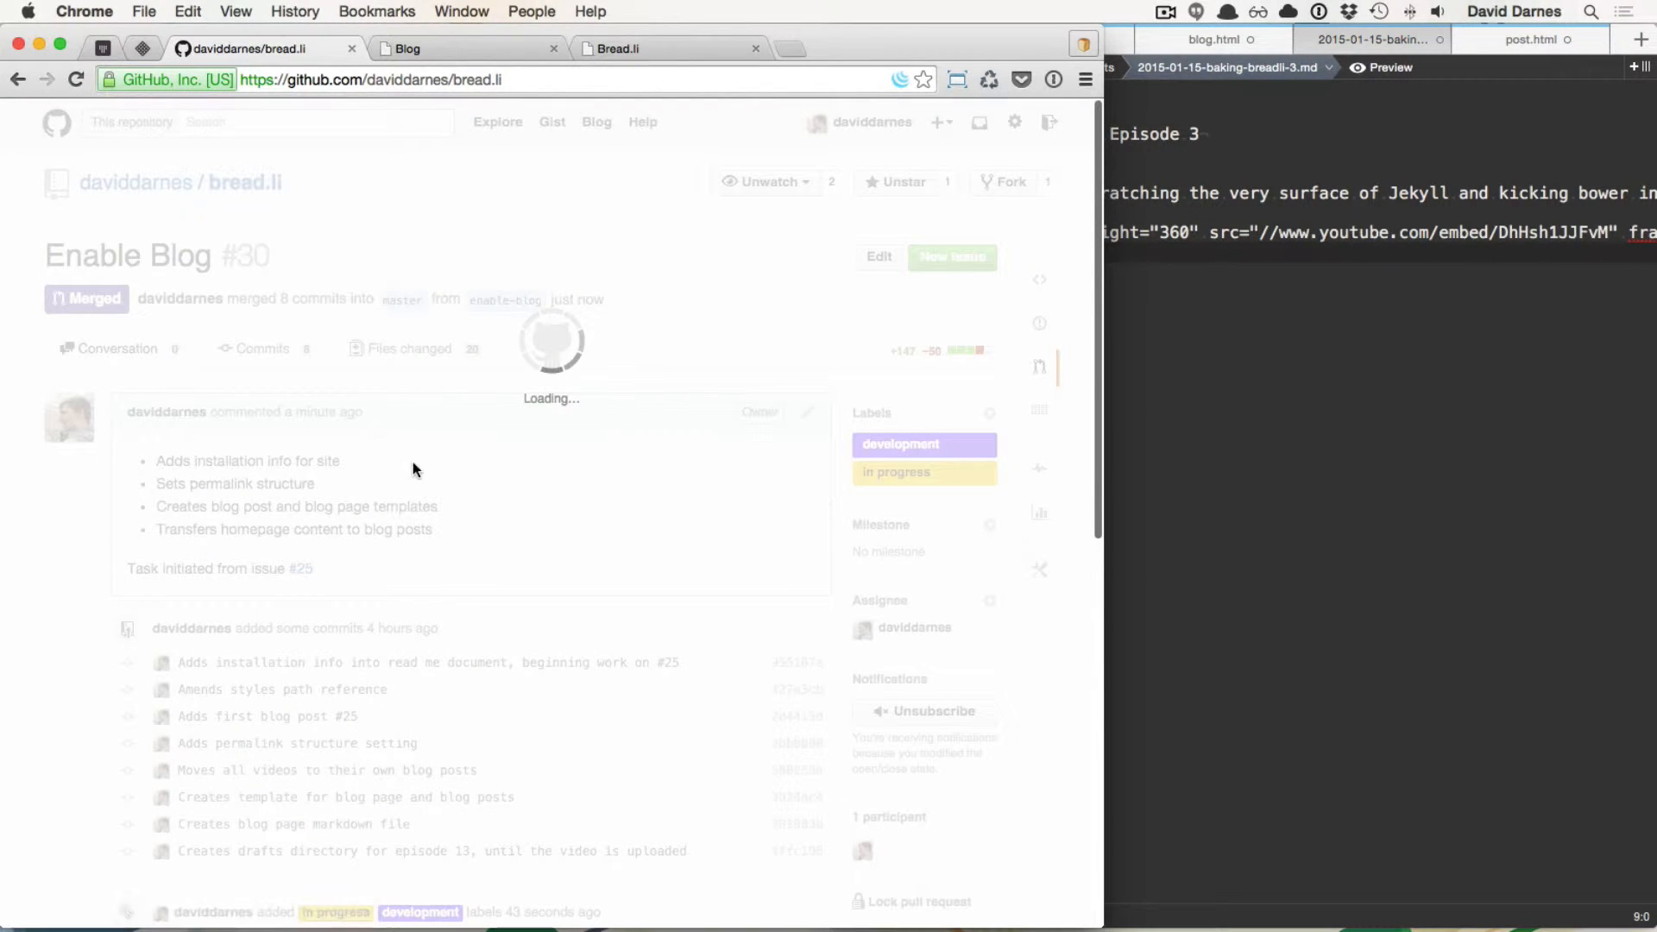
Step: Switch the repository view to the gh-pages branch and start a compare
click(157, 352)
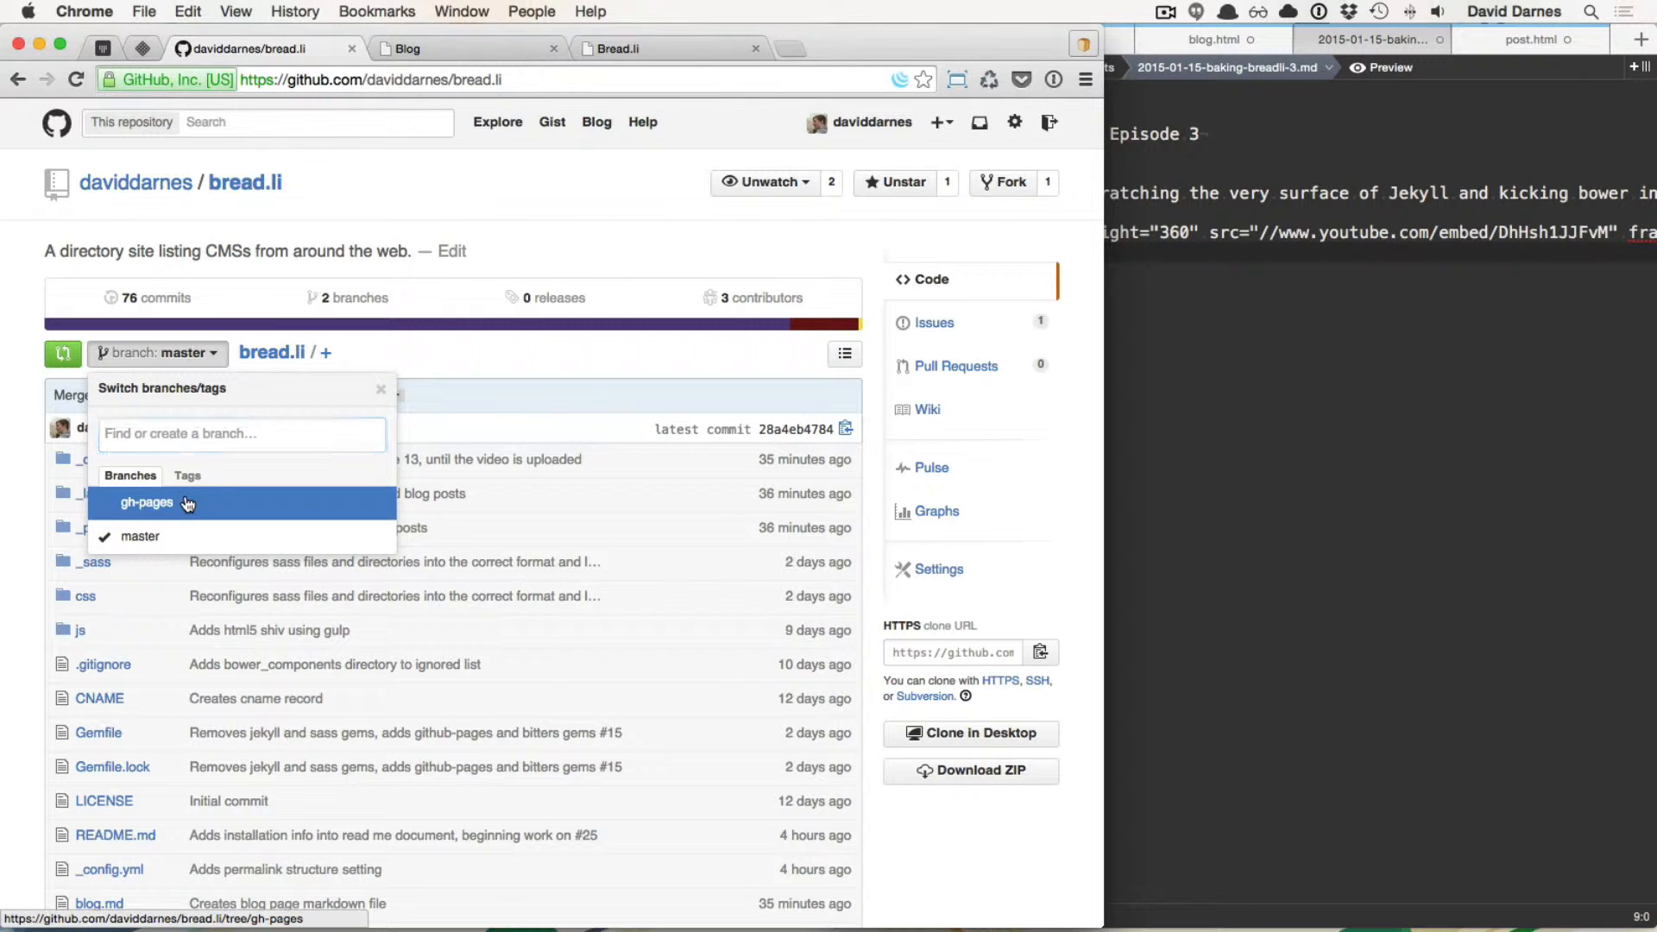
click(148, 502)
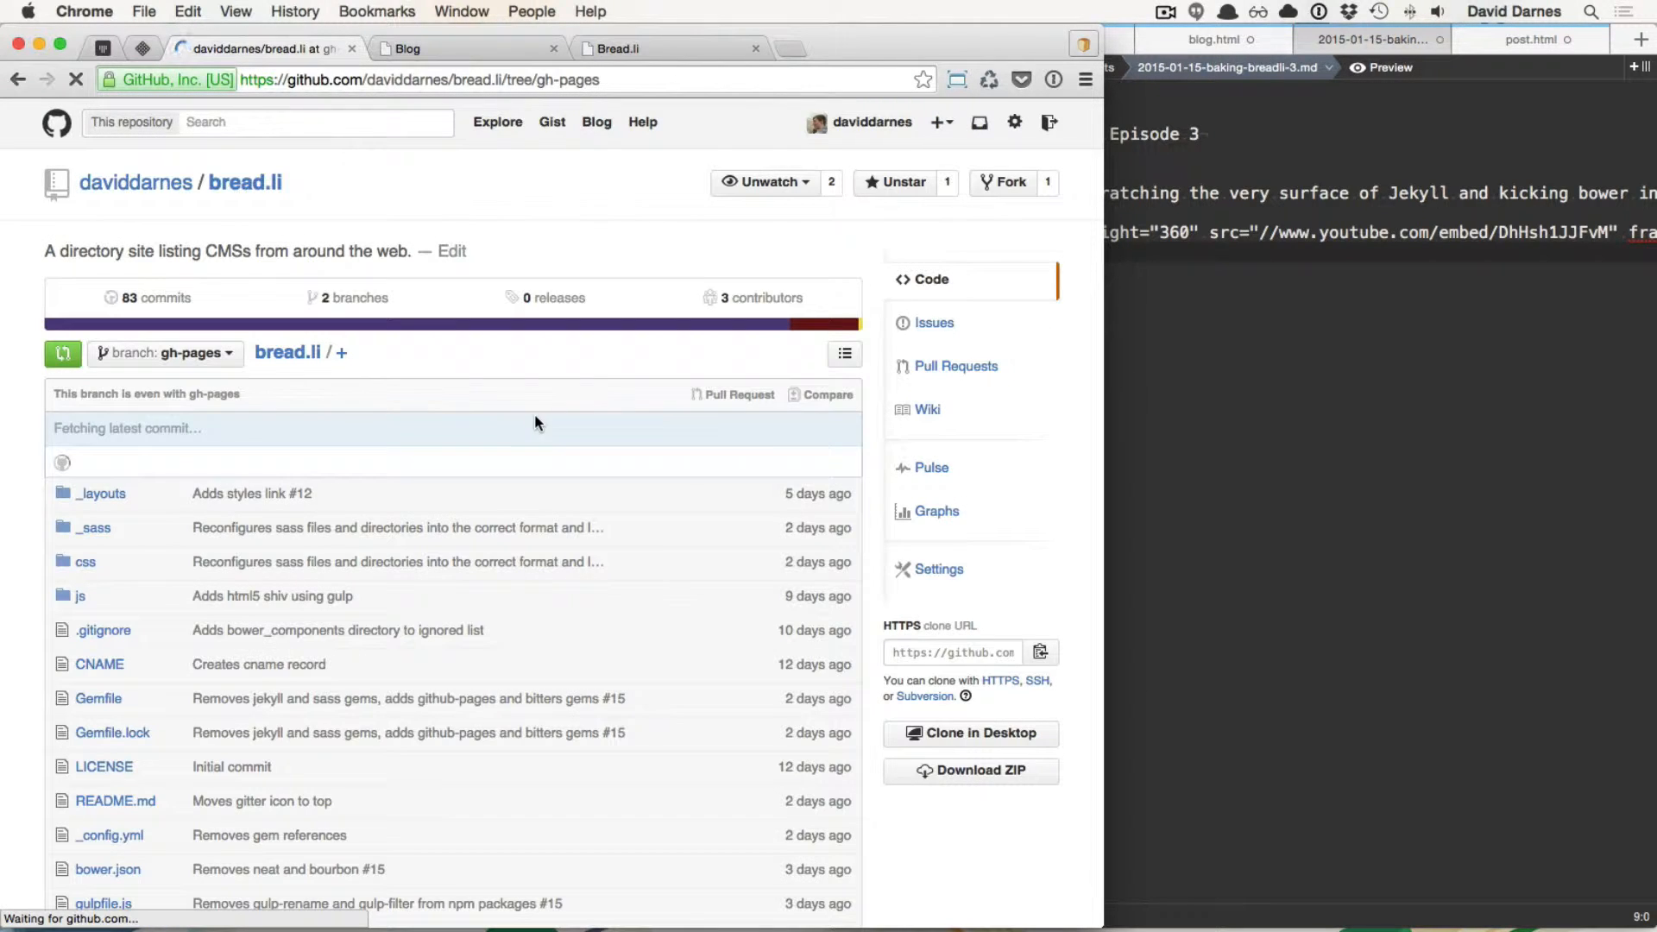
click(825, 393)
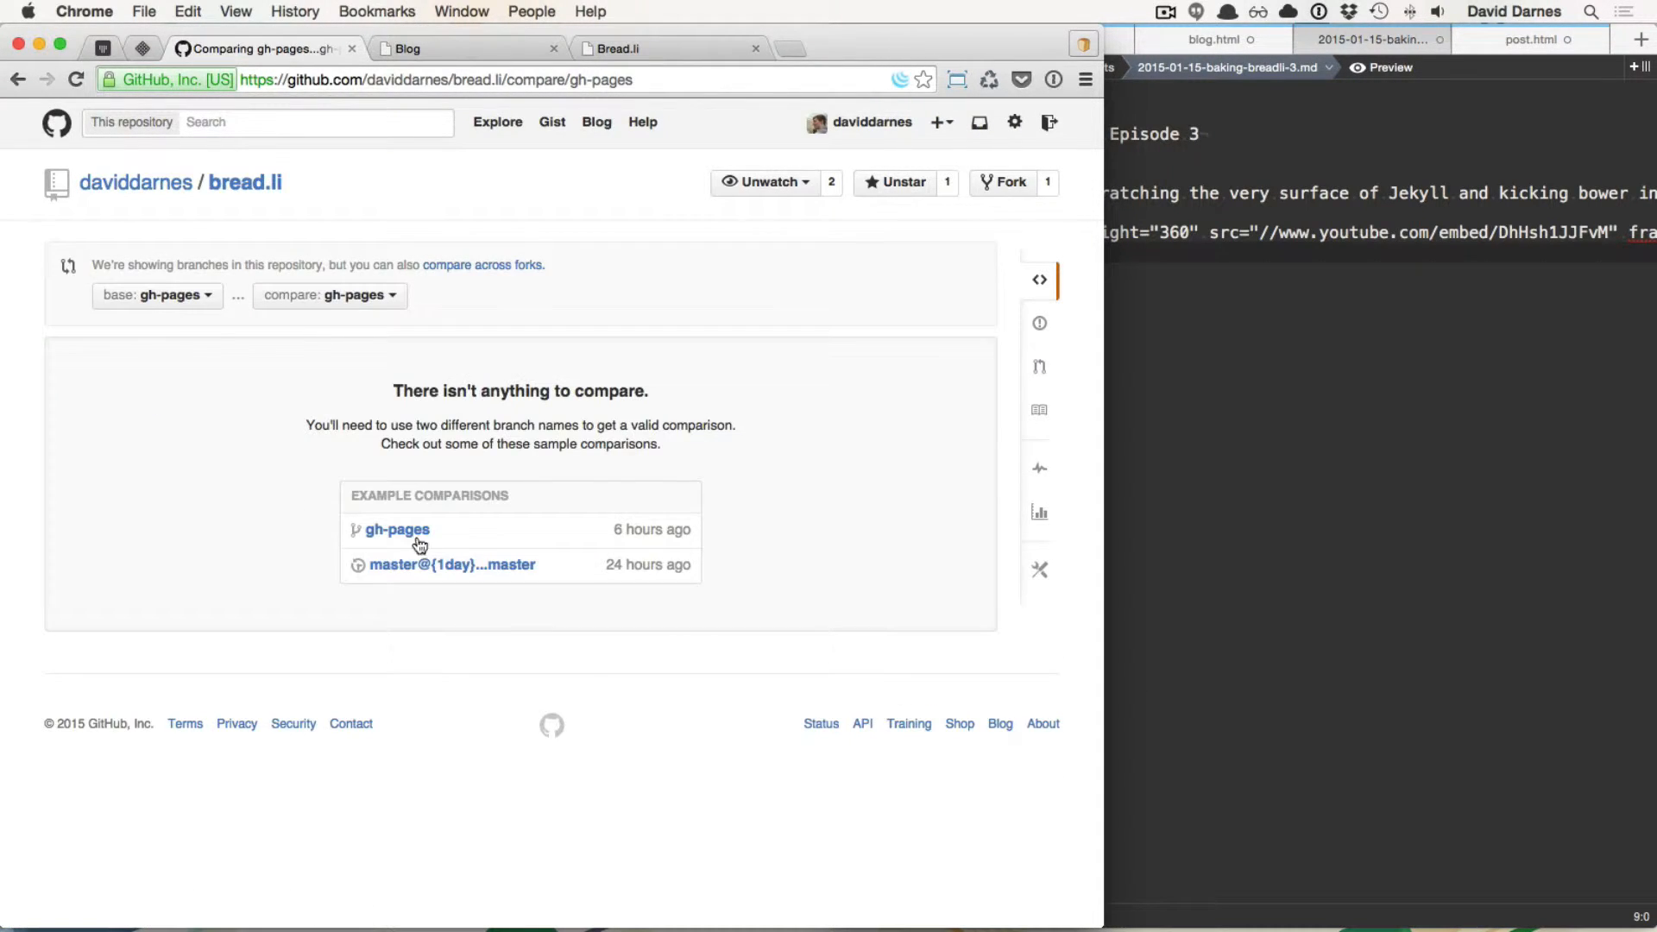
Step: Compare master against gh-pages and review the nine commits and changed files
click(154, 295)
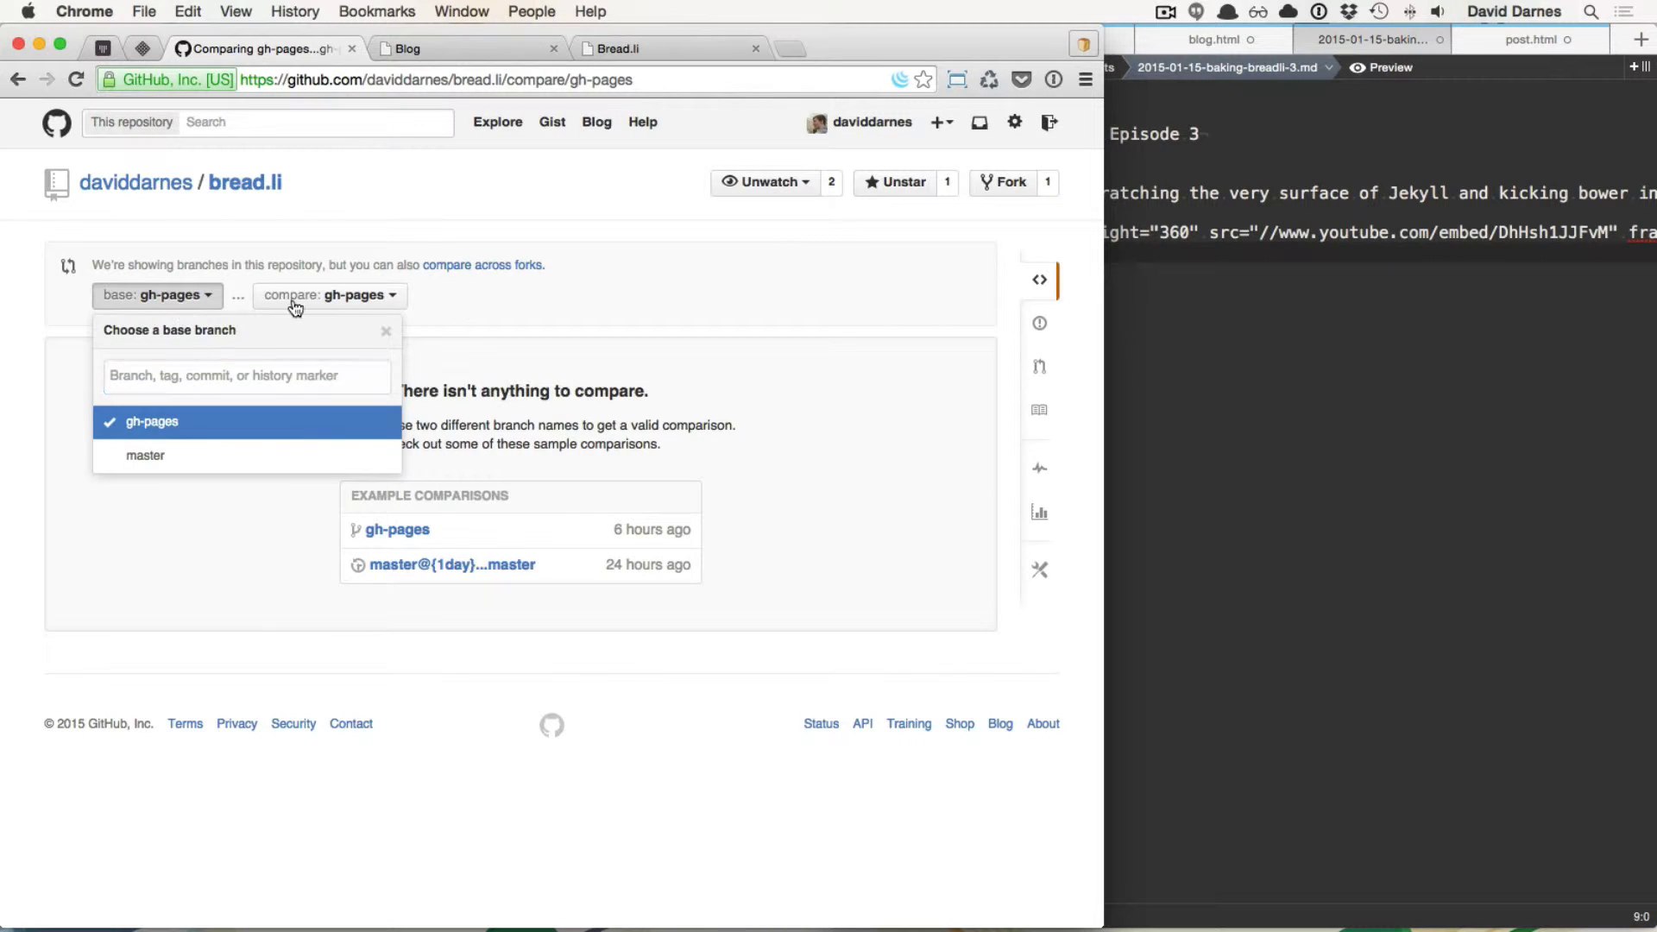
click(145, 455)
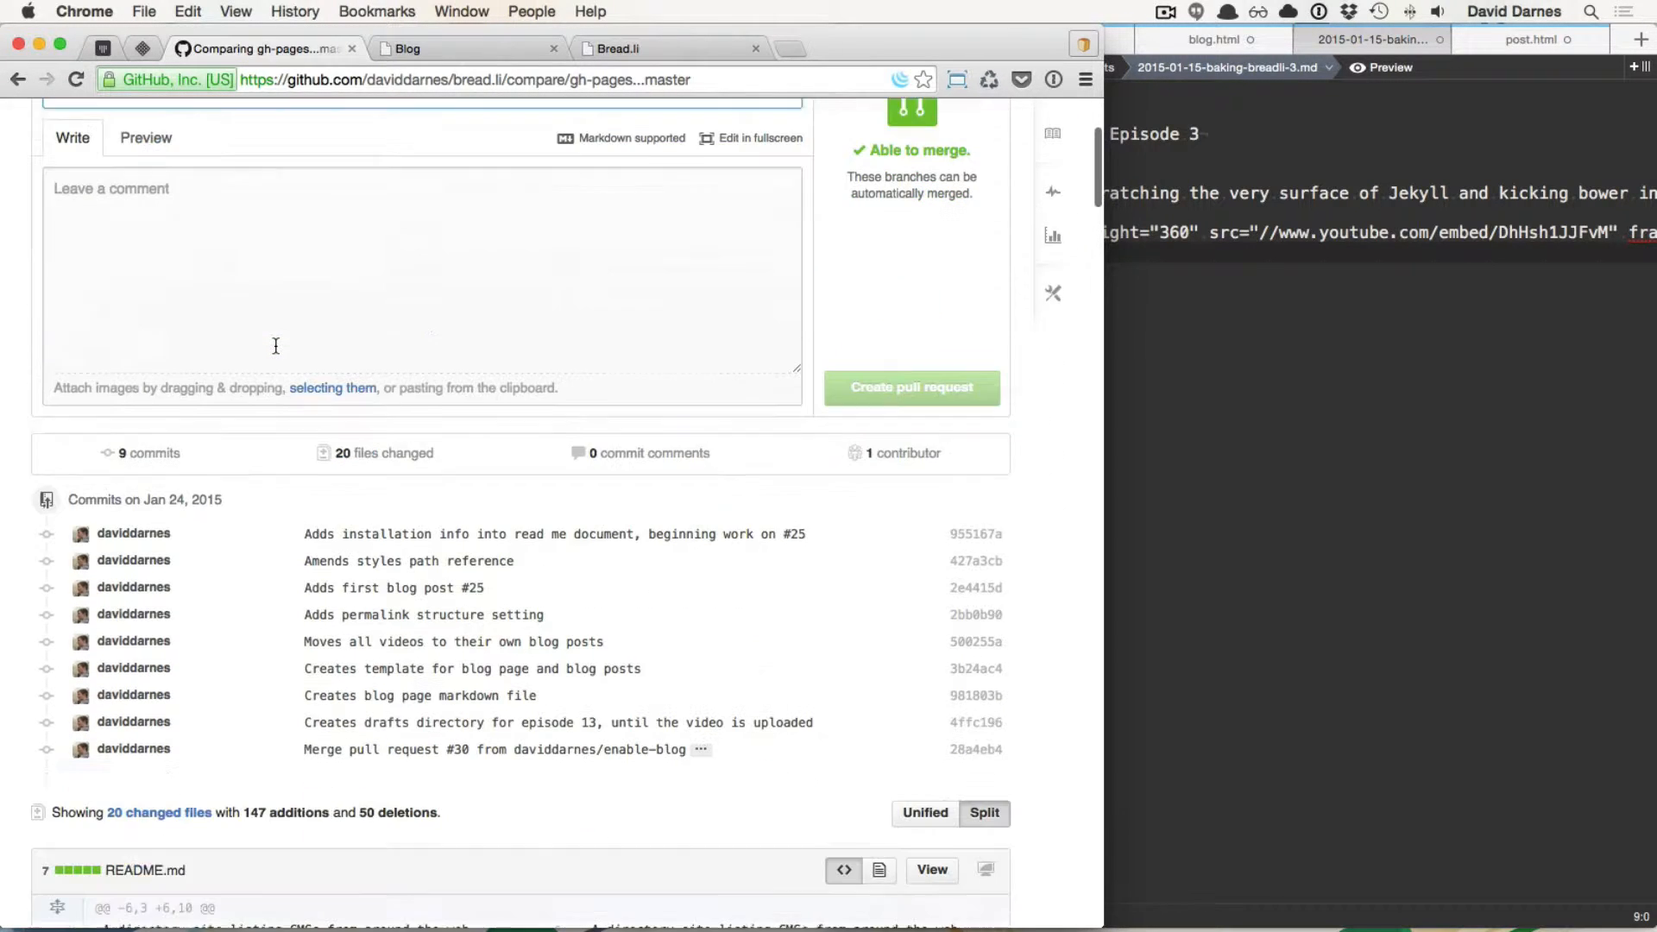
scroll(down, 3)
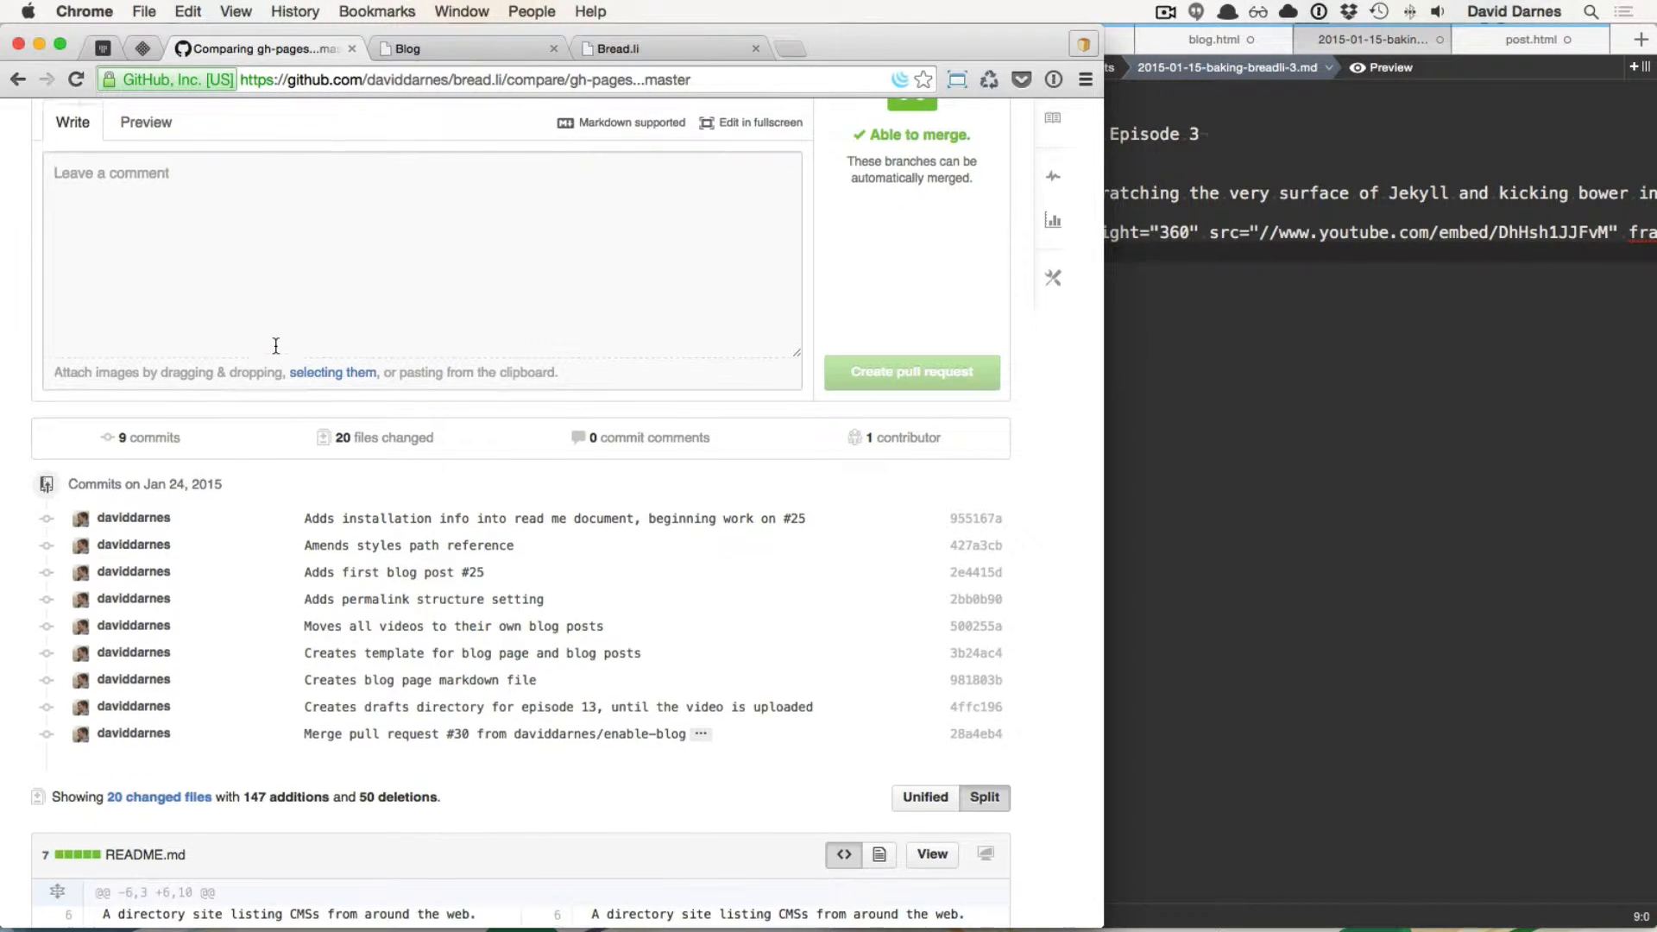
scroll(up, 3)
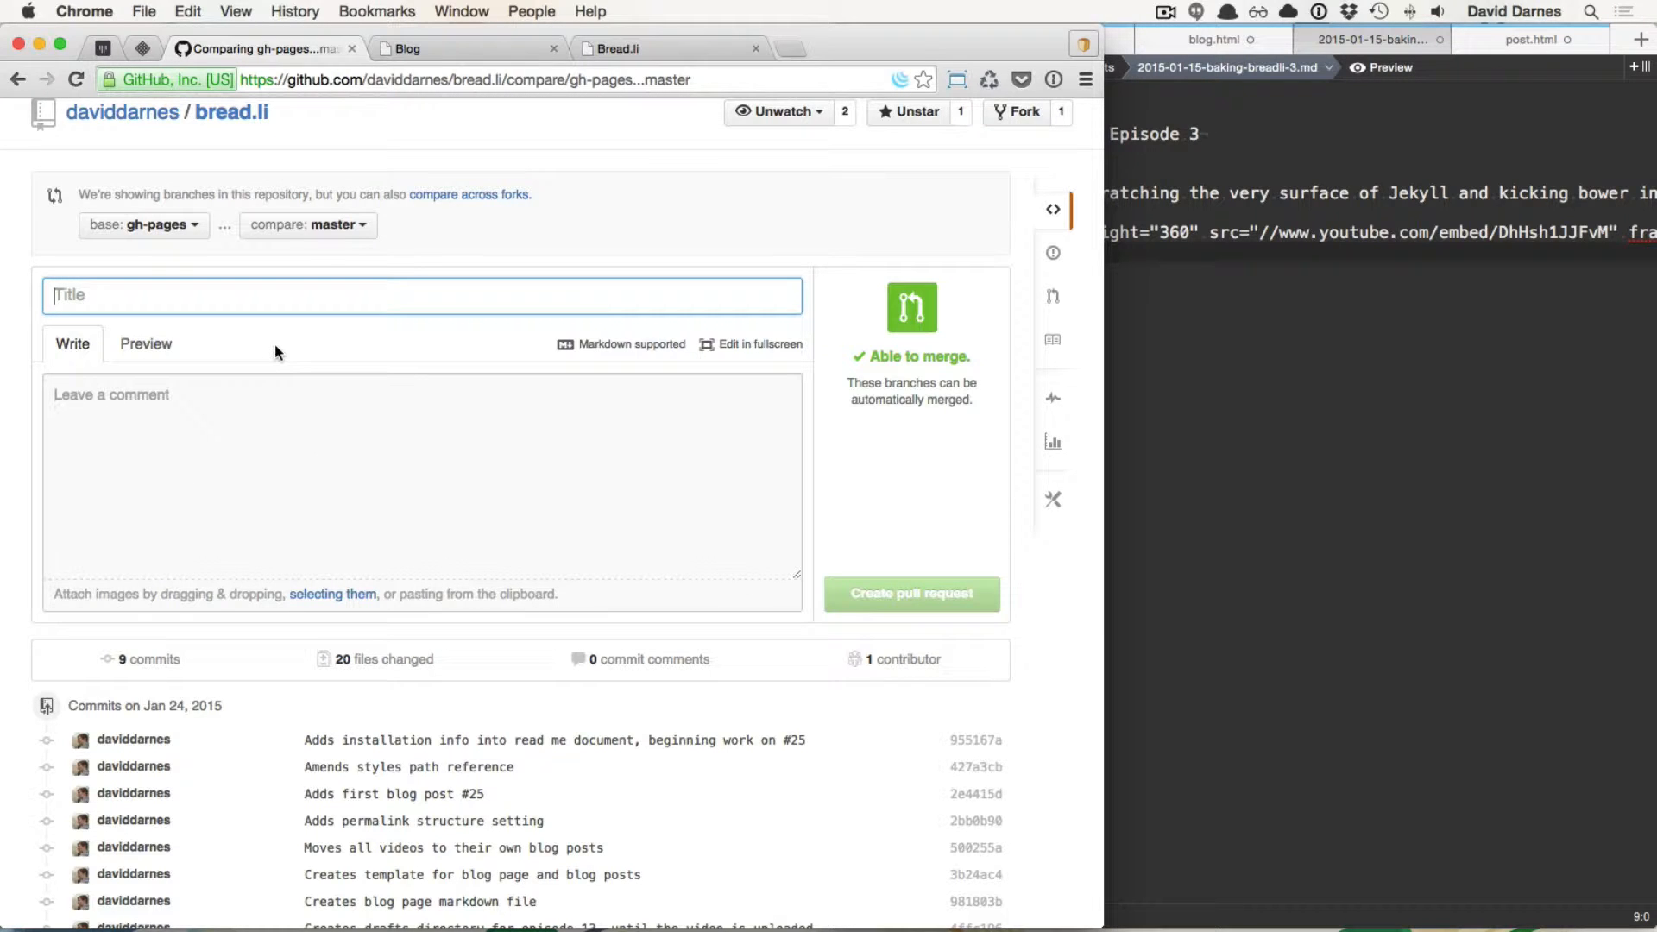
Step: Title the new pull request 'Blog Page and Posts'
text(Ena)
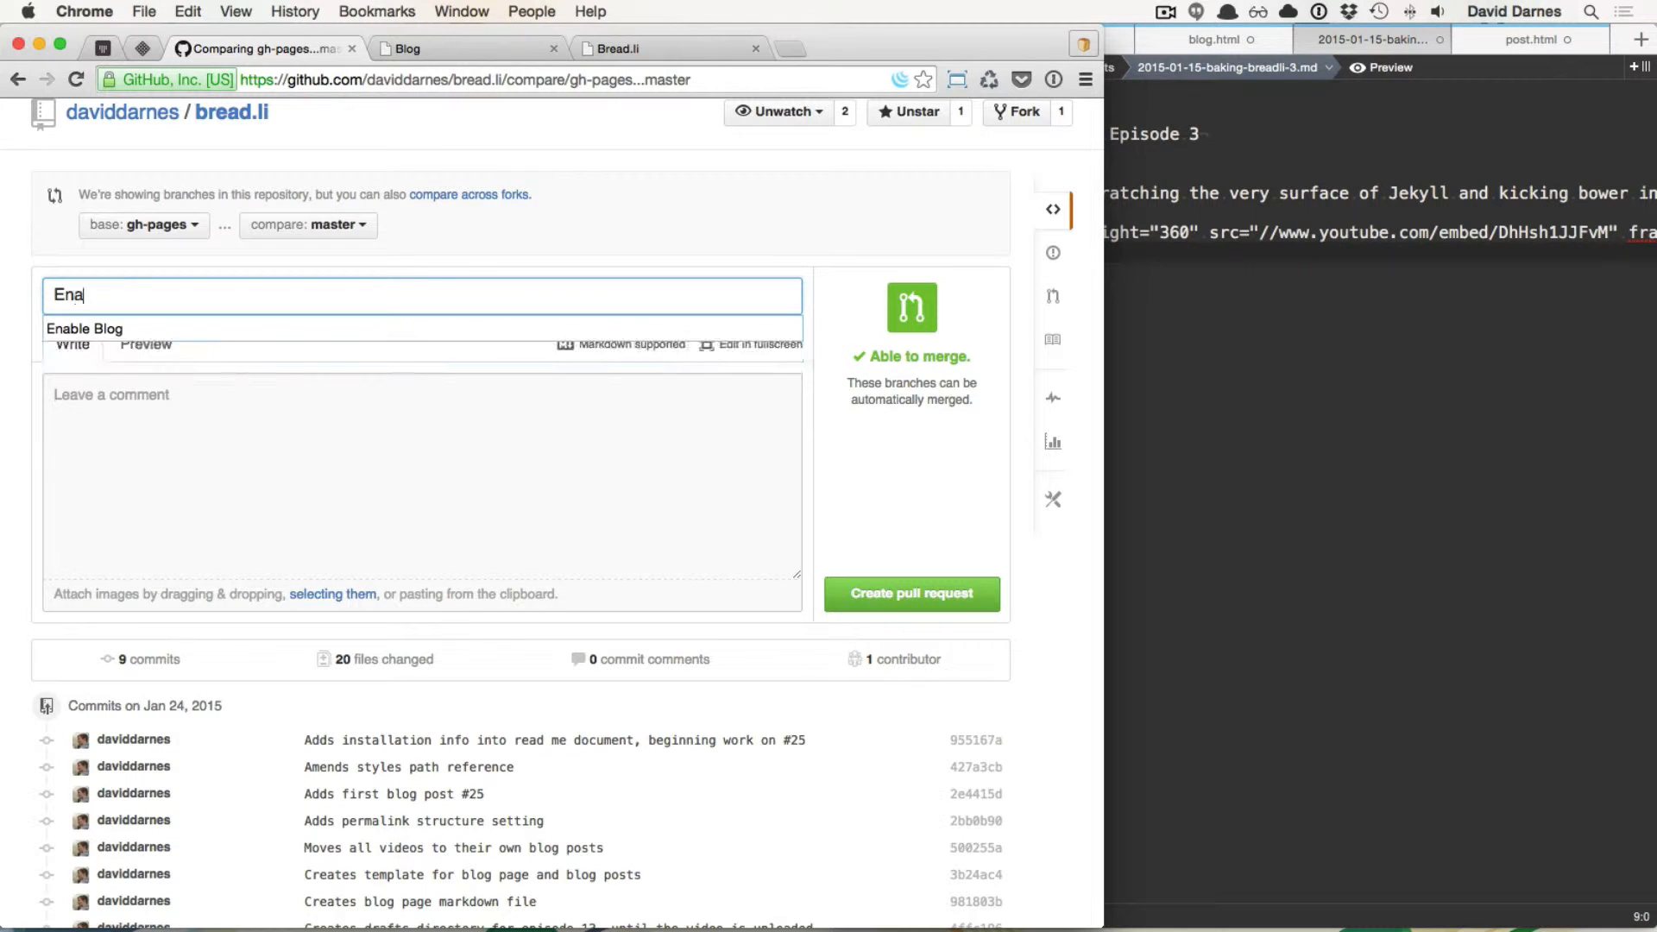
text(Blo)
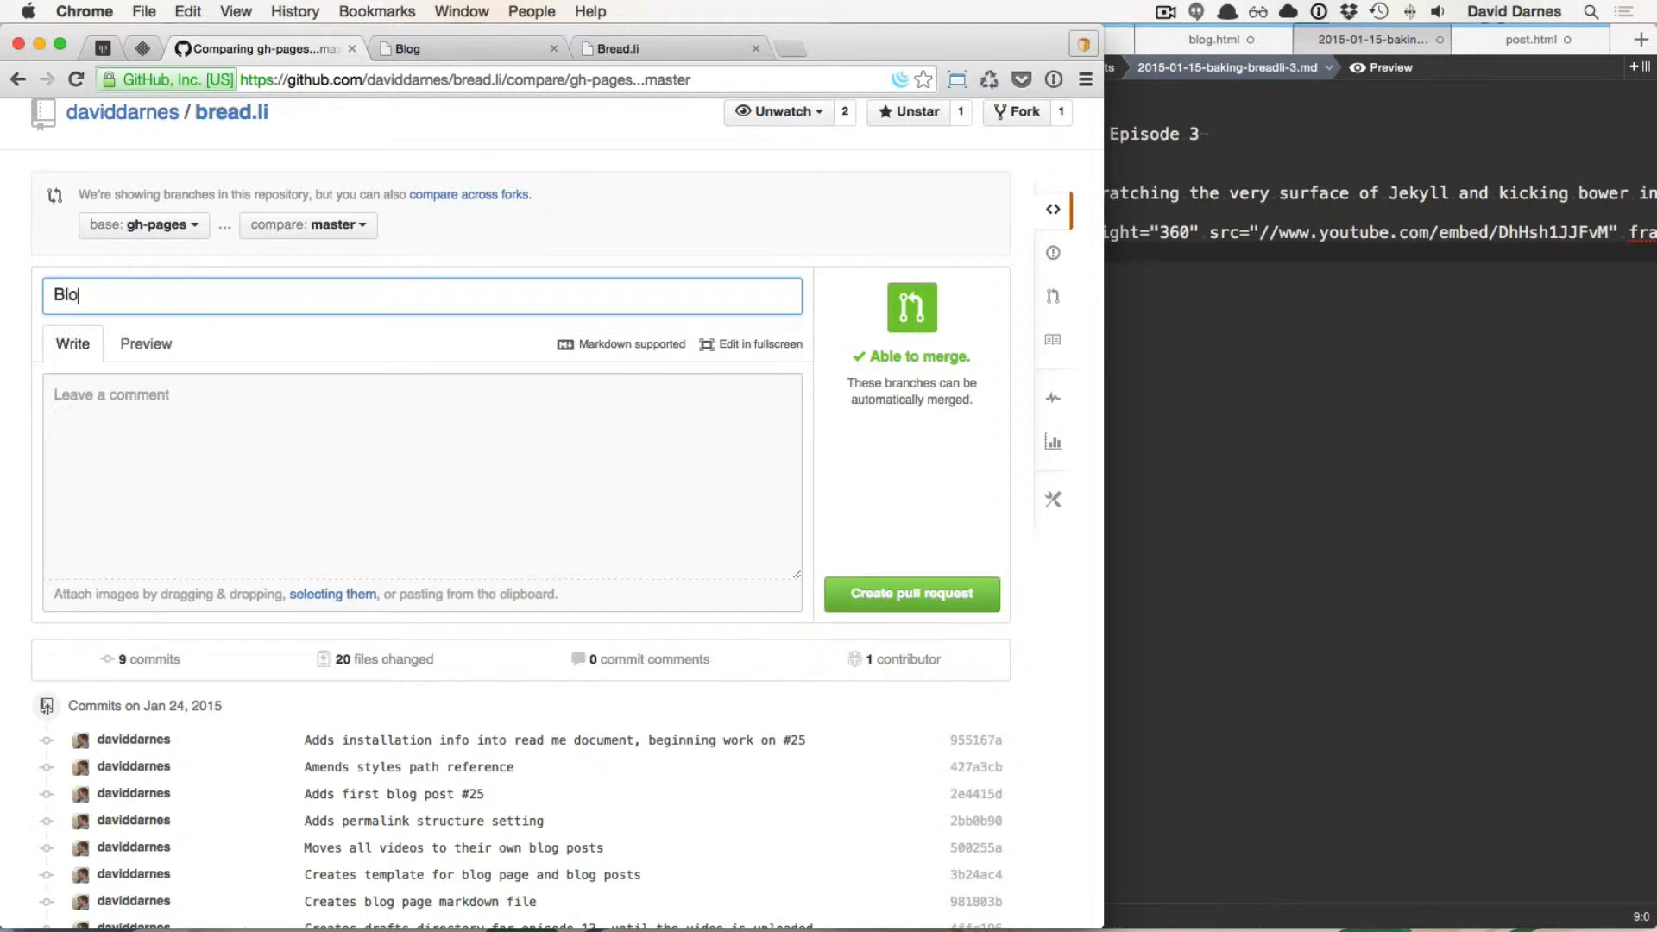
text(g pages)
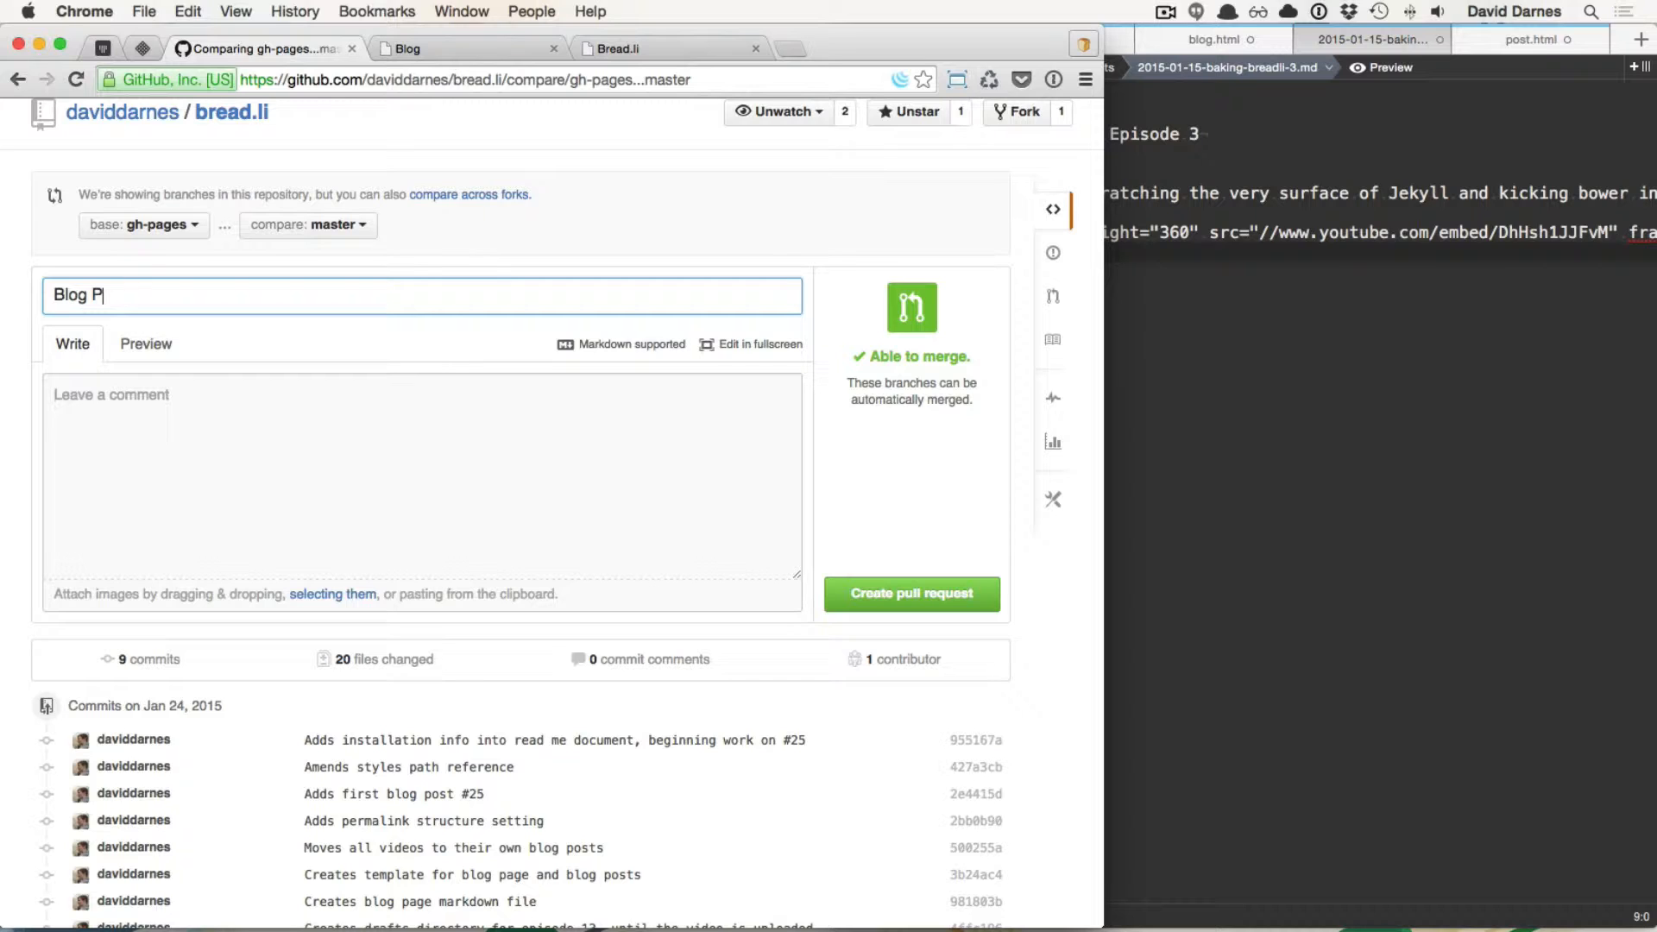
text(age and)
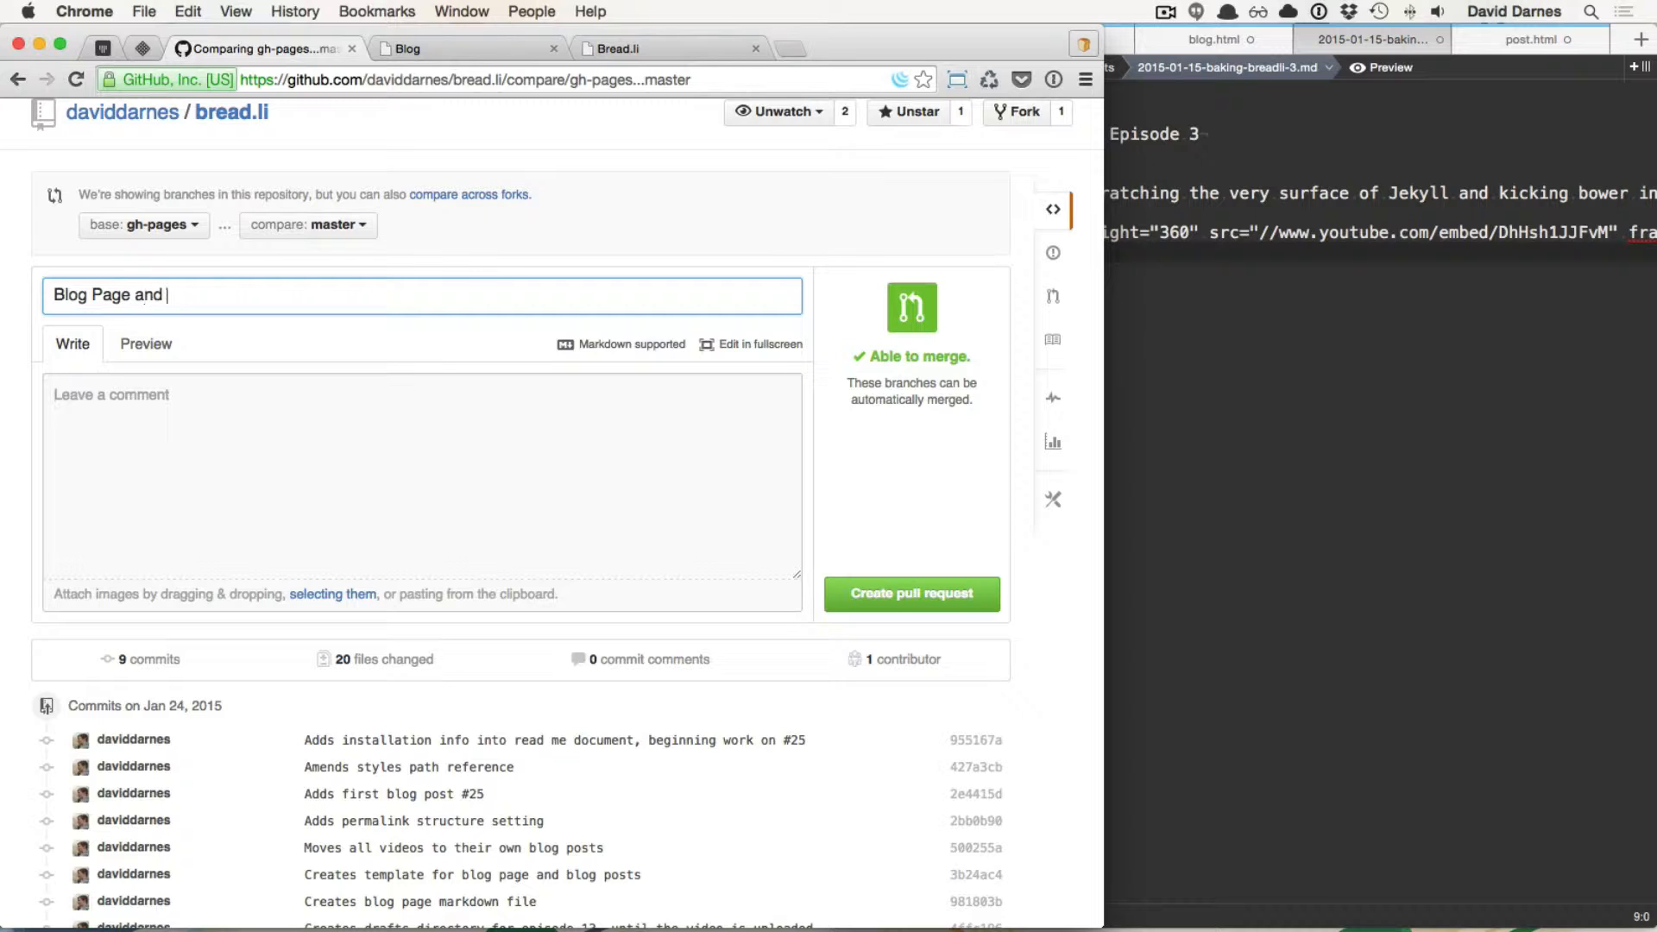
text(Posts)
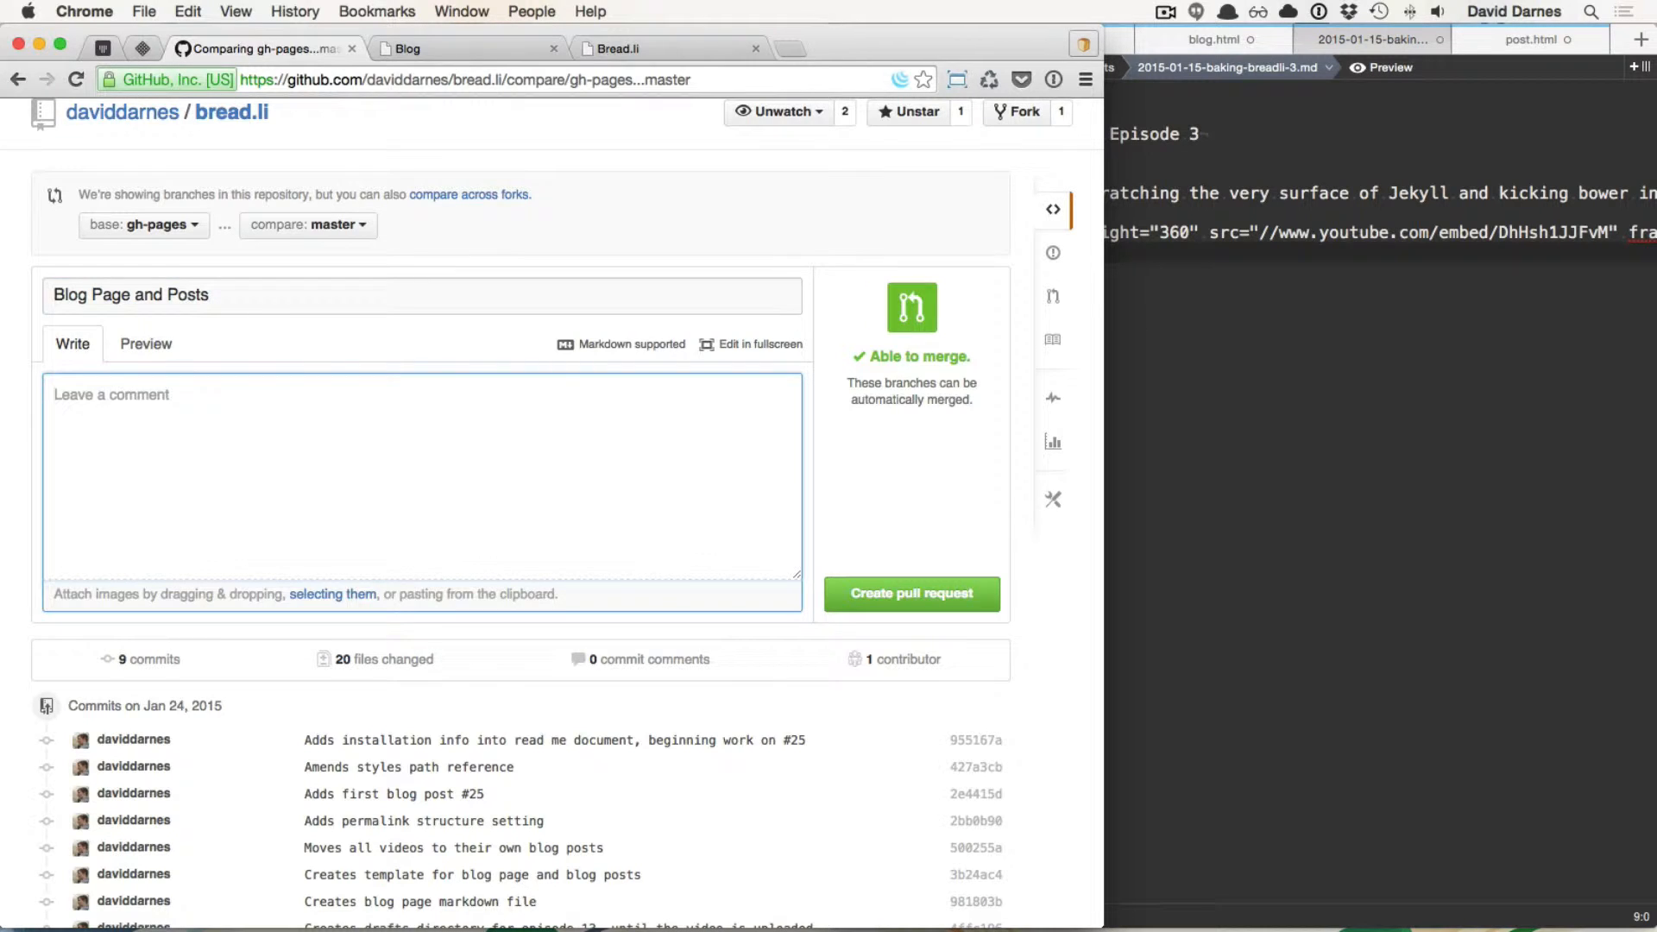
Step: Comment that it entails pull request #30 and create pull request #31
text(Entailed int)
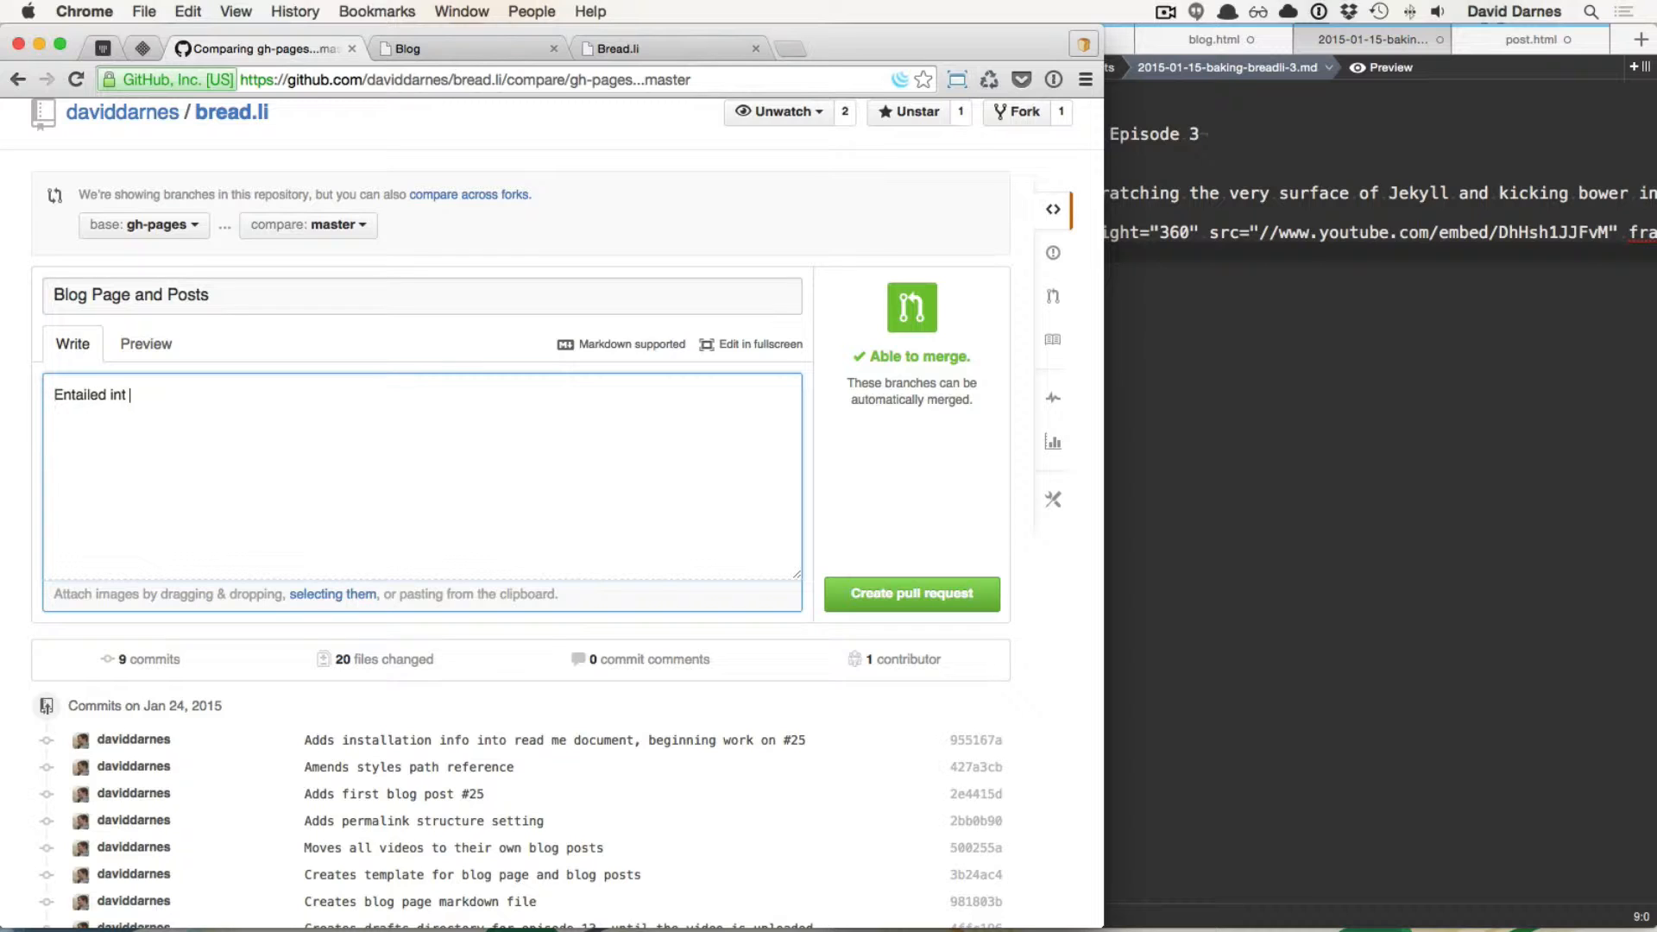
text(pull)
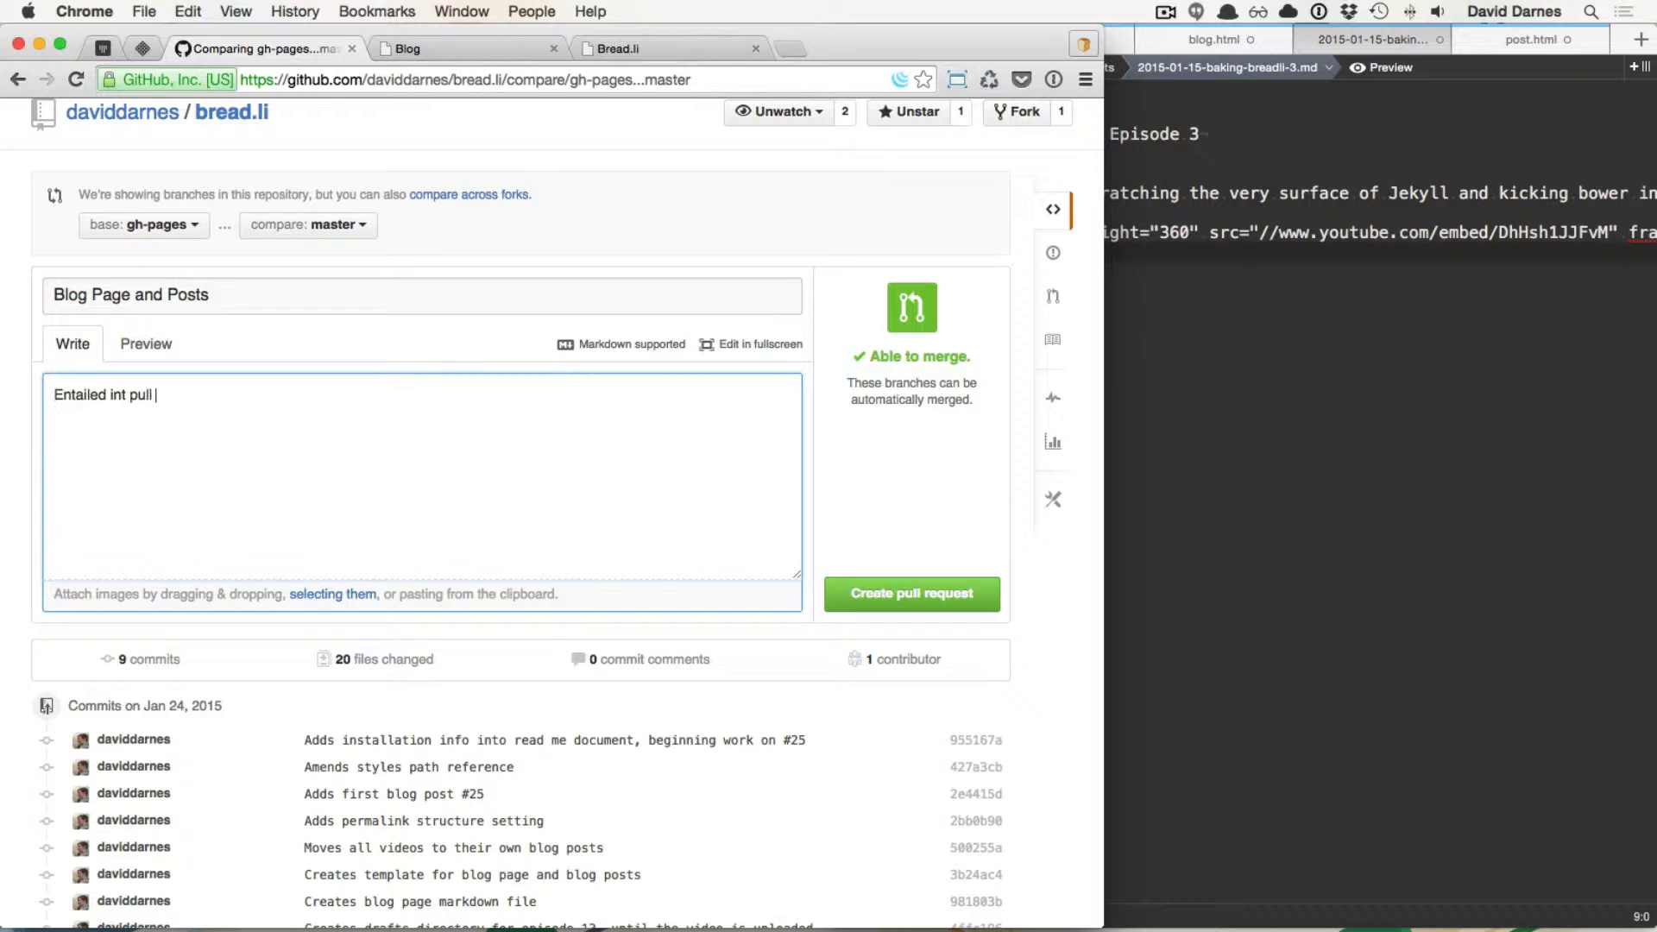
text(request)
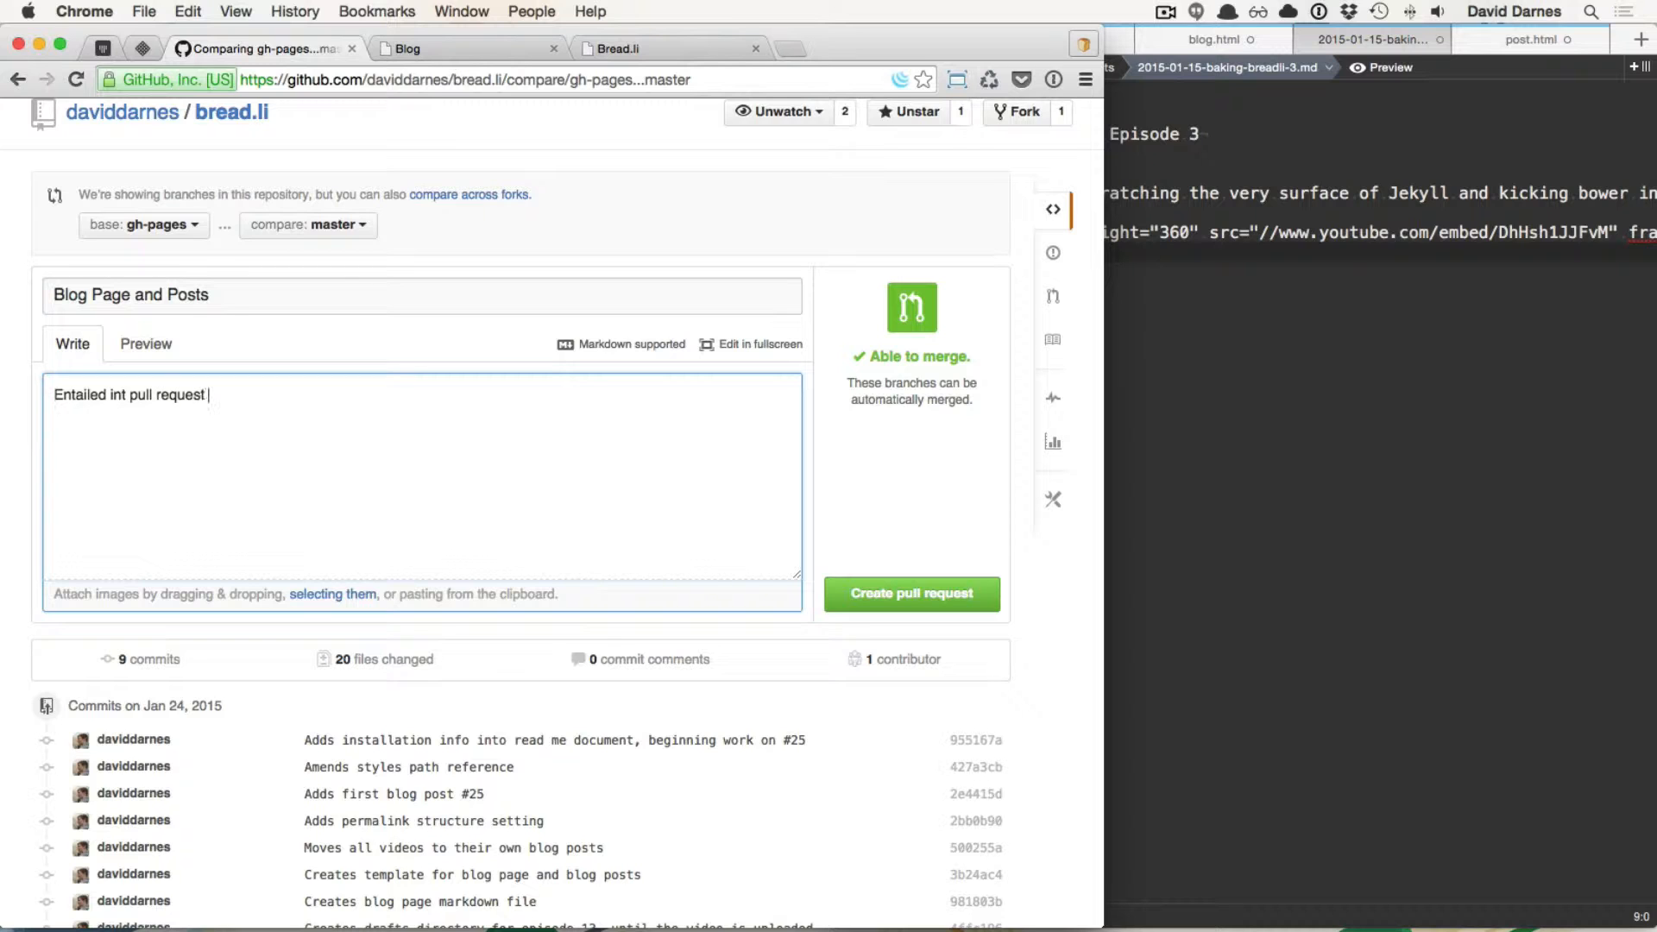
text(#30)
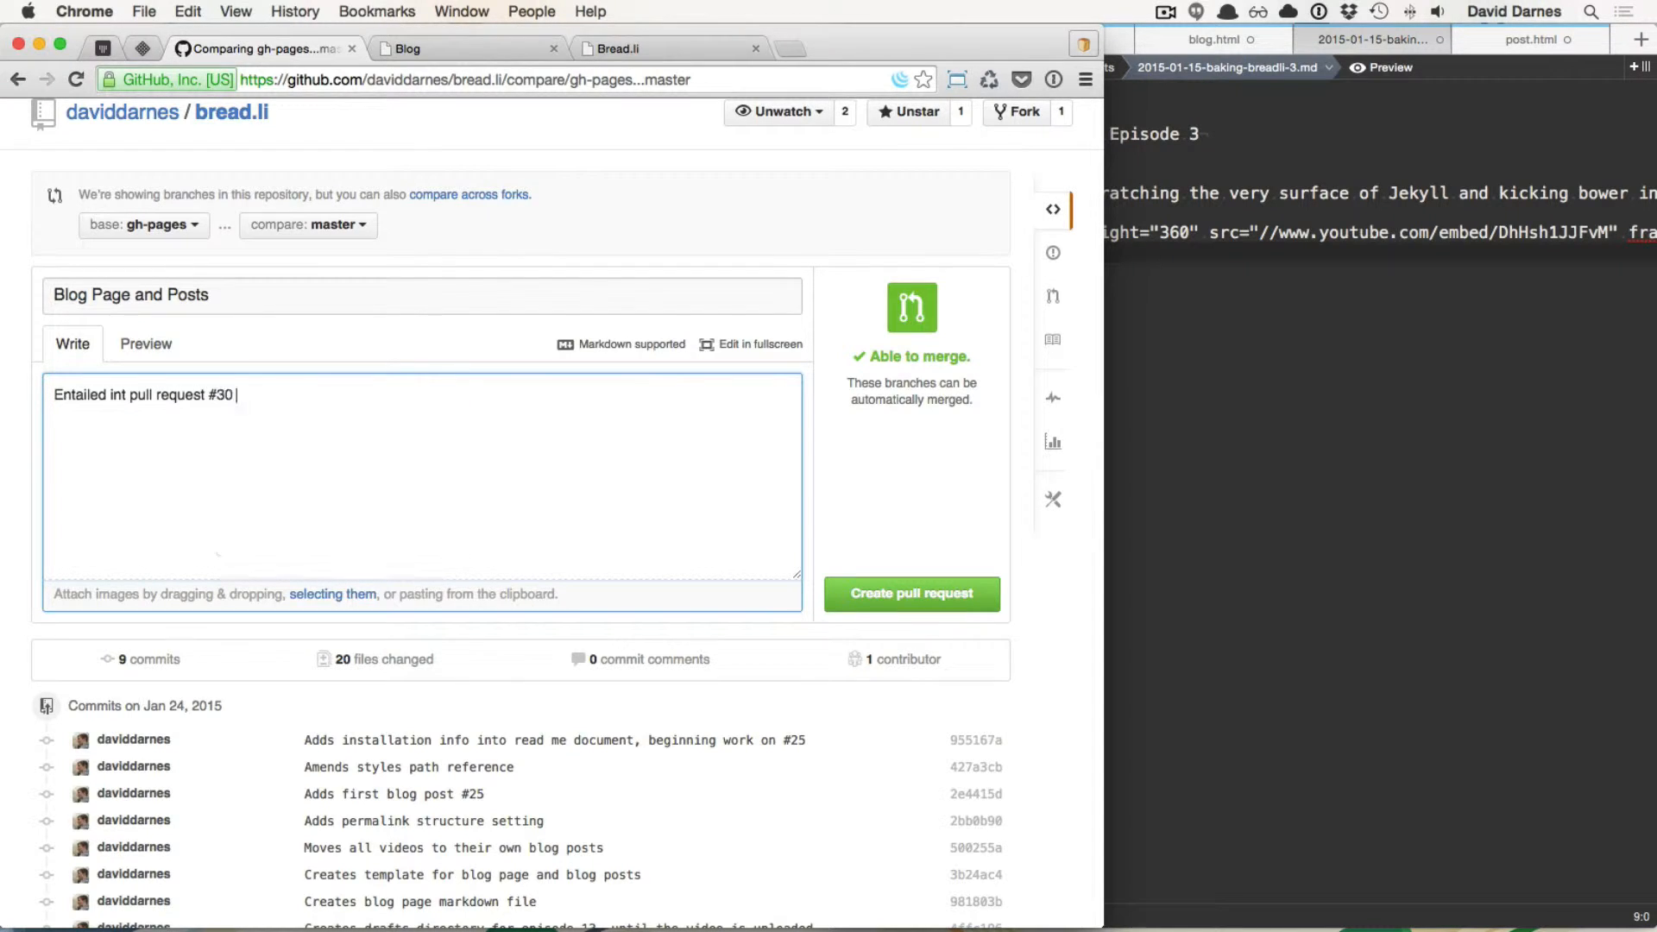
click(909, 592)
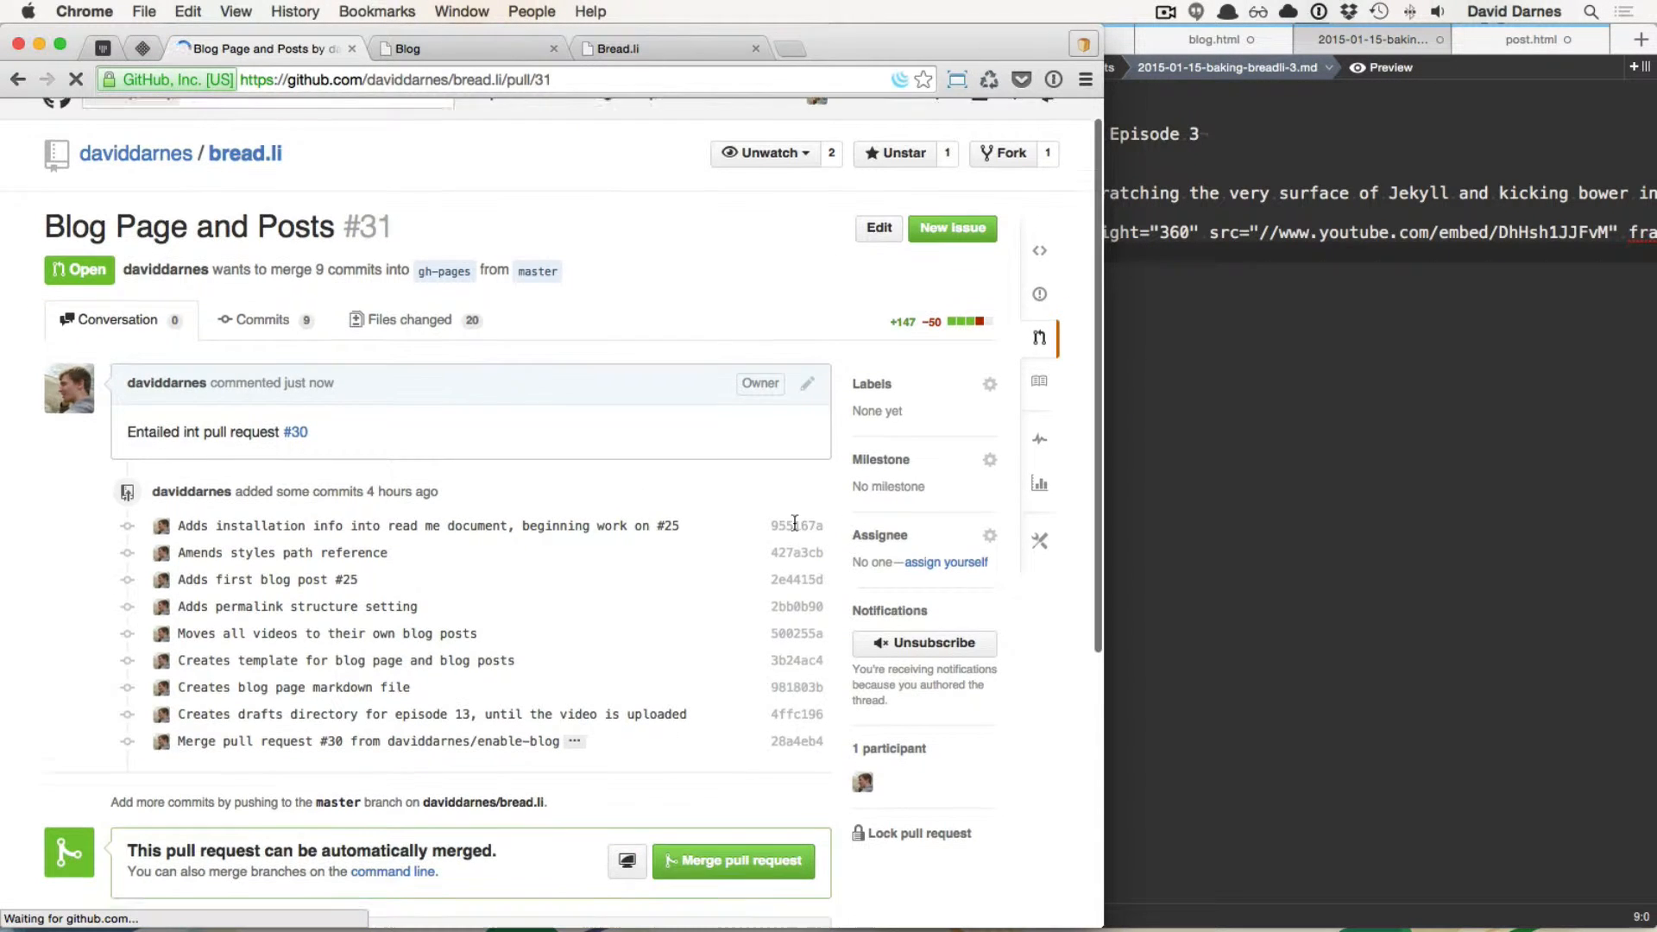
Step: Label pull request #31 development and in progress, then check the Waffle.io board
click(989, 383)
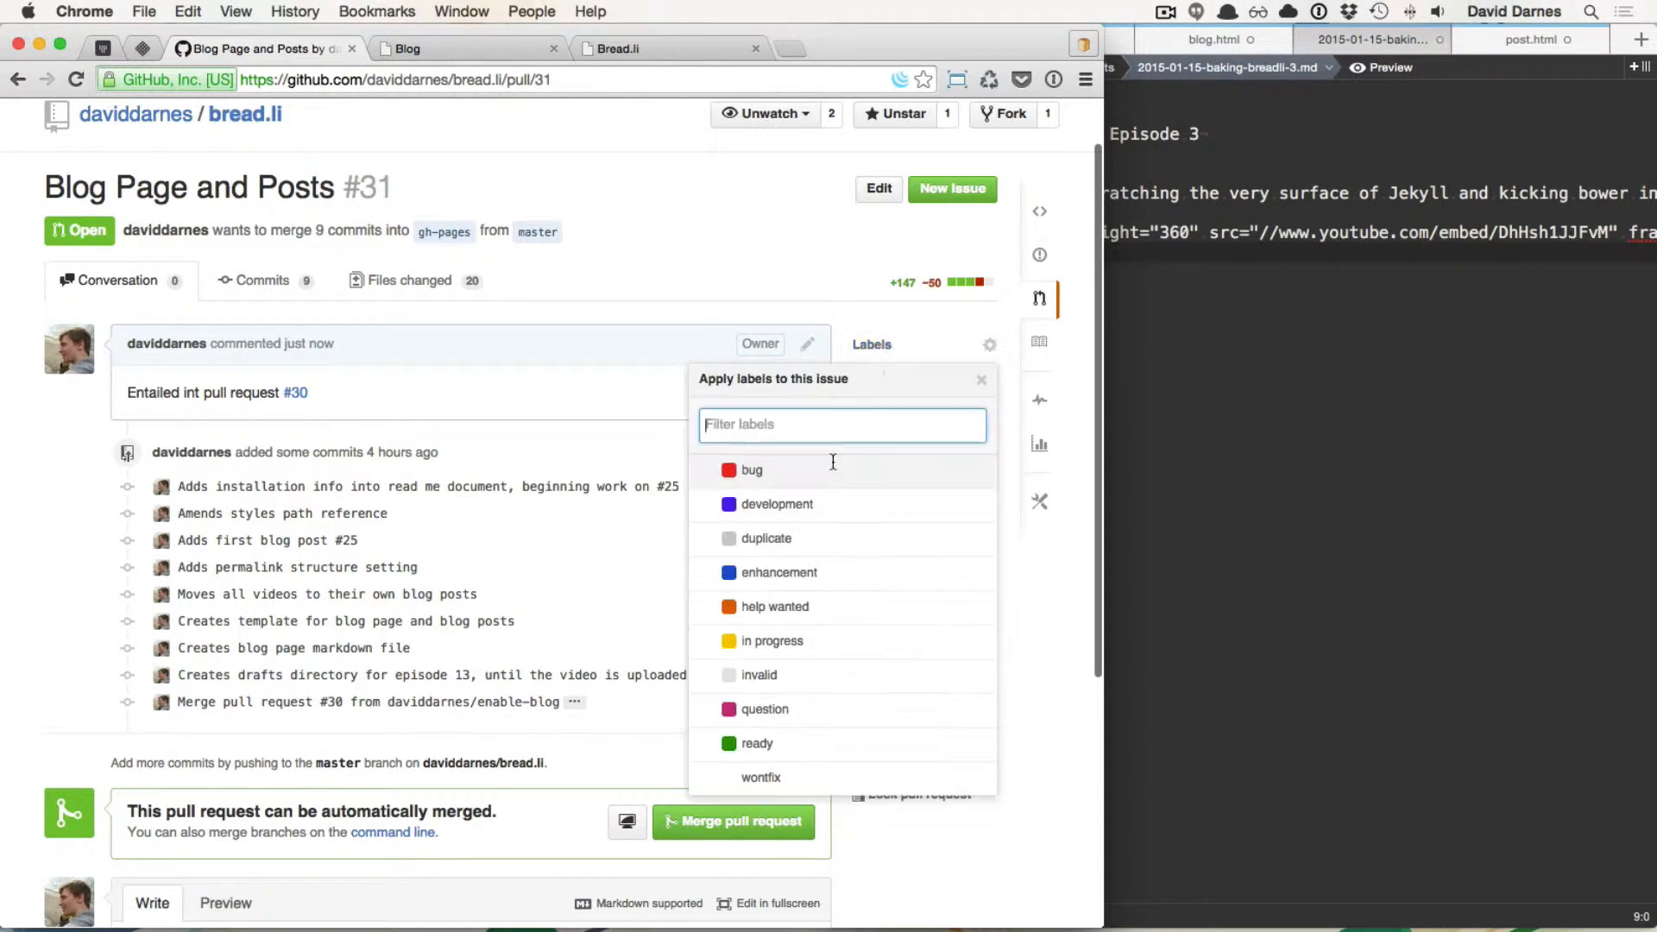
click(777, 504)
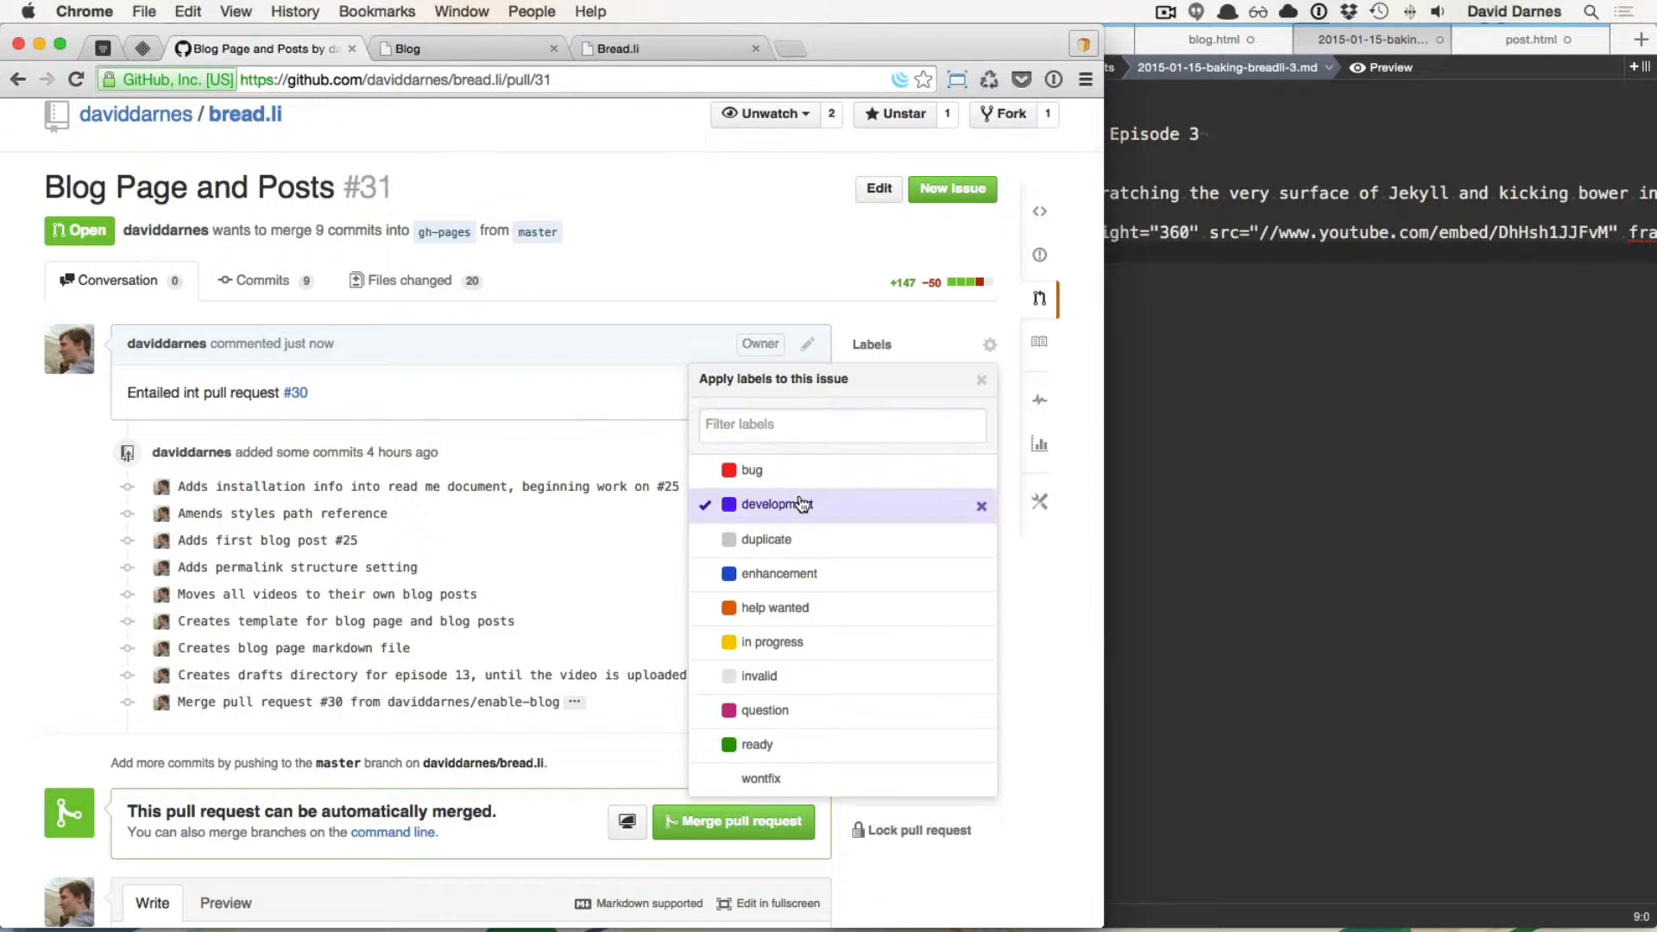
click(770, 642)
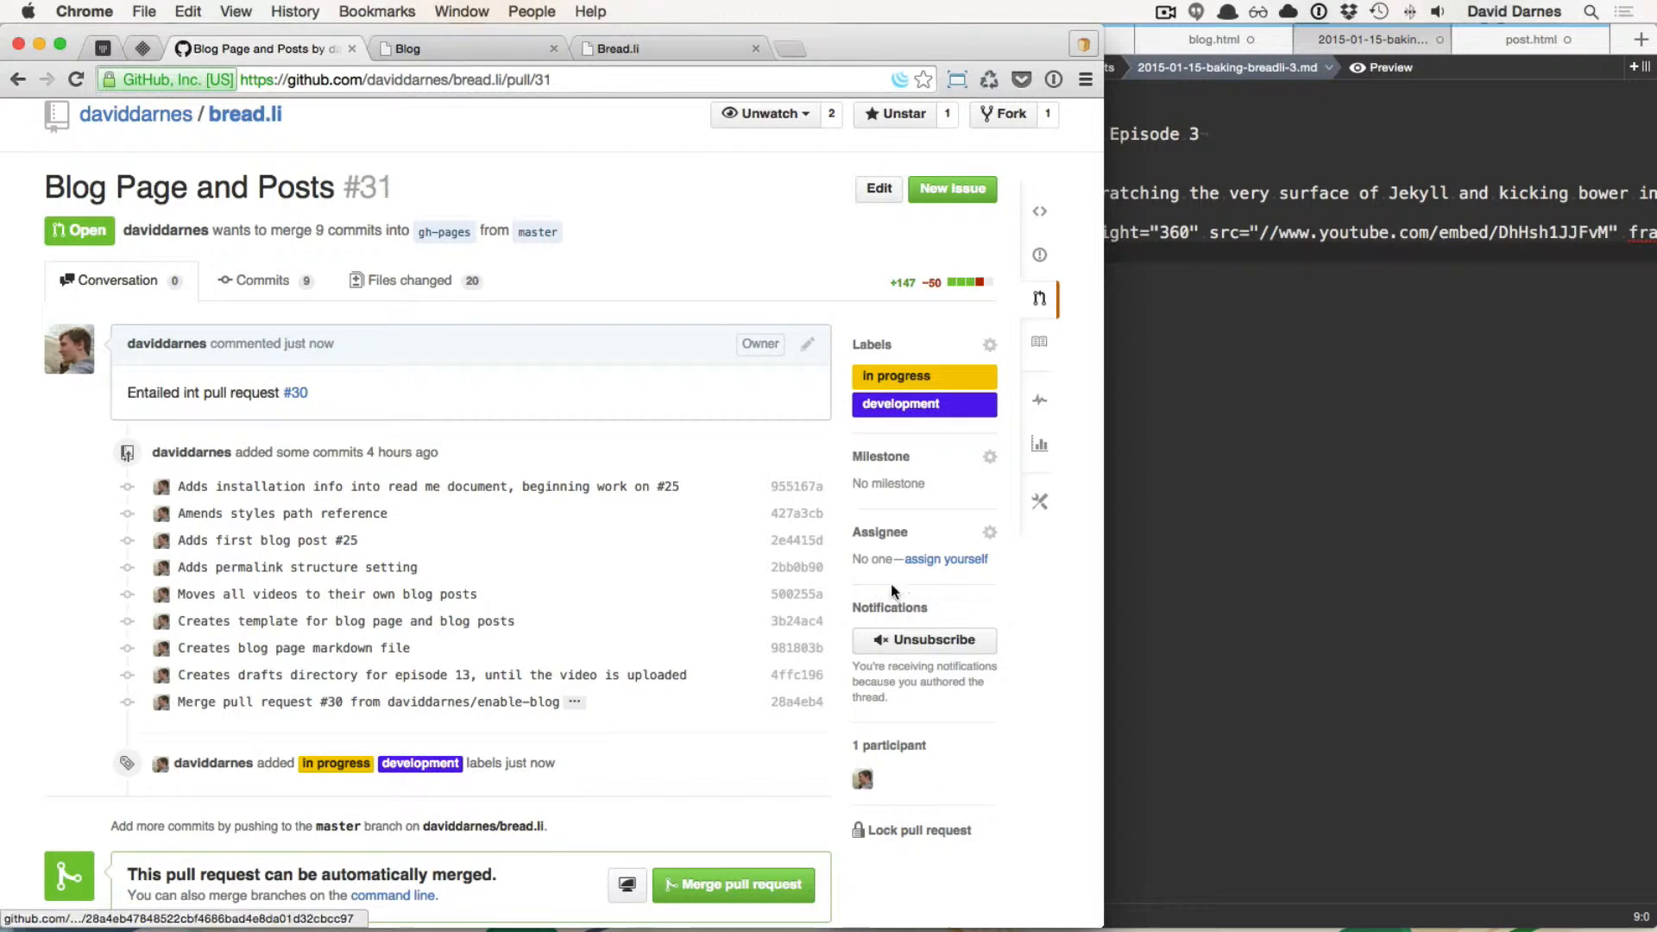
click(140, 49)
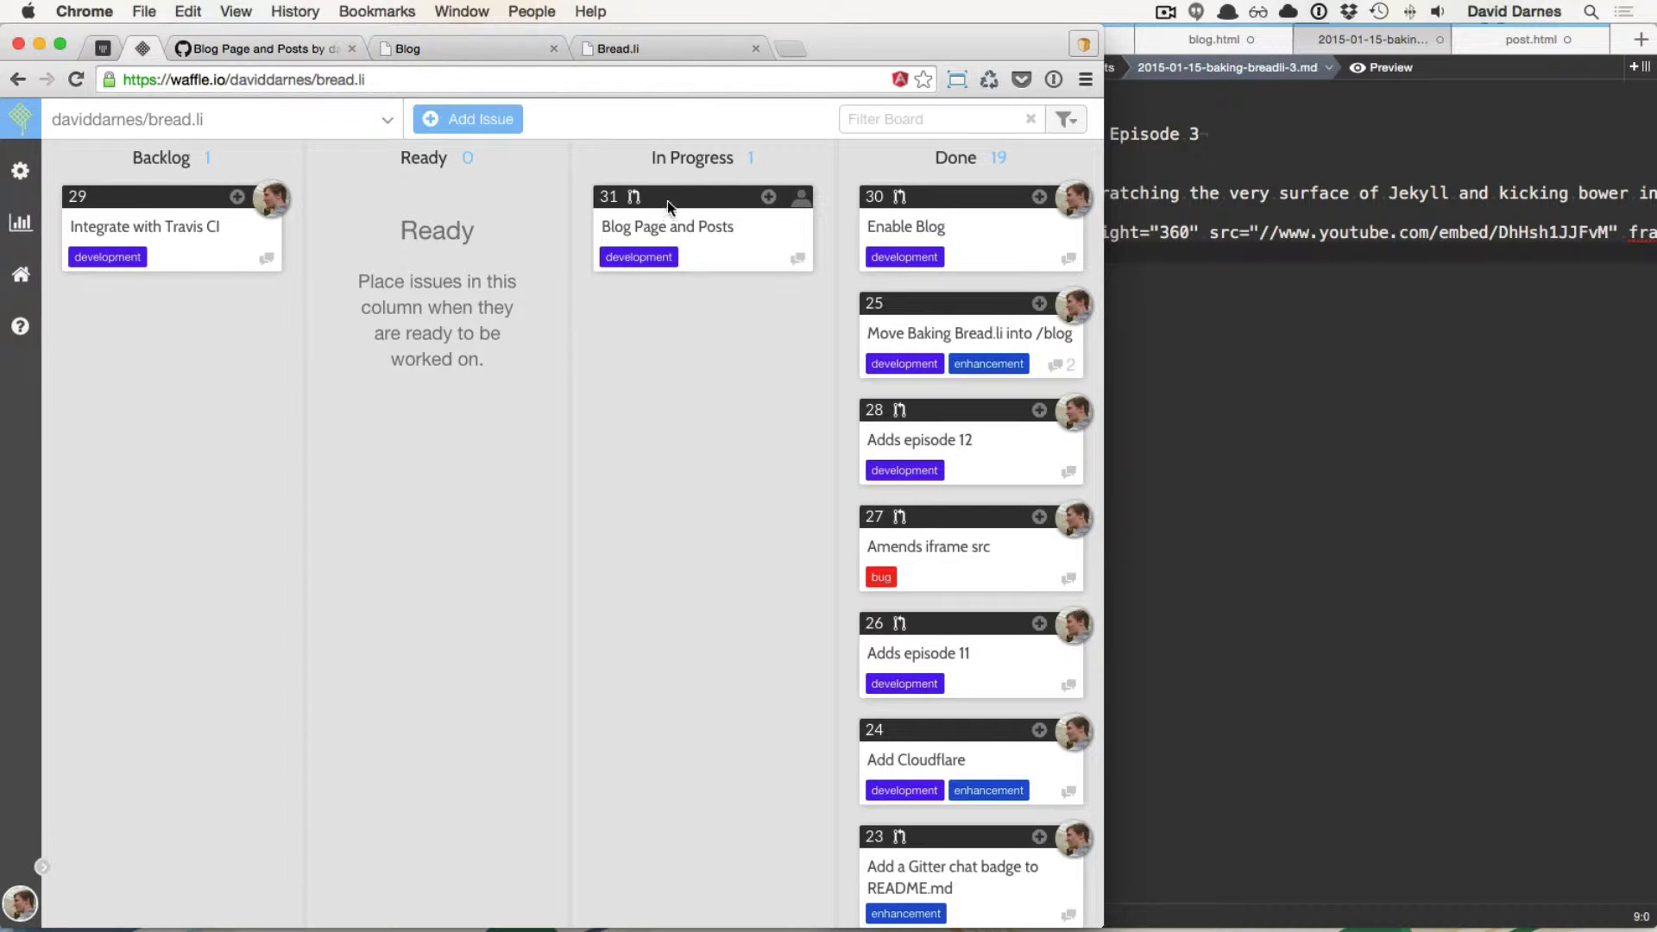
Step: Assign pull request #31 to yourself
click(666, 226)
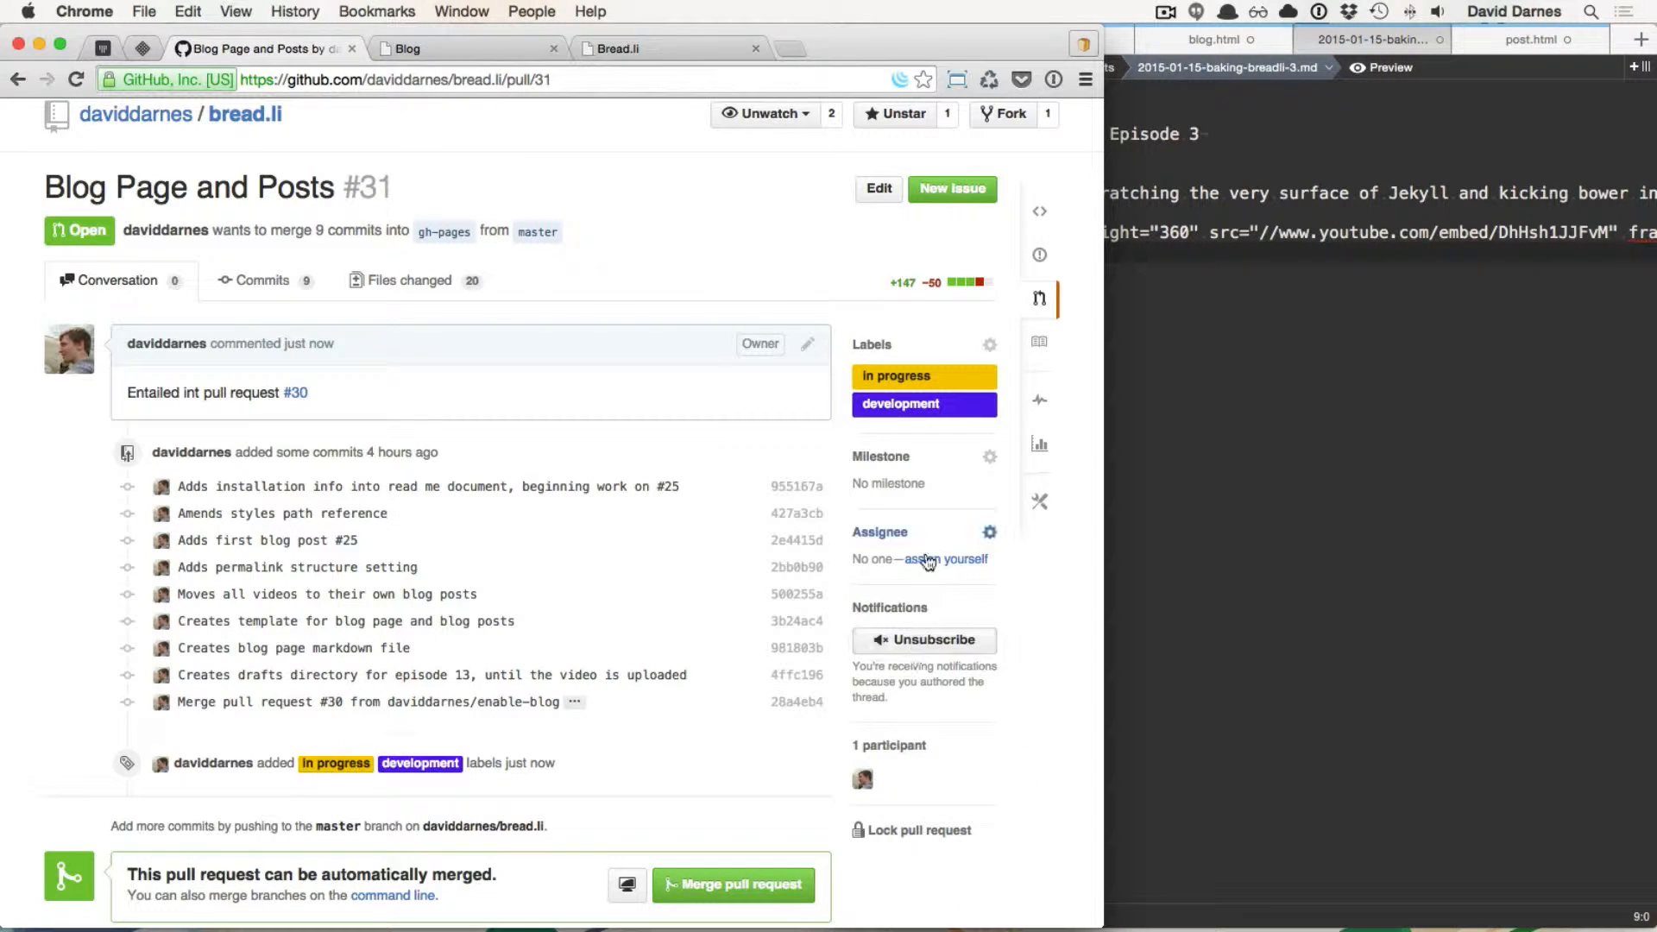
click(944, 559)
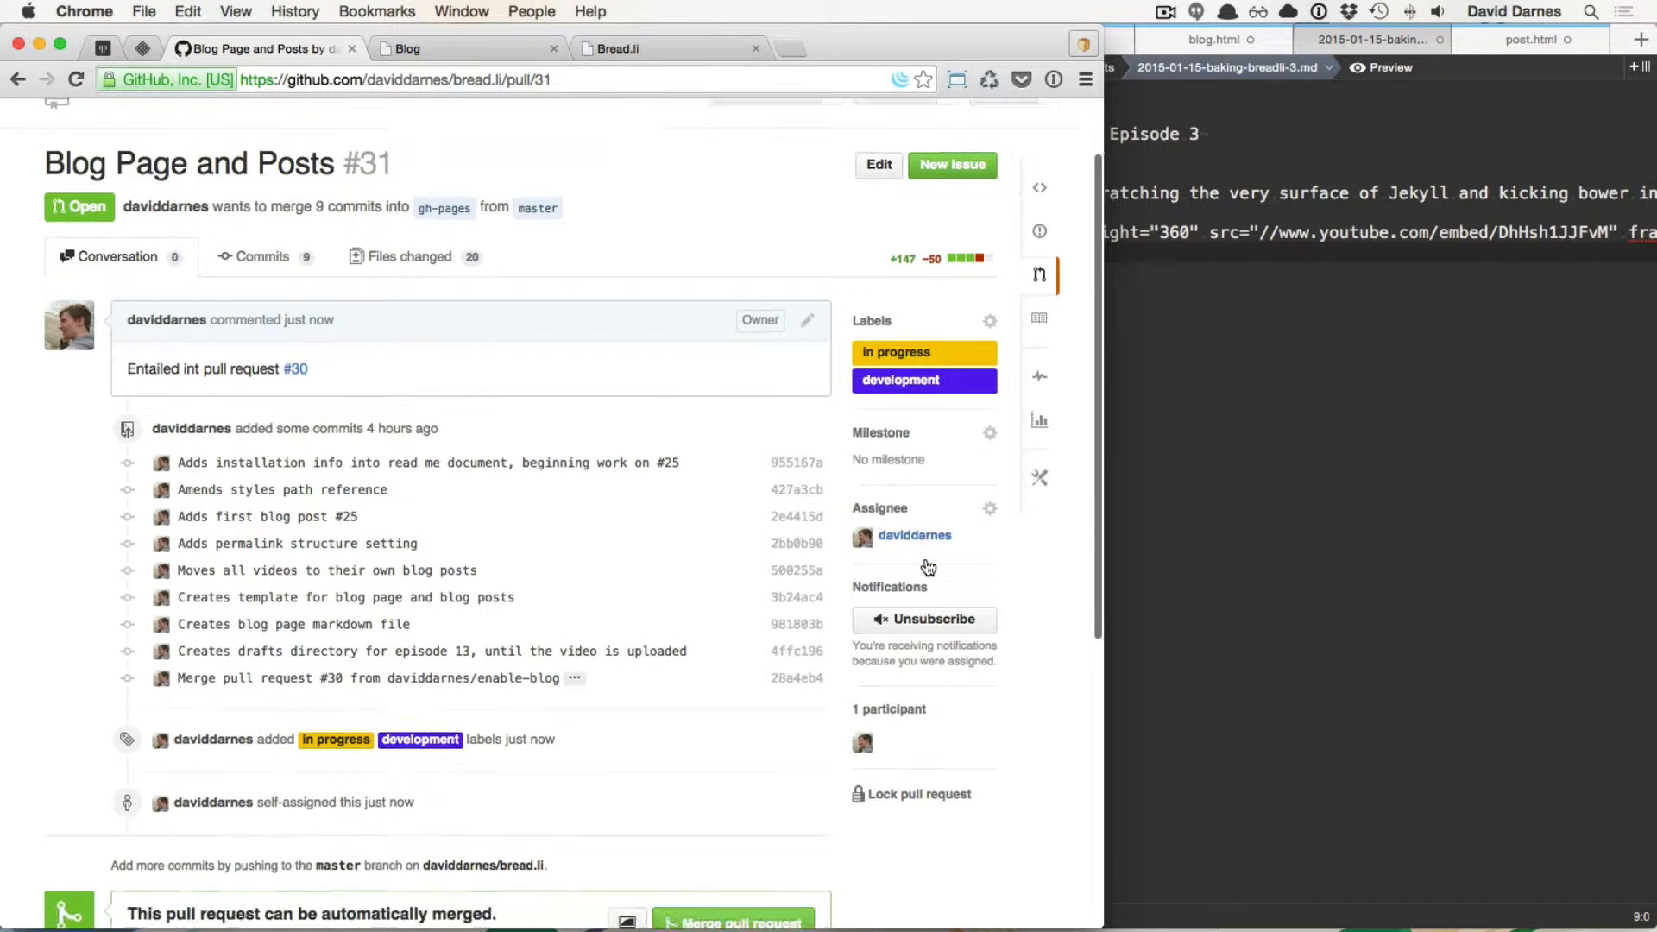
scroll(down, 3)
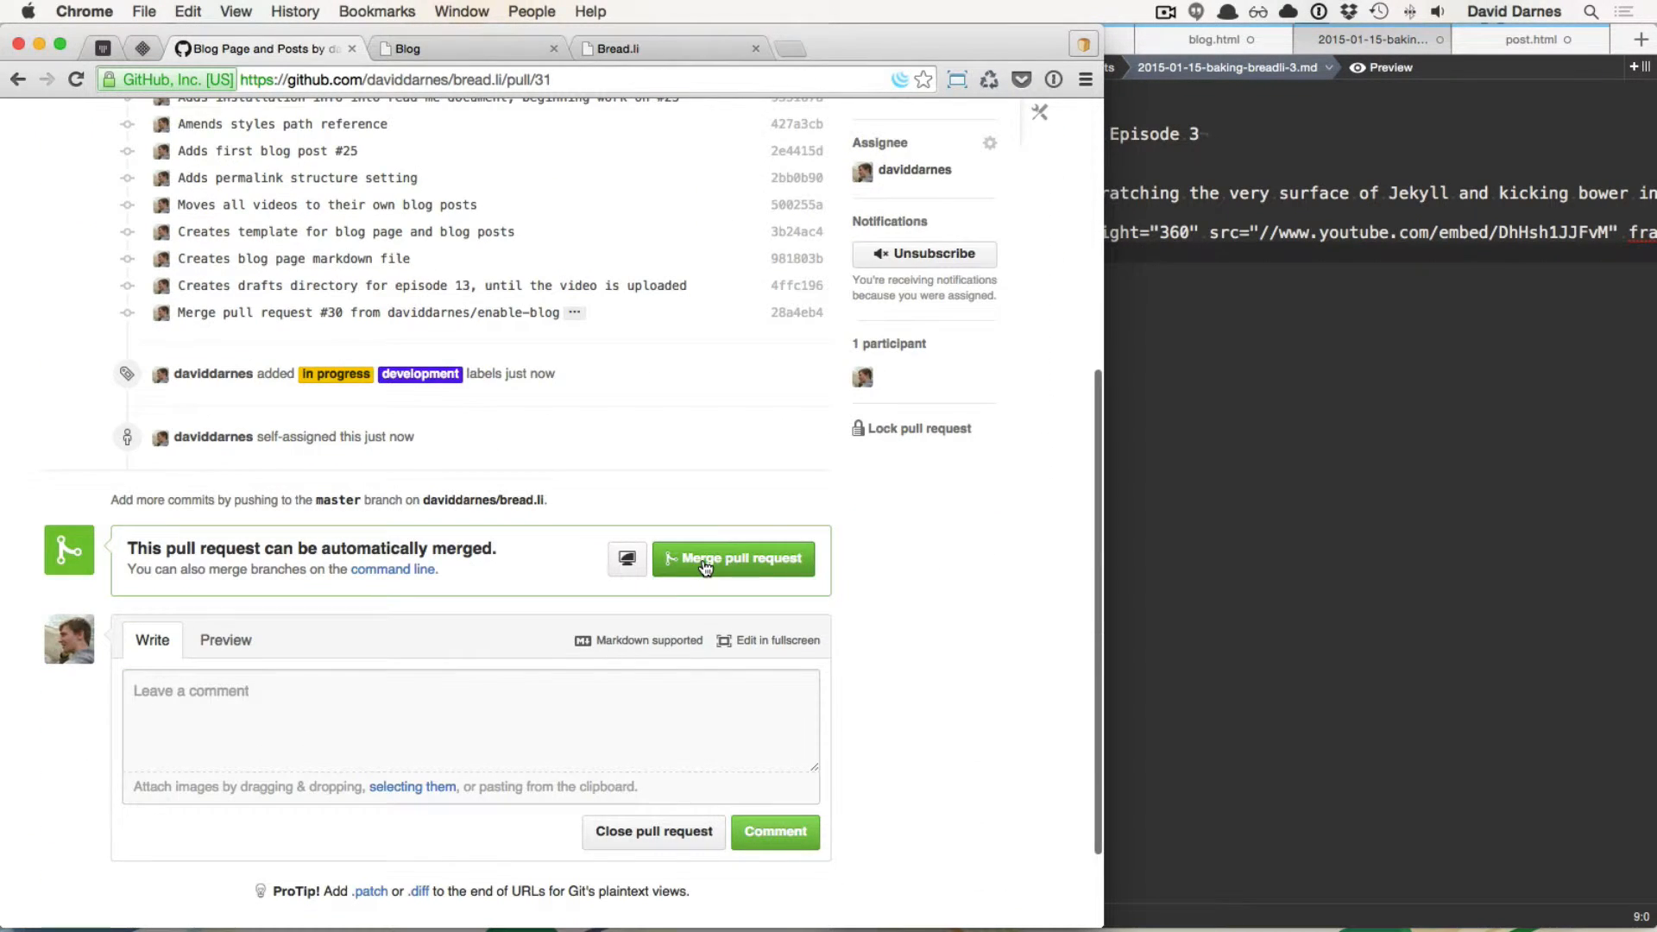
Step: Merge pull request #31 into gh-pages and head to the live blog site
click(732, 557)
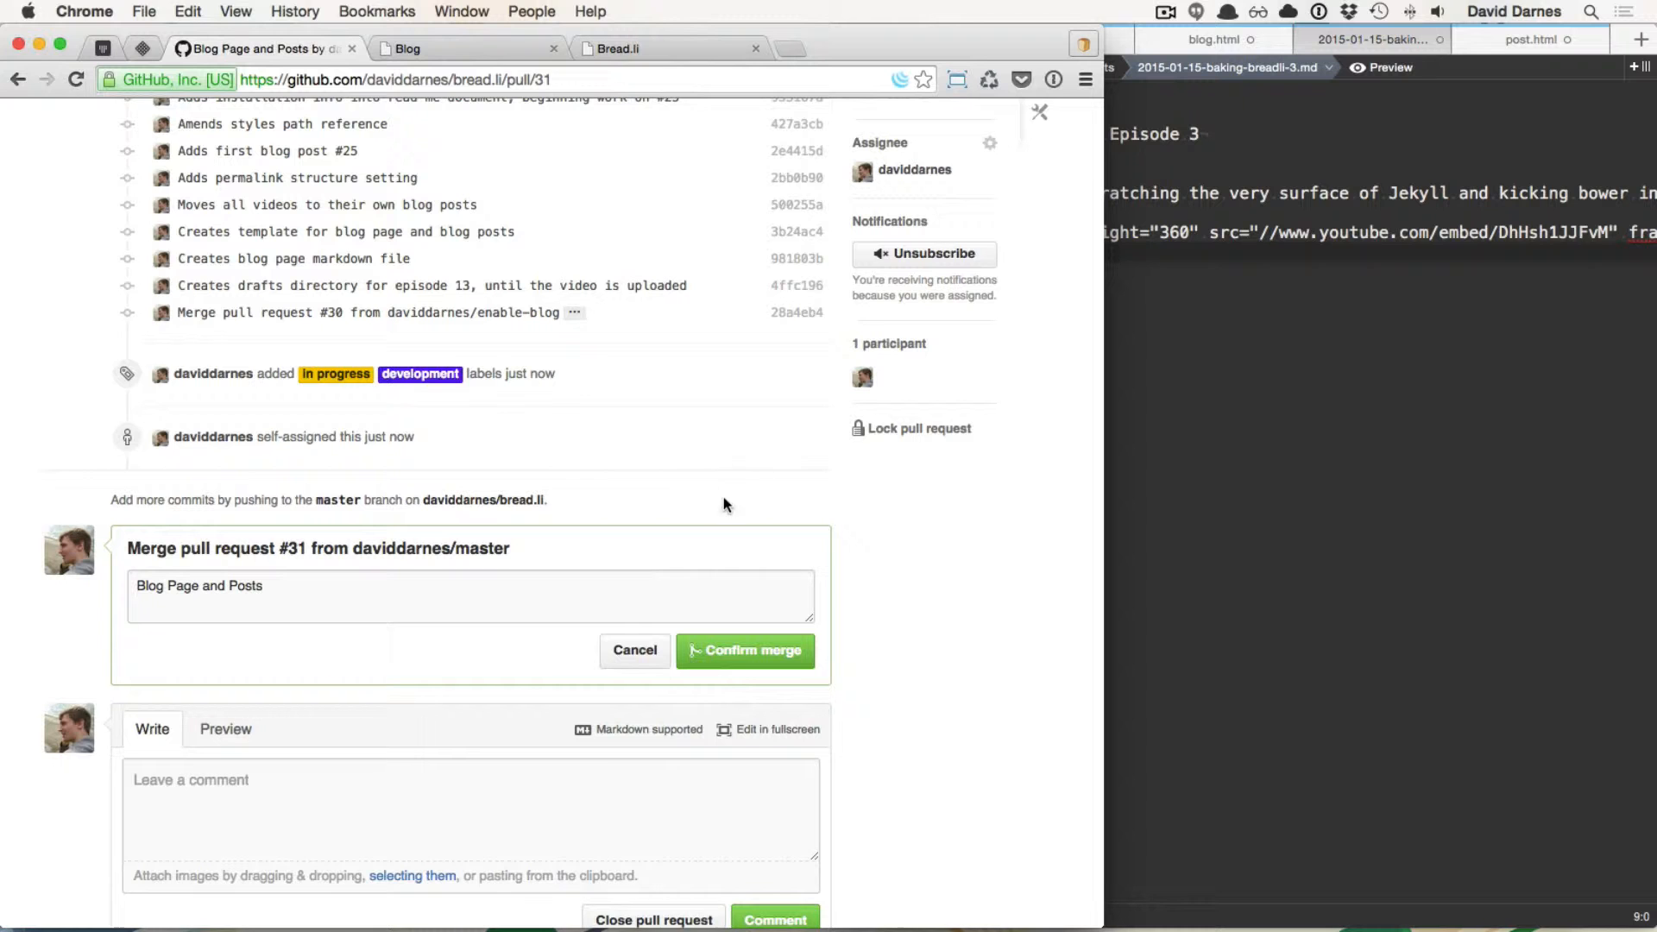
click(743, 650)
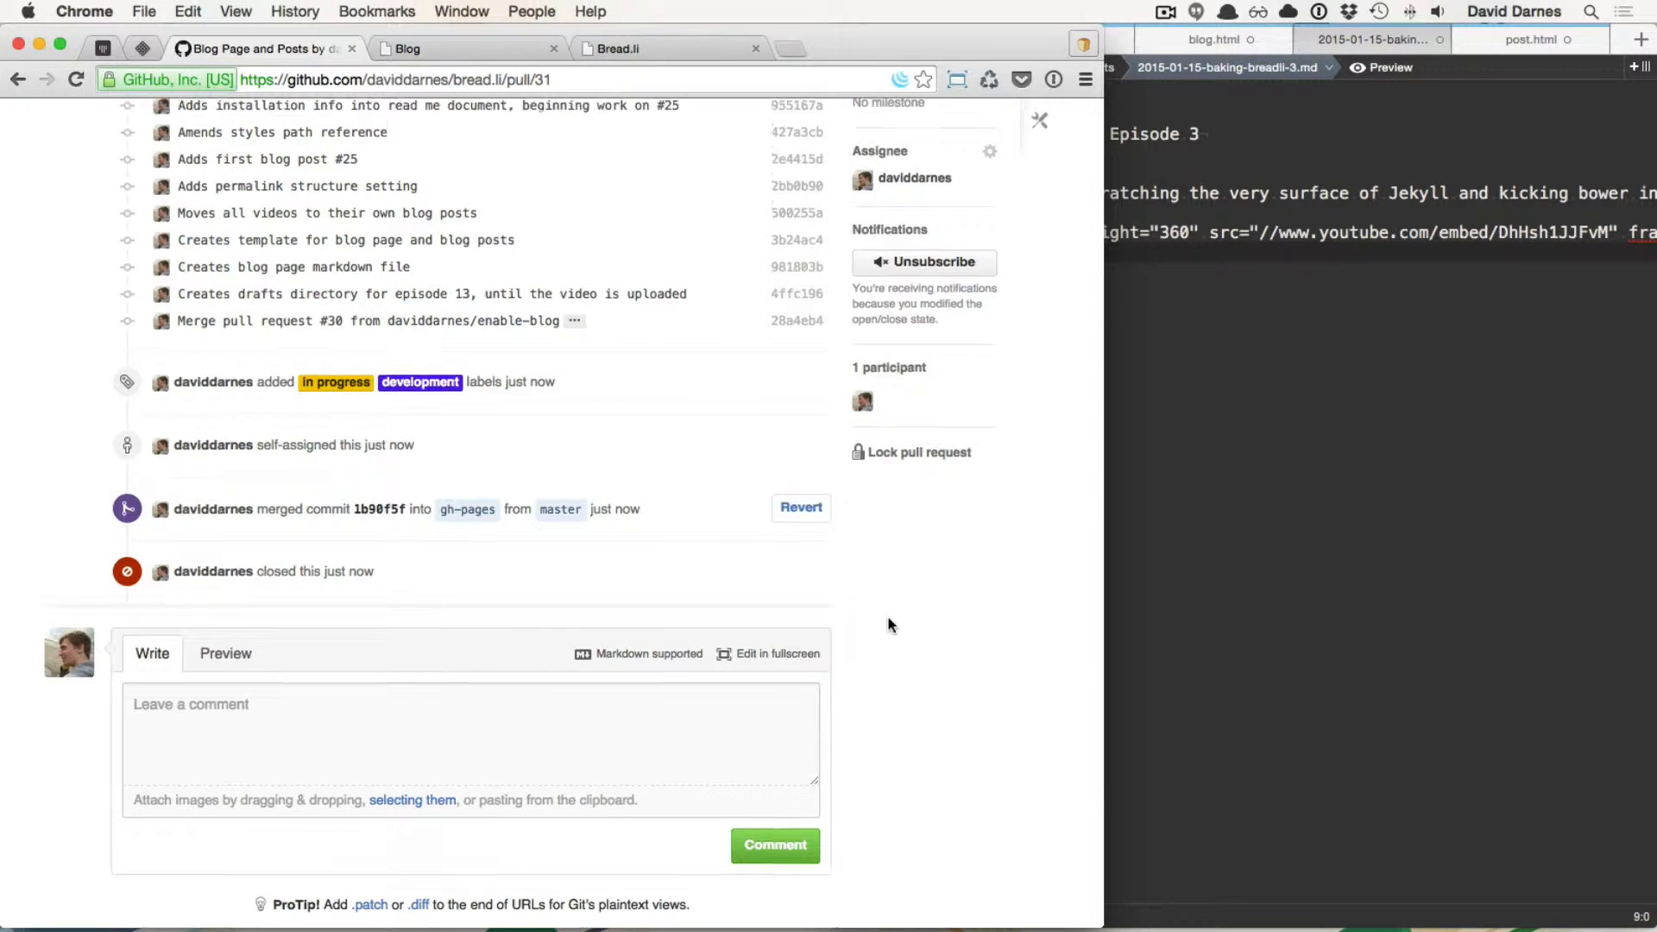
click(667, 49)
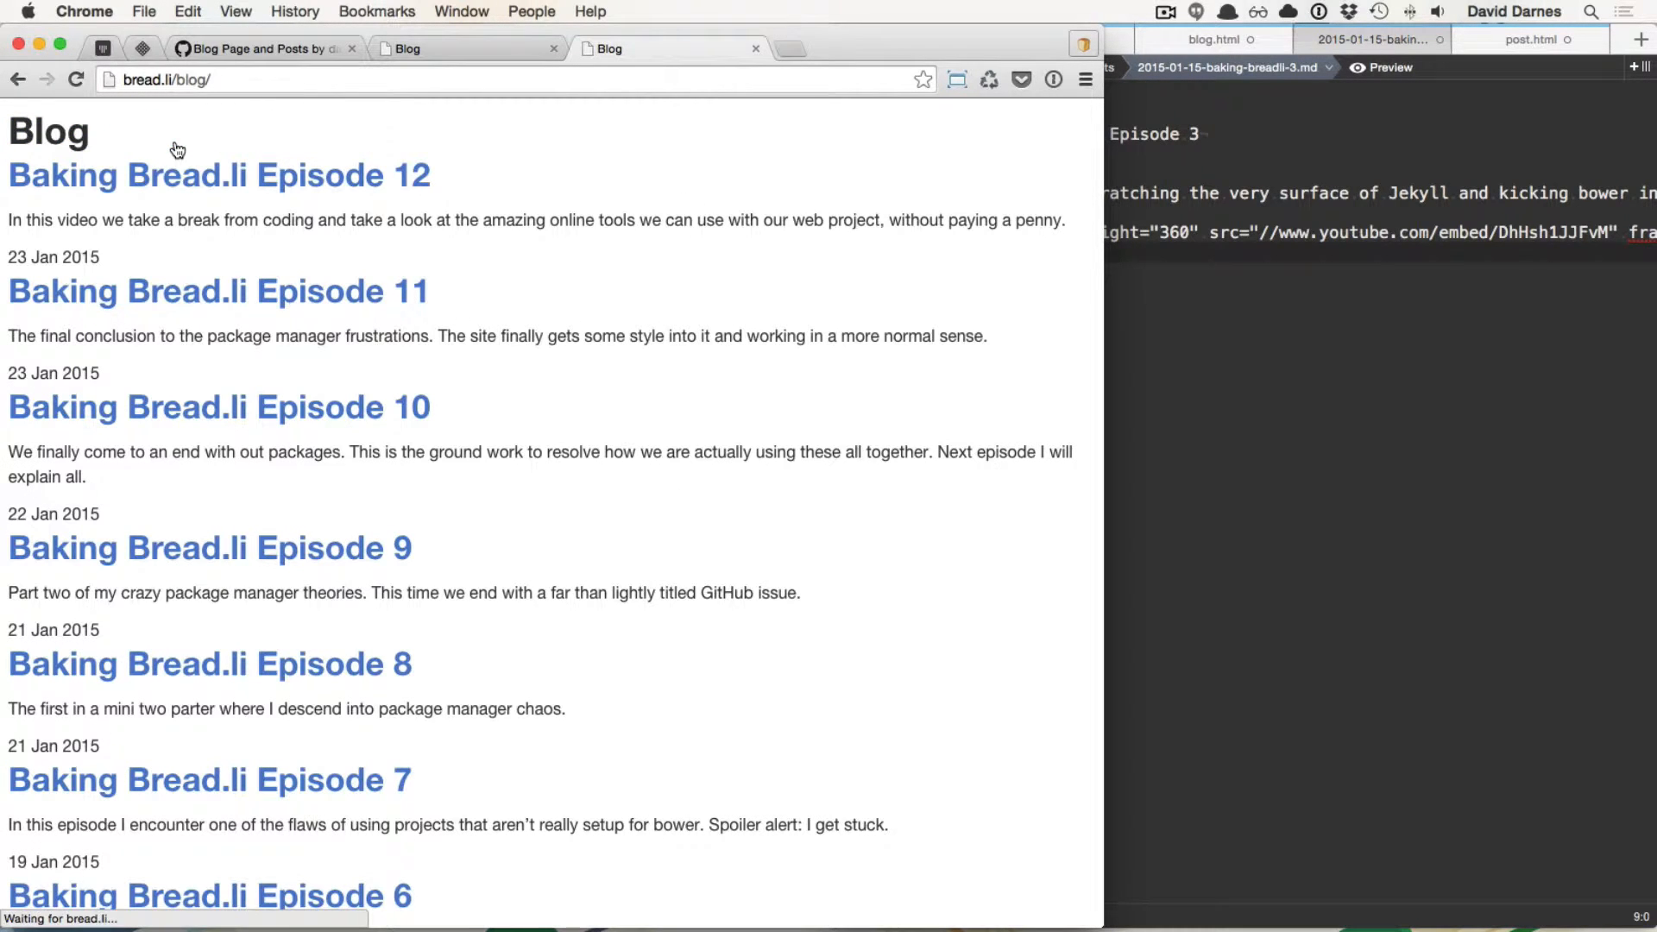
Step: Scroll the live bread.li blog listing down through the Baking Bread.li episodes
scroll(down, 3)
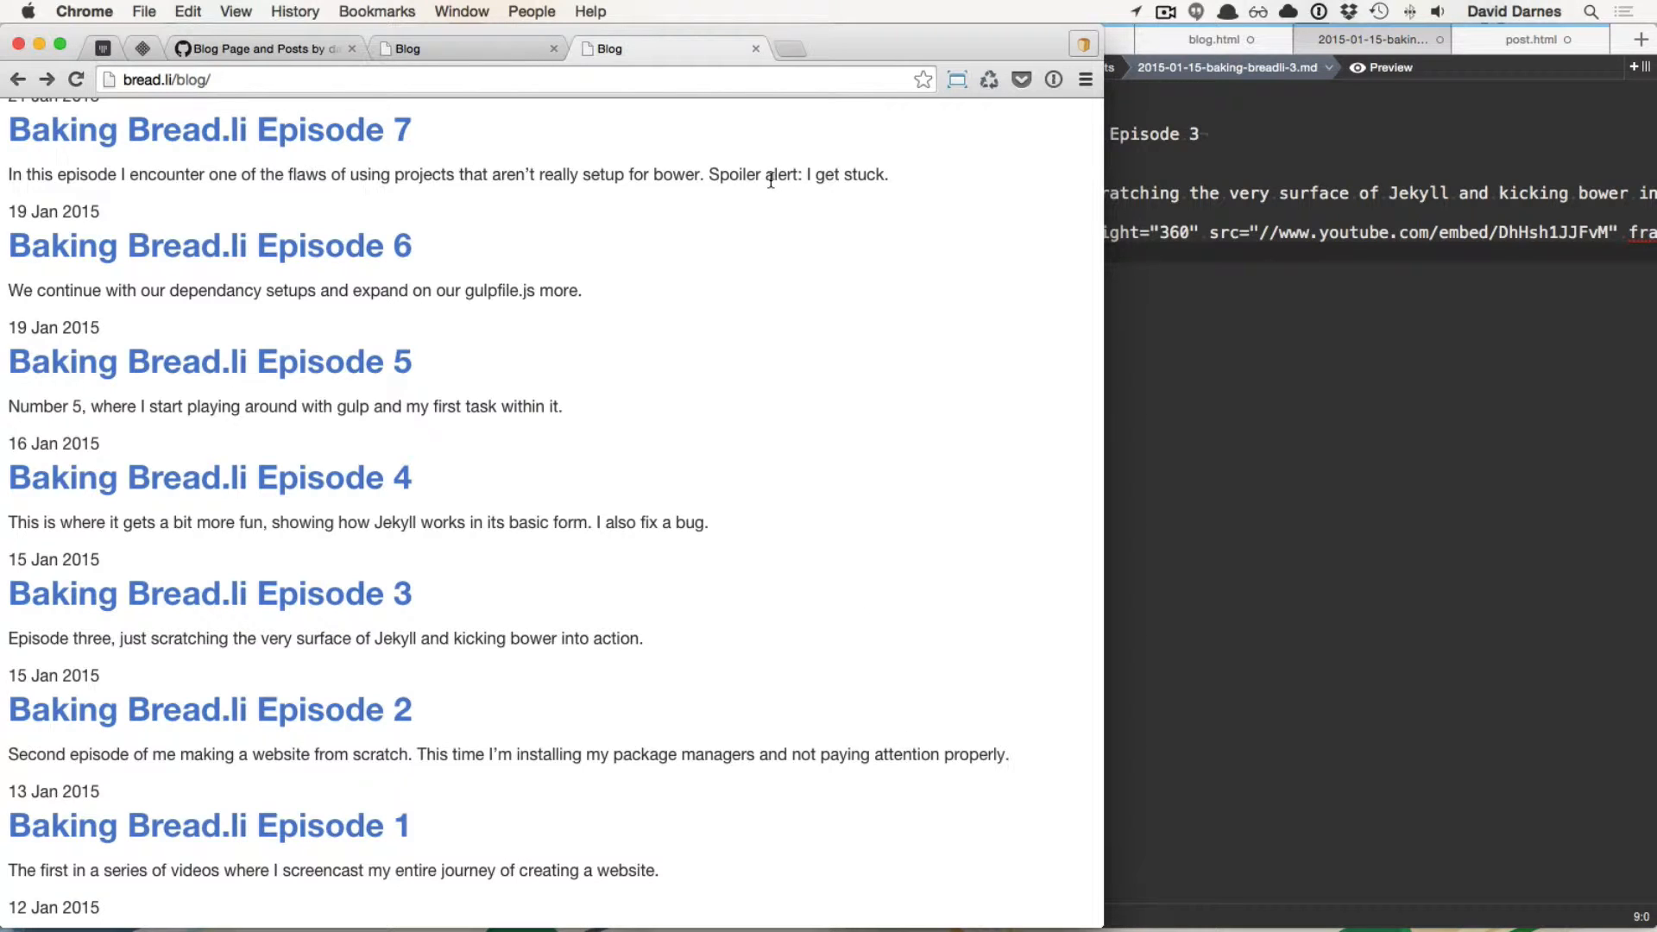
mouse_move(1213, 326)
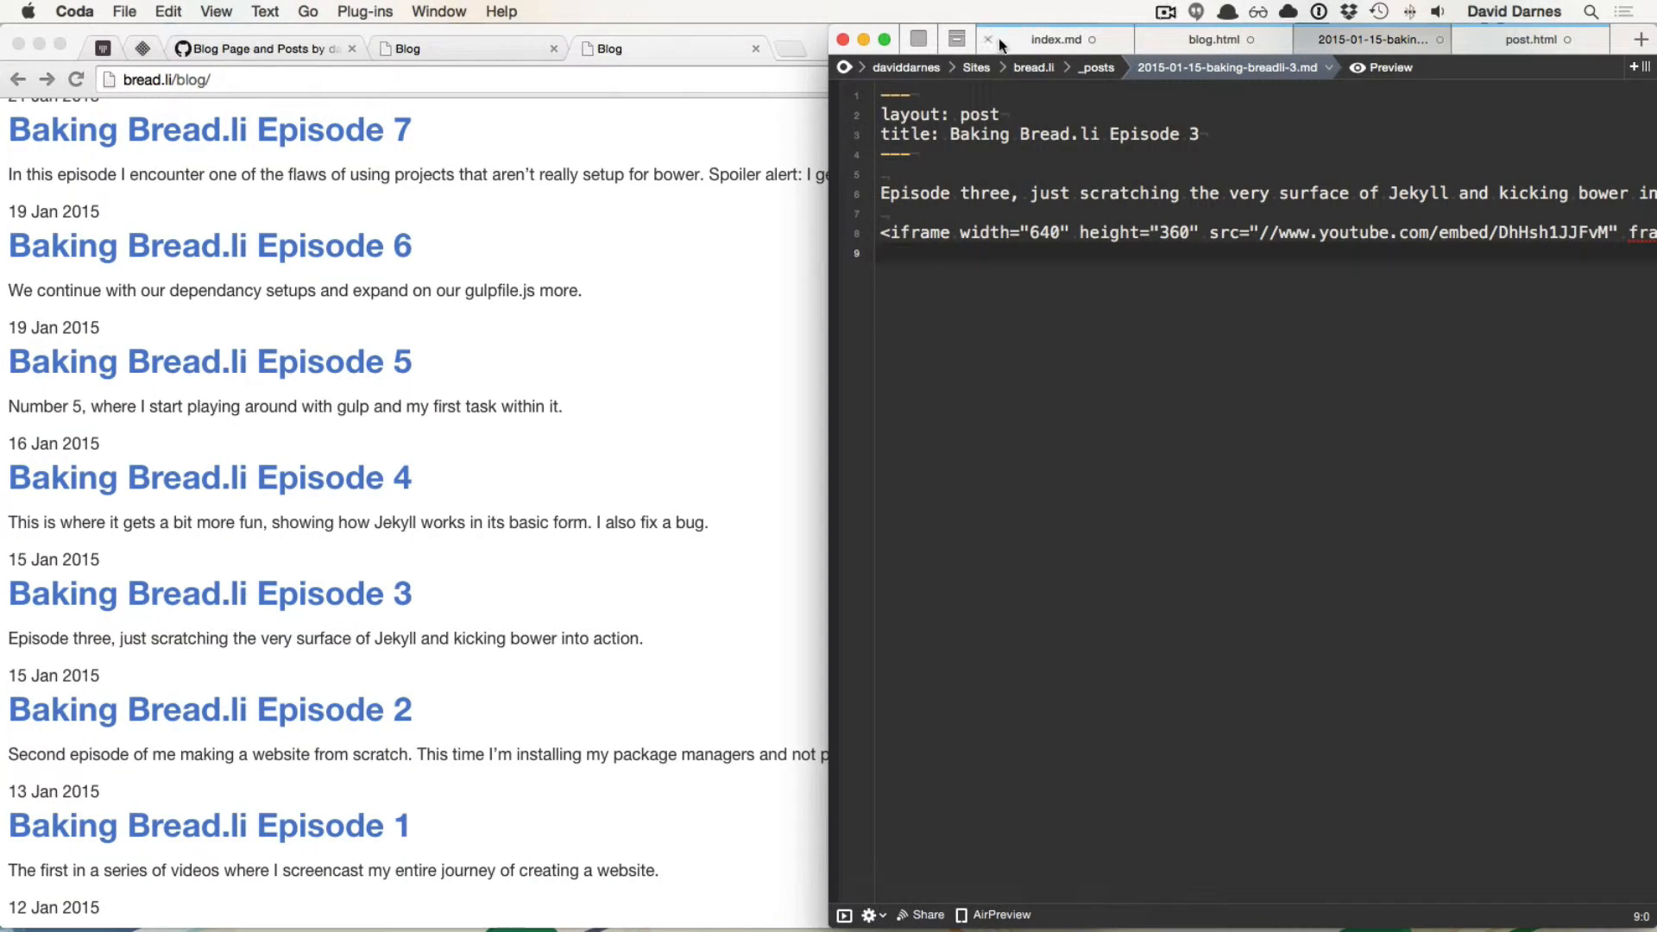
Step: Close the open post file and reveal the bread.li project folder in Finder
click(987, 40)
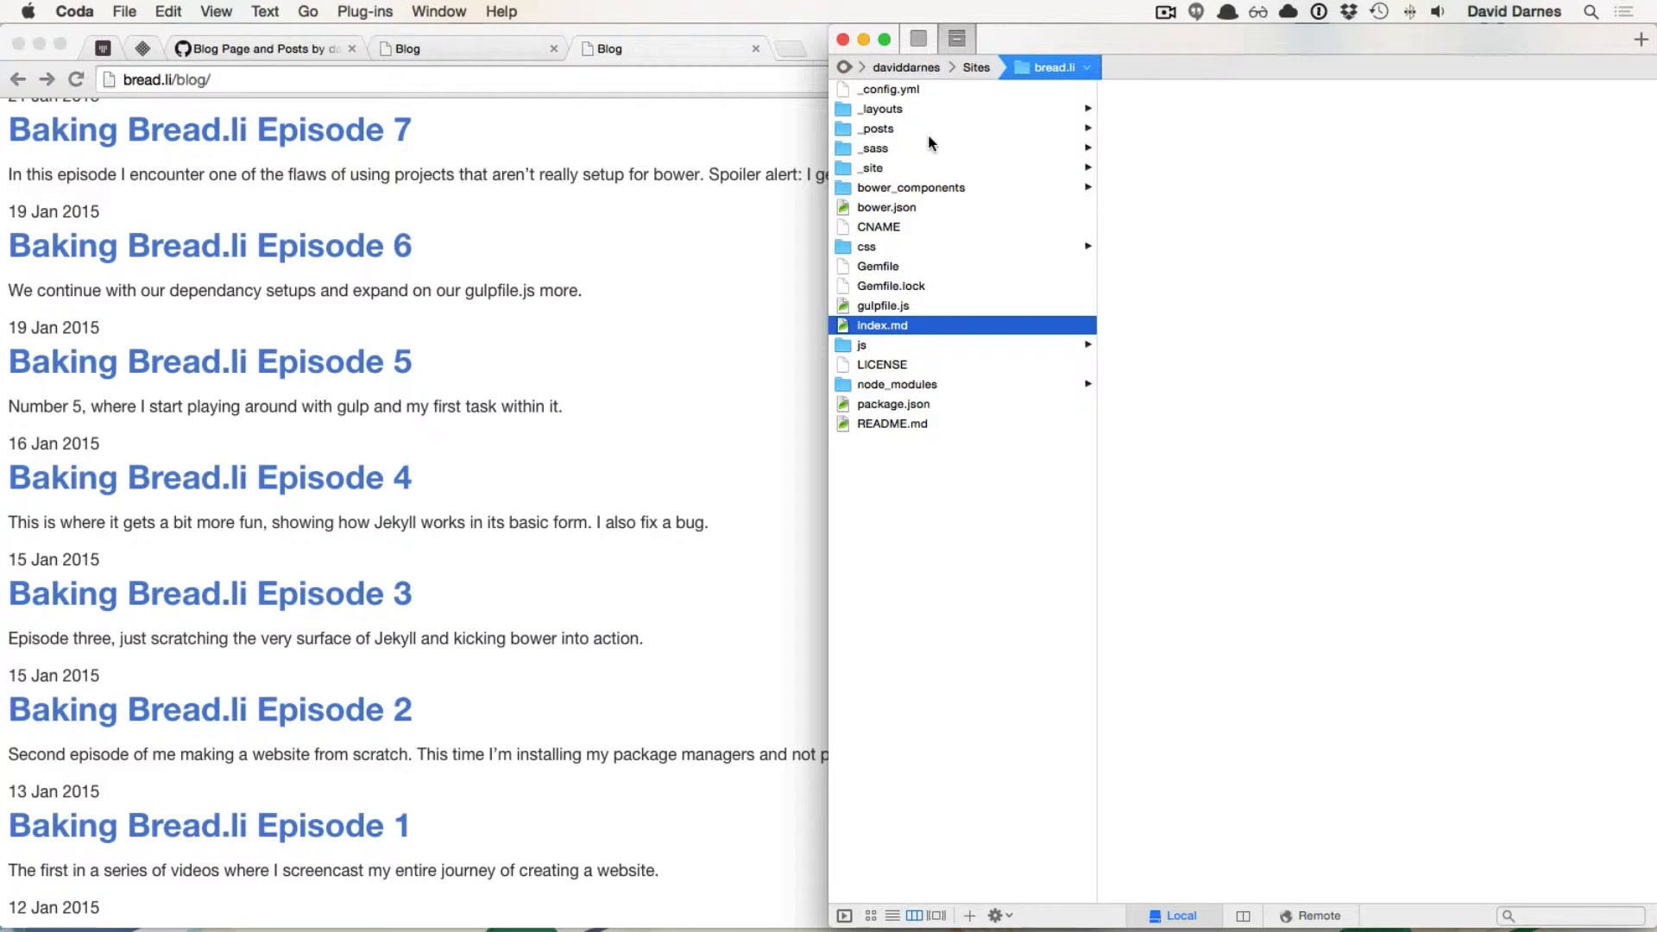
mouse_move(987, 42)
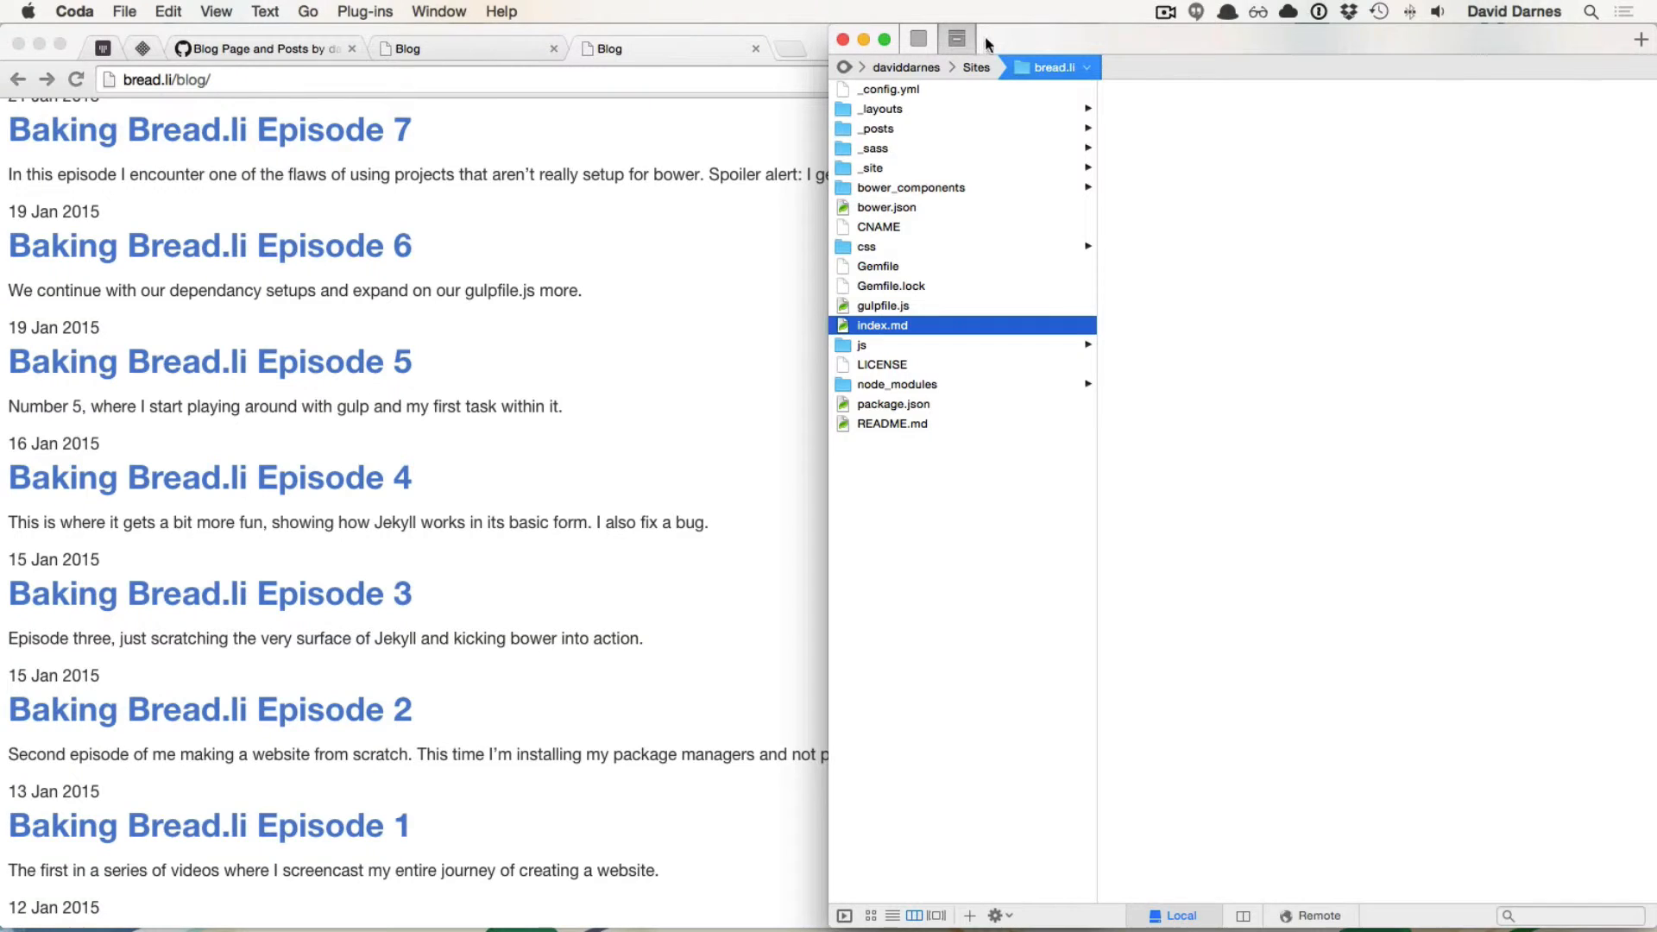
click(1057, 67)
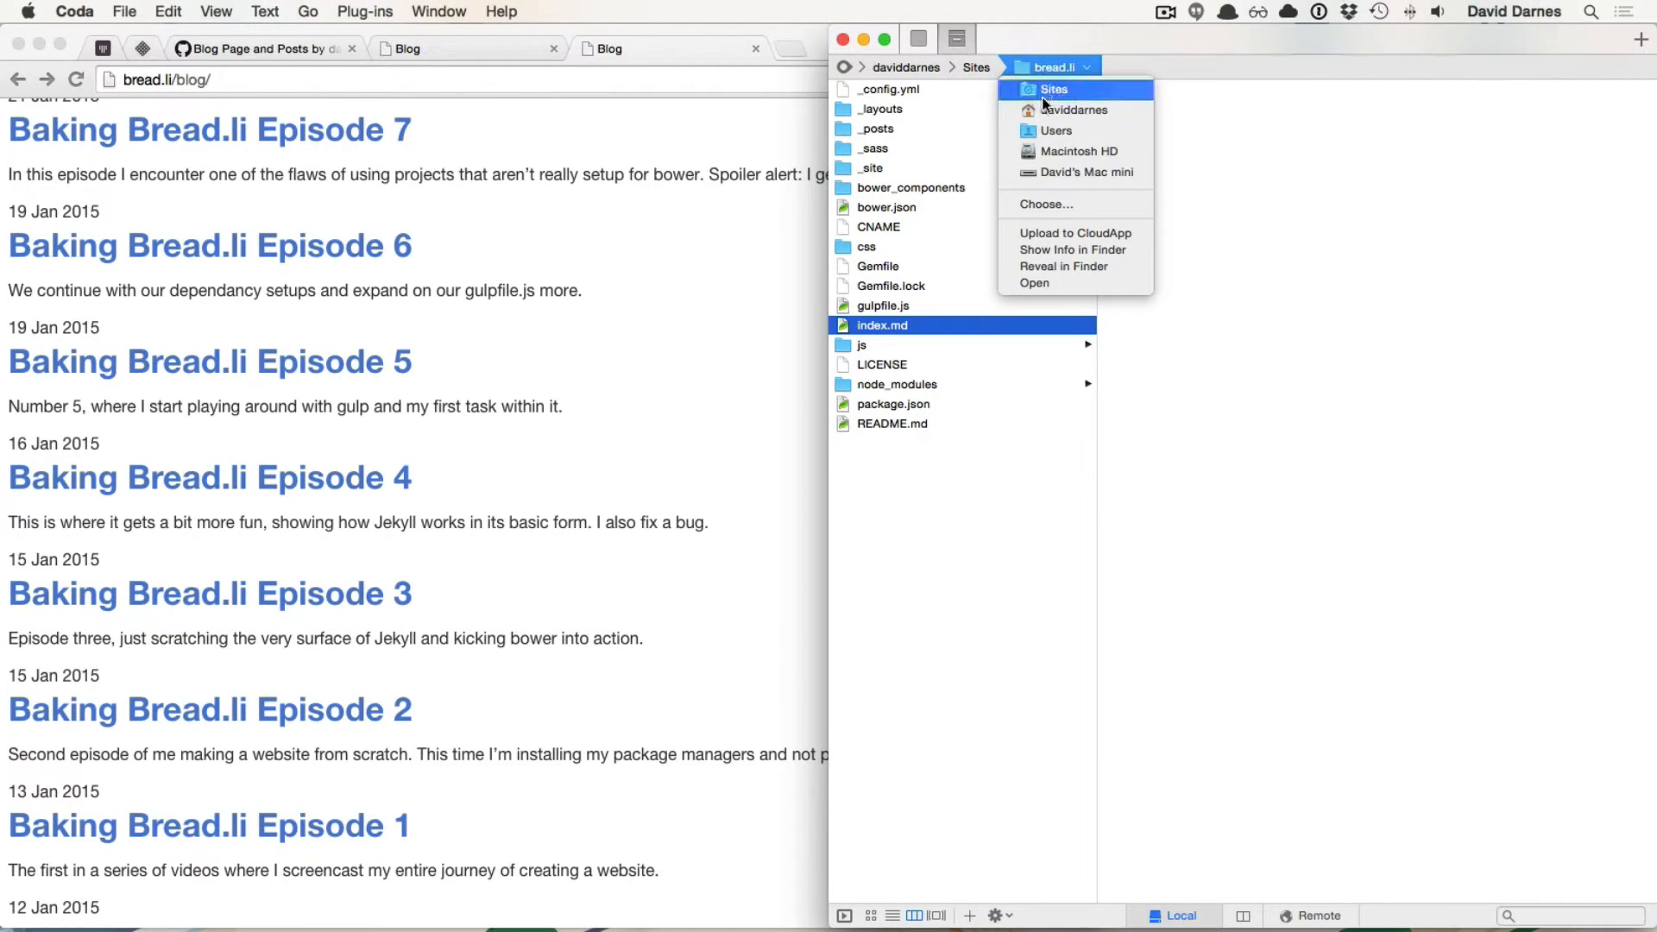
right_click(878, 266)
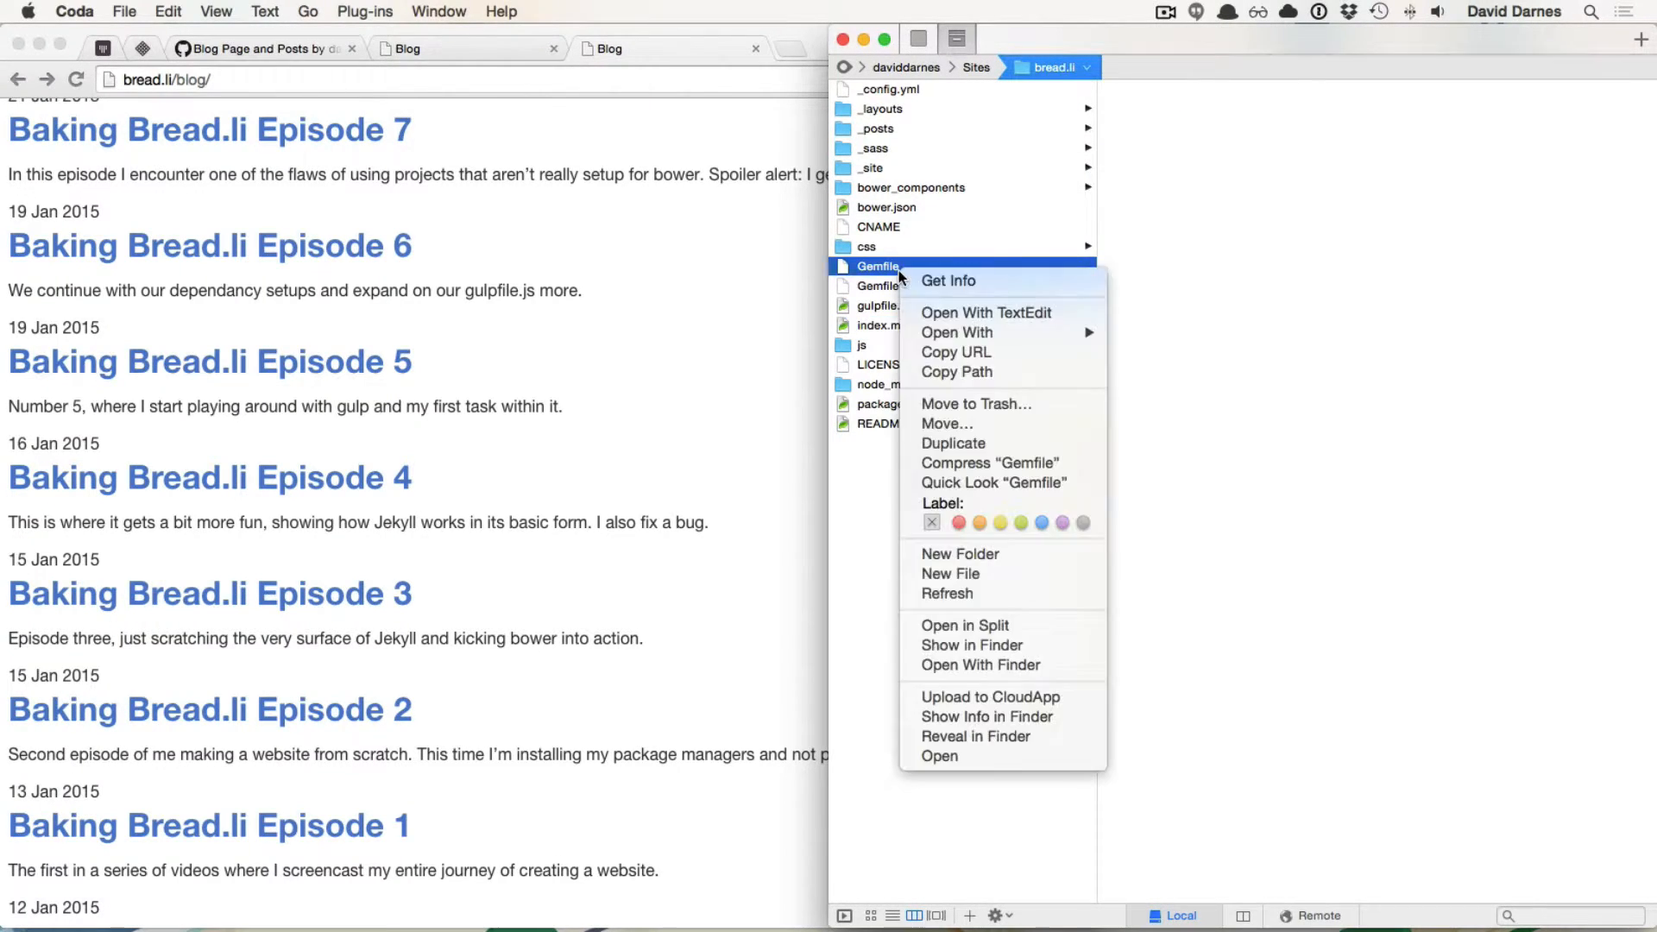
mouse_move(994, 594)
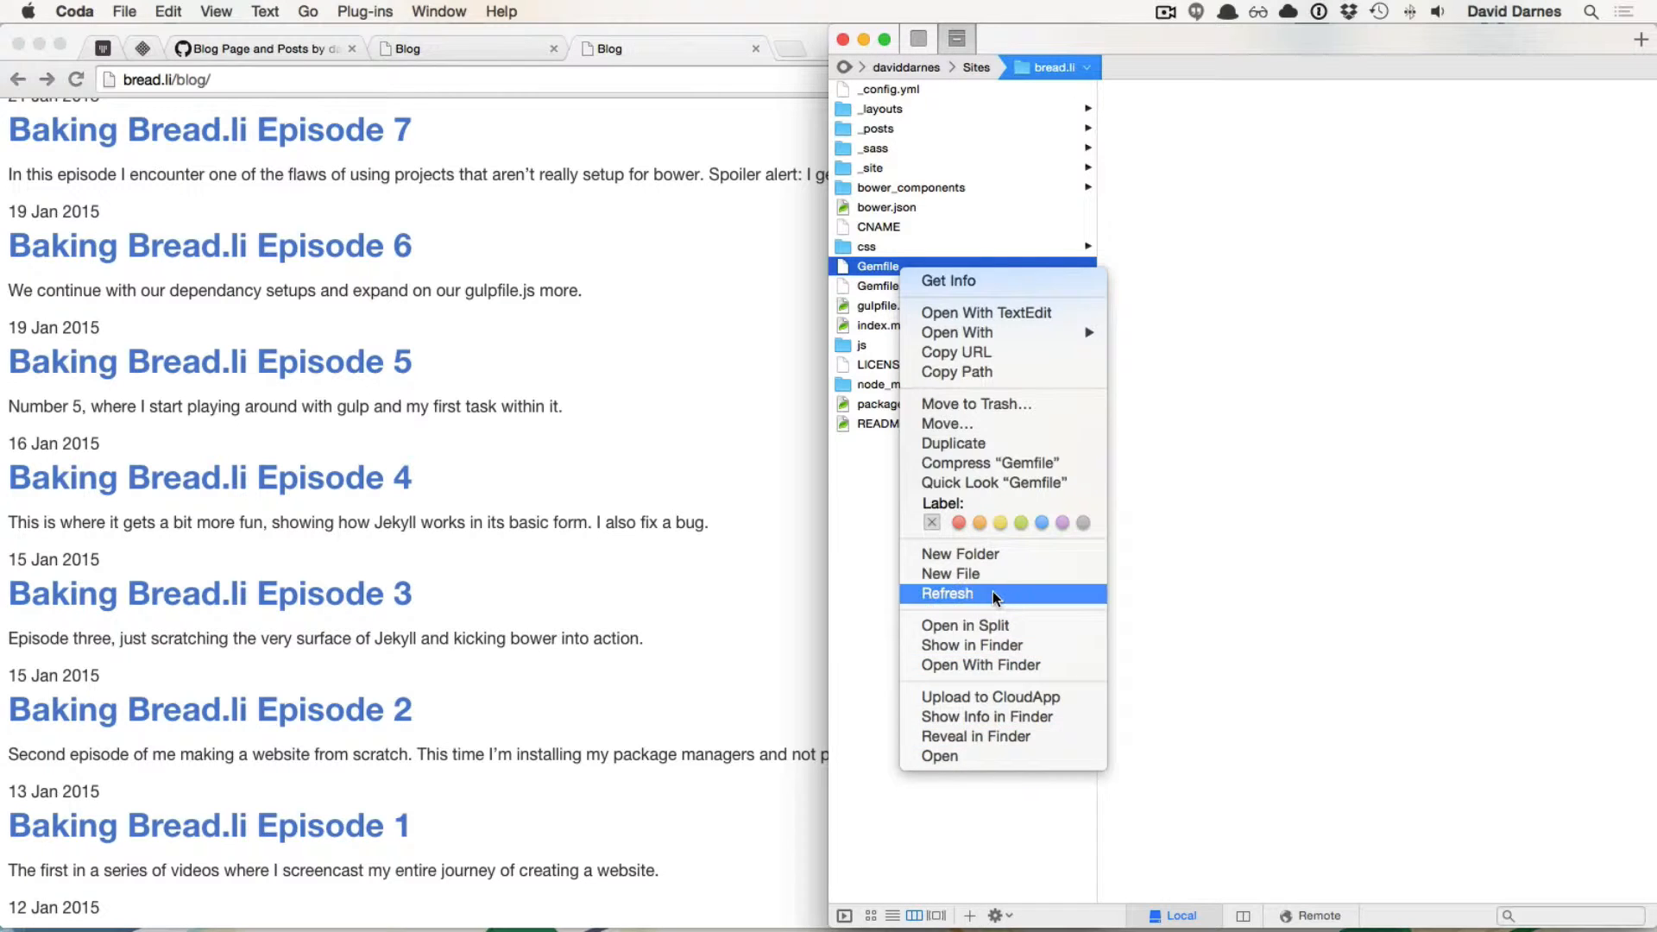
click(947, 592)
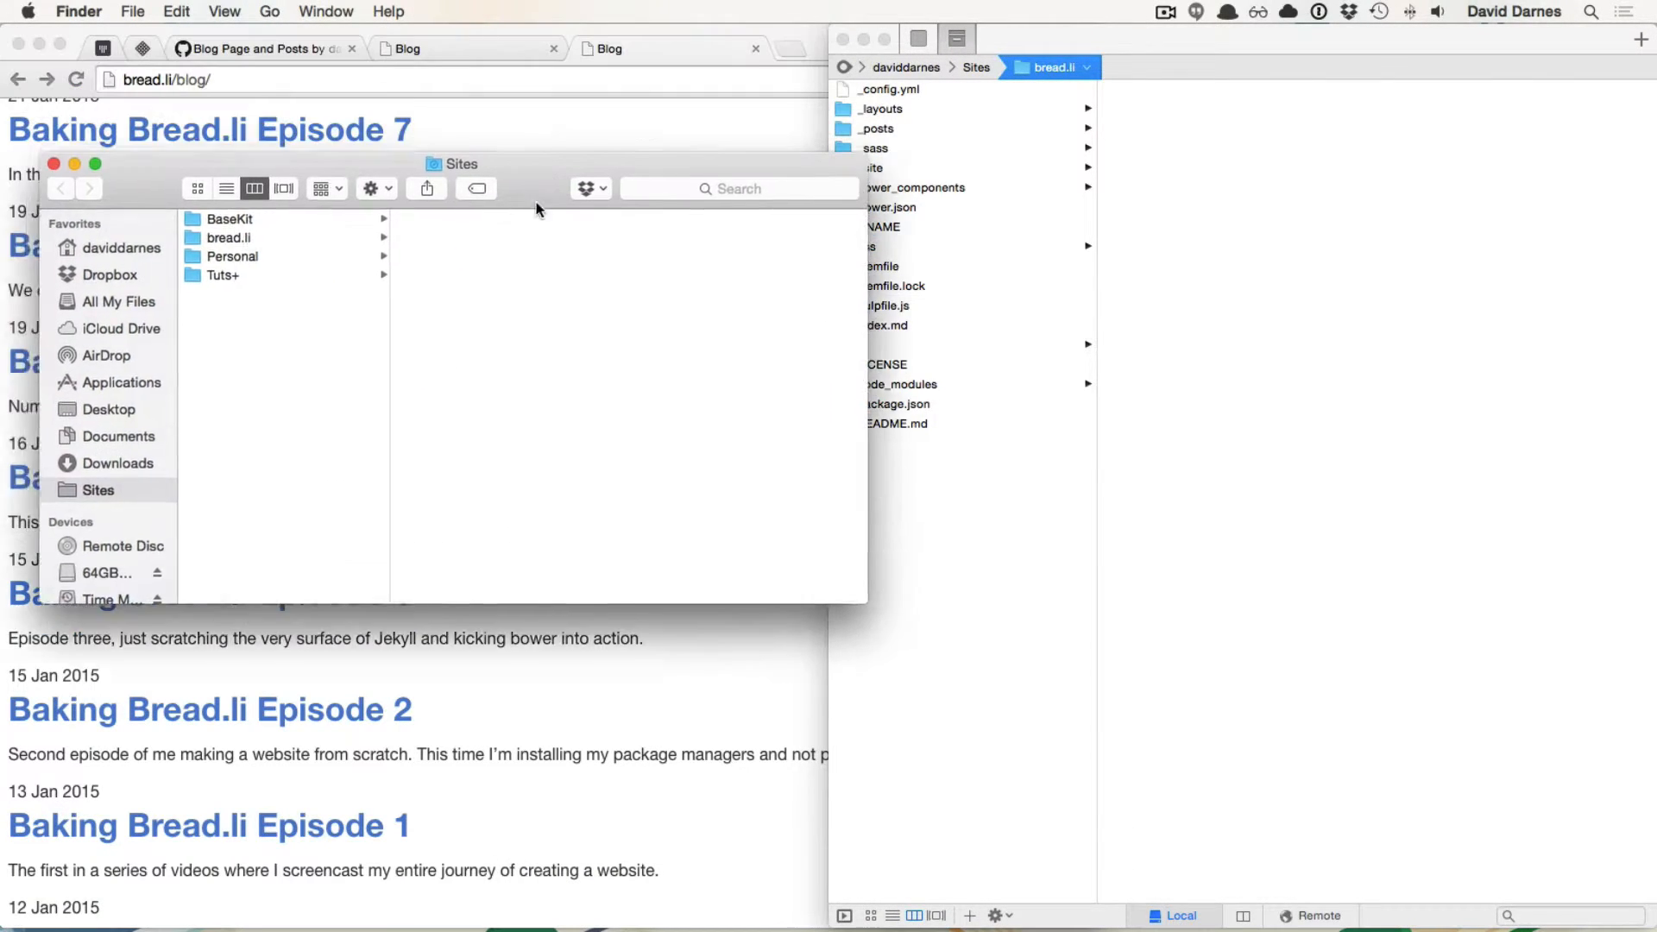
click(230, 237)
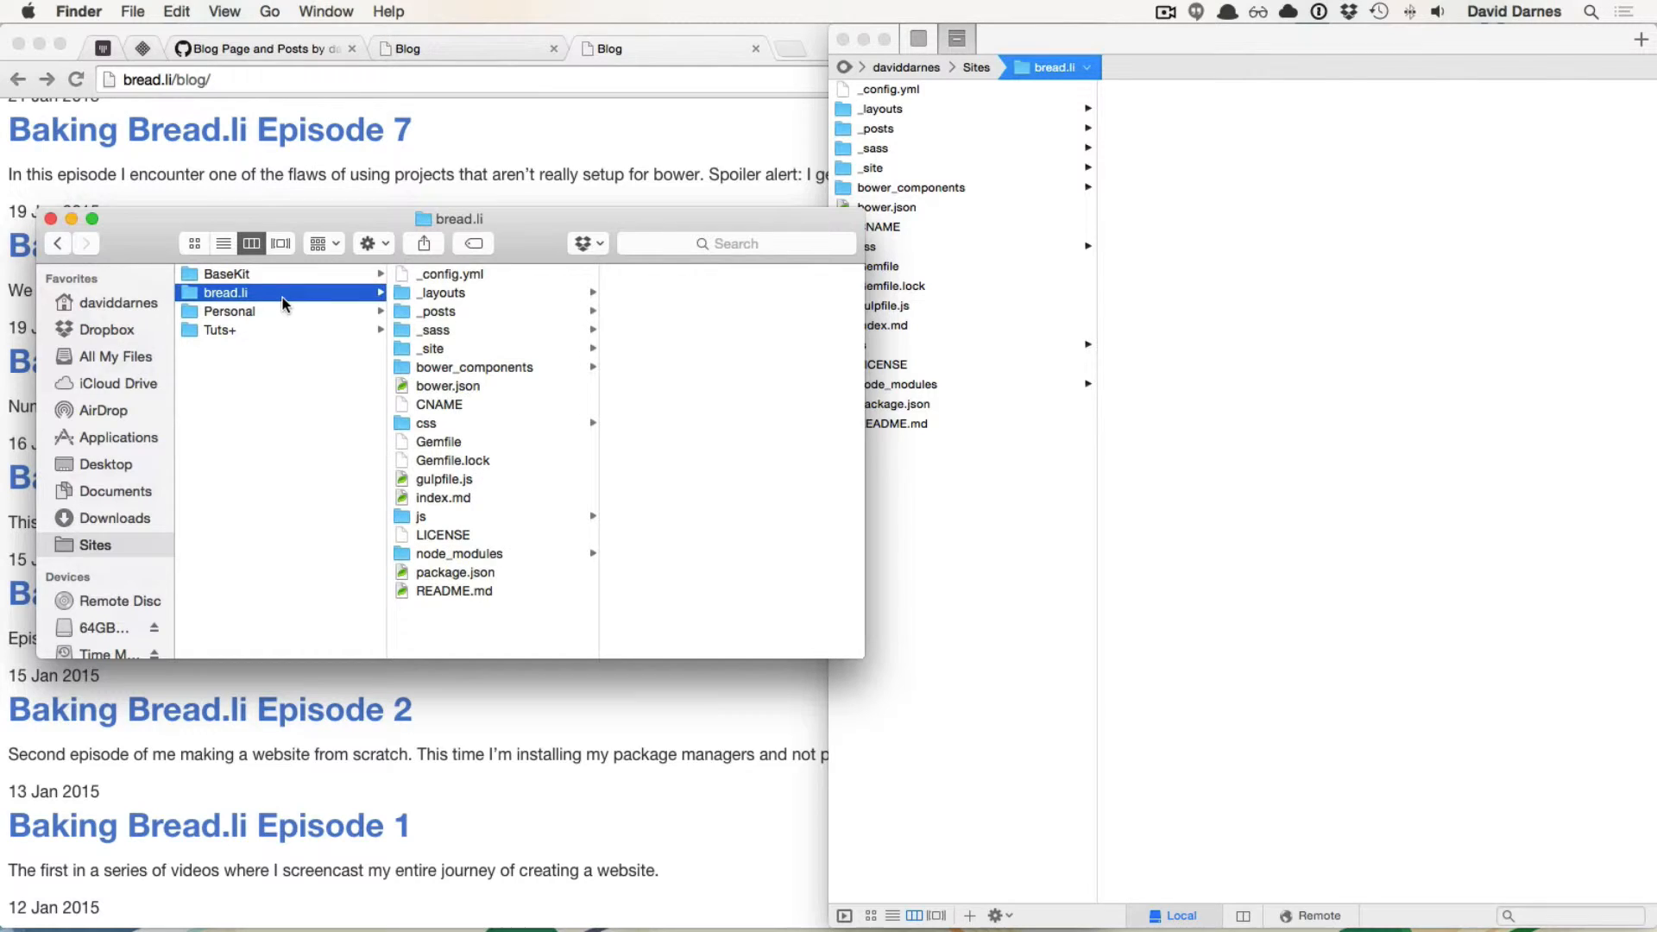
mouse_move(467, 318)
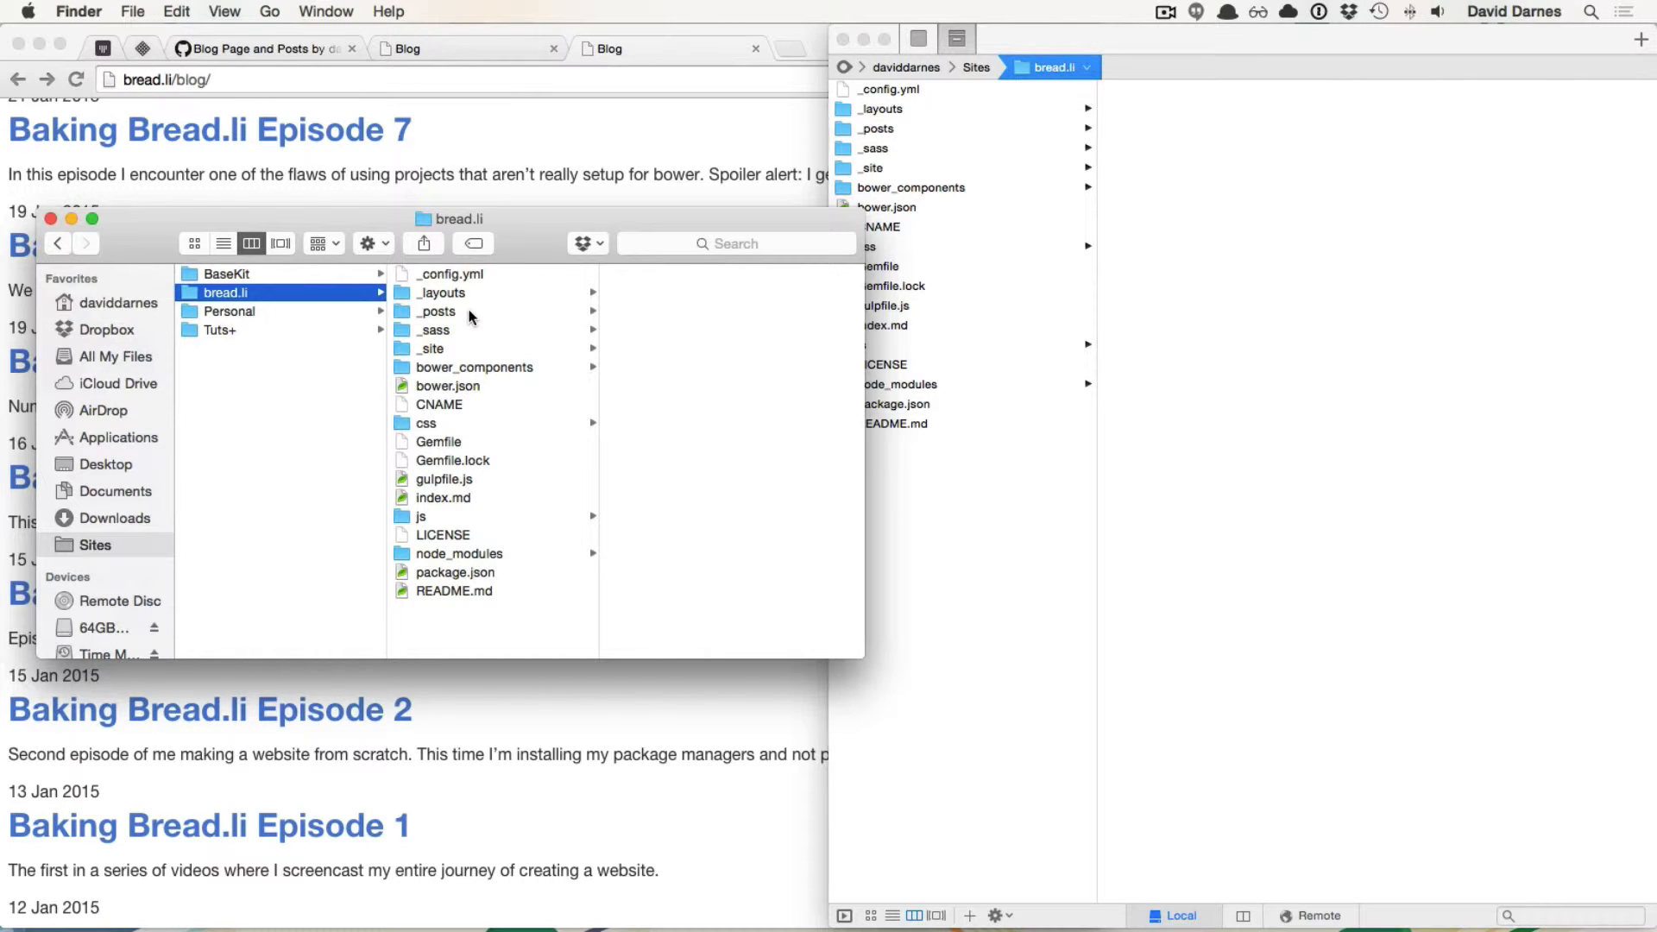
mouse_move(468, 340)
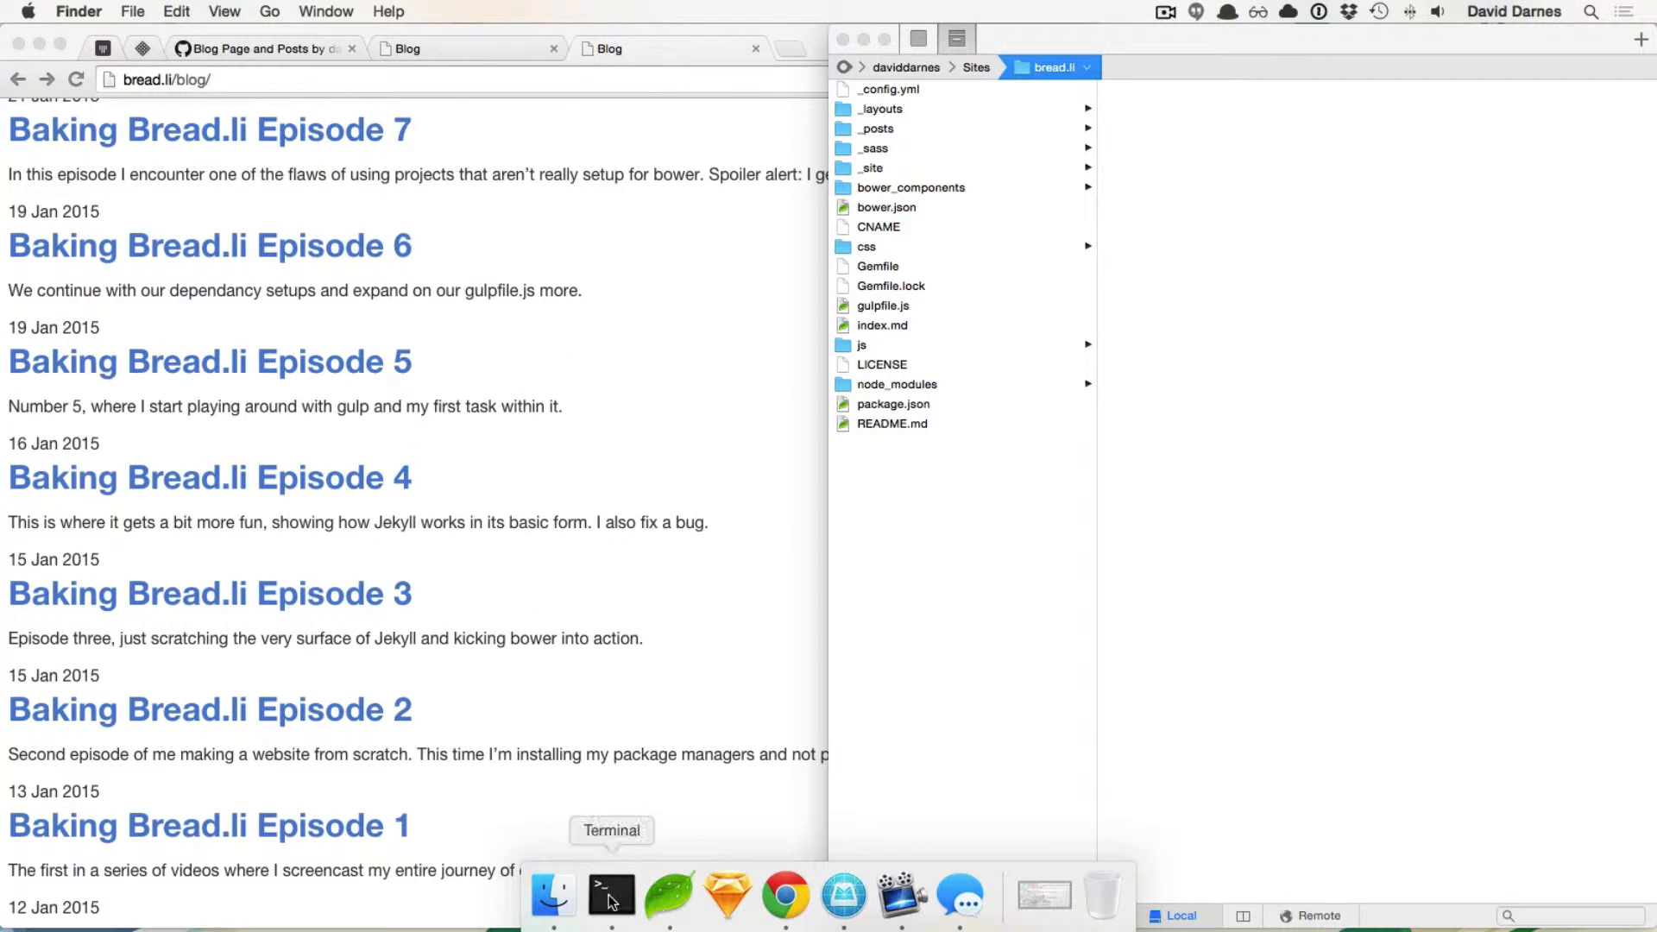
Step: Pull the merged blog work into master and set the episode 13 draft's layout to post
click(609, 896)
text(git pul)
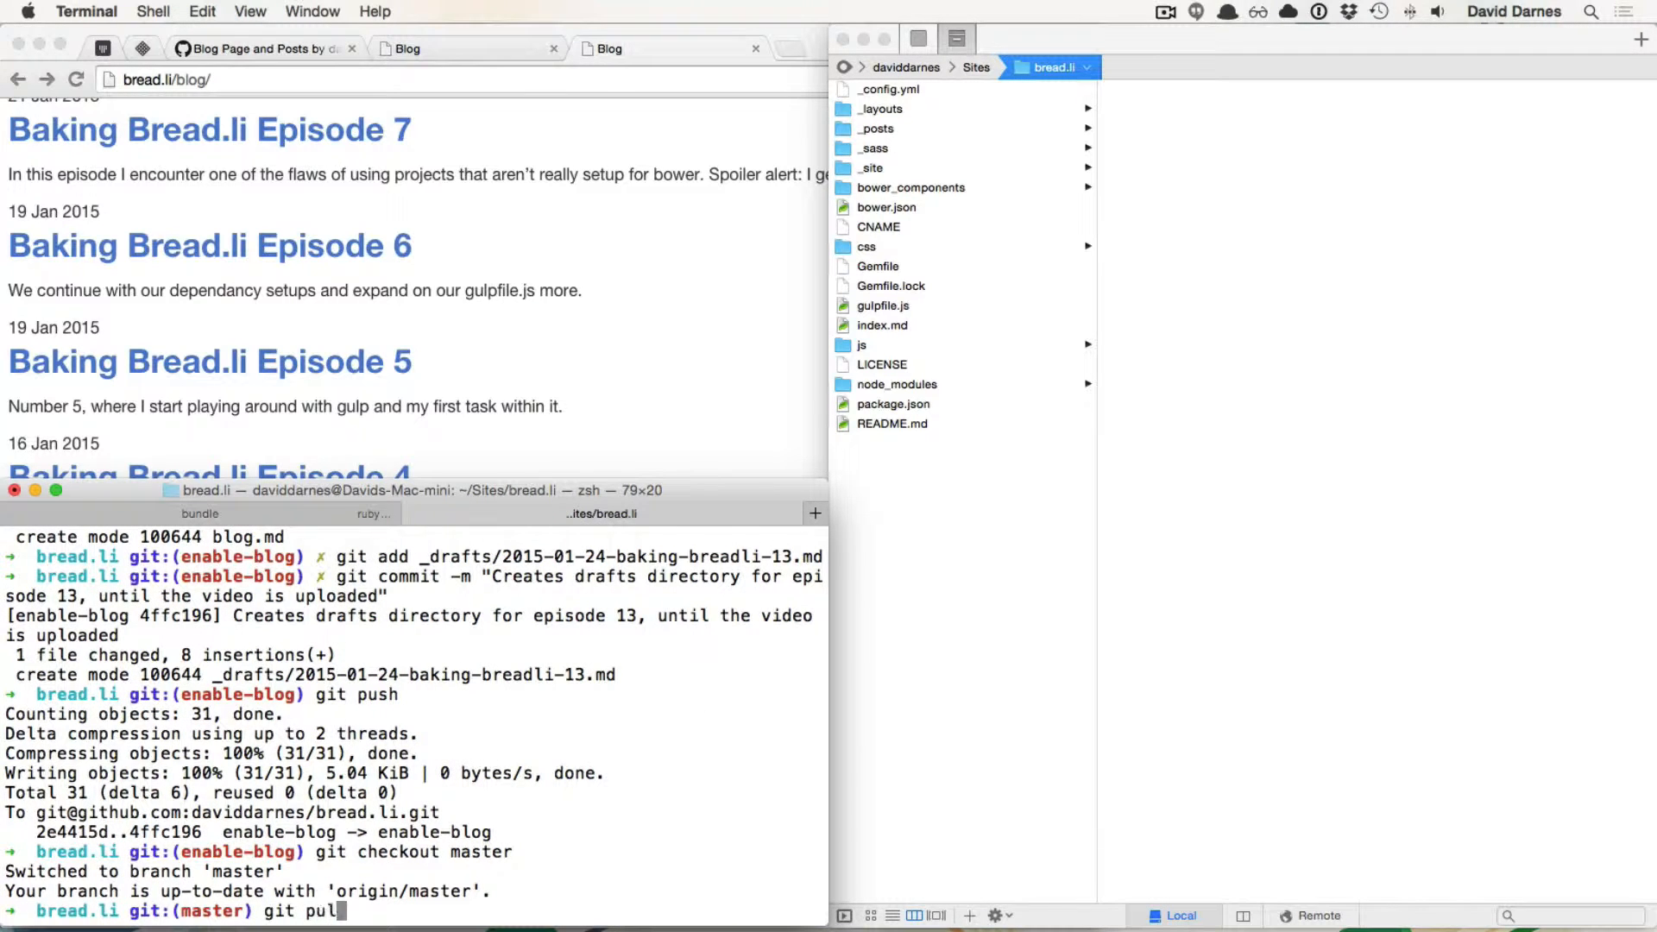
key(Return)
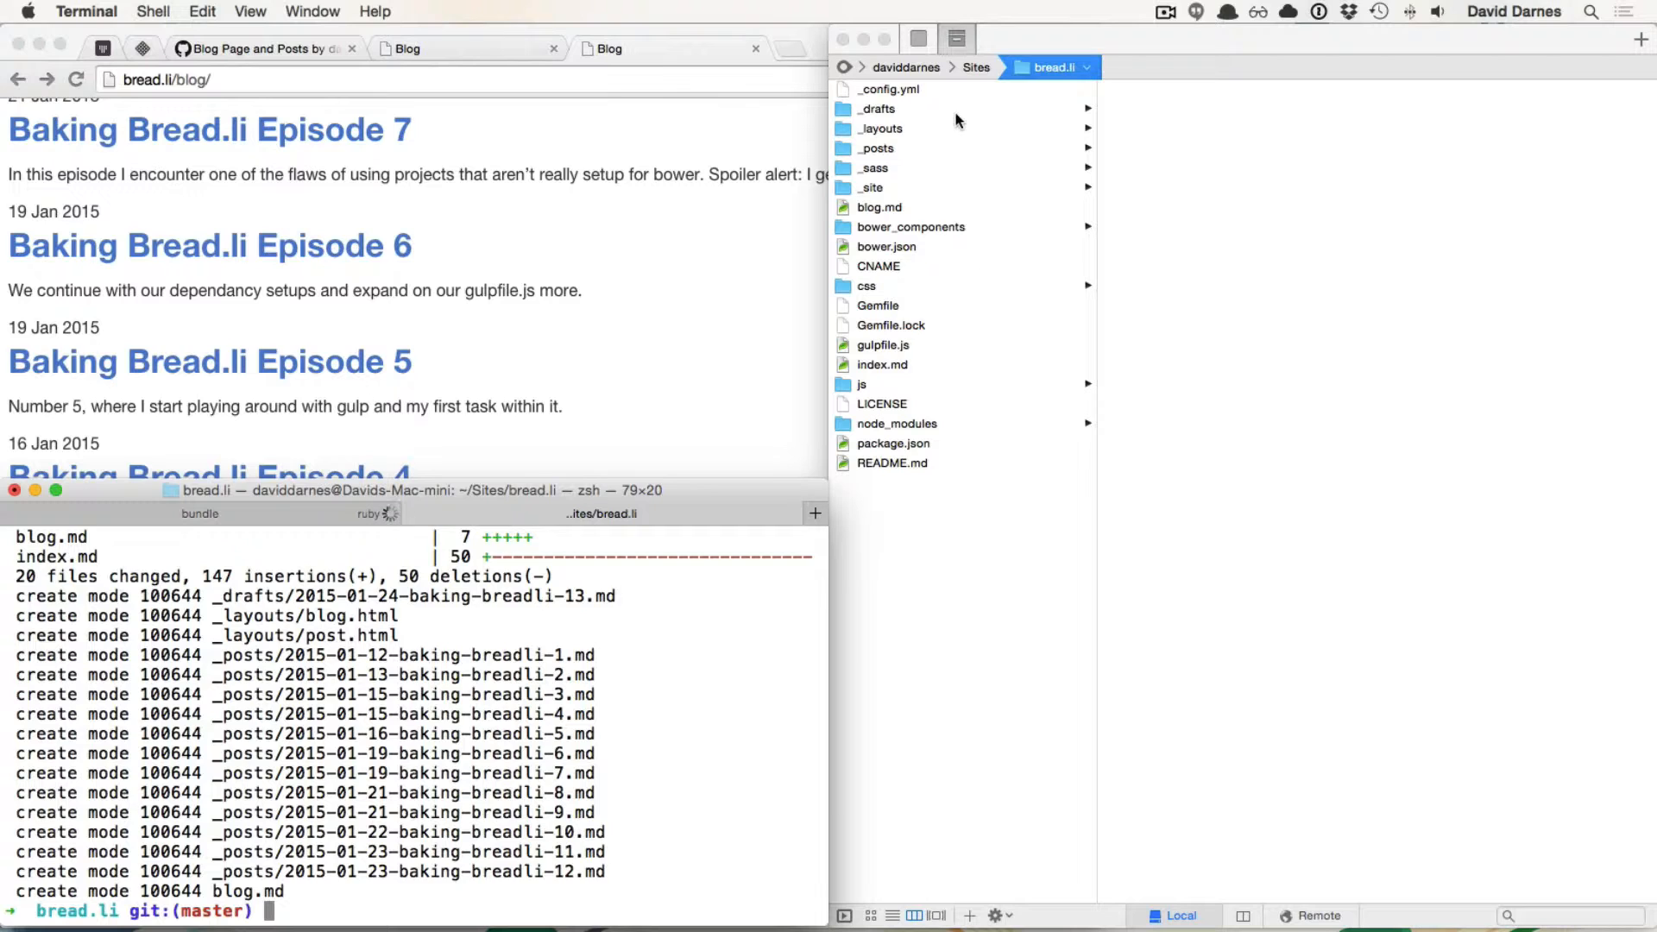
click(876, 107)
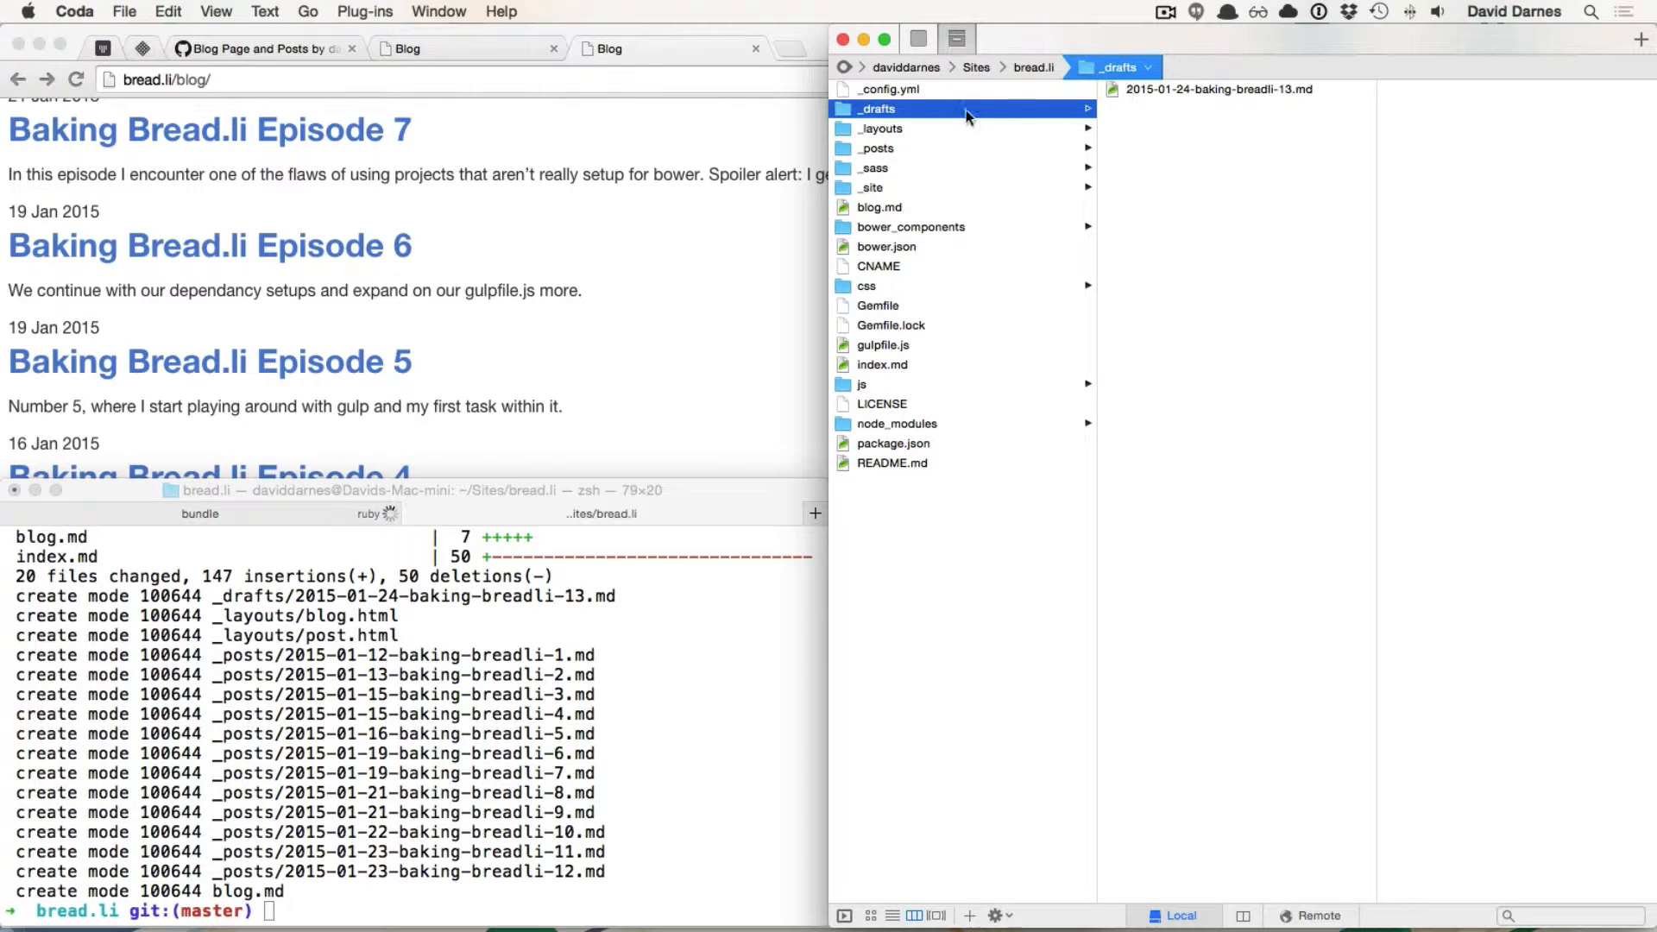
mouse_move(875, 129)
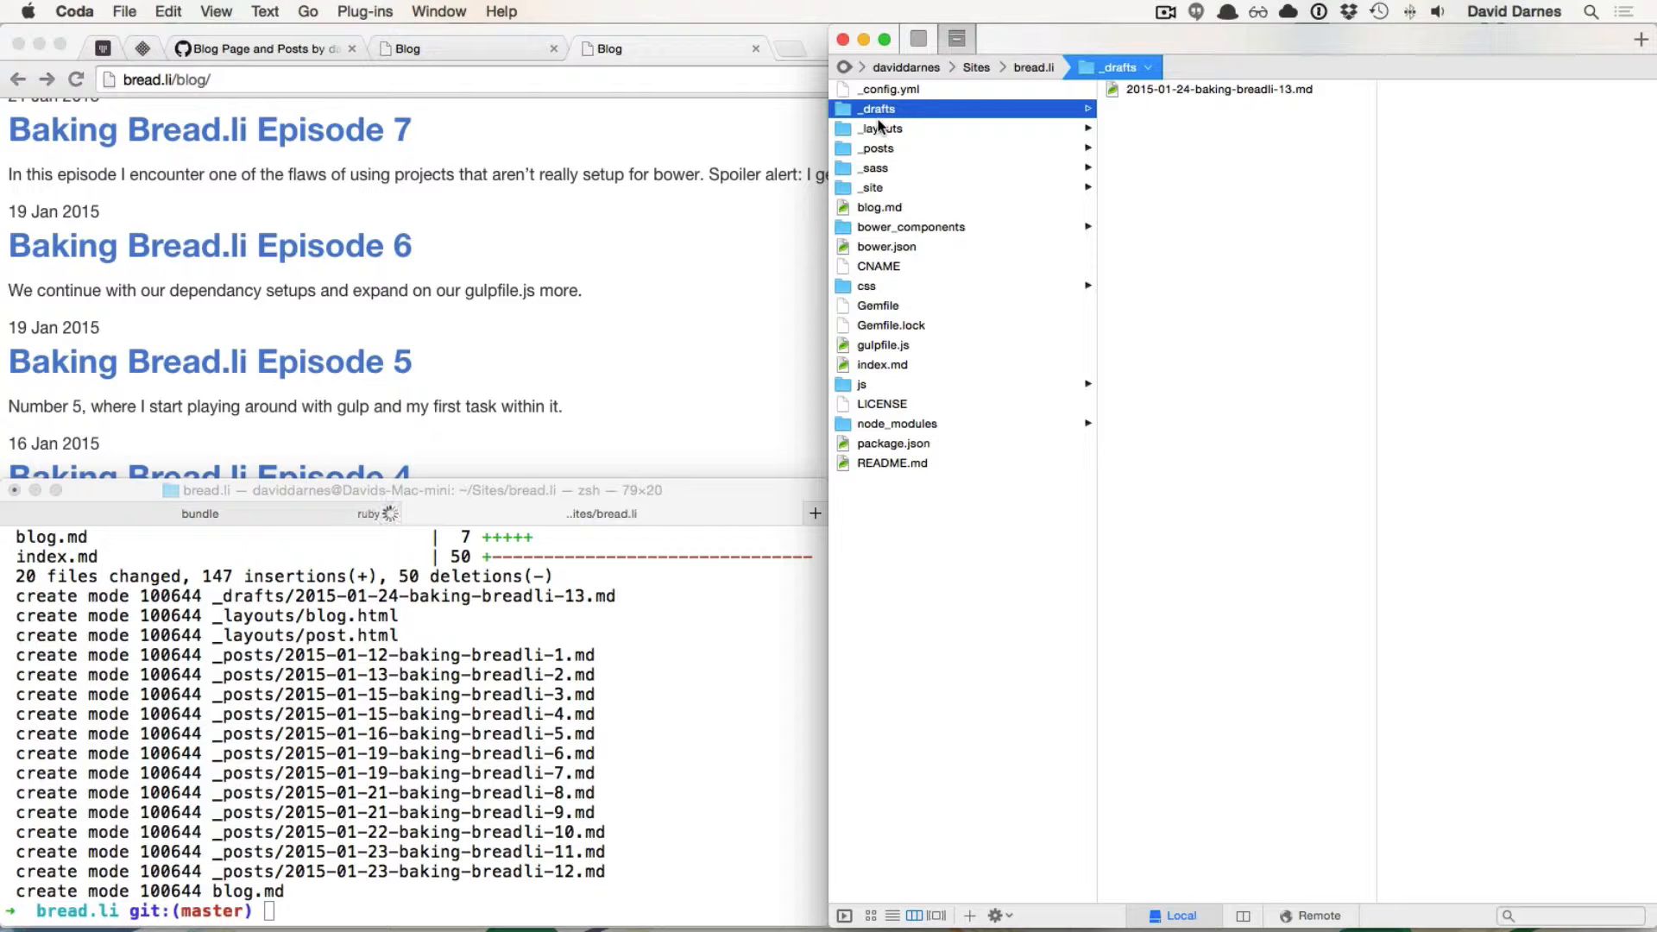
mouse_move(1168, 99)
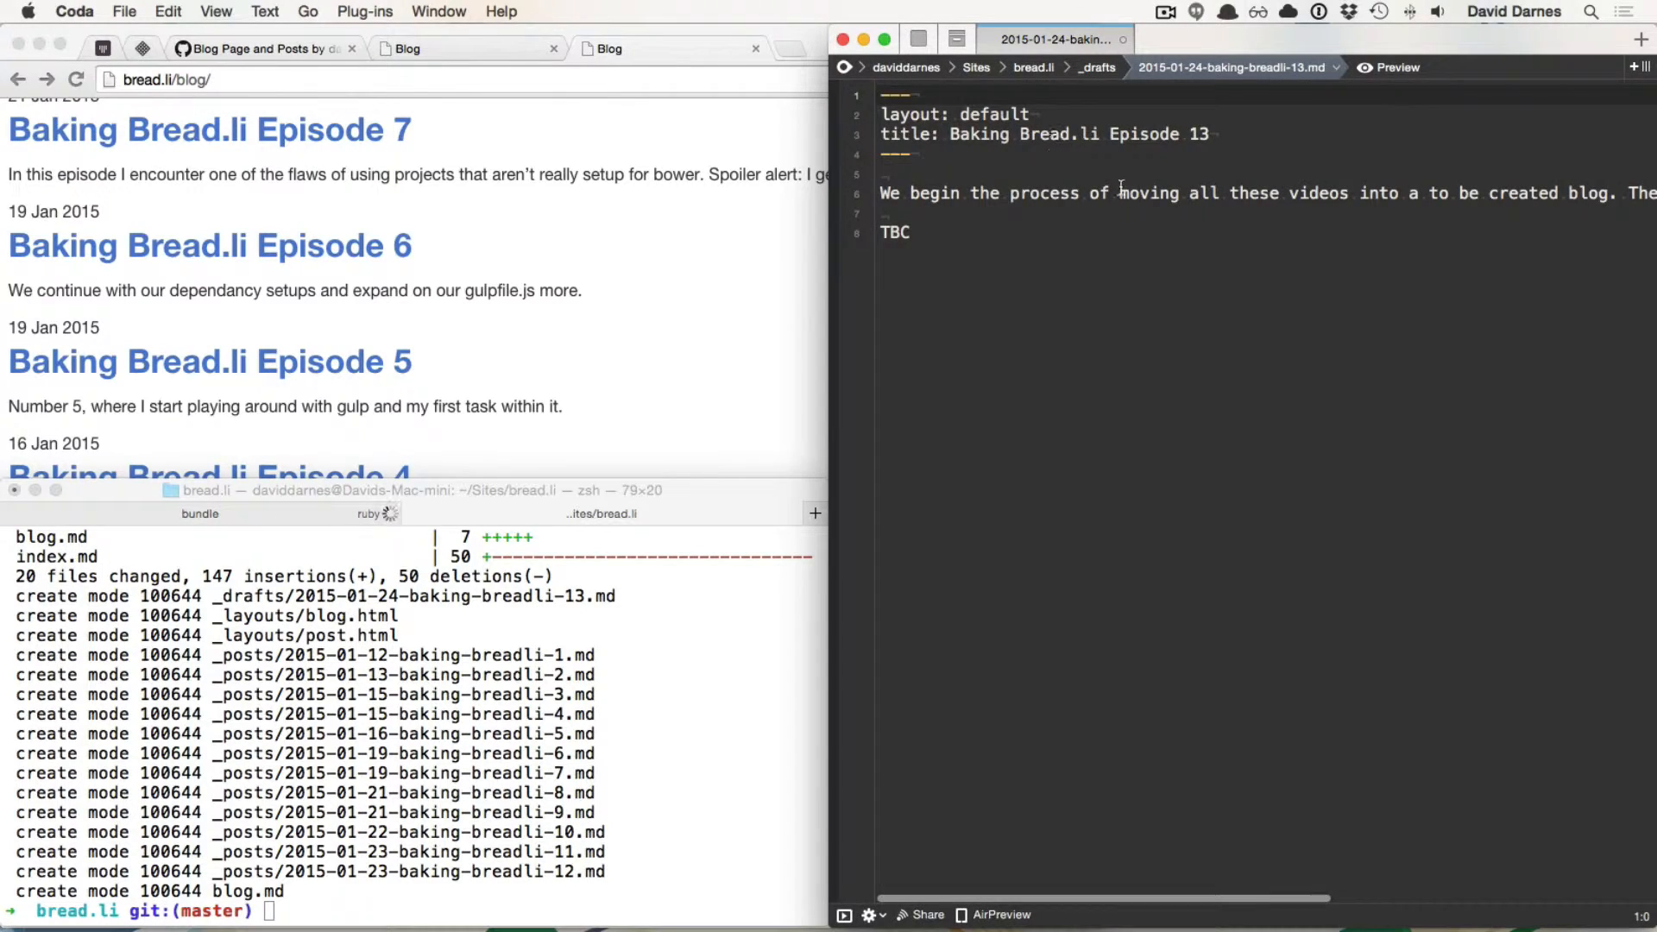
double_click(994, 114)
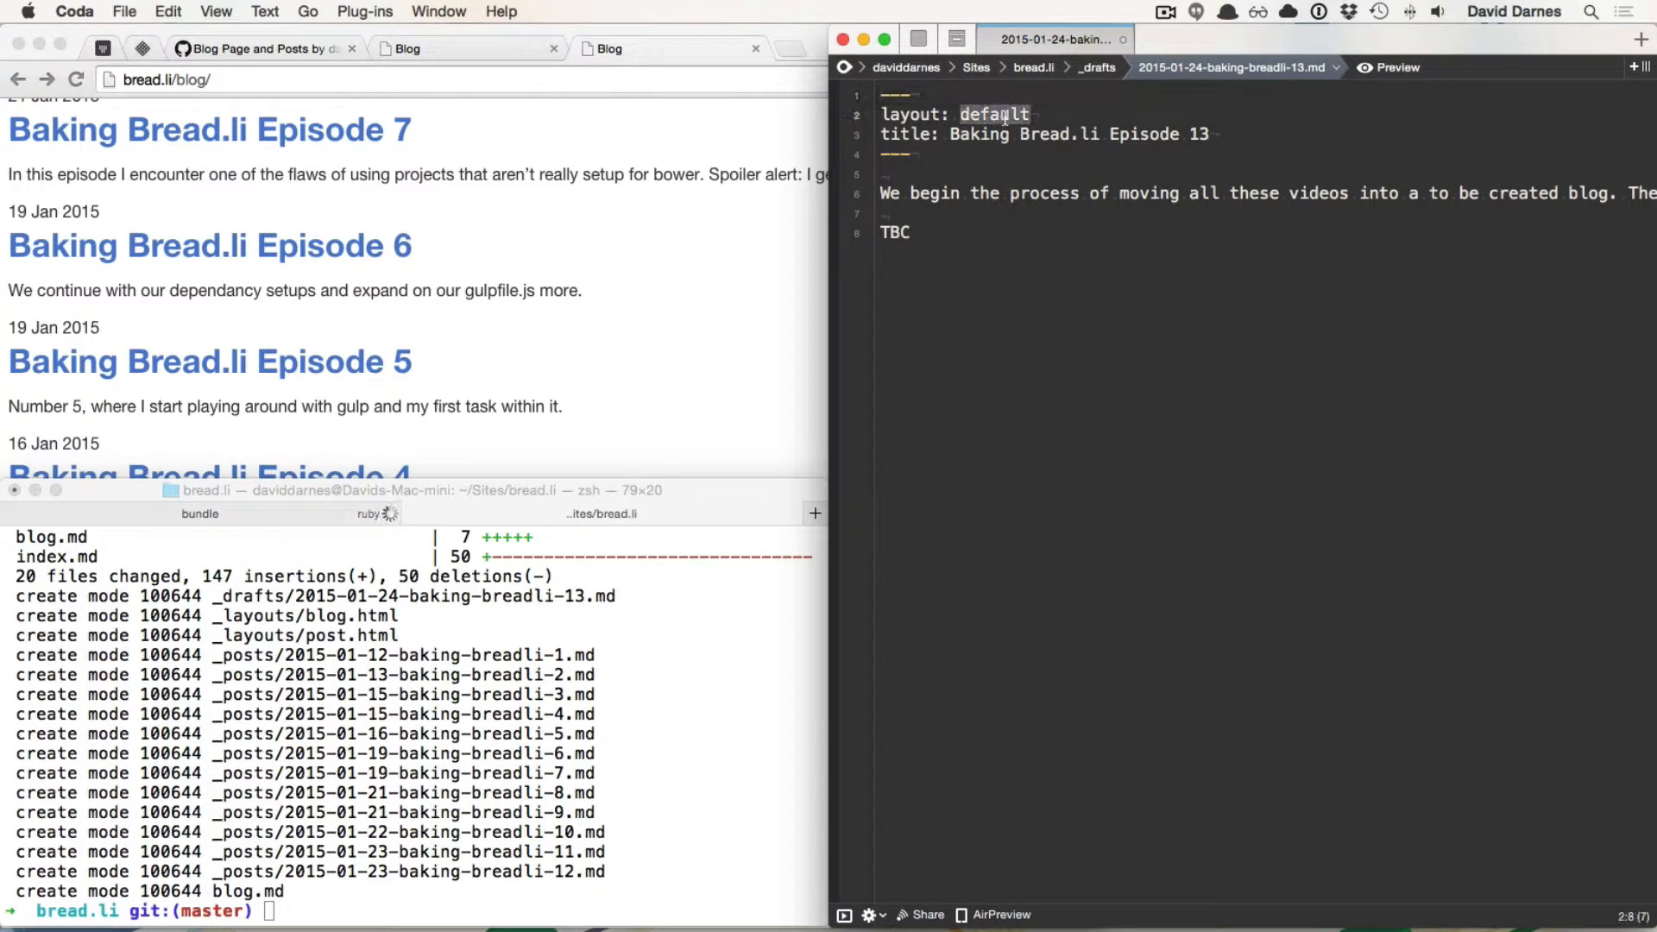
text(post)
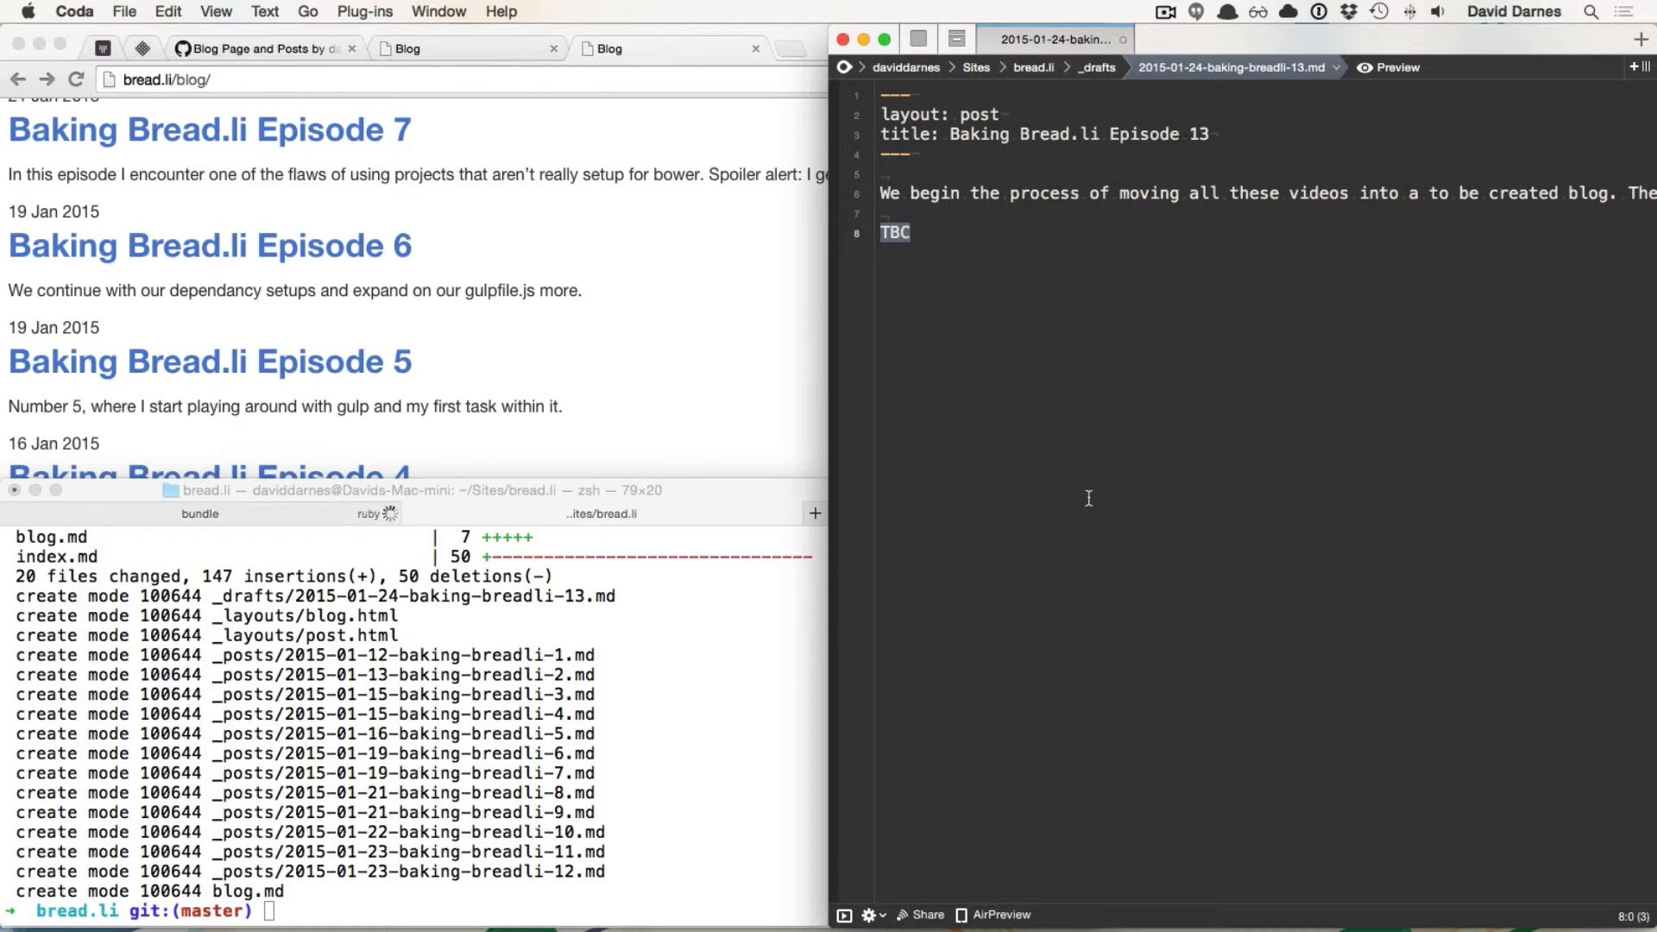
mouse_move(1082, 539)
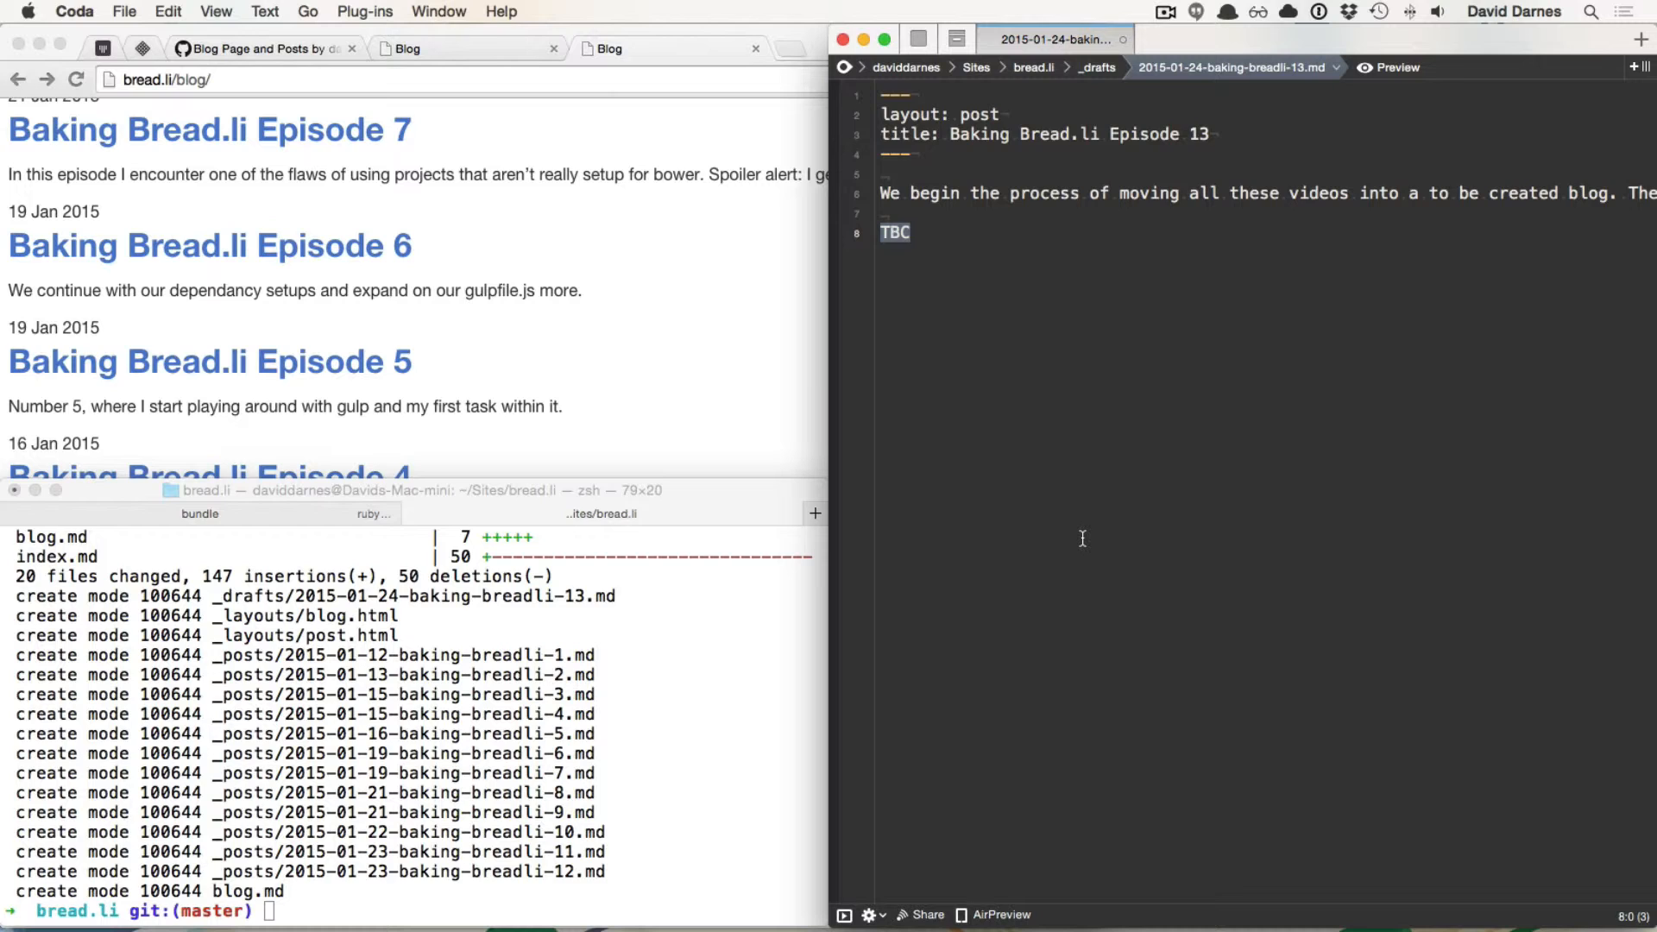
mouse_move(706, 486)
text(git co)
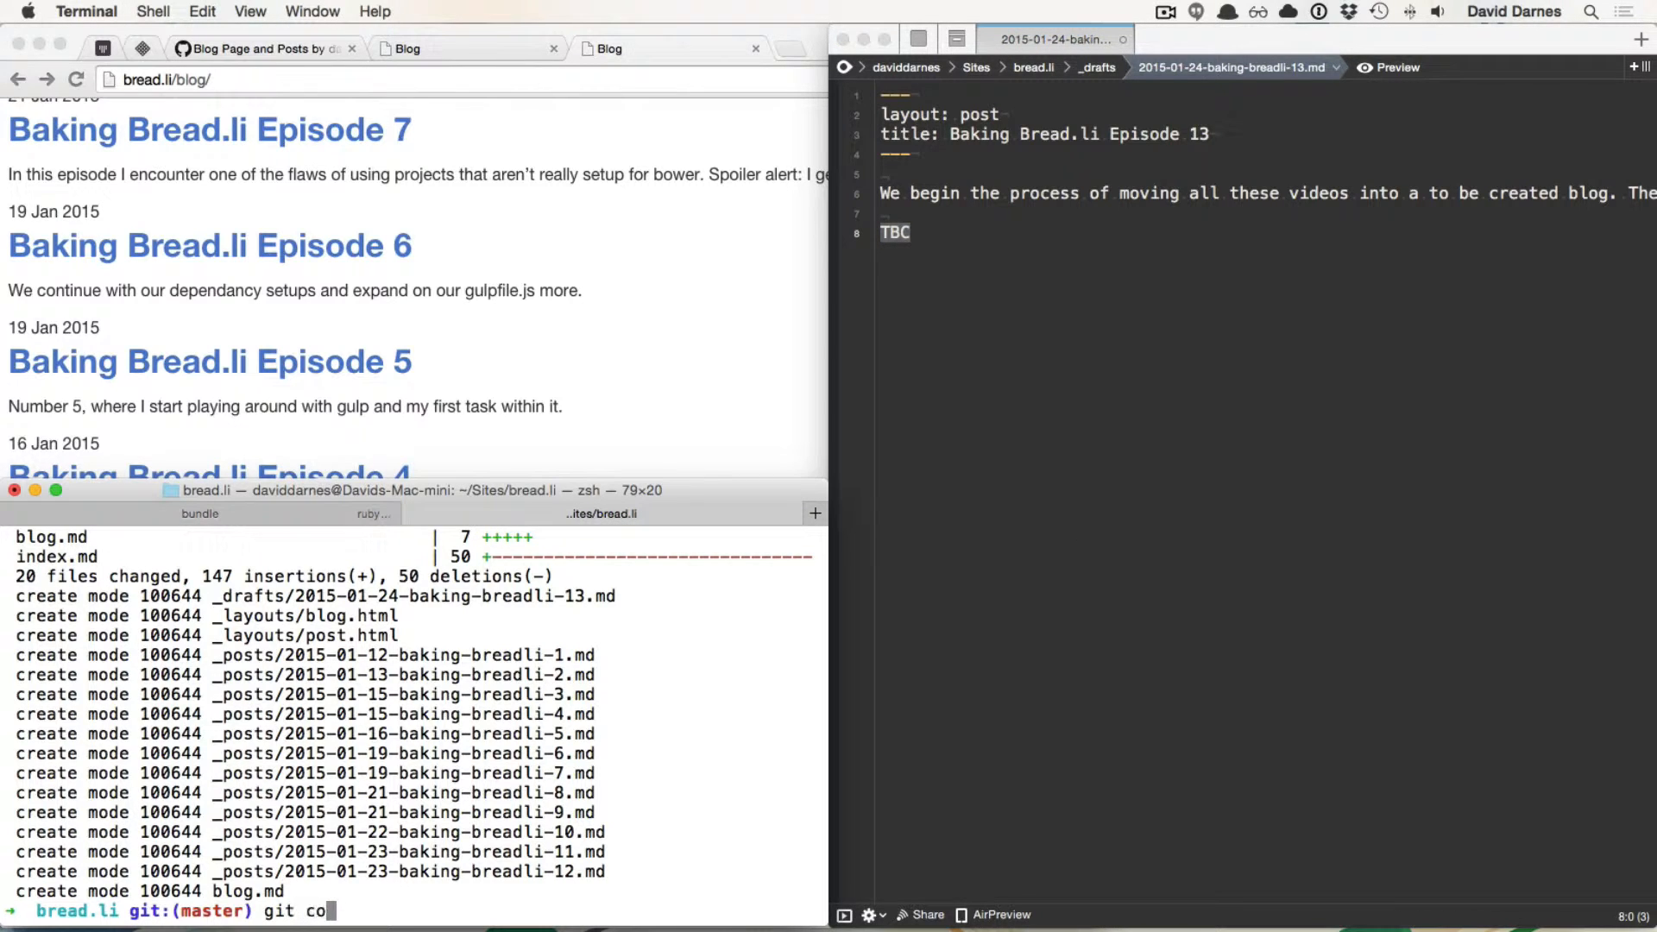
Step: Commit with git commit -am "Changes episode 13 layout option" and push to GitHub
text(mmit =)
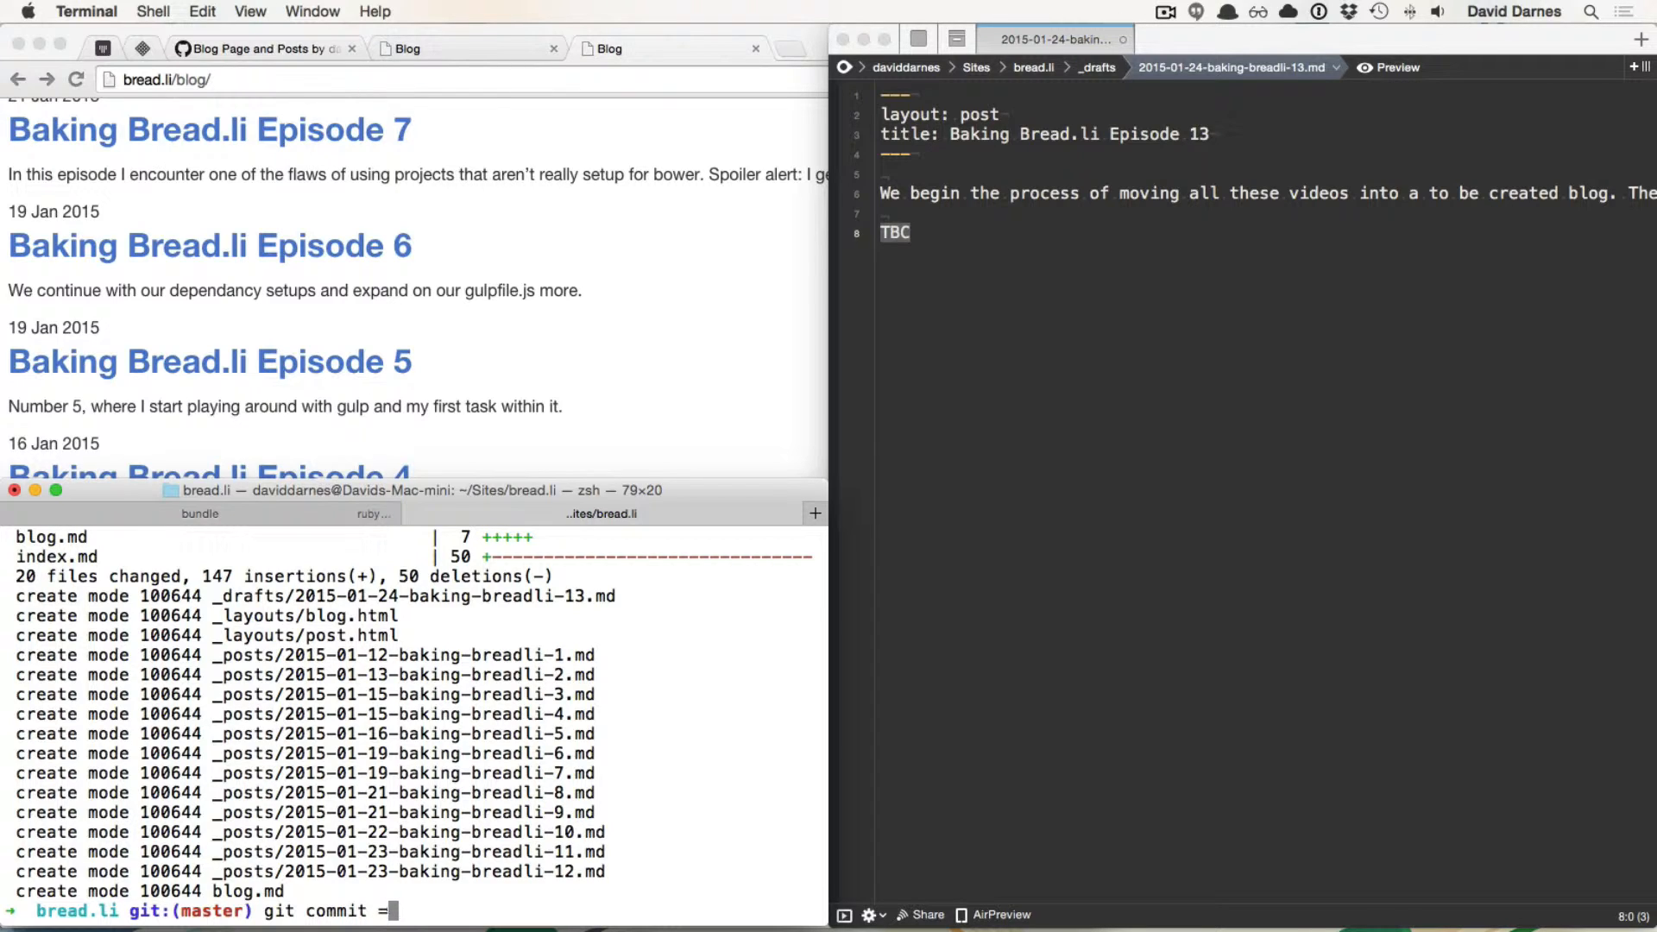
text(-am)
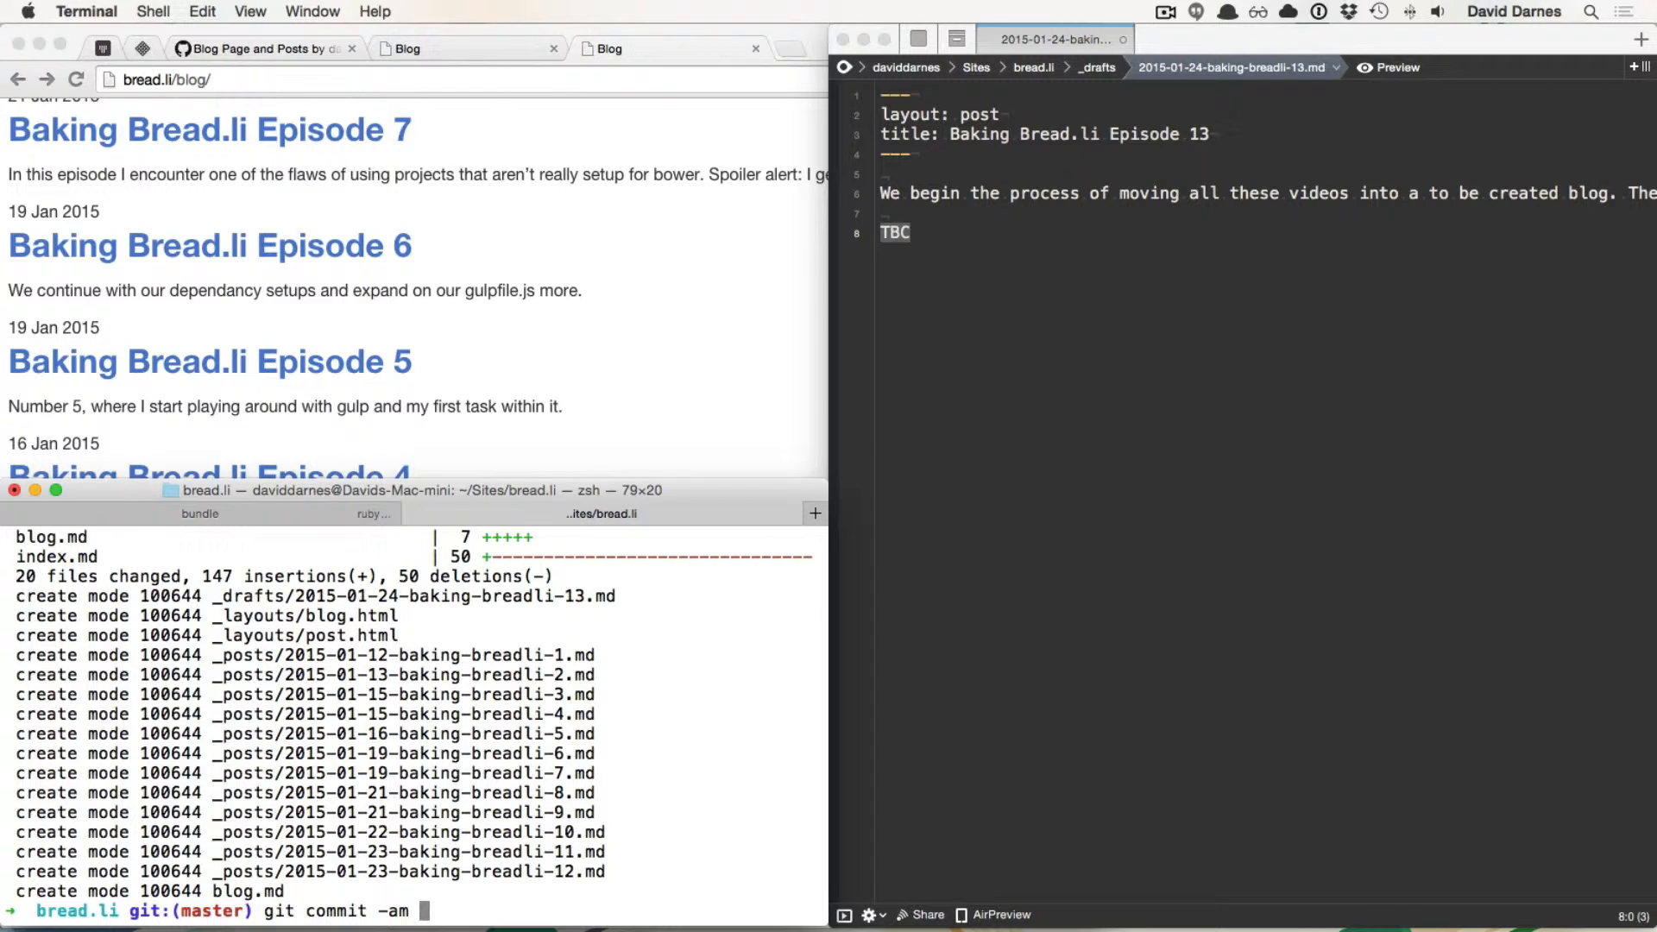
text("Changes)
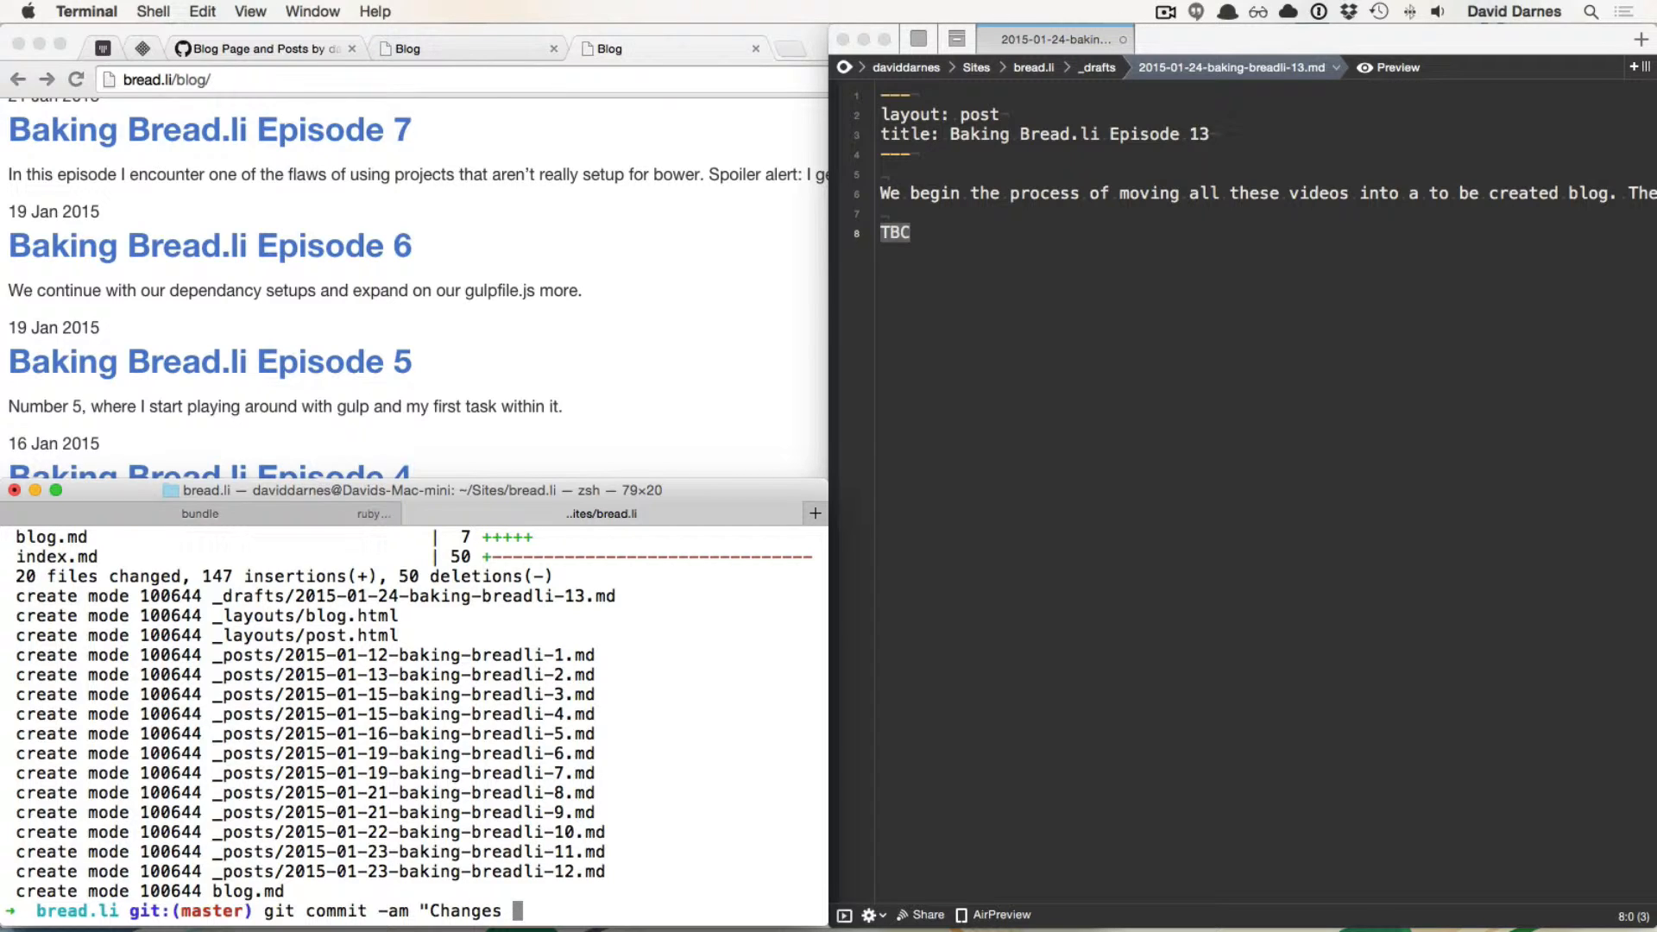
text(episode)
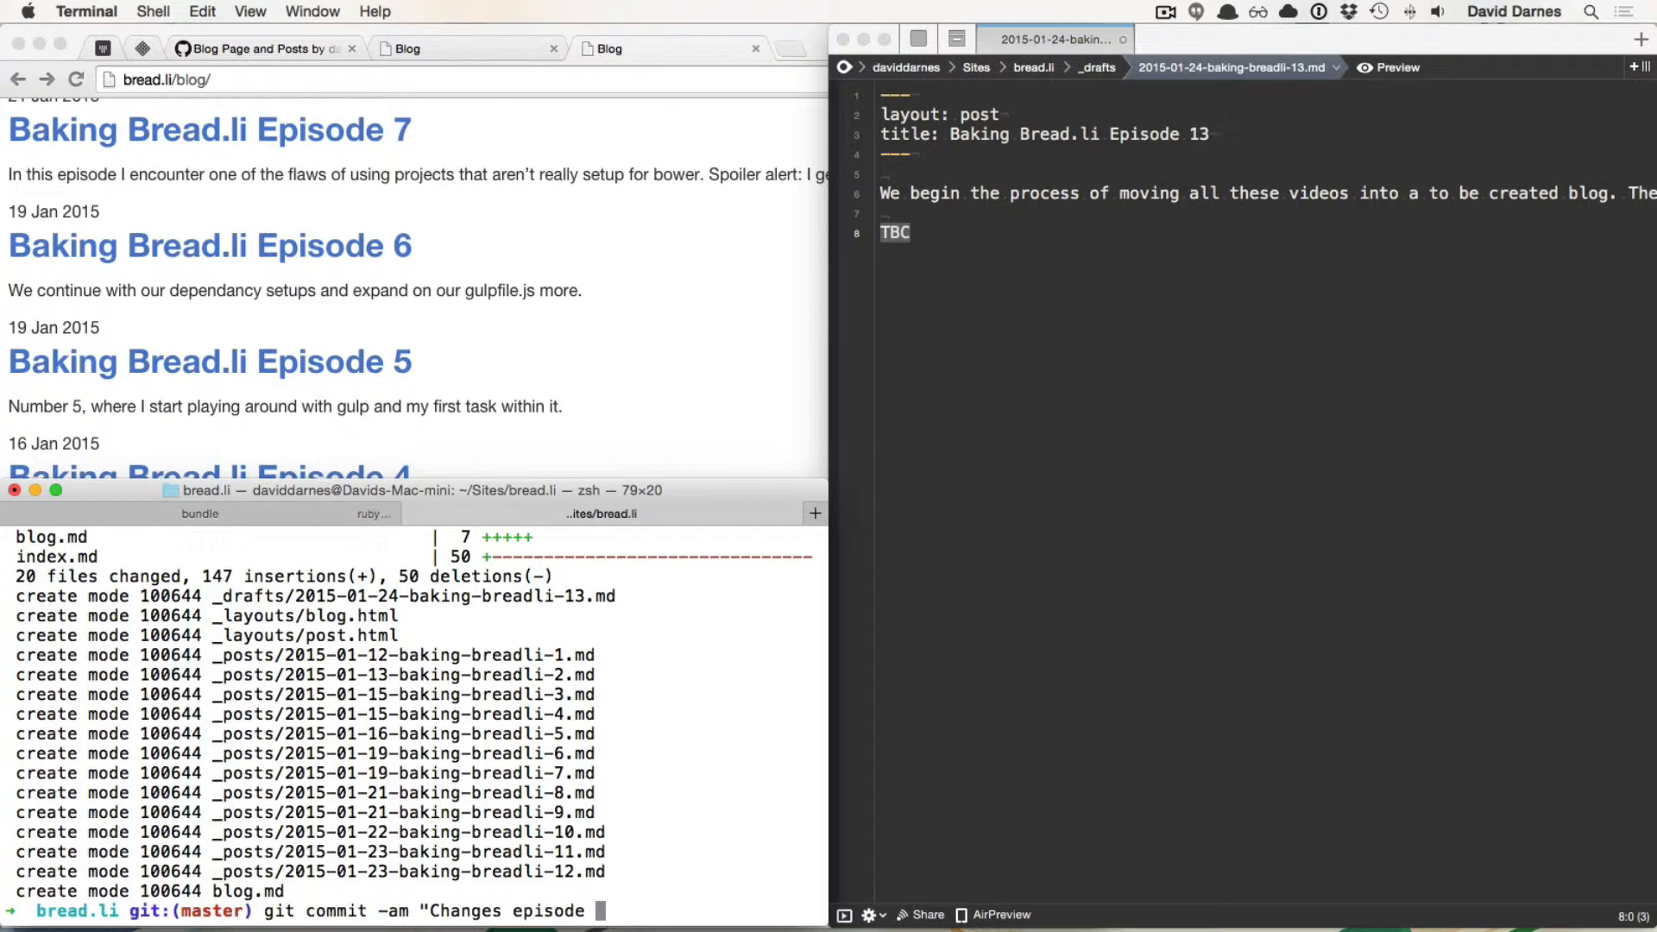
text(13)
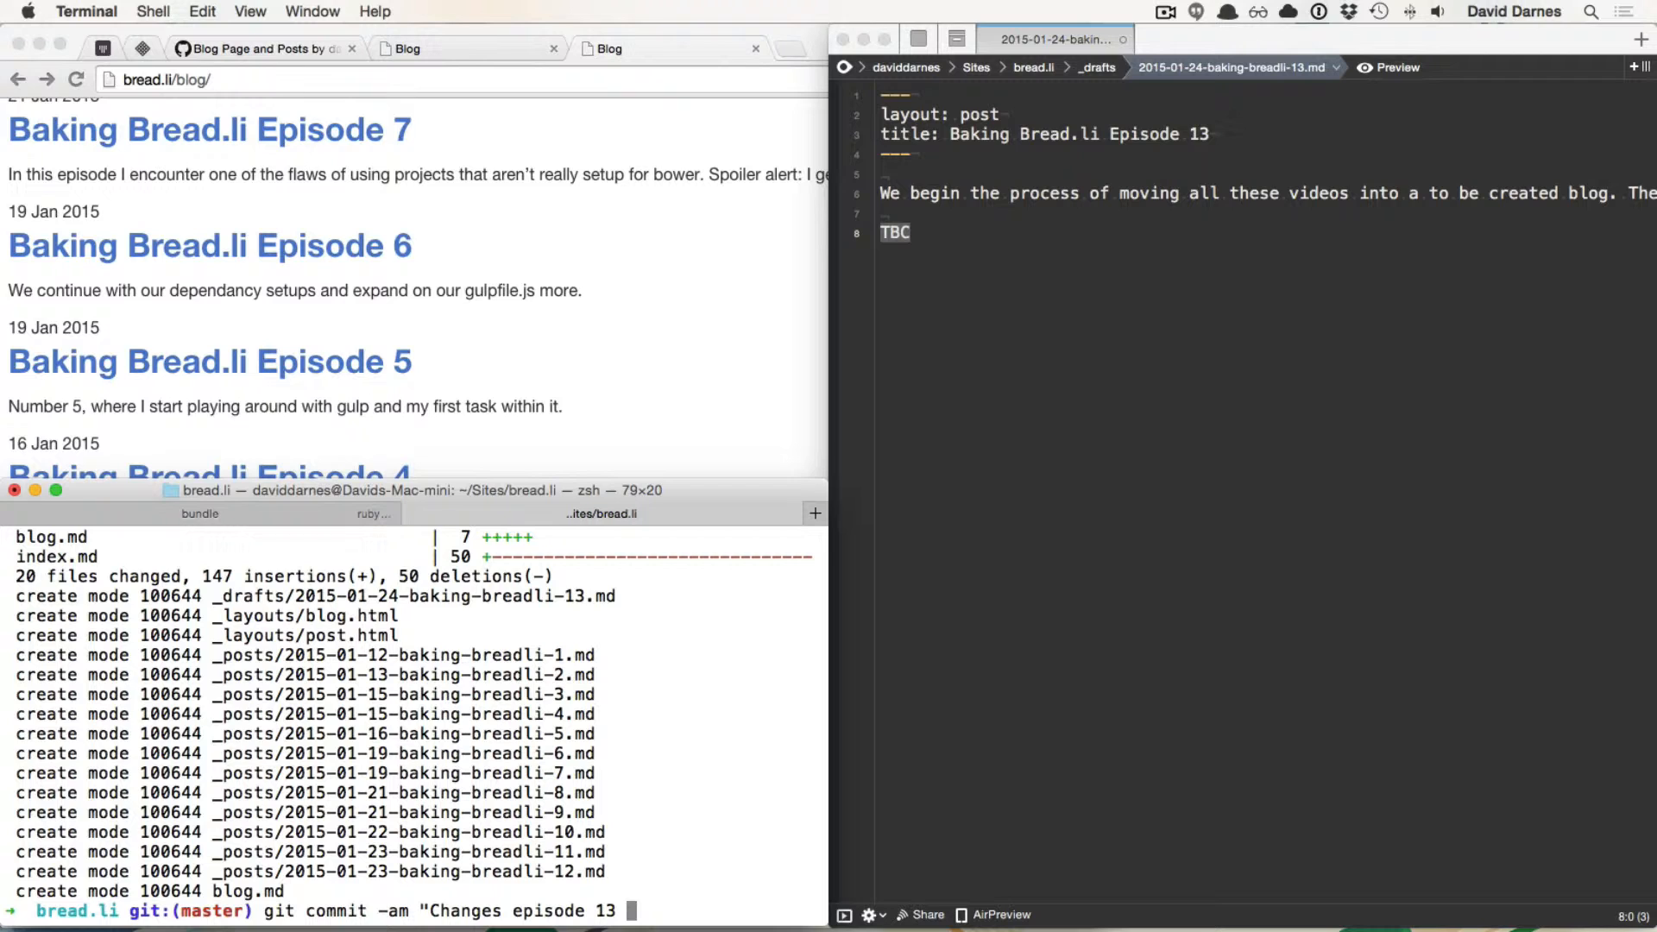
text(layout option)
text(git pus)
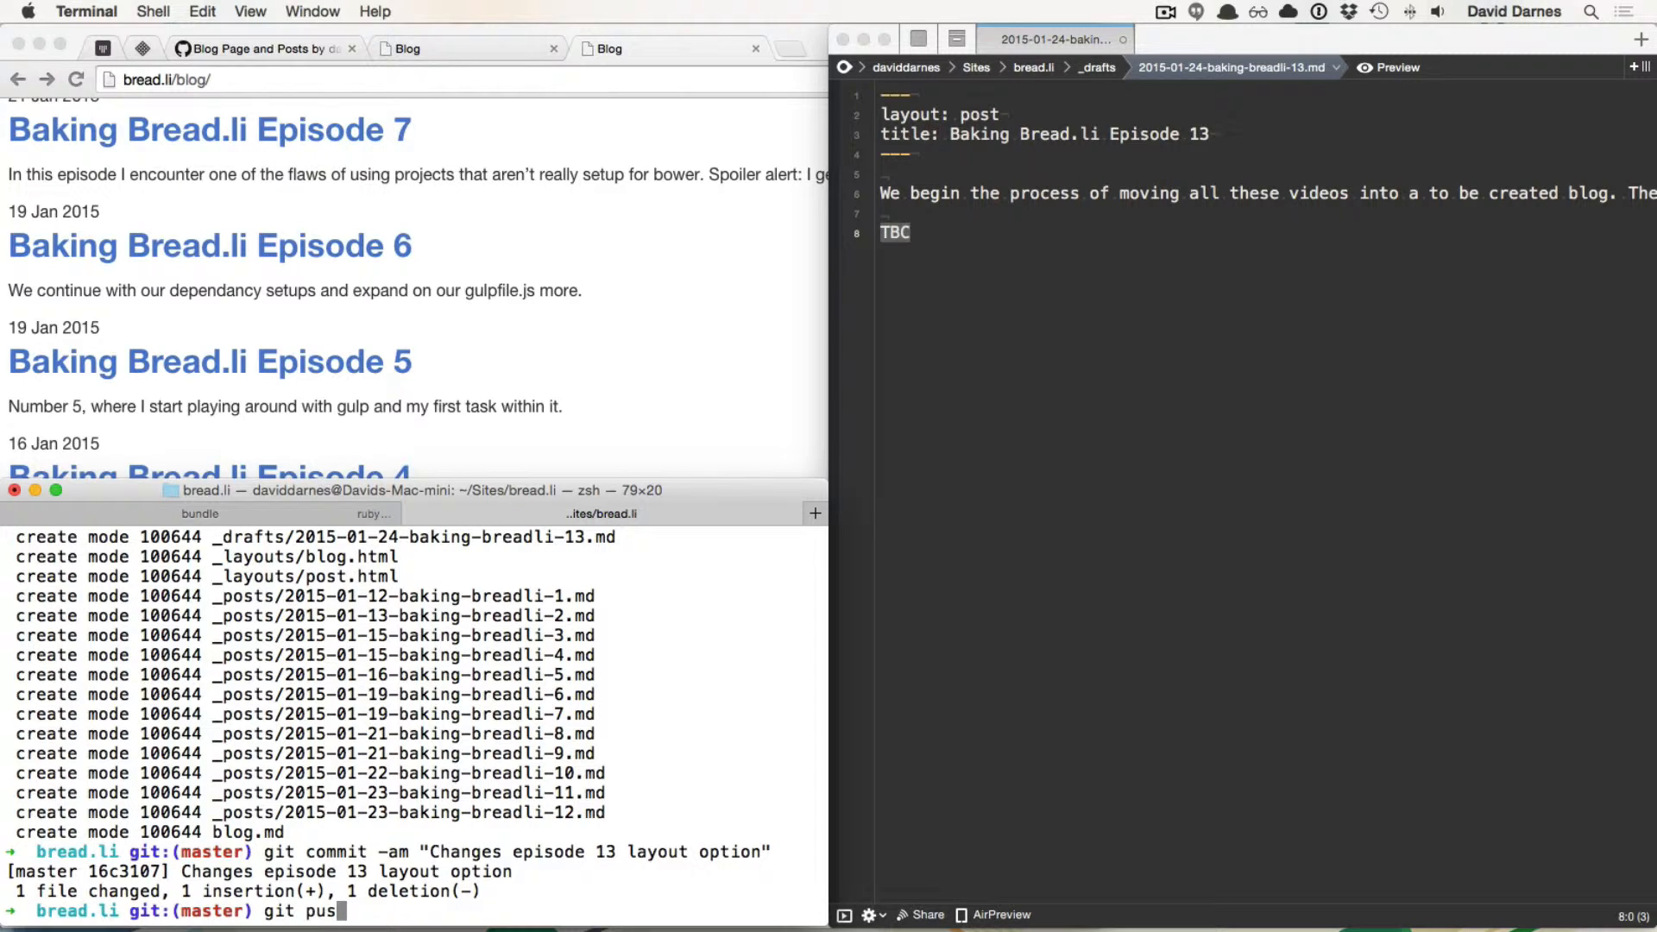
key(Return)
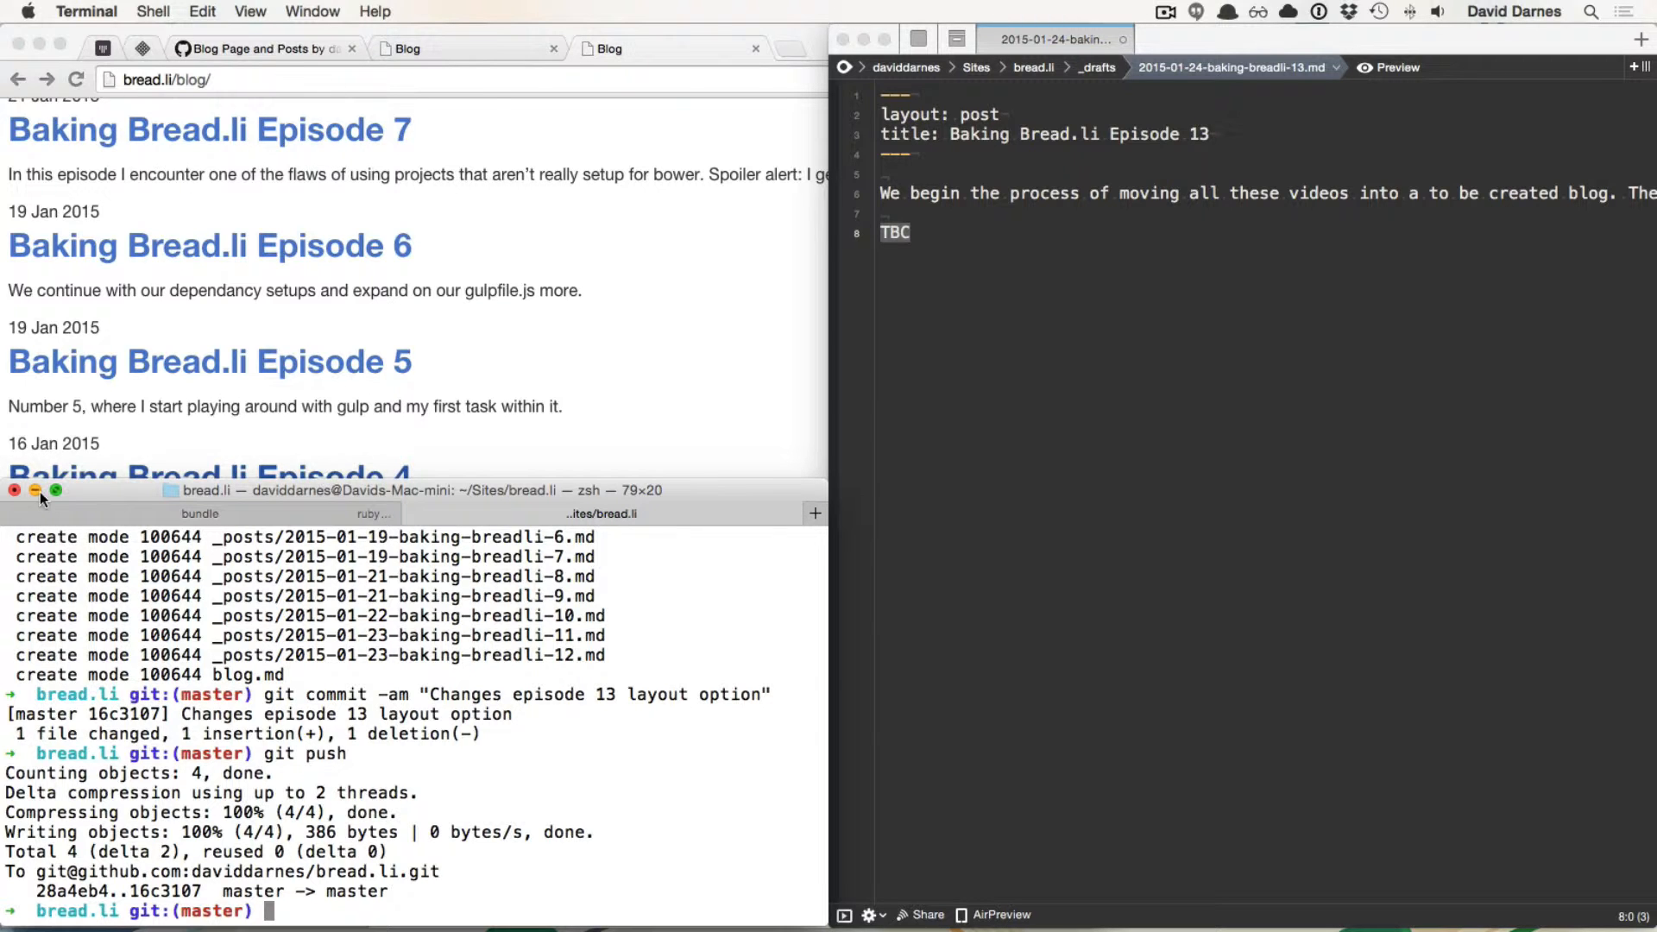
Step: Minimise Terminal, bring Chrome forward and go to the bread.li repository's Issues list on GitHub
click(34, 489)
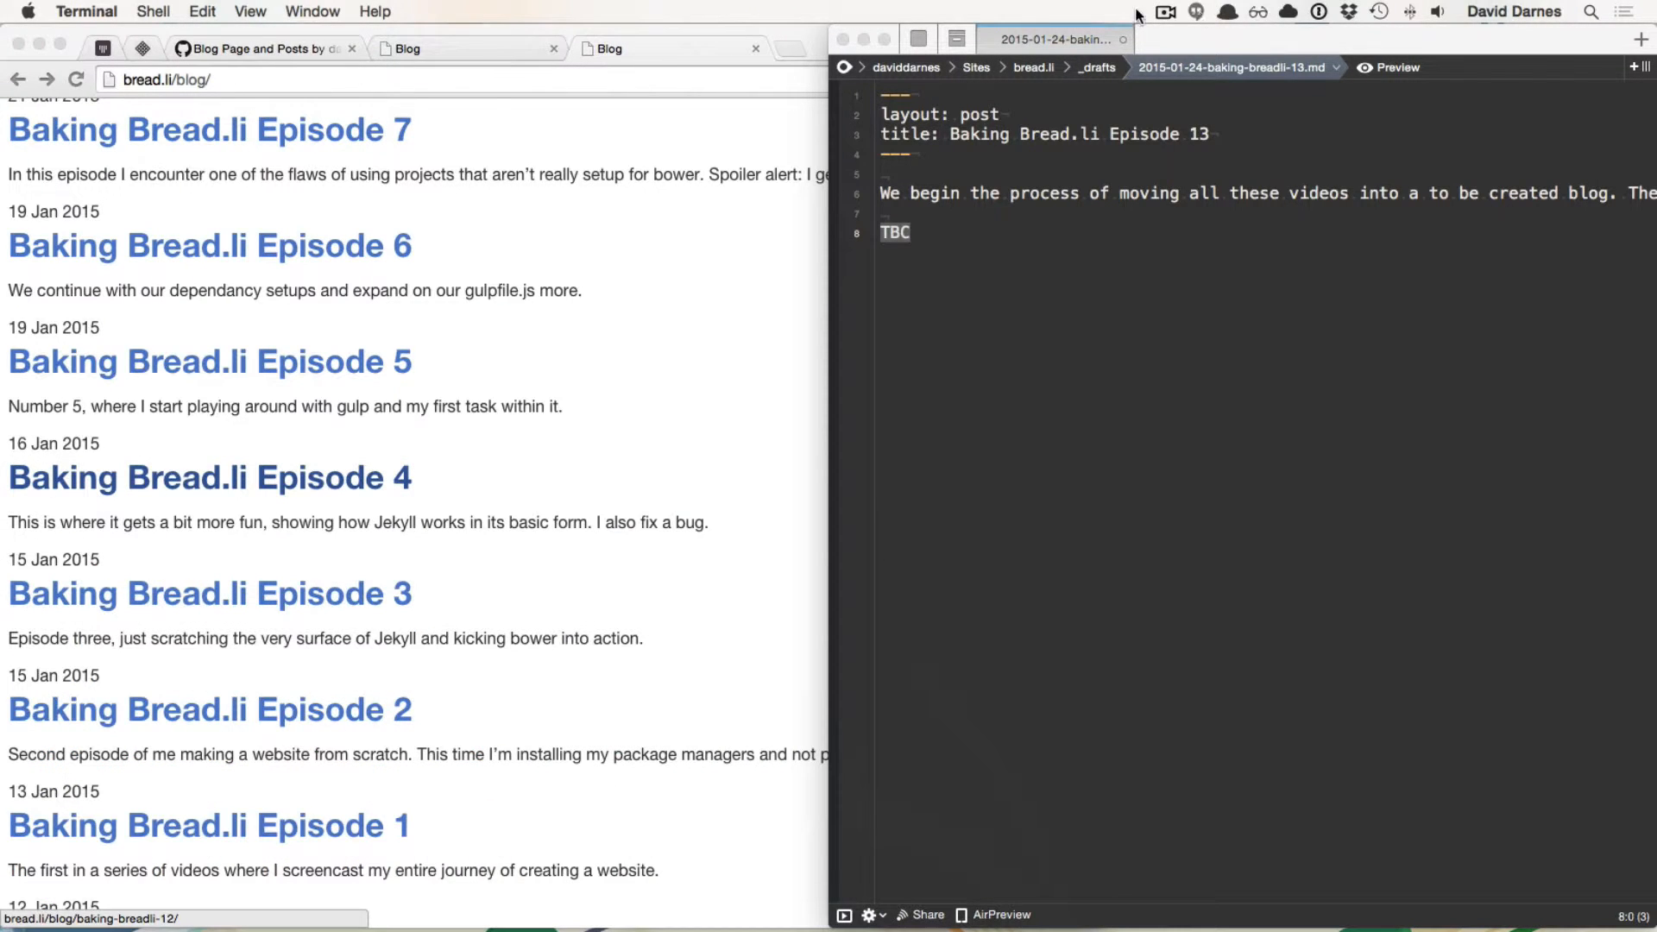
click(476, 48)
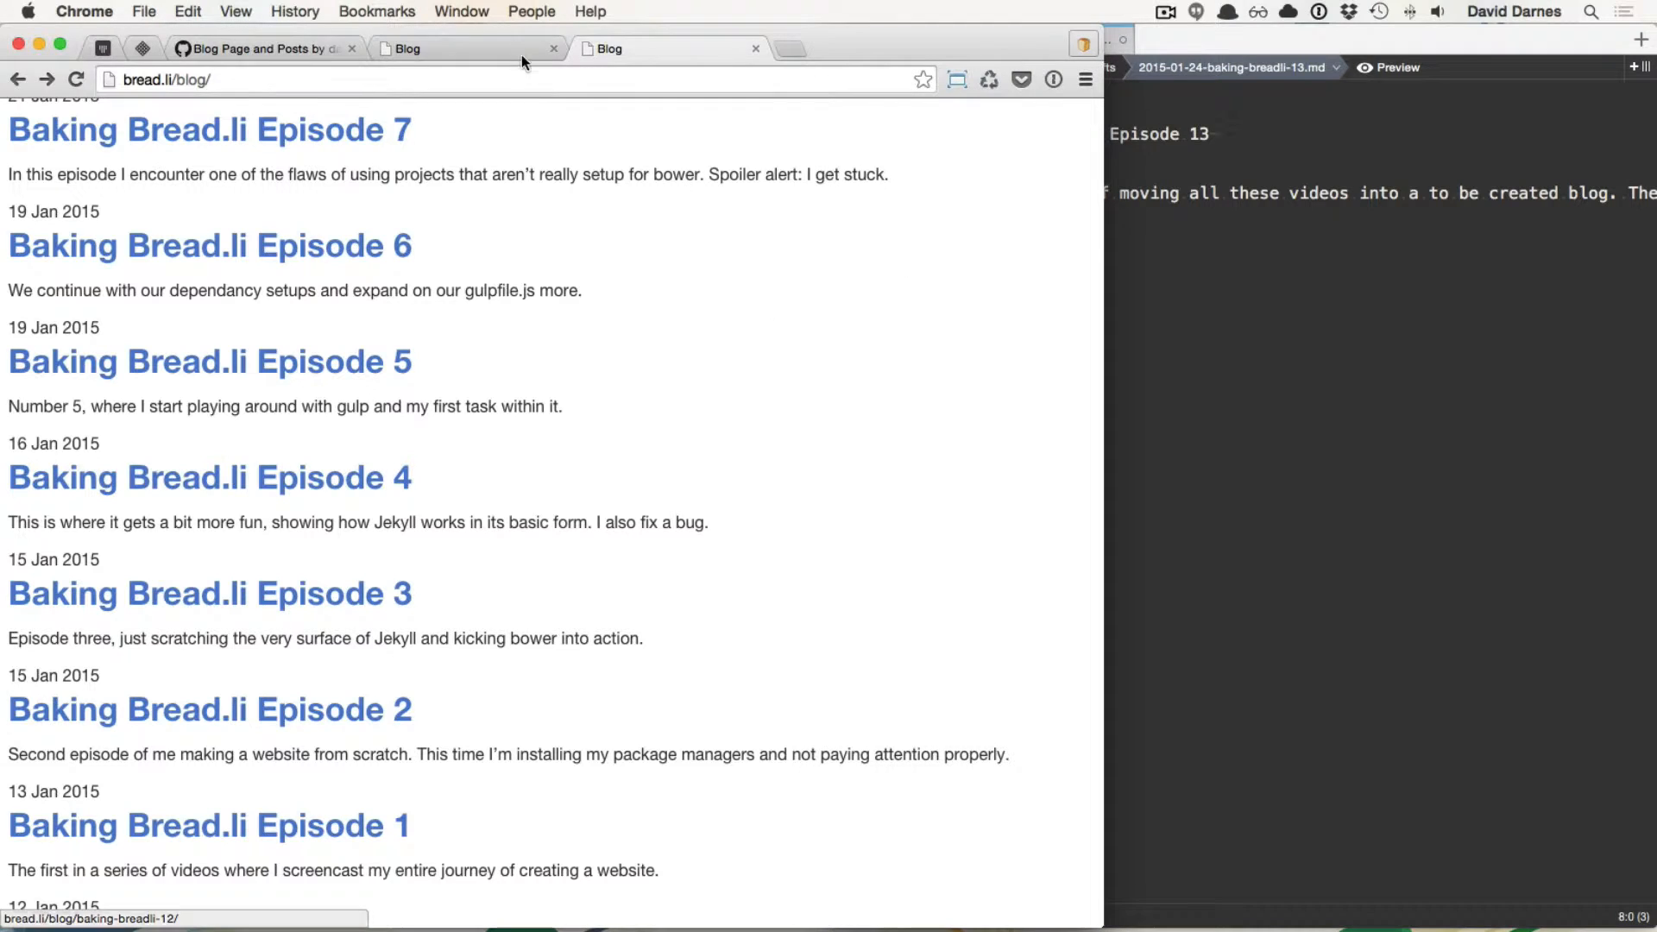
click(259, 48)
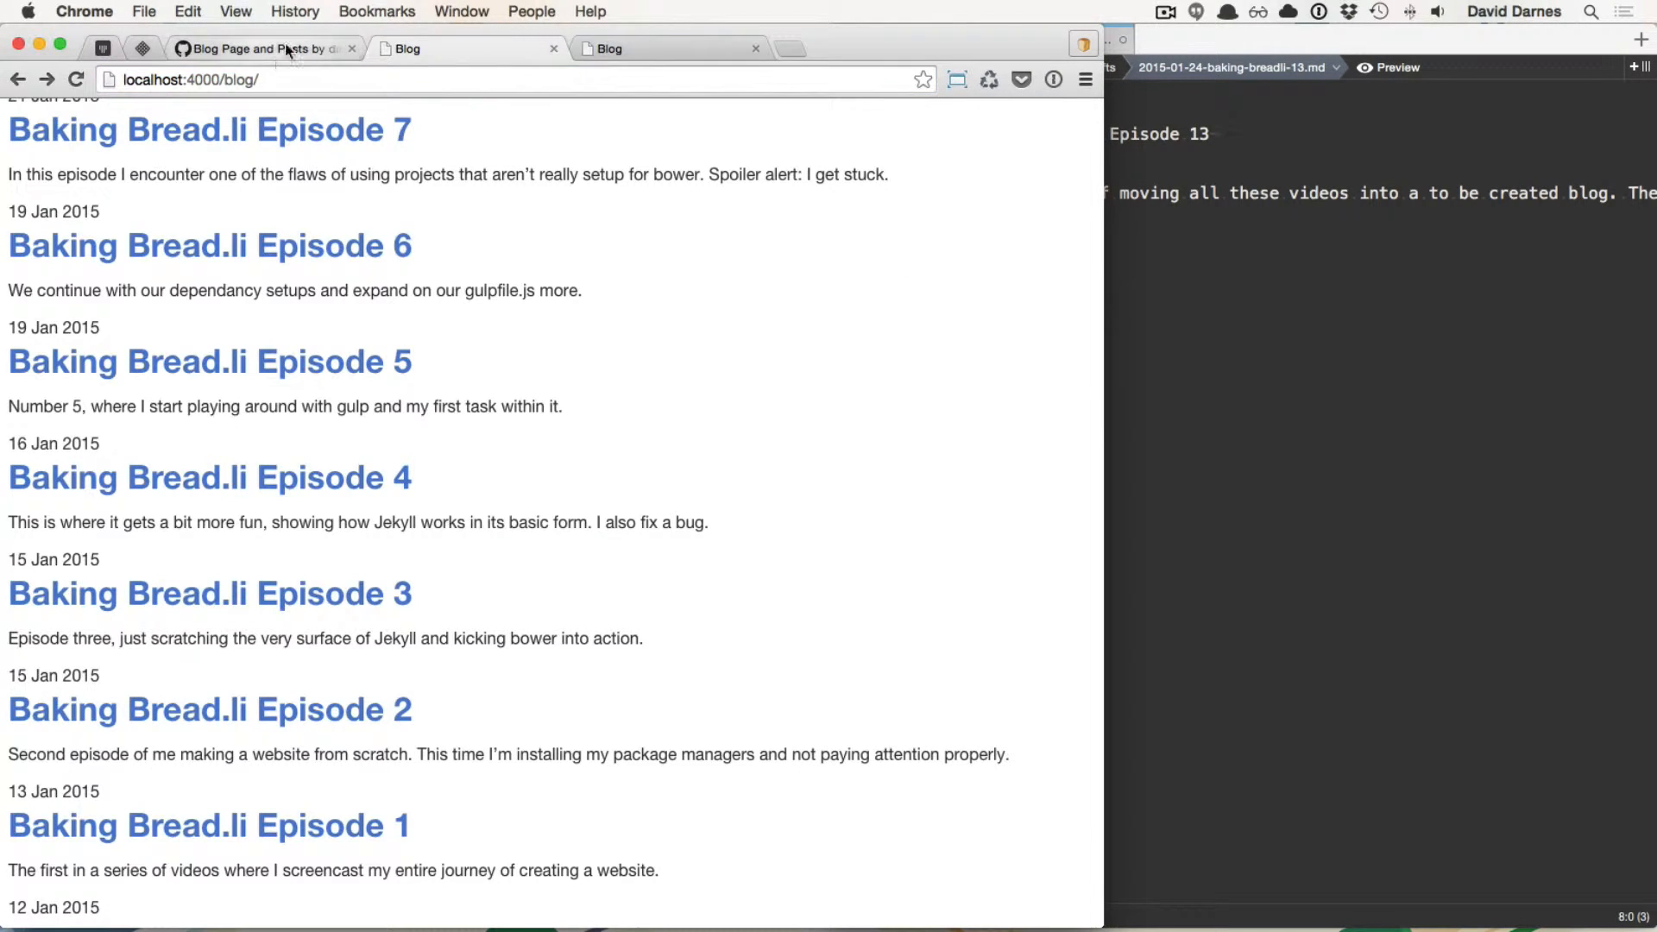
click(263, 48)
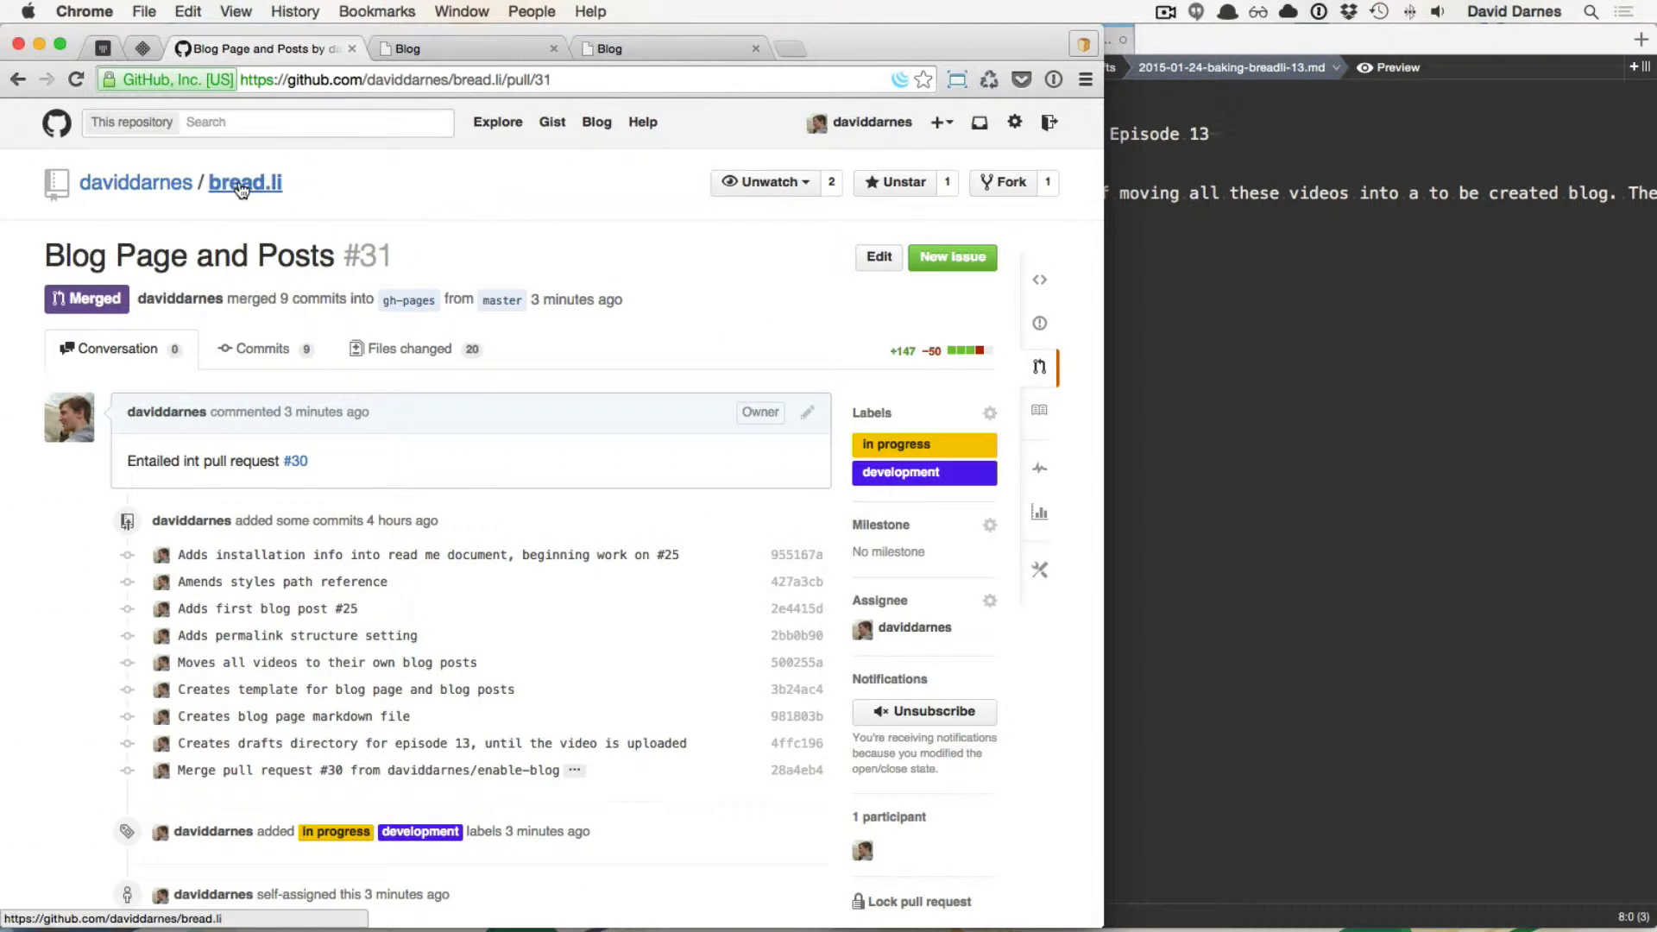
click(243, 181)
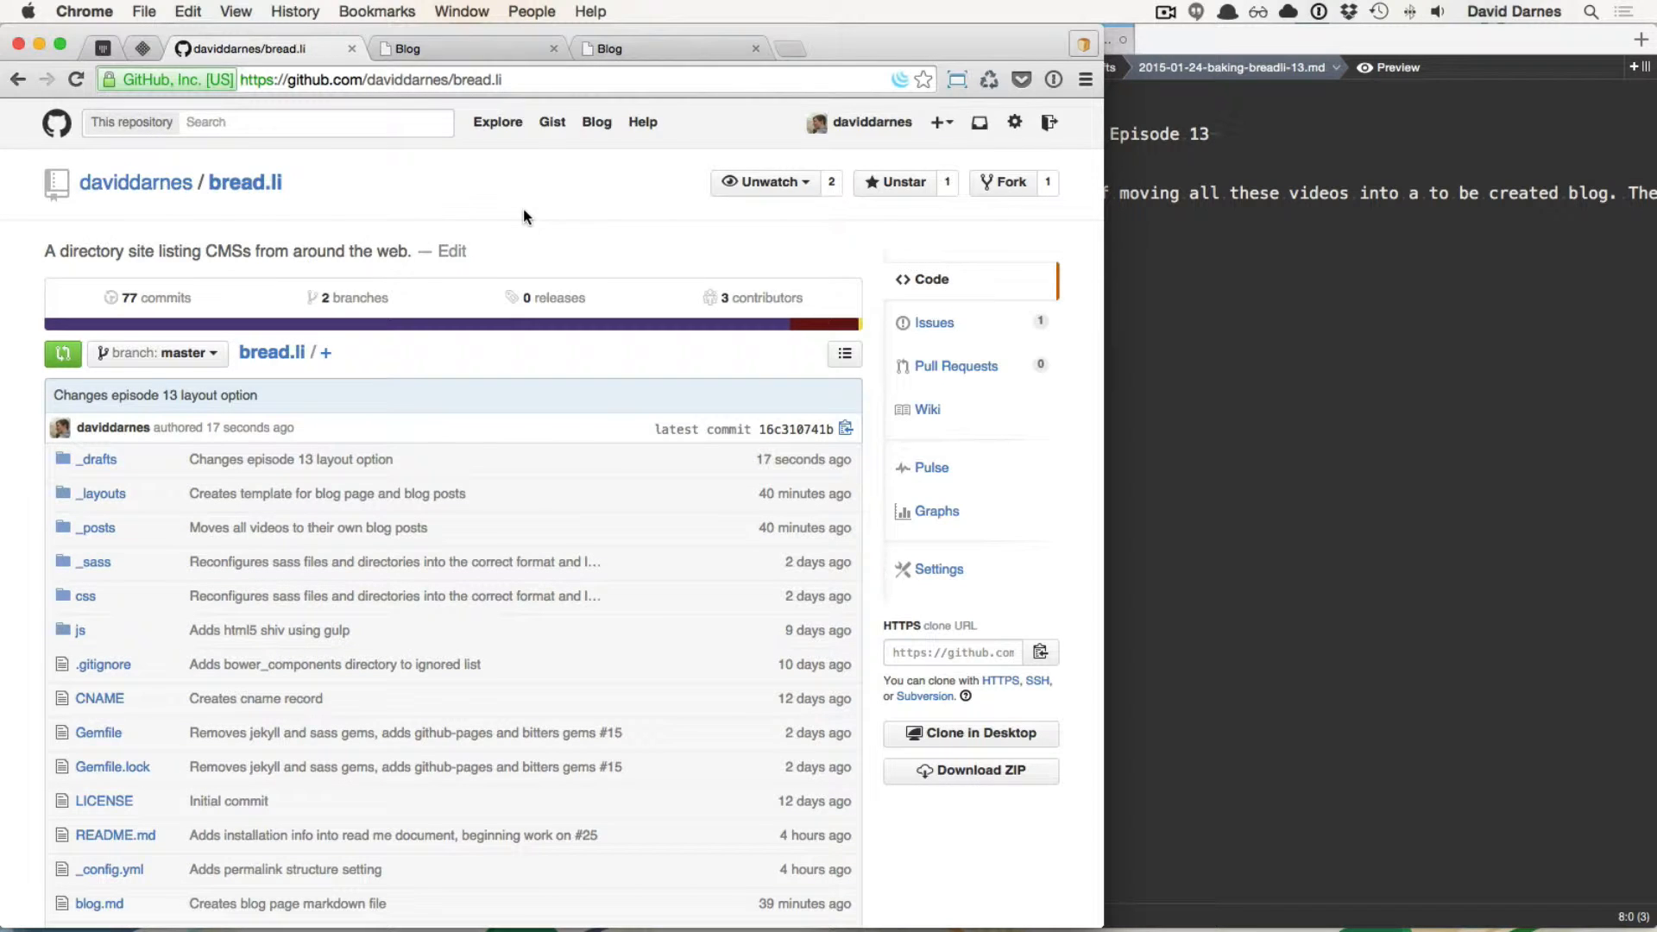
mouse_move(934, 323)
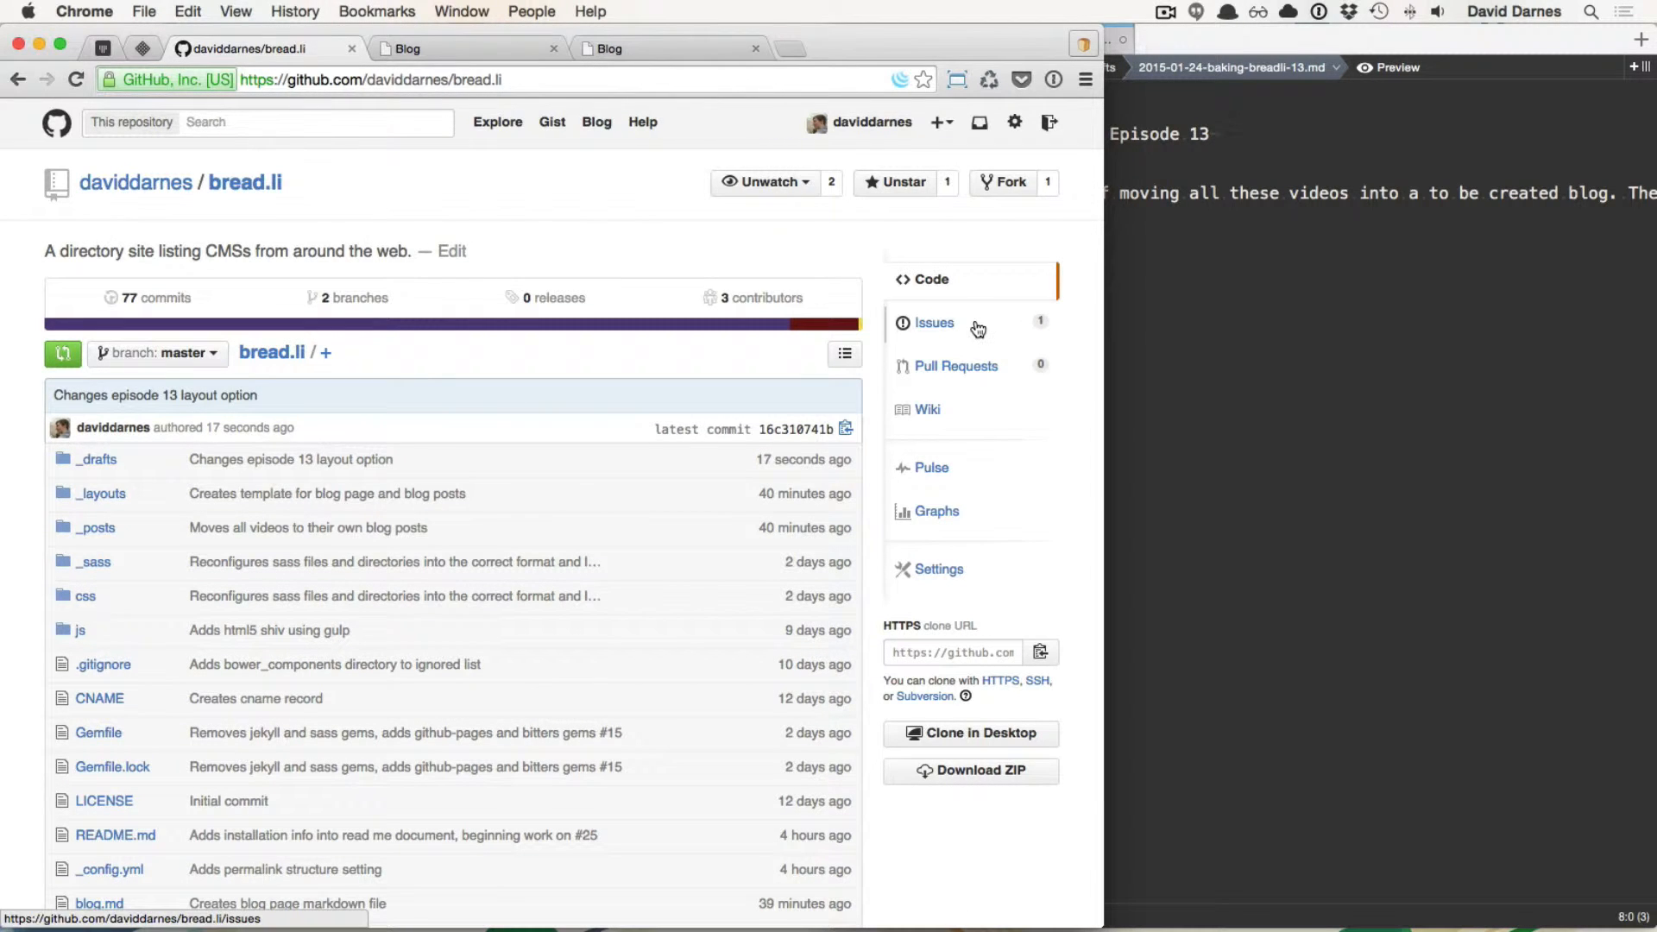
click(932, 323)
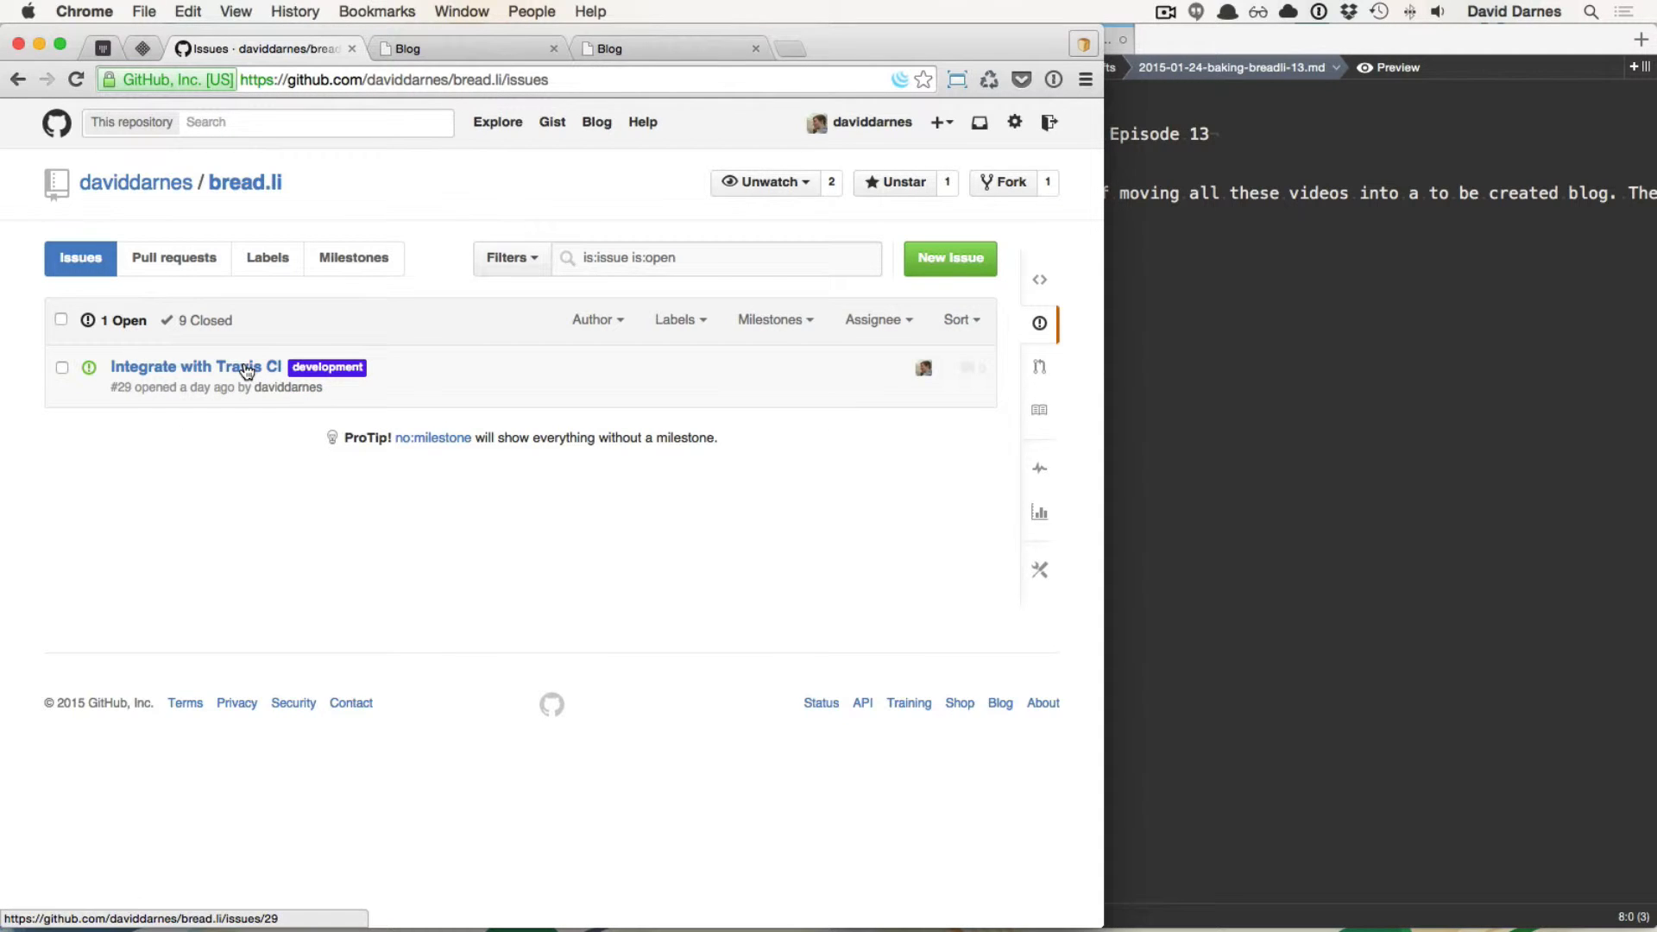
Step: Read the Integrate with Travis CI issue, then return to Coda's Episode 13 draft
click(195, 365)
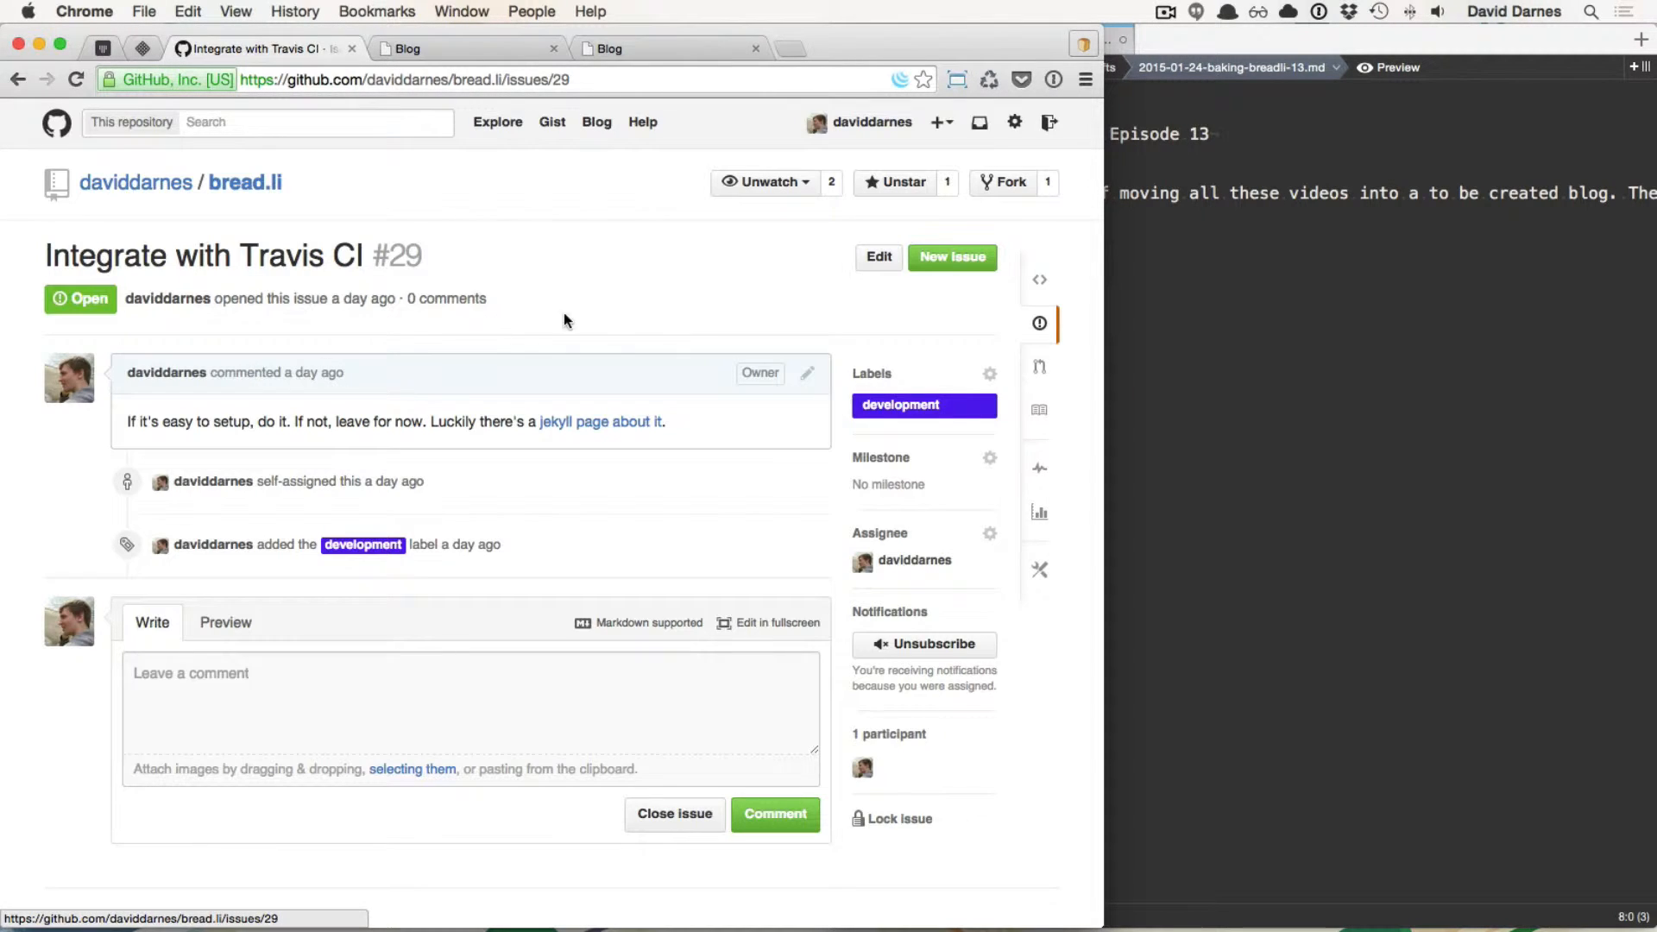
mouse_move(636, 309)
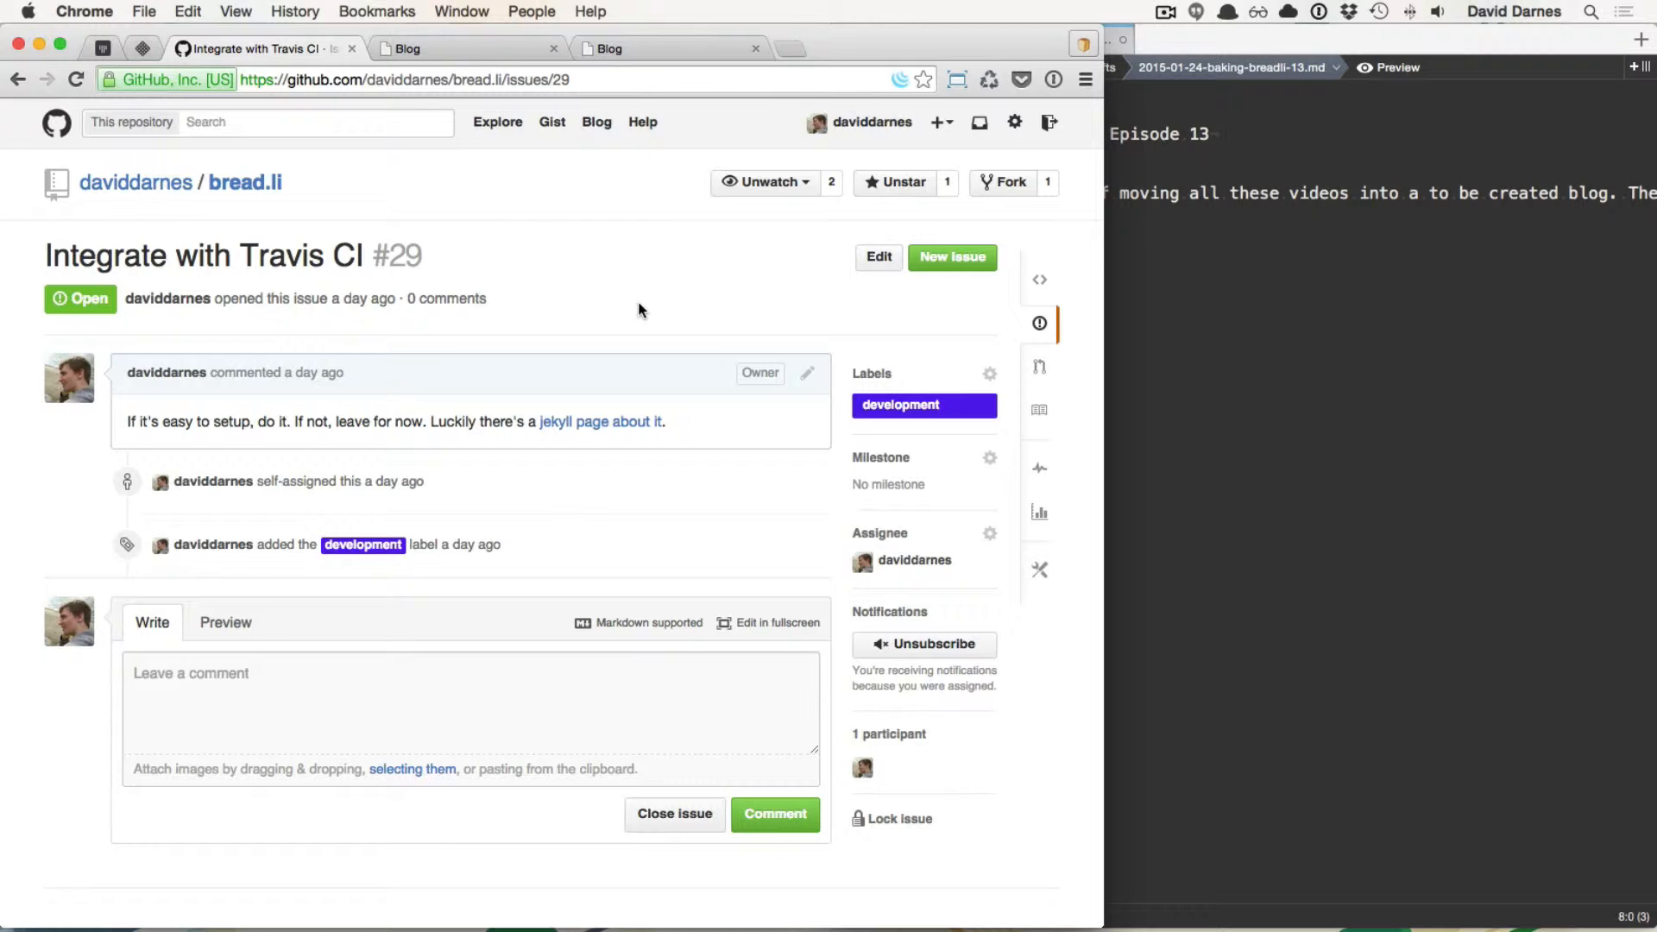
mouse_move(1194, 5)
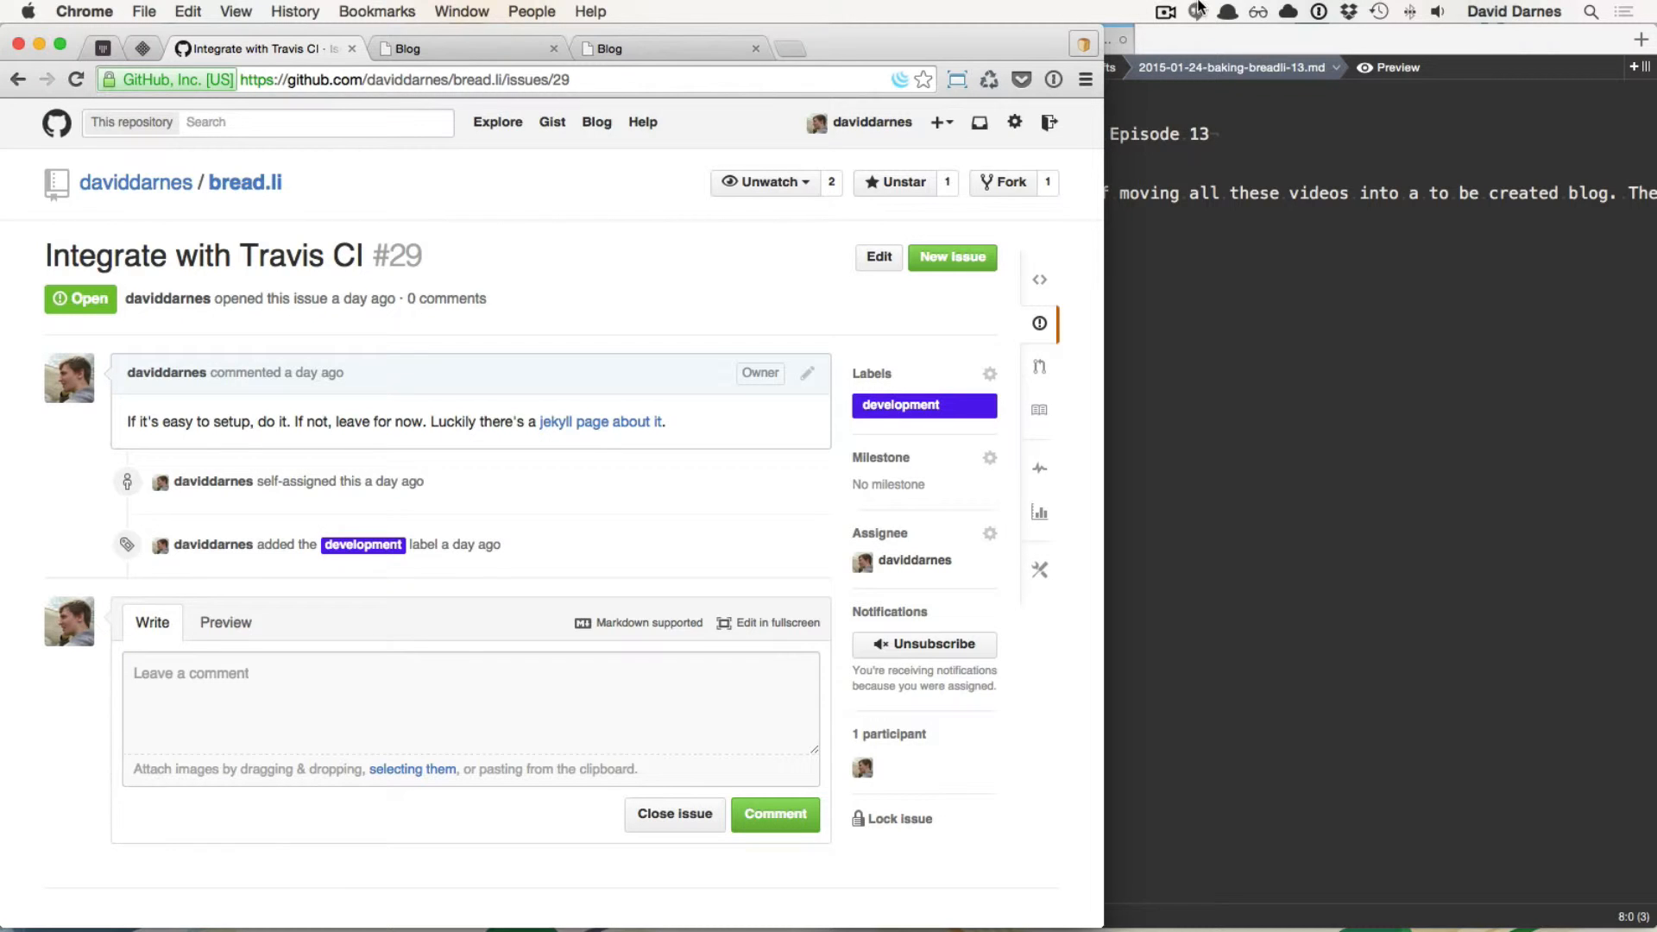
click(1165, 12)
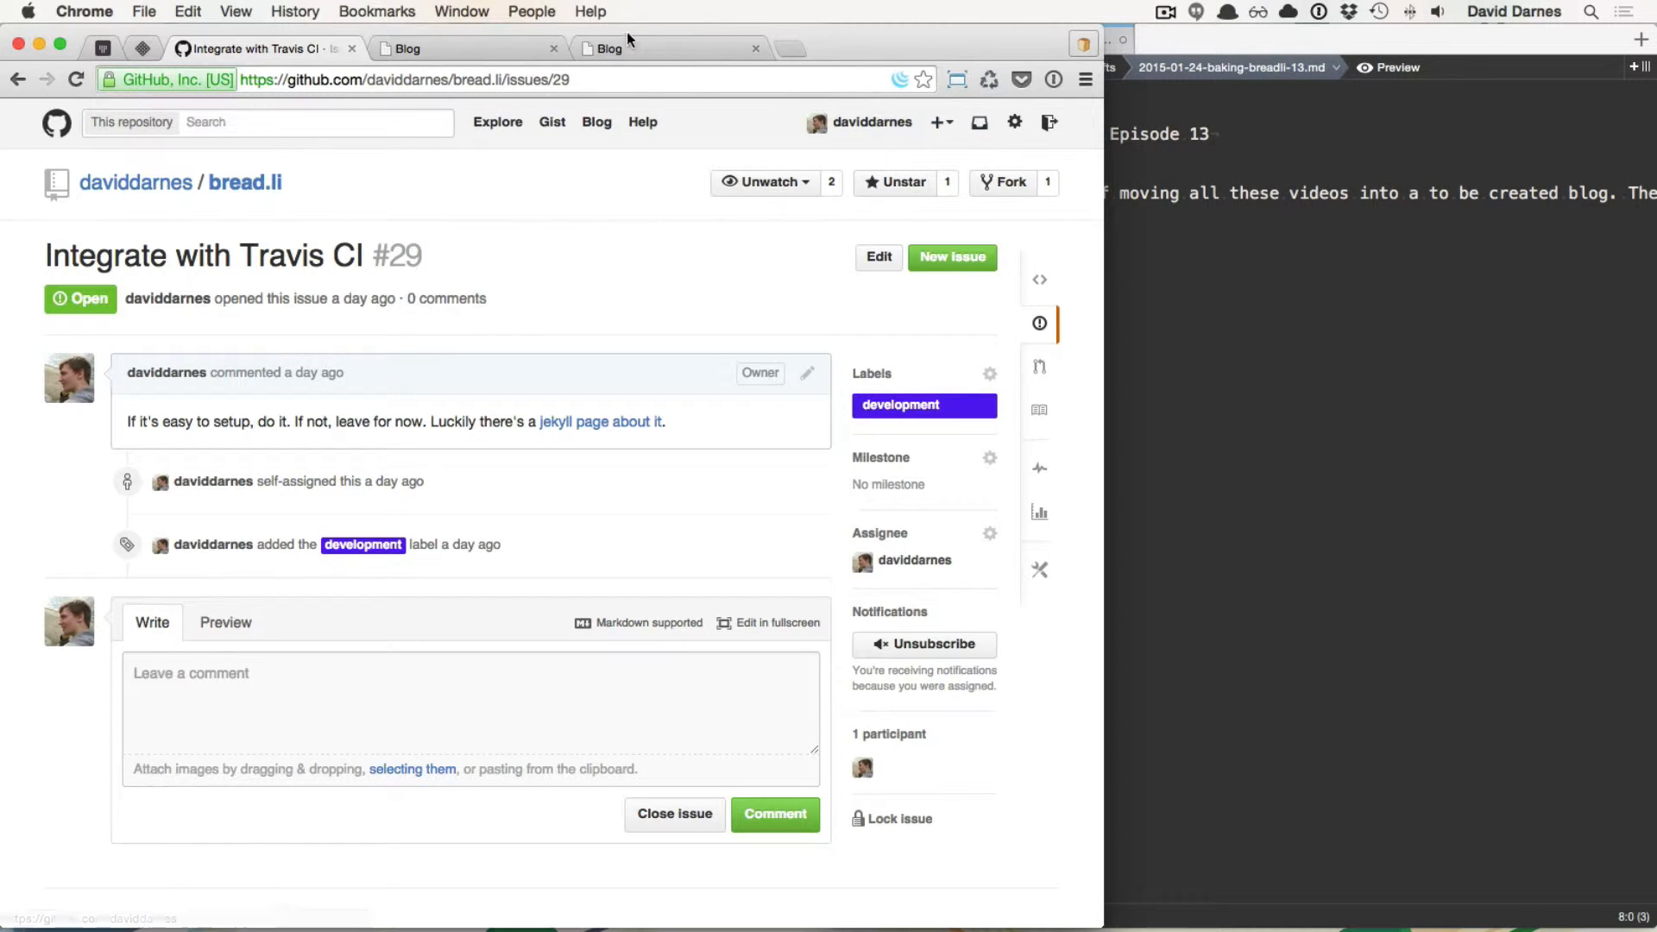
click(609, 48)
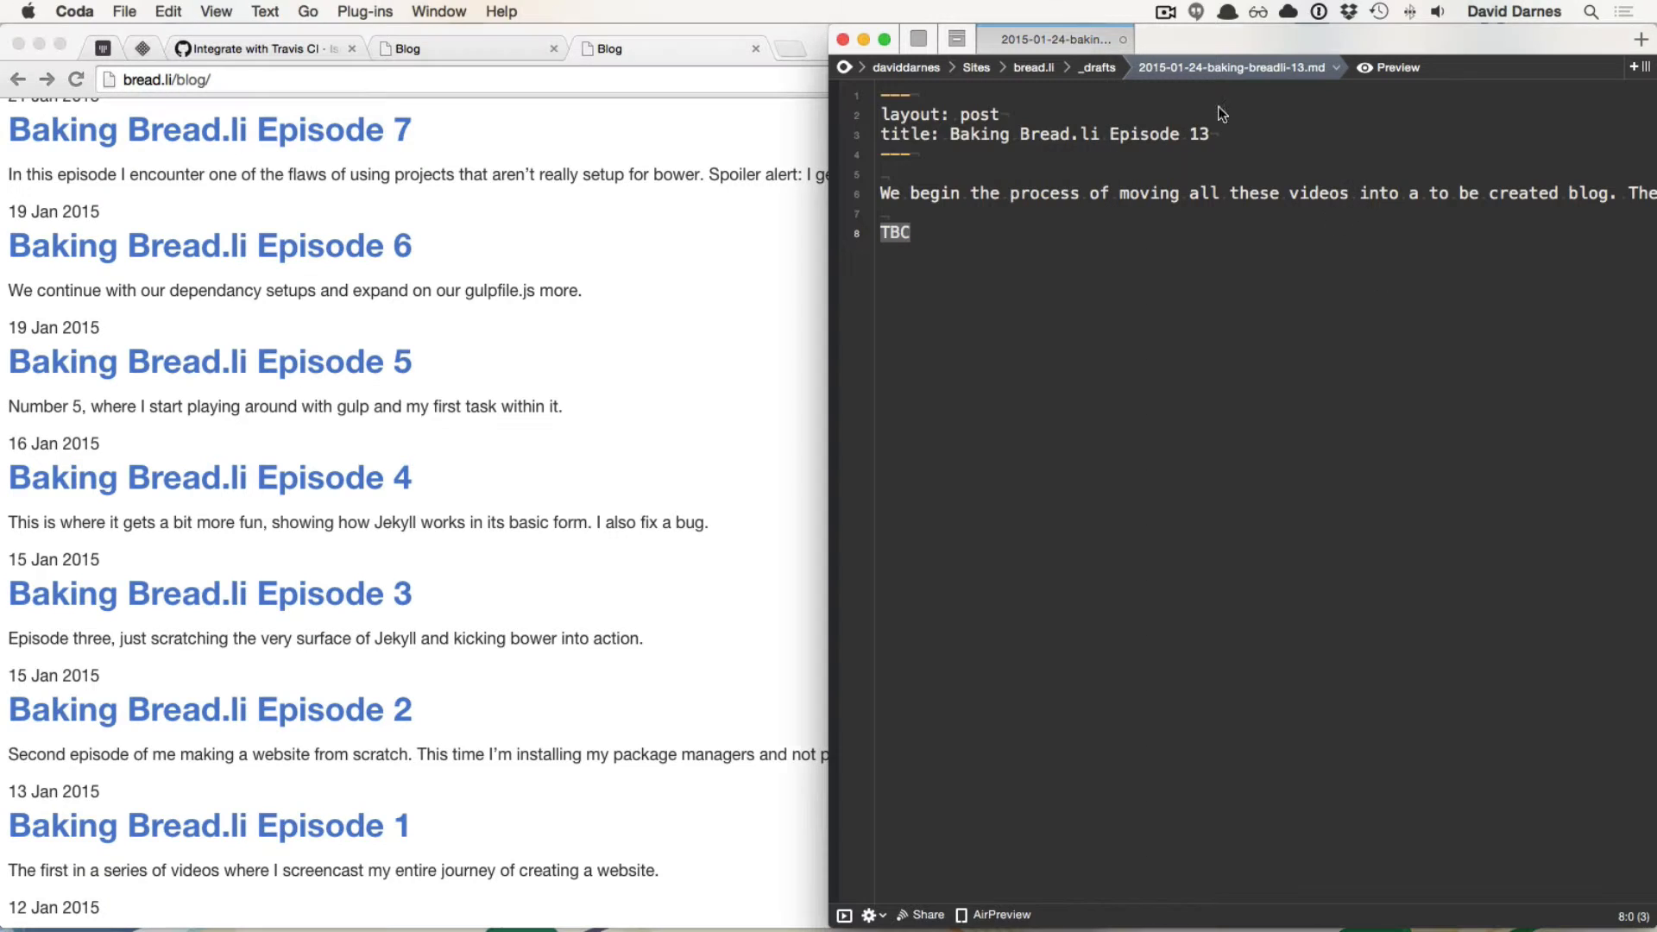
Step: In _layouts/default.html, wrap {{ content }} in <div class="container"> ... </div> inside body
click(956, 39)
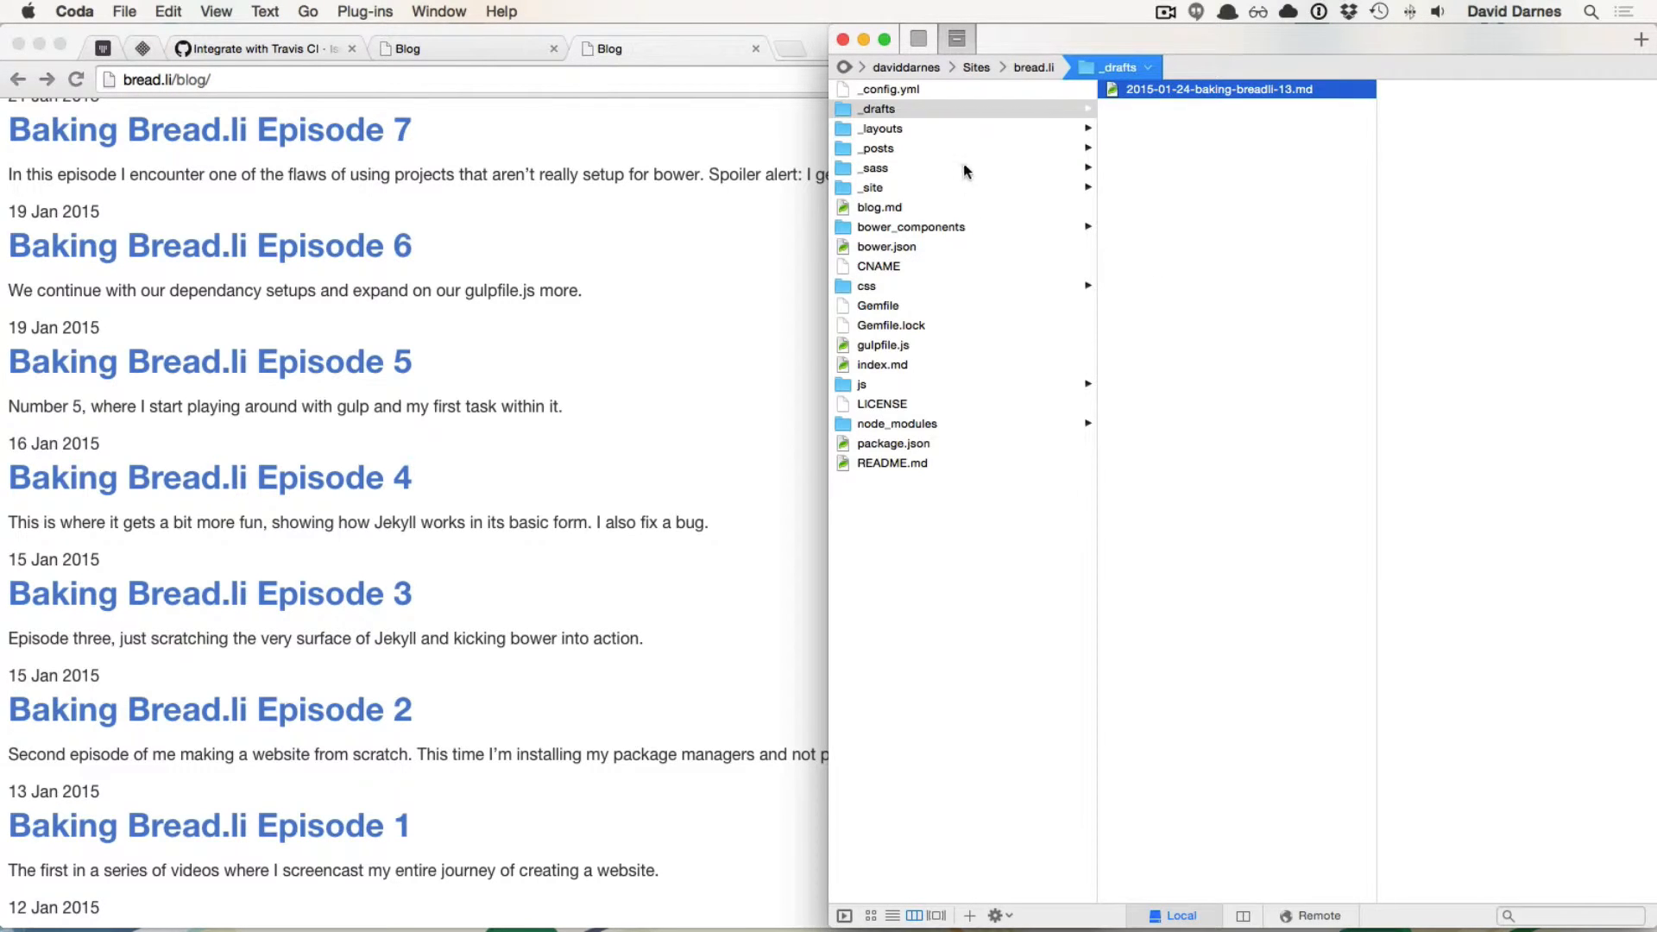
click(880, 128)
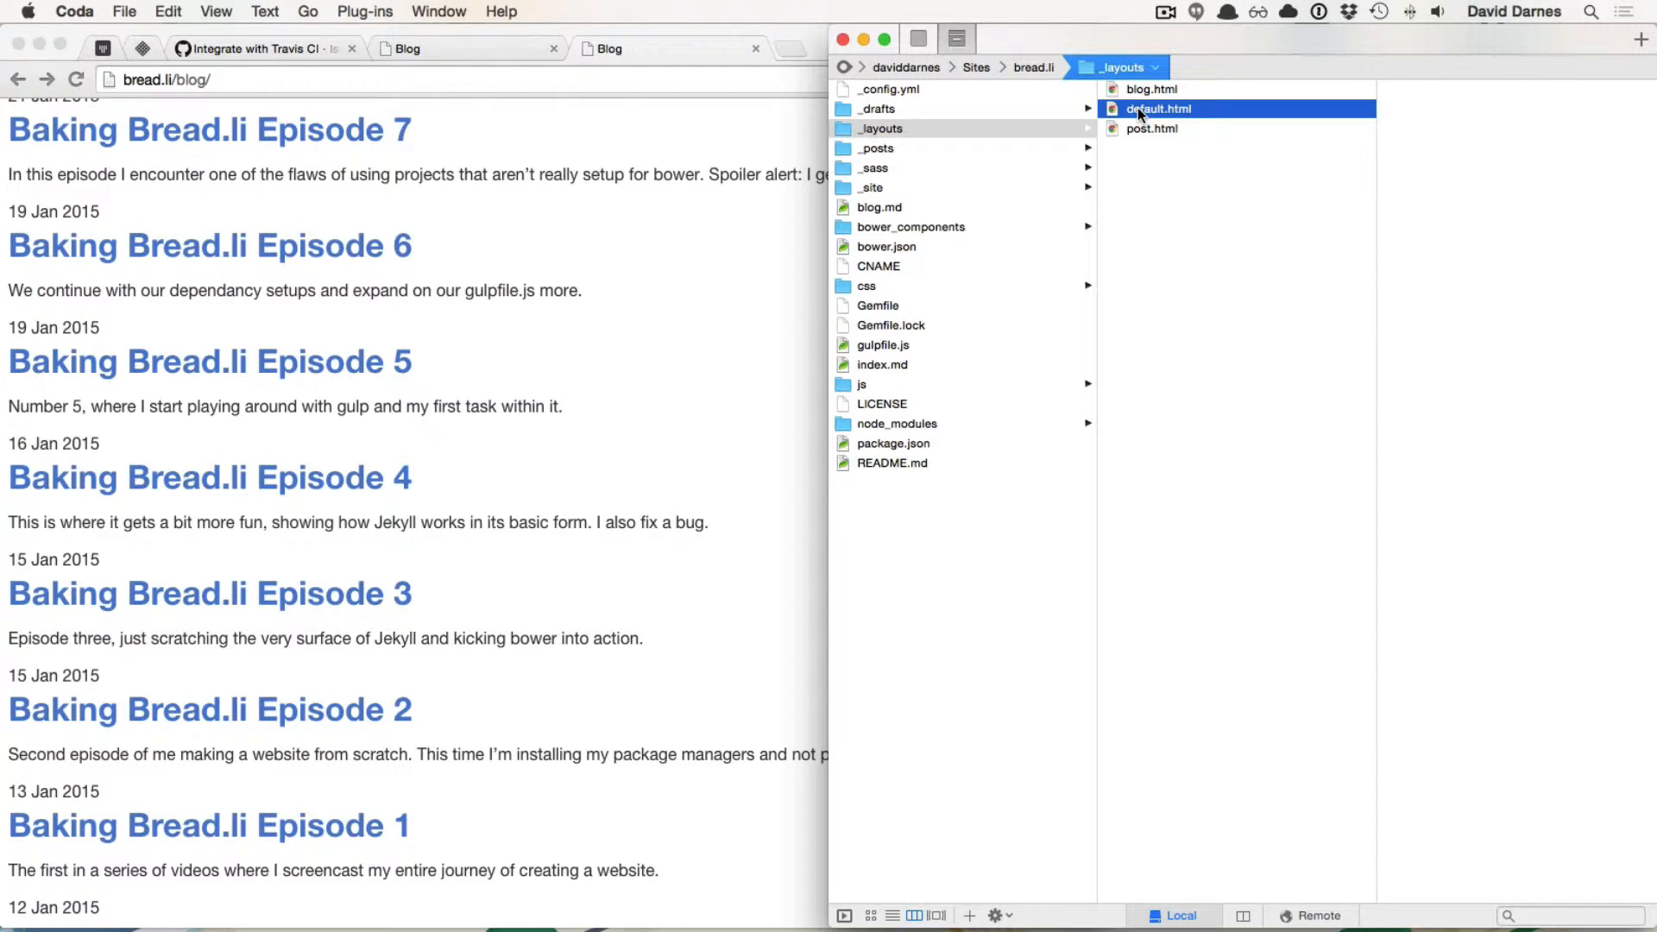
double_click(1156, 107)
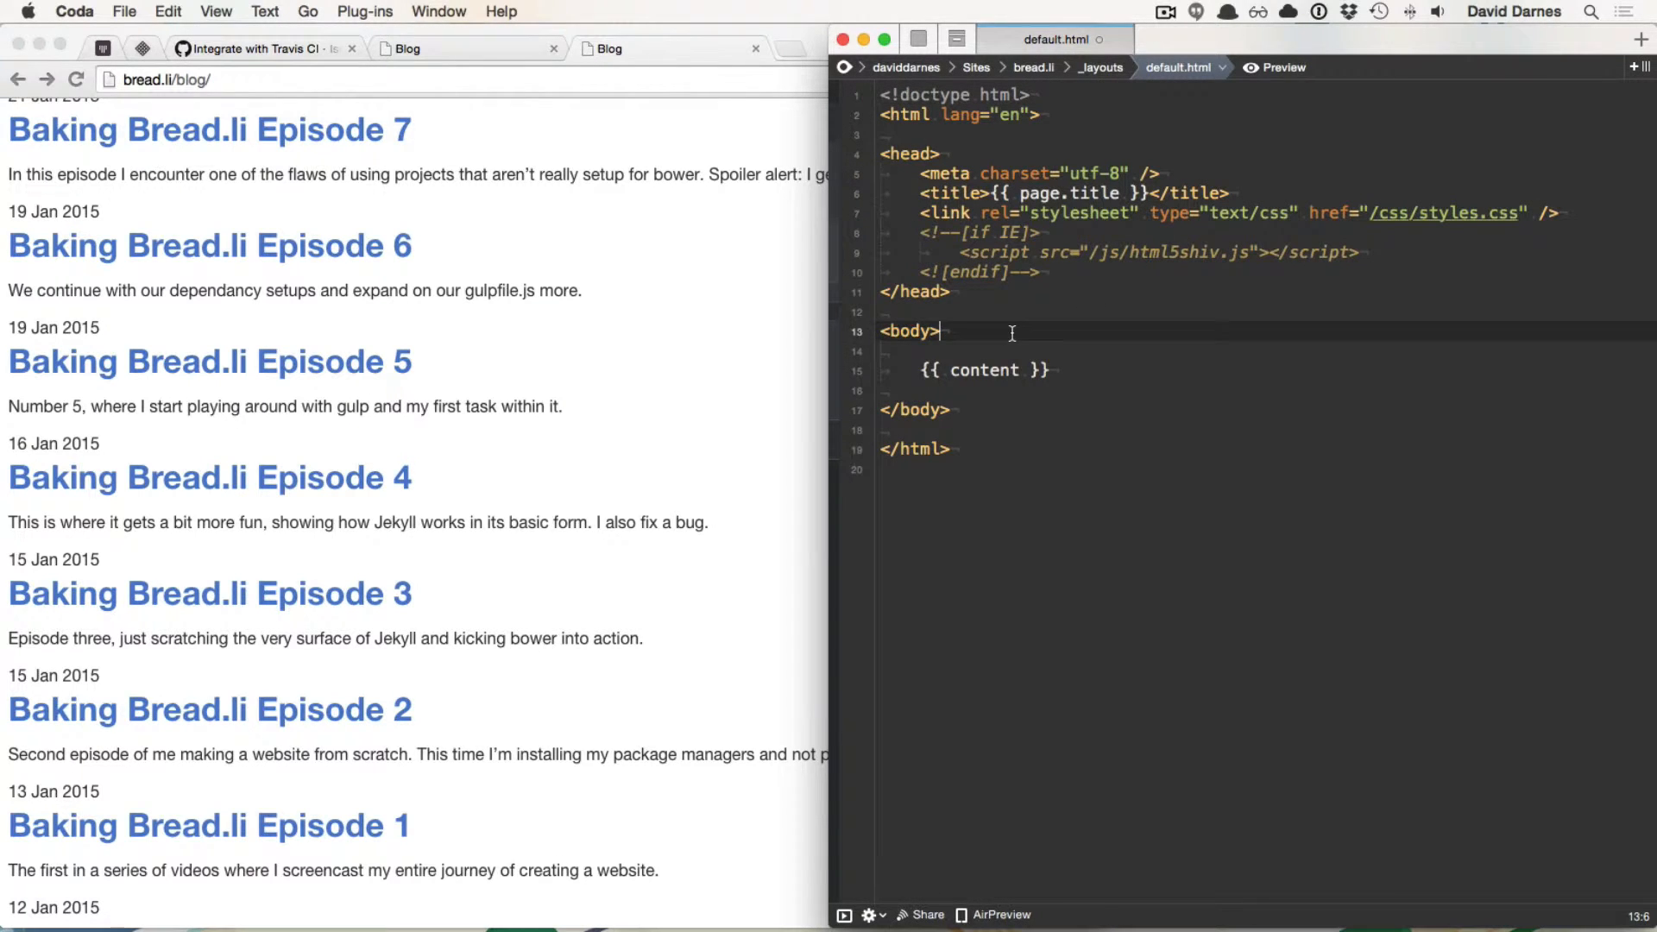
key(Return)
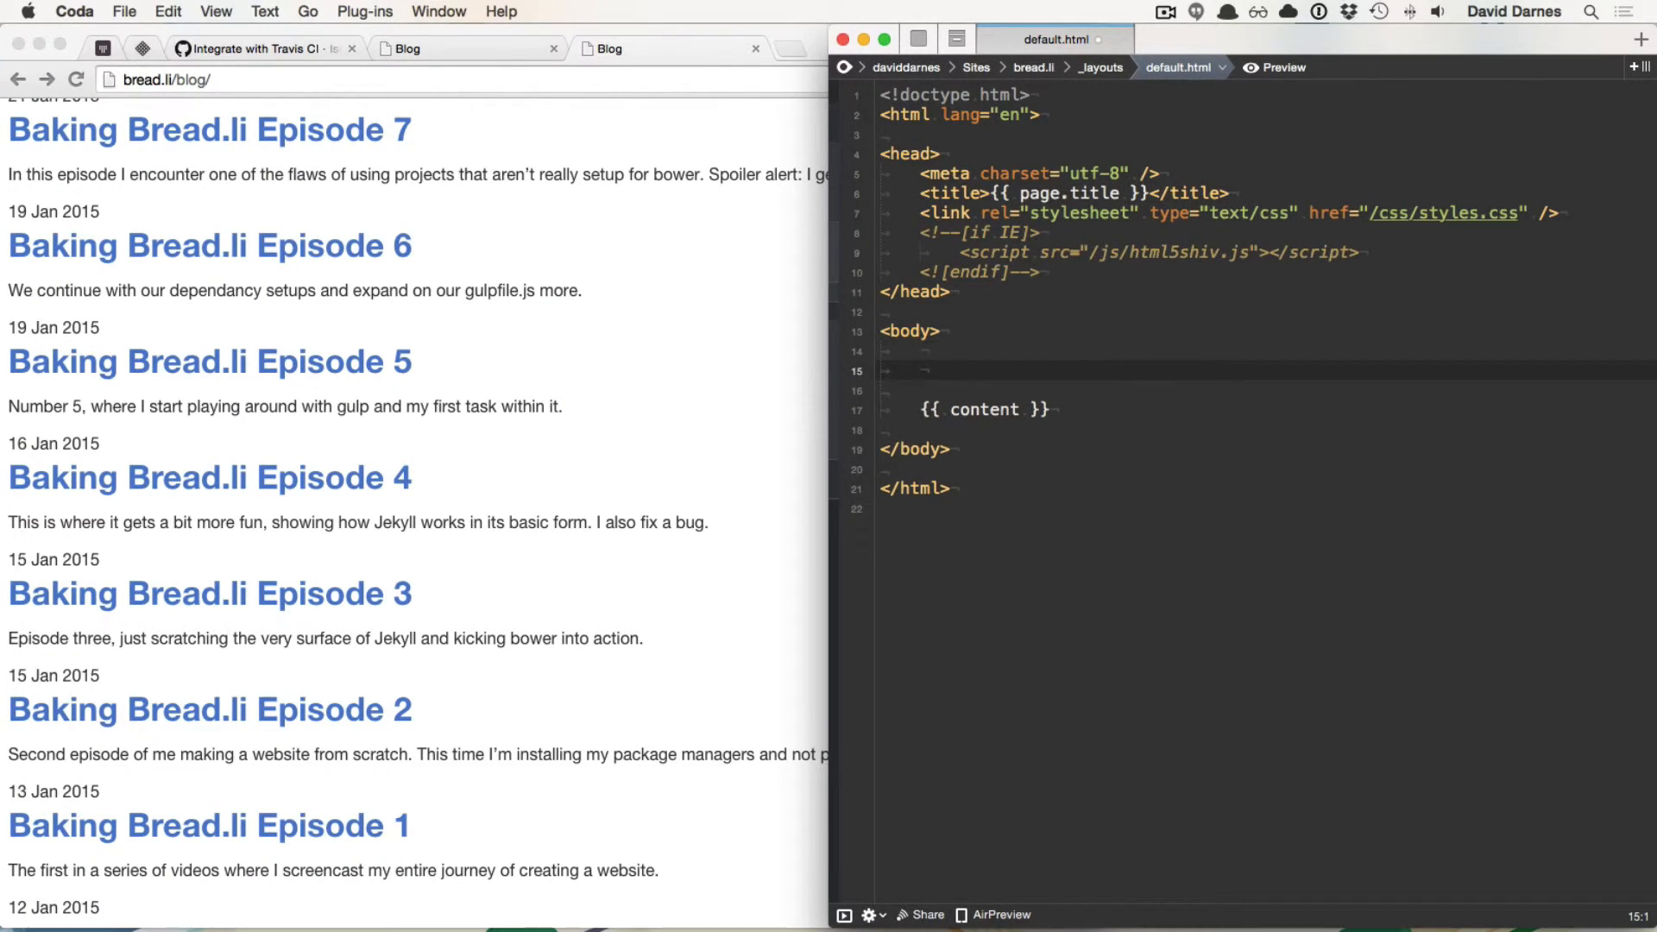
text(<div.class="container)
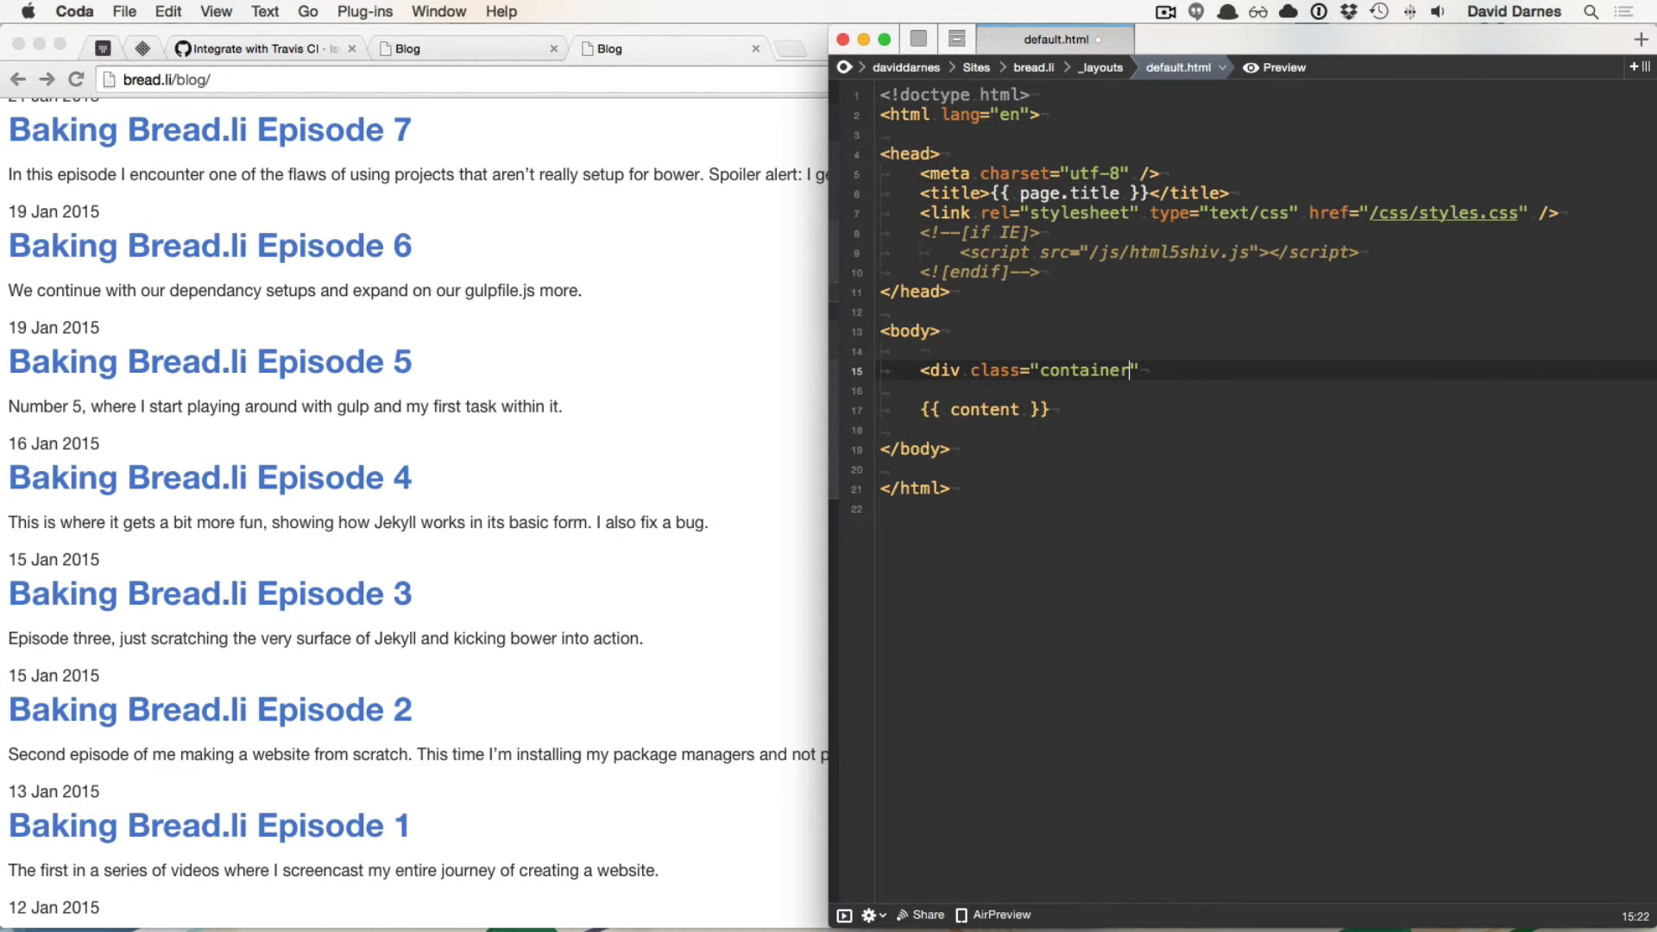
text(>)
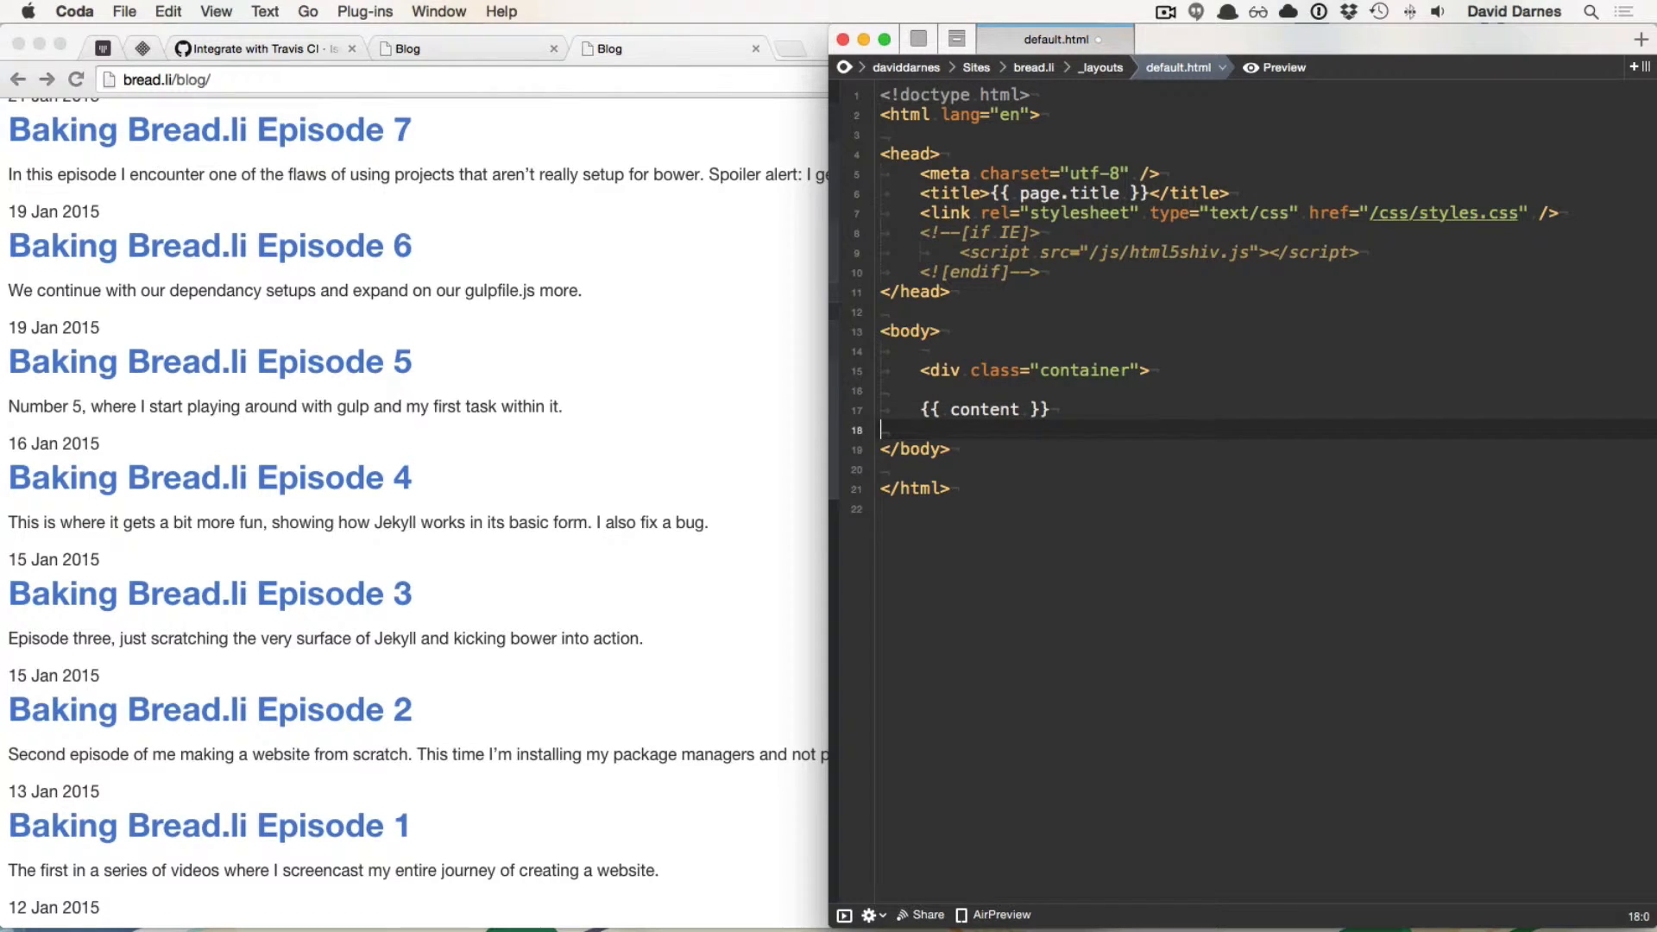
text(<)
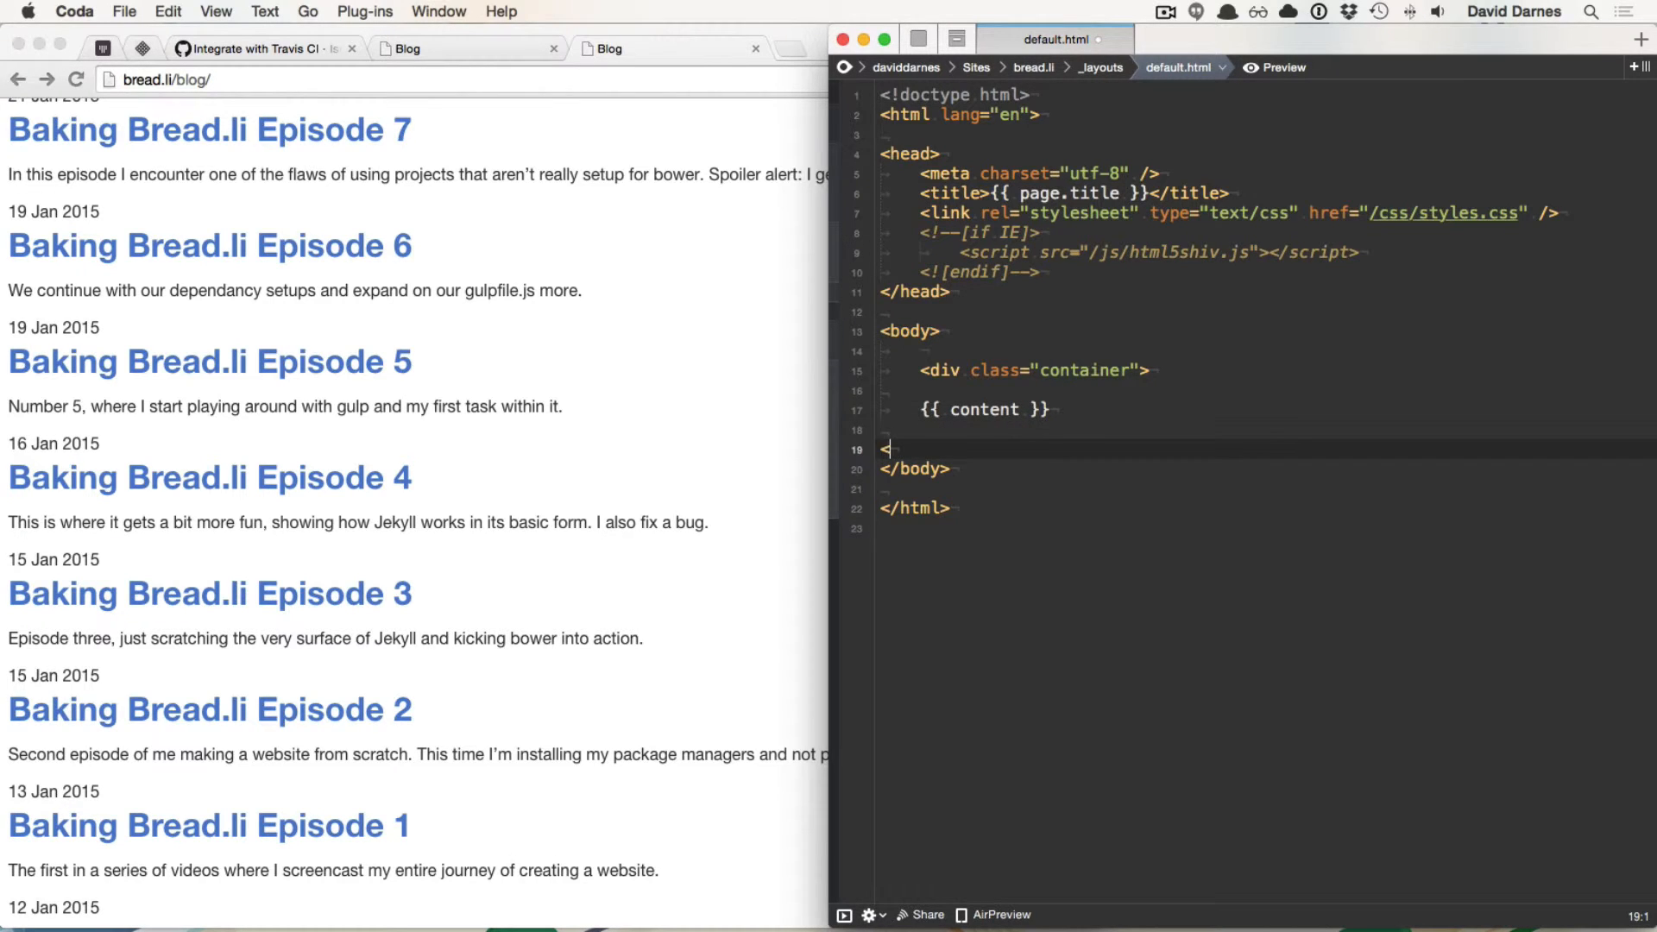
text(/div>)
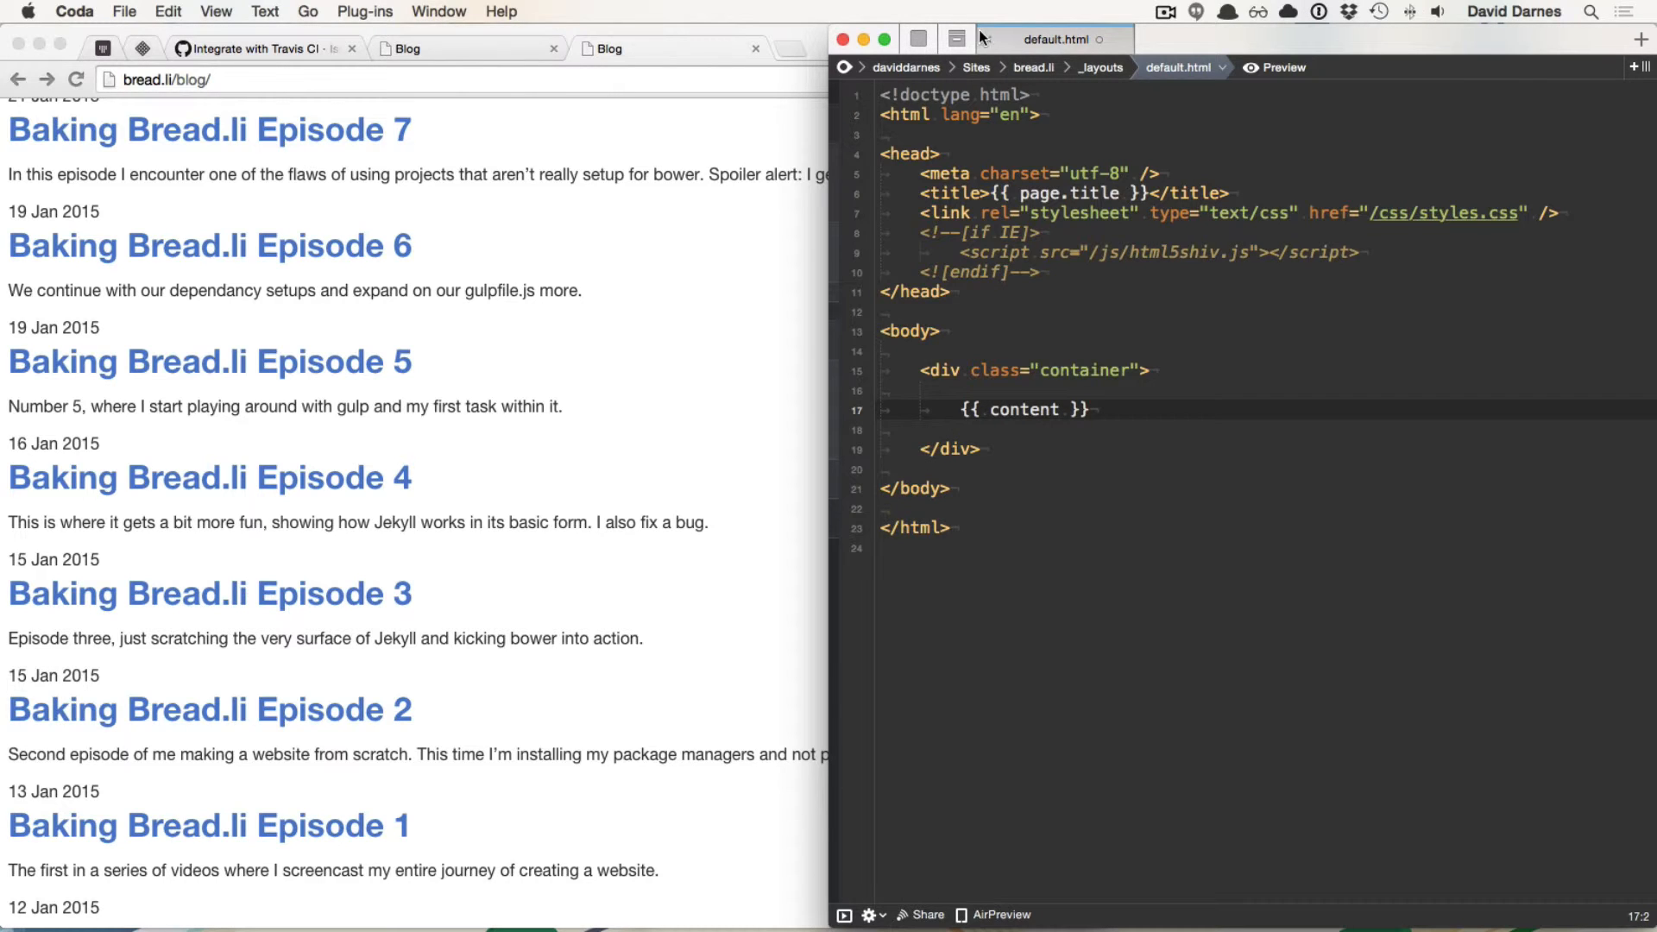
Step: Browse the project folders and bring up the styles.scss stylesheet for editing
click(957, 40)
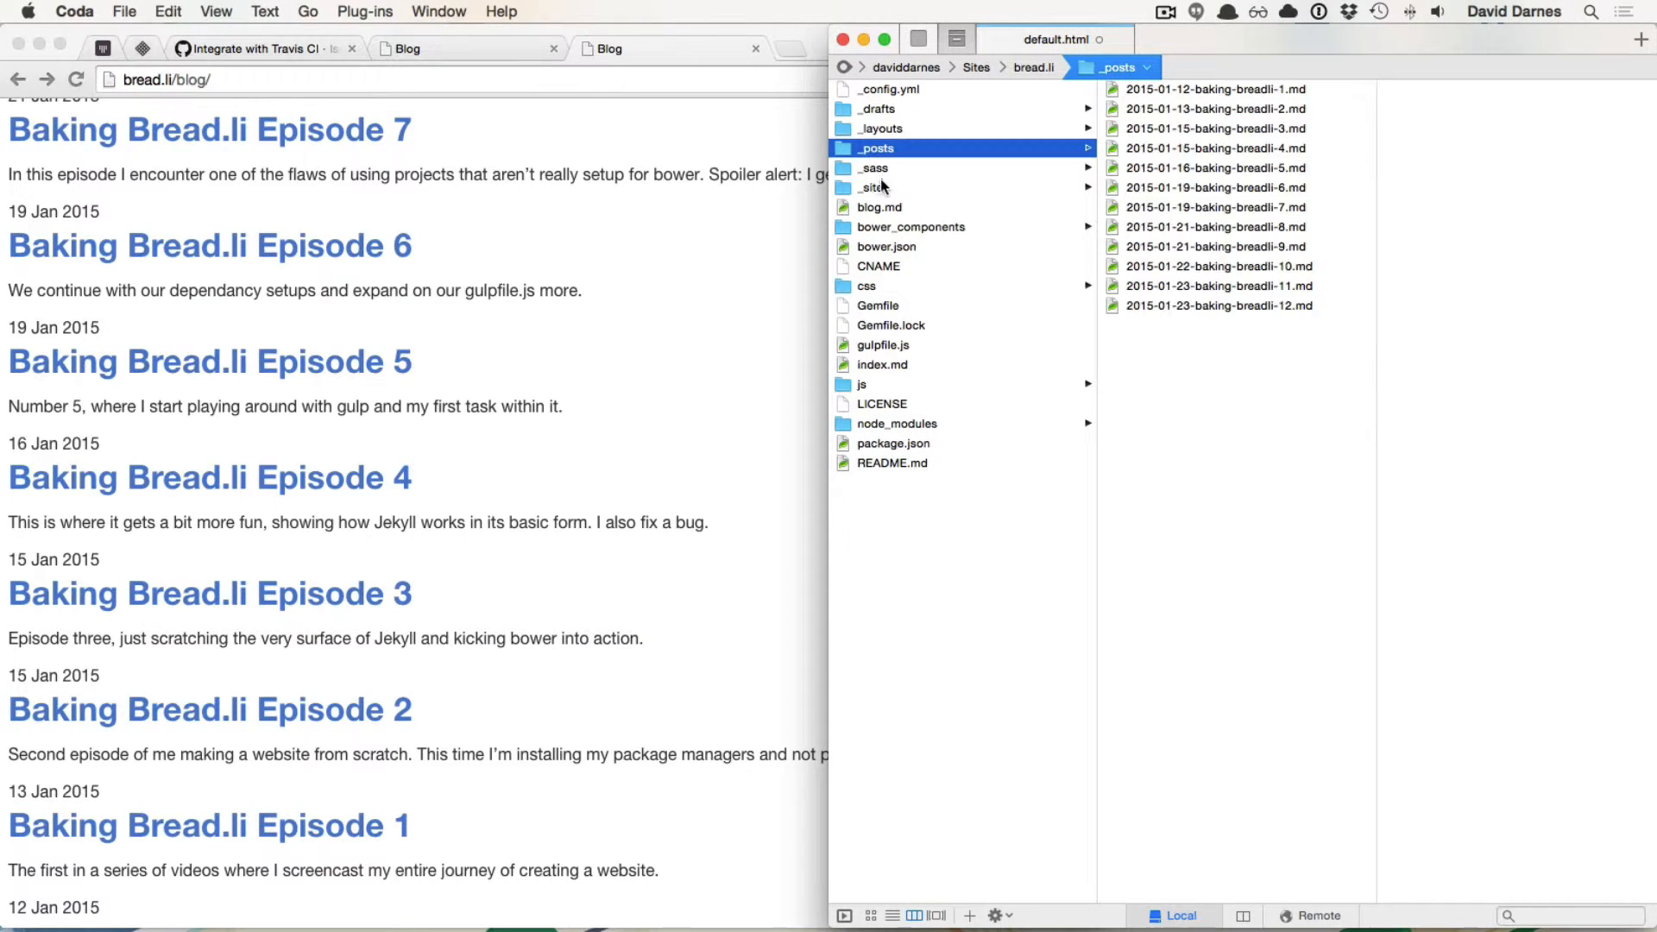
click(873, 186)
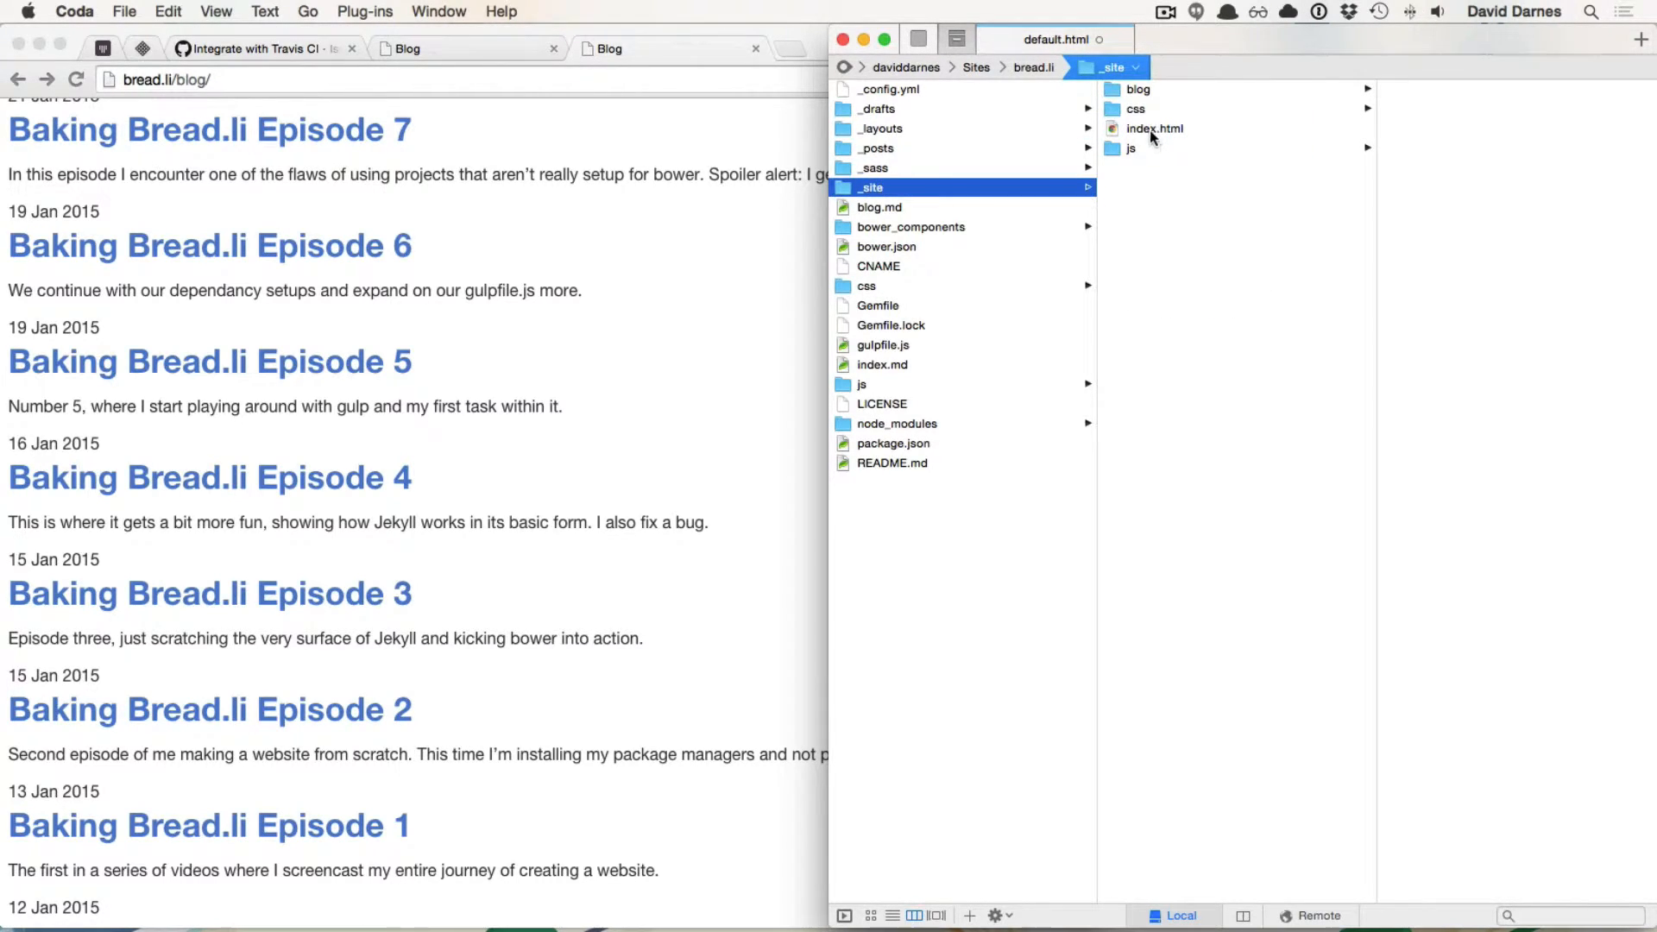
click(873, 167)
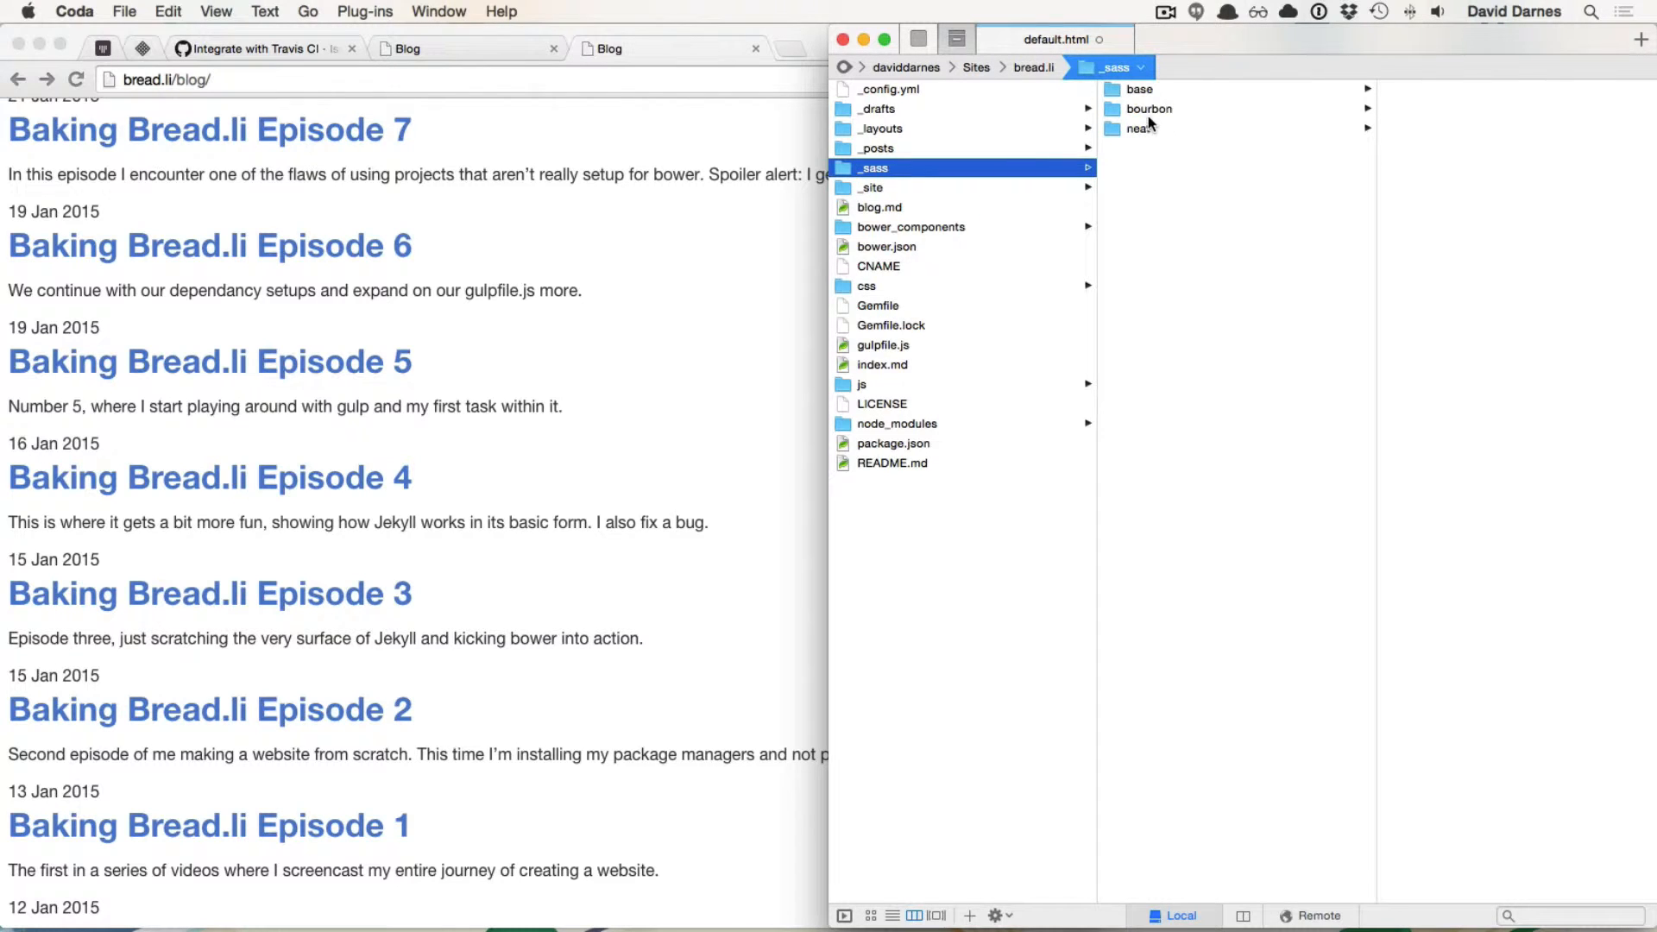
click(865, 285)
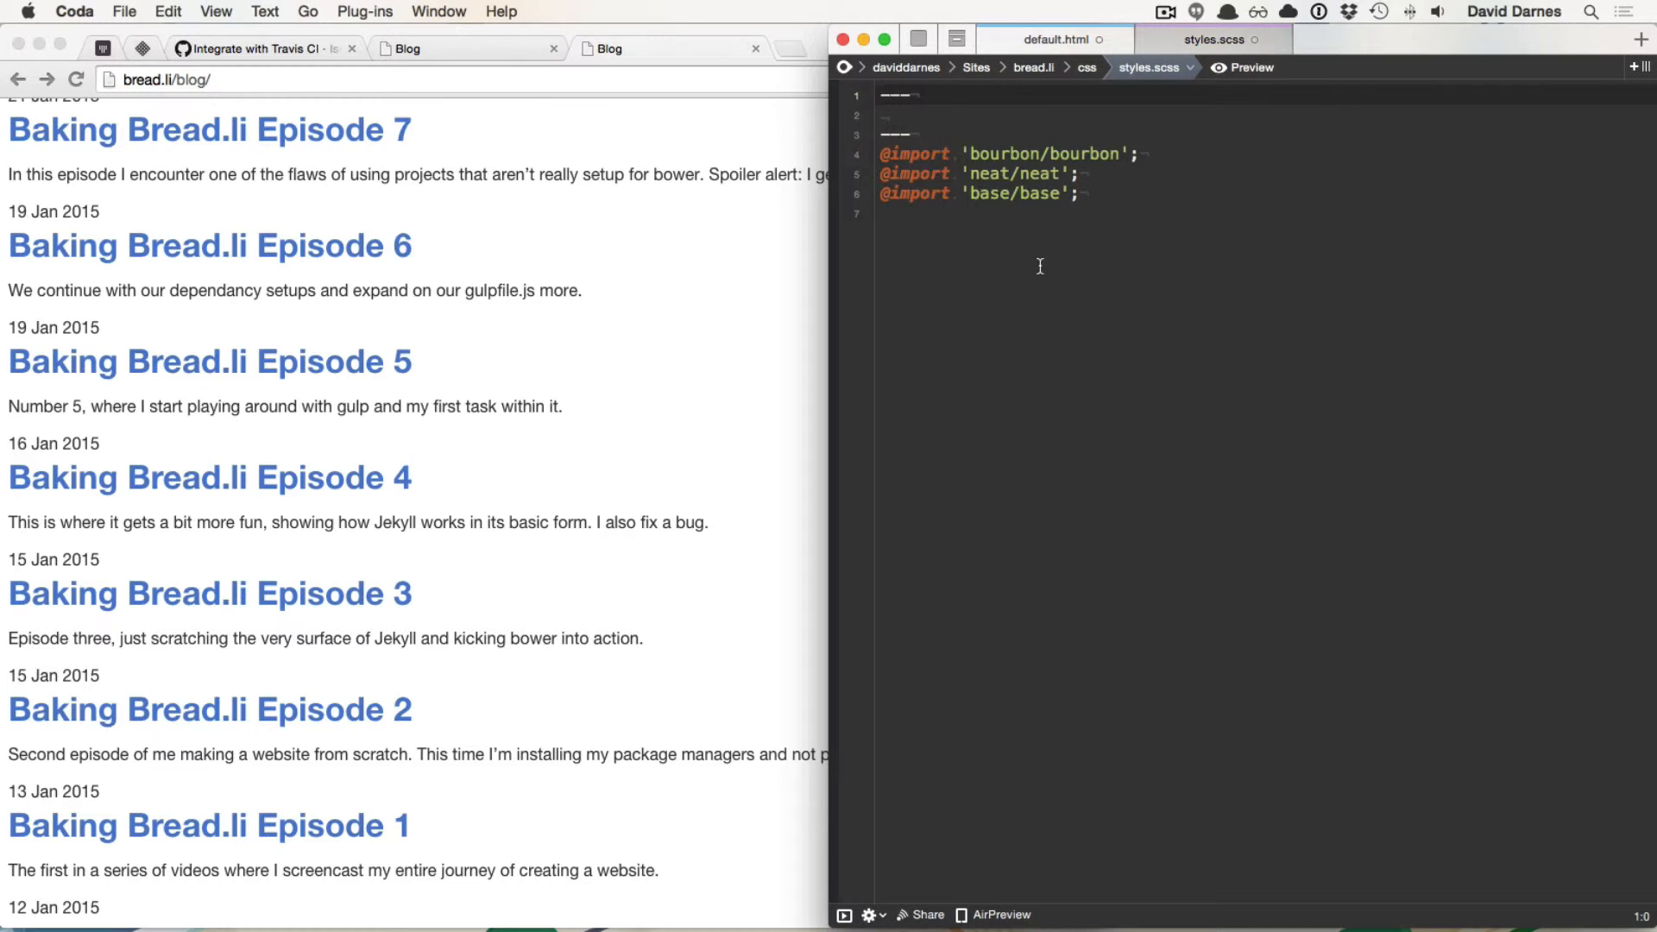
text(.)
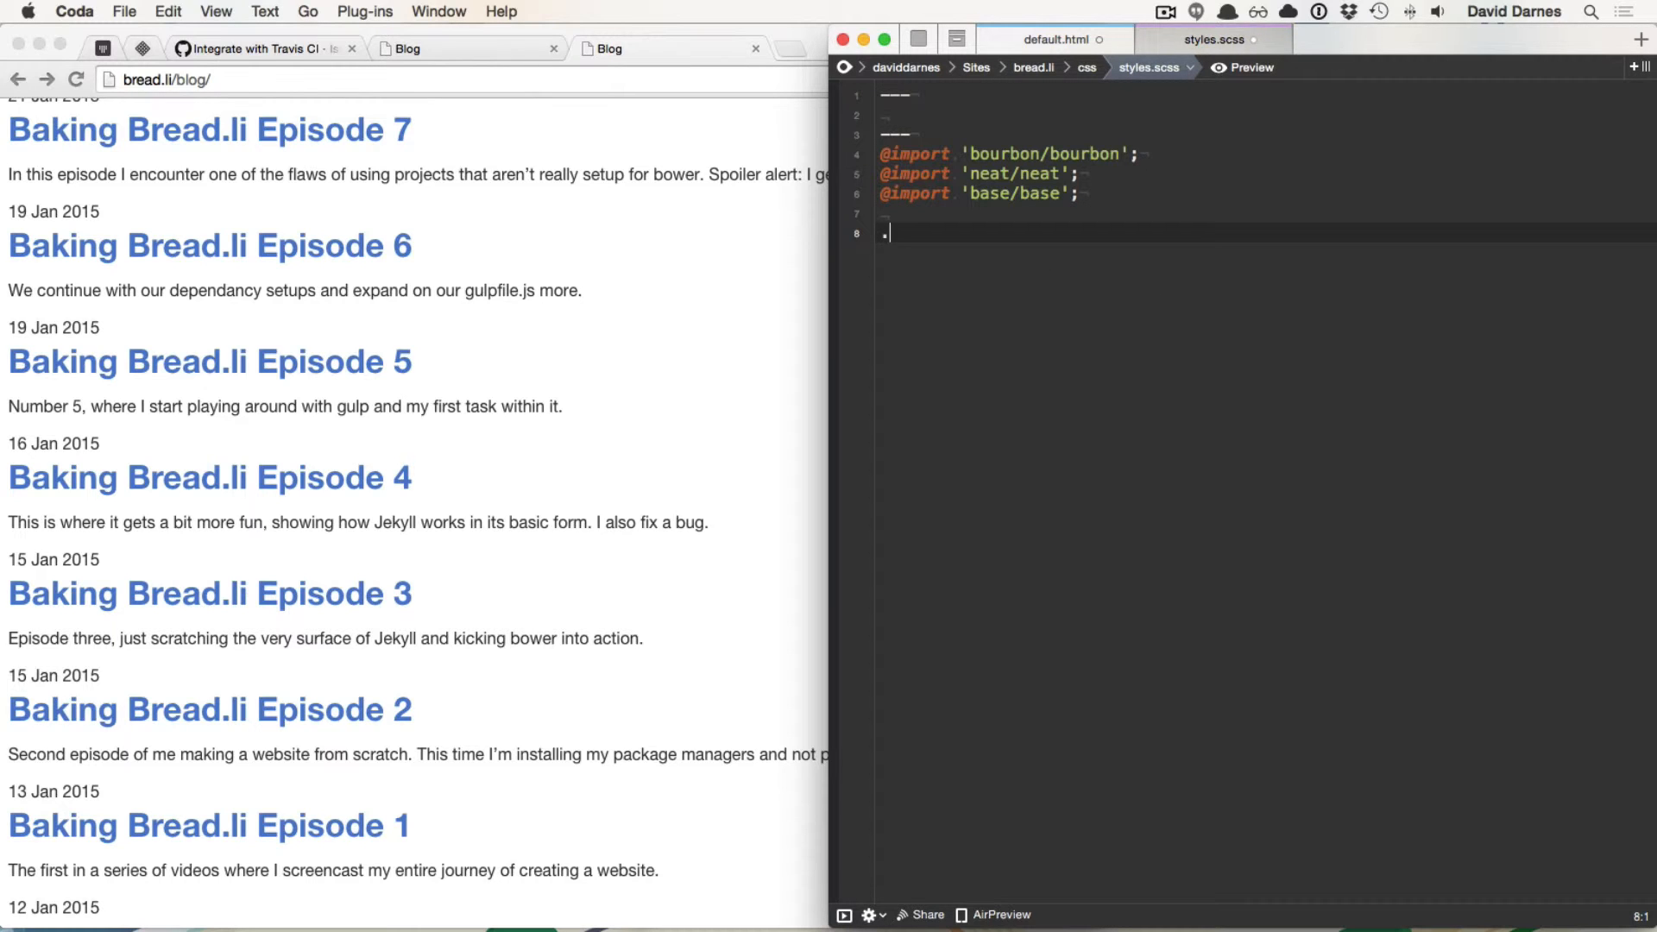
text(container {})
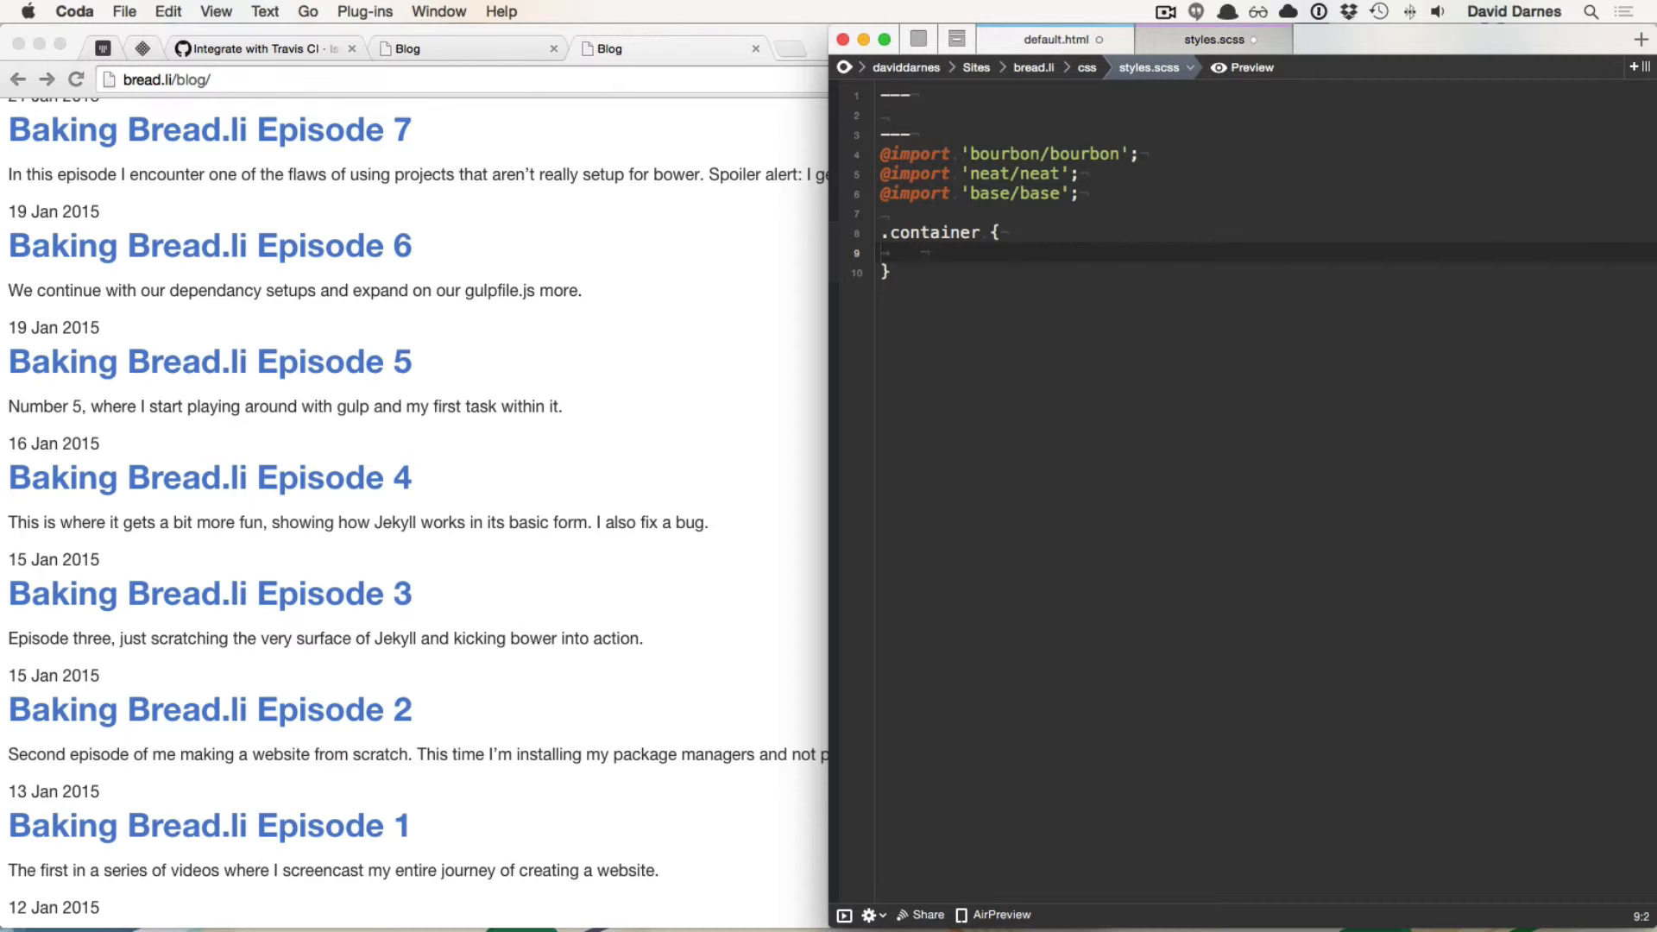
text(@incl)
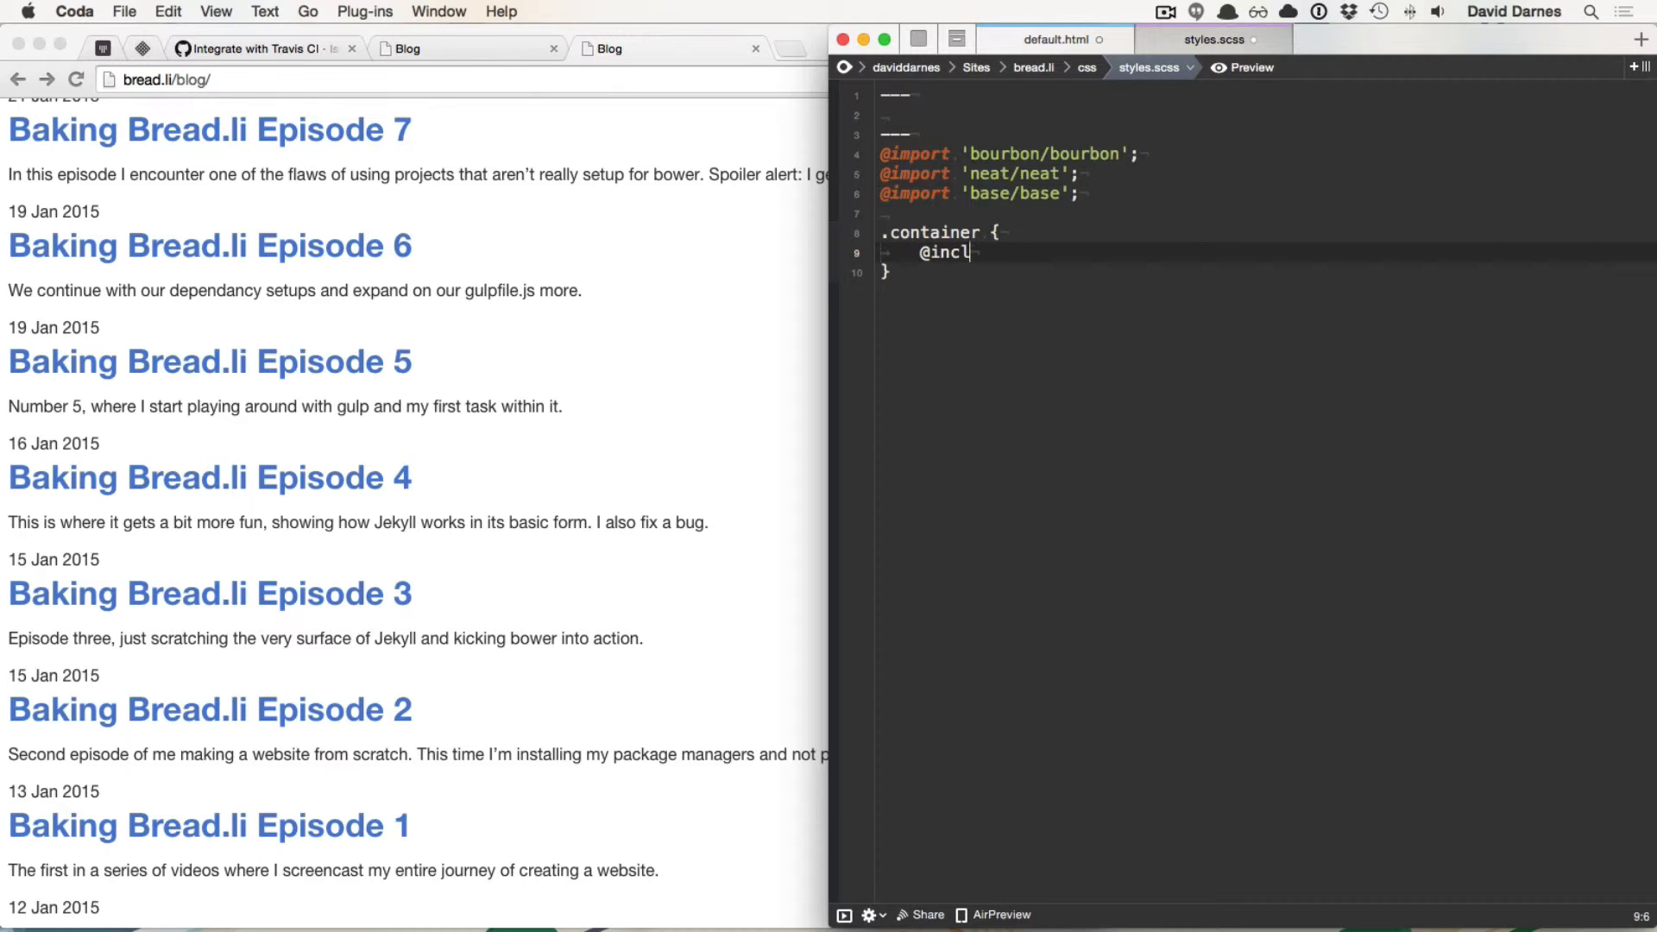
text(ude)
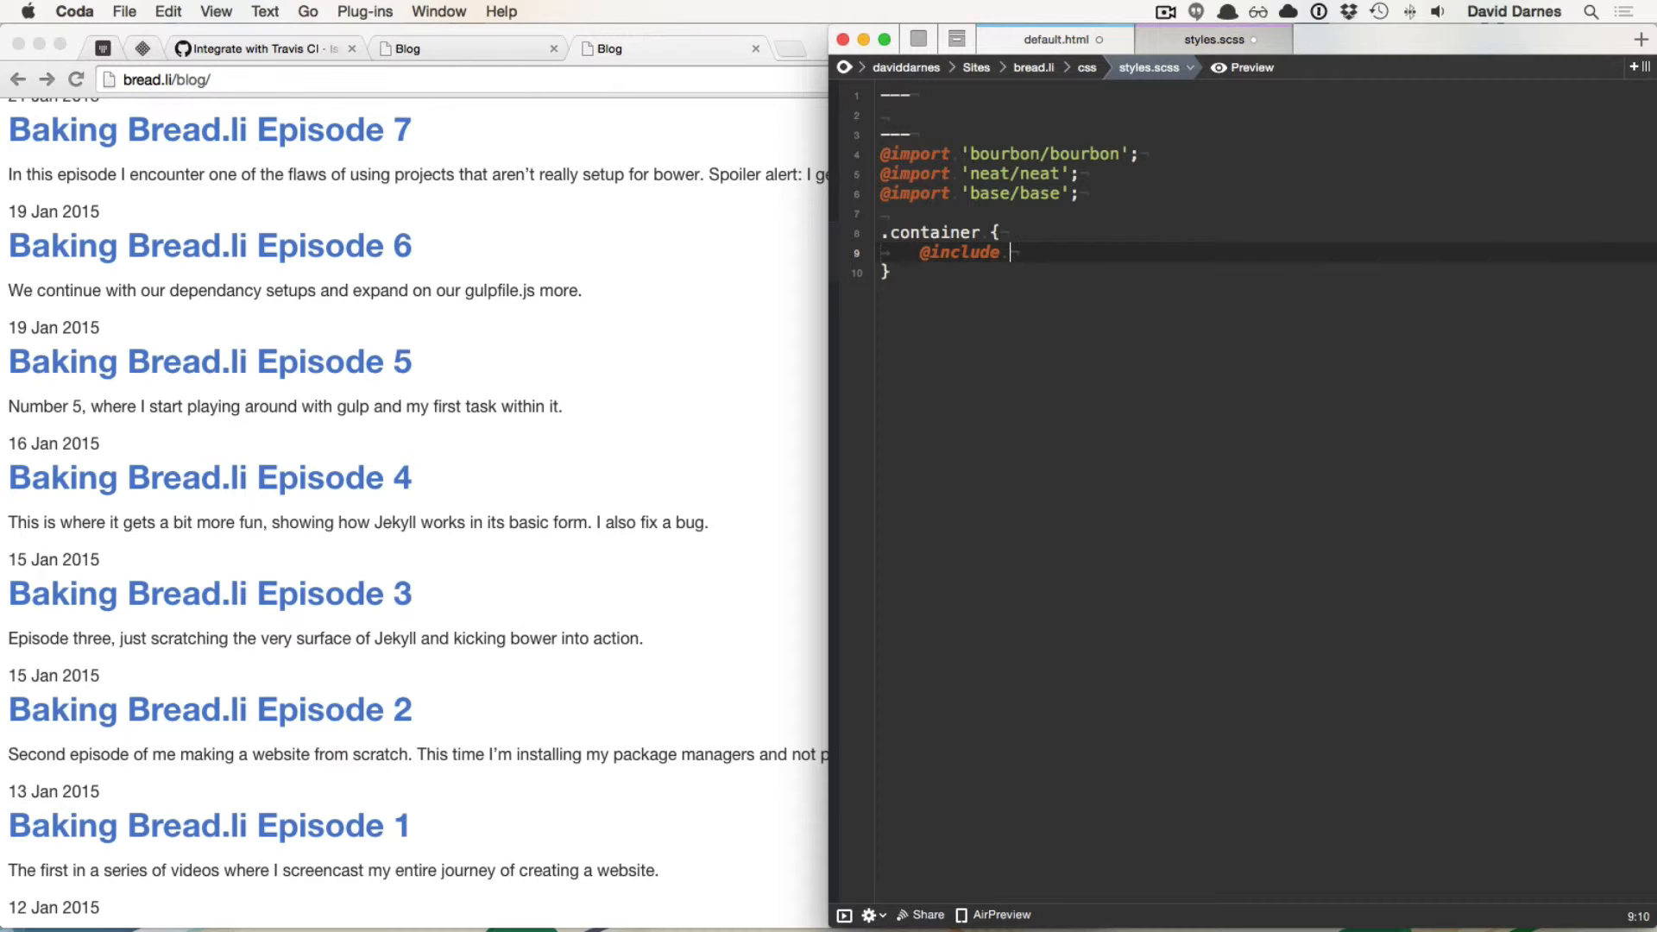
text(.container)
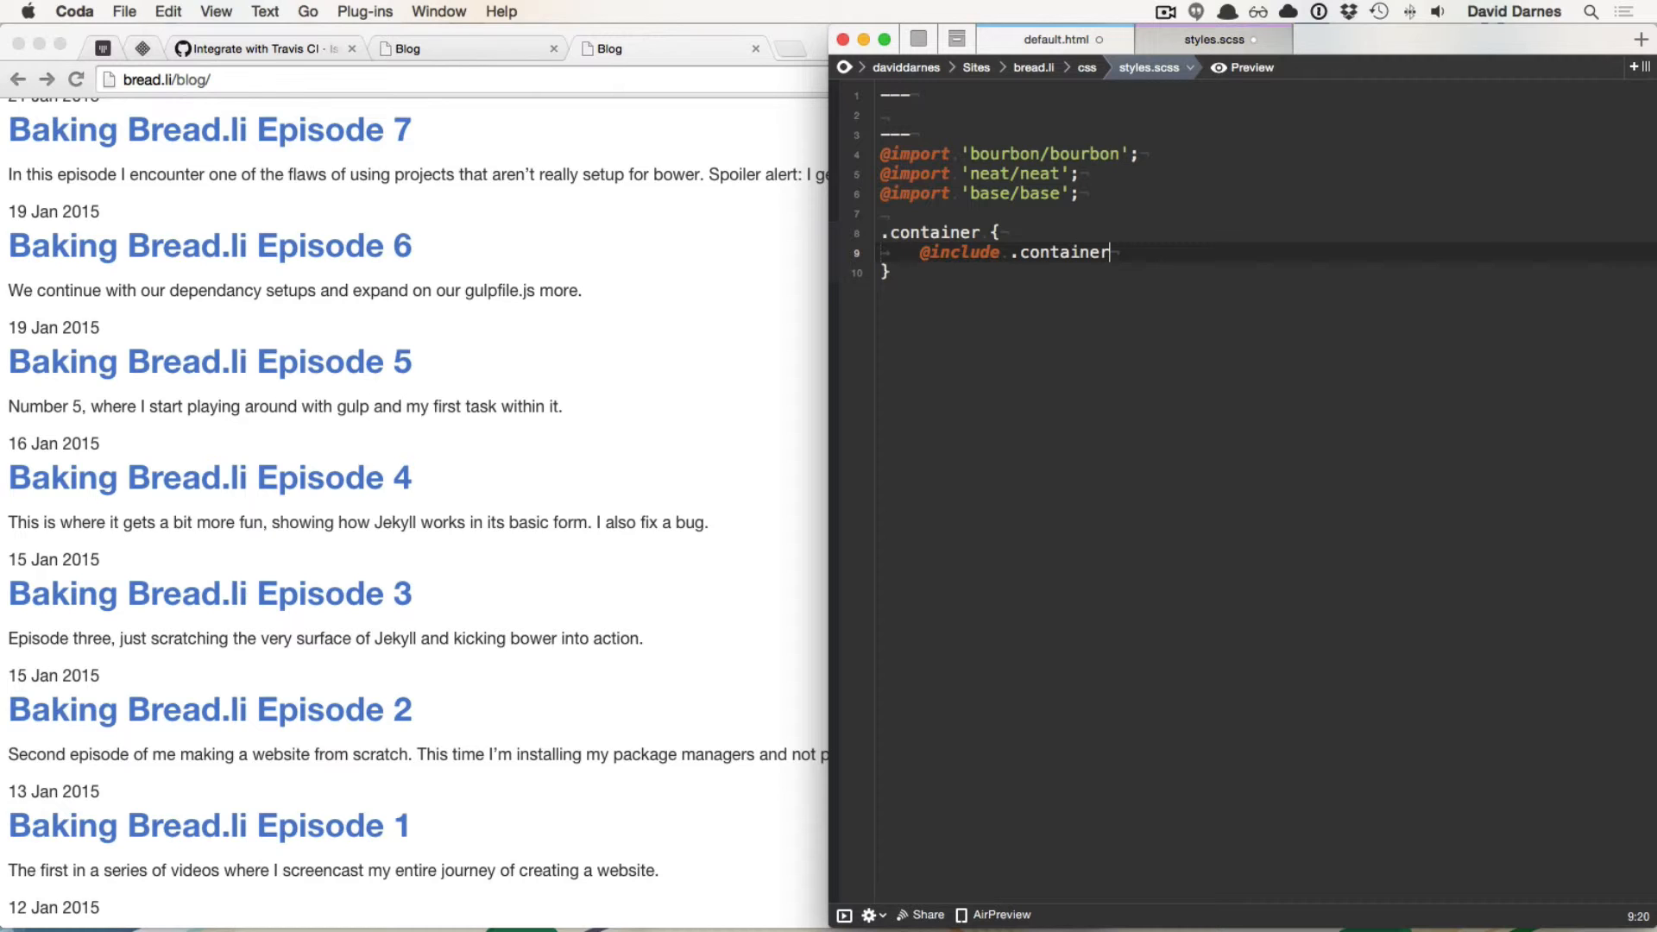
text(;)
text(bour)
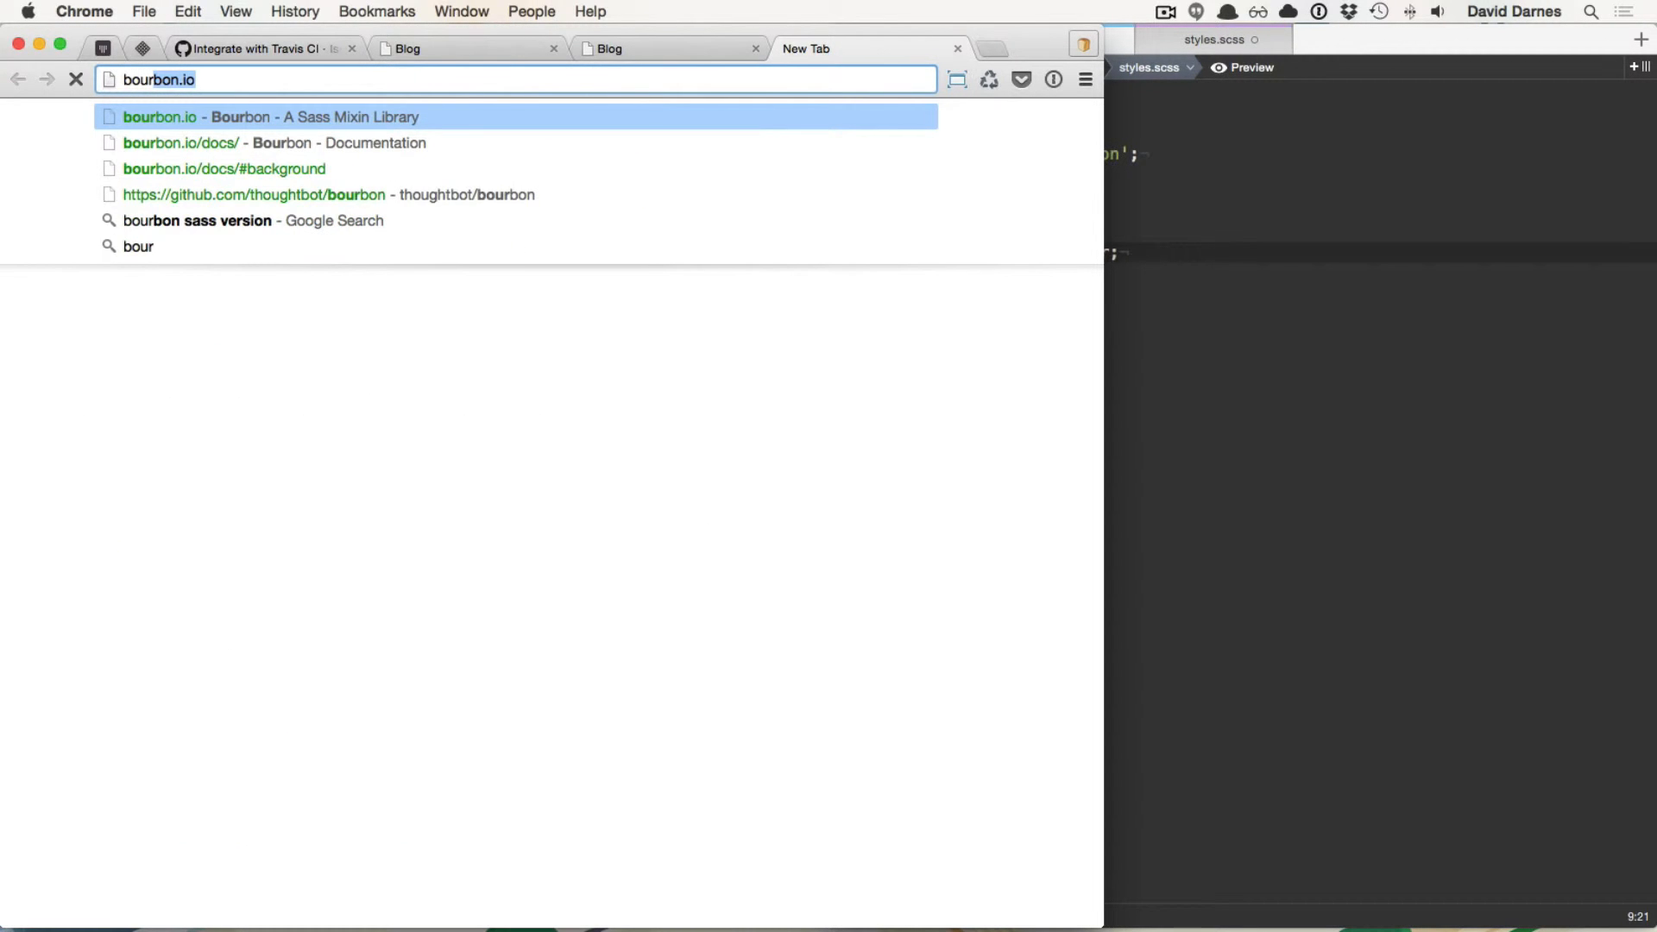
Step: From bourbon.io, go to the Neat site and browse its documentation mixin entries
click(275, 143)
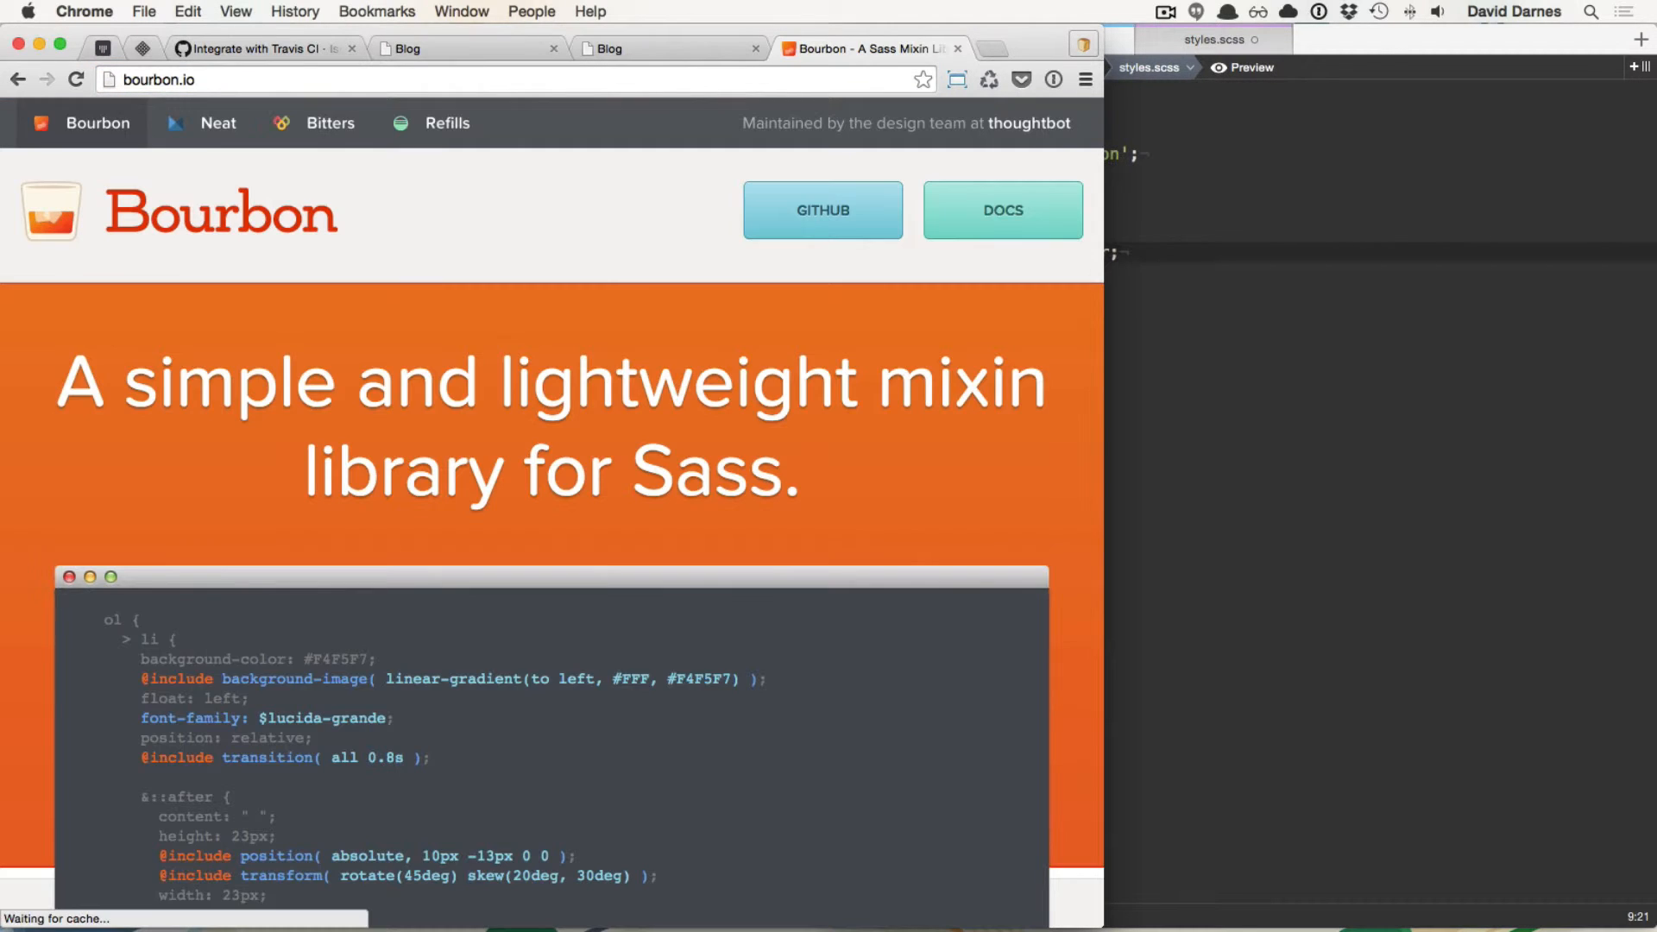
click(219, 122)
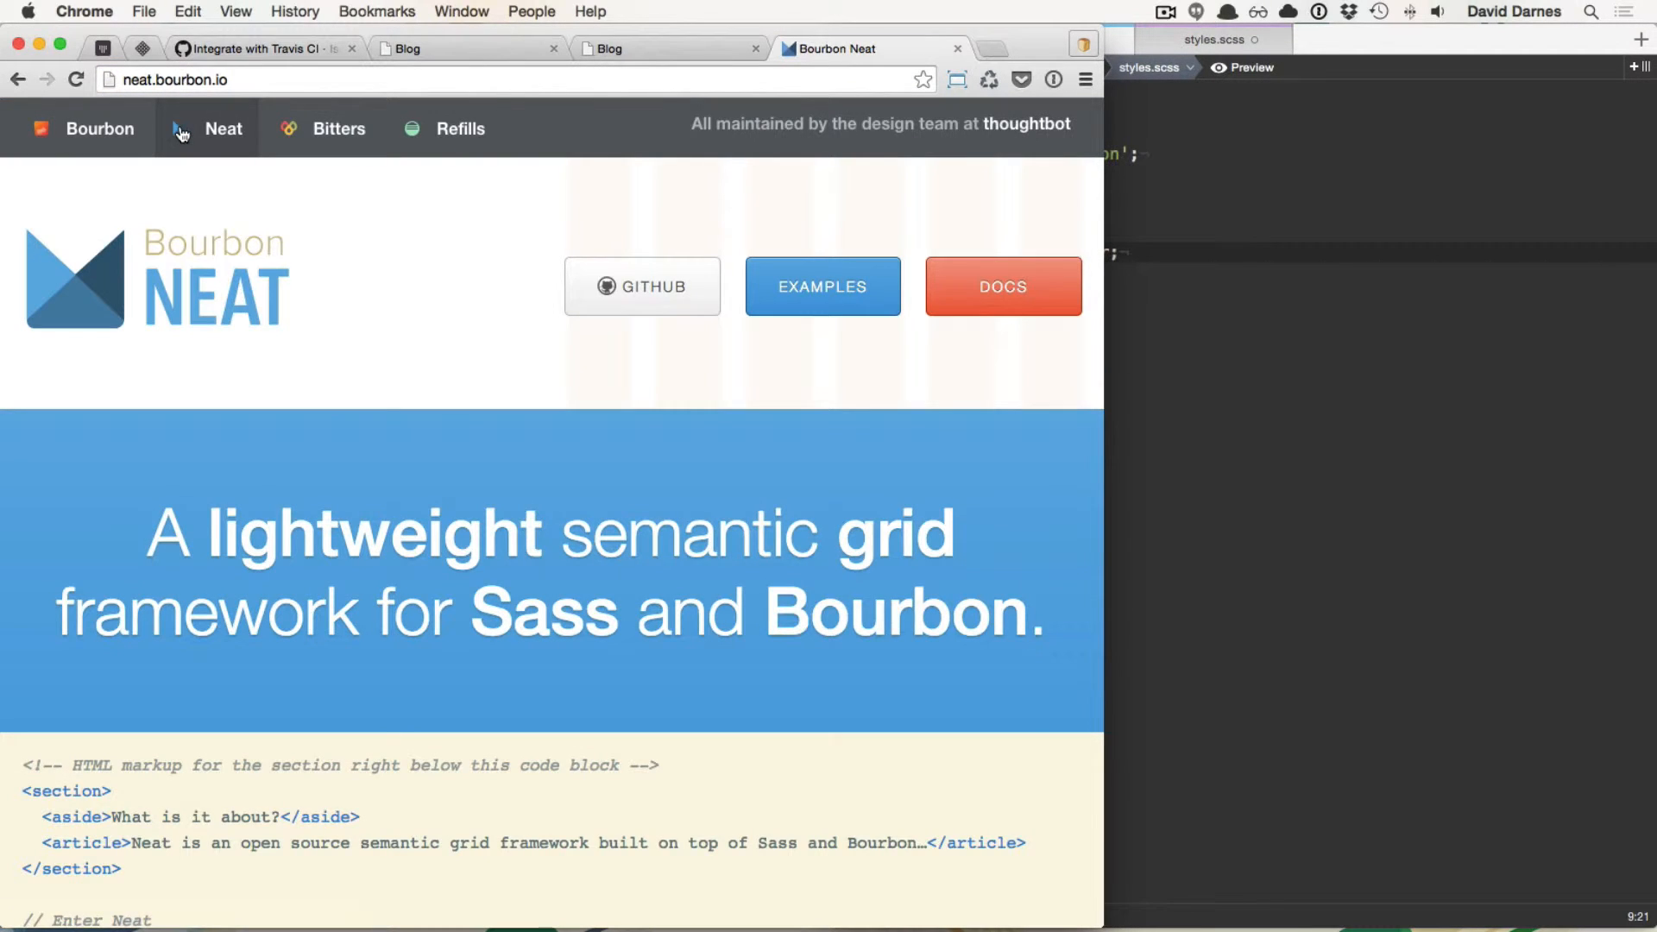
click(1001, 285)
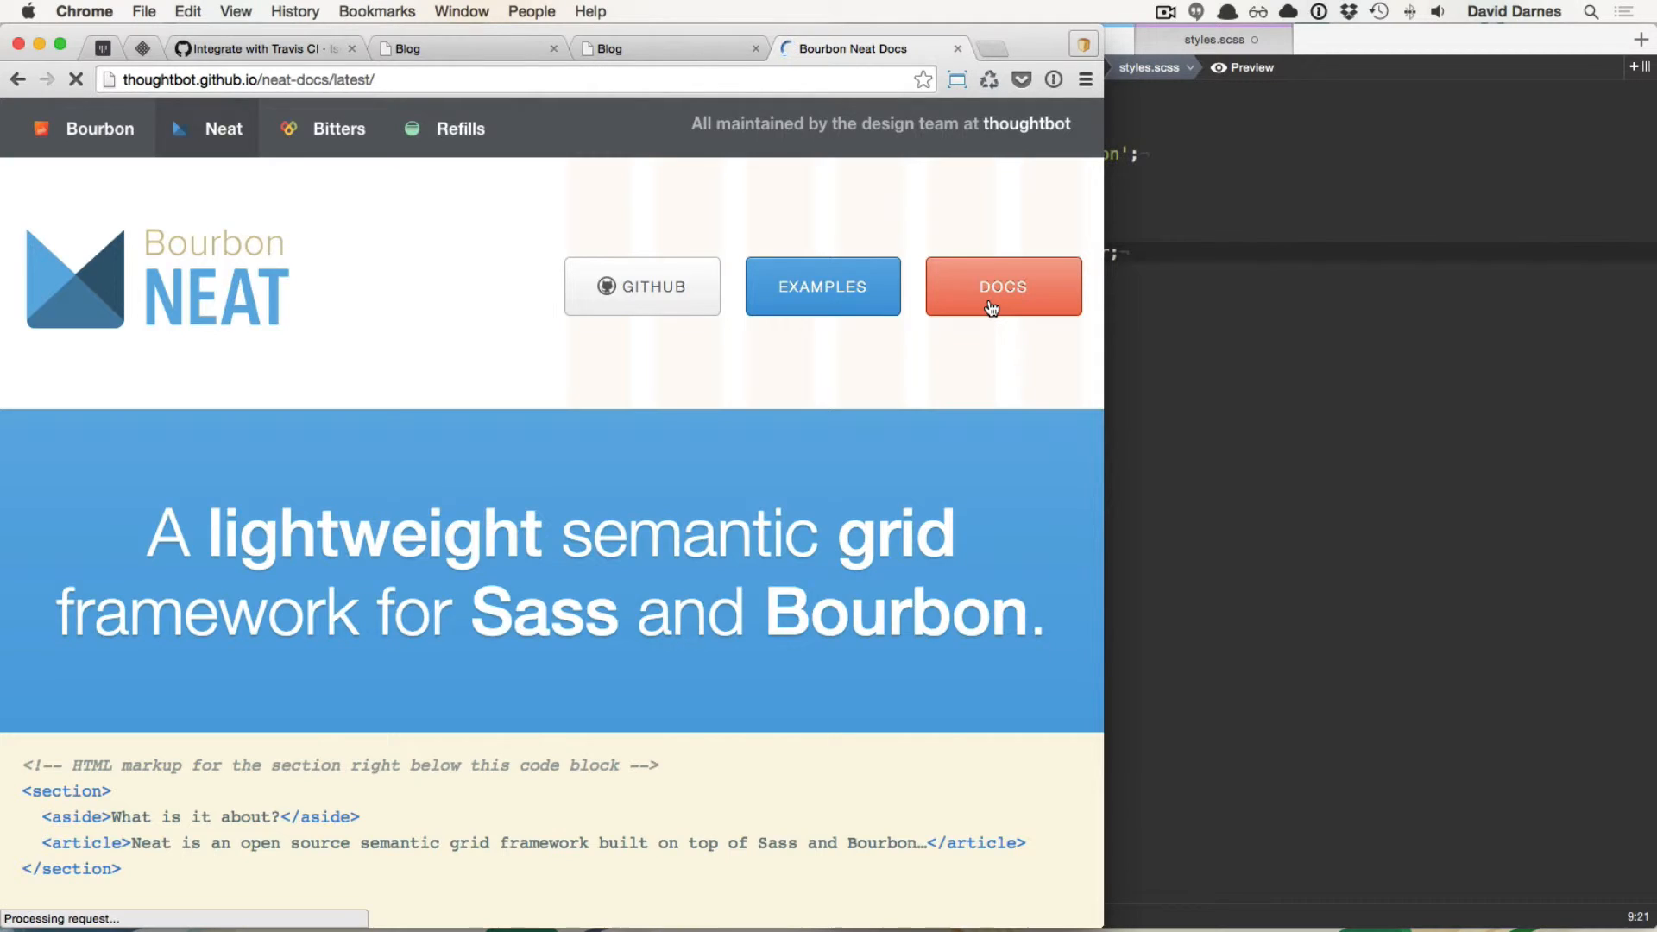
click(1001, 287)
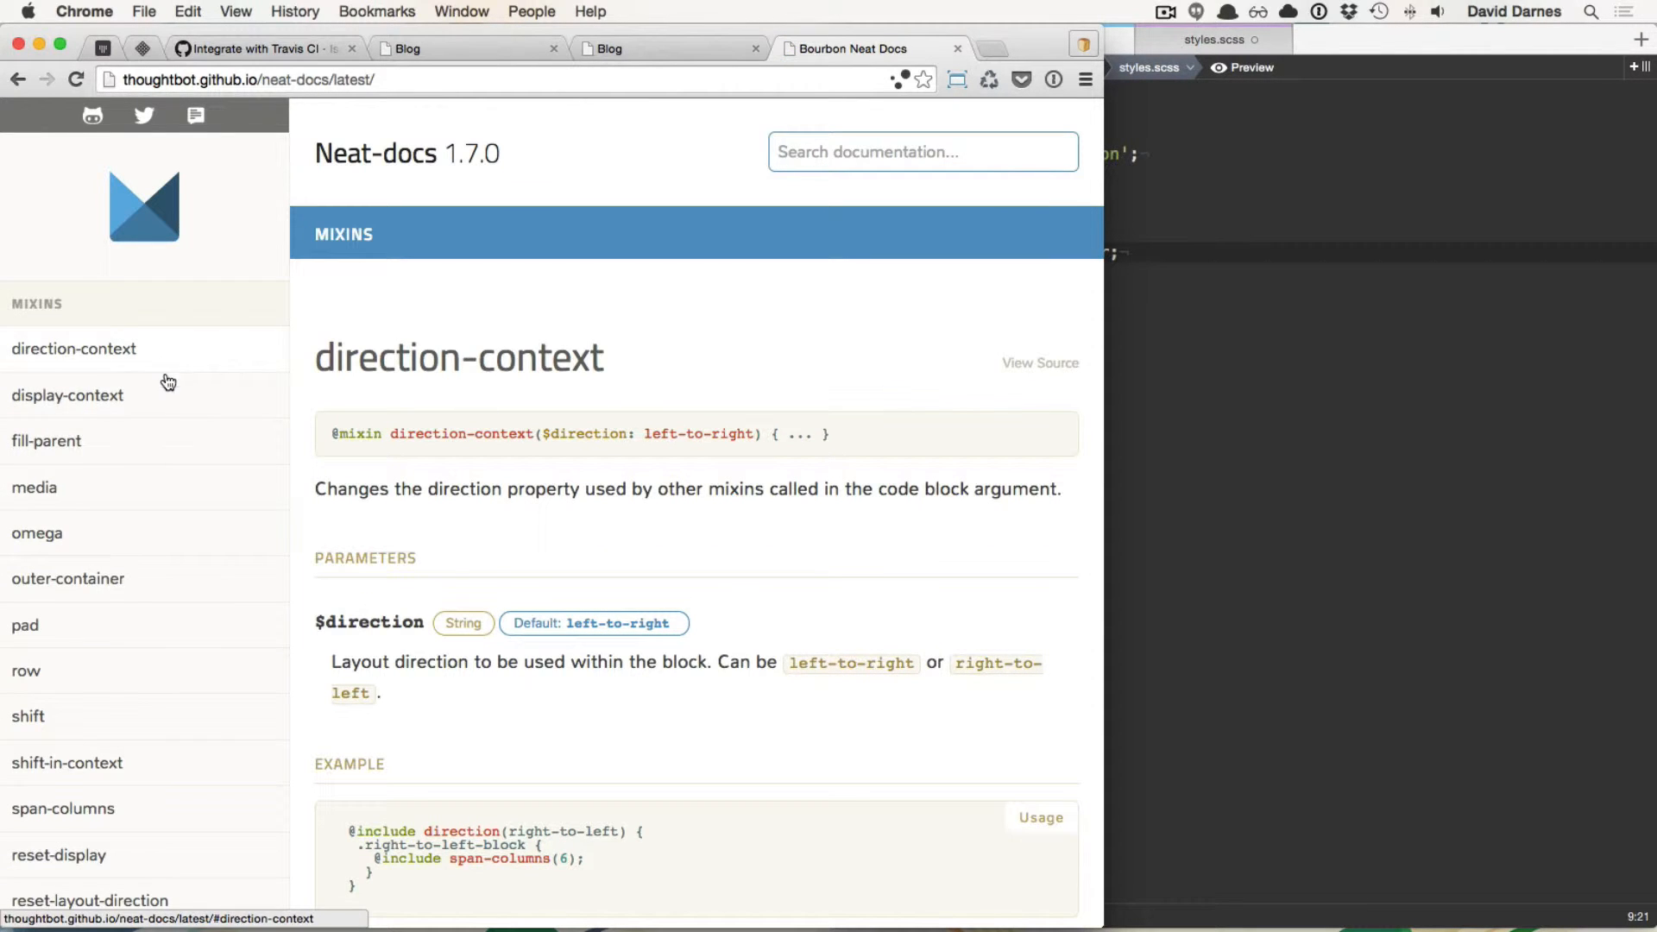
scroll(down, 3)
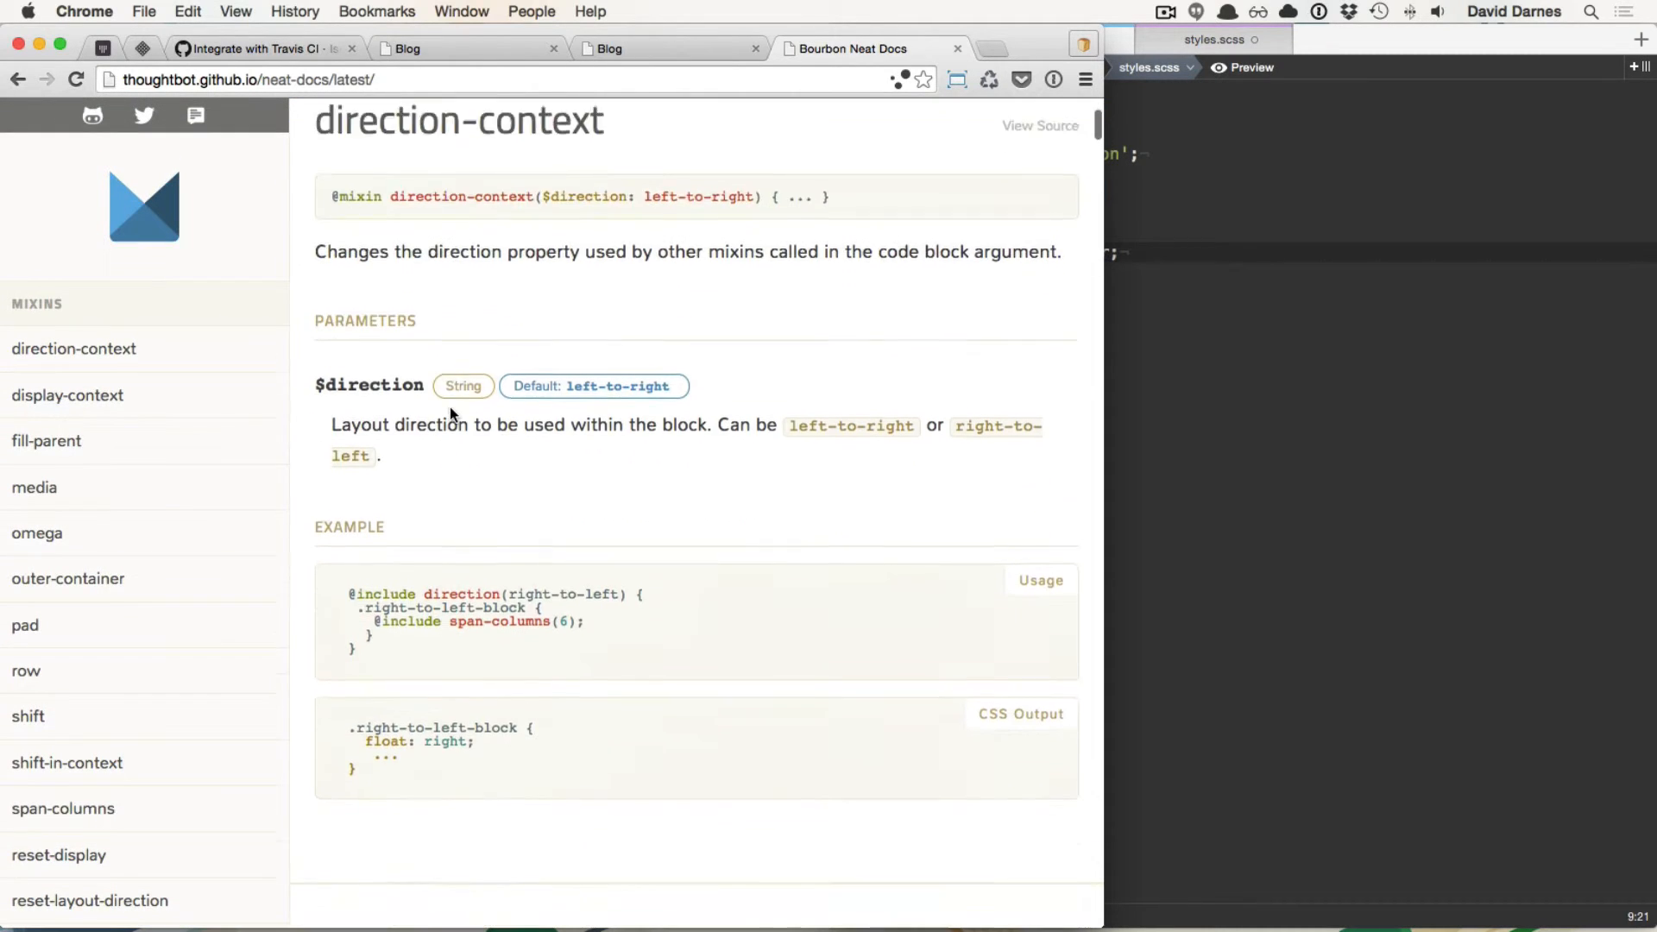
scroll(down, 3)
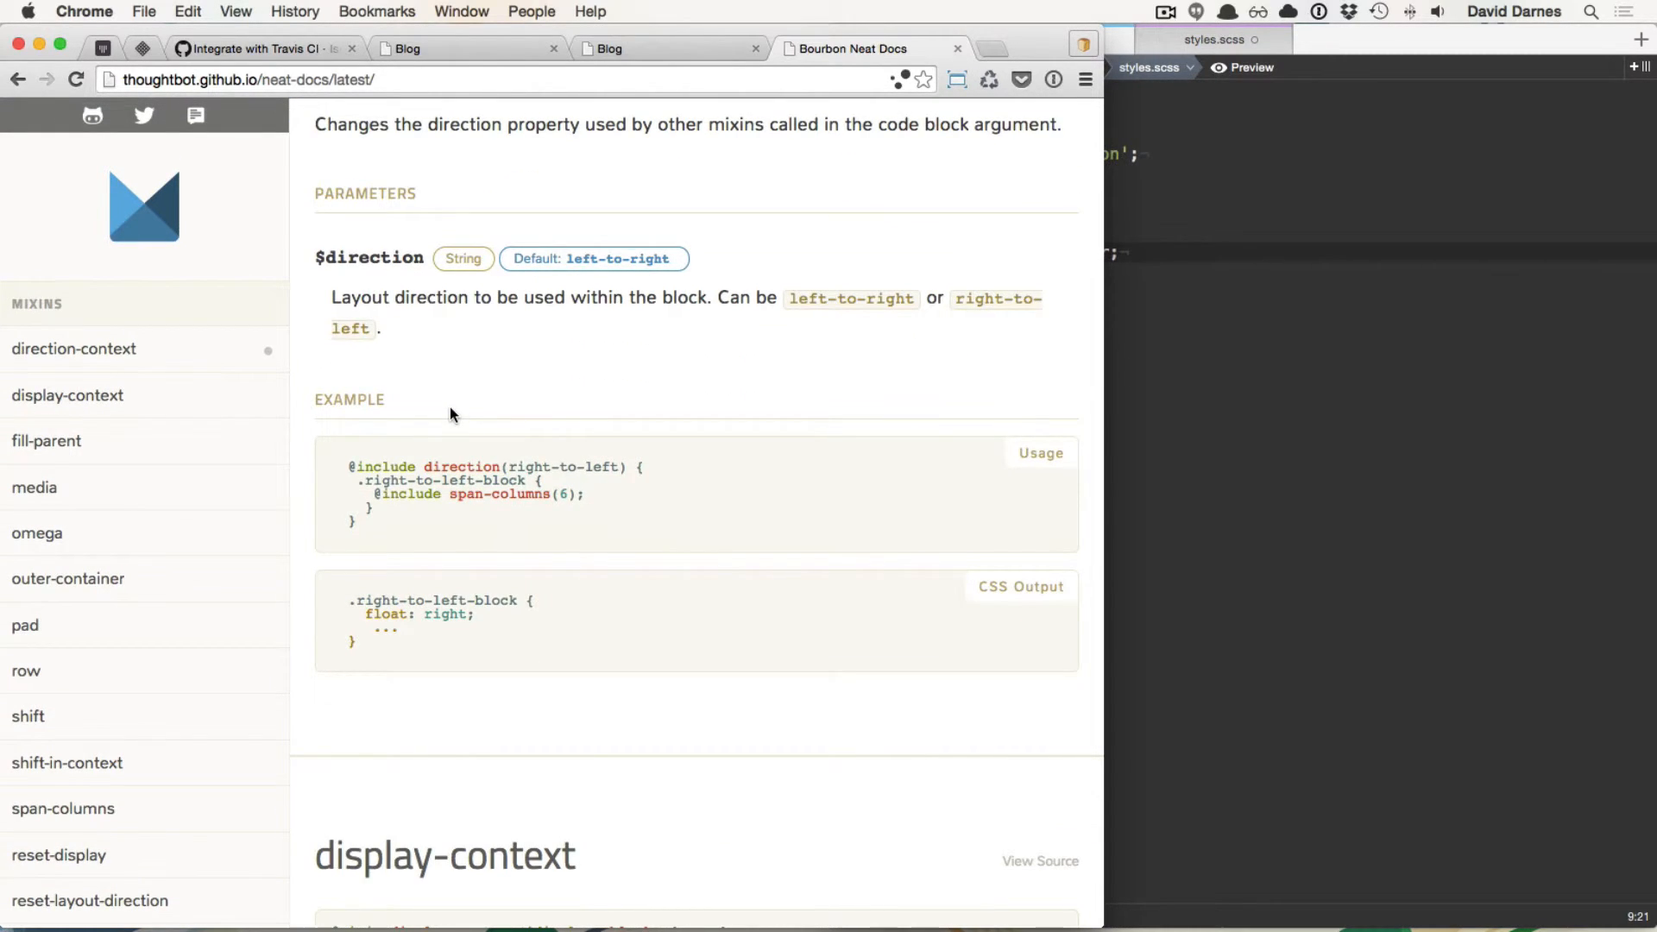
scroll(up, 3)
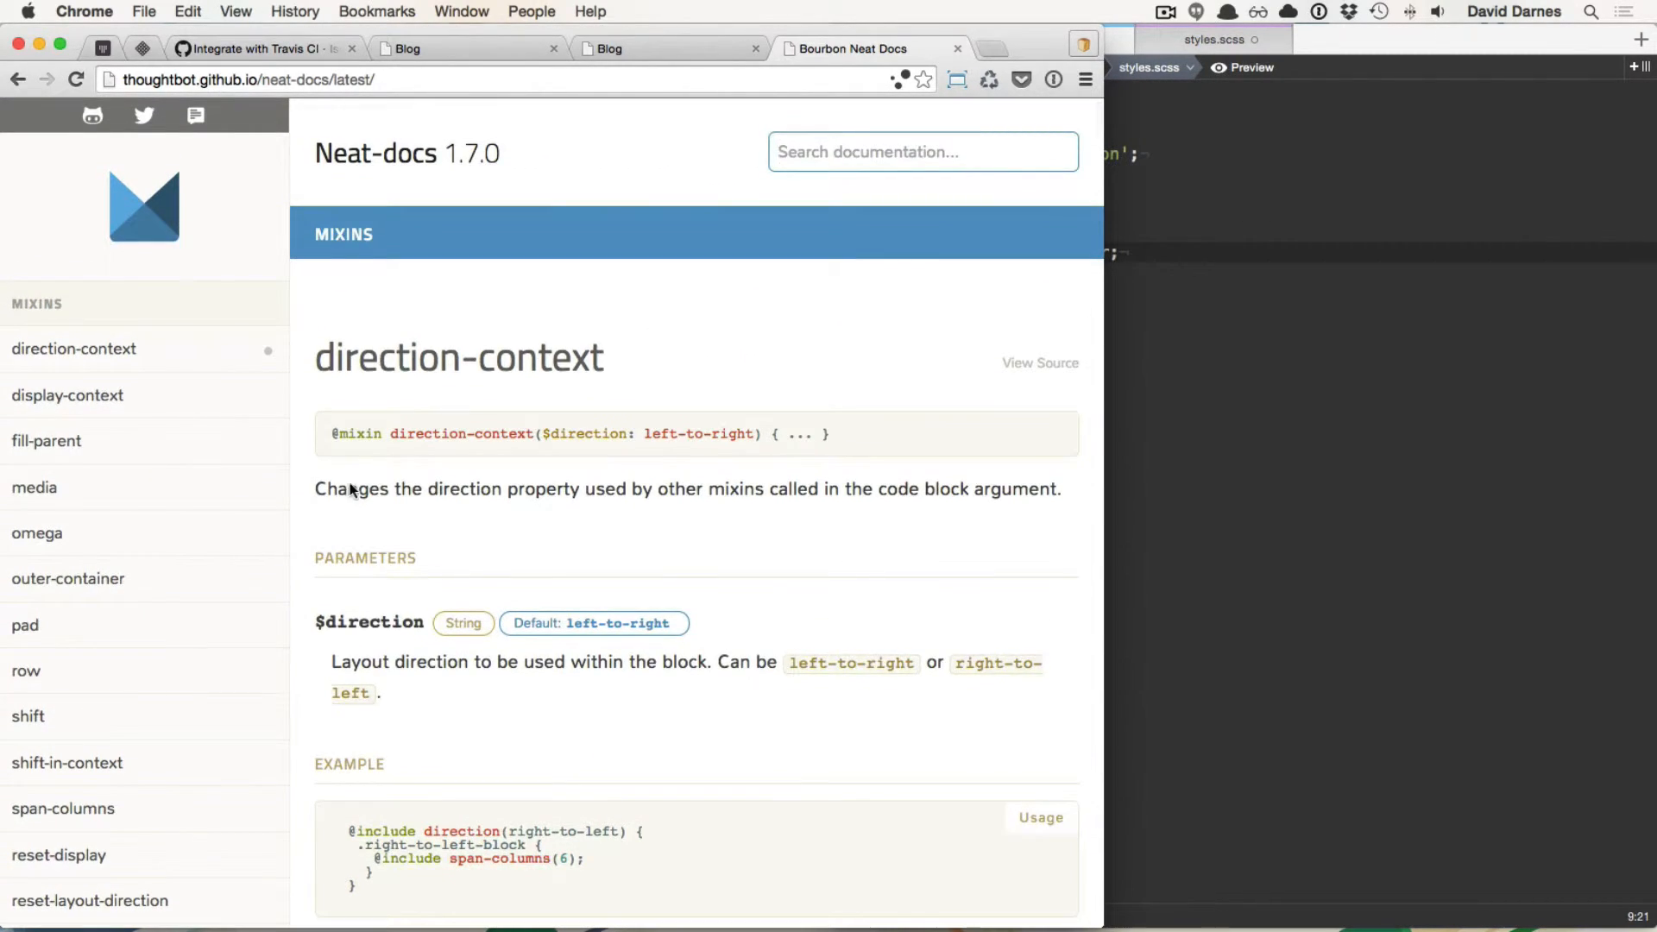
Step: Read the outer-container mixin docs, its max-width parameter and example, then return to the stylesheet
click(69, 578)
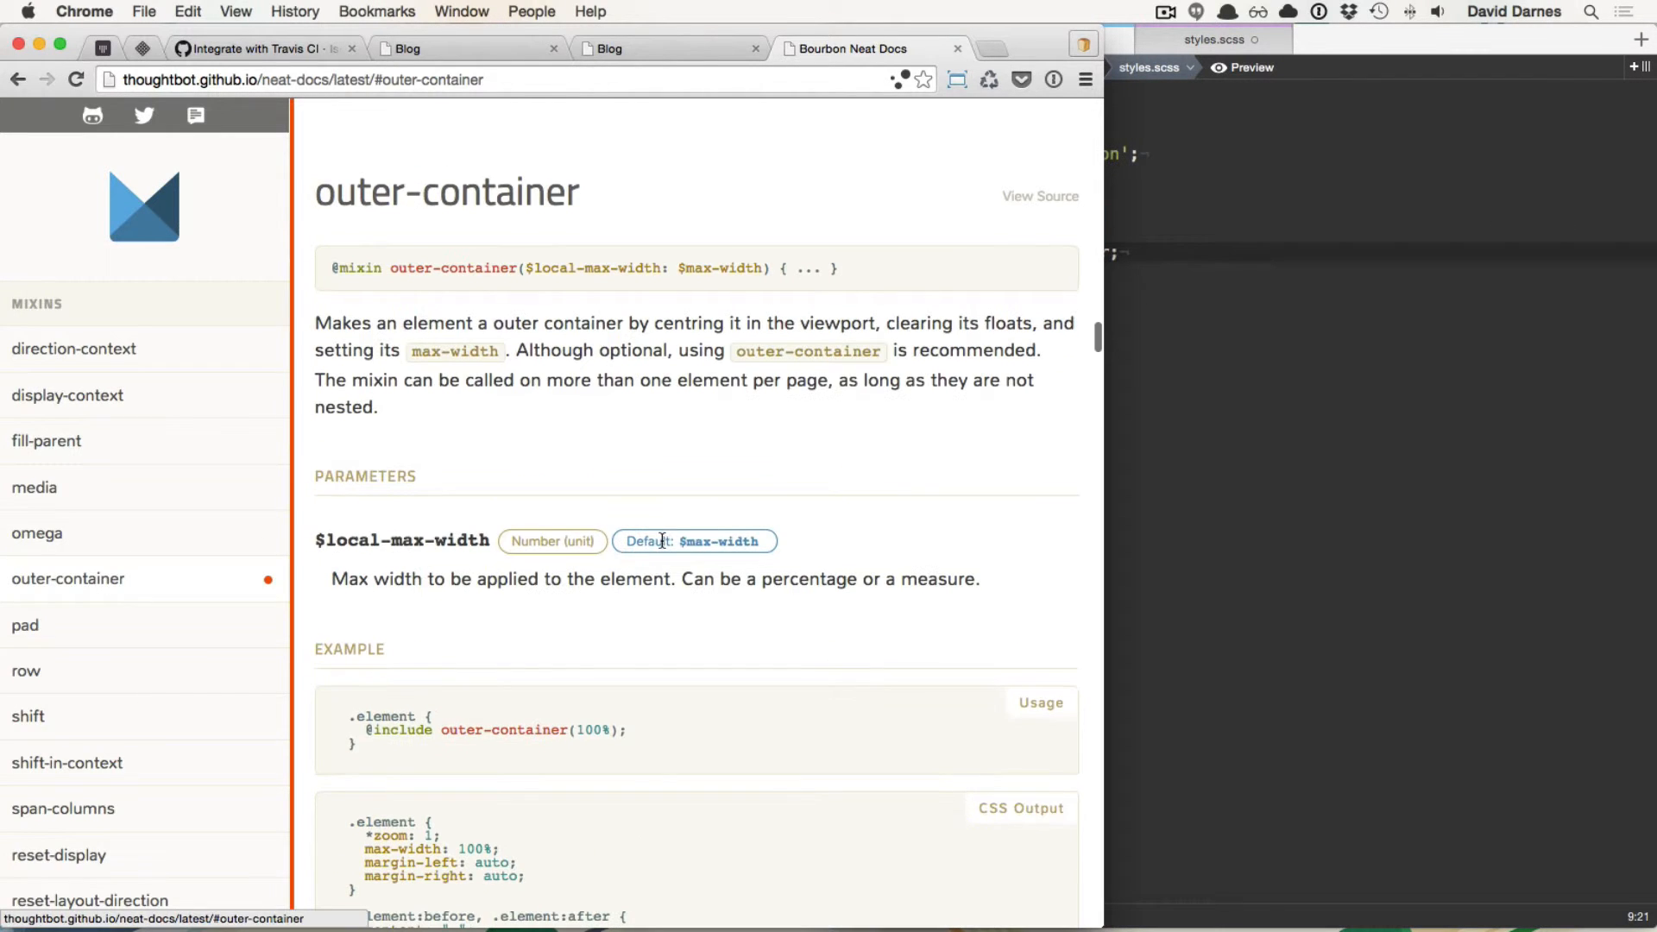
mouse_move(703, 506)
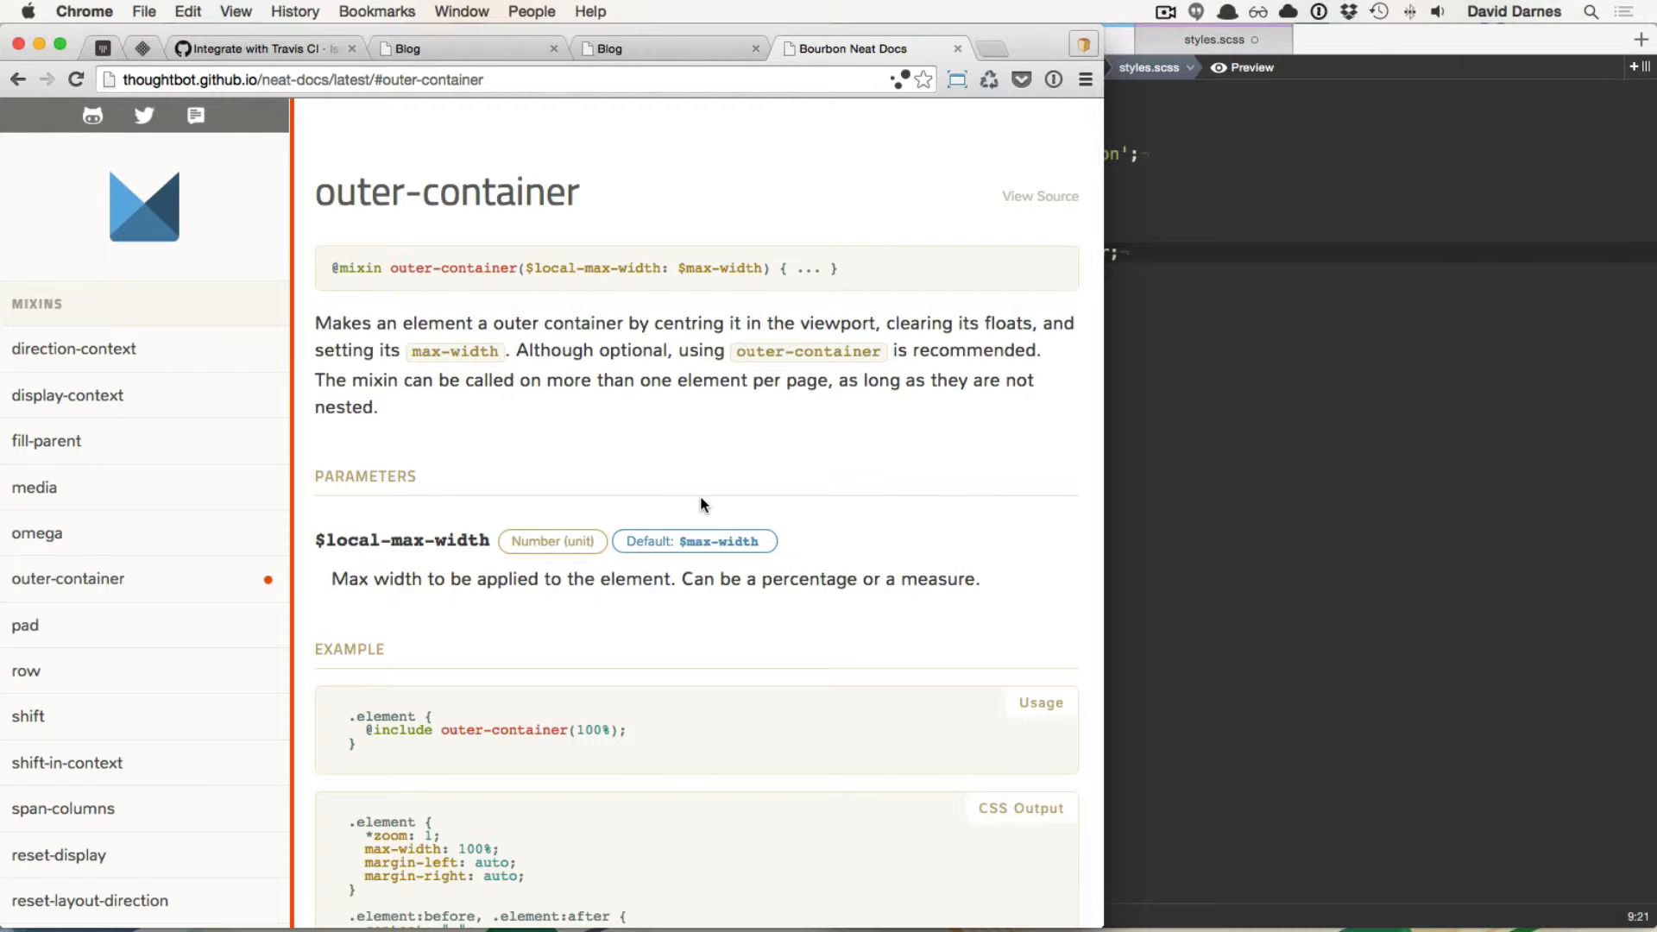
scroll(down, 3)
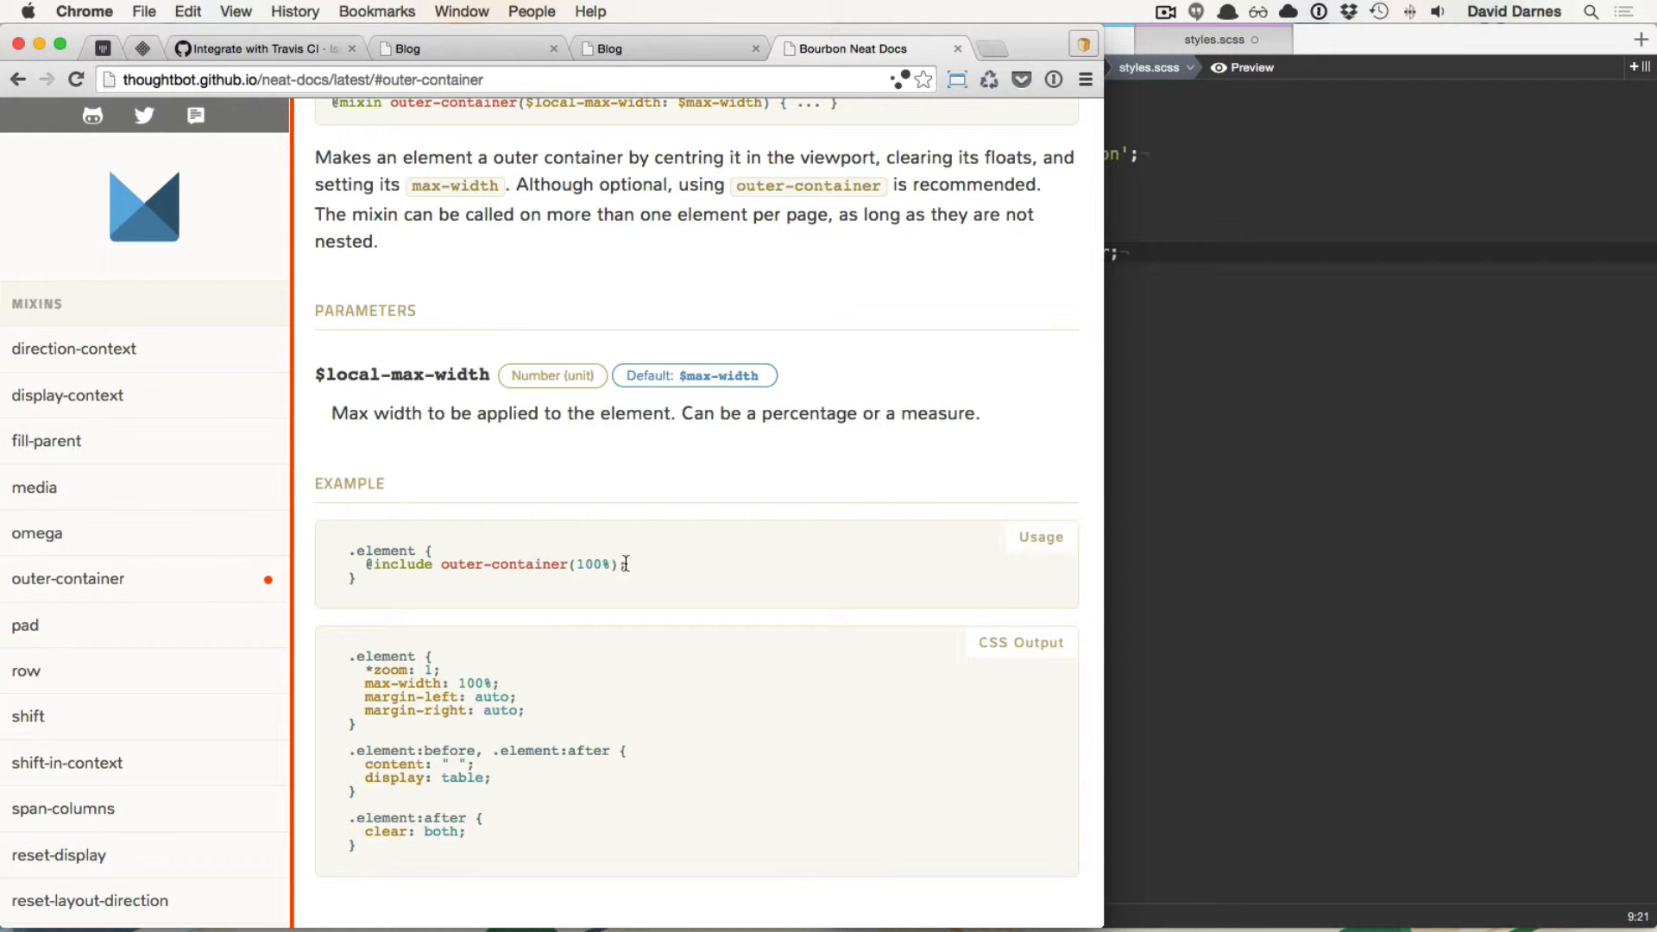
mouse_move(633, 572)
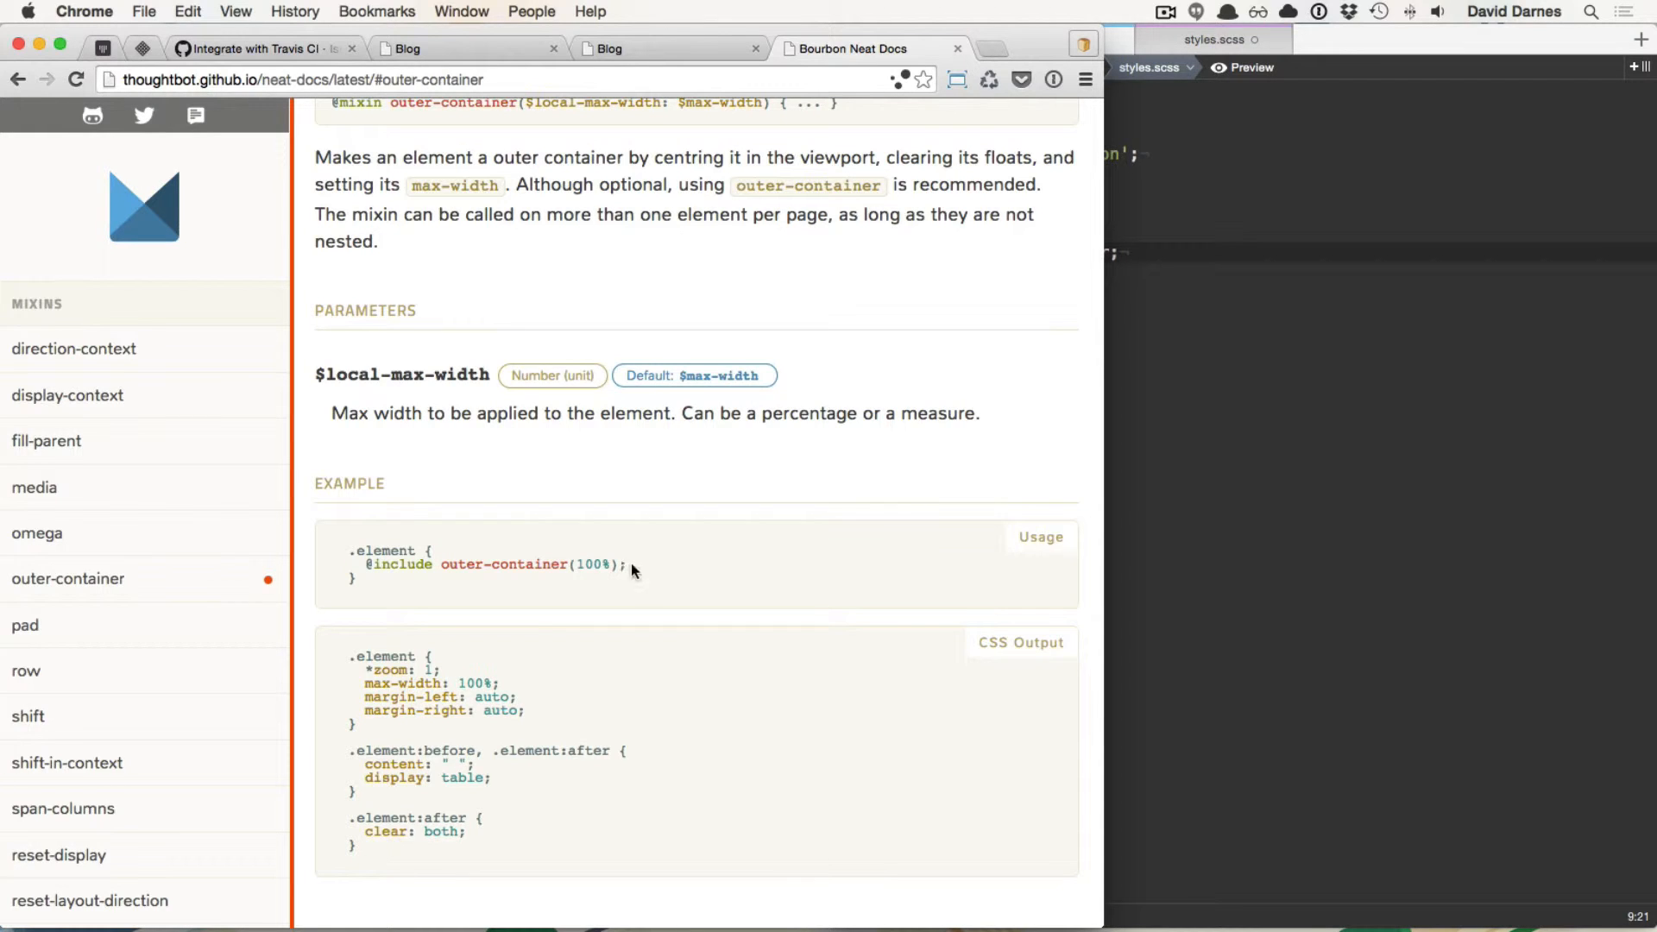
scroll(down, 3)
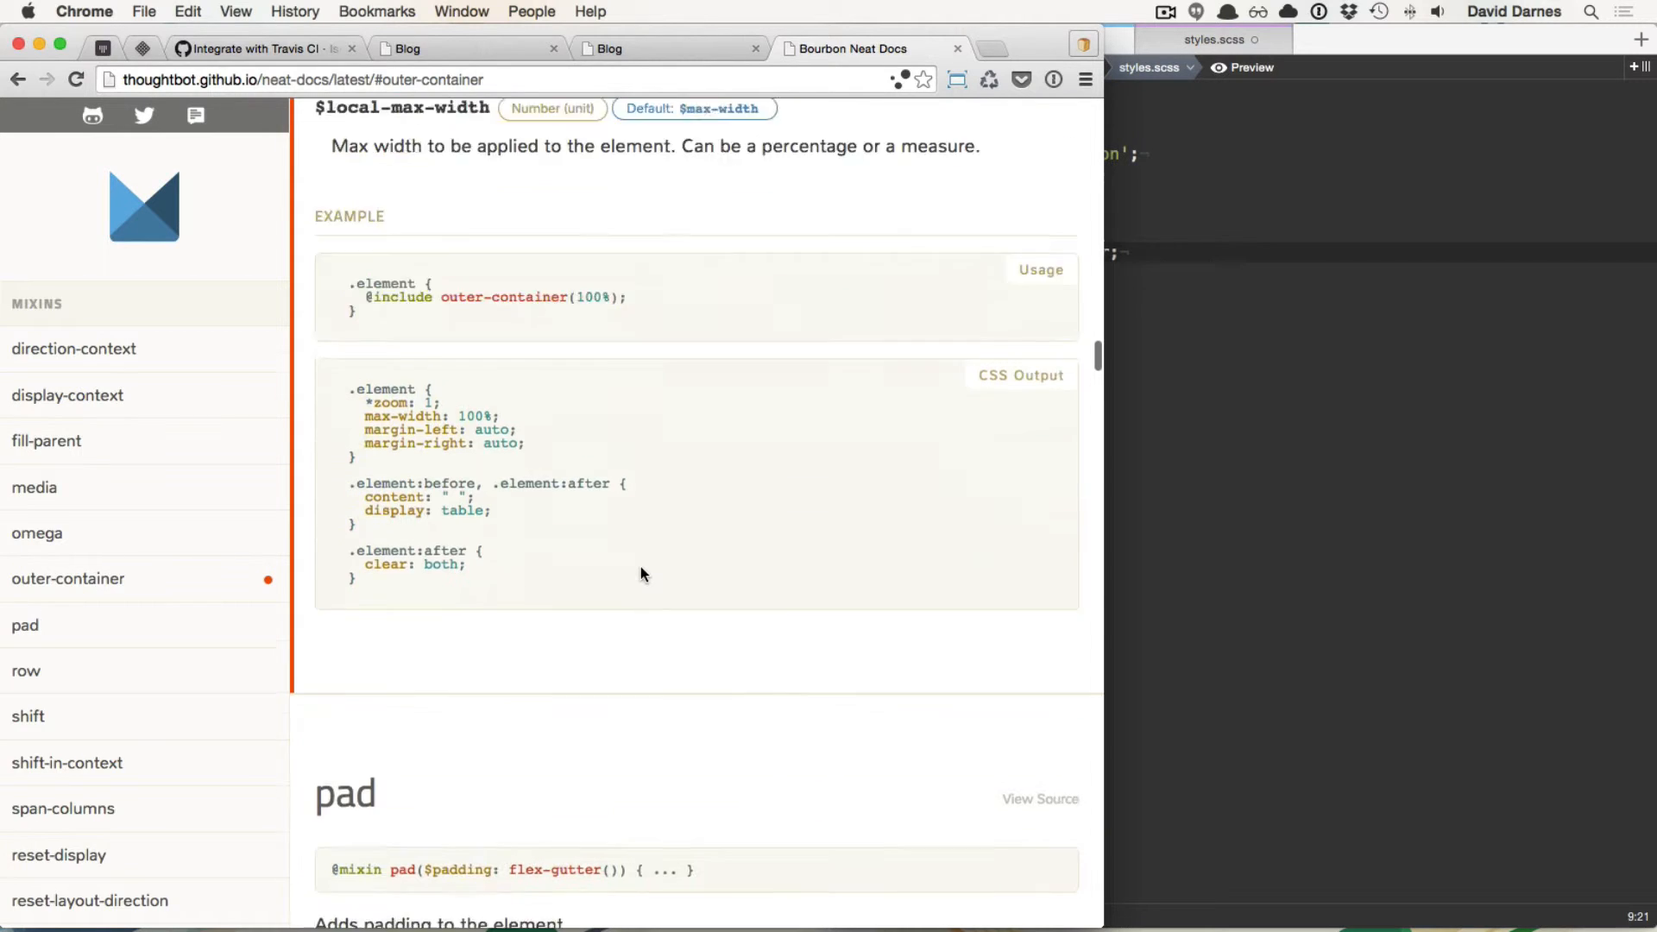
scroll(down, 3)
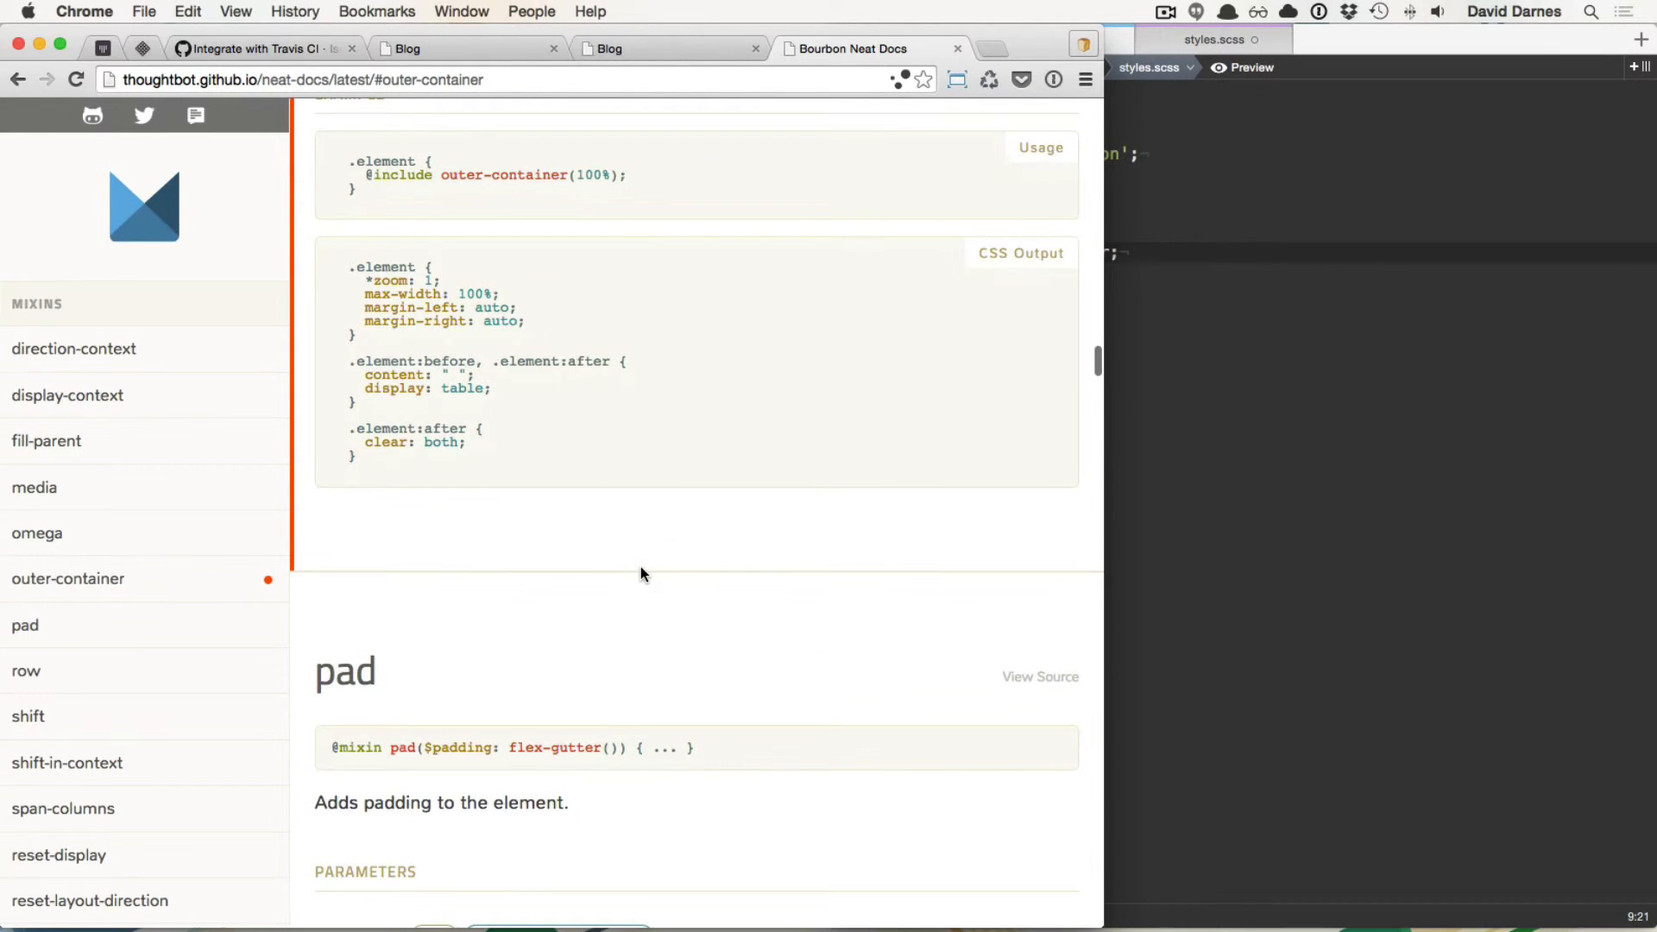
scroll(up, 3)
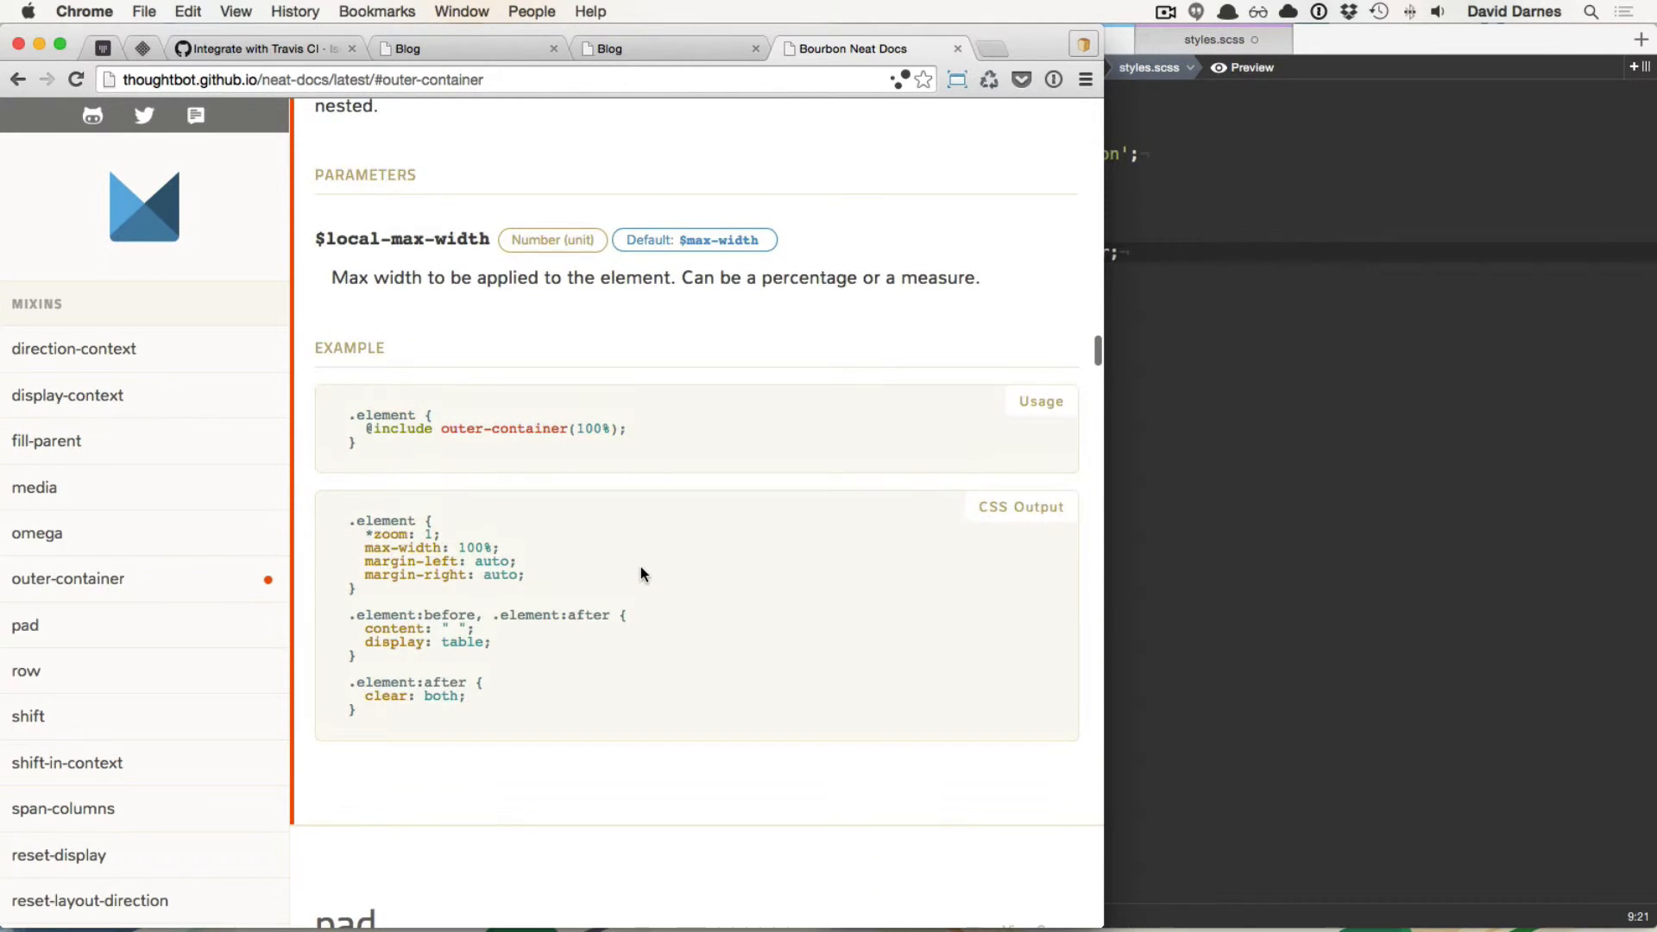
scroll(up, 3)
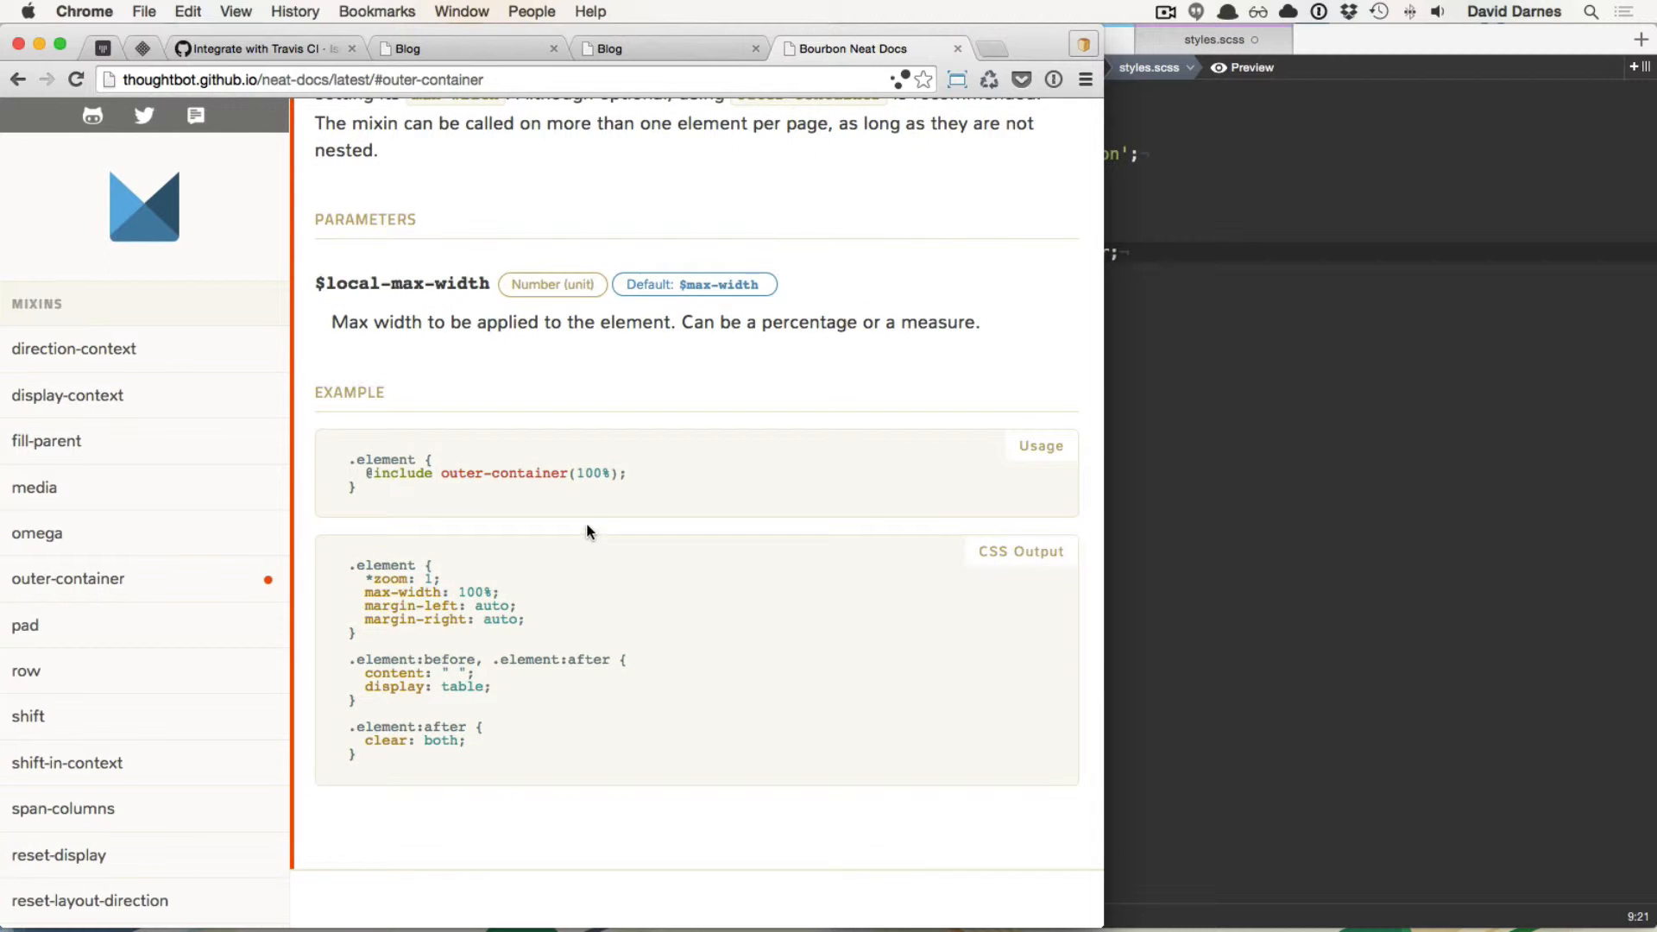
click(1215, 40)
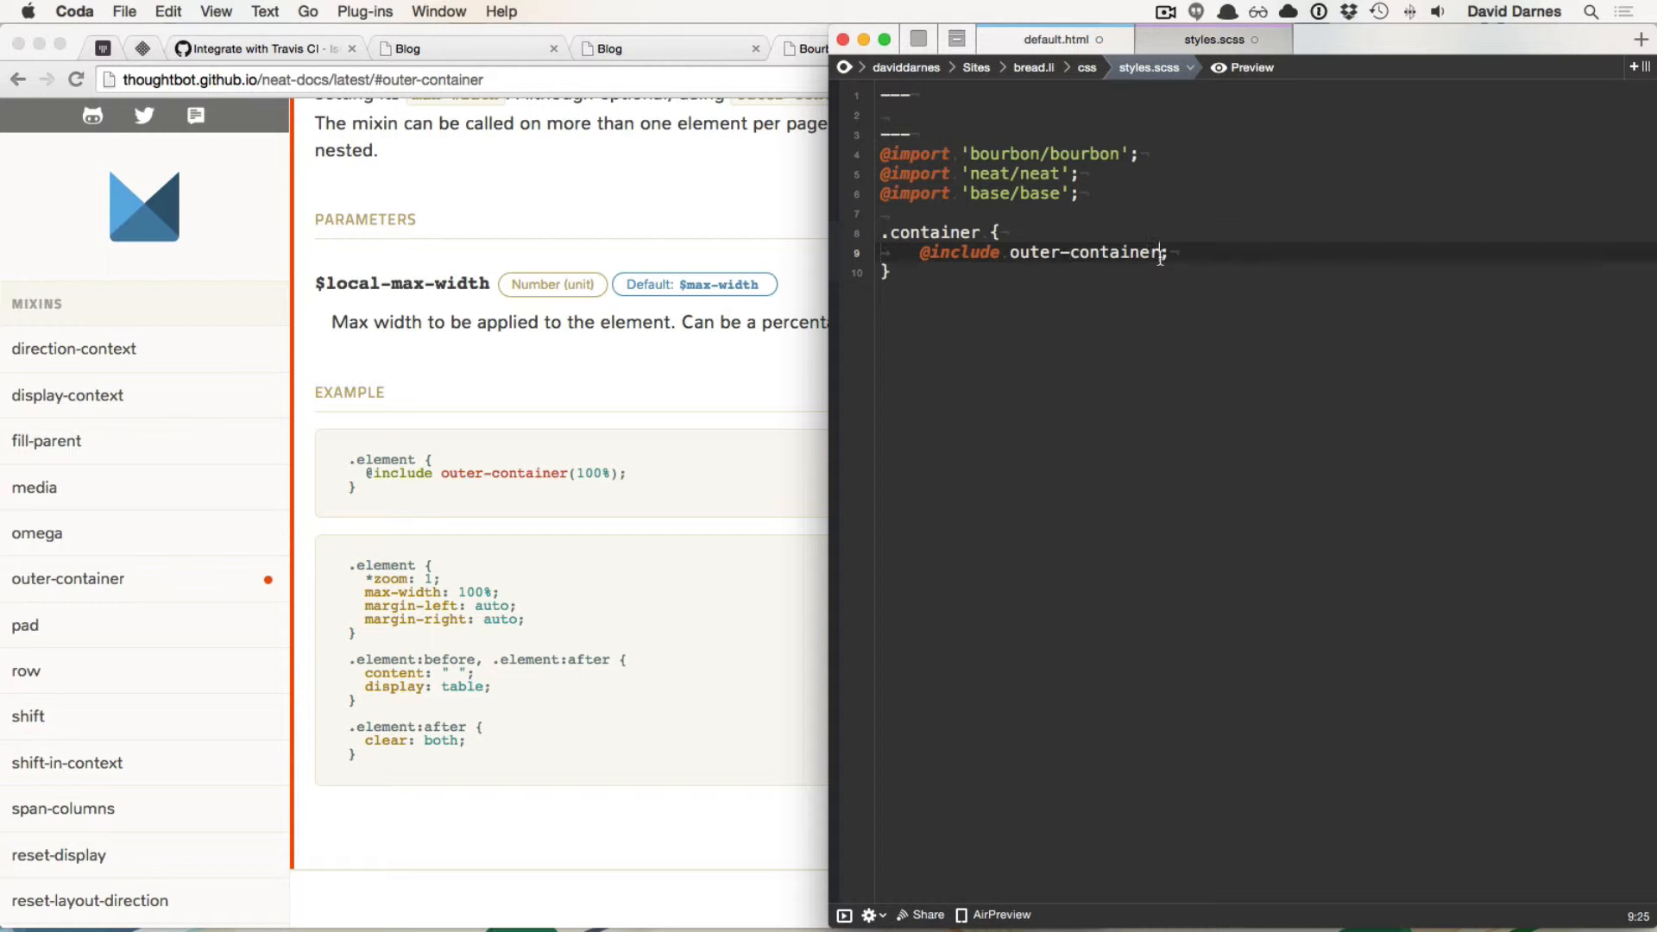
Step: Make .container include outer-container(100%) and close the duplicate Blog tab in Chrome
text(();)
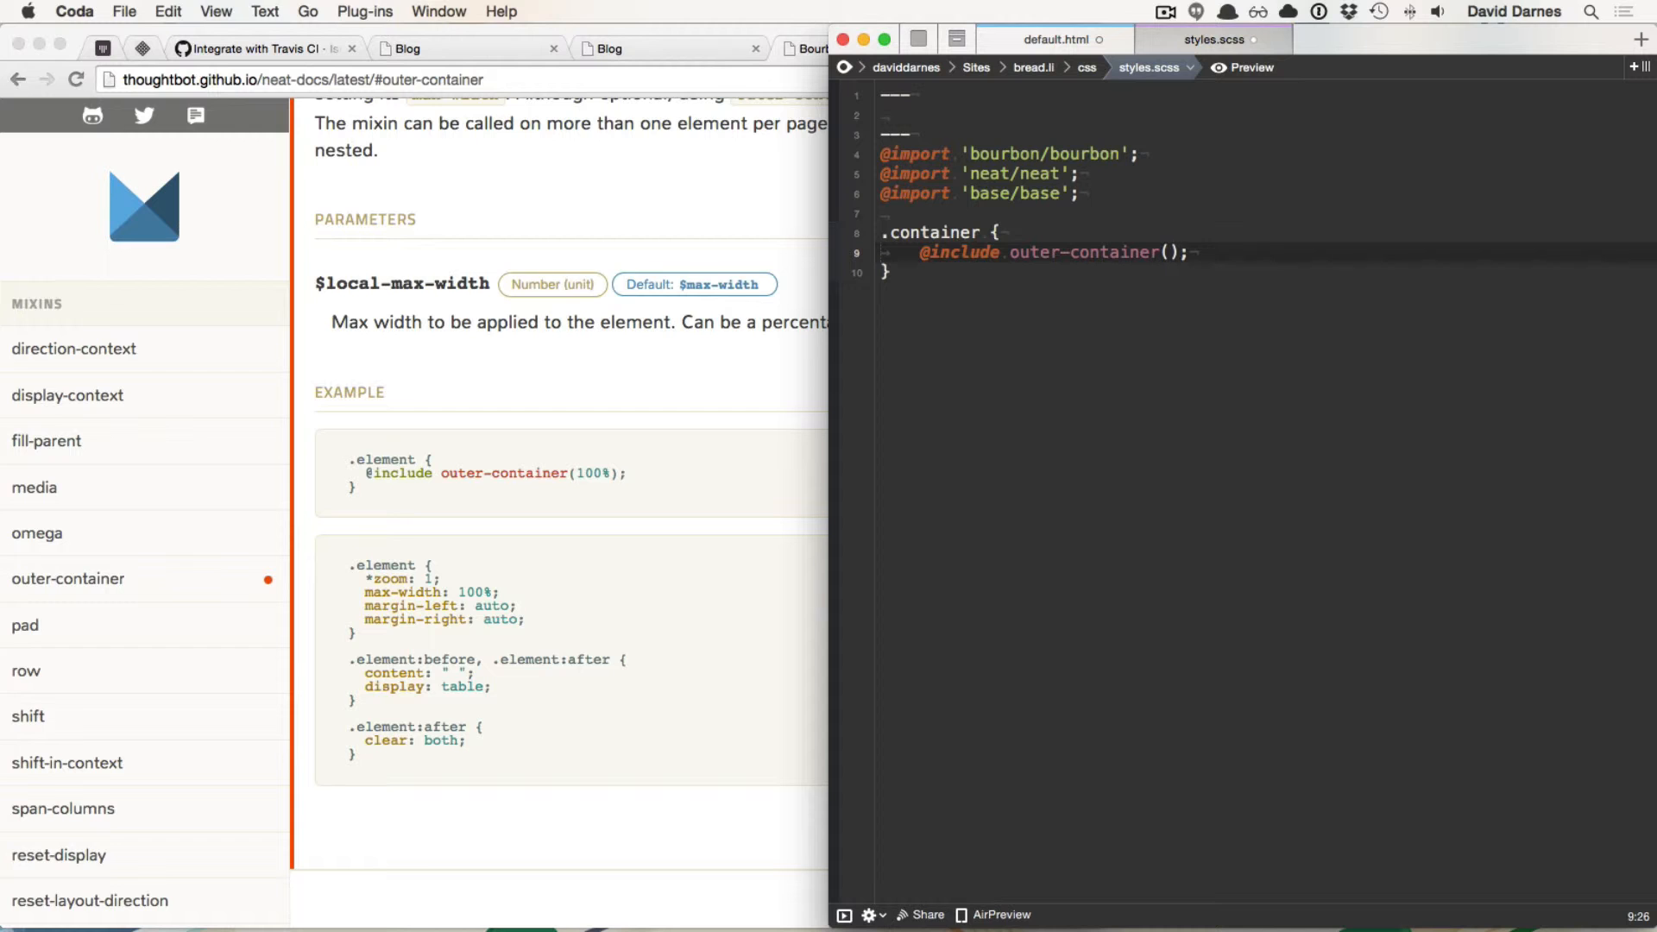
text(100%);)
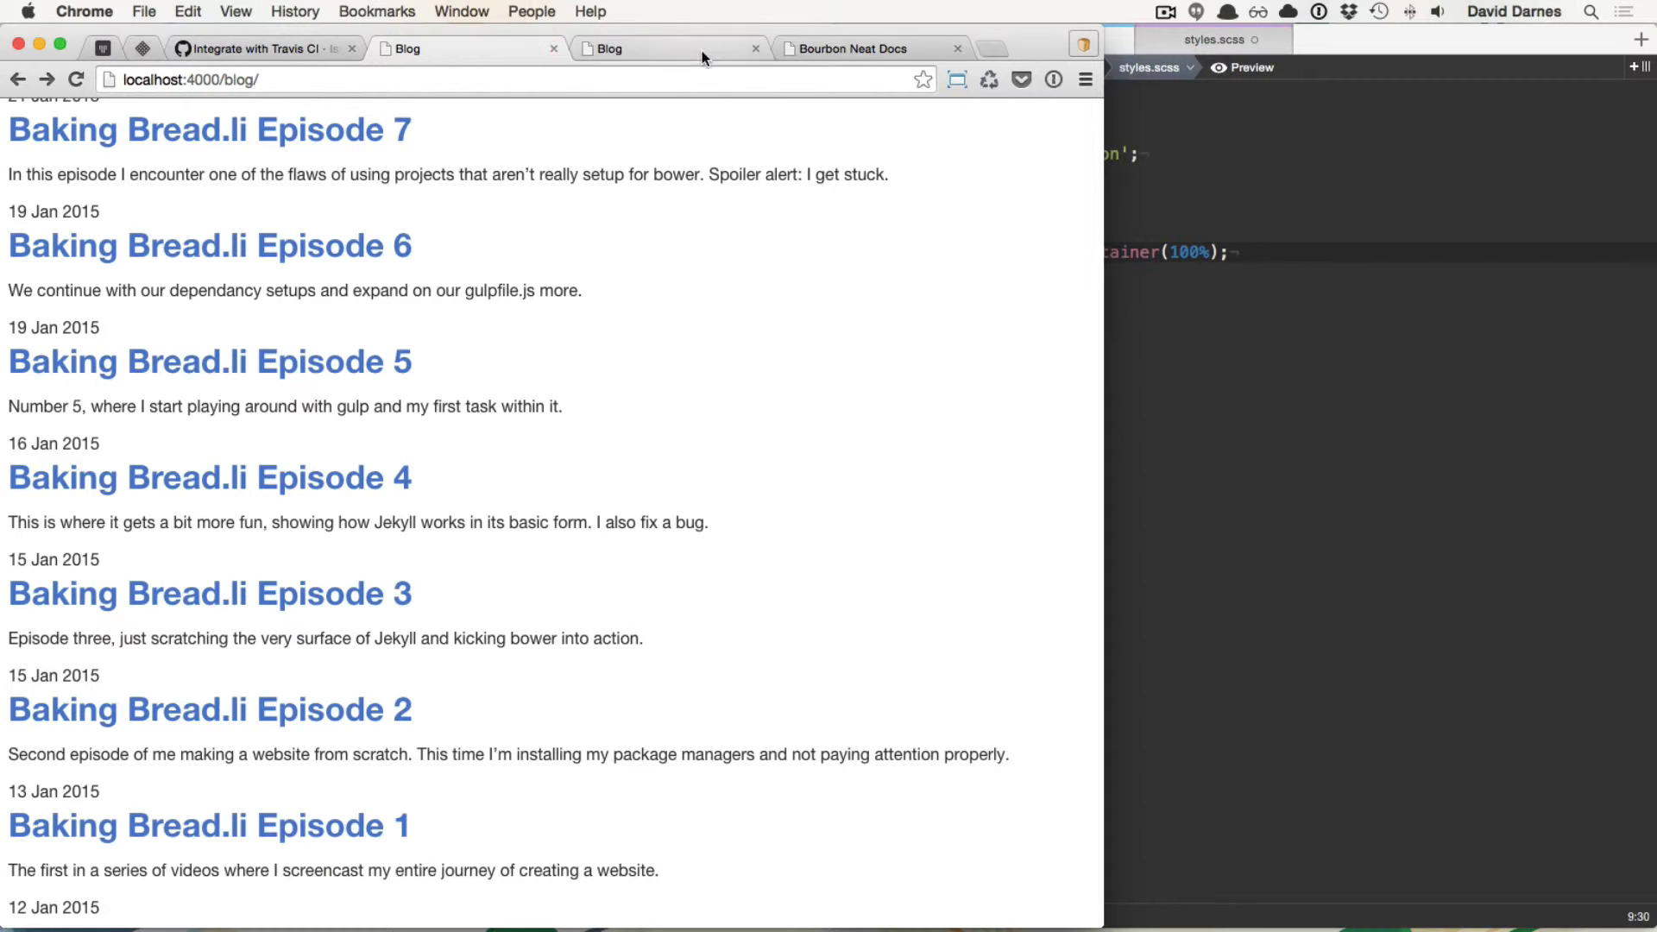
click(754, 48)
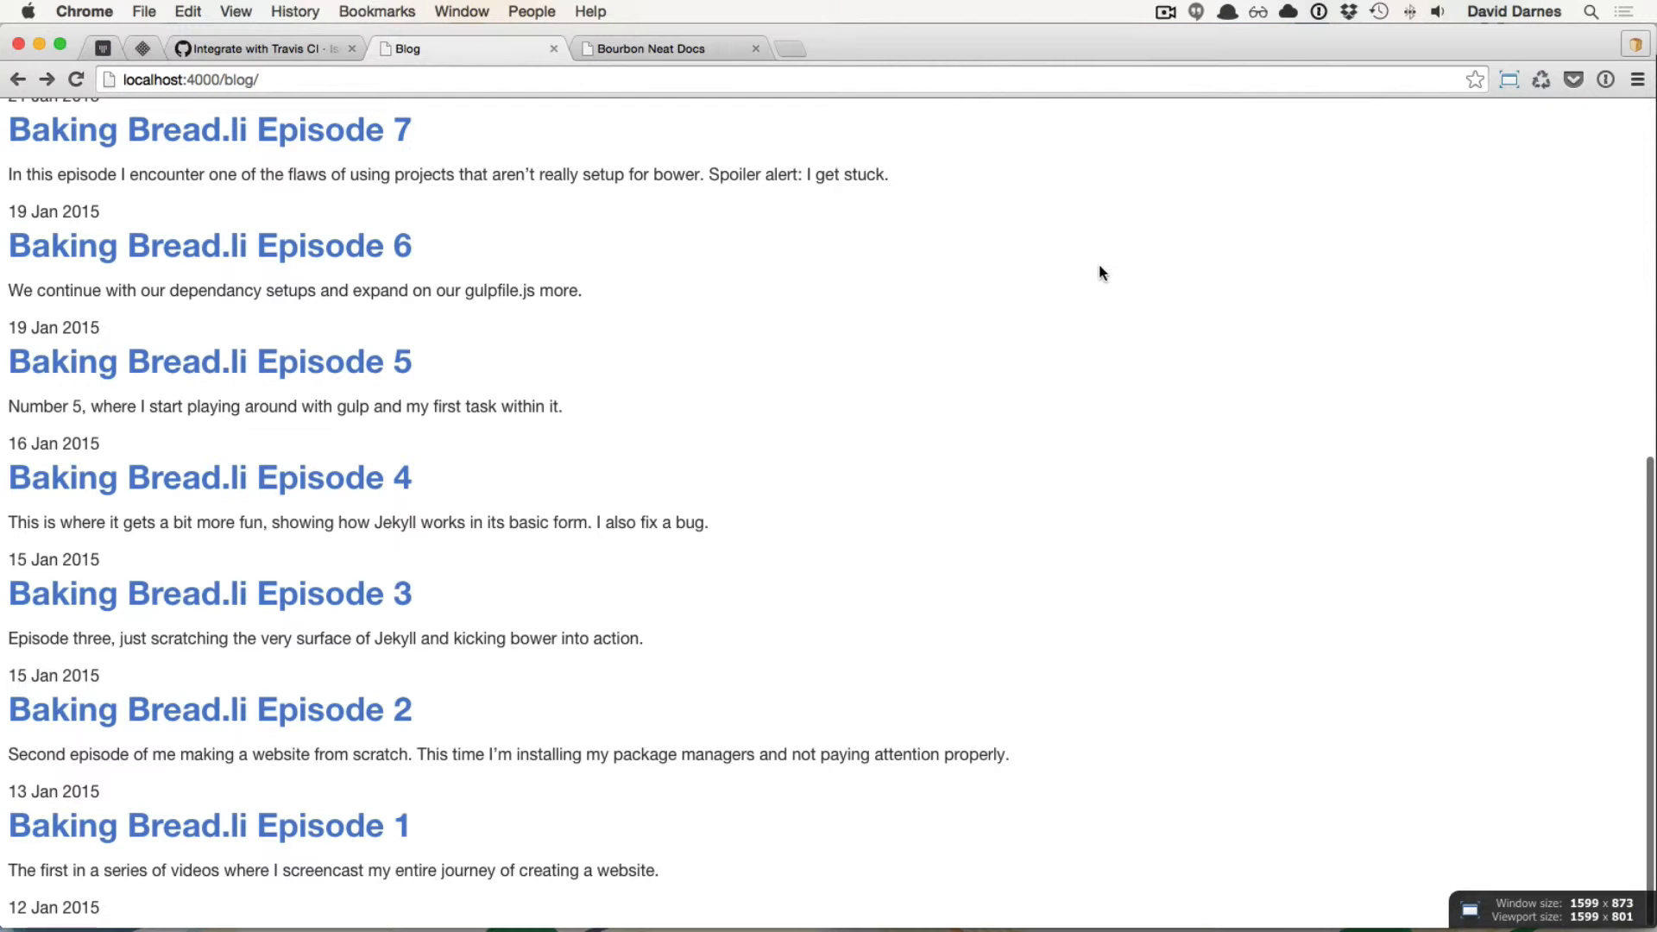
scroll(up, 3)
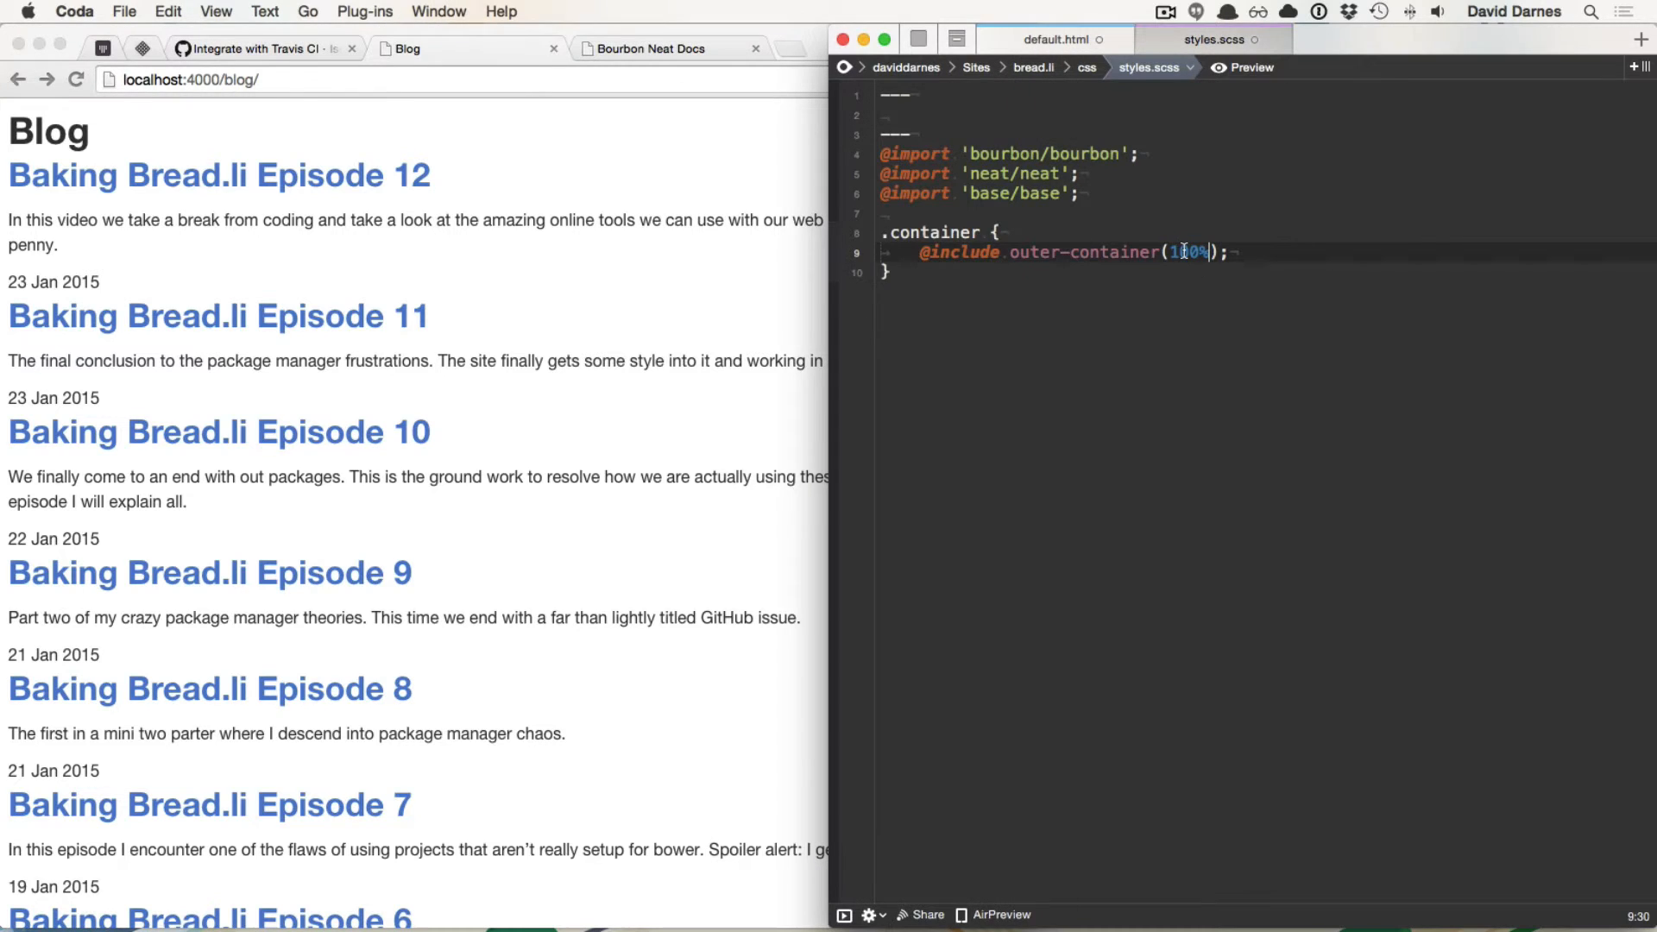
Step: Try outer-container at 60% against the narrow preview, then settle on 75%
text(60%)
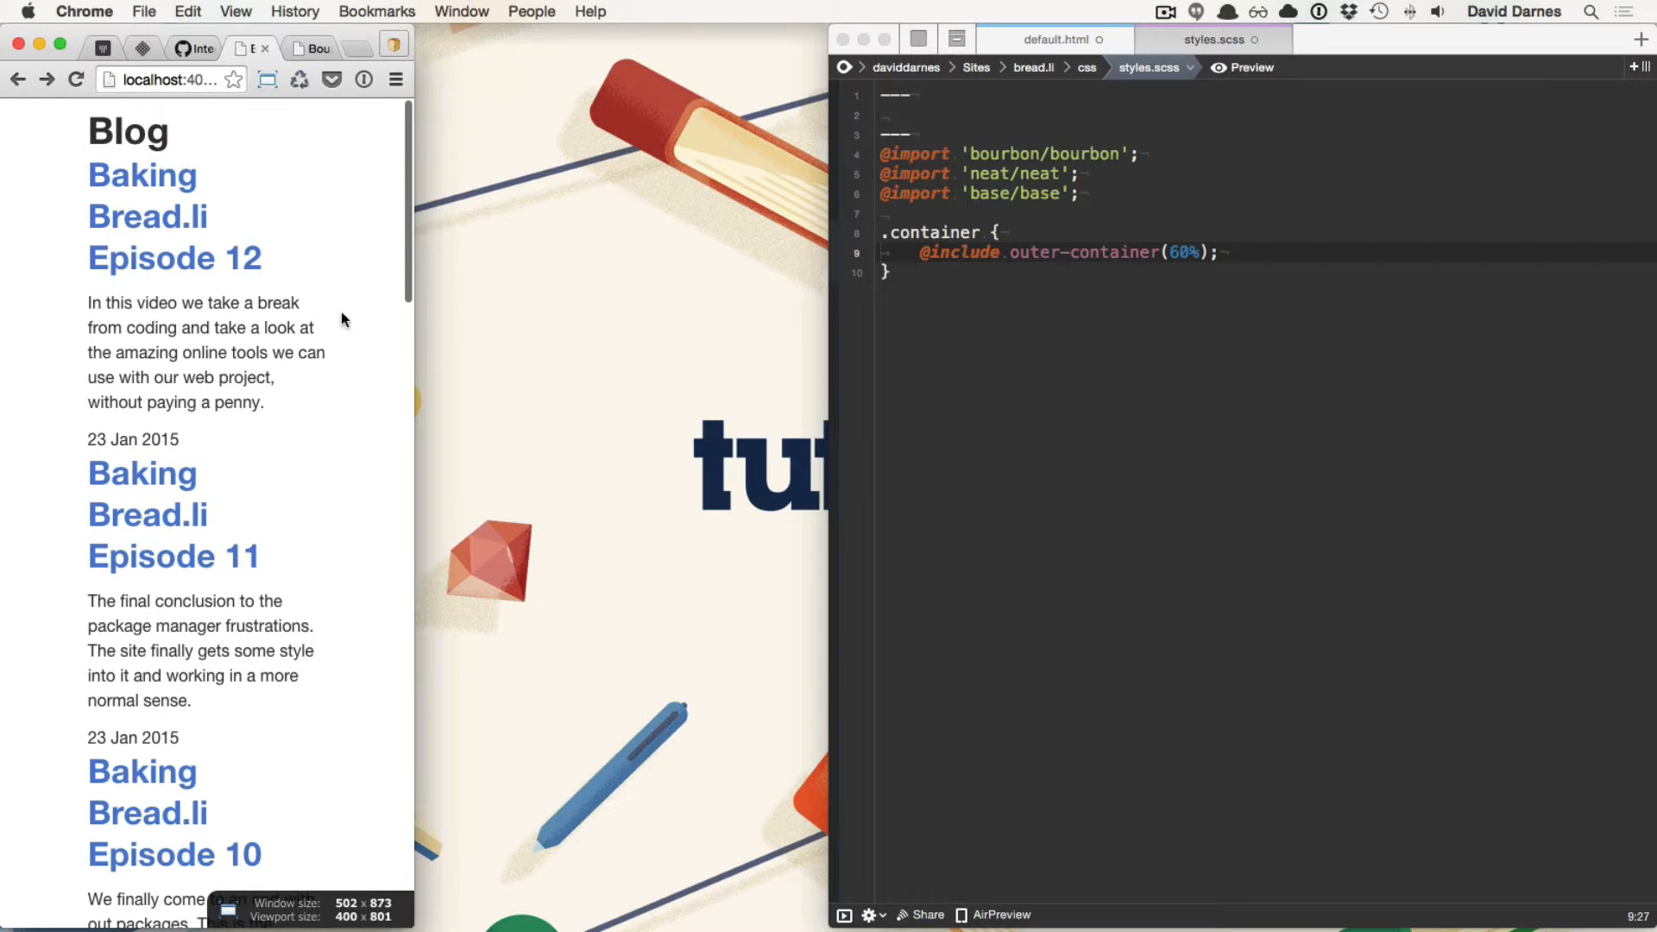
click(1291, 247)
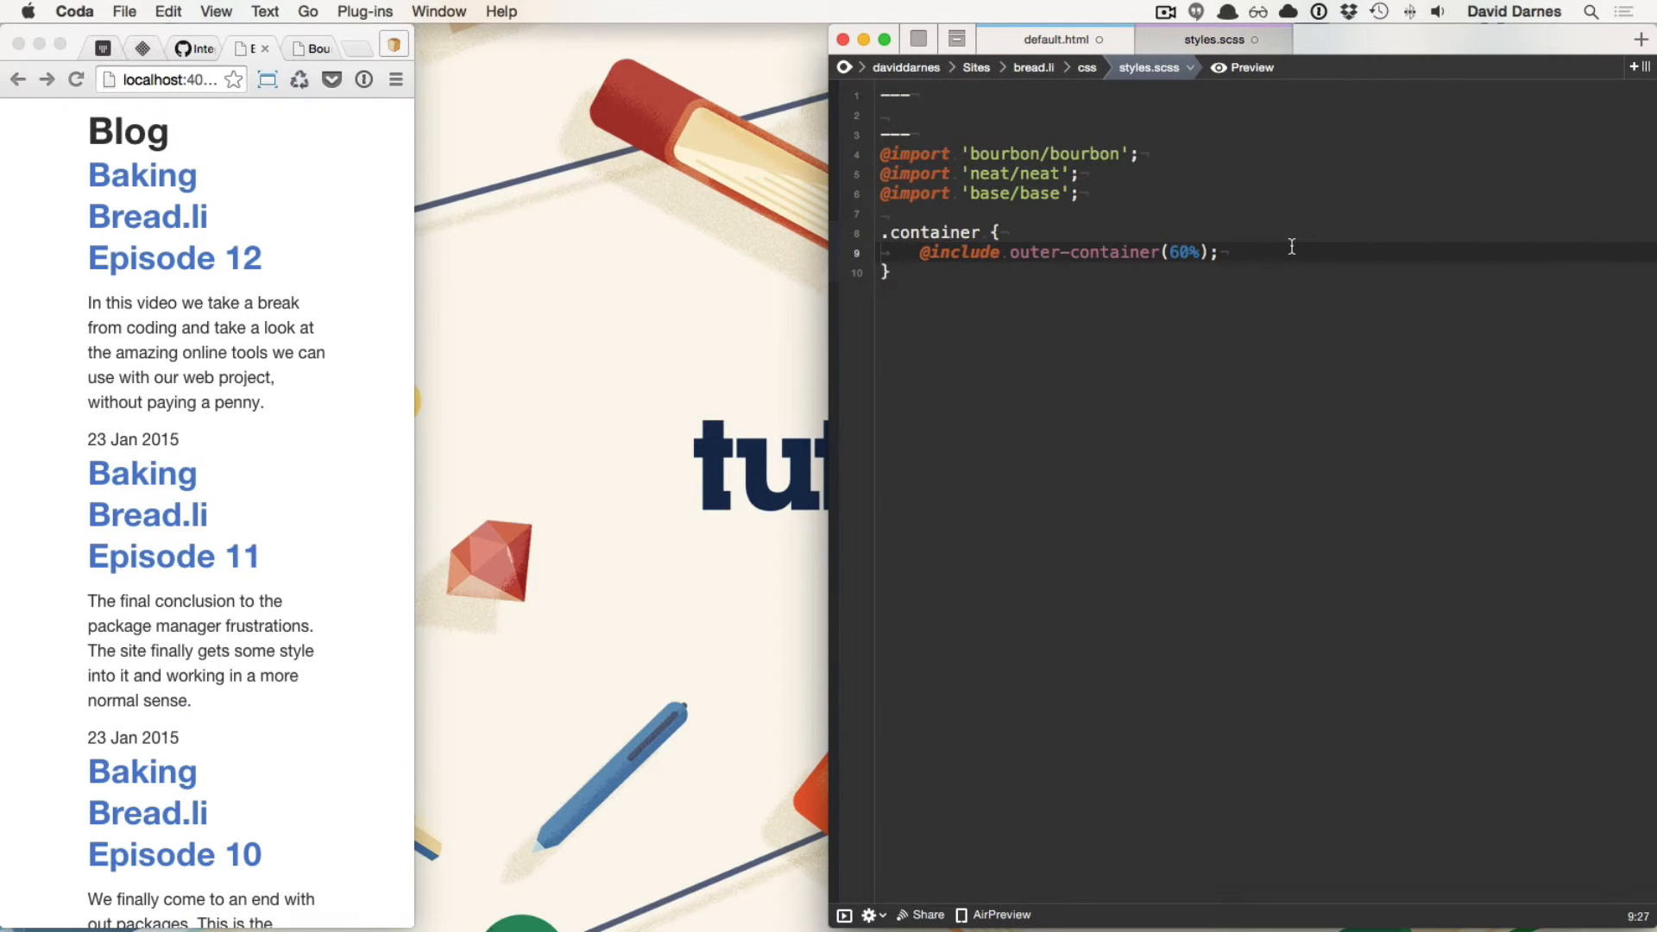
text(75)
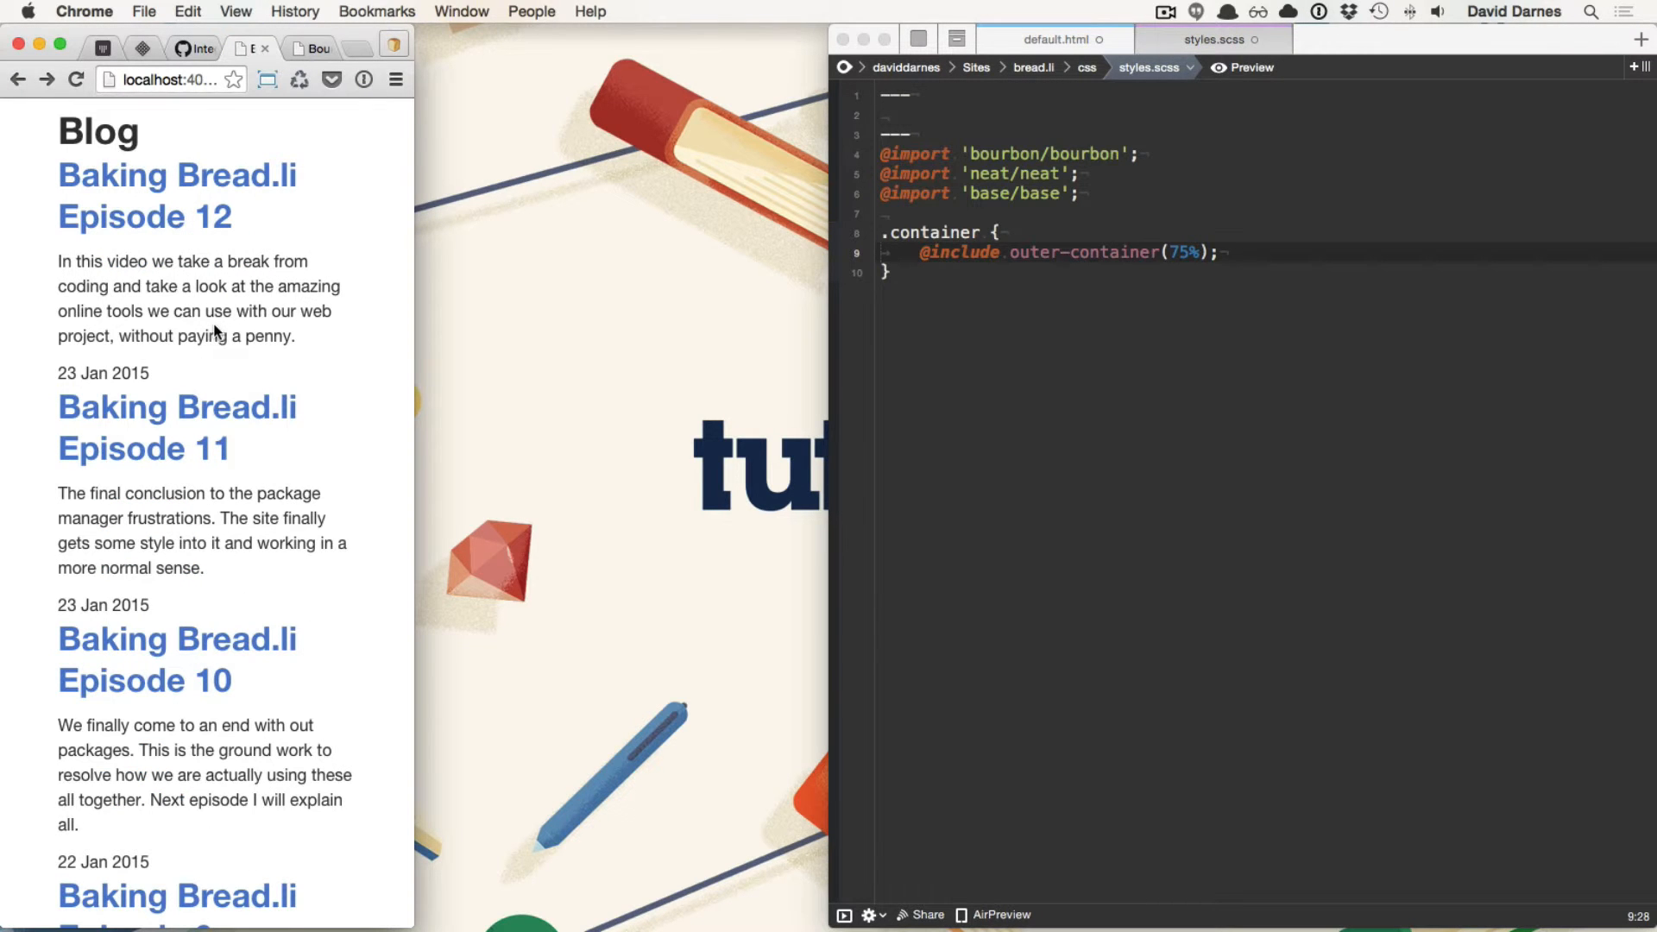
mouse_move(416, 338)
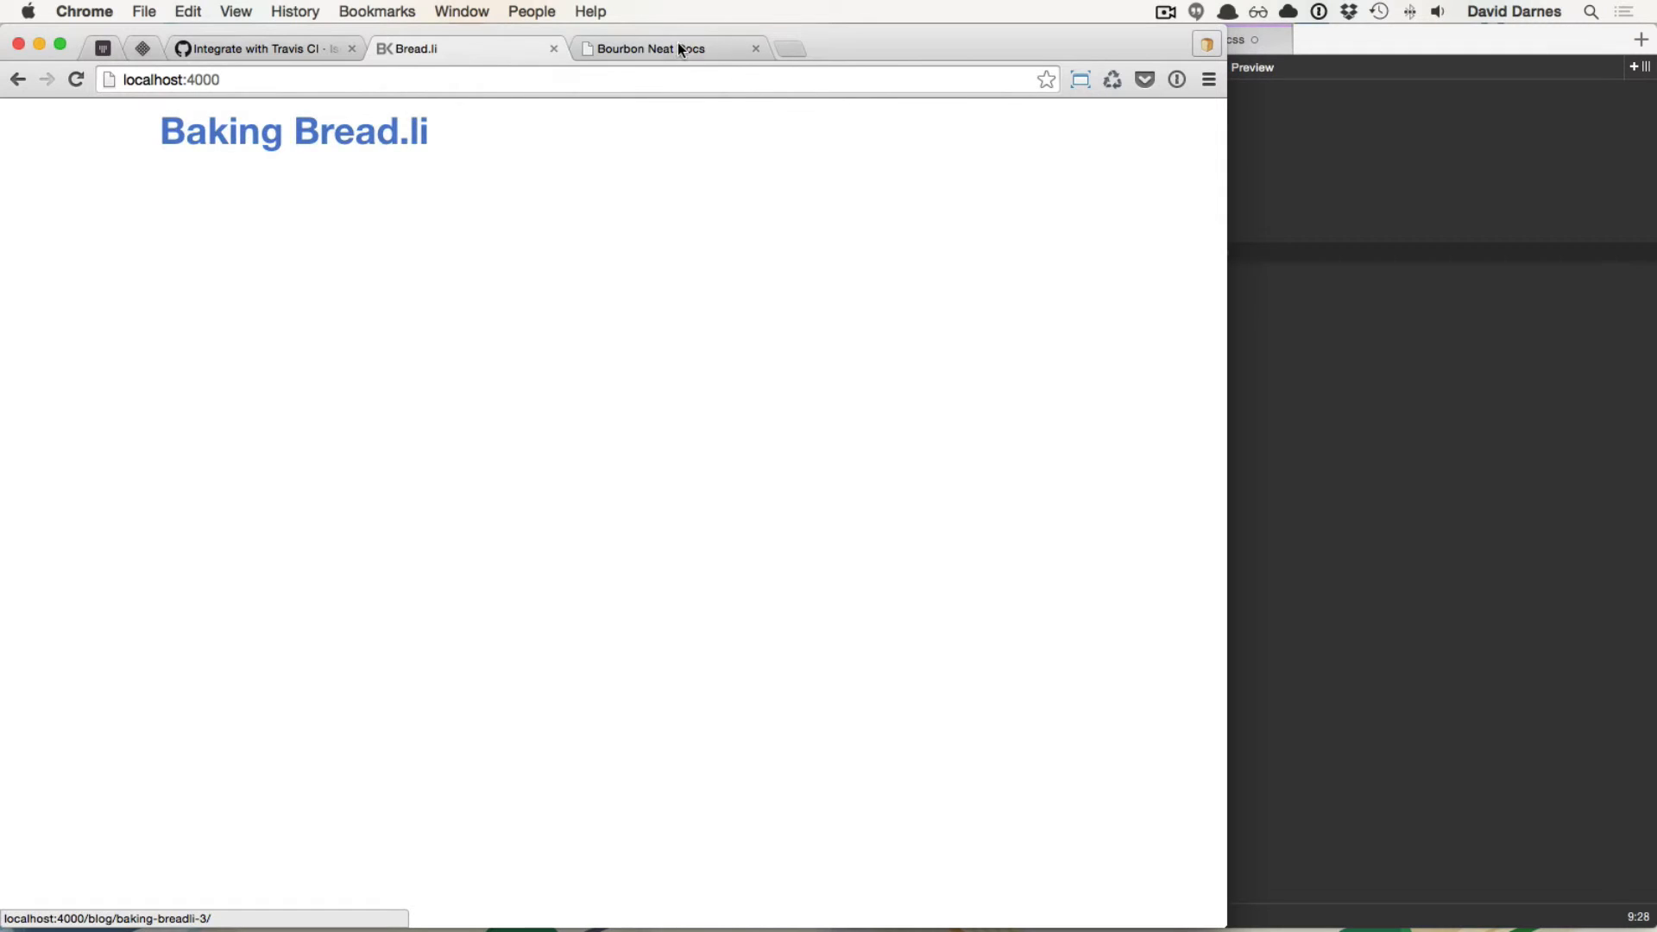
Step: Browse the Neat docs mixins list, scrolling through the media and context entries
click(644, 48)
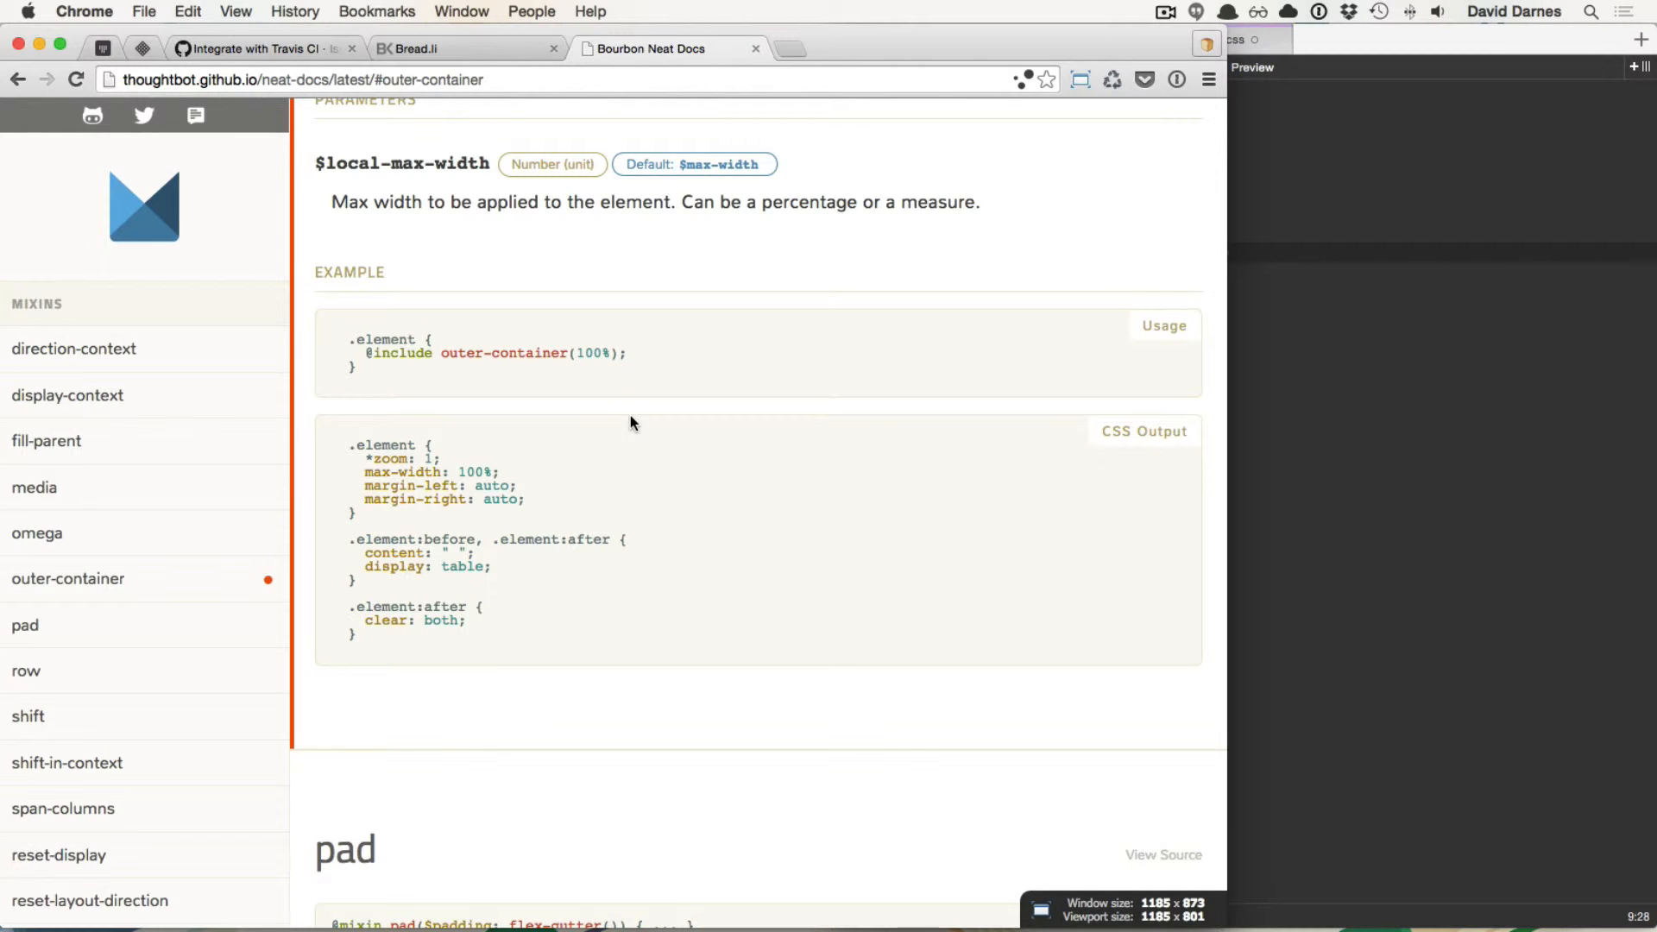
scroll(down, 3)
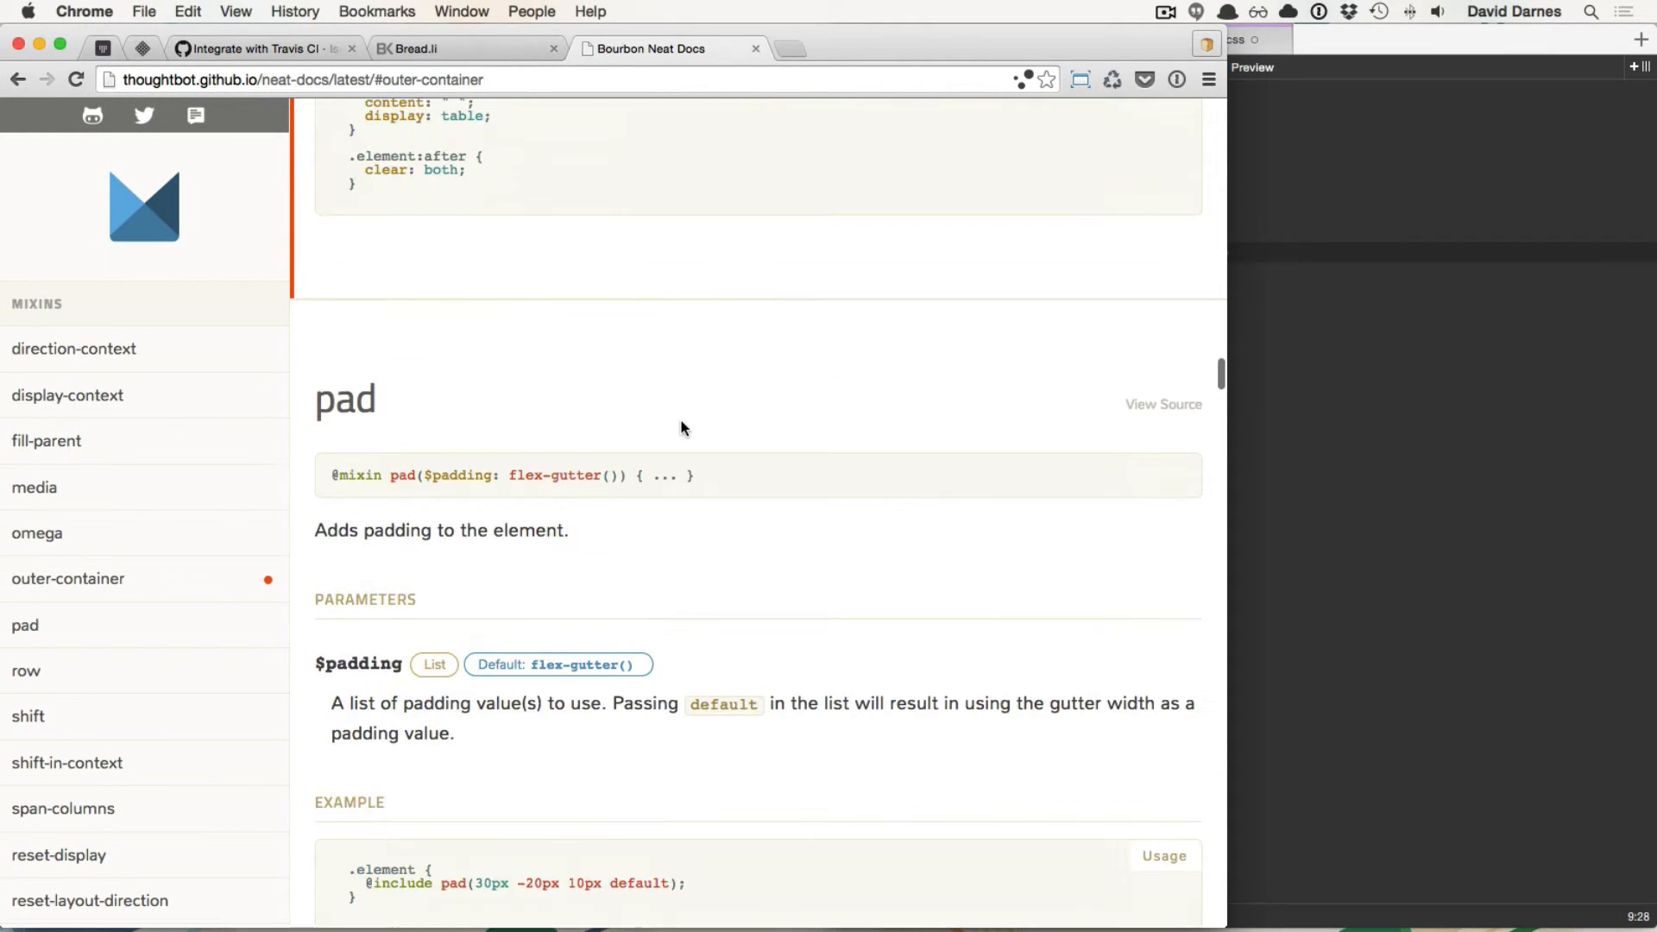
scroll(down, 3)
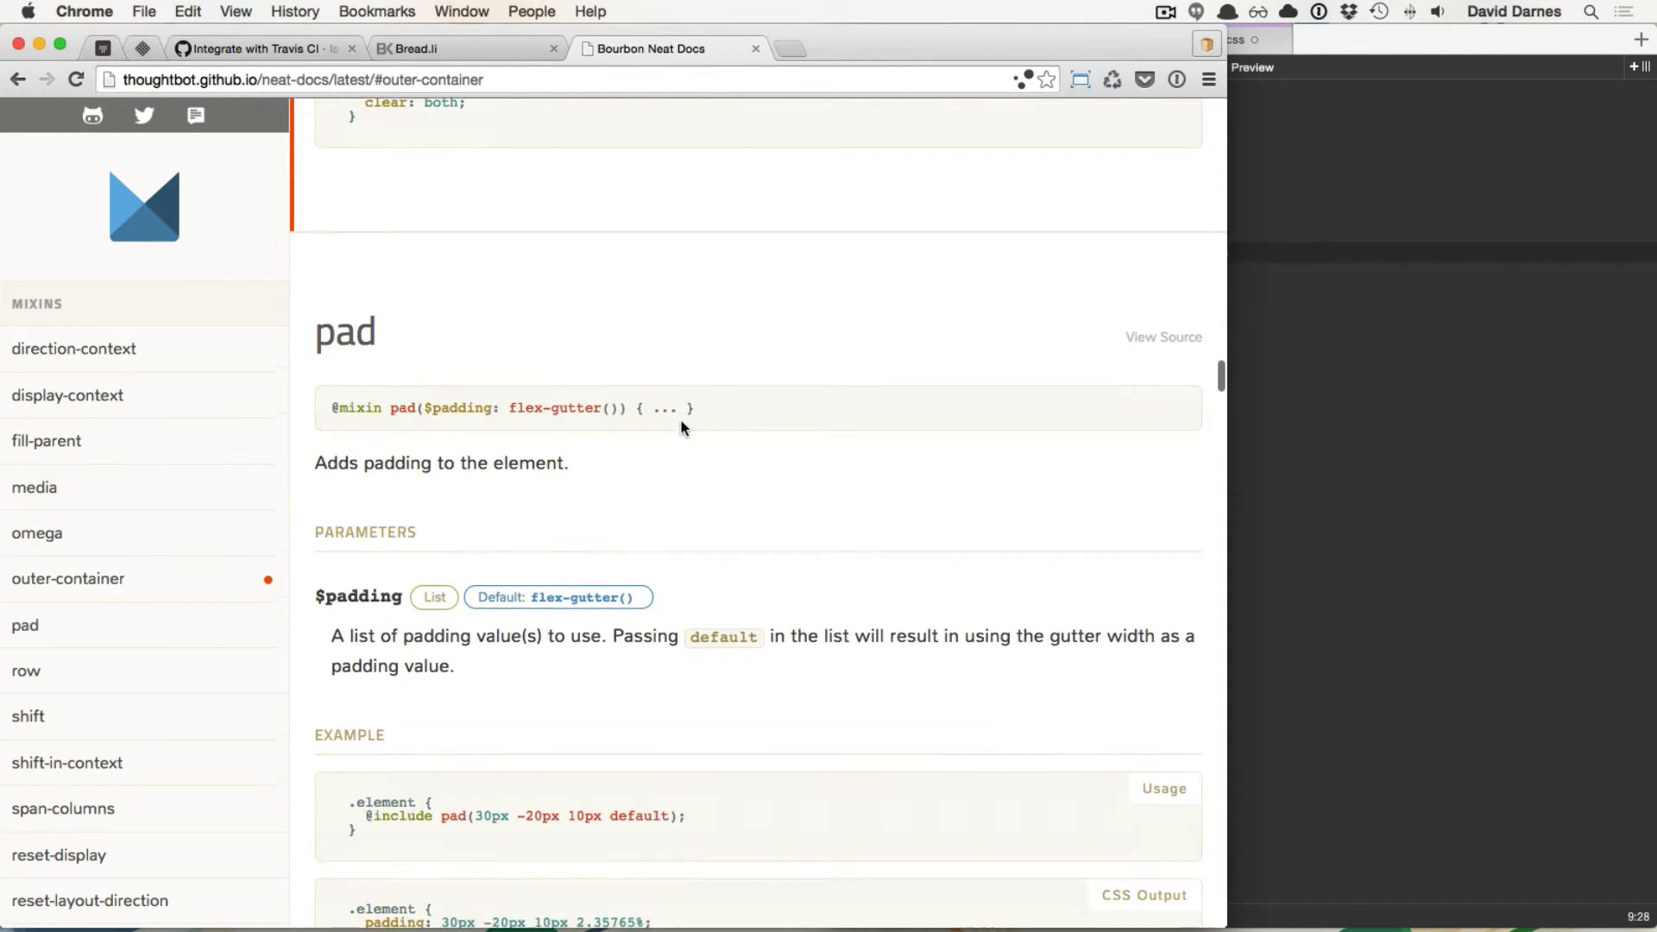
scroll(down, 3)
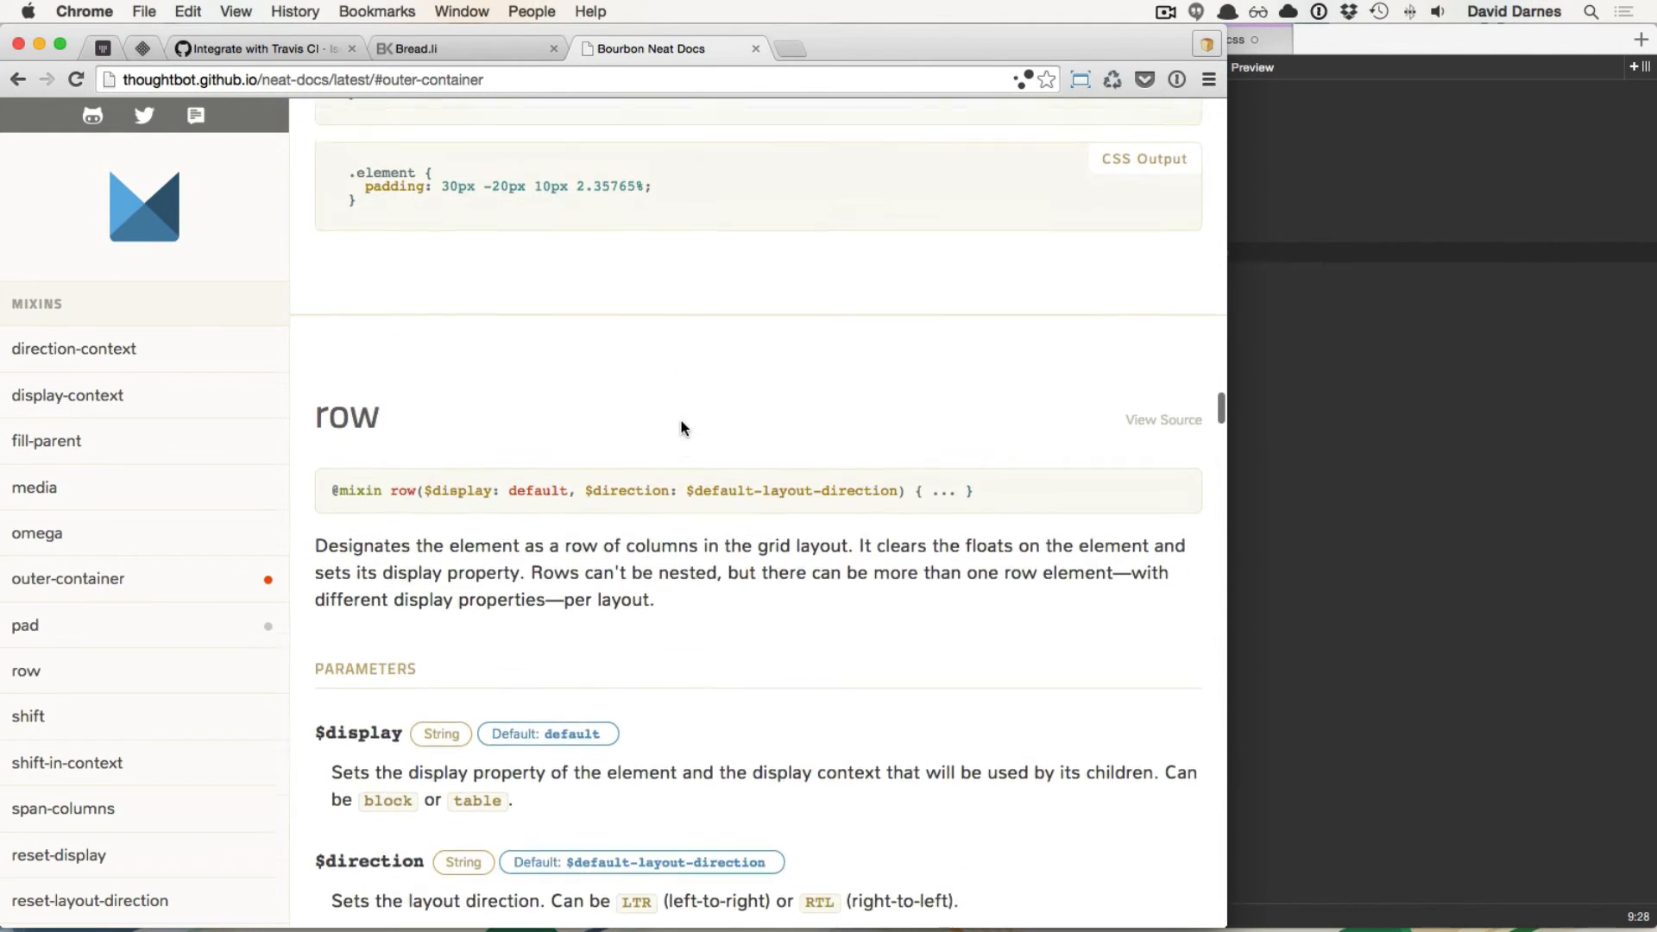
scroll(down, 3)
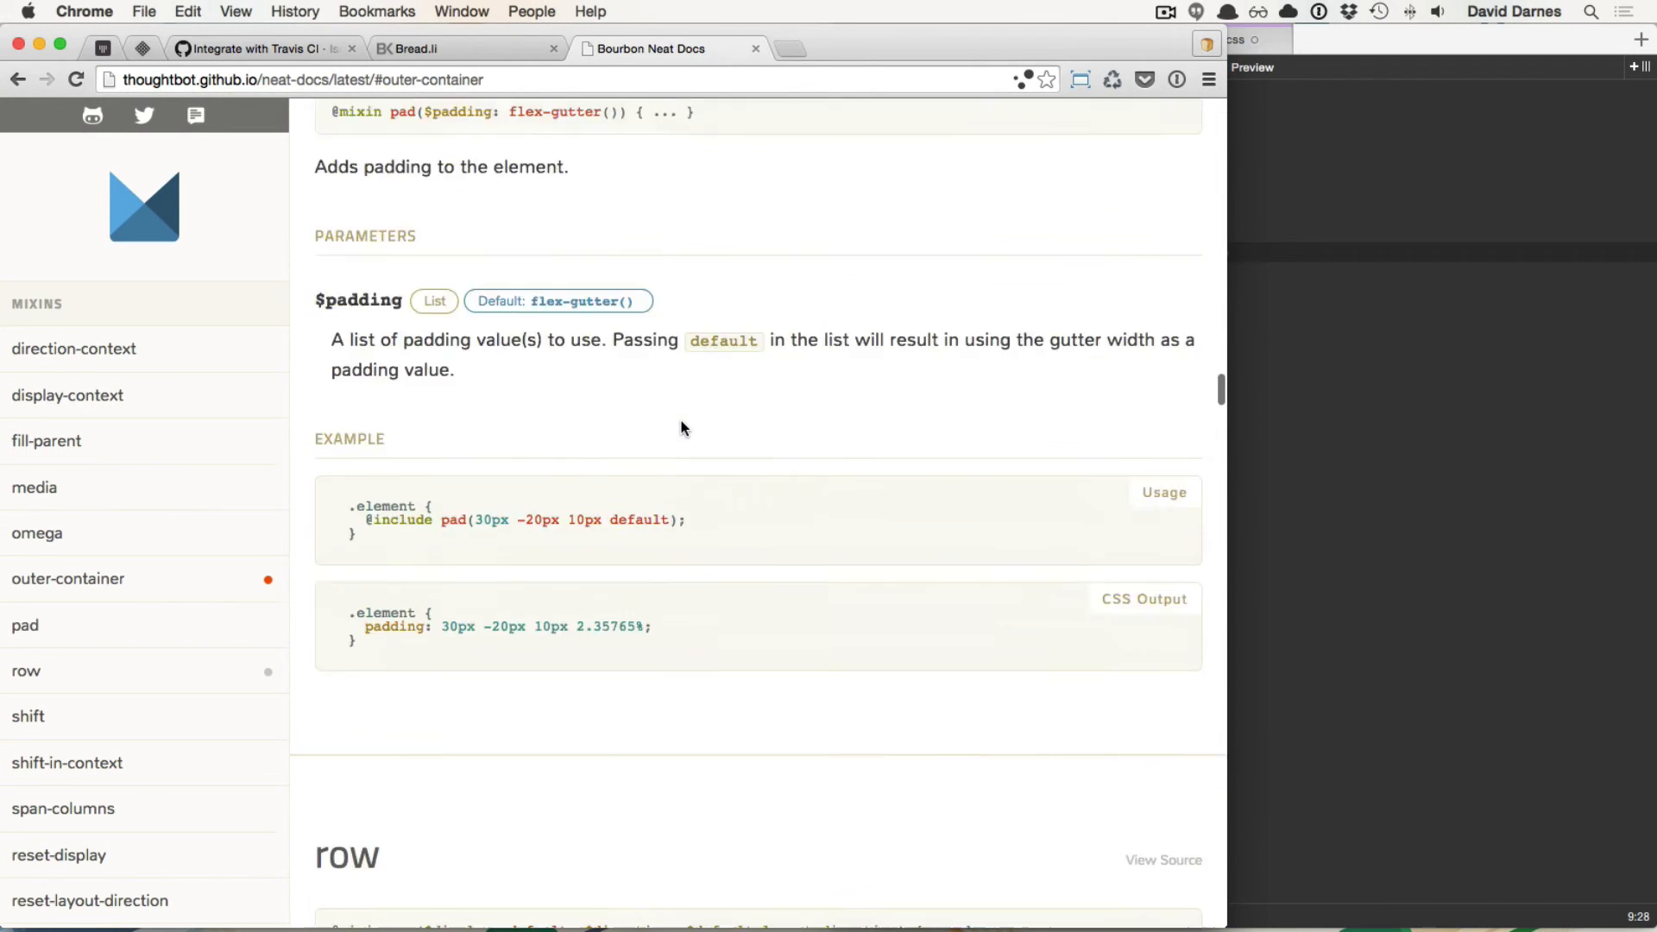
scroll(up, 3)
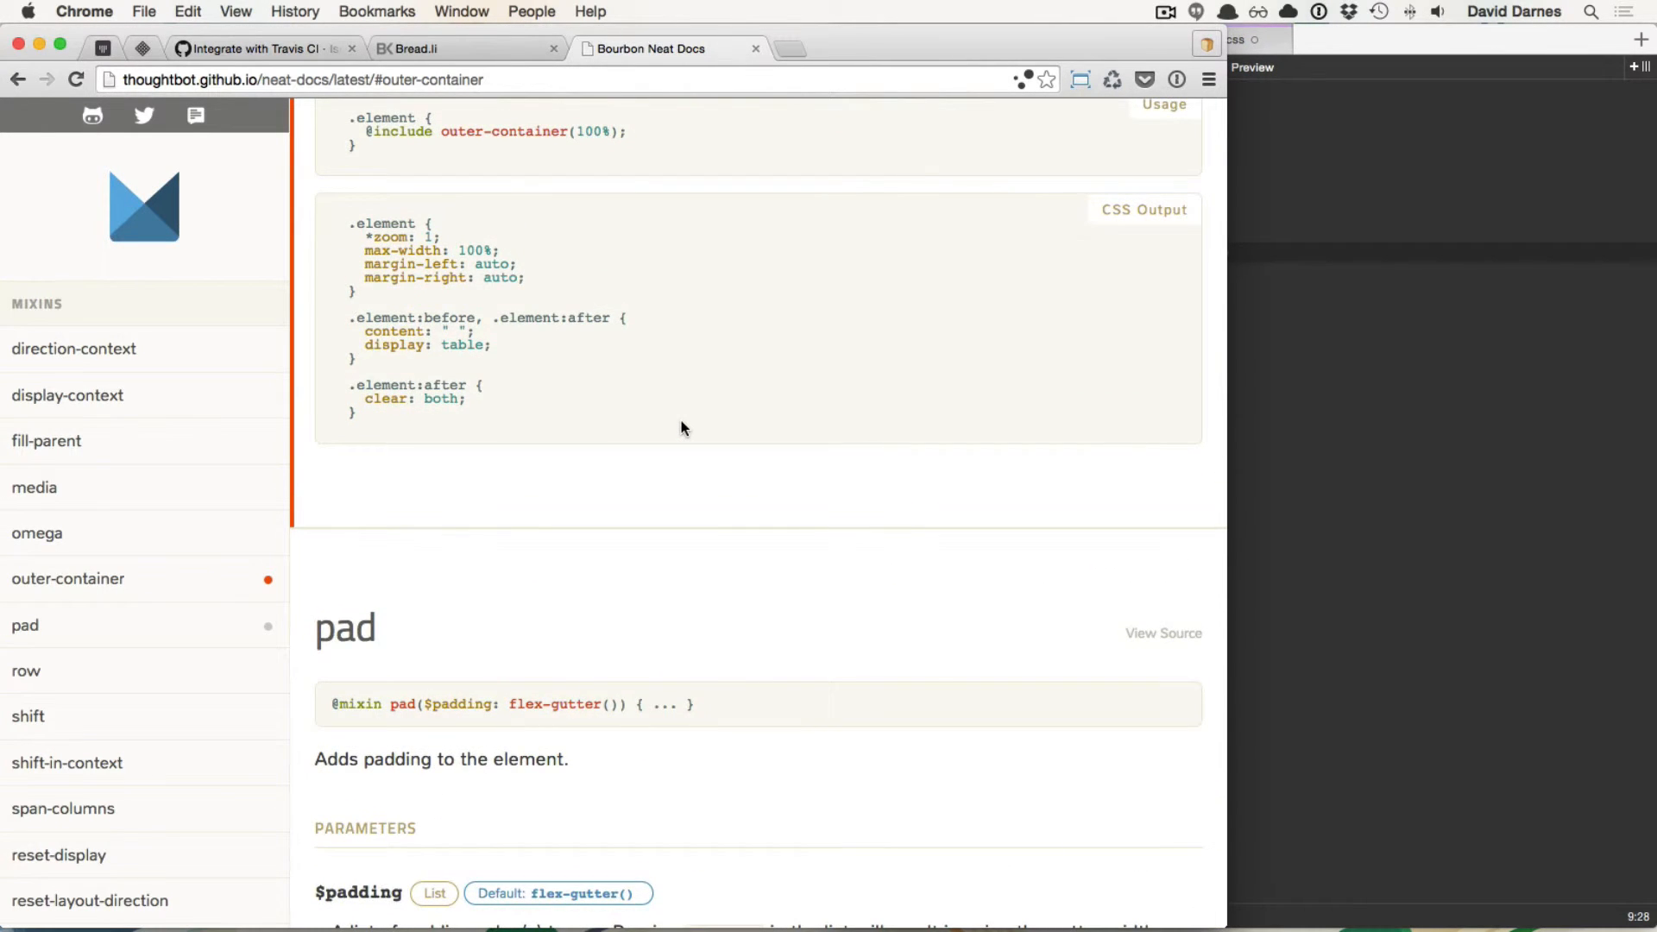
scroll(up, 3)
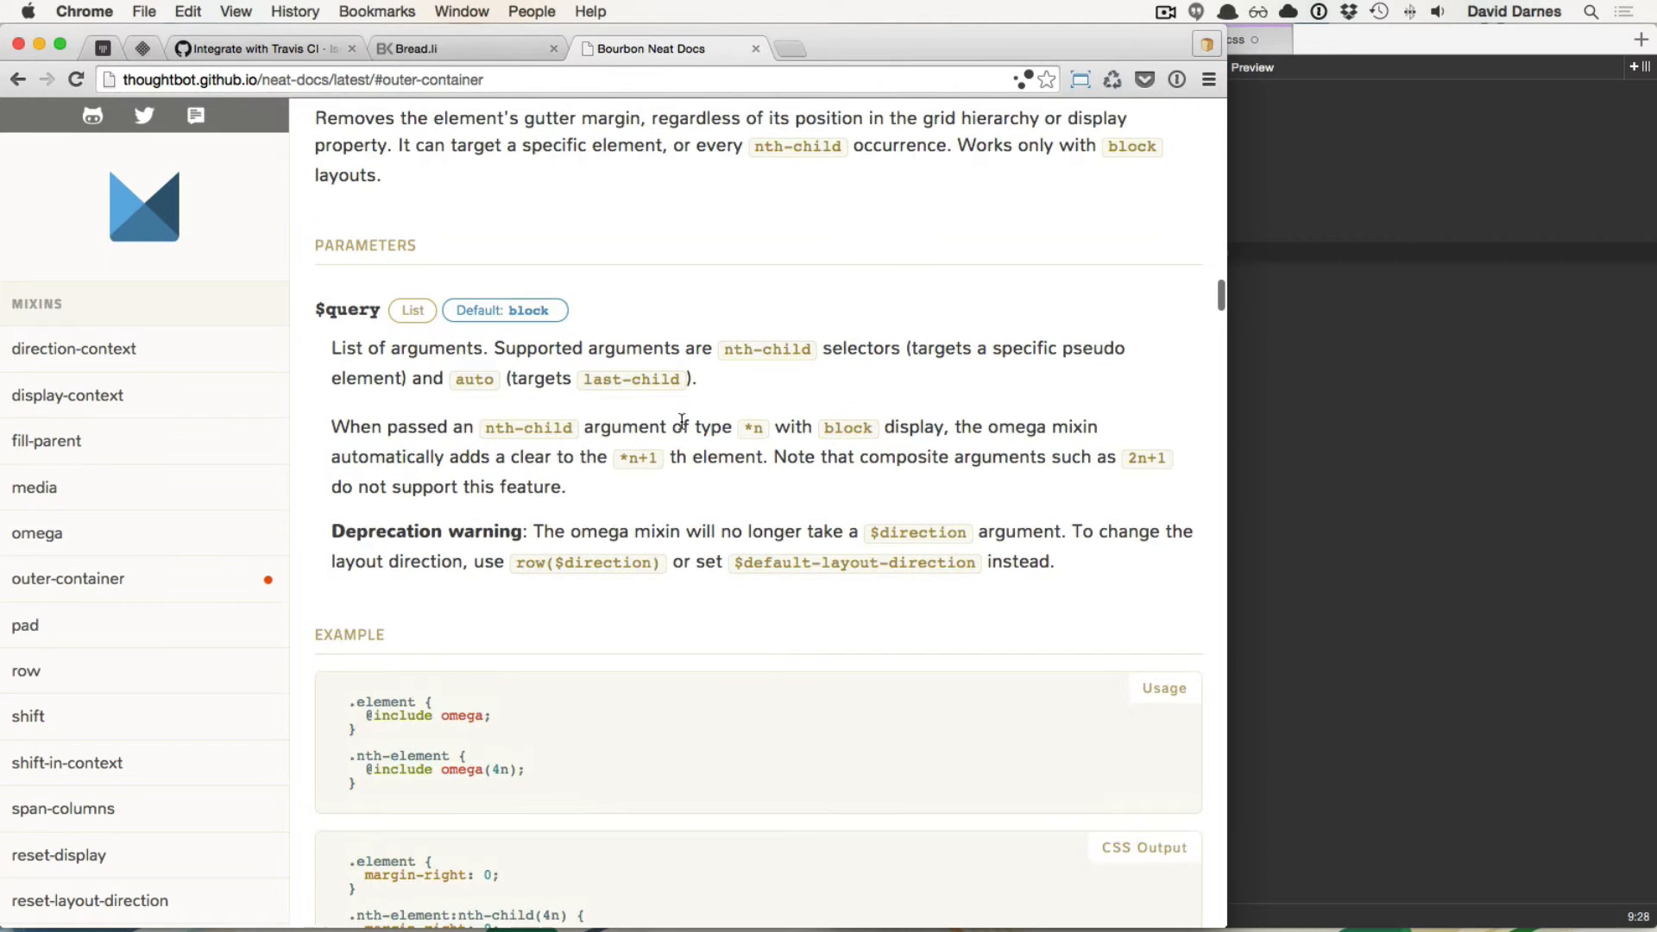
Step: Look through the sidebar variables entries, then return to the narrowed blog preview
click(34, 487)
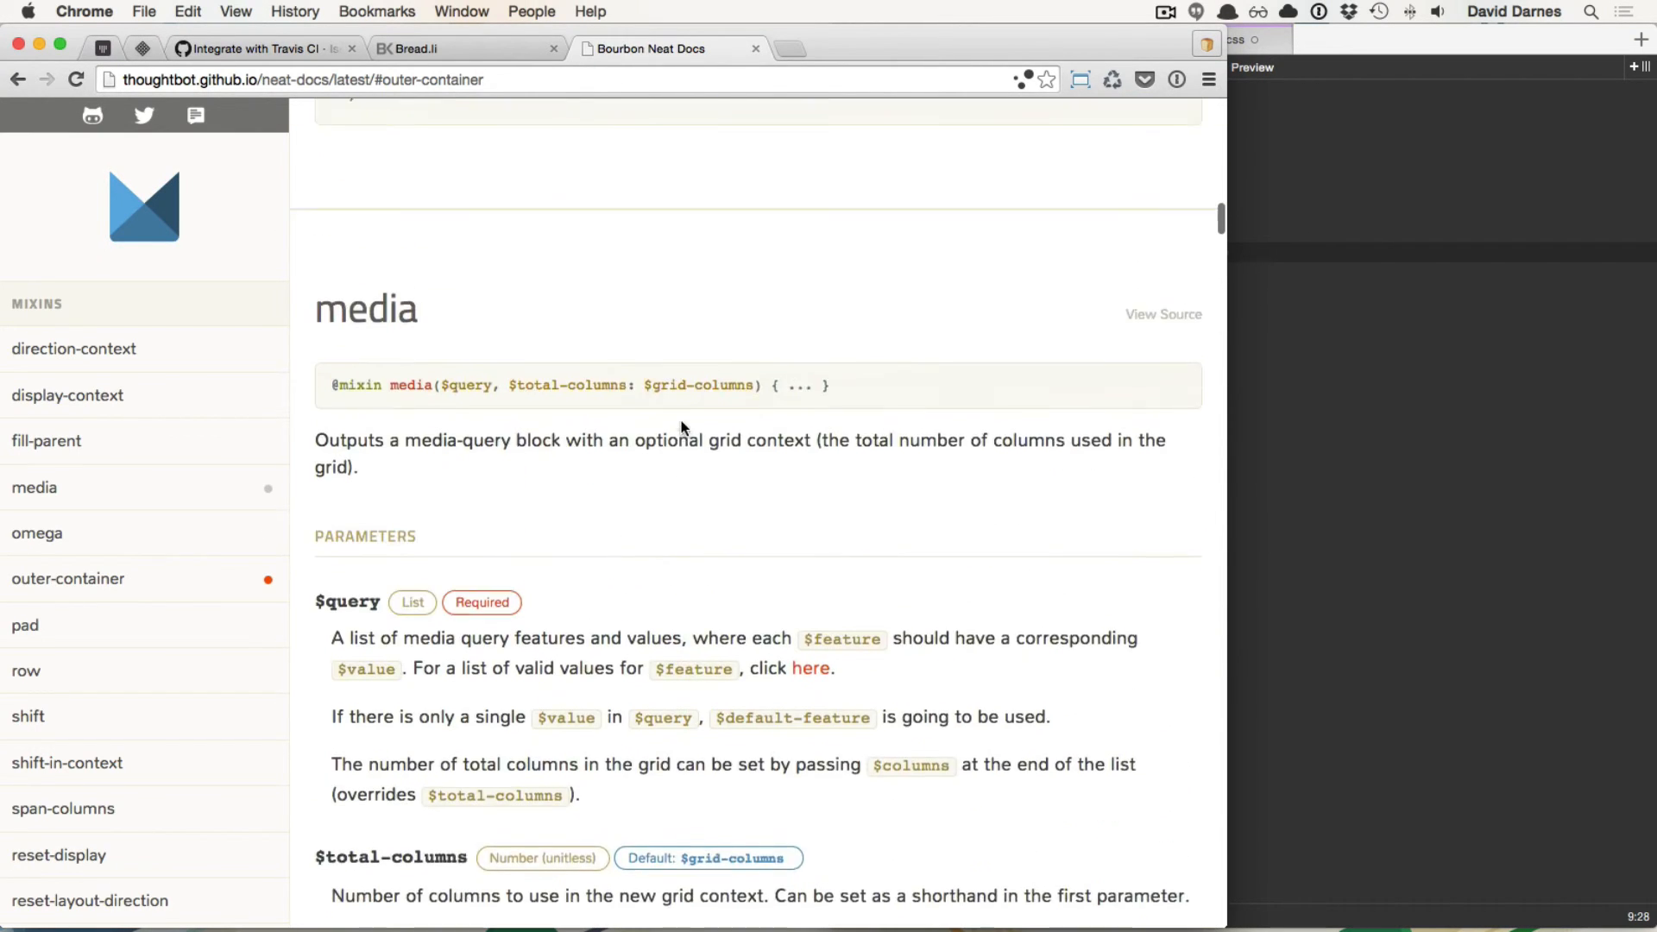
click(74, 349)
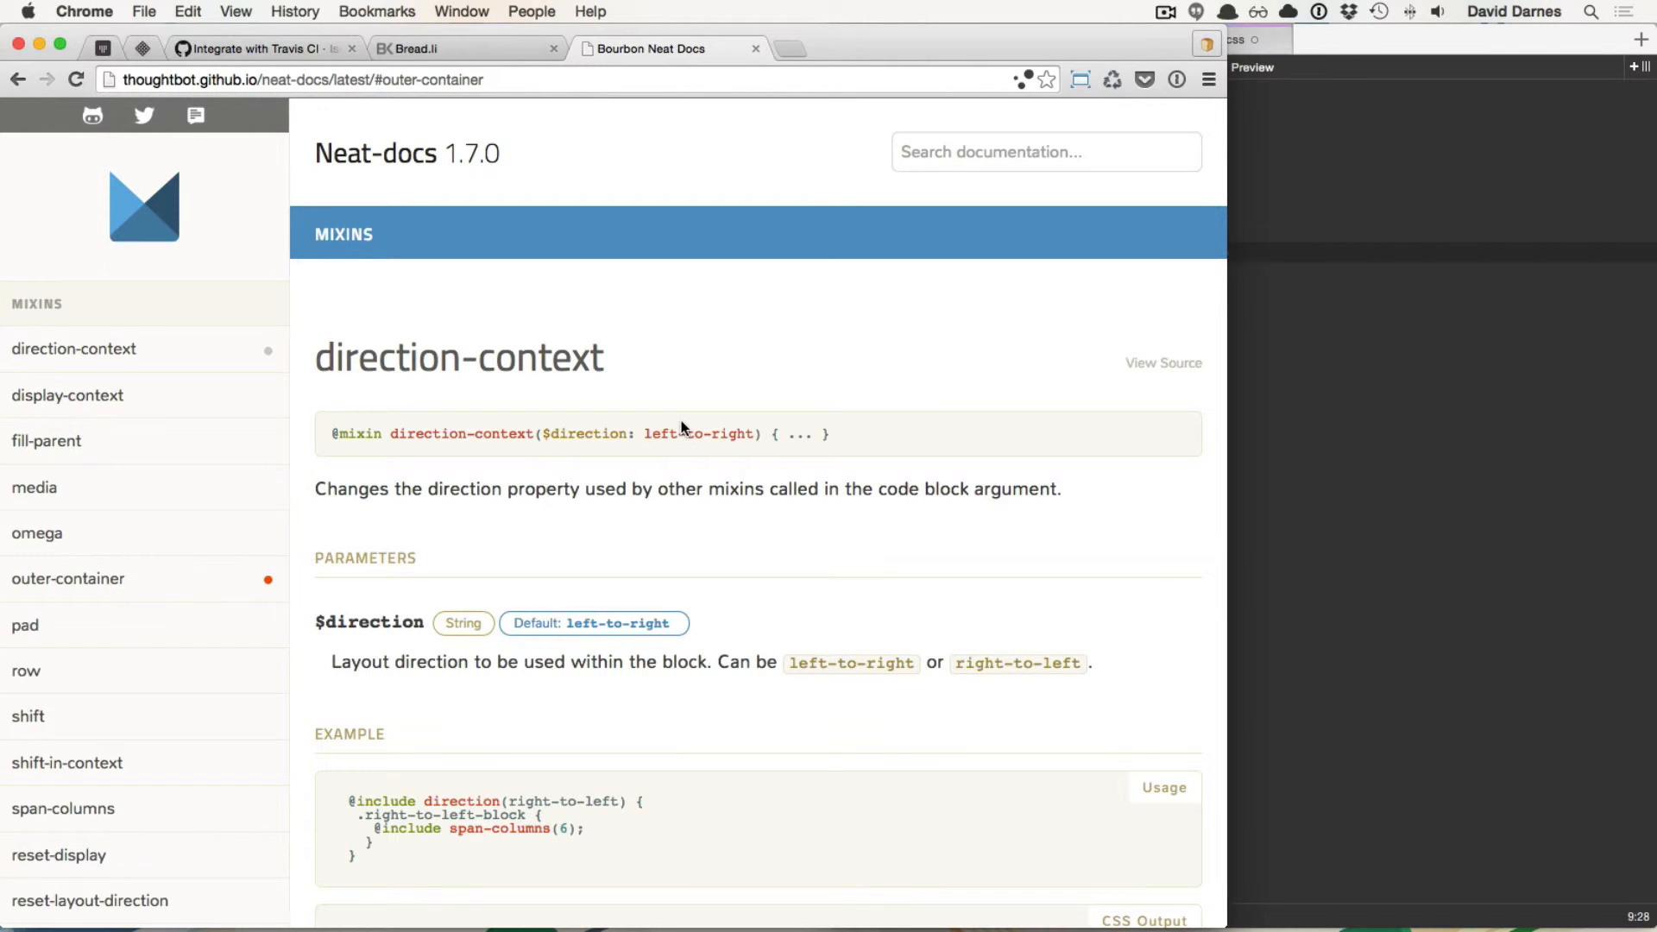
scroll(down, 3)
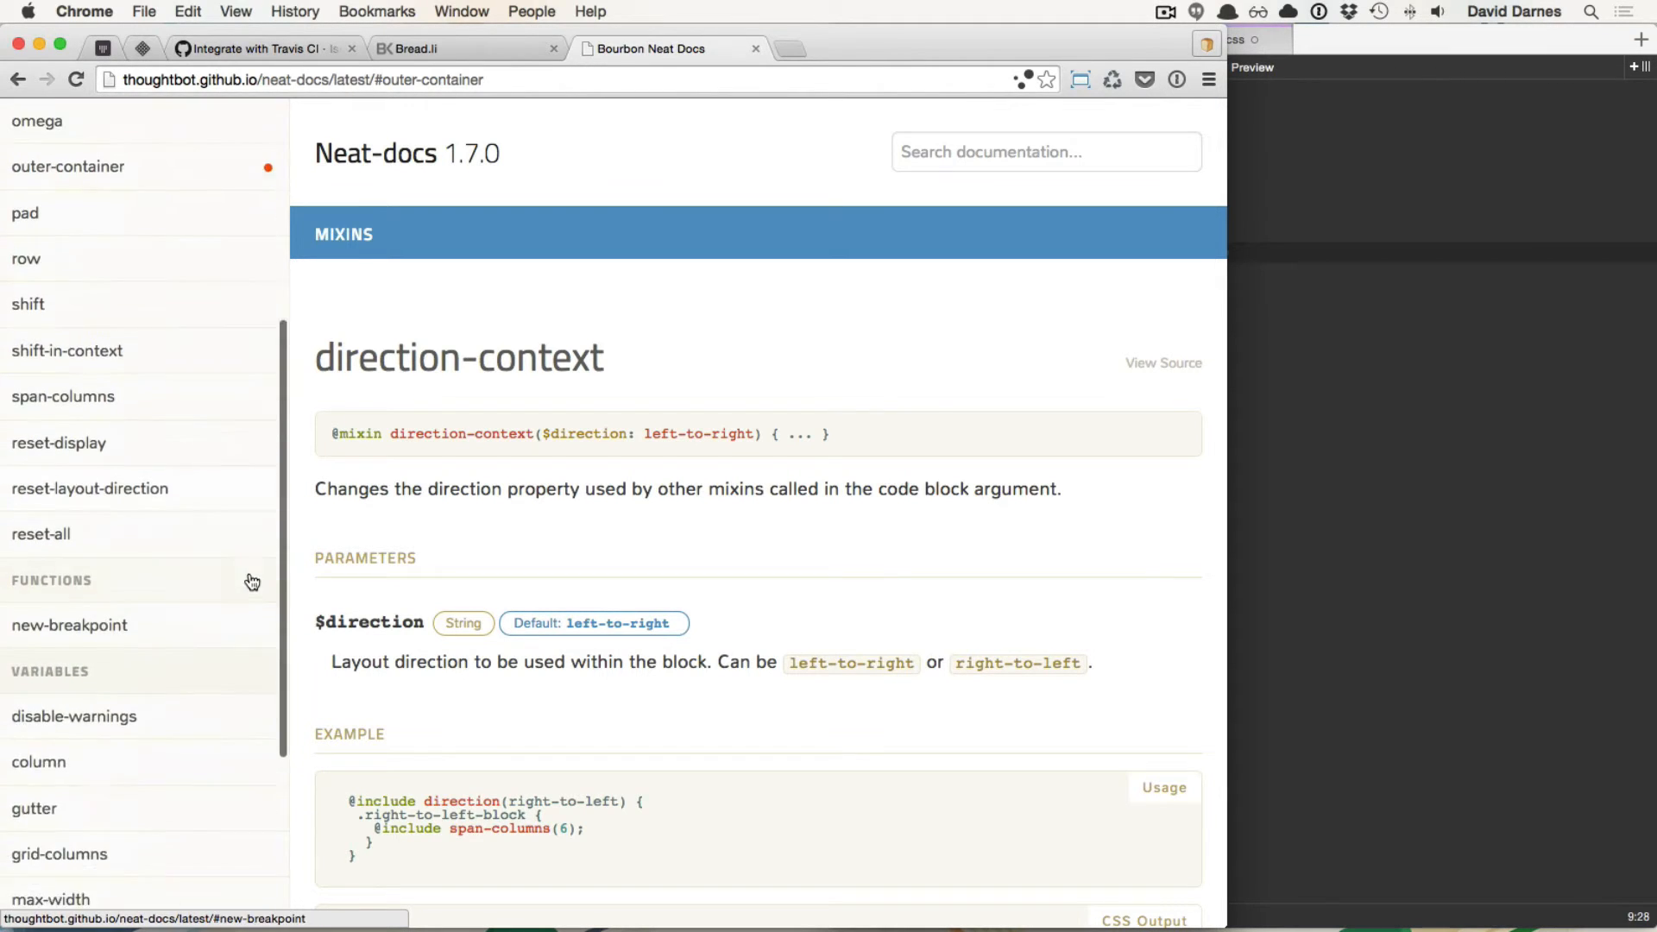
scroll(down, 3)
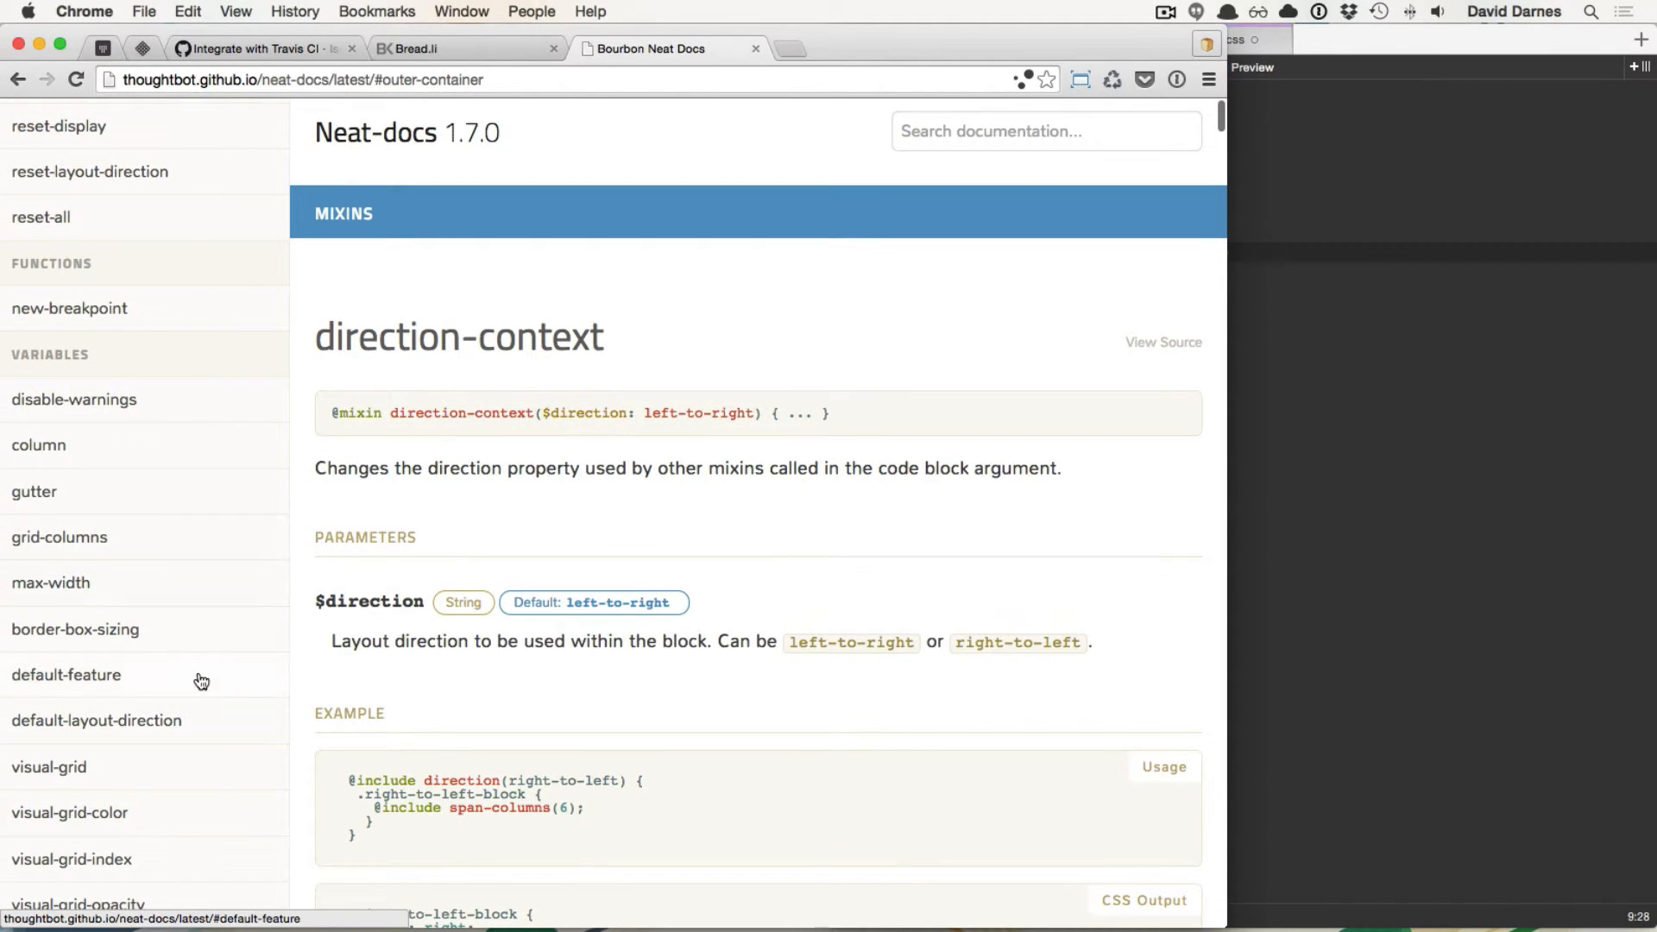
scroll(down, 3)
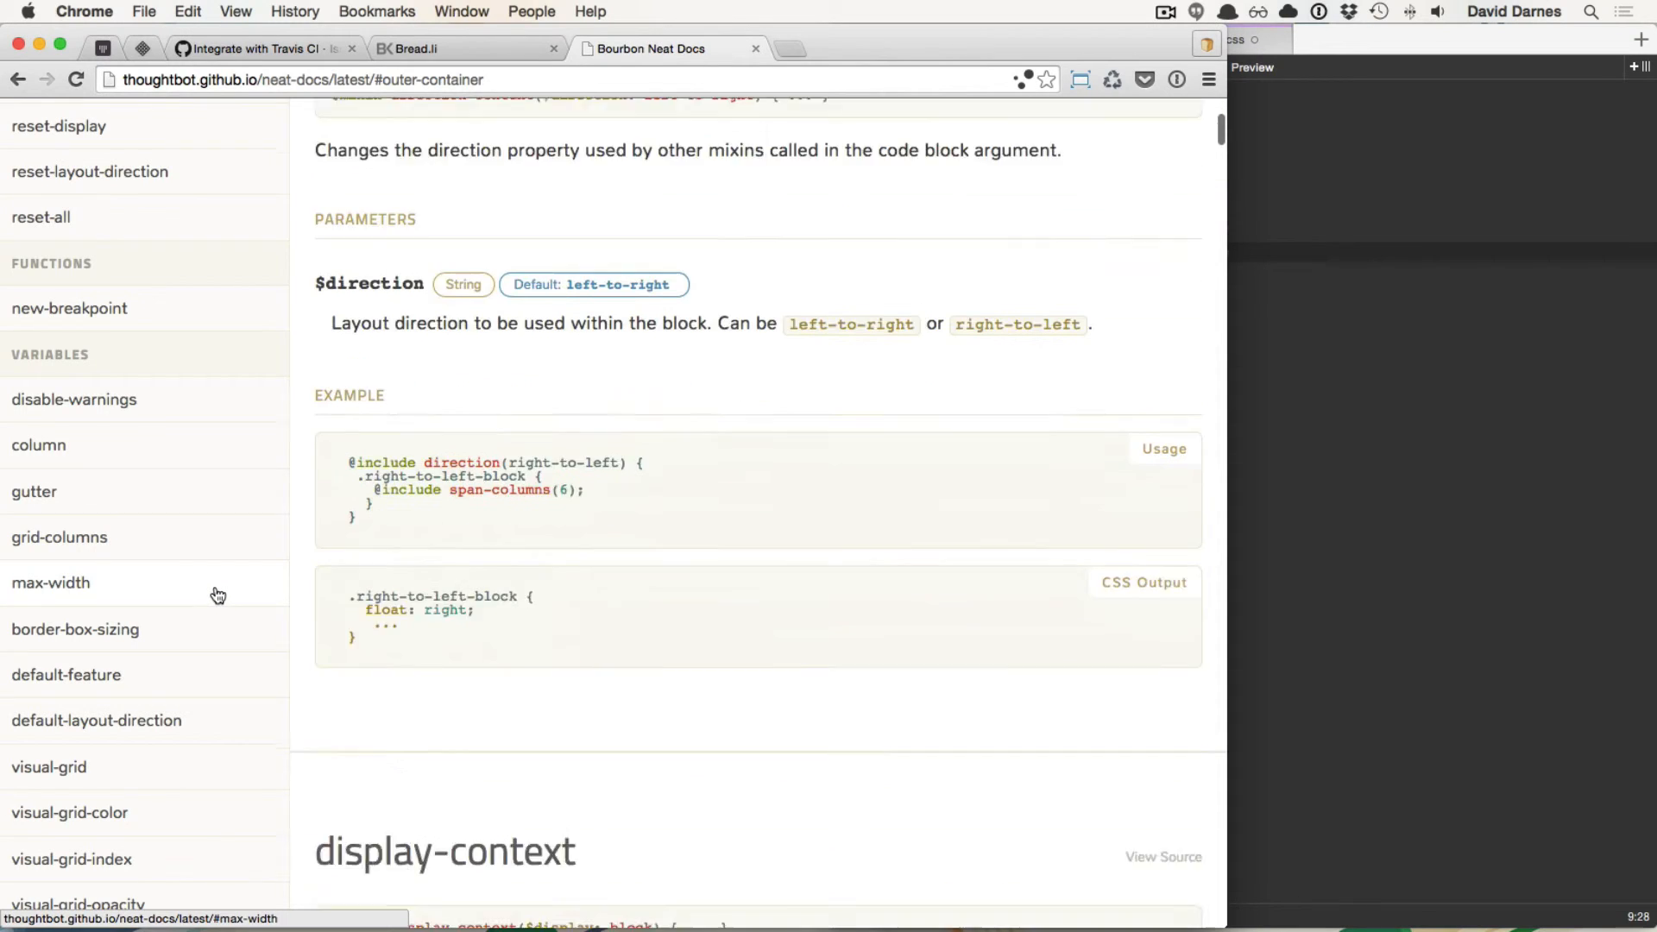
scroll(down, 3)
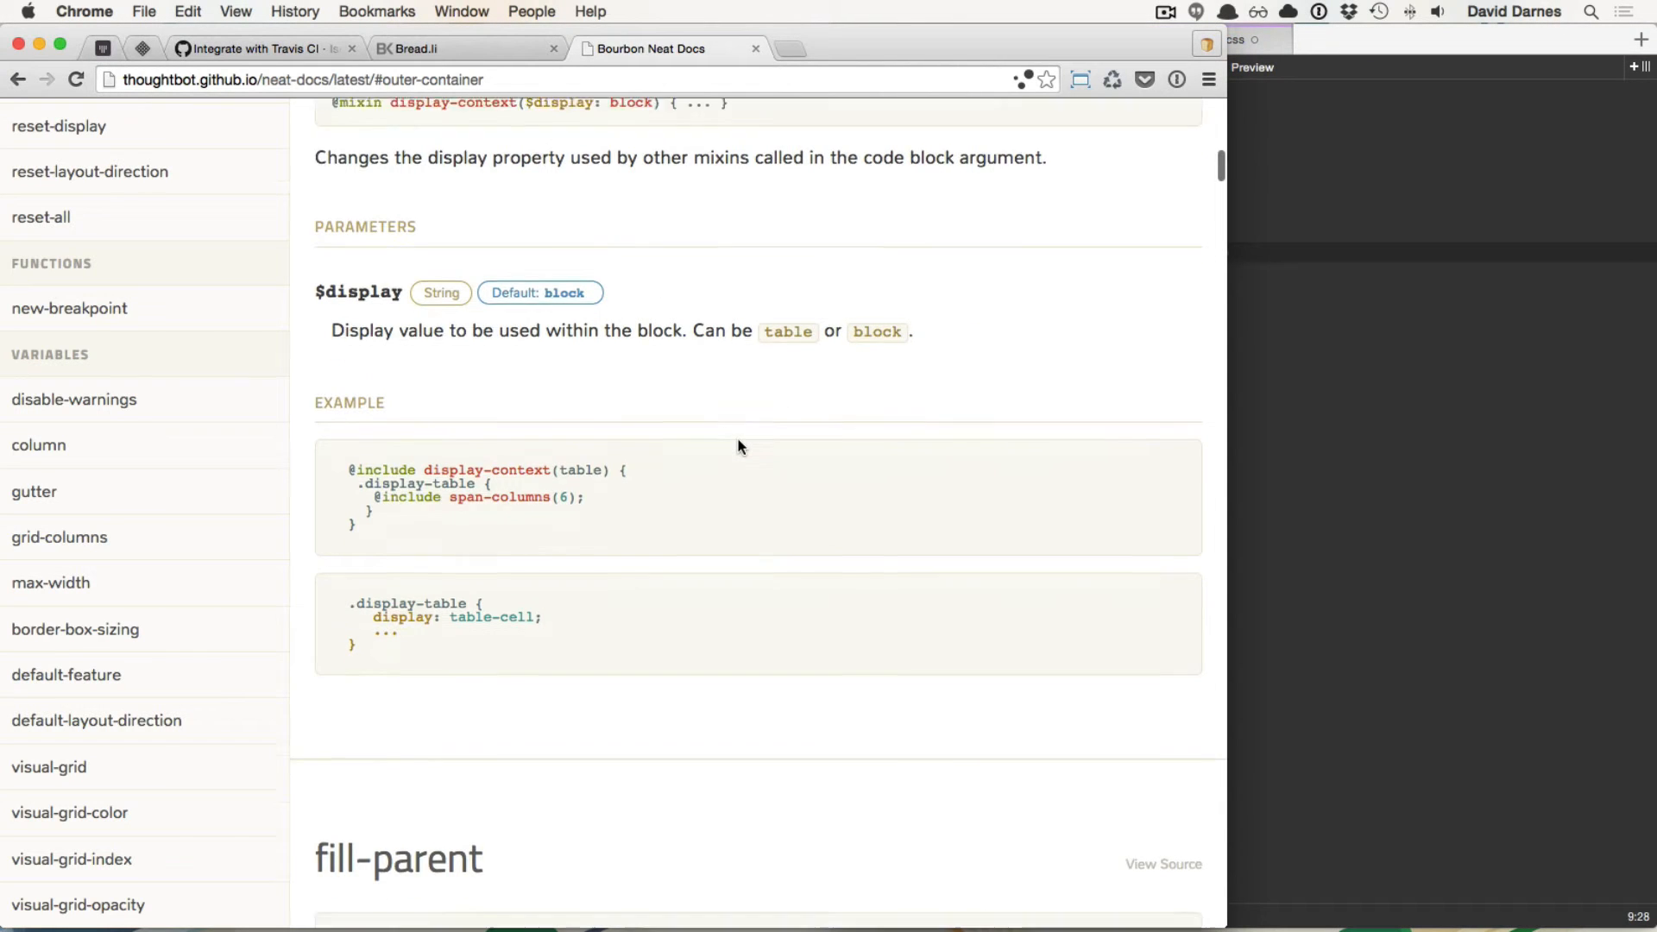
scroll(down, 3)
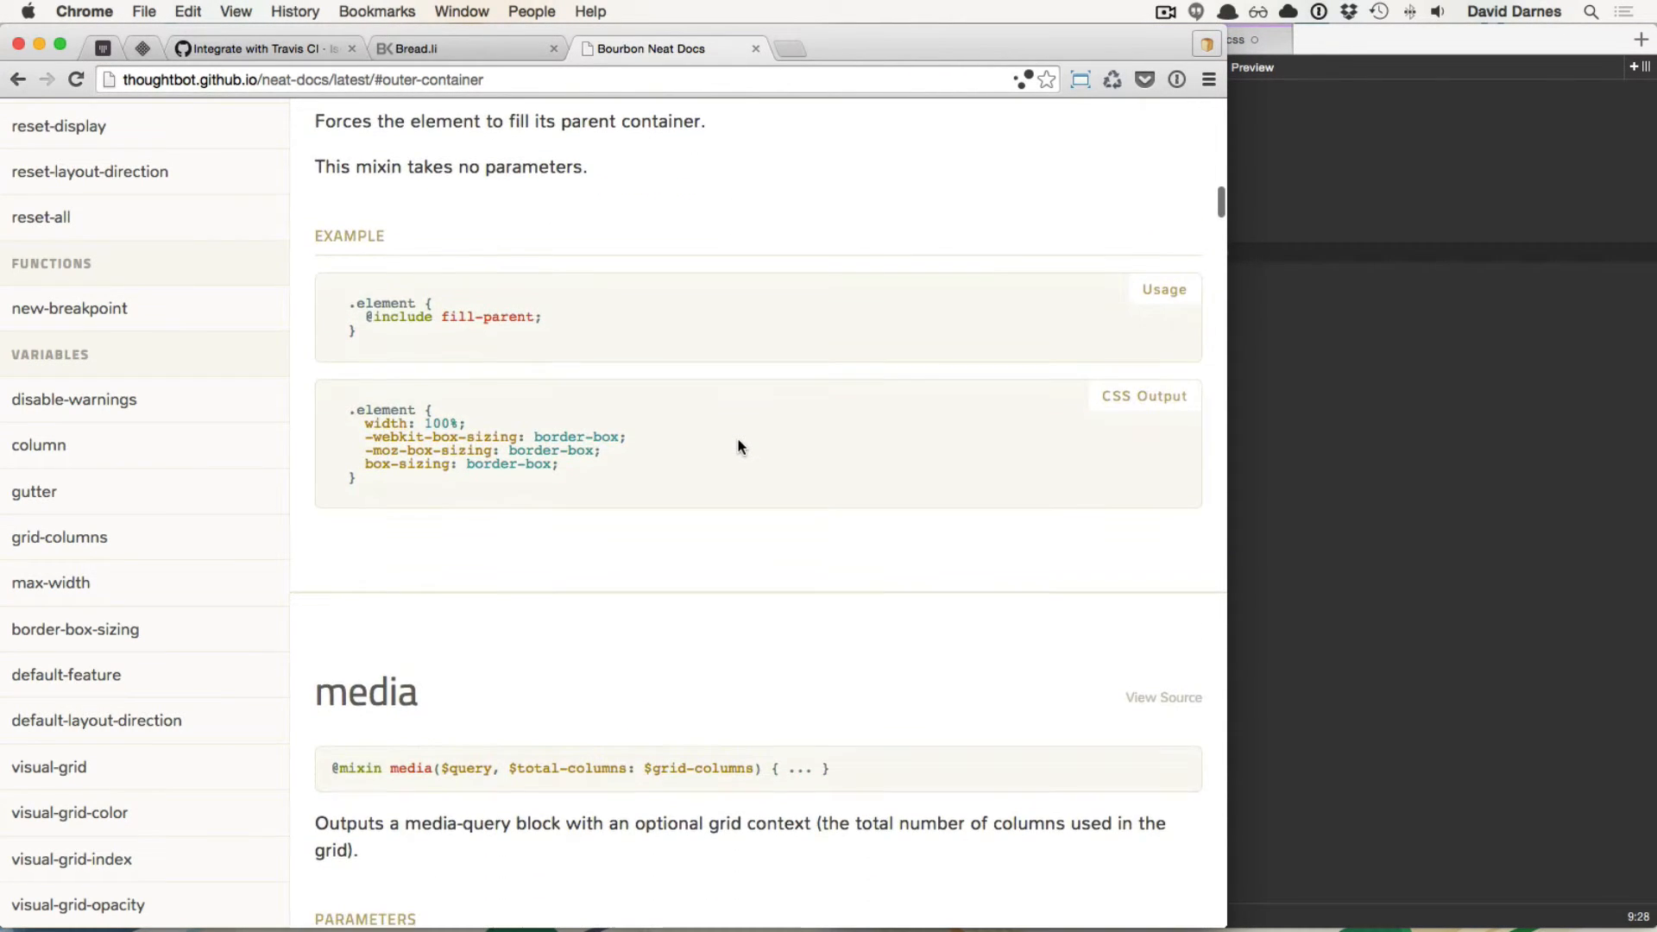
scroll(up, 3)
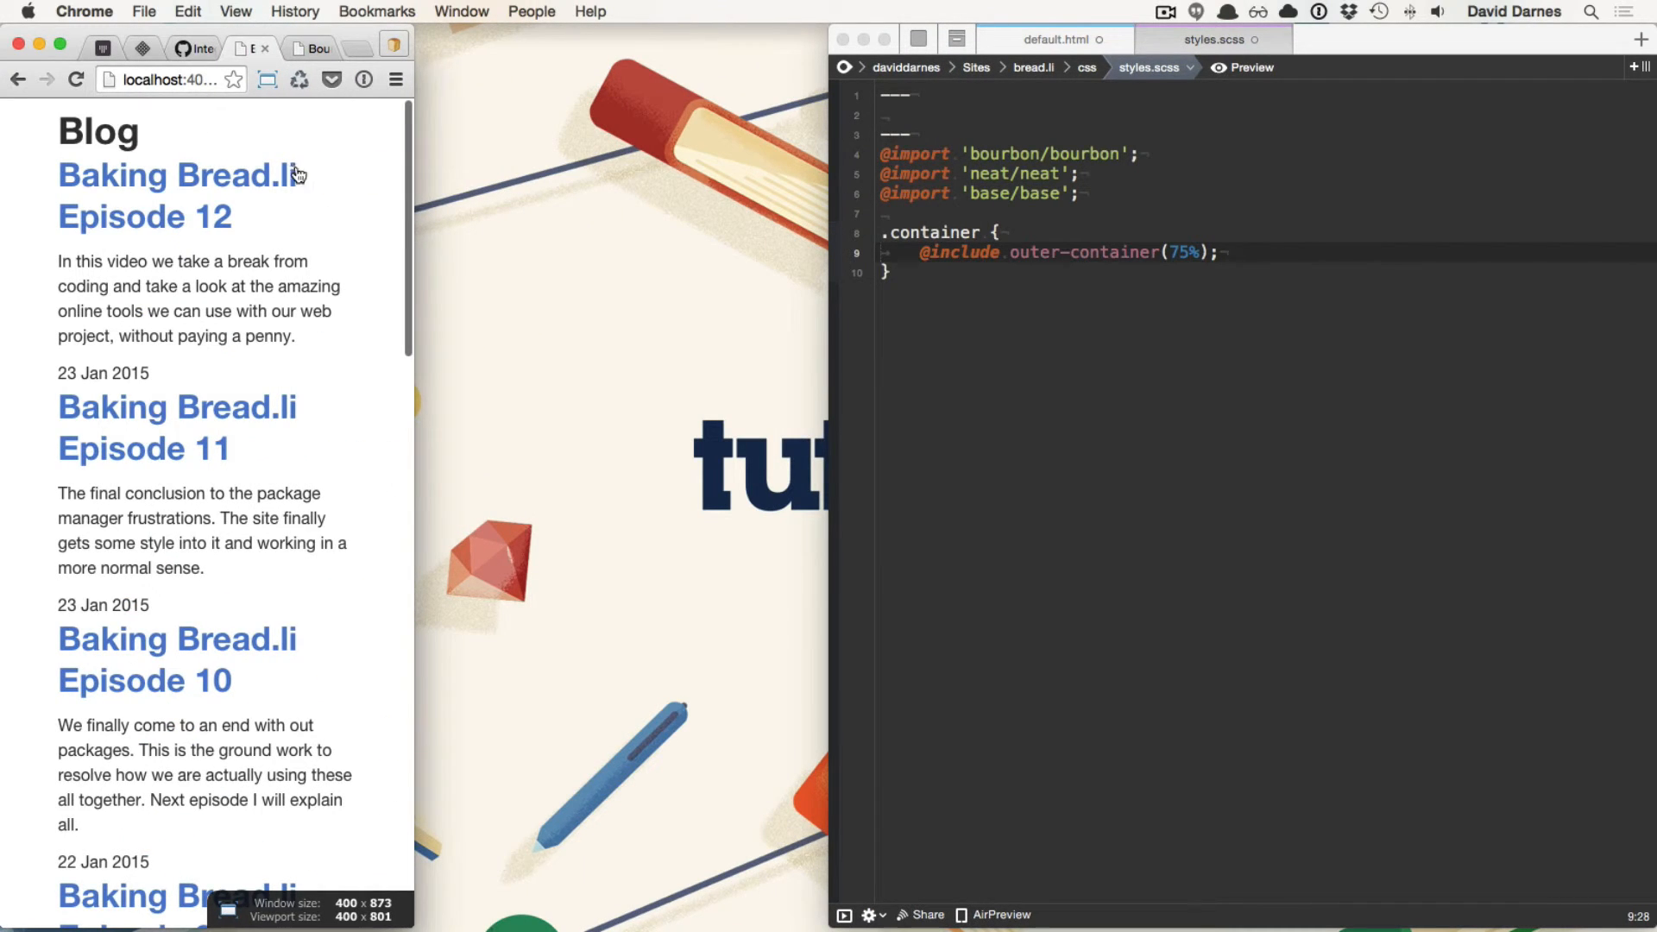
Step: Change .container's outer-container width to 80% in styles.scss and widen the Chrome preview
click(1364, 206)
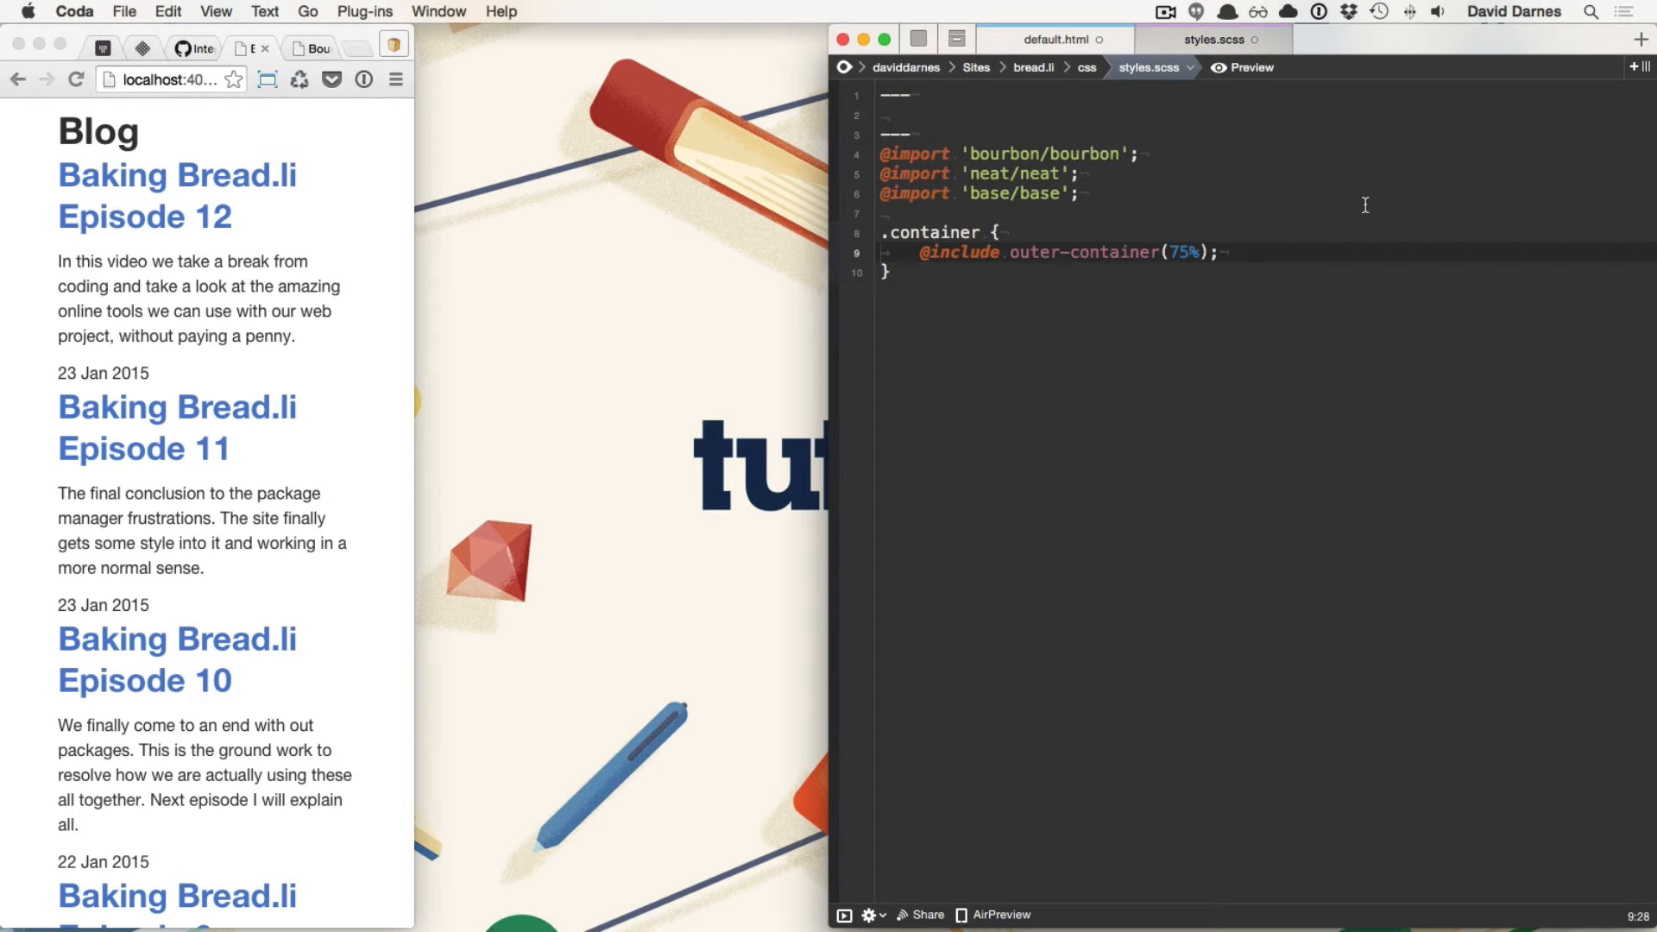
text(80%);)
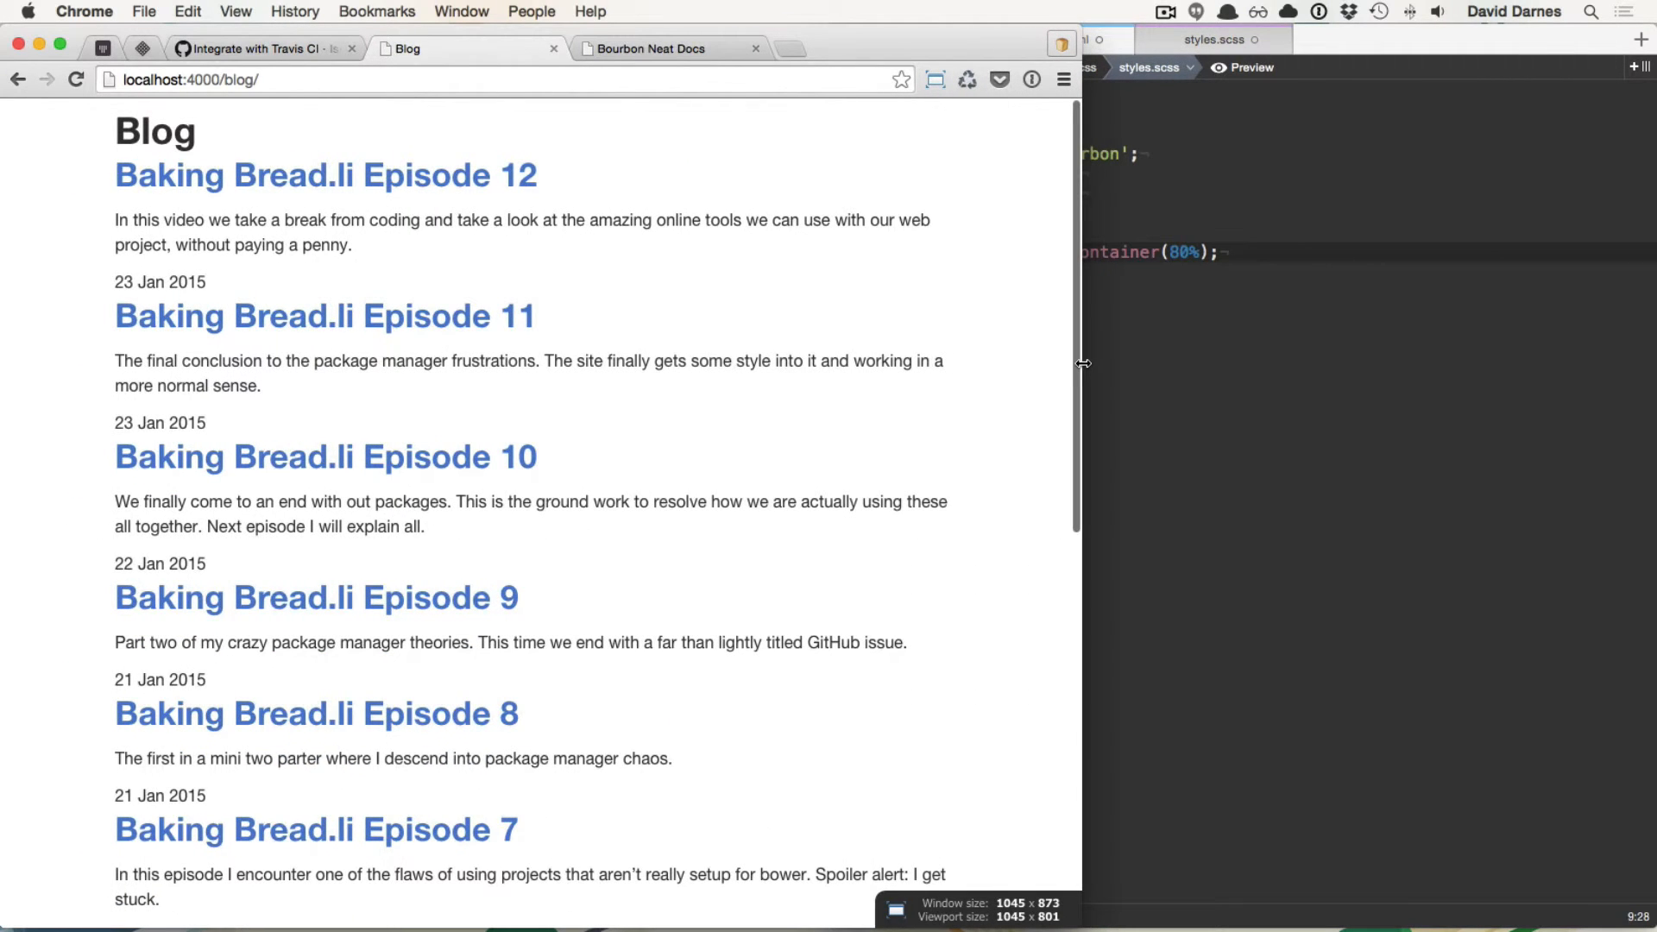
click(647, 48)
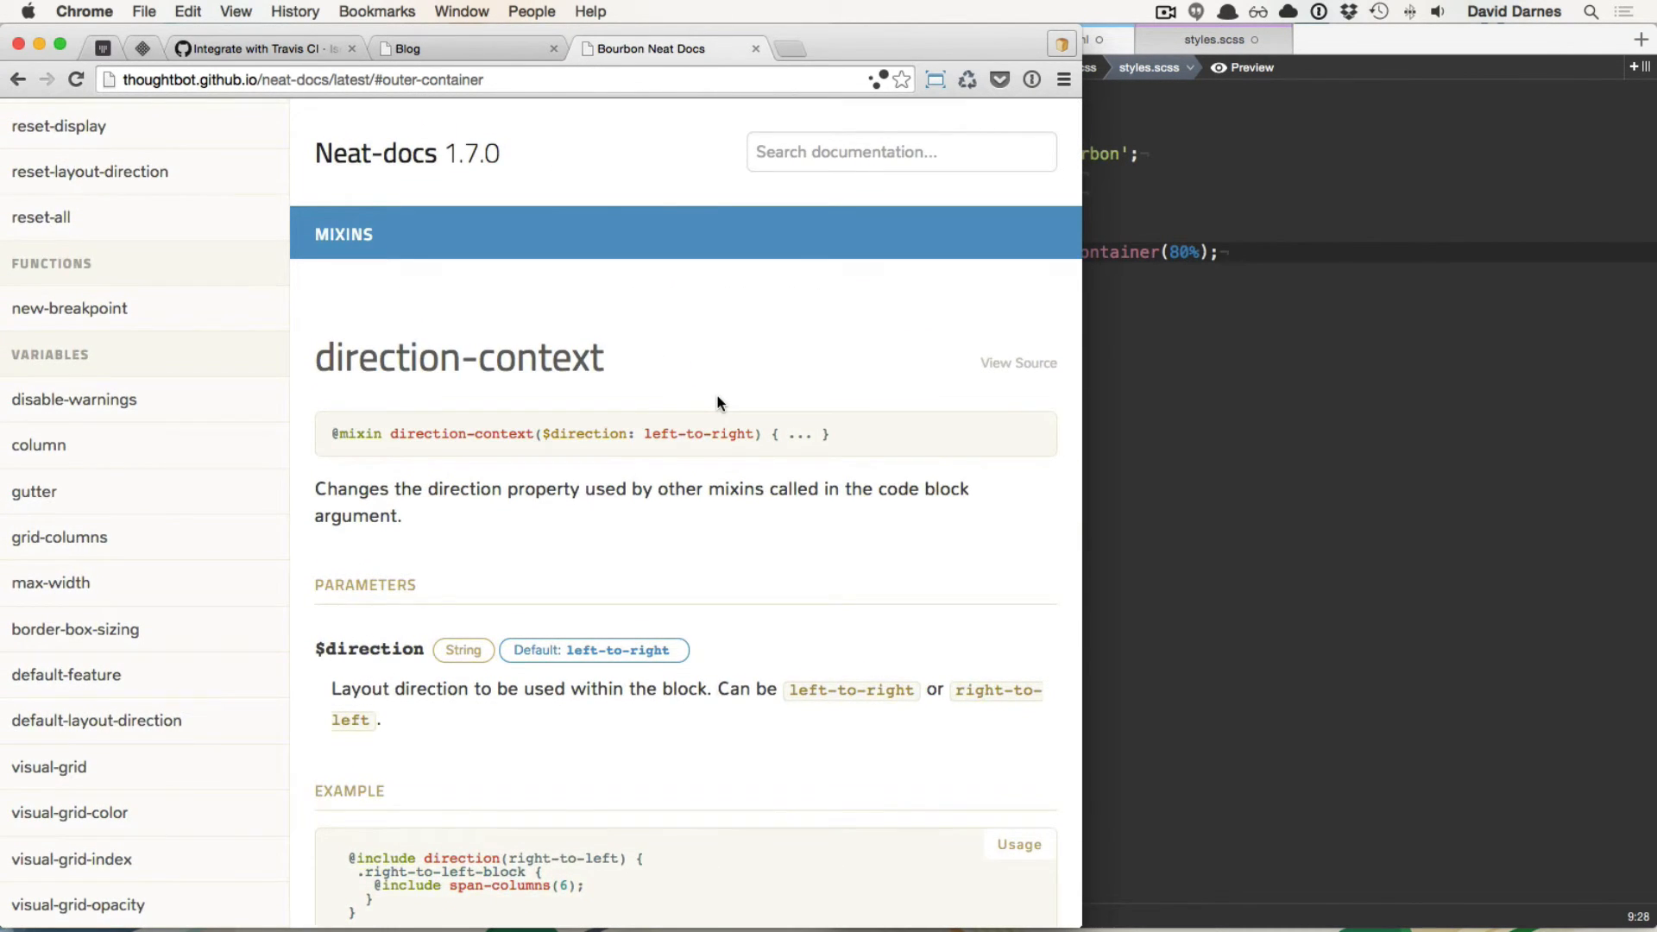
Step: Read the outer-container mixin entry with its example markup and CSS output
scroll(up, 3)
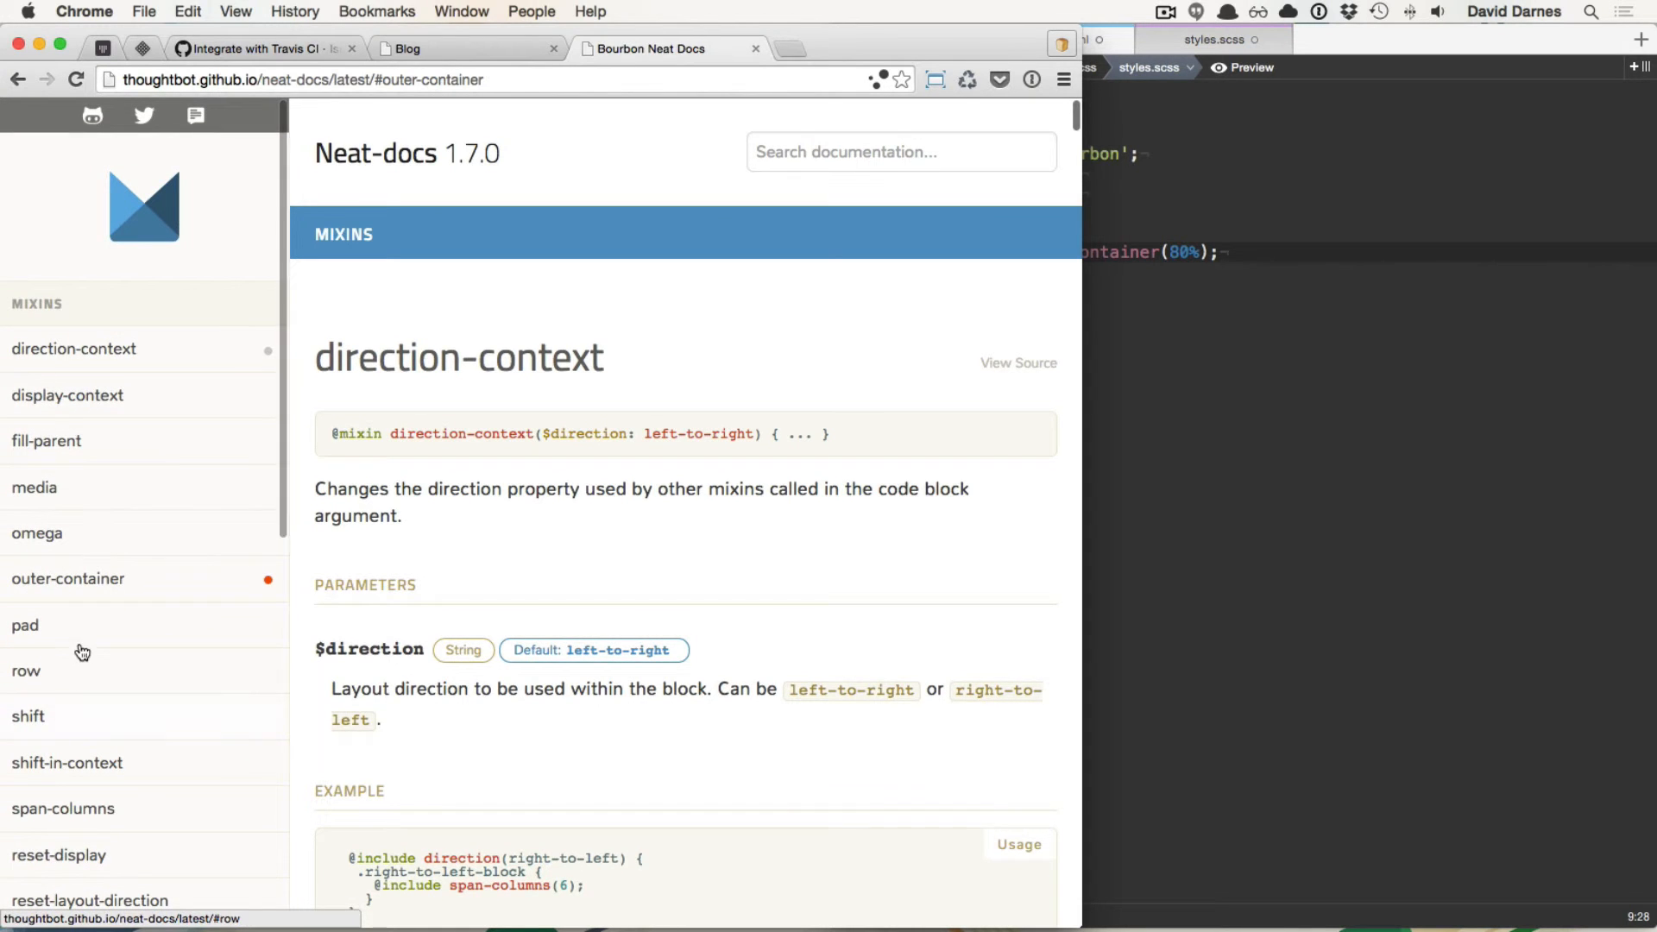
click(69, 578)
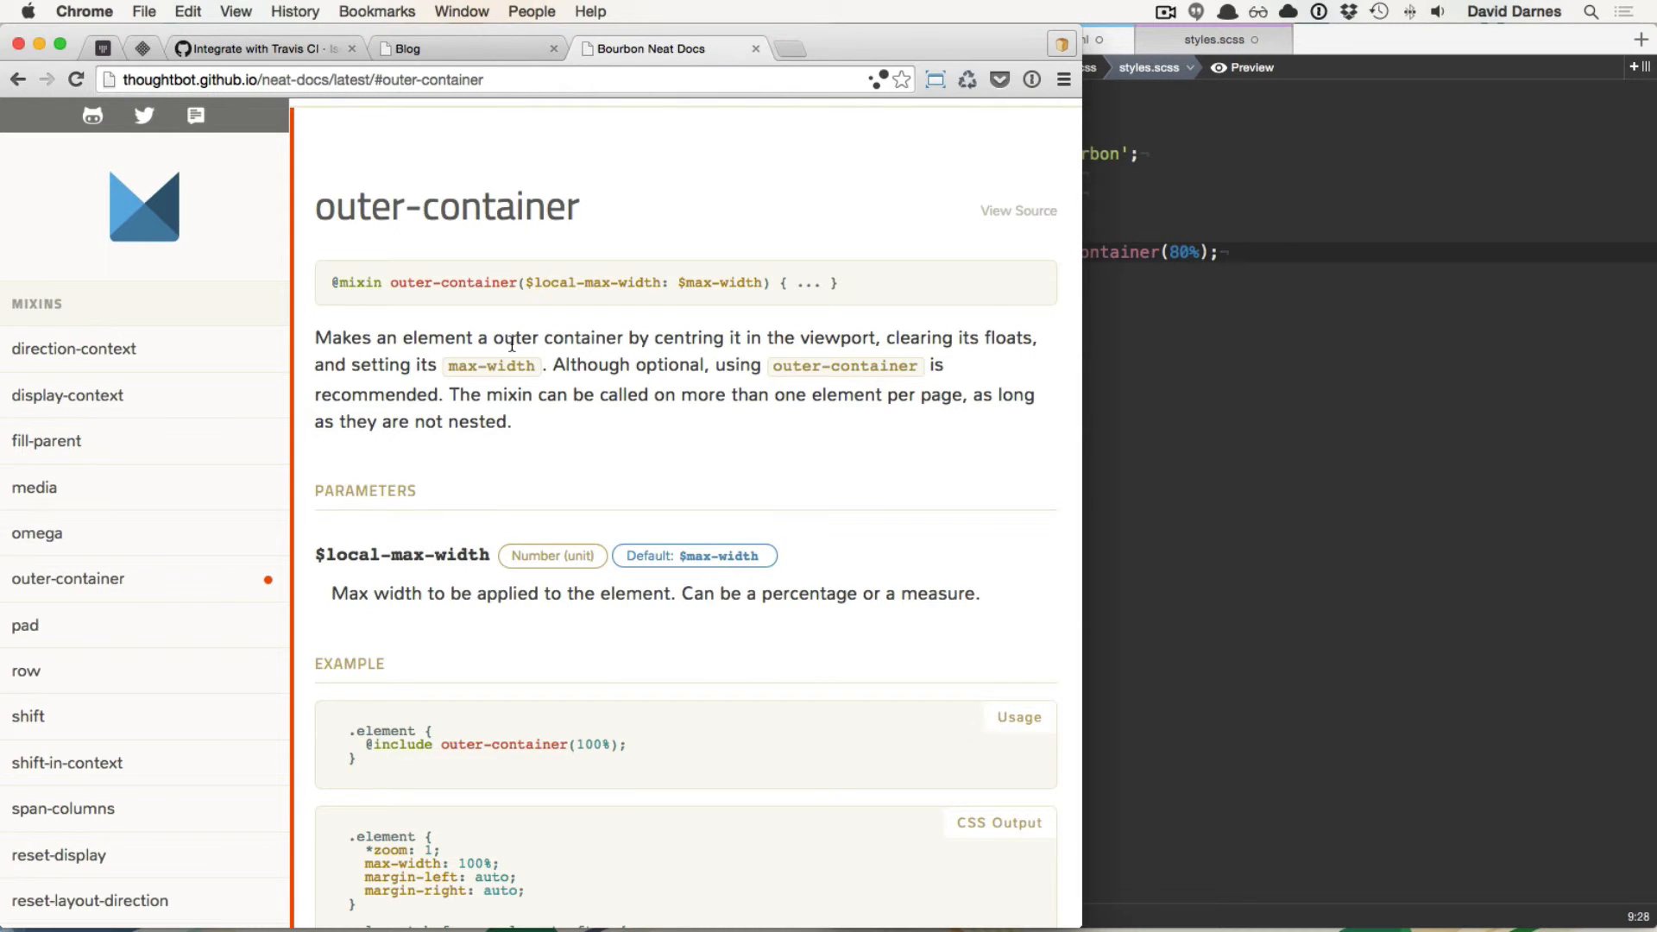
mouse_move(667, 504)
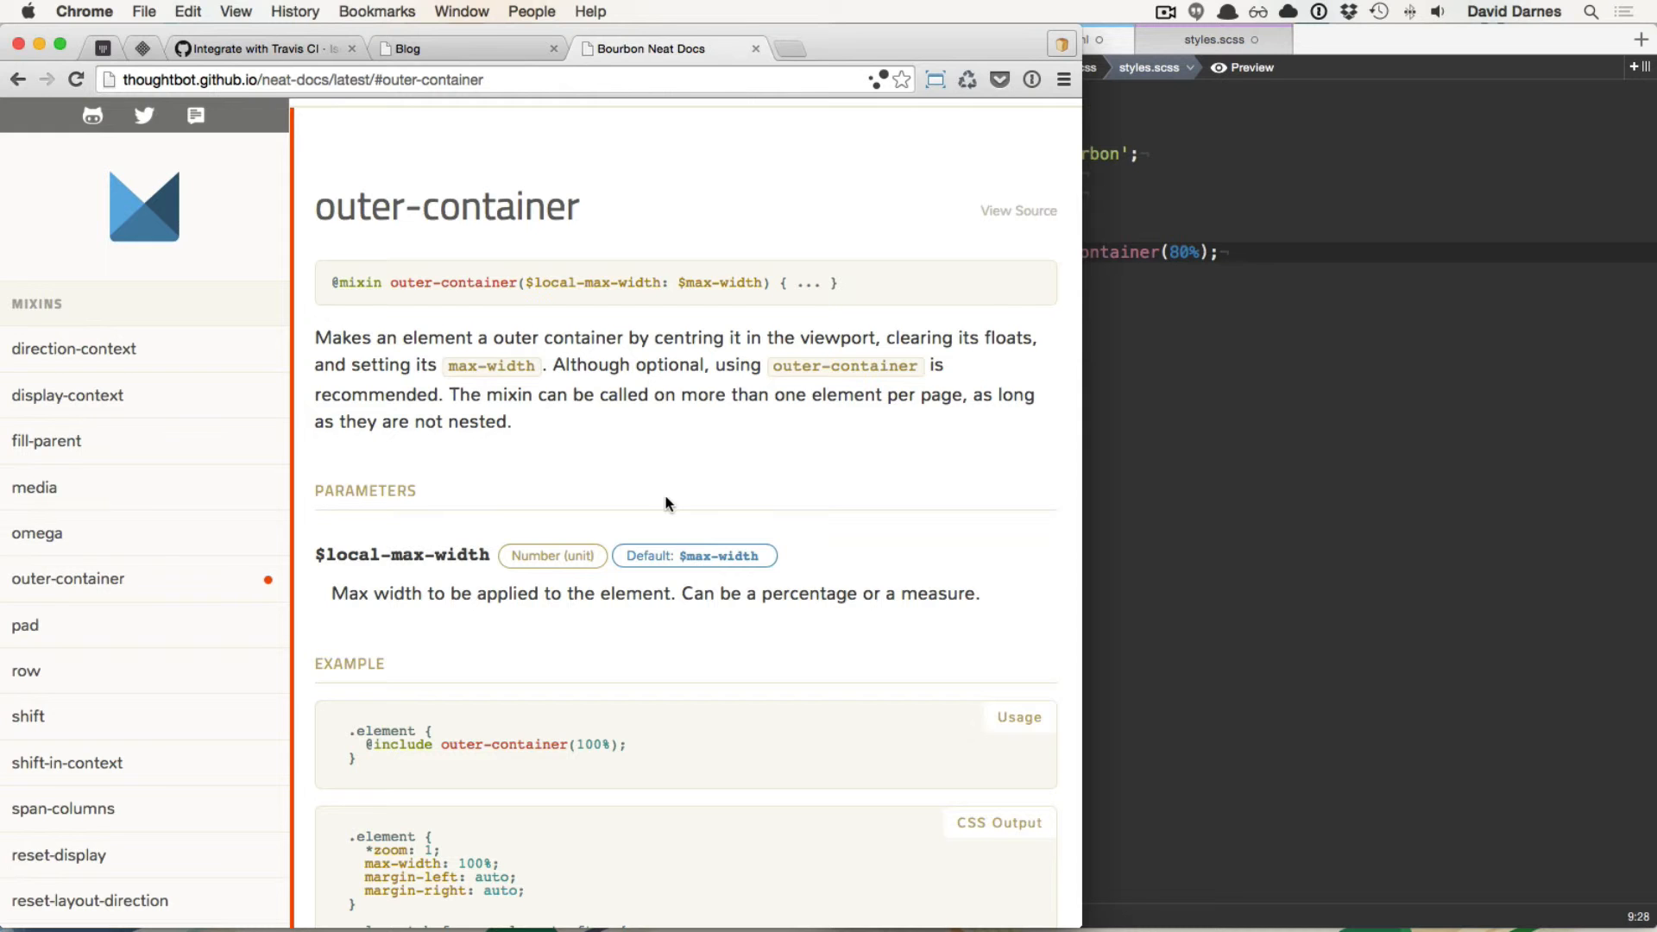
scroll(down, 3)
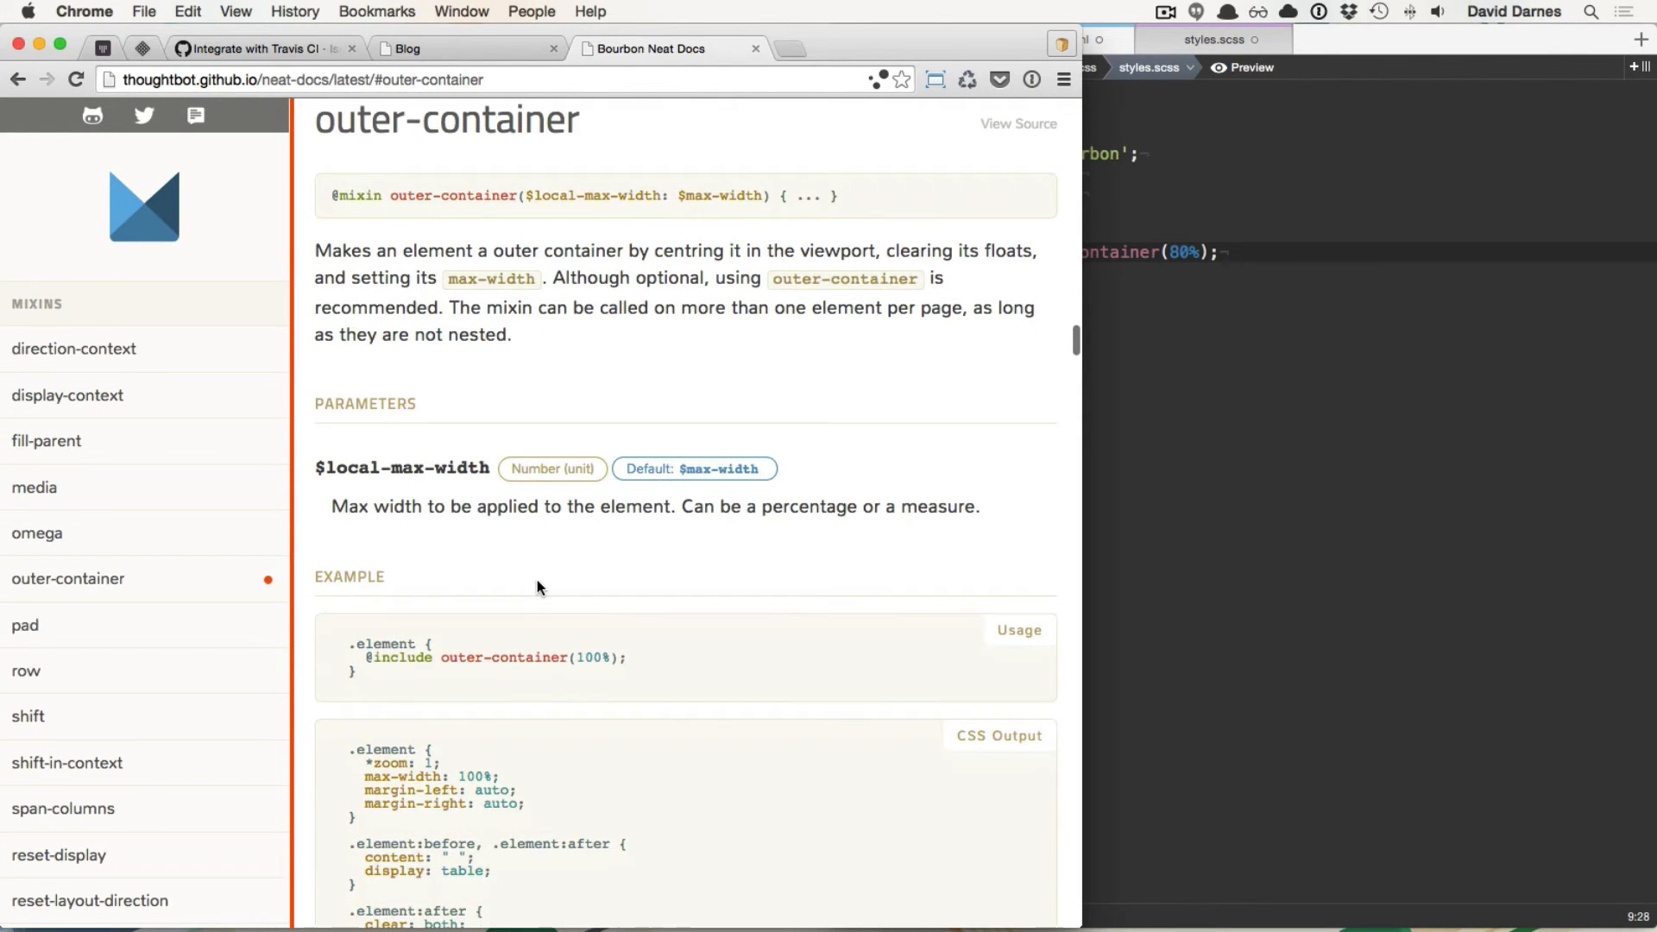
scroll(down, 3)
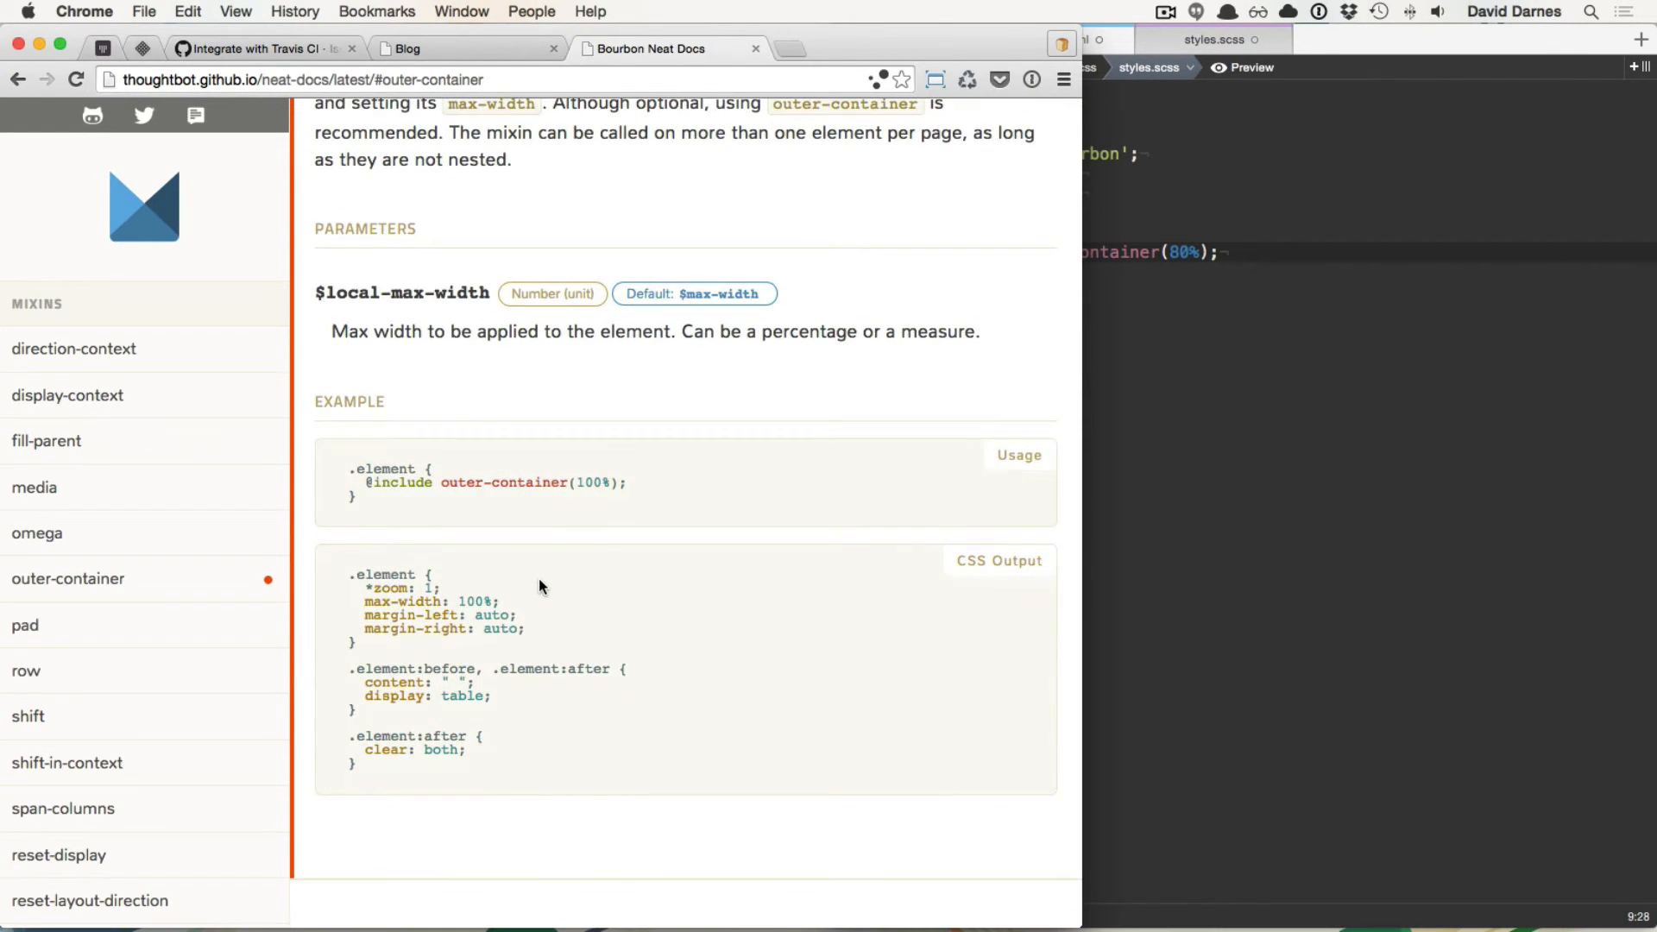
scroll(down, 3)
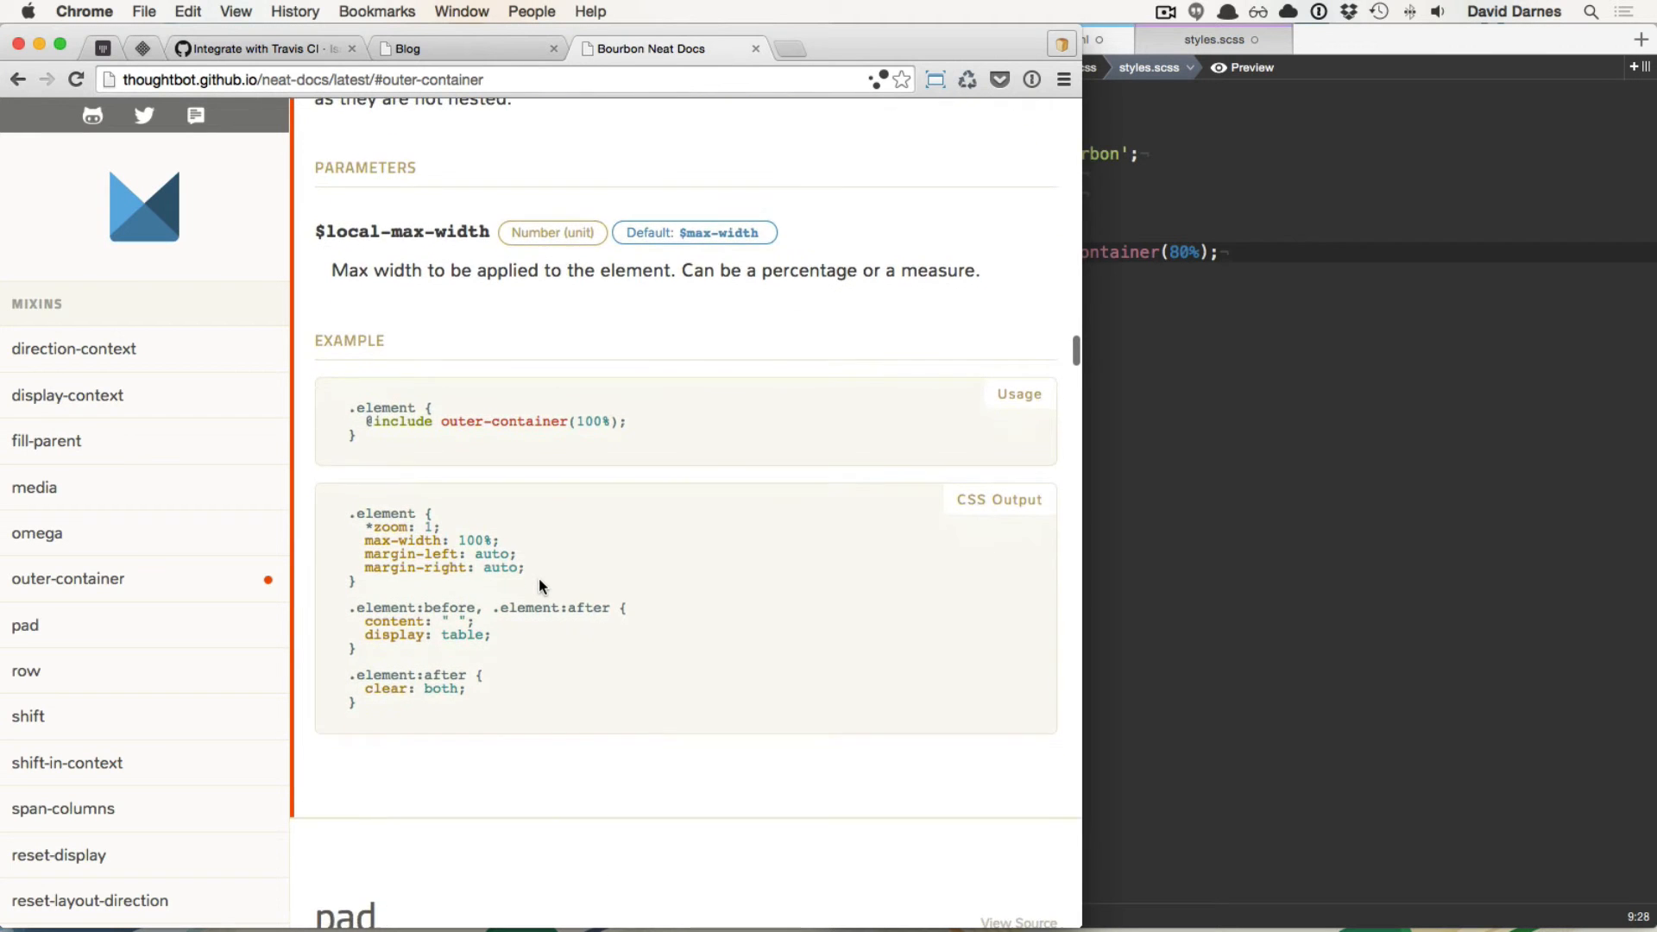
scroll(down, 3)
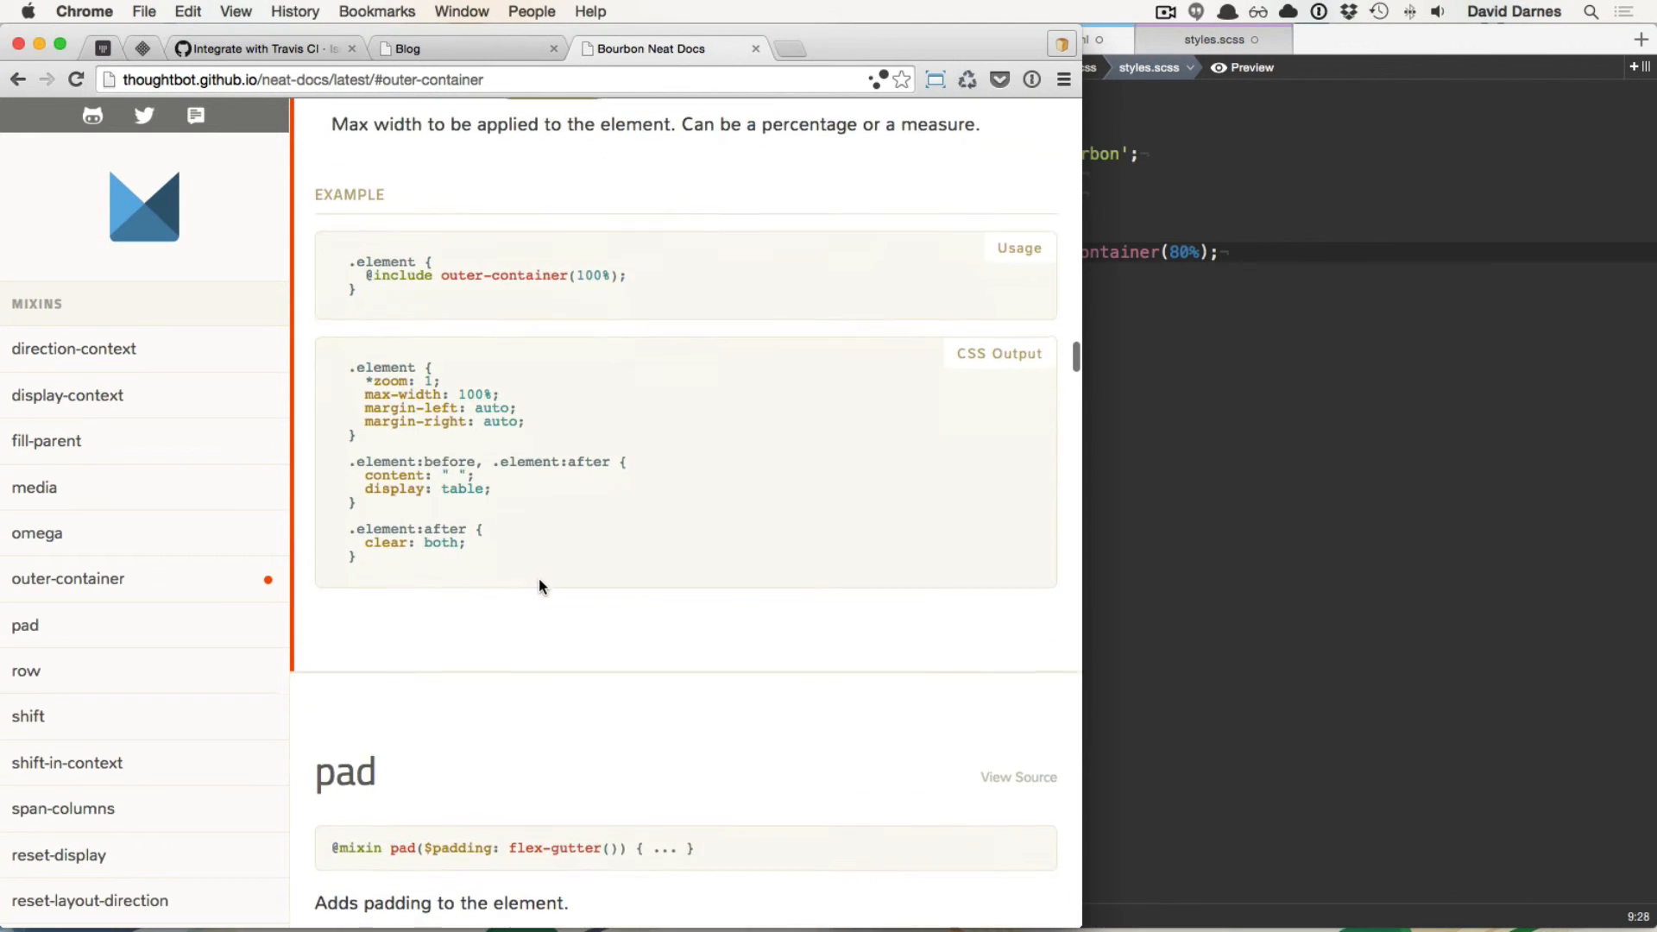
scroll(down, 3)
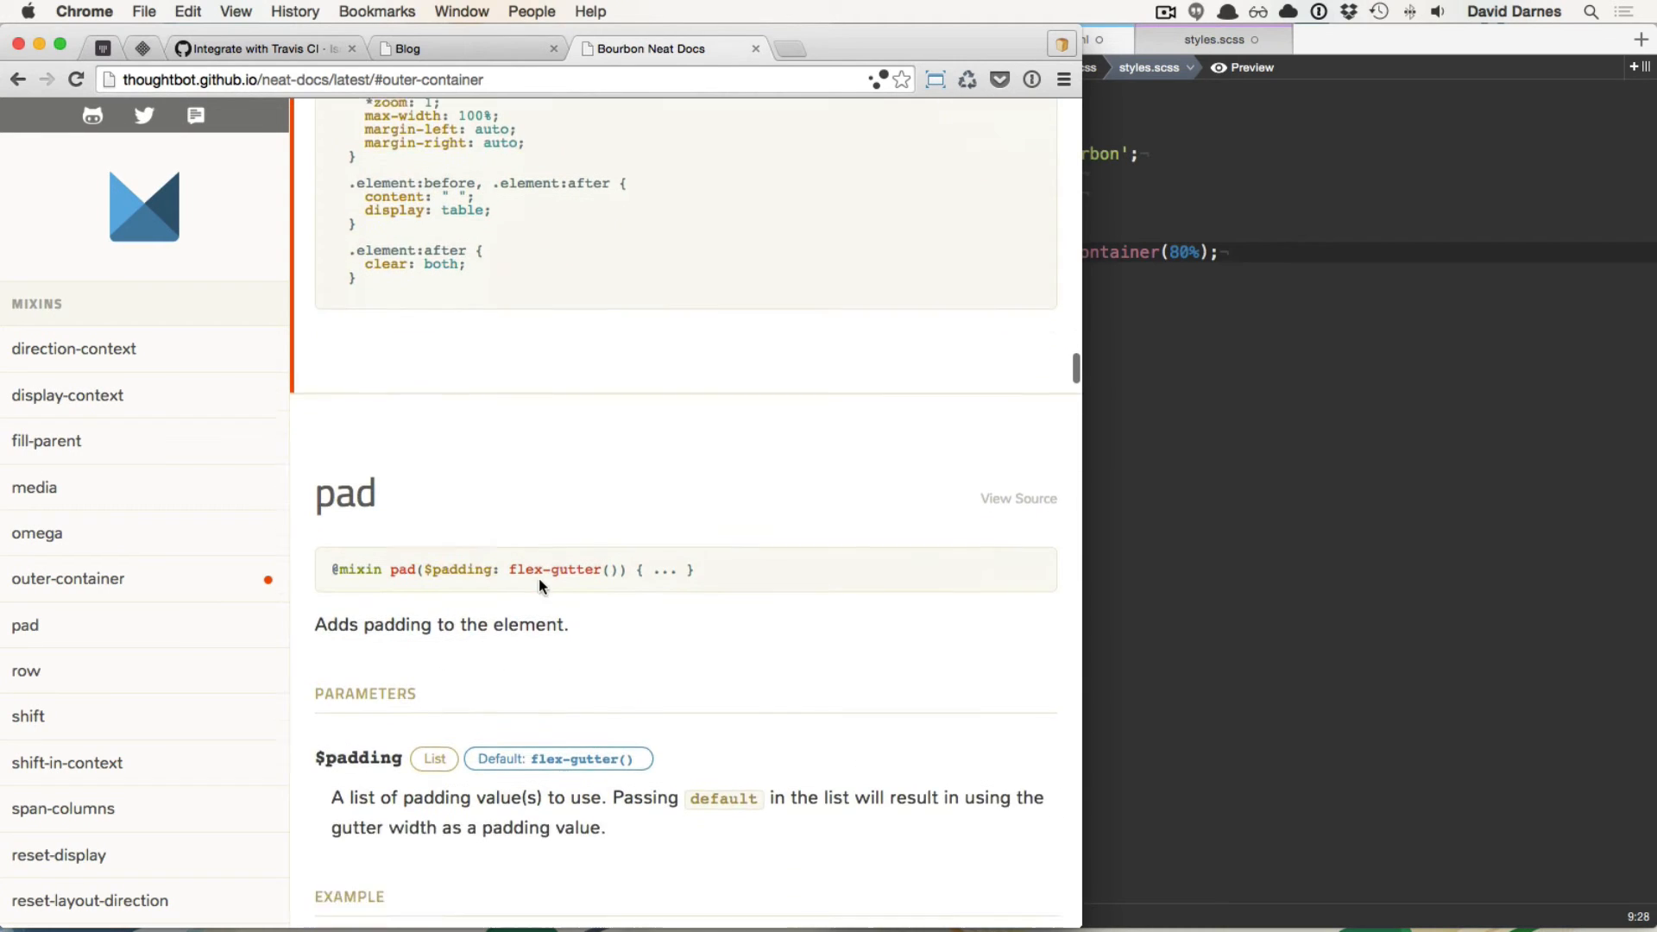
scroll(down, 3)
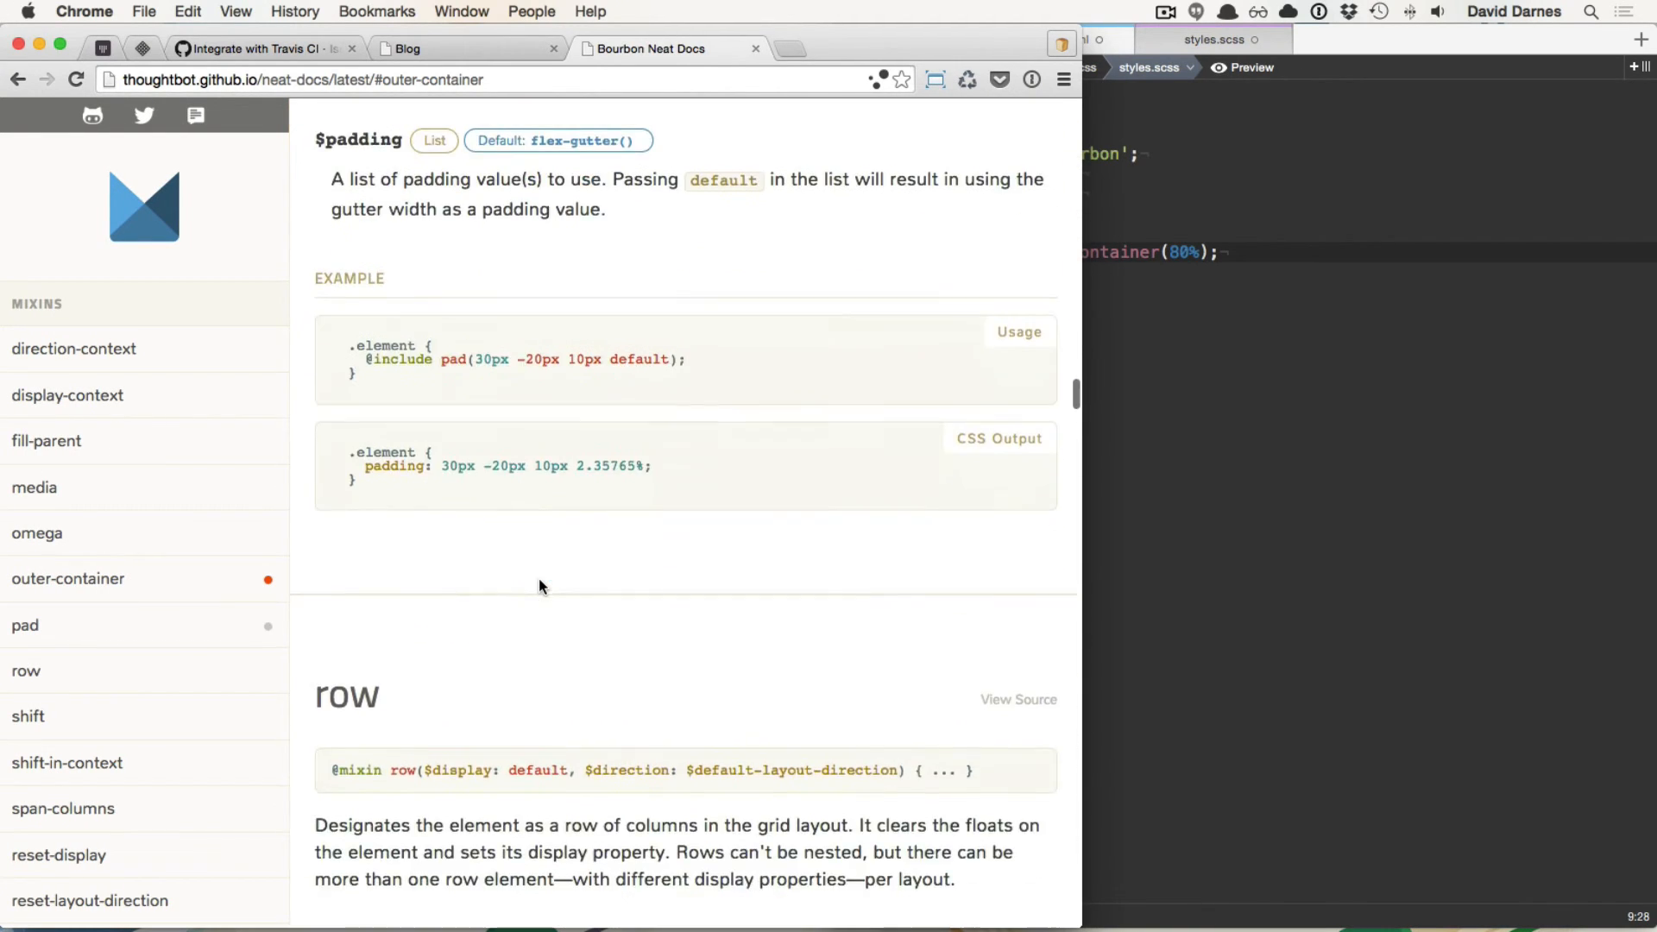
scroll(down, 3)
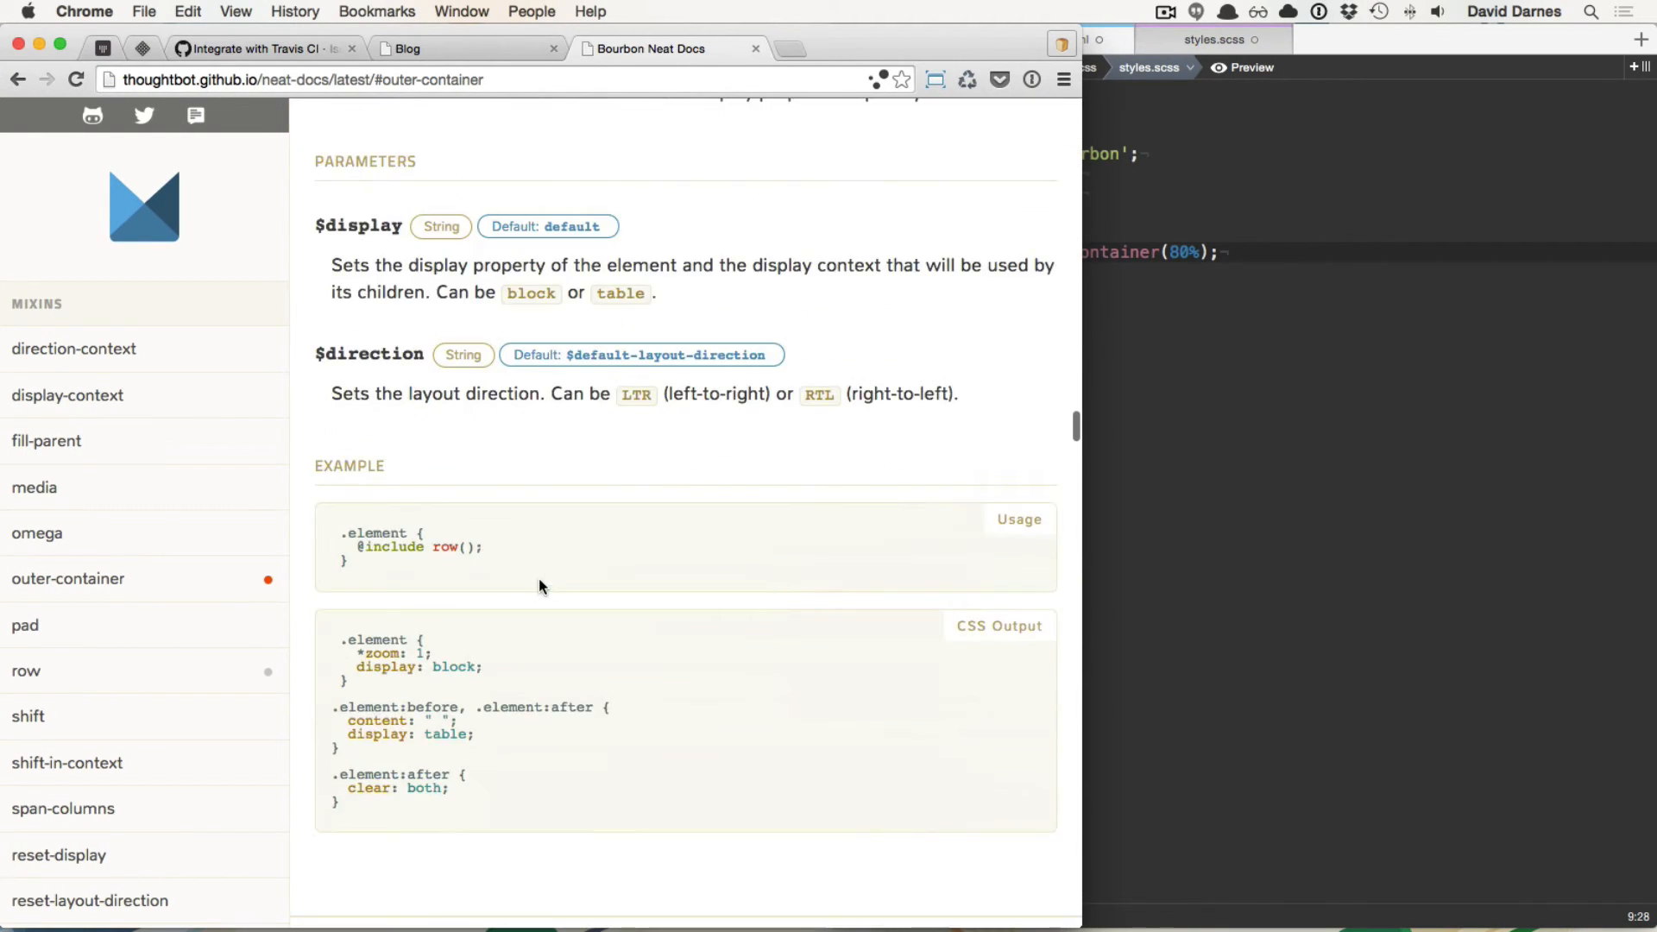
scroll(down, 3)
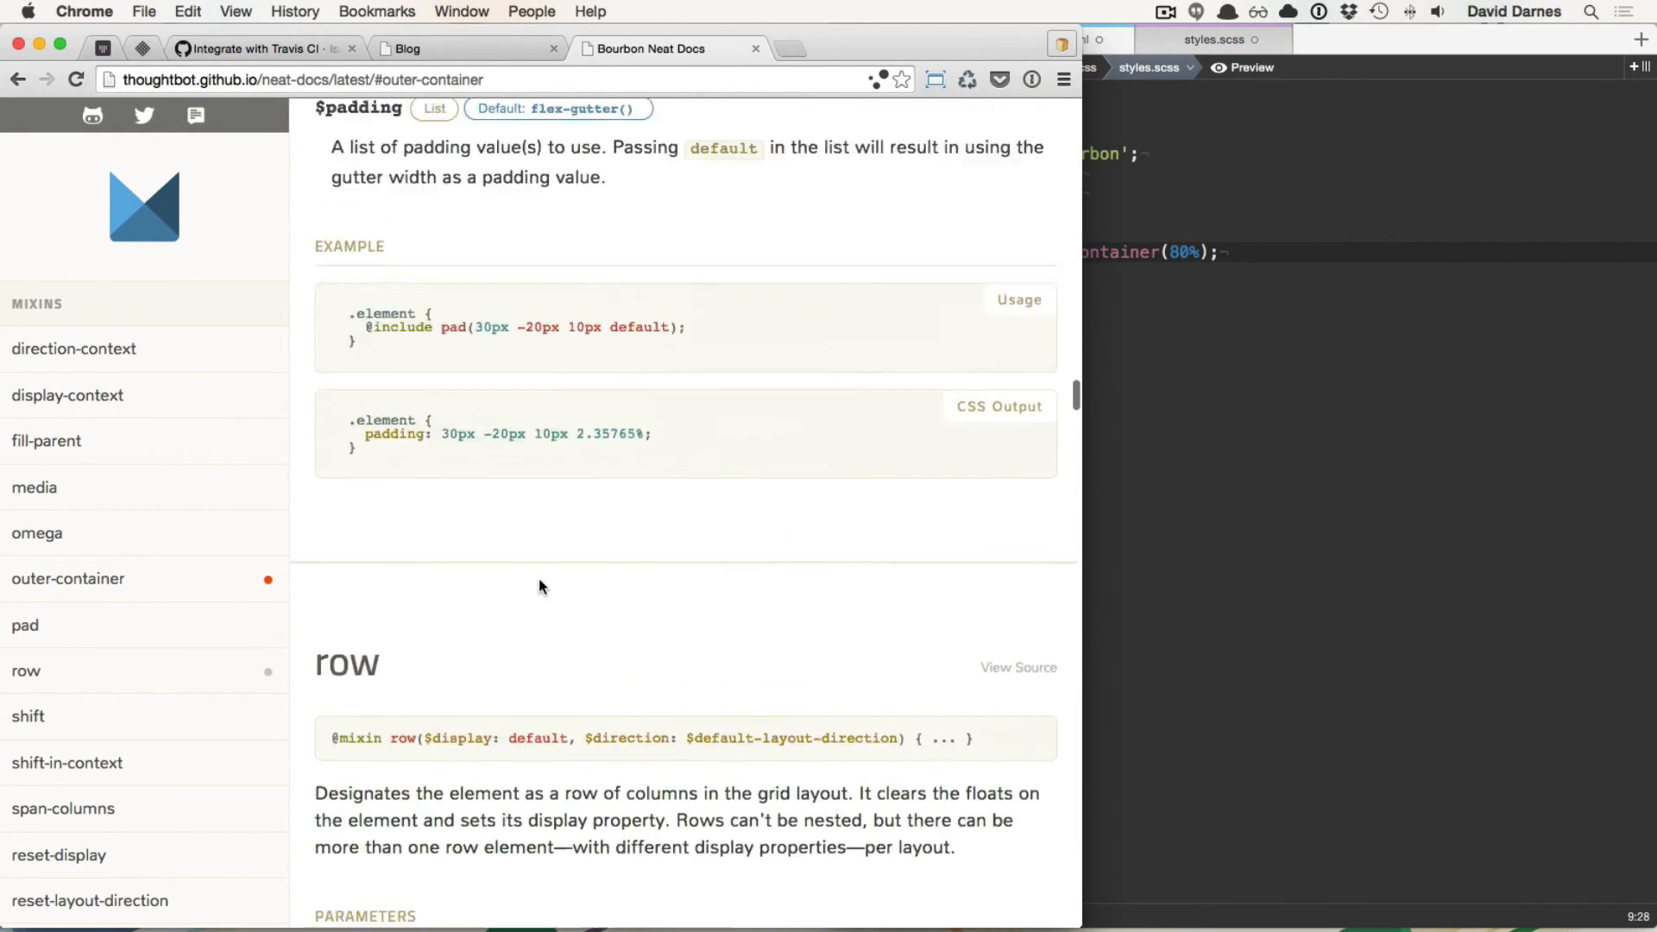
Step: Jump to the omega mixin entry and read its description
click(37, 533)
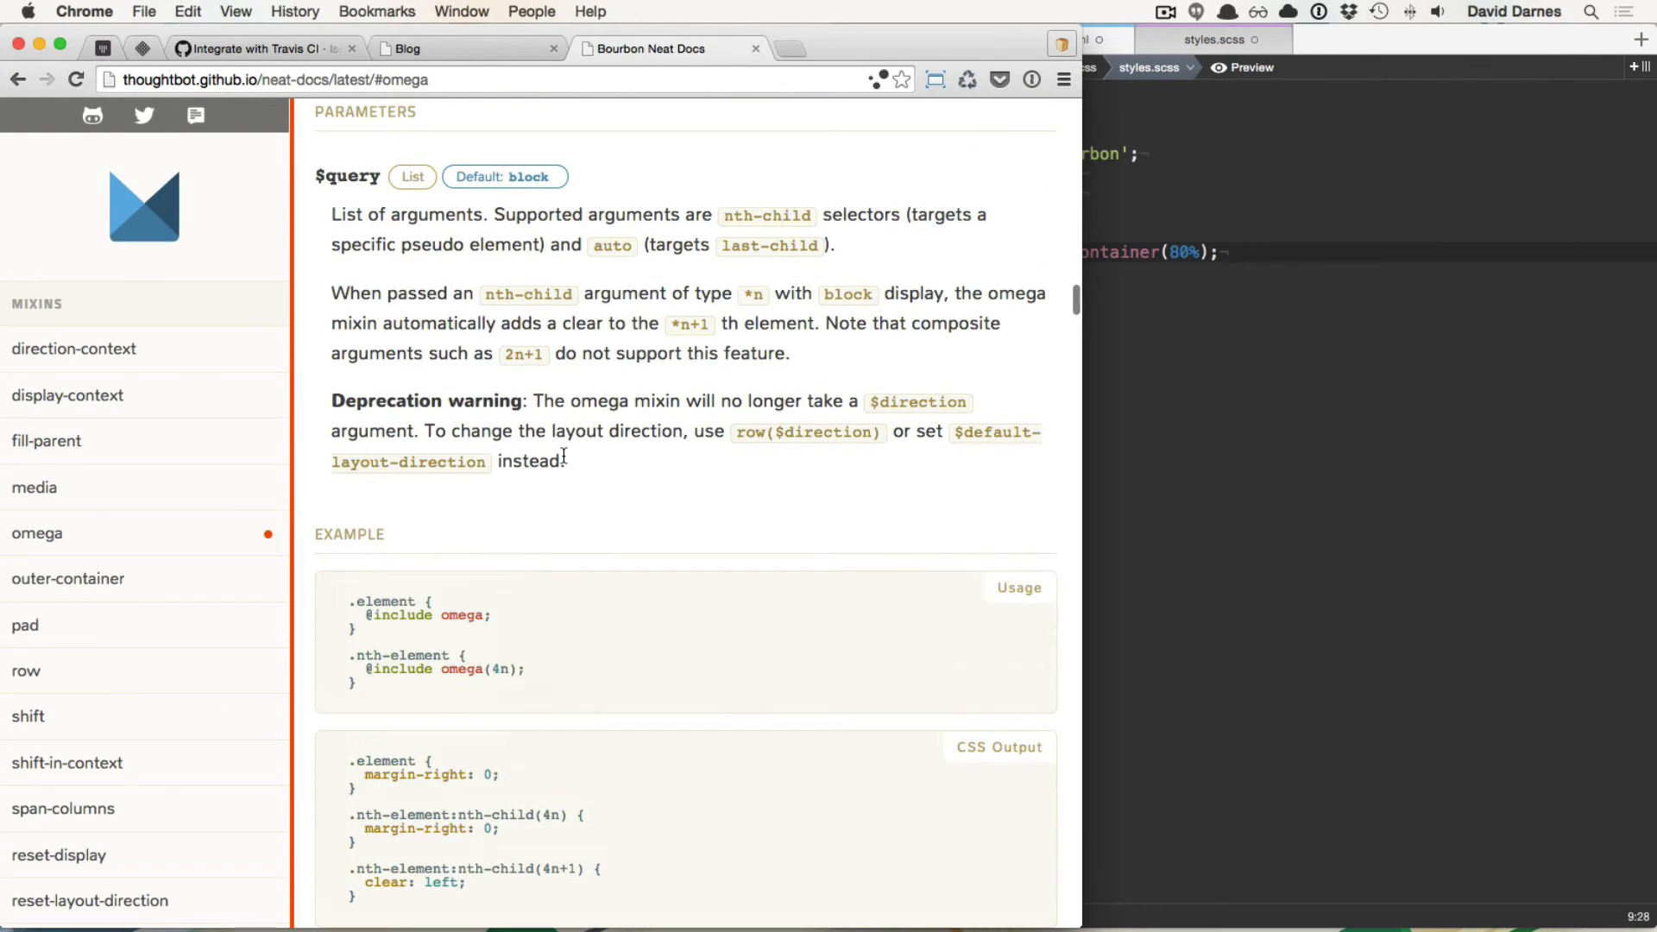
scroll(down, 3)
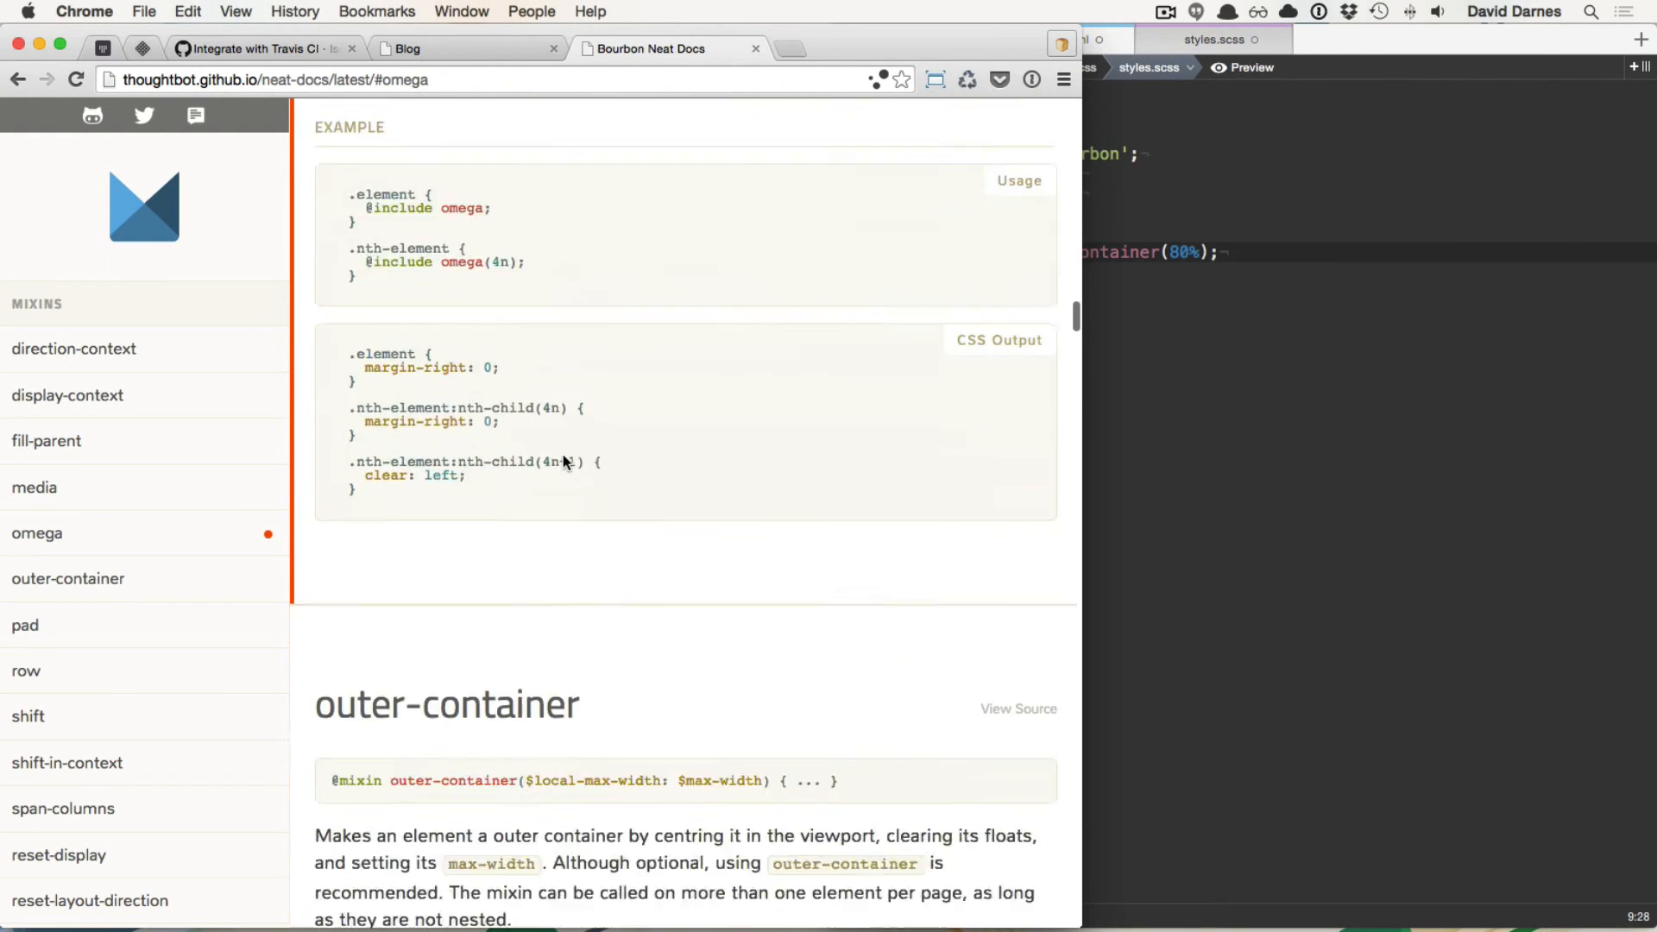
scroll(down, 3)
text(git co)
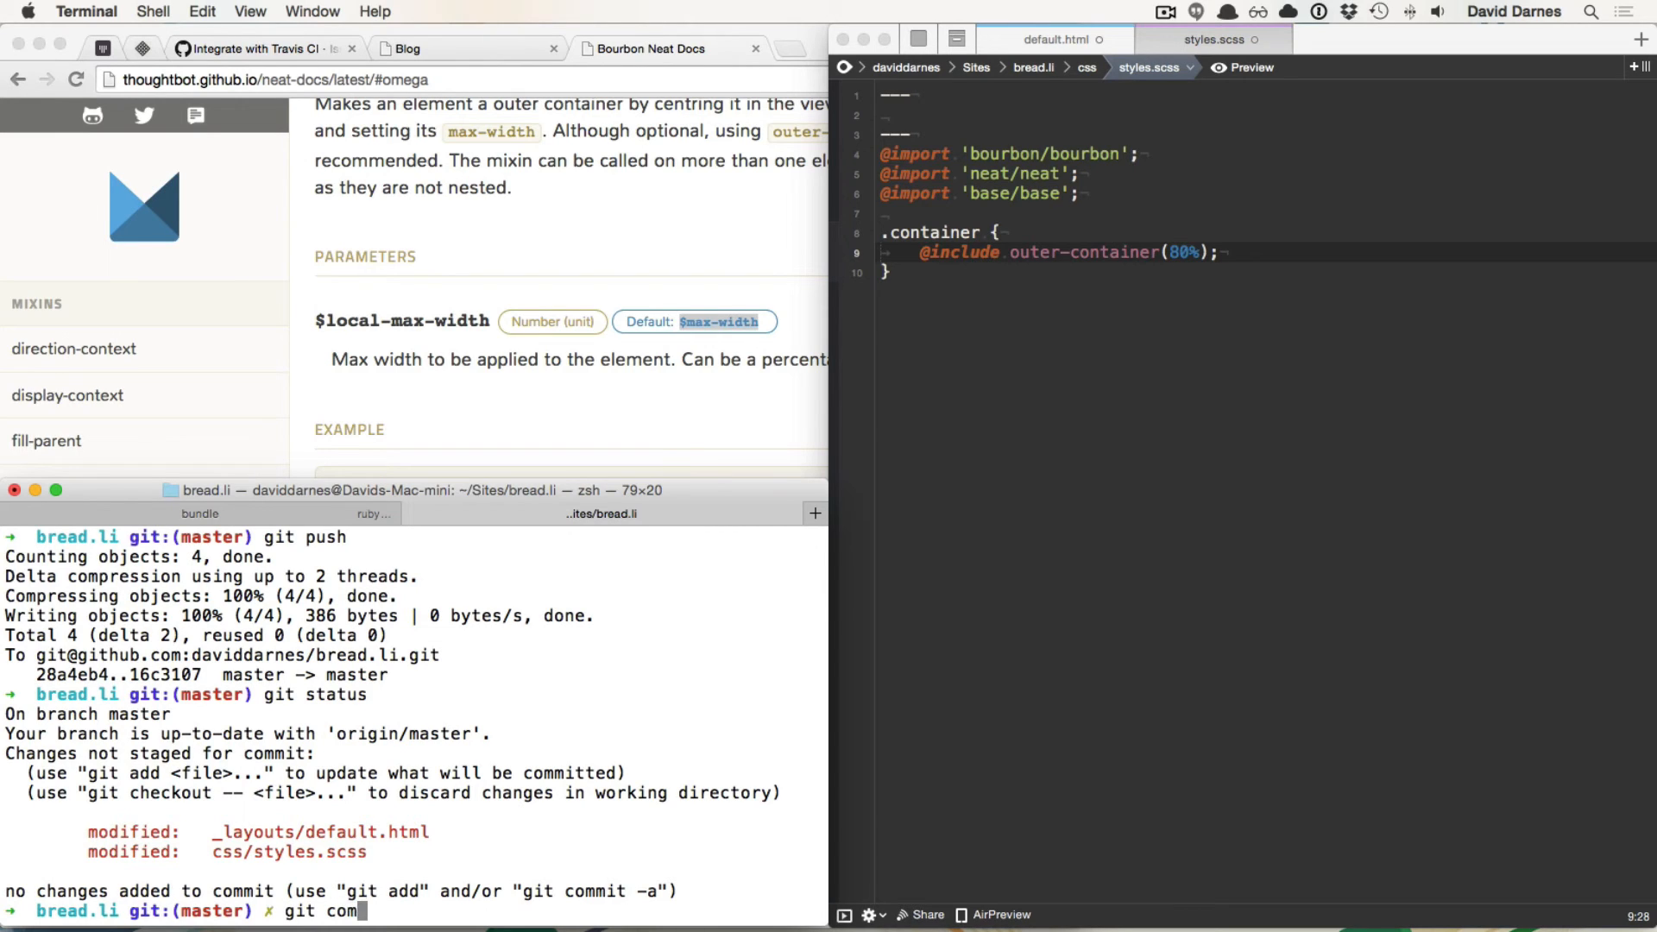
Step: Commit all modified files as 'Adds outer container to default template' and start git push
text(mit -)
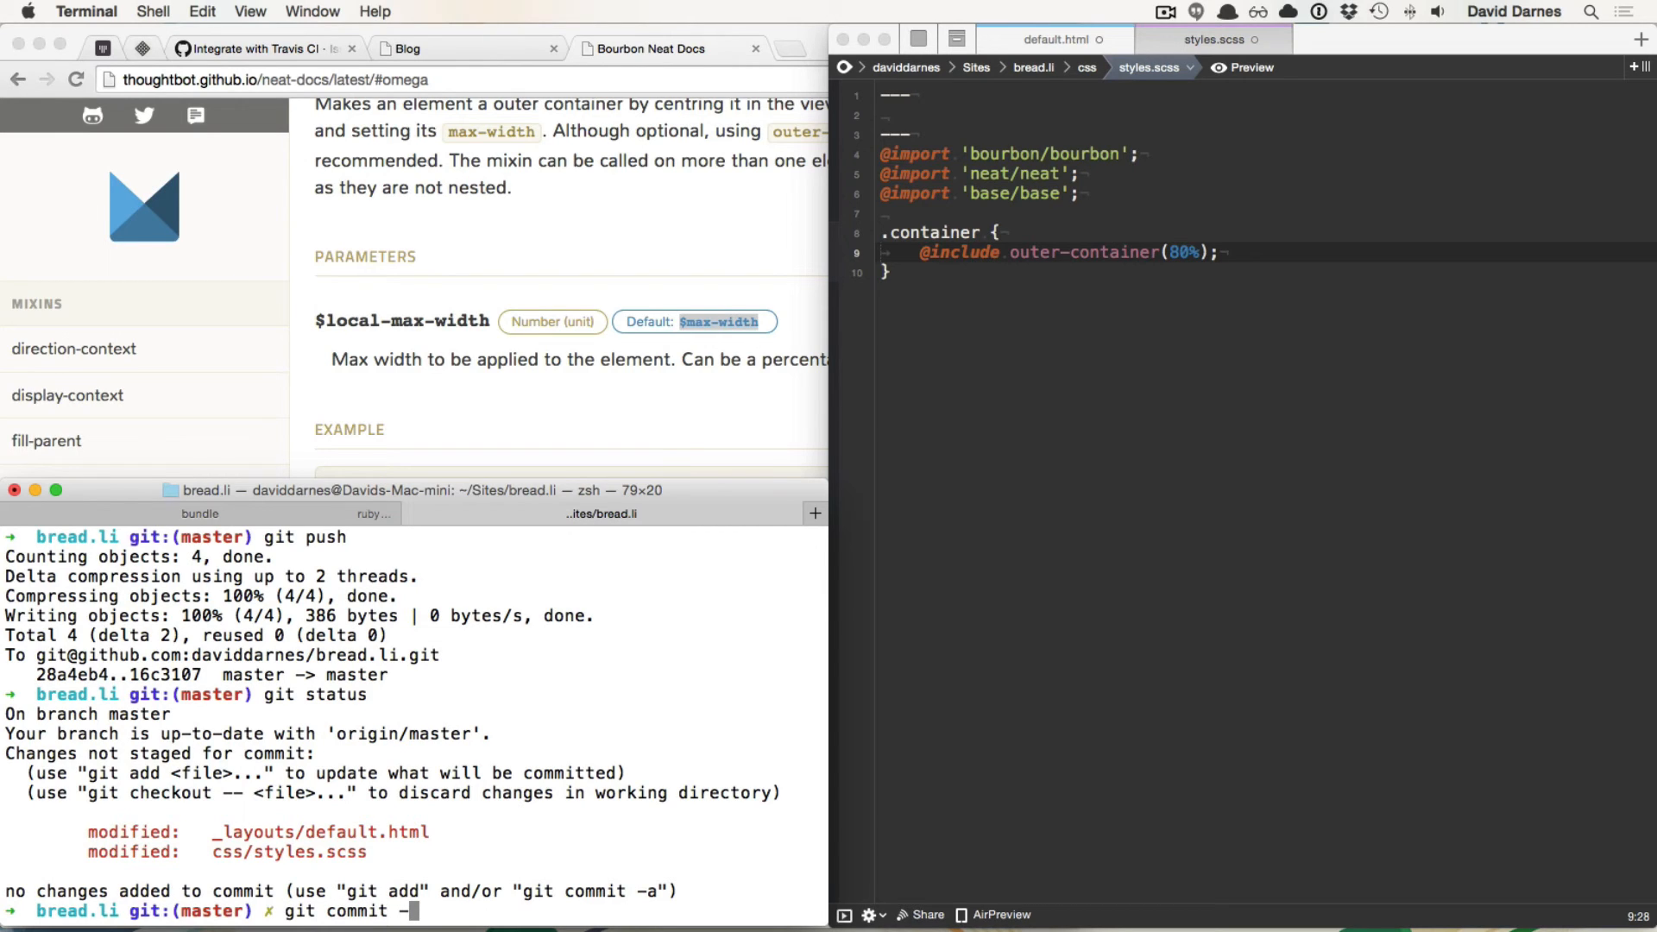
text(am "Adds out)
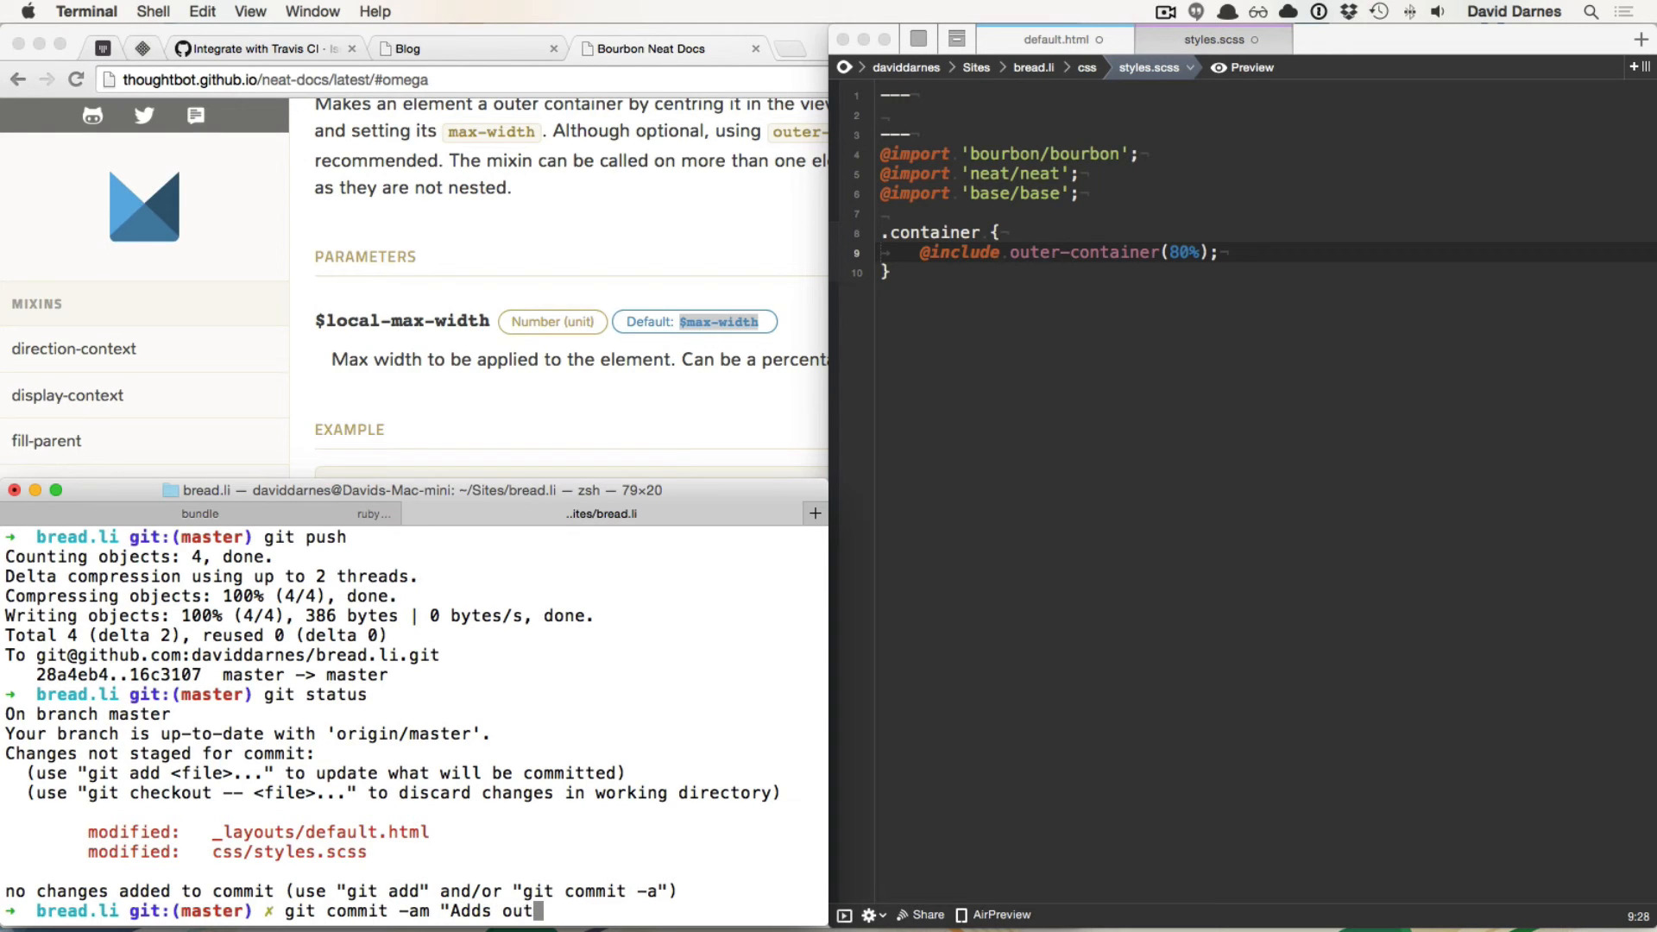
text(er container)
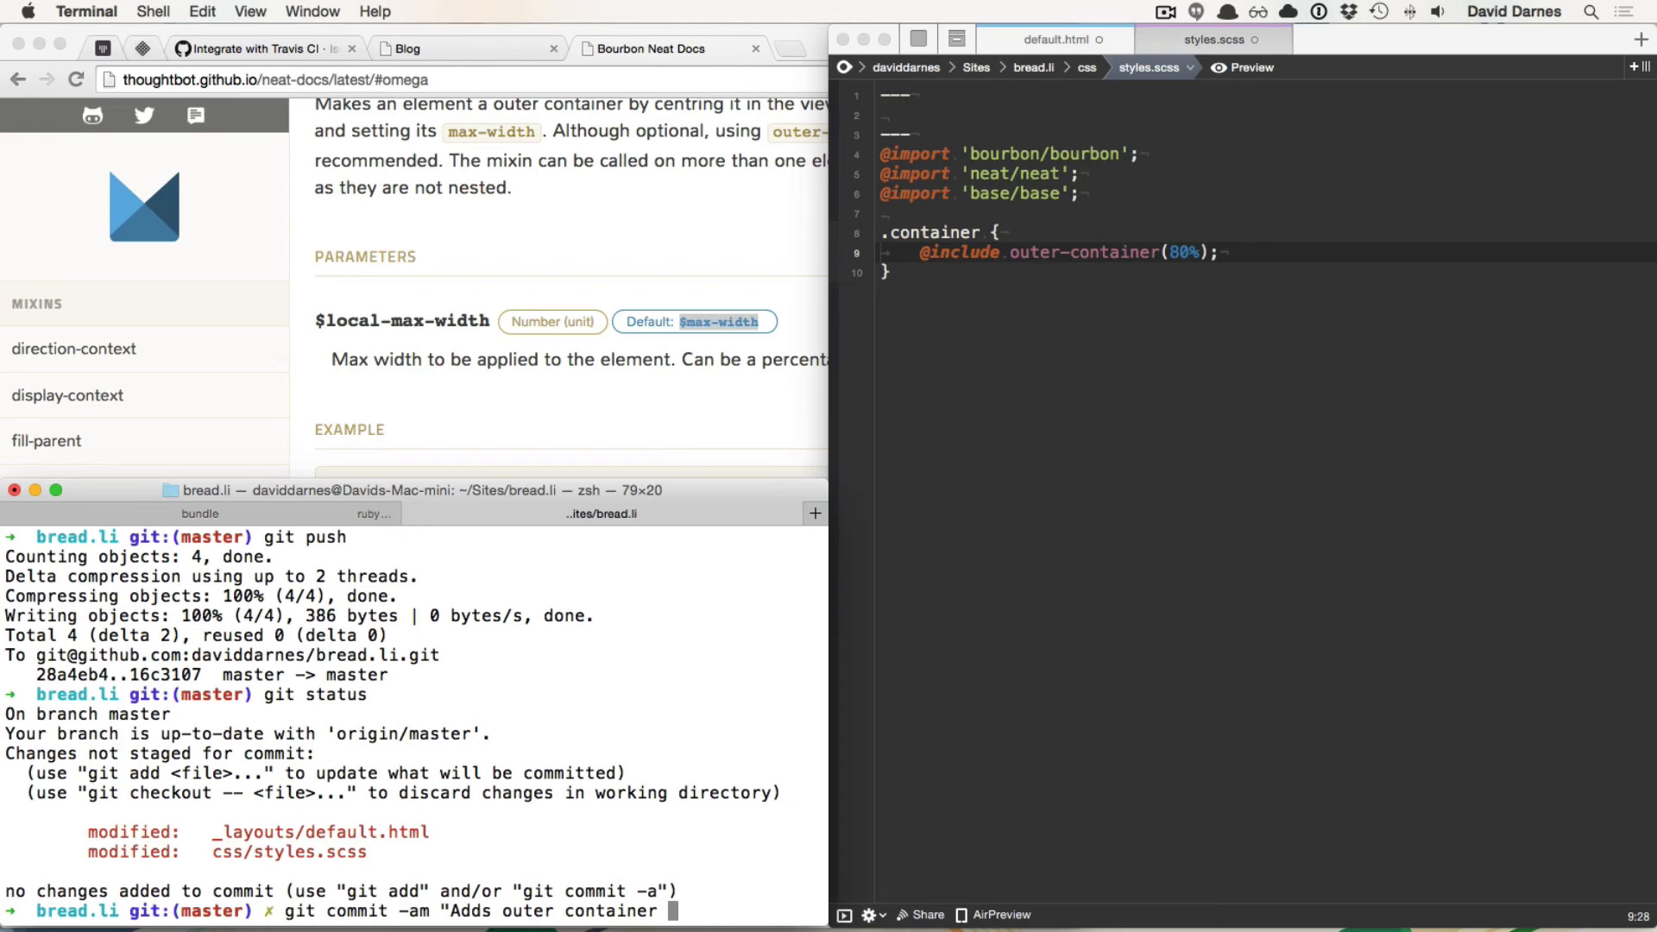
text(to default)
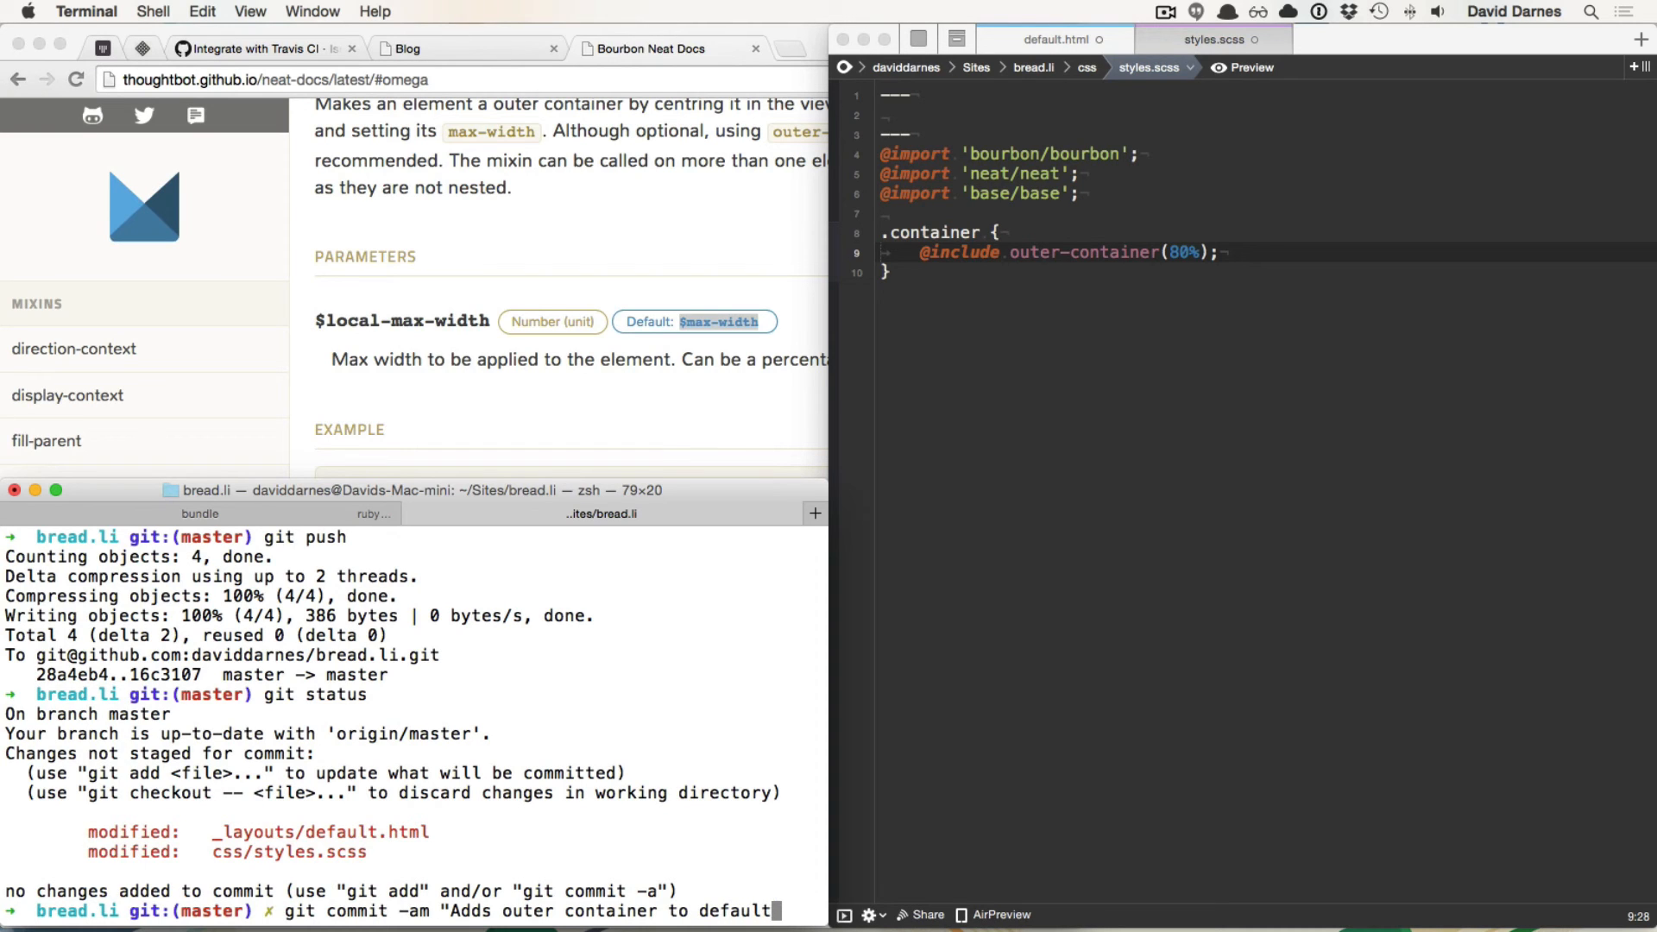
text(template")
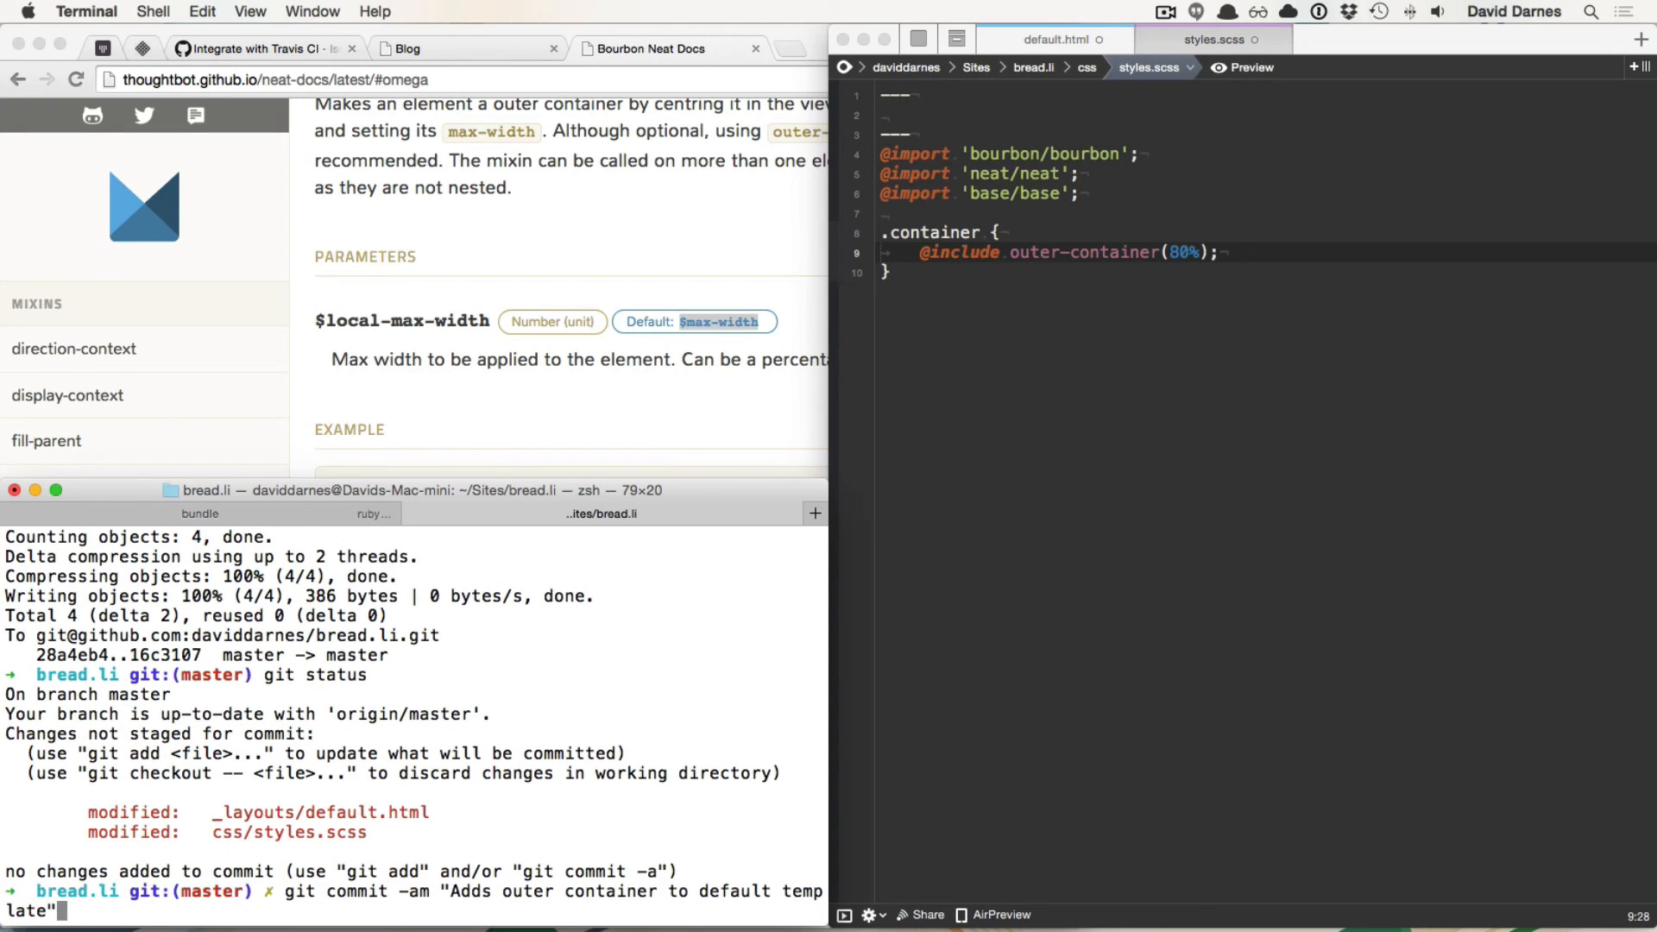
key(Return)
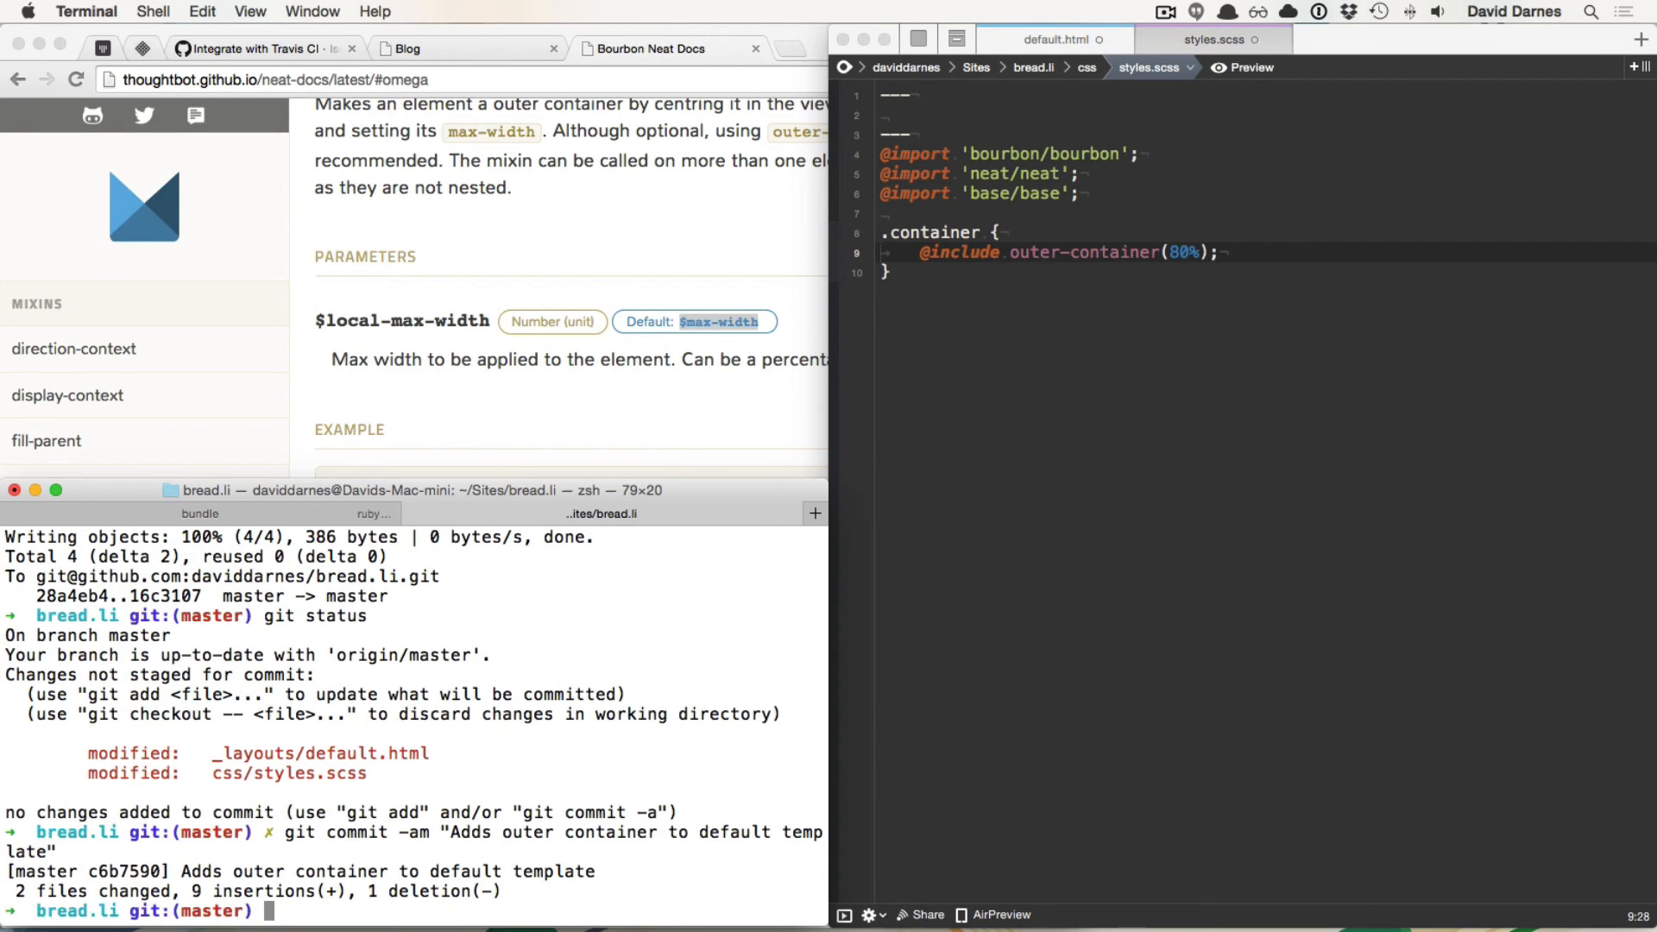
text(git push)
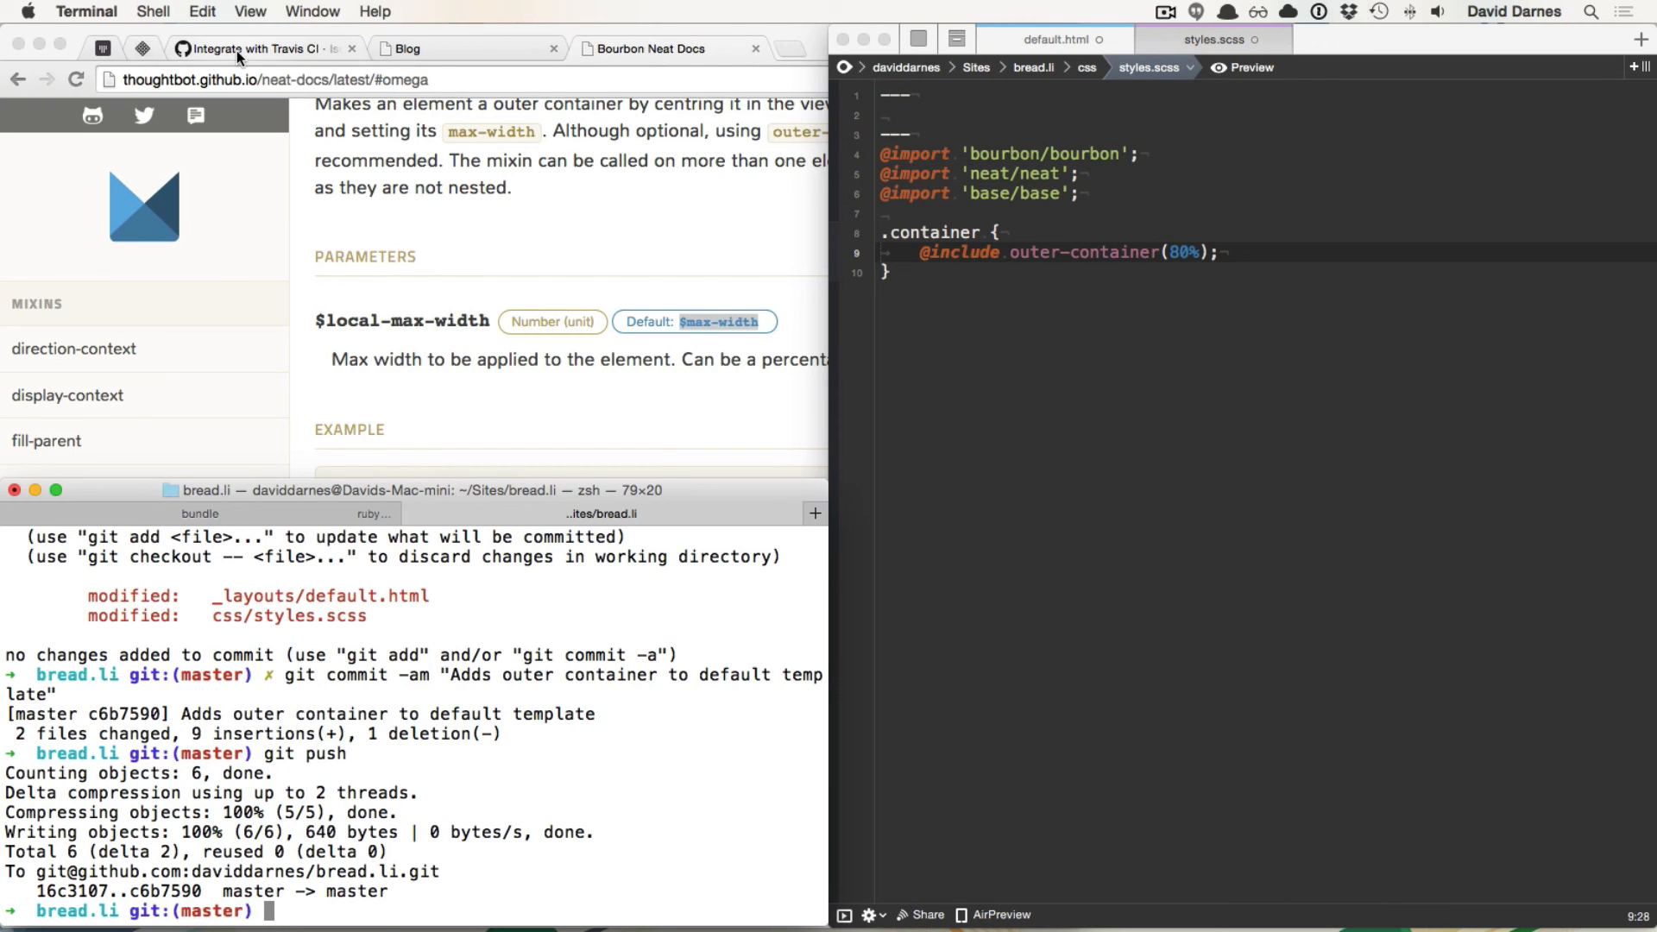
click(254, 48)
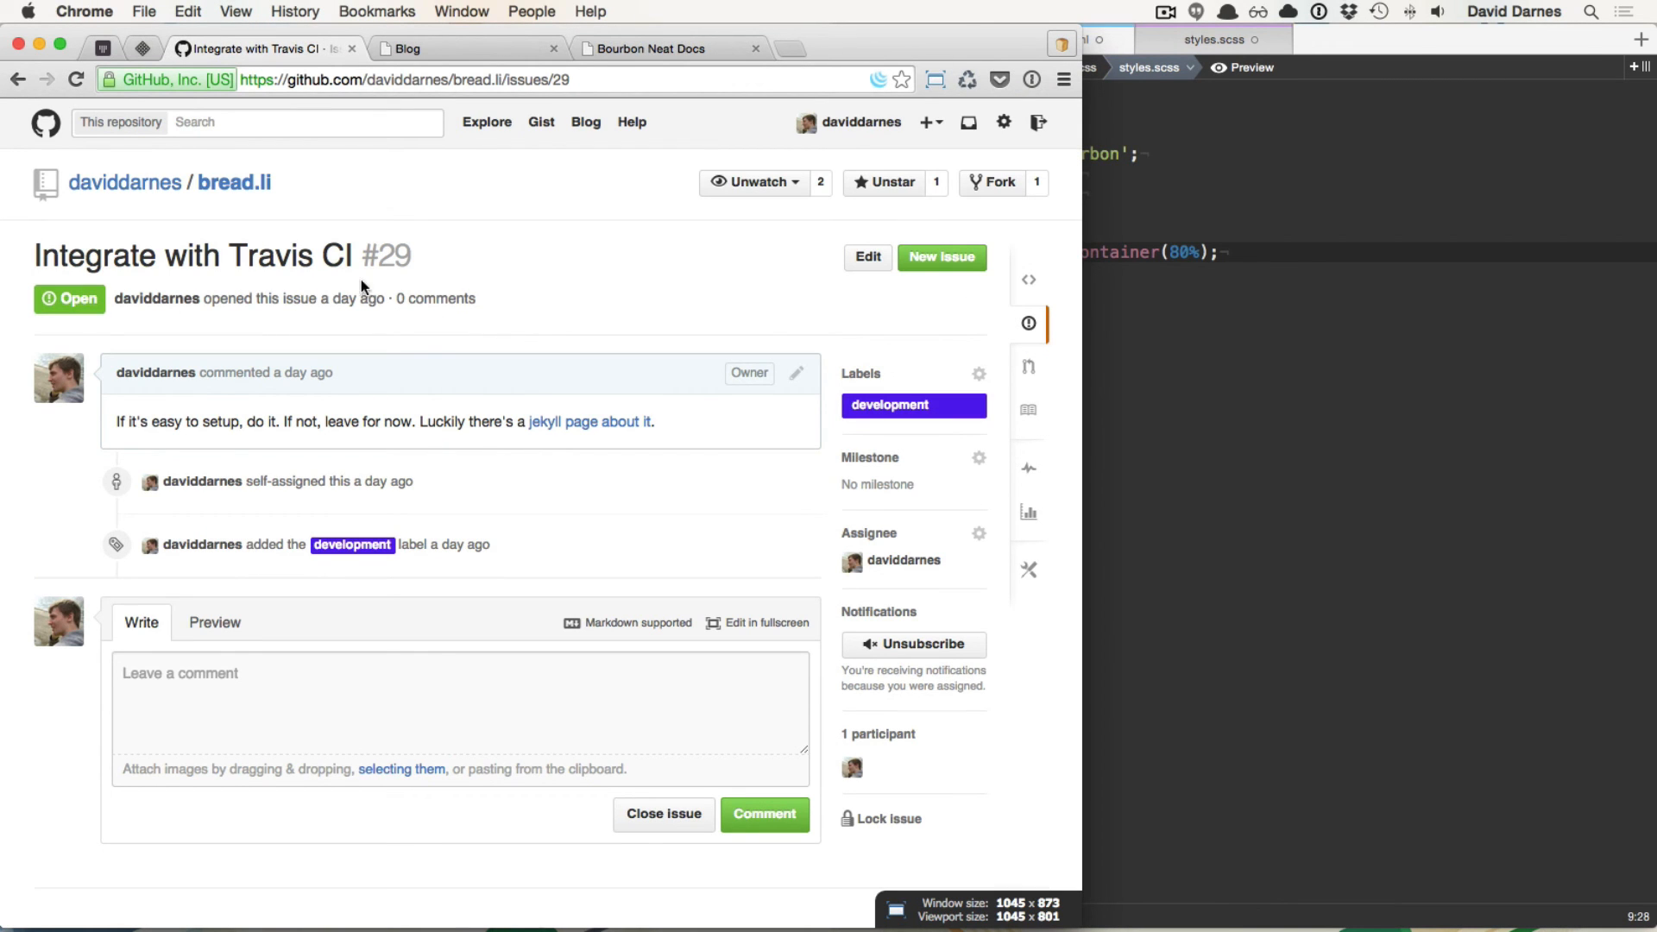
mouse_move(233, 183)
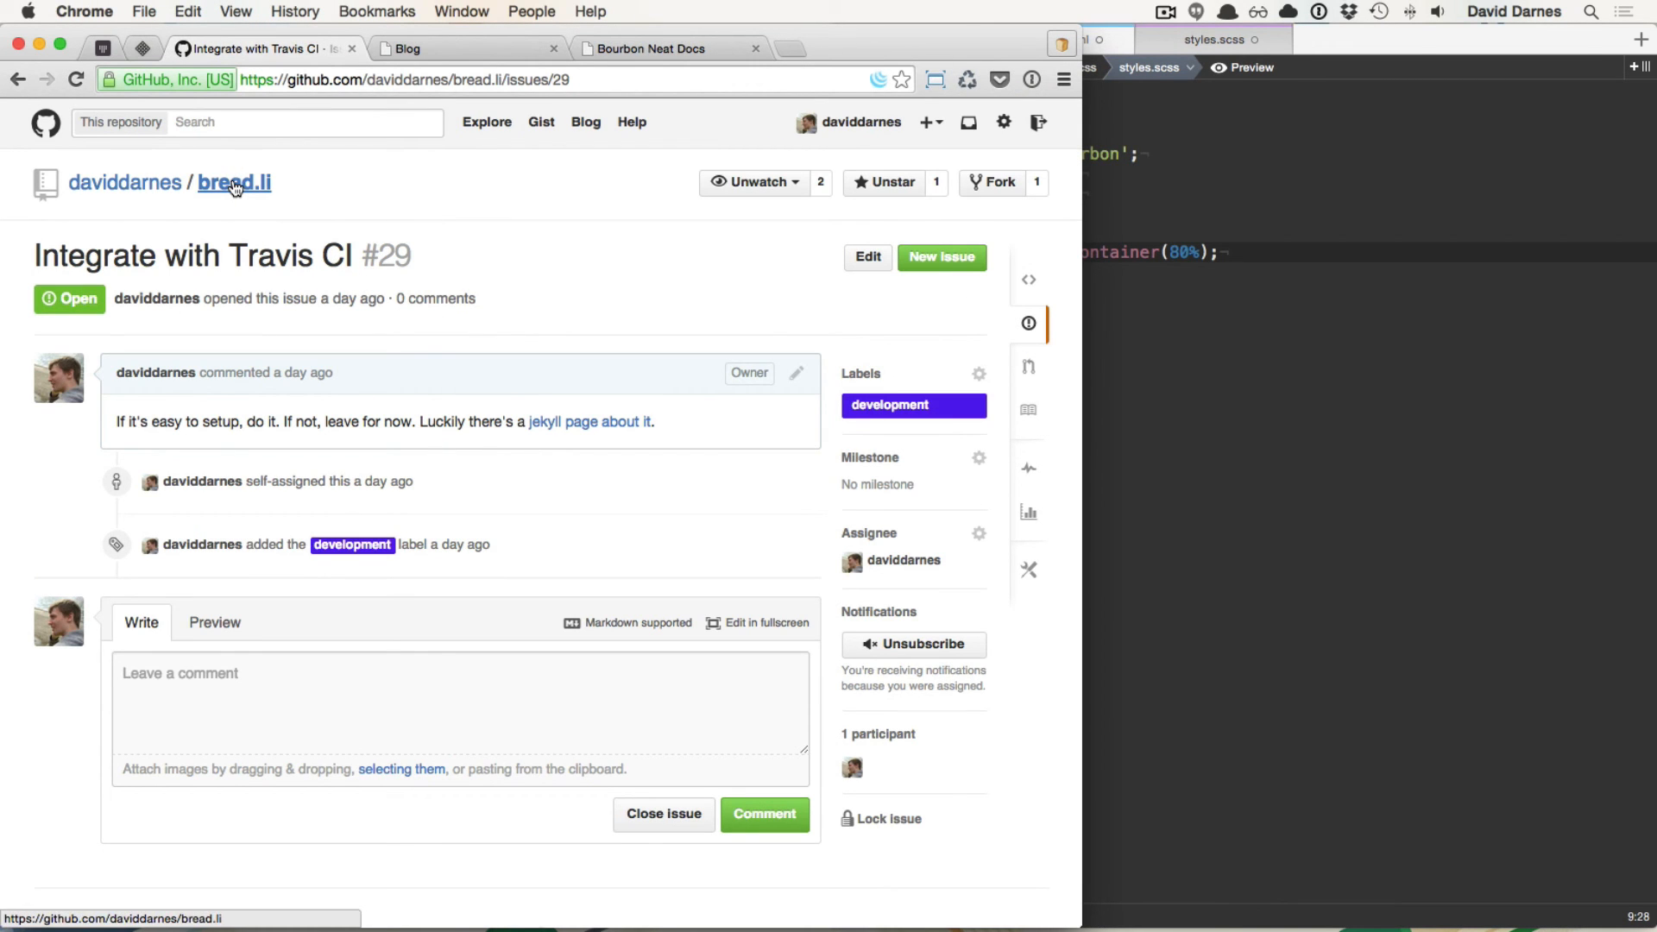
click(233, 183)
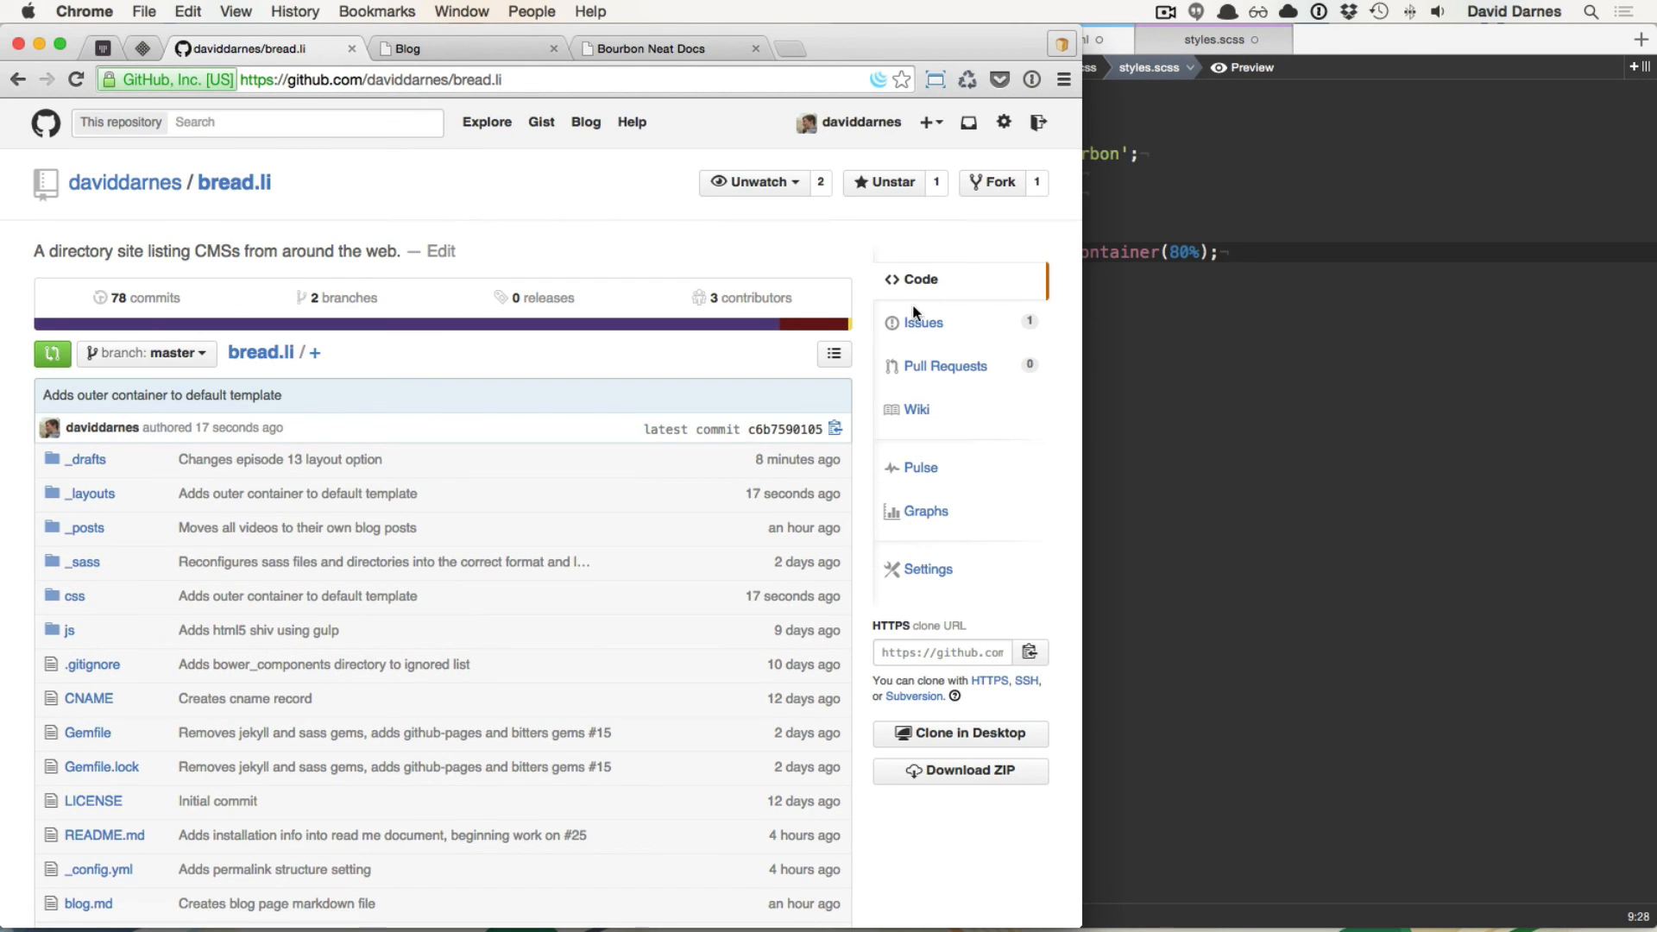
click(920, 322)
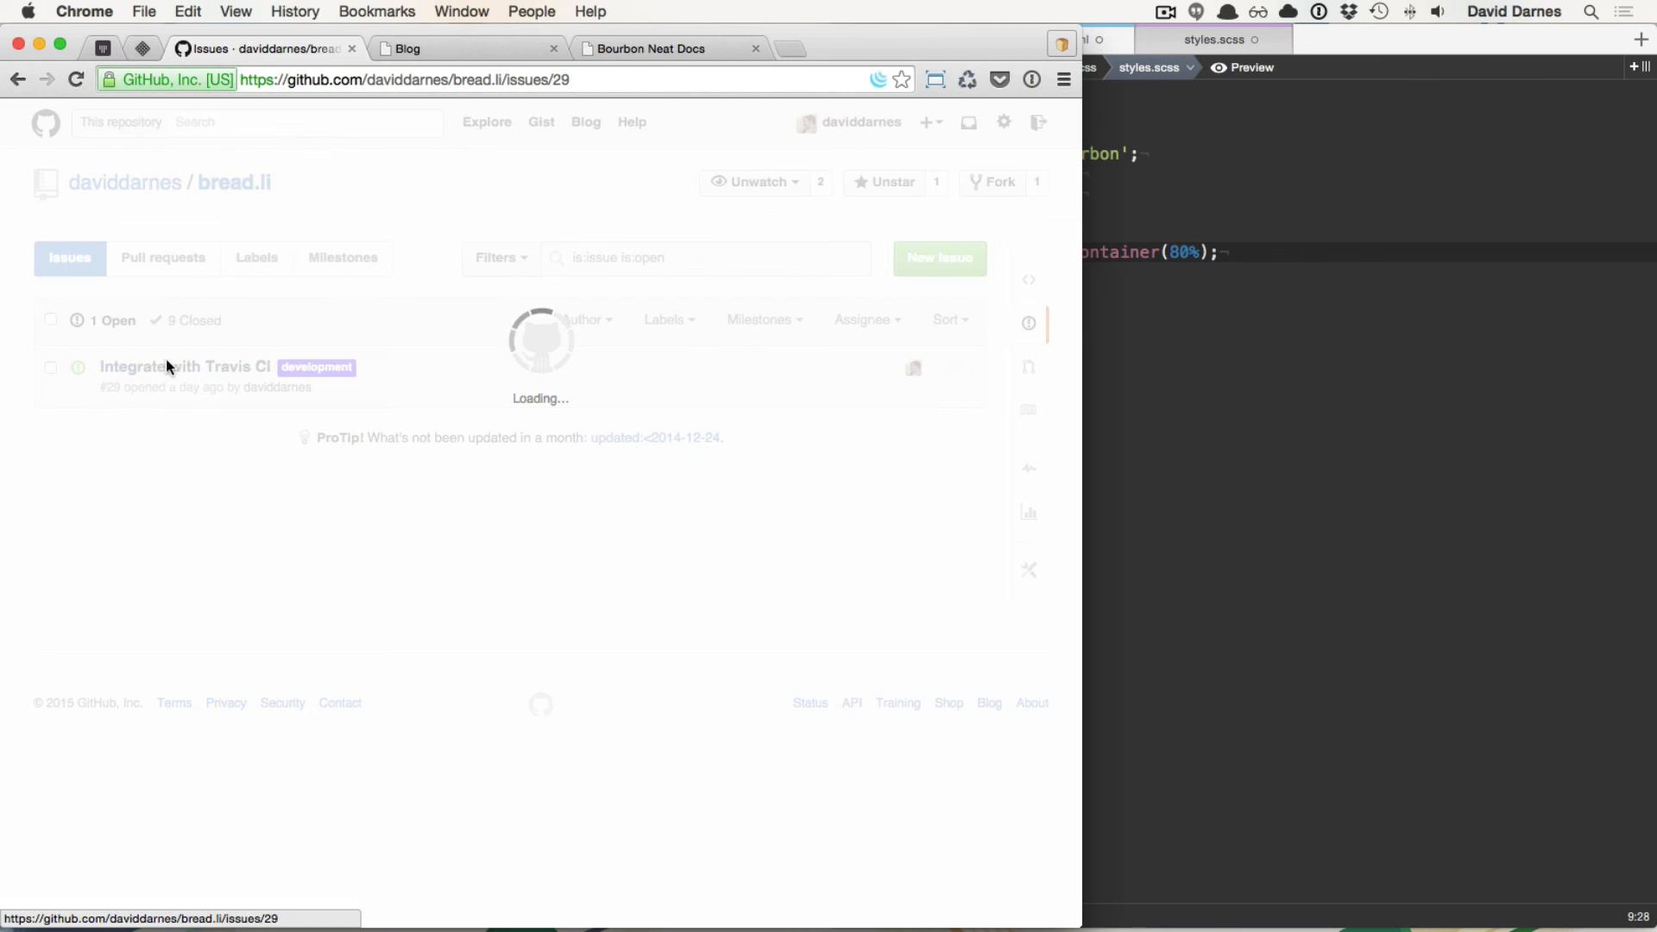
click(185, 366)
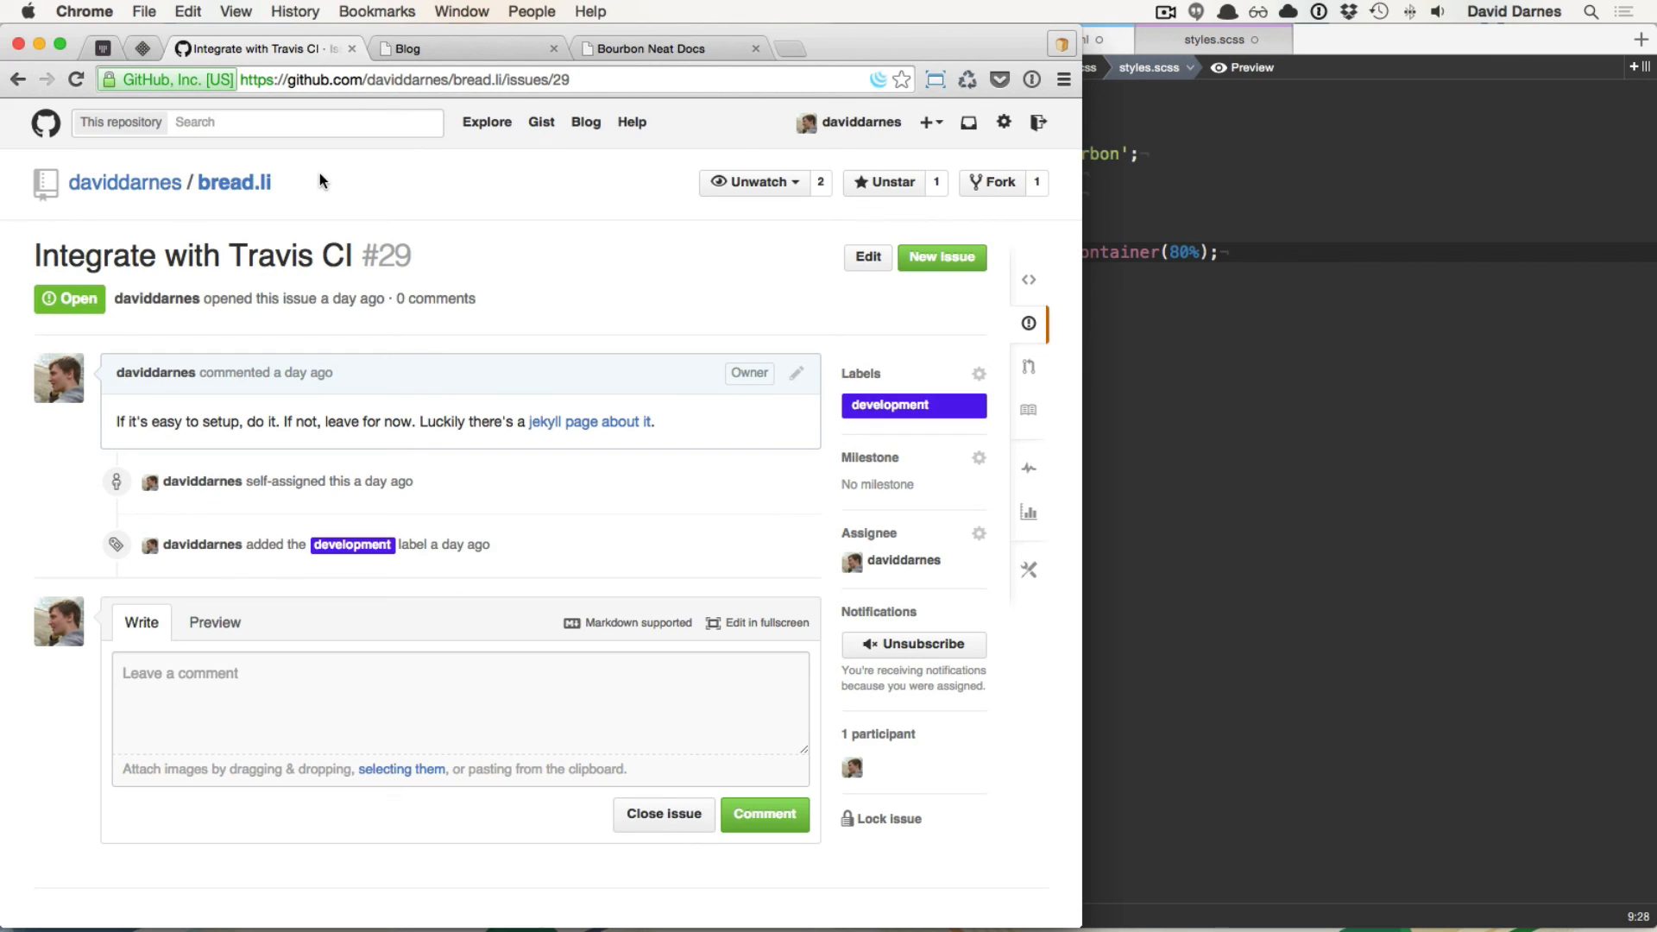
click(1165, 12)
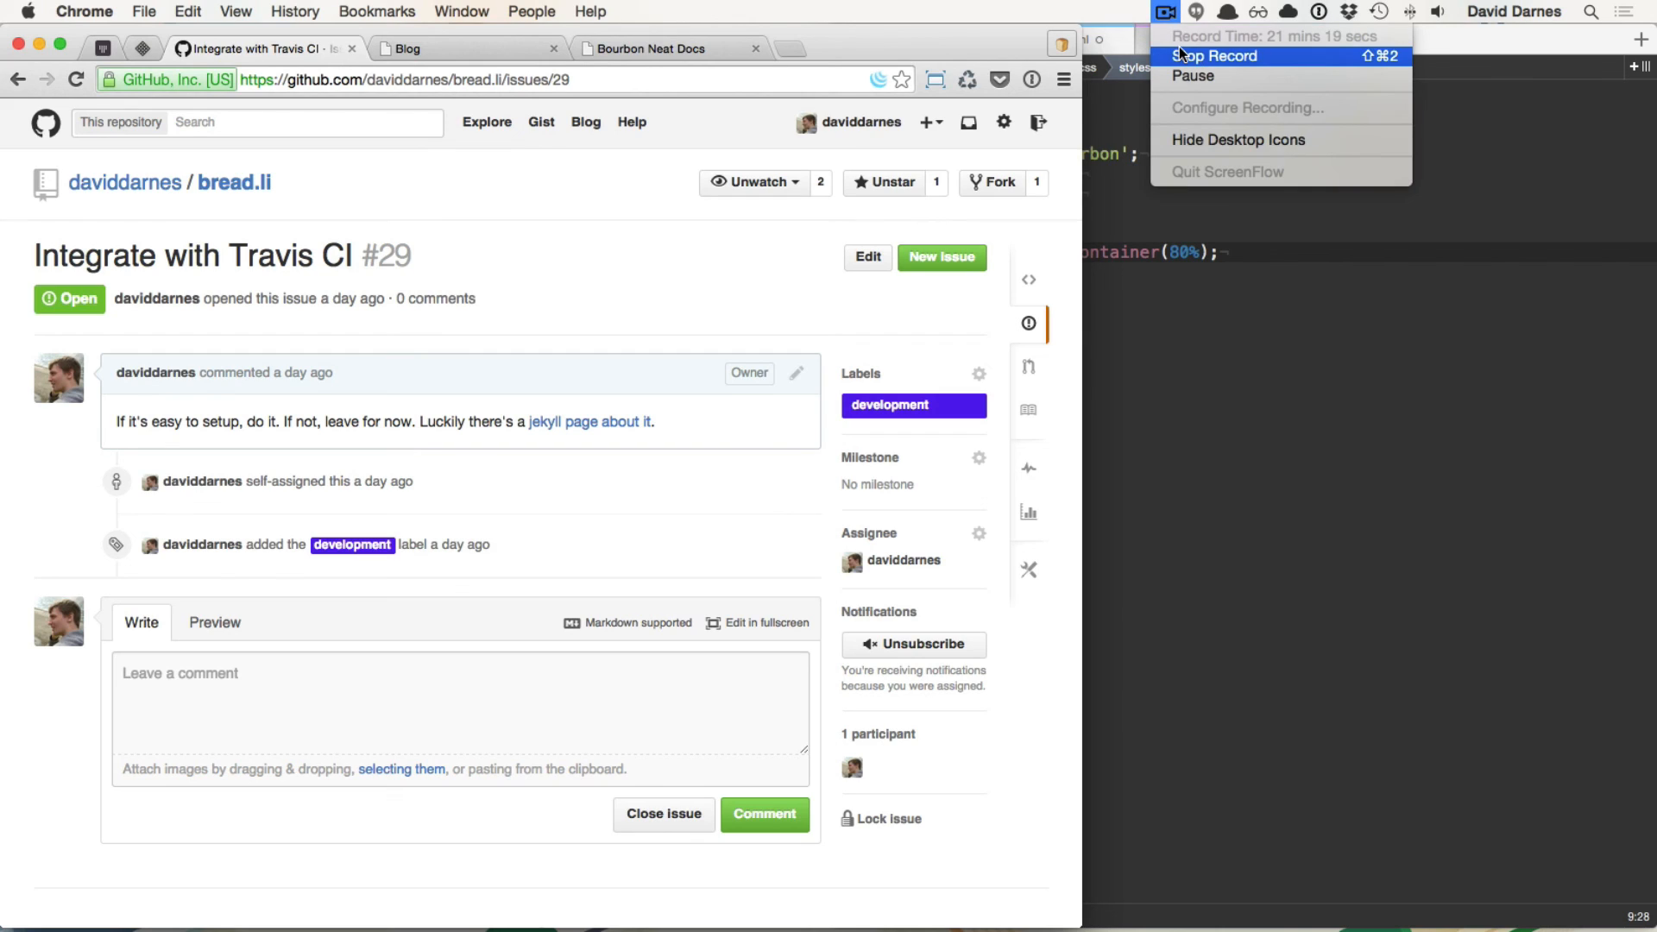